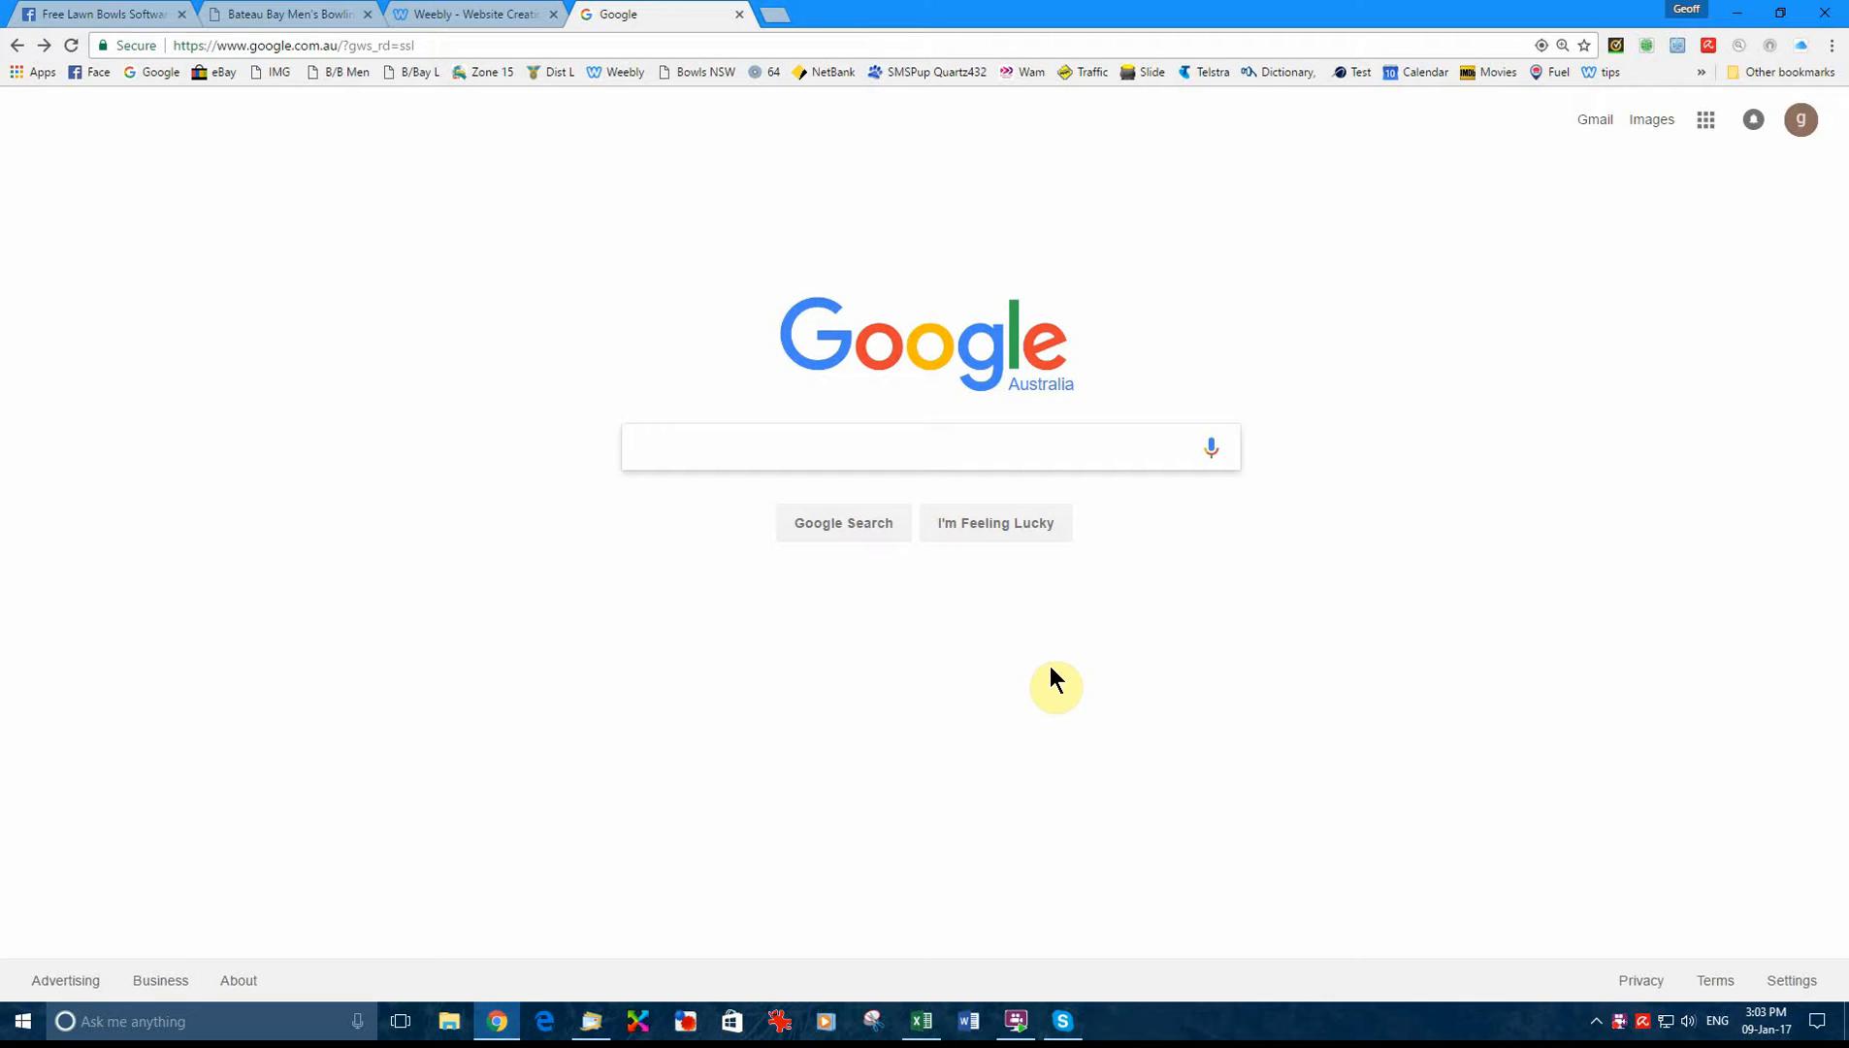
Go from the Google home page to the Free Lawn Bowls Tournament Software bookmark
left_click(928, 446)
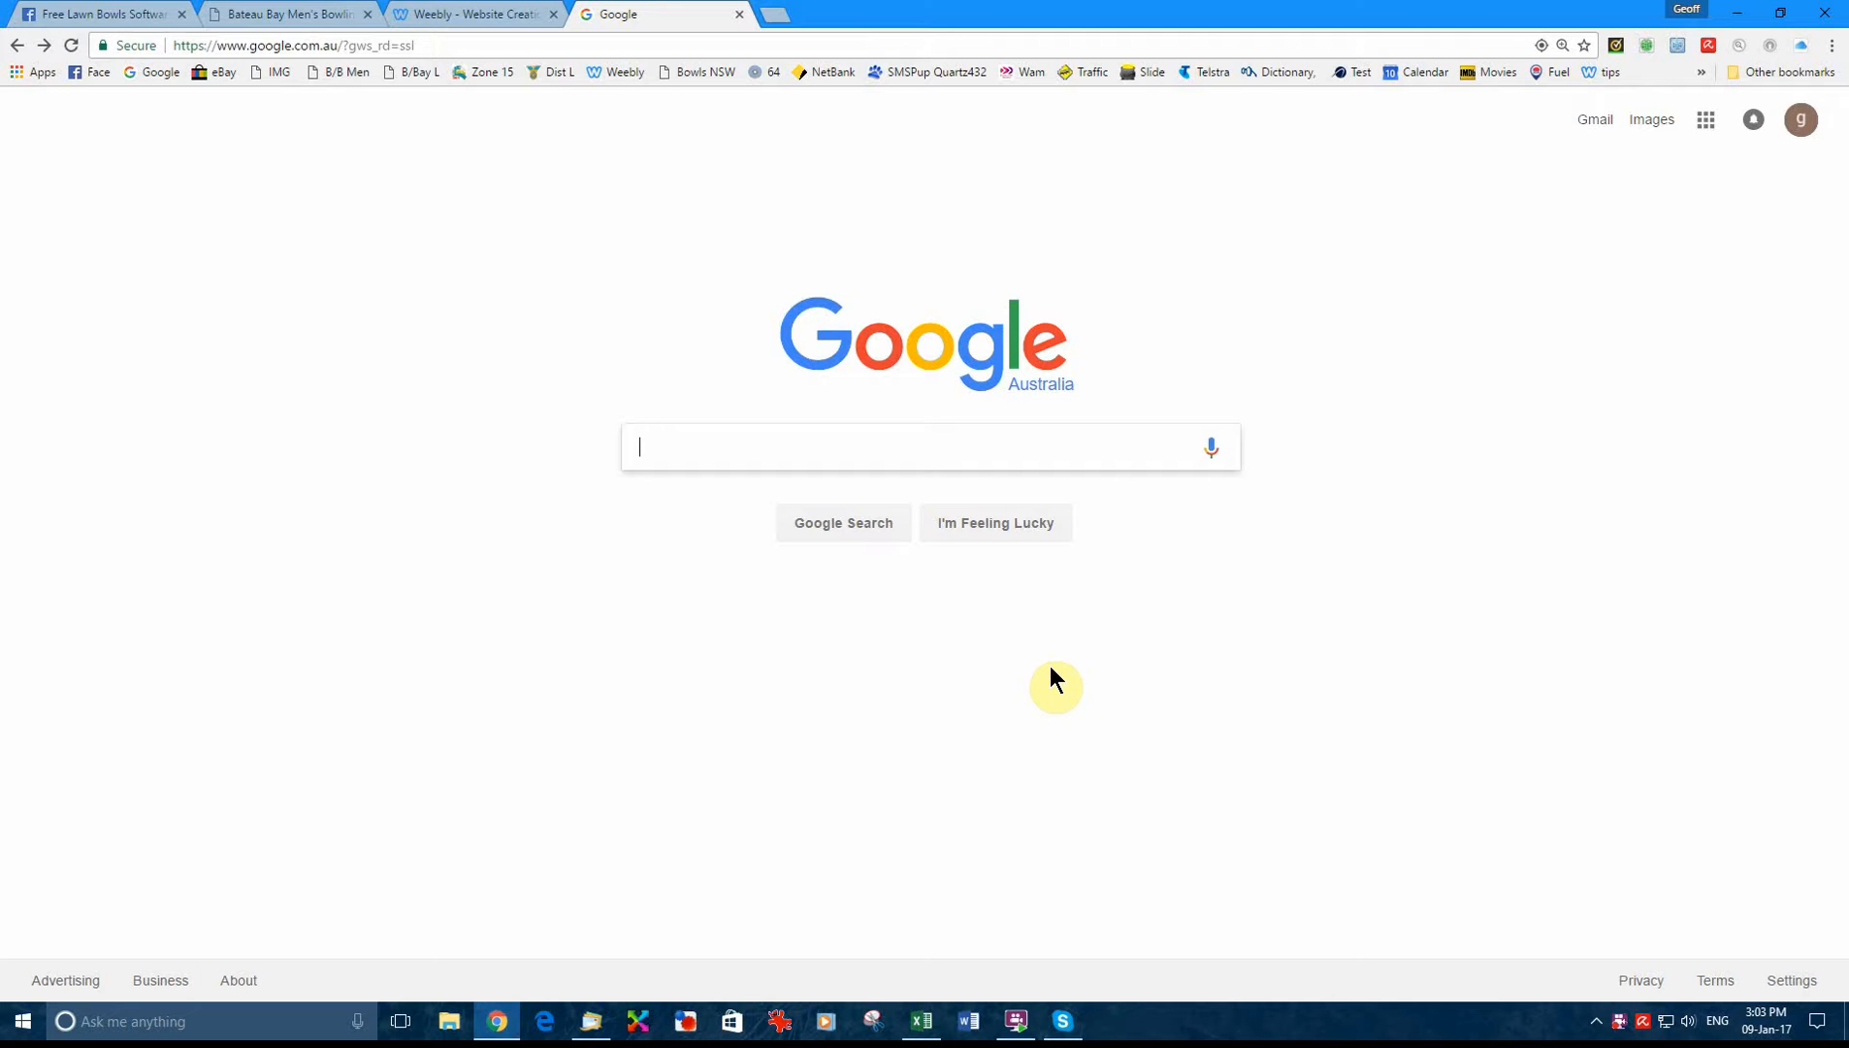
left_click(620, 72)
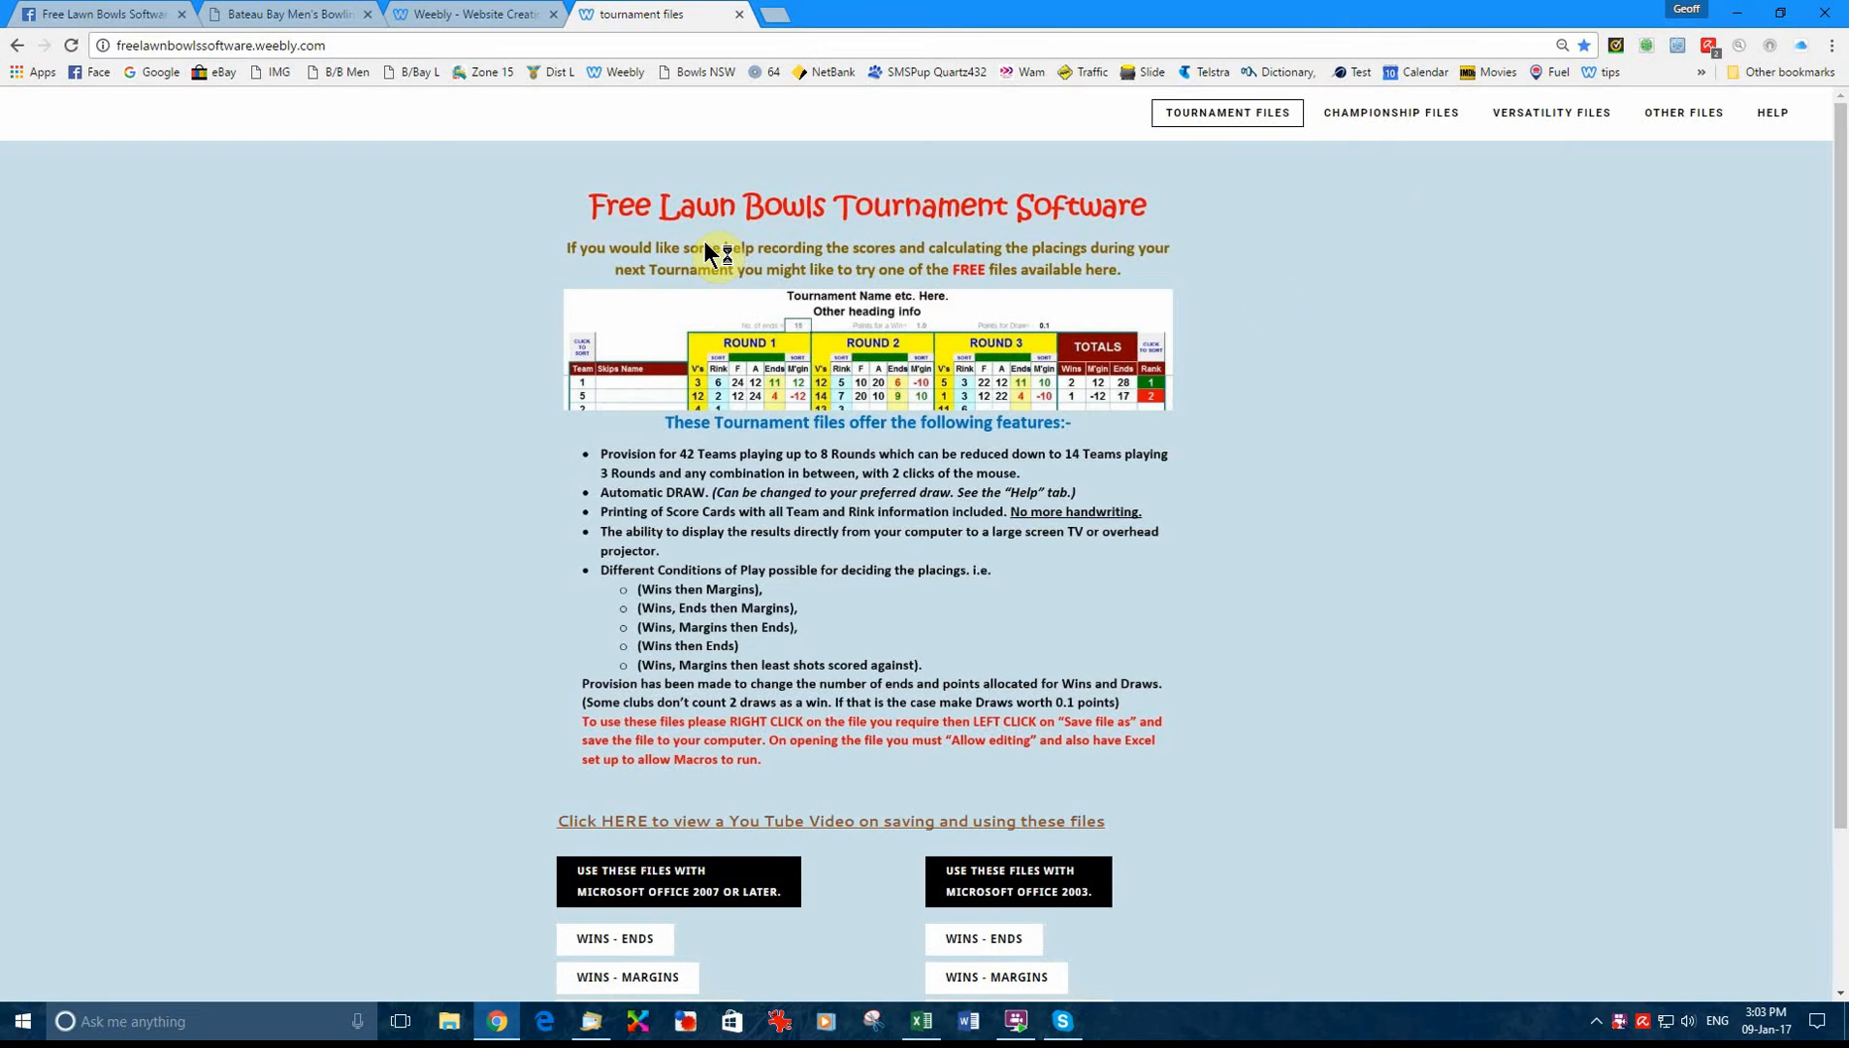
mouse_move(1402, 116)
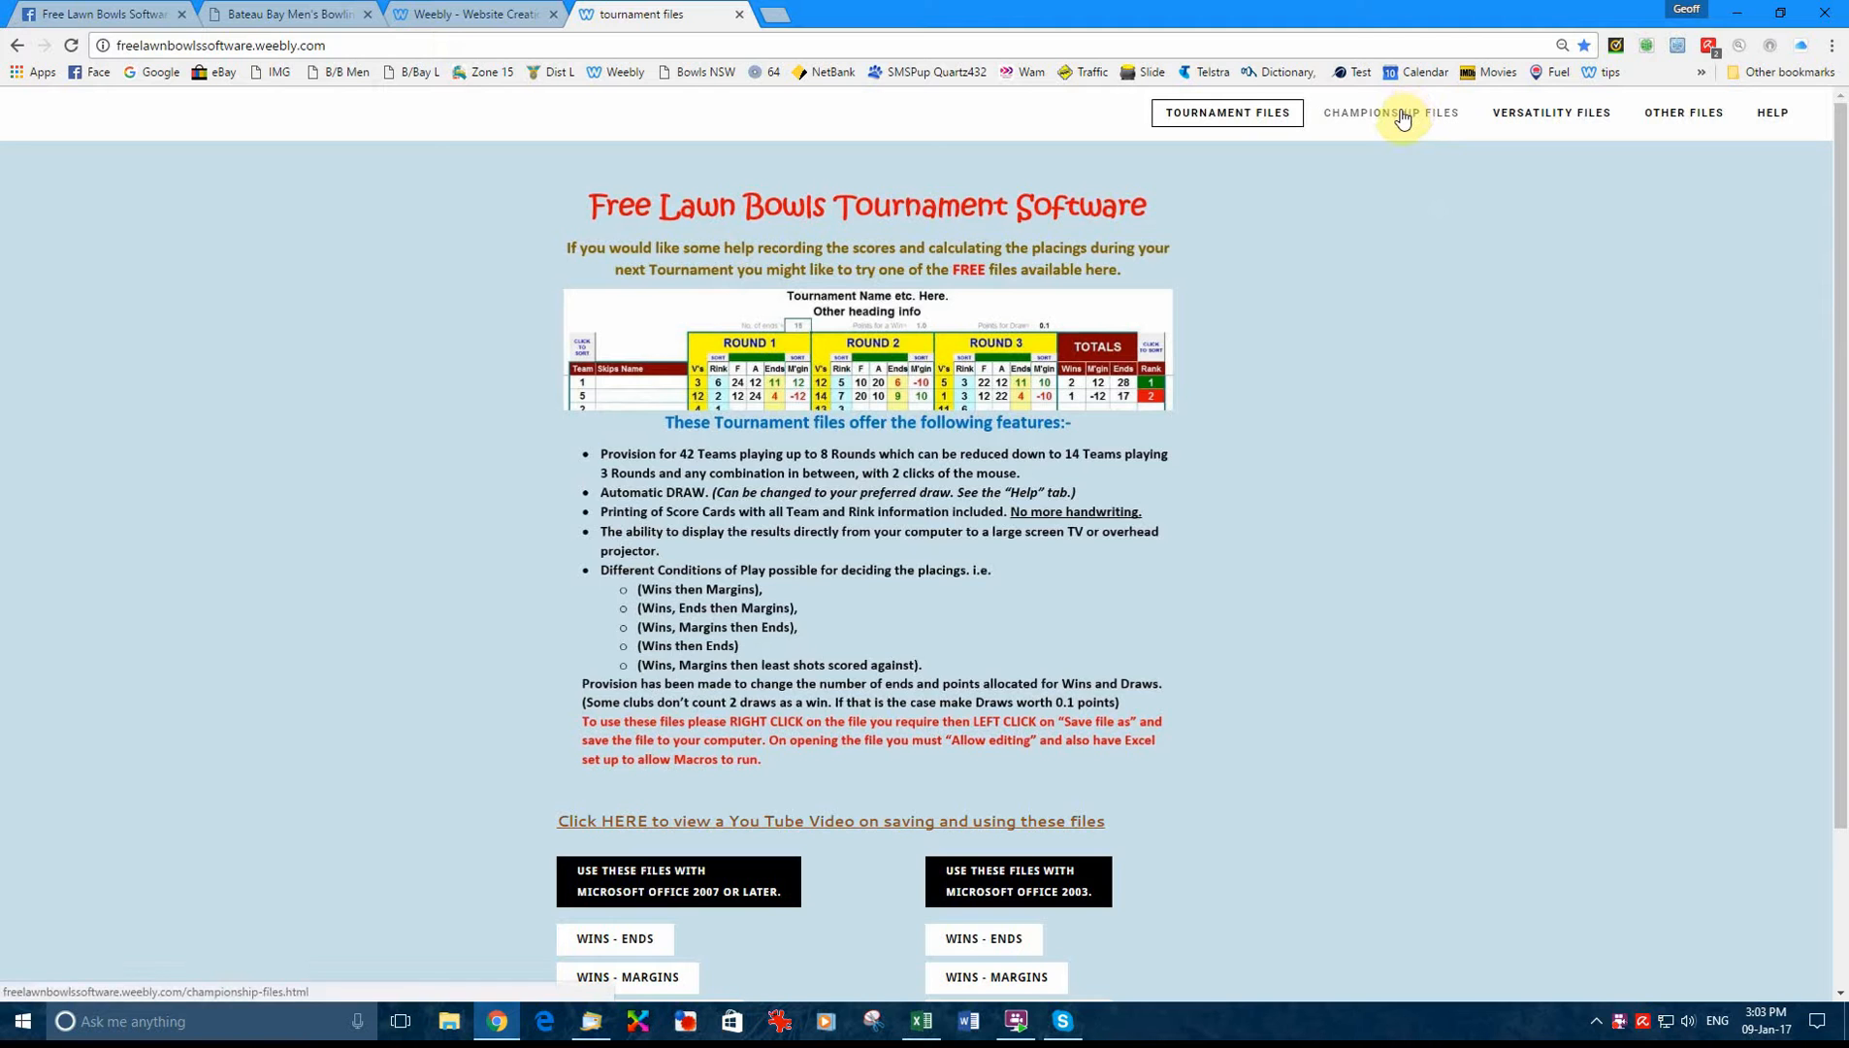
Open Championship Files and scroll through the singles, pairs, triples and fours draw downloads
left_click(1391, 113)
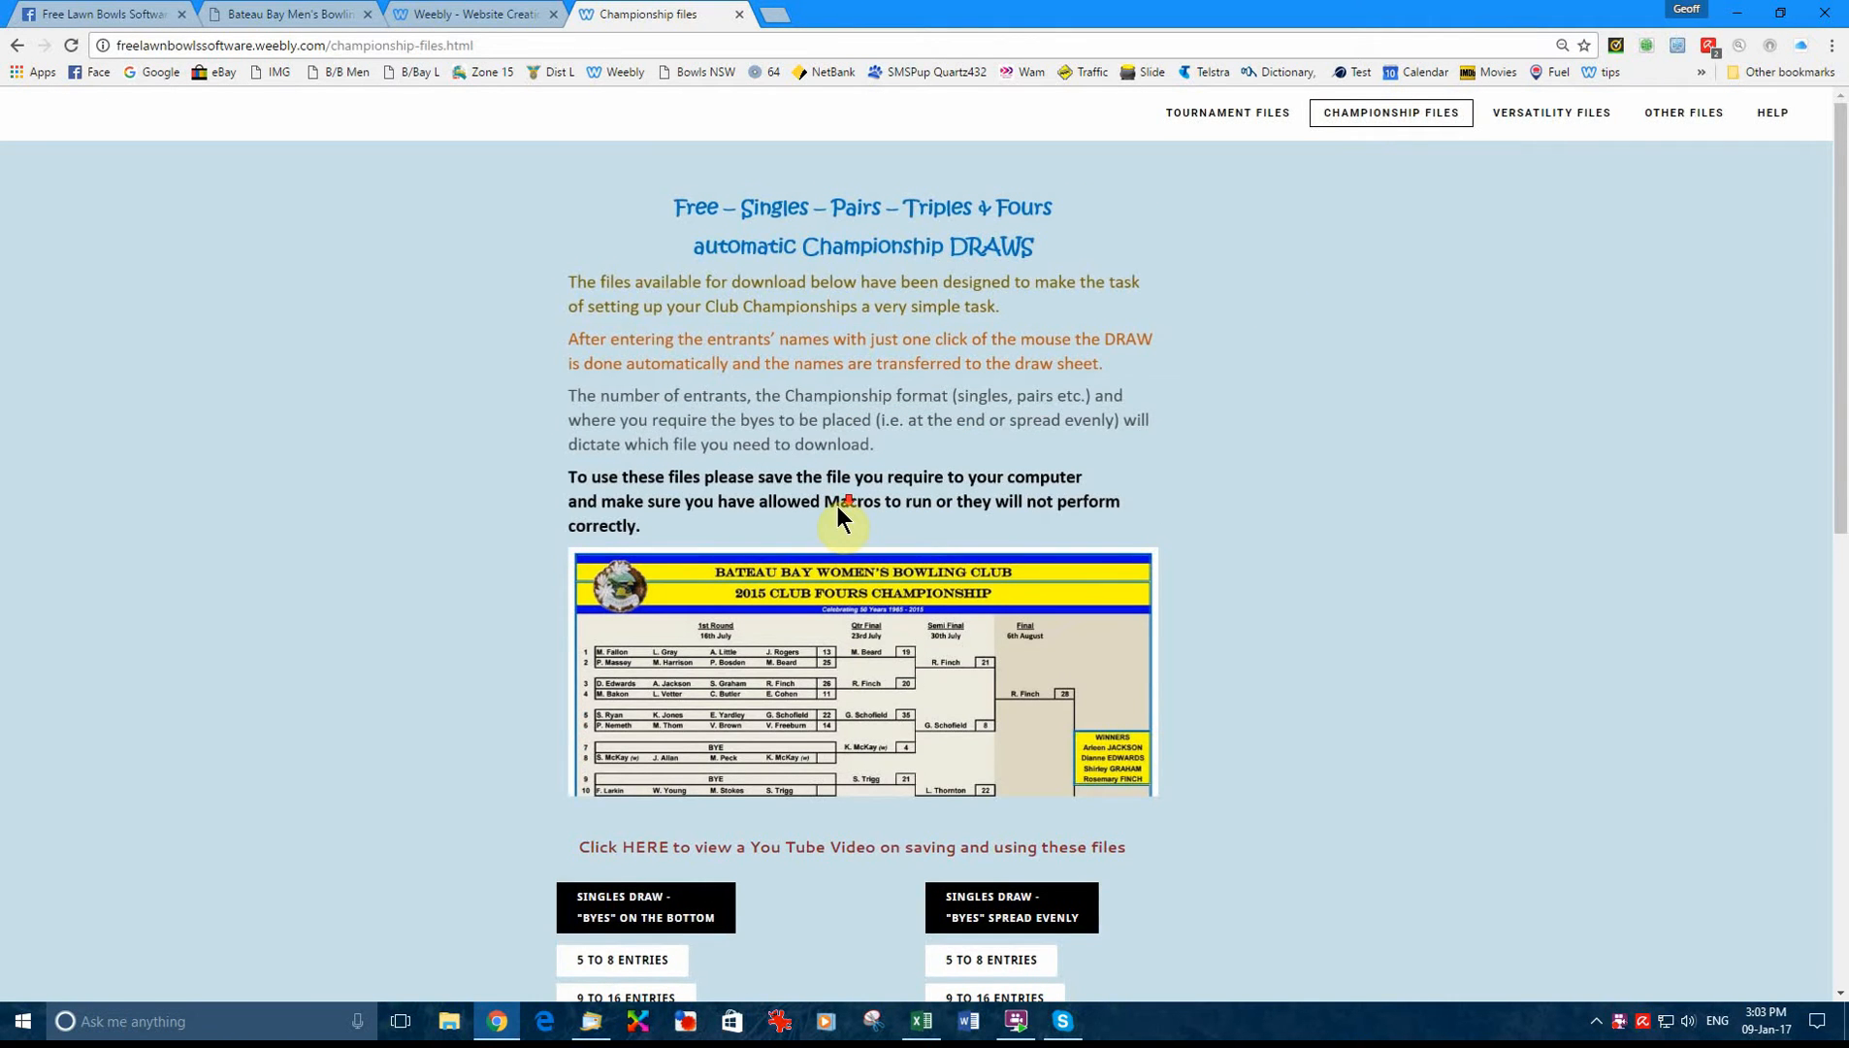
scroll("down", 3)
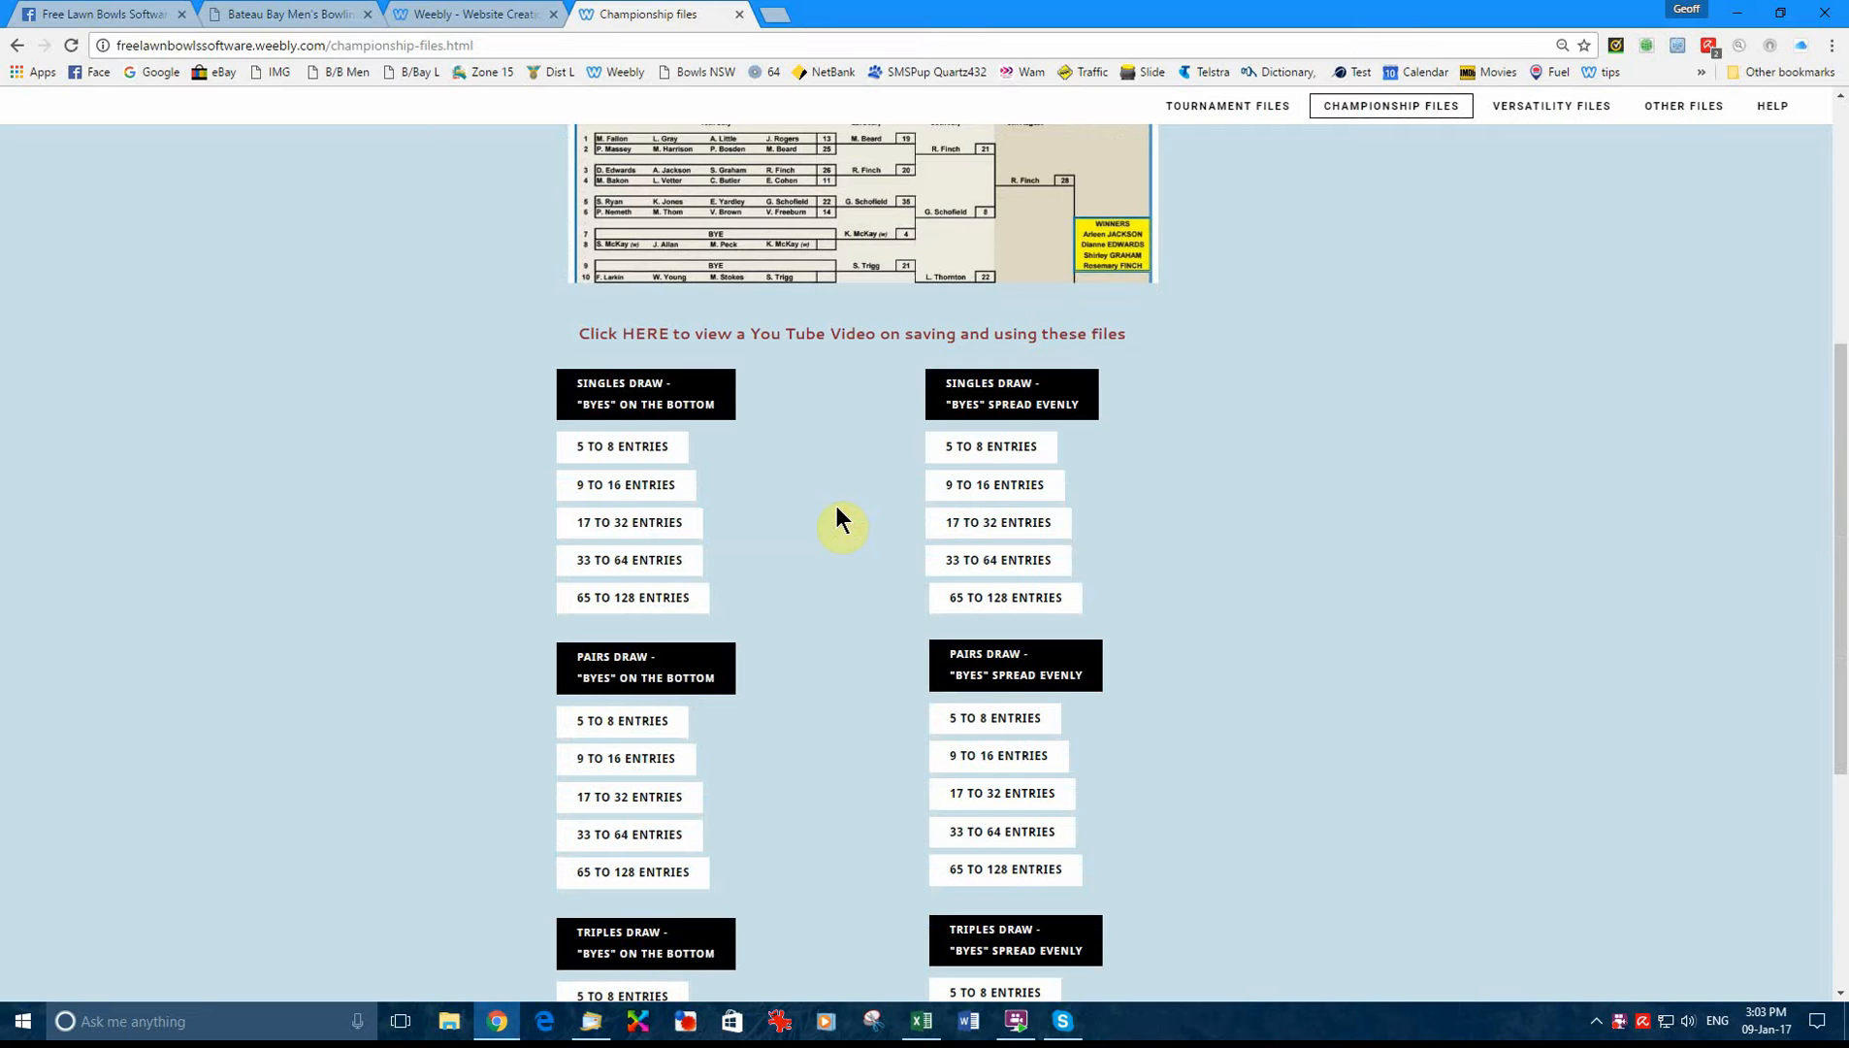
left_click(620, 446)
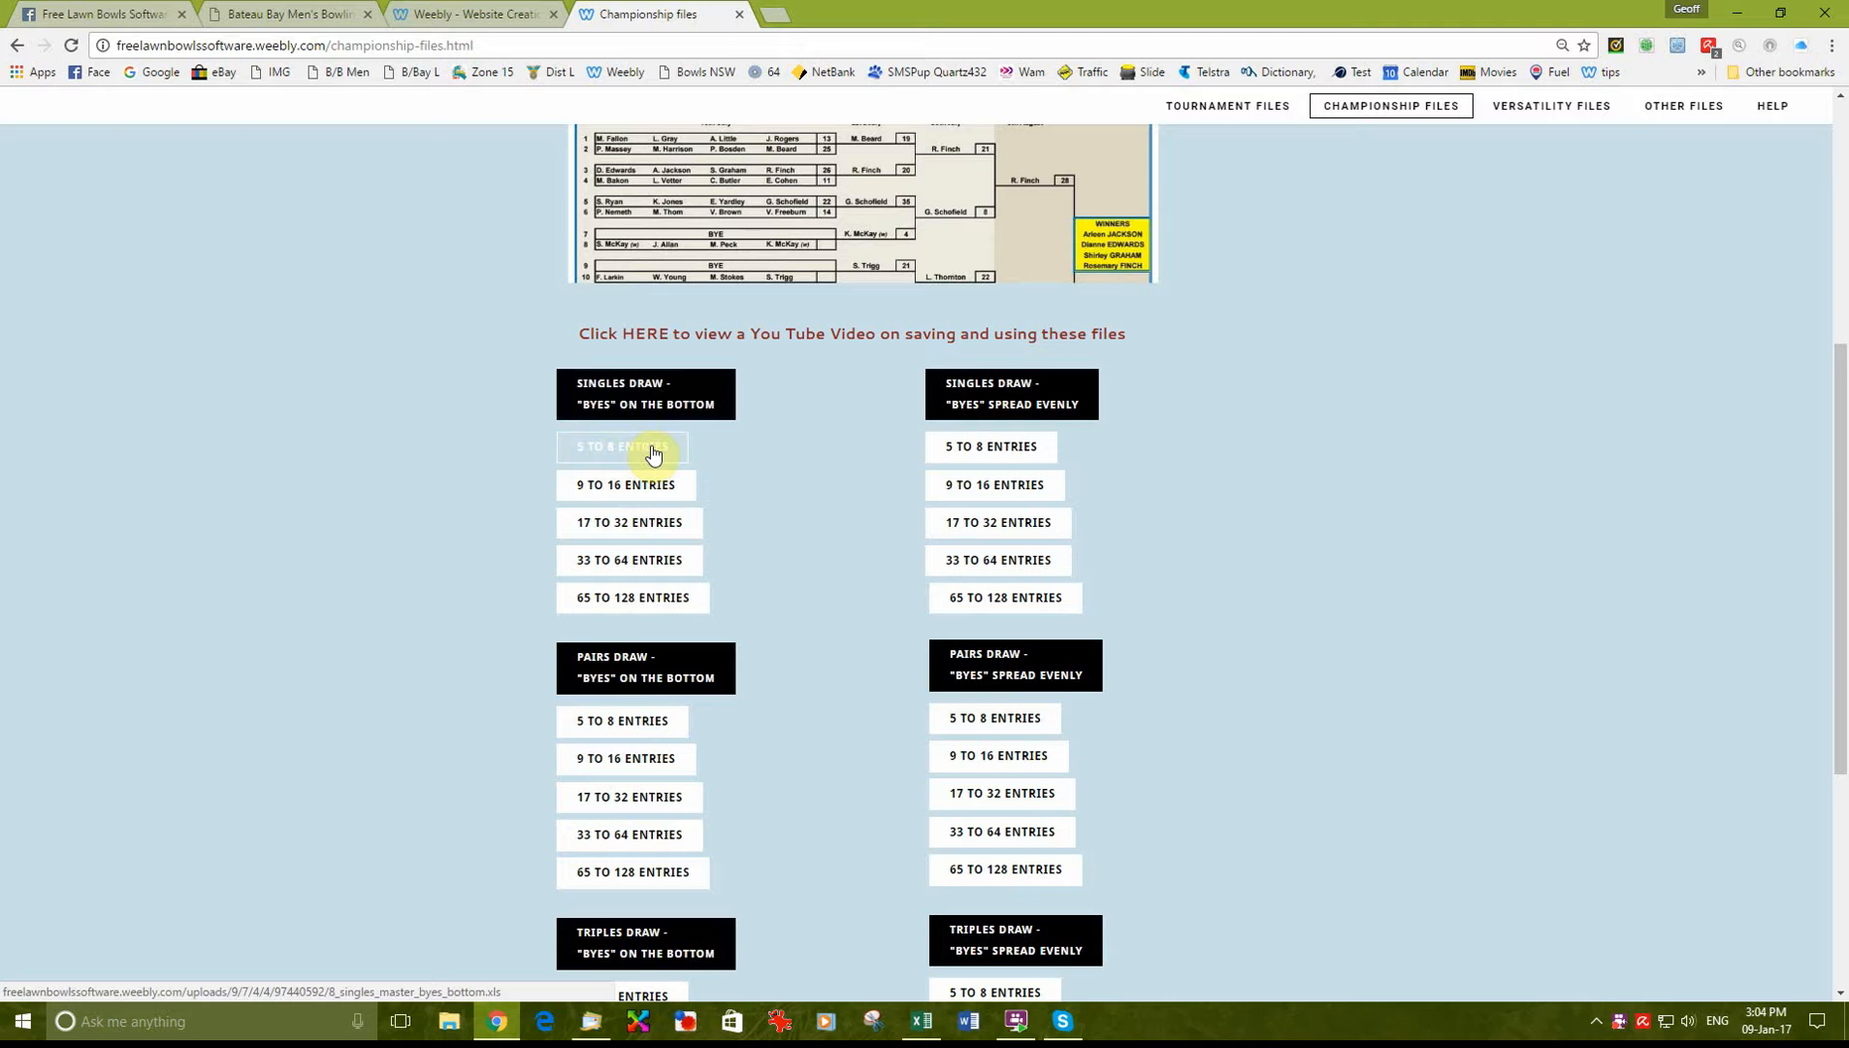
mouse_move(709, 444)
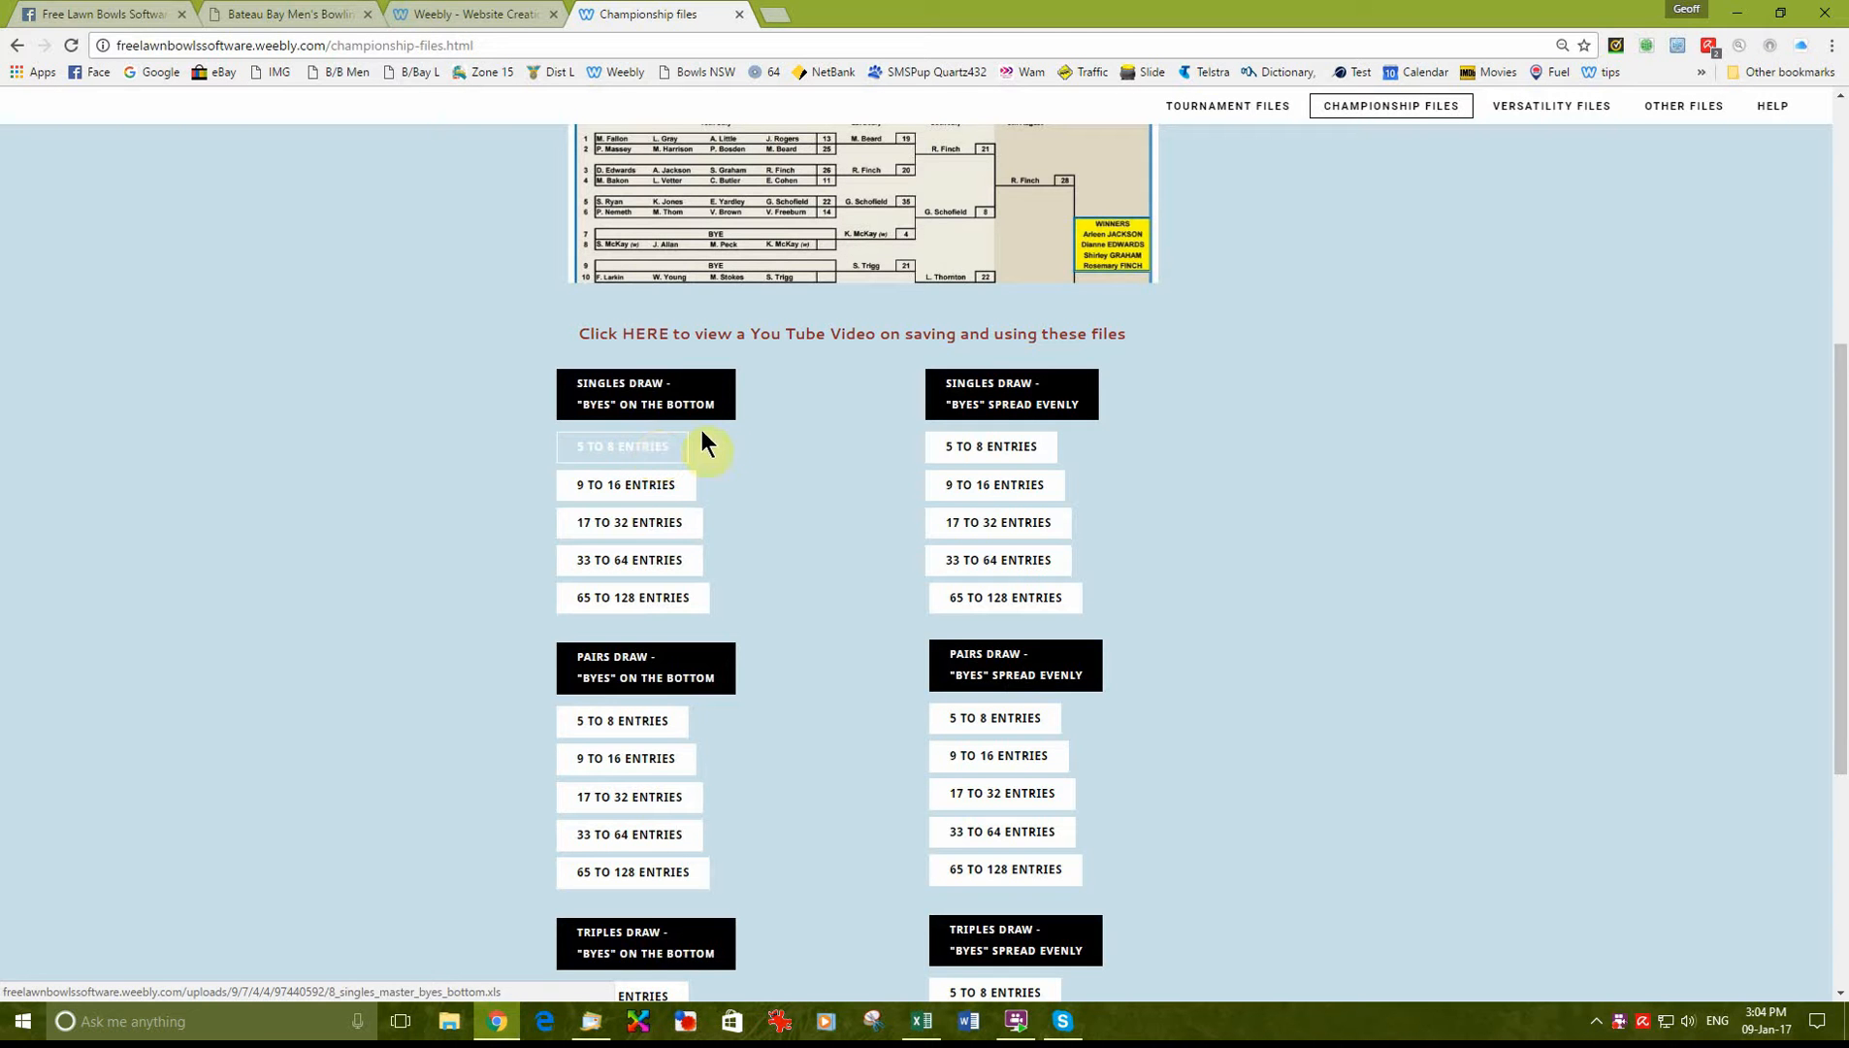
scroll("down", 3)
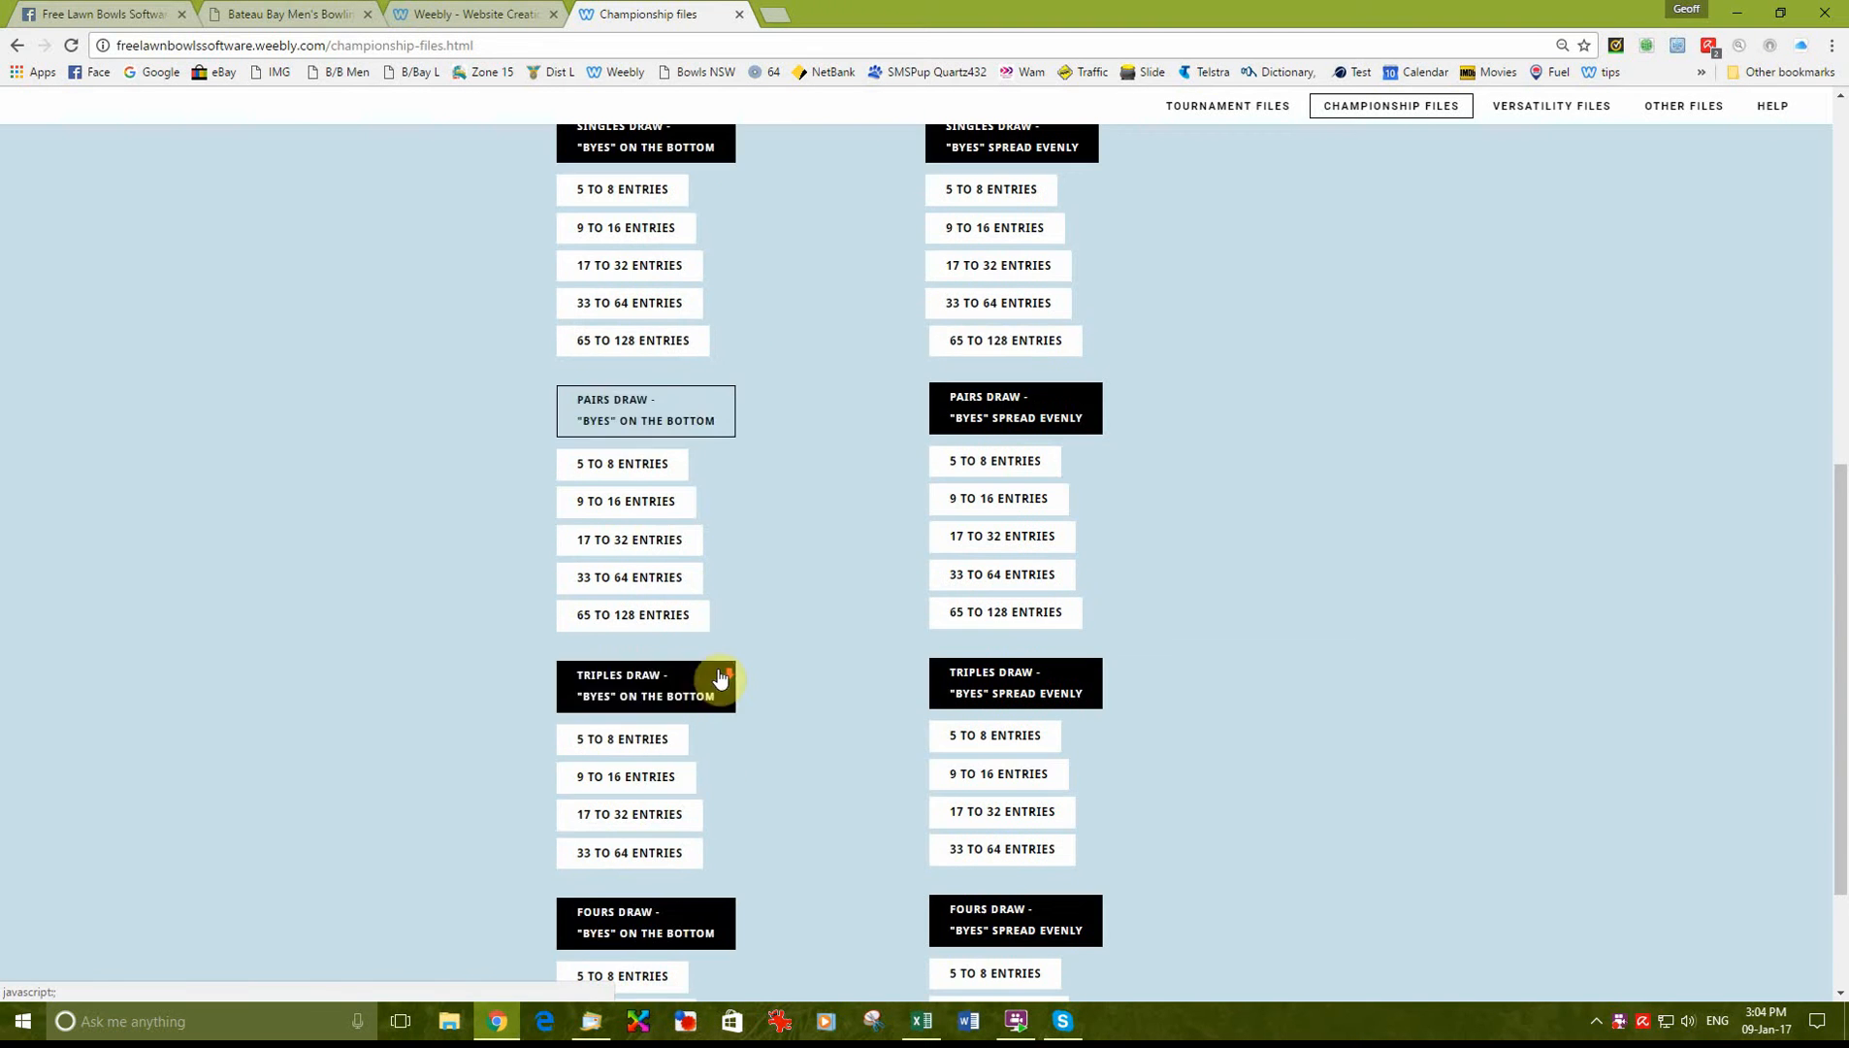
scroll("down", 3)
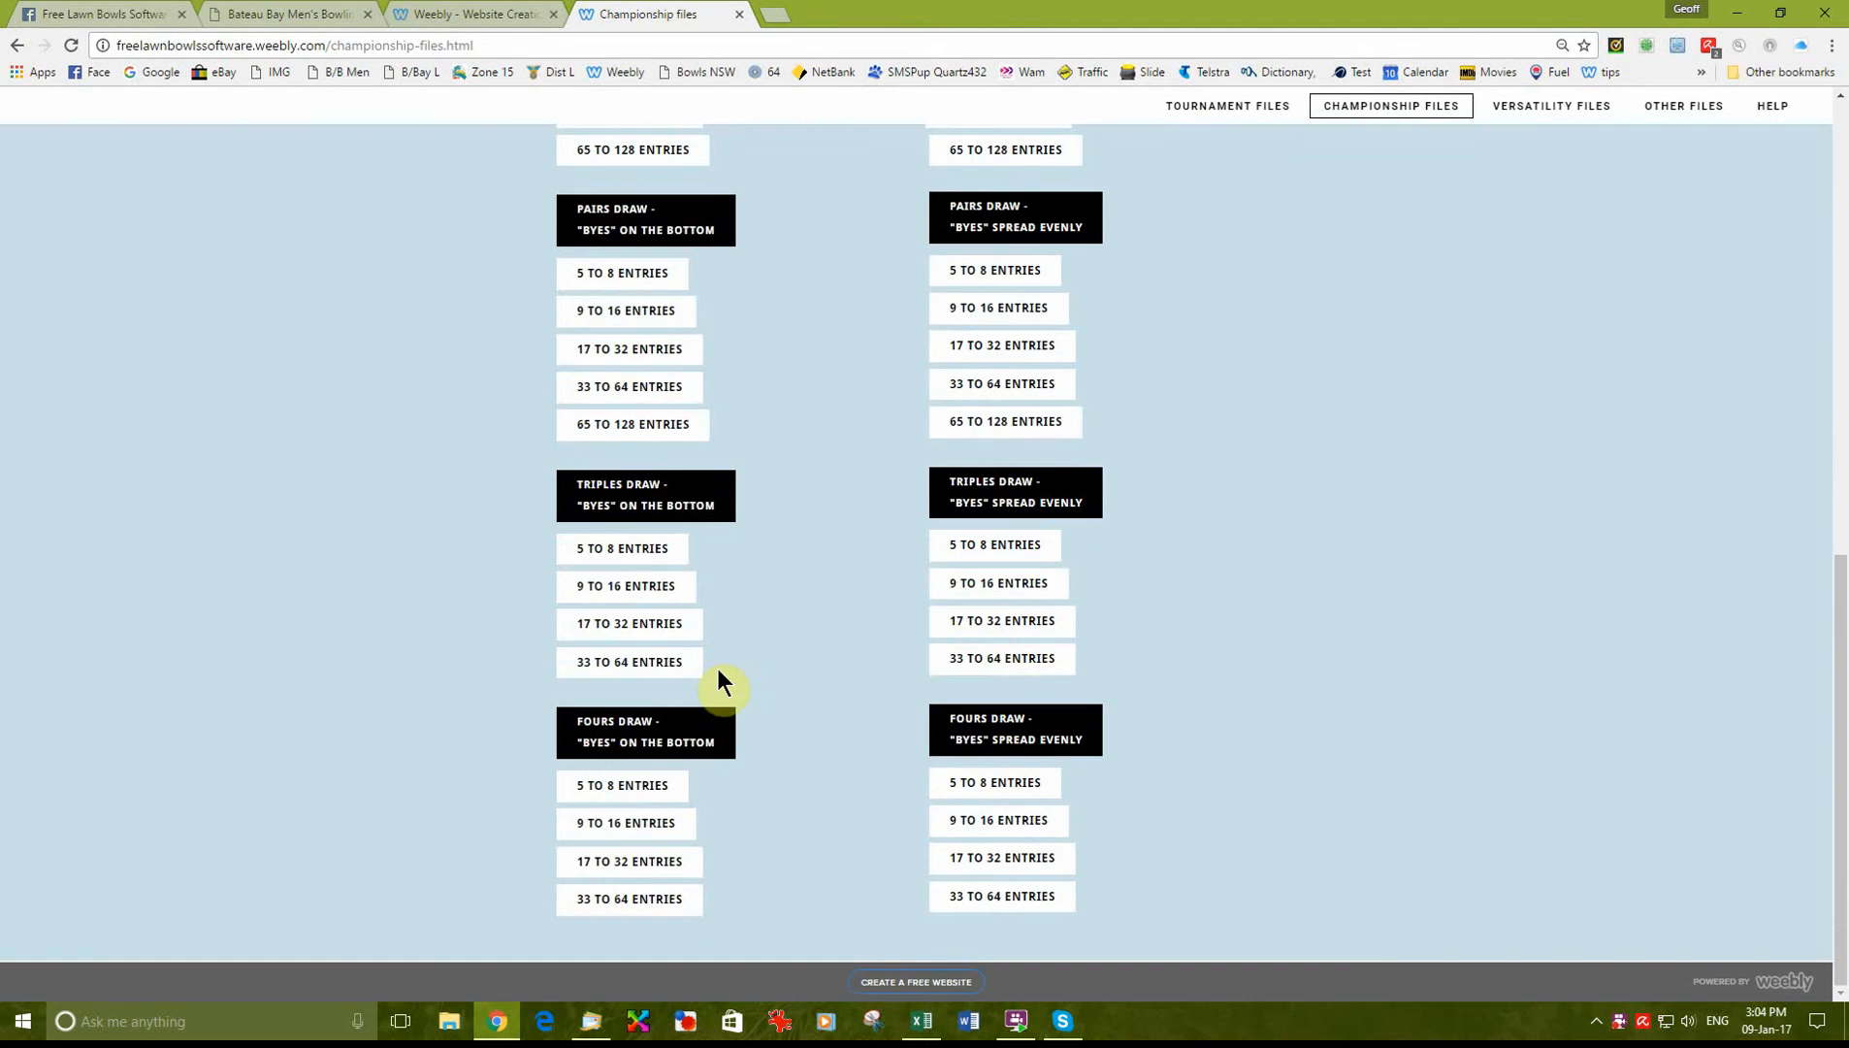
mouse_move(657, 668)
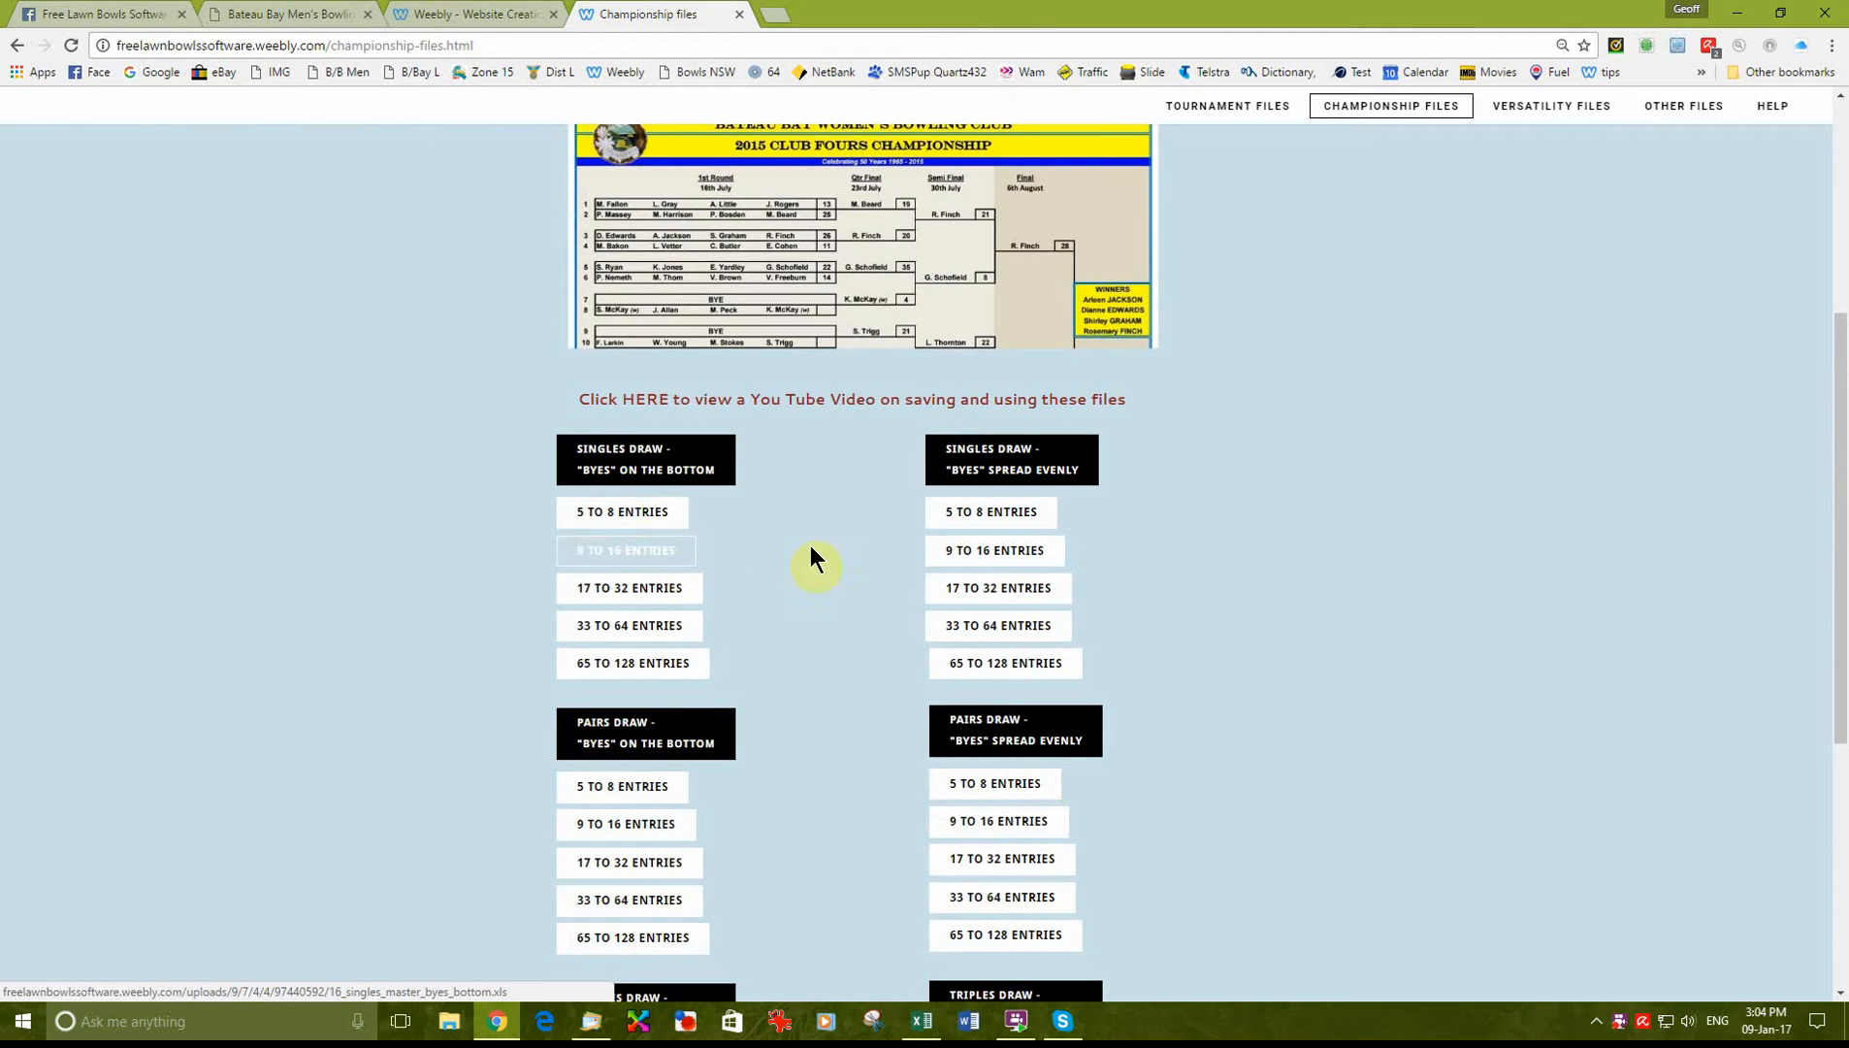
mouse_move(621, 517)
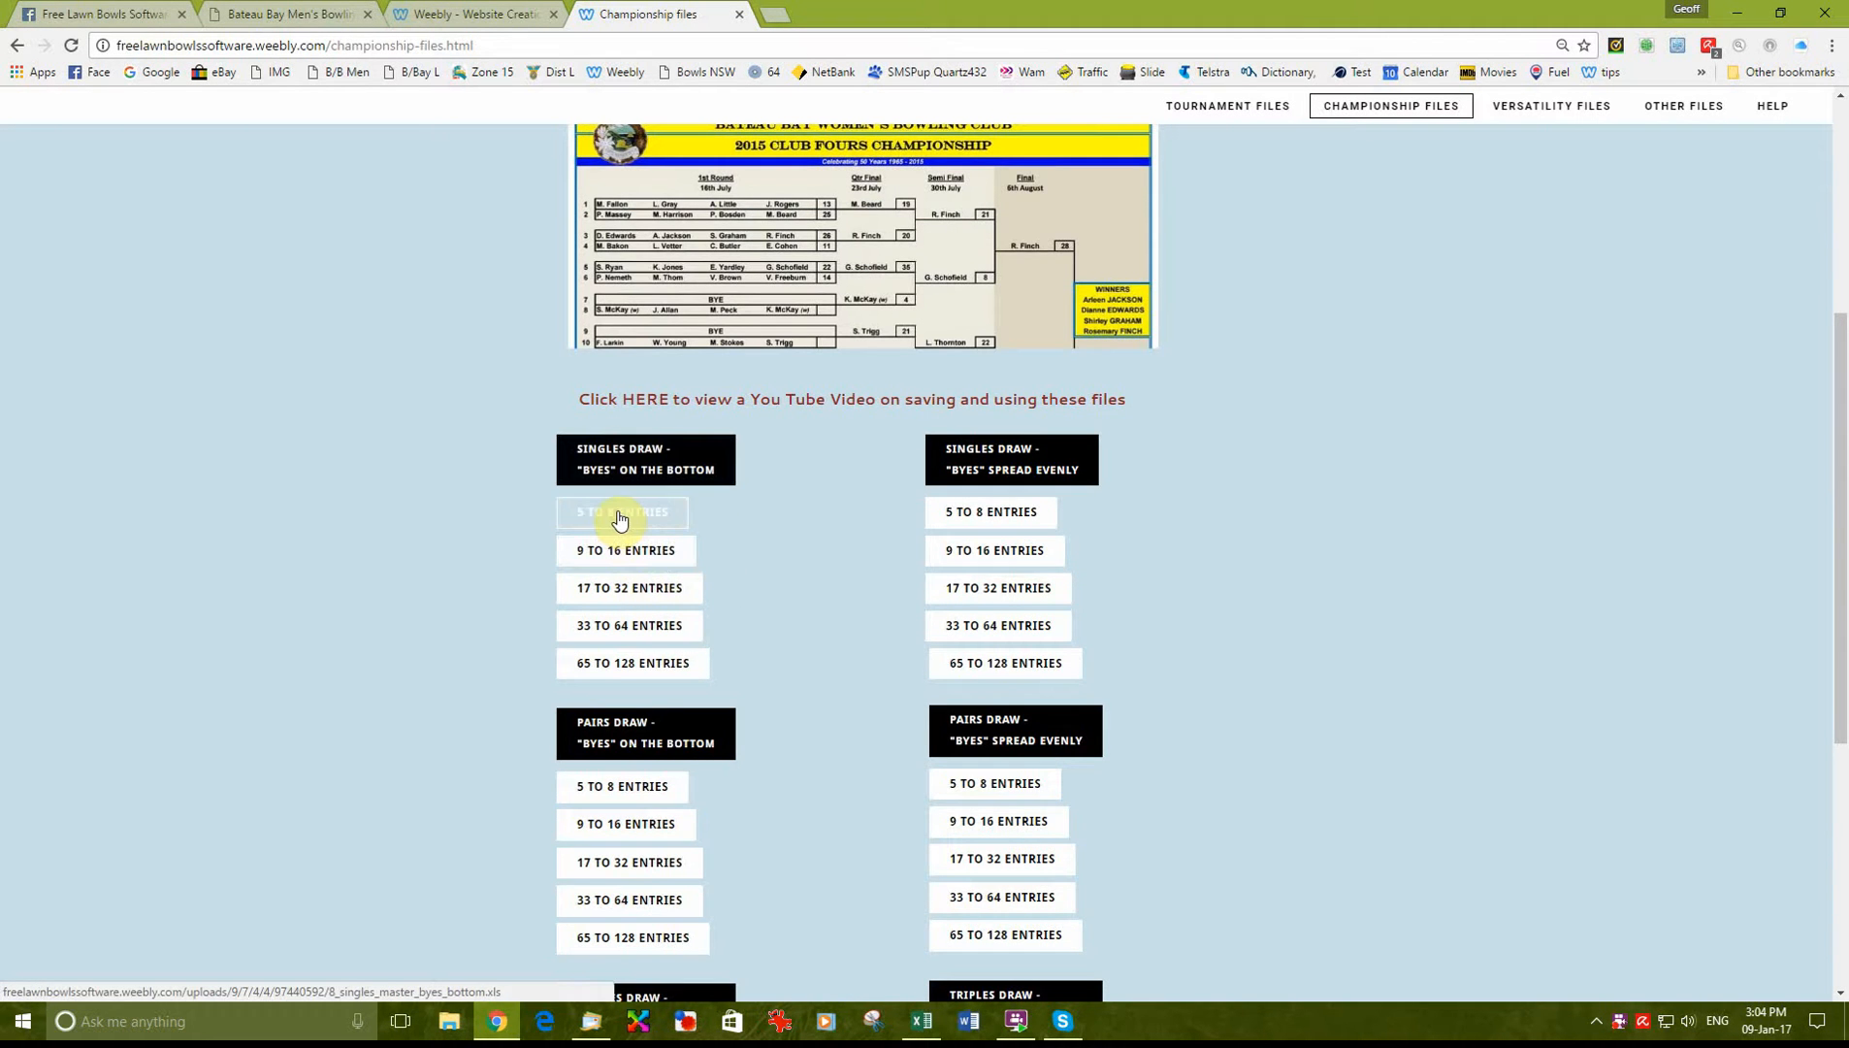
Save the Singles Draw '5 TO 8 ENTRIES' byes-on-the-bottom file to the Desktop
right_click(622, 512)
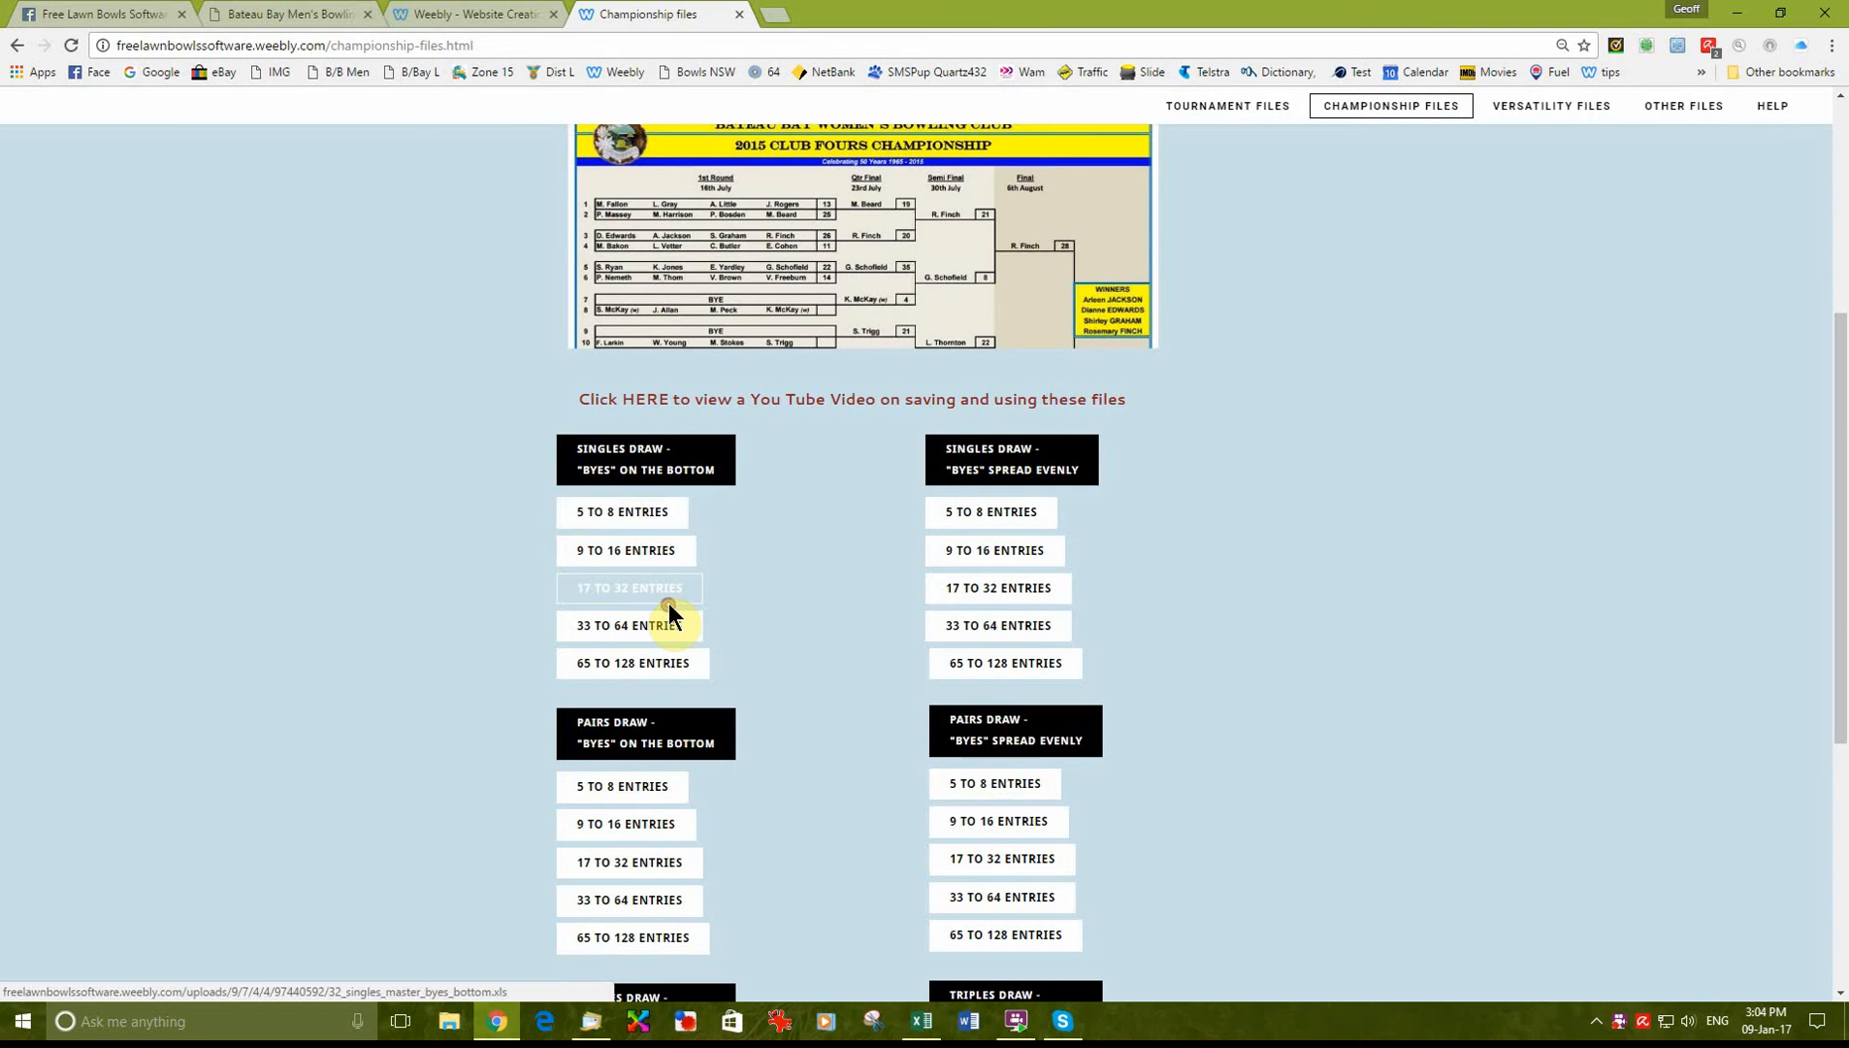
left_click(630, 587)
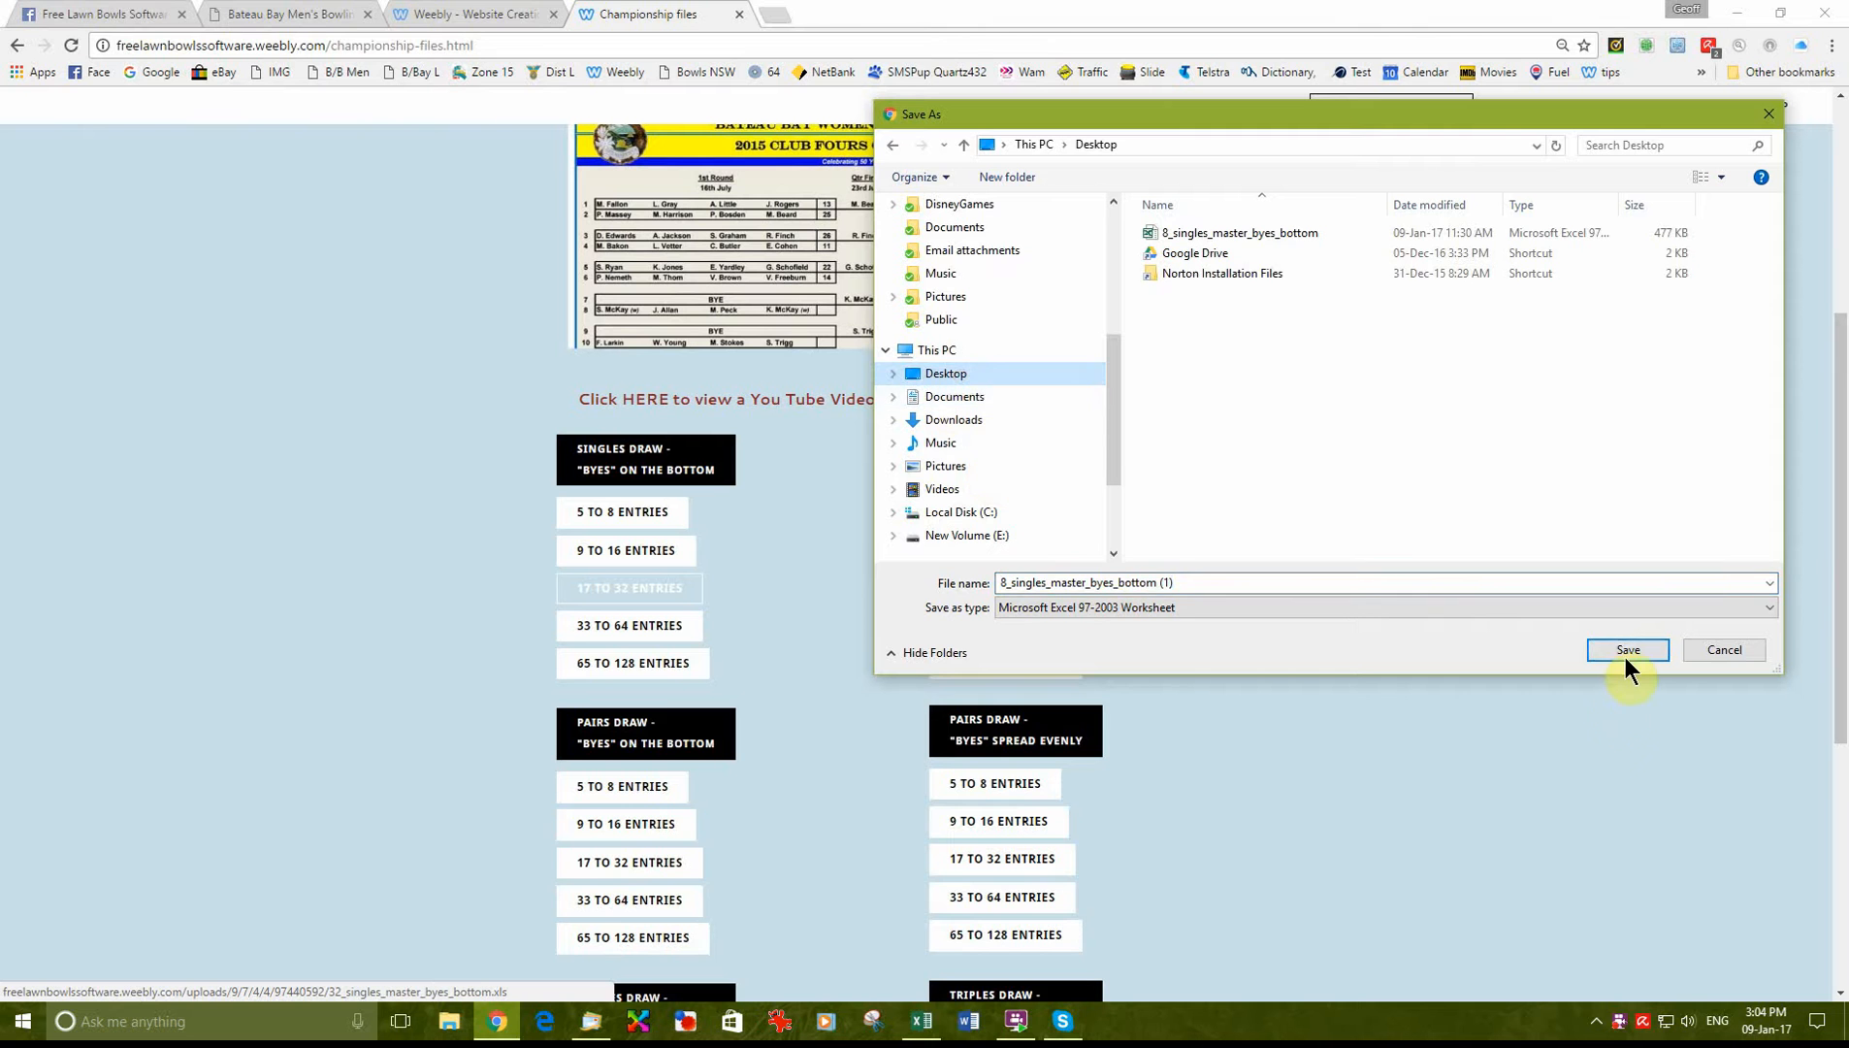
left_click(1627, 650)
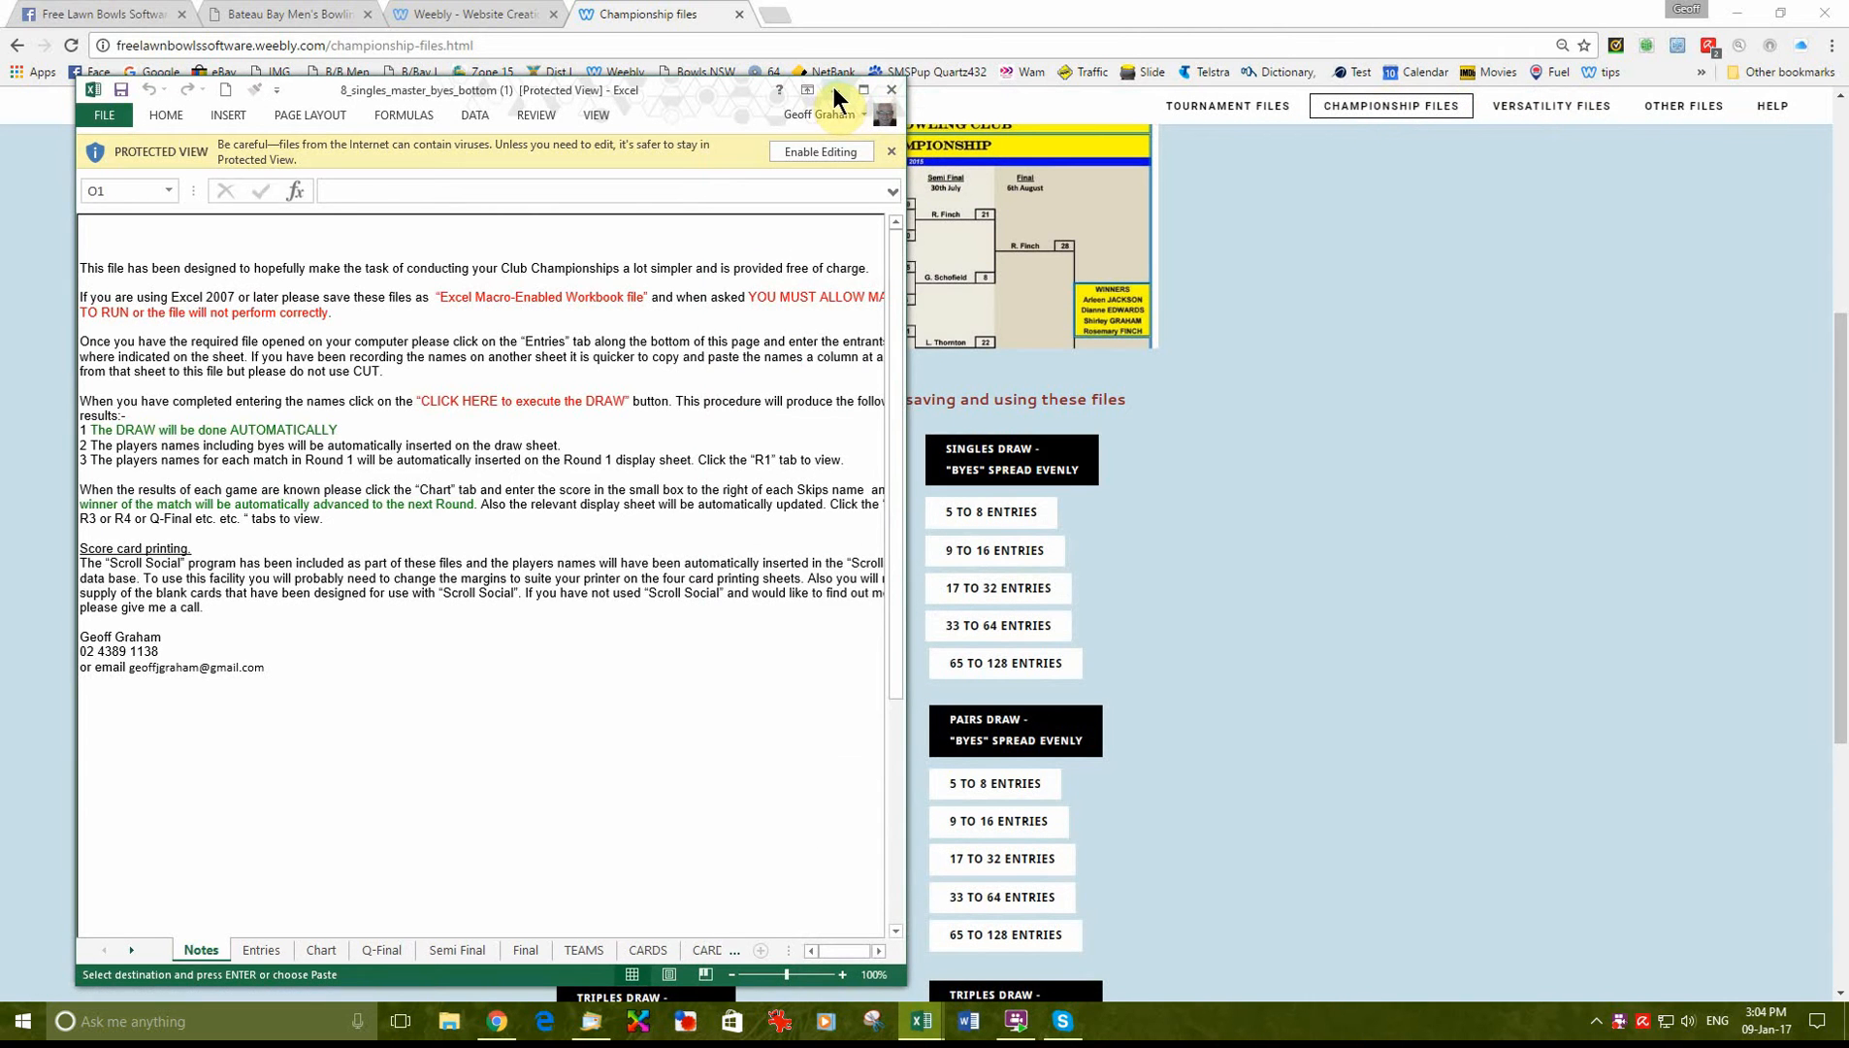
Maximise the singles draw workbook, enable editing, and return to the Windows desktop
left_click(890, 89)
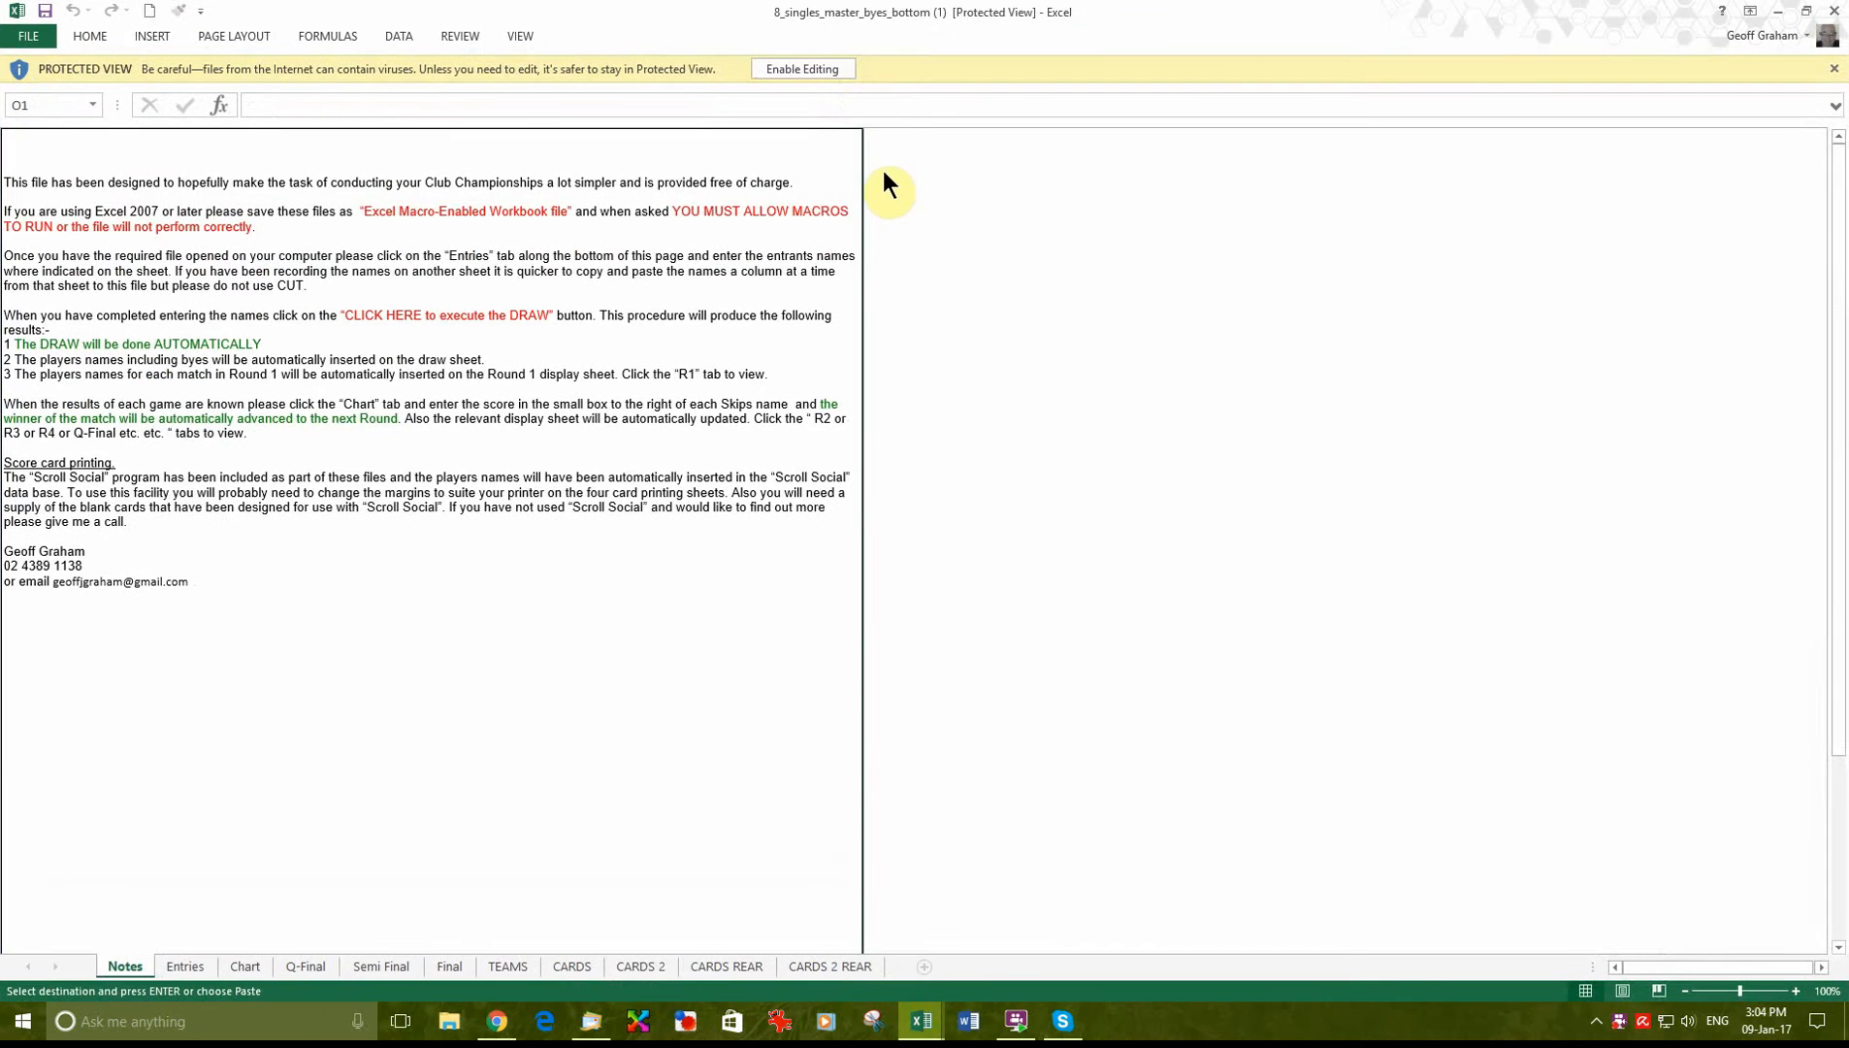
mouse_move(260, 375)
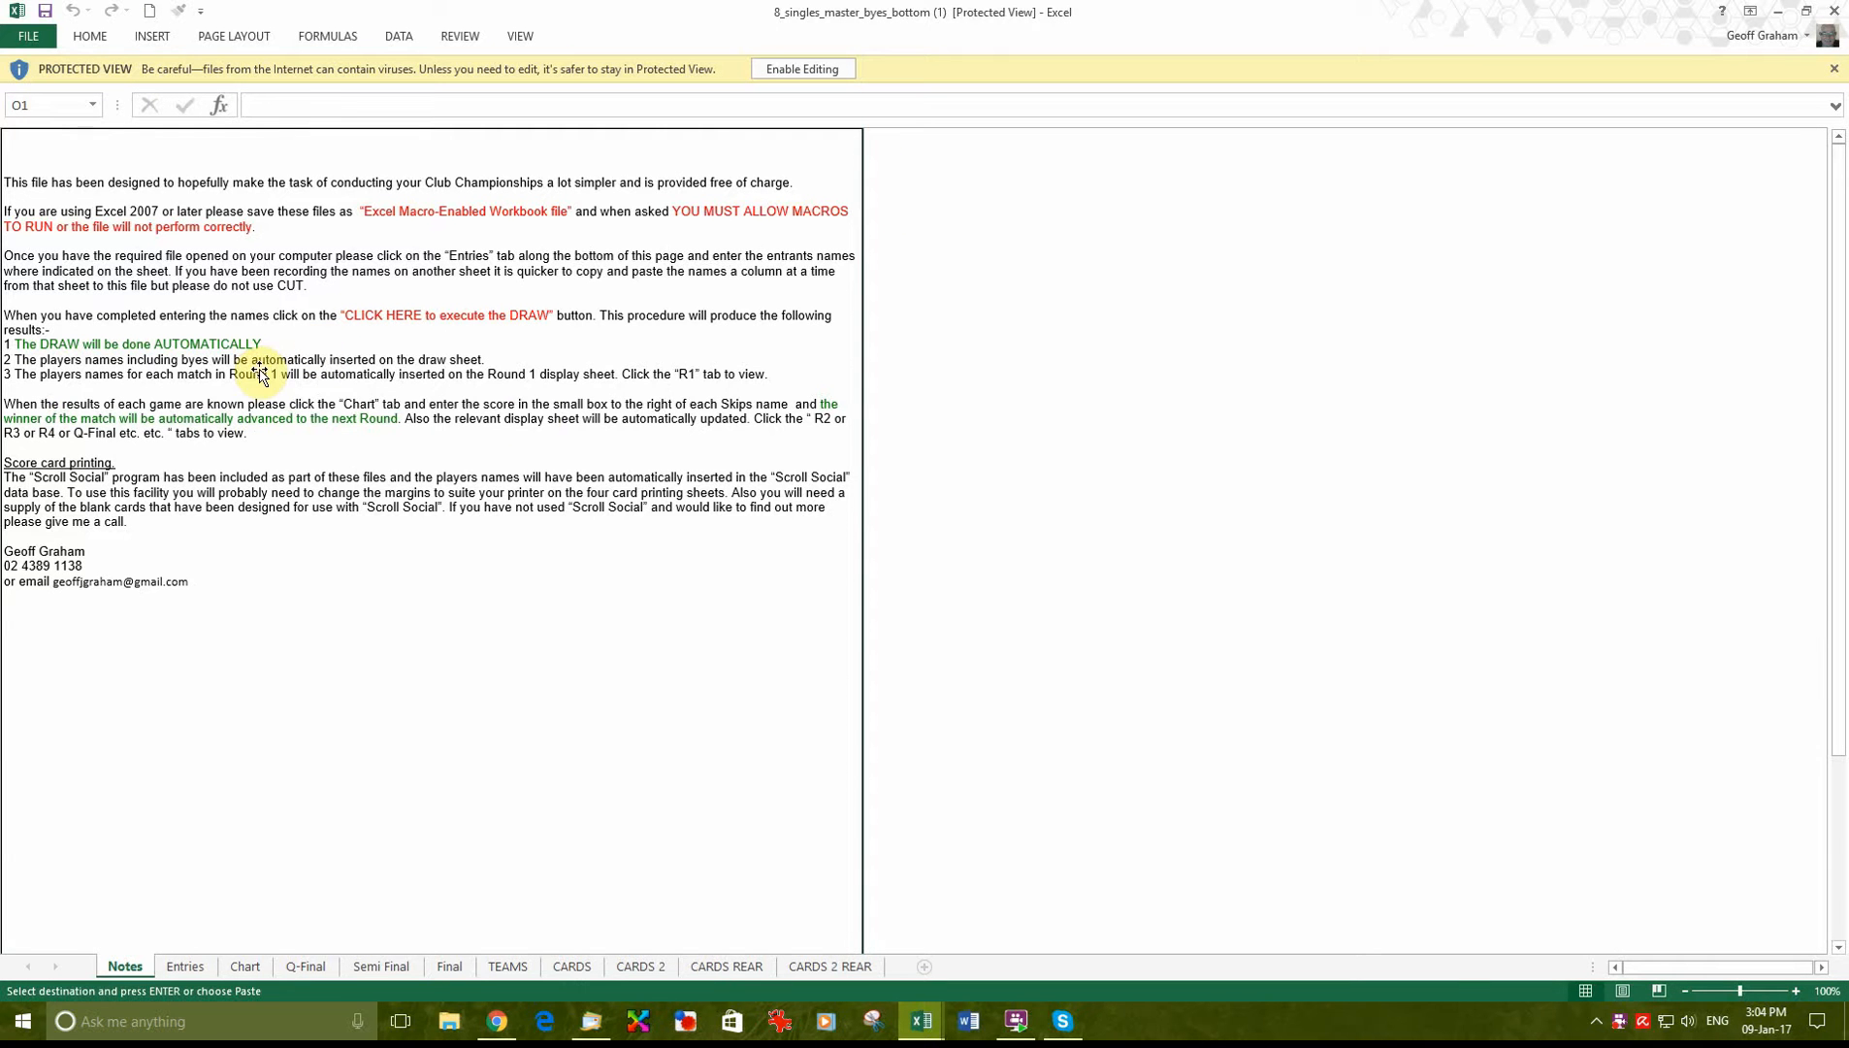
mouse_move(583, 380)
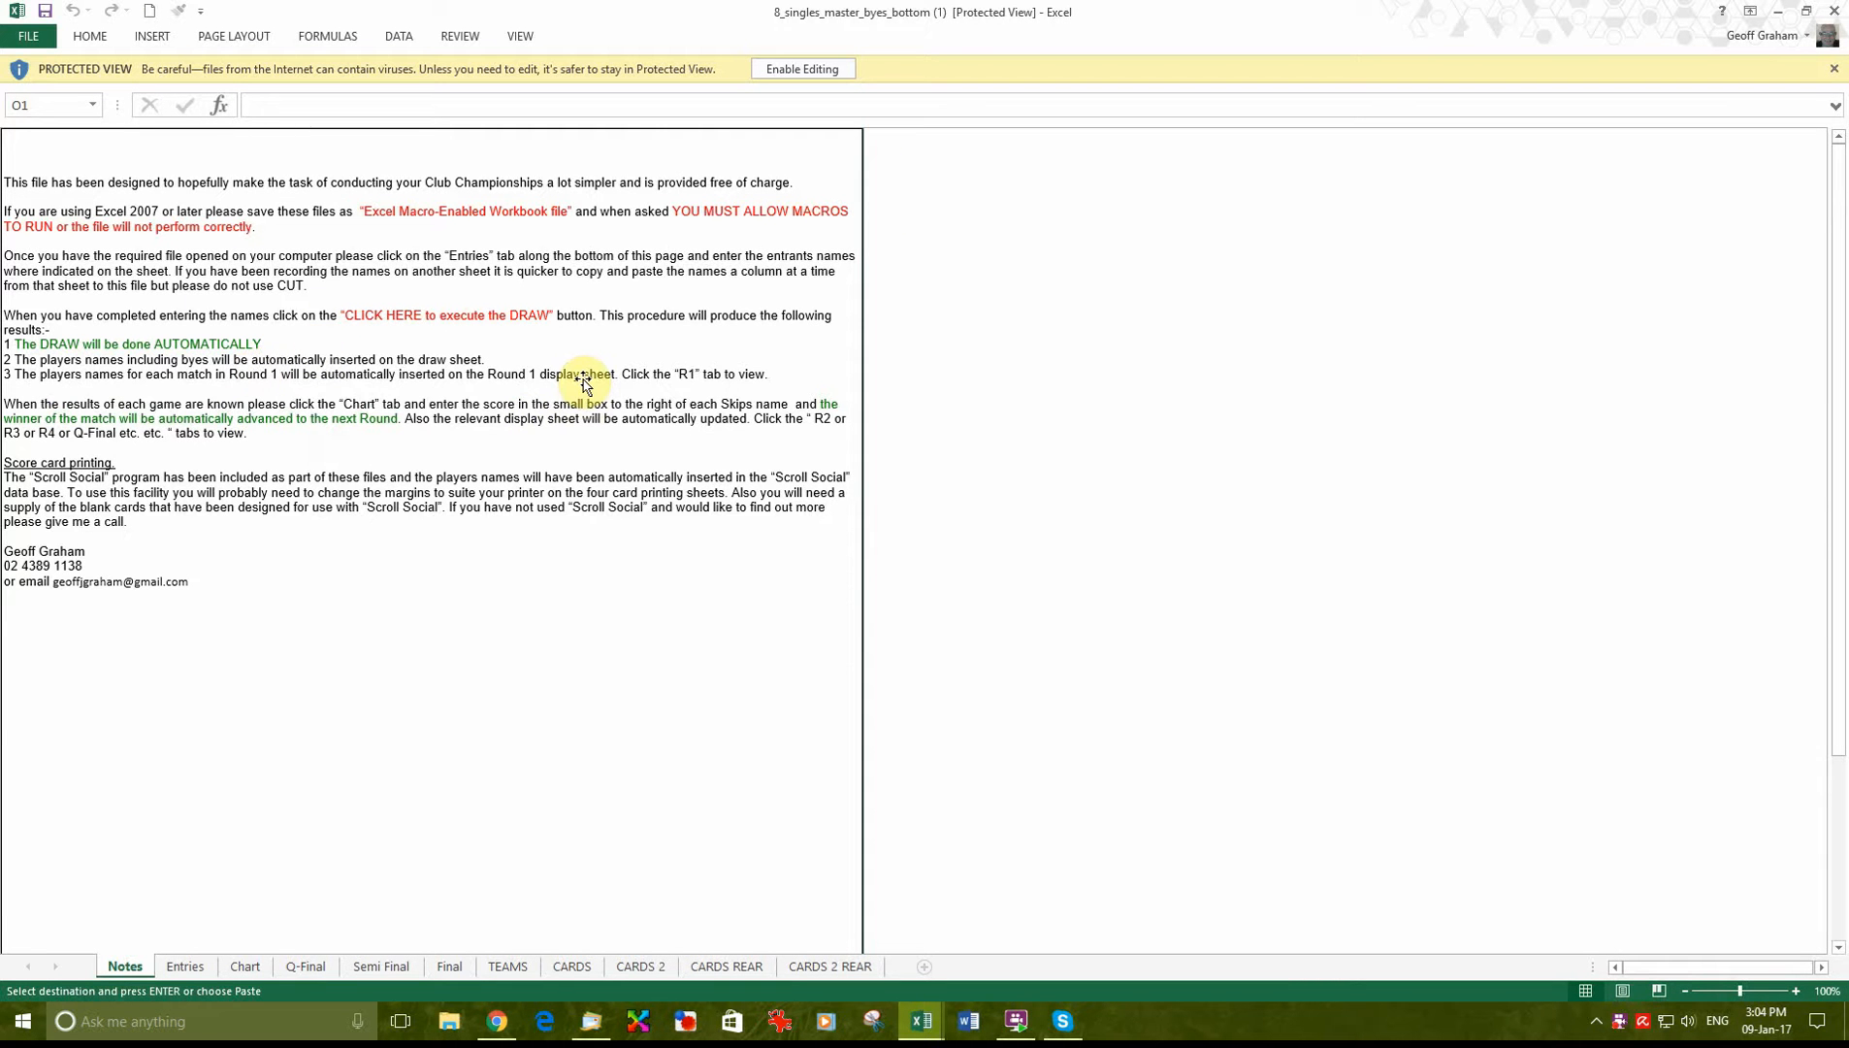
mouse_move(796, 50)
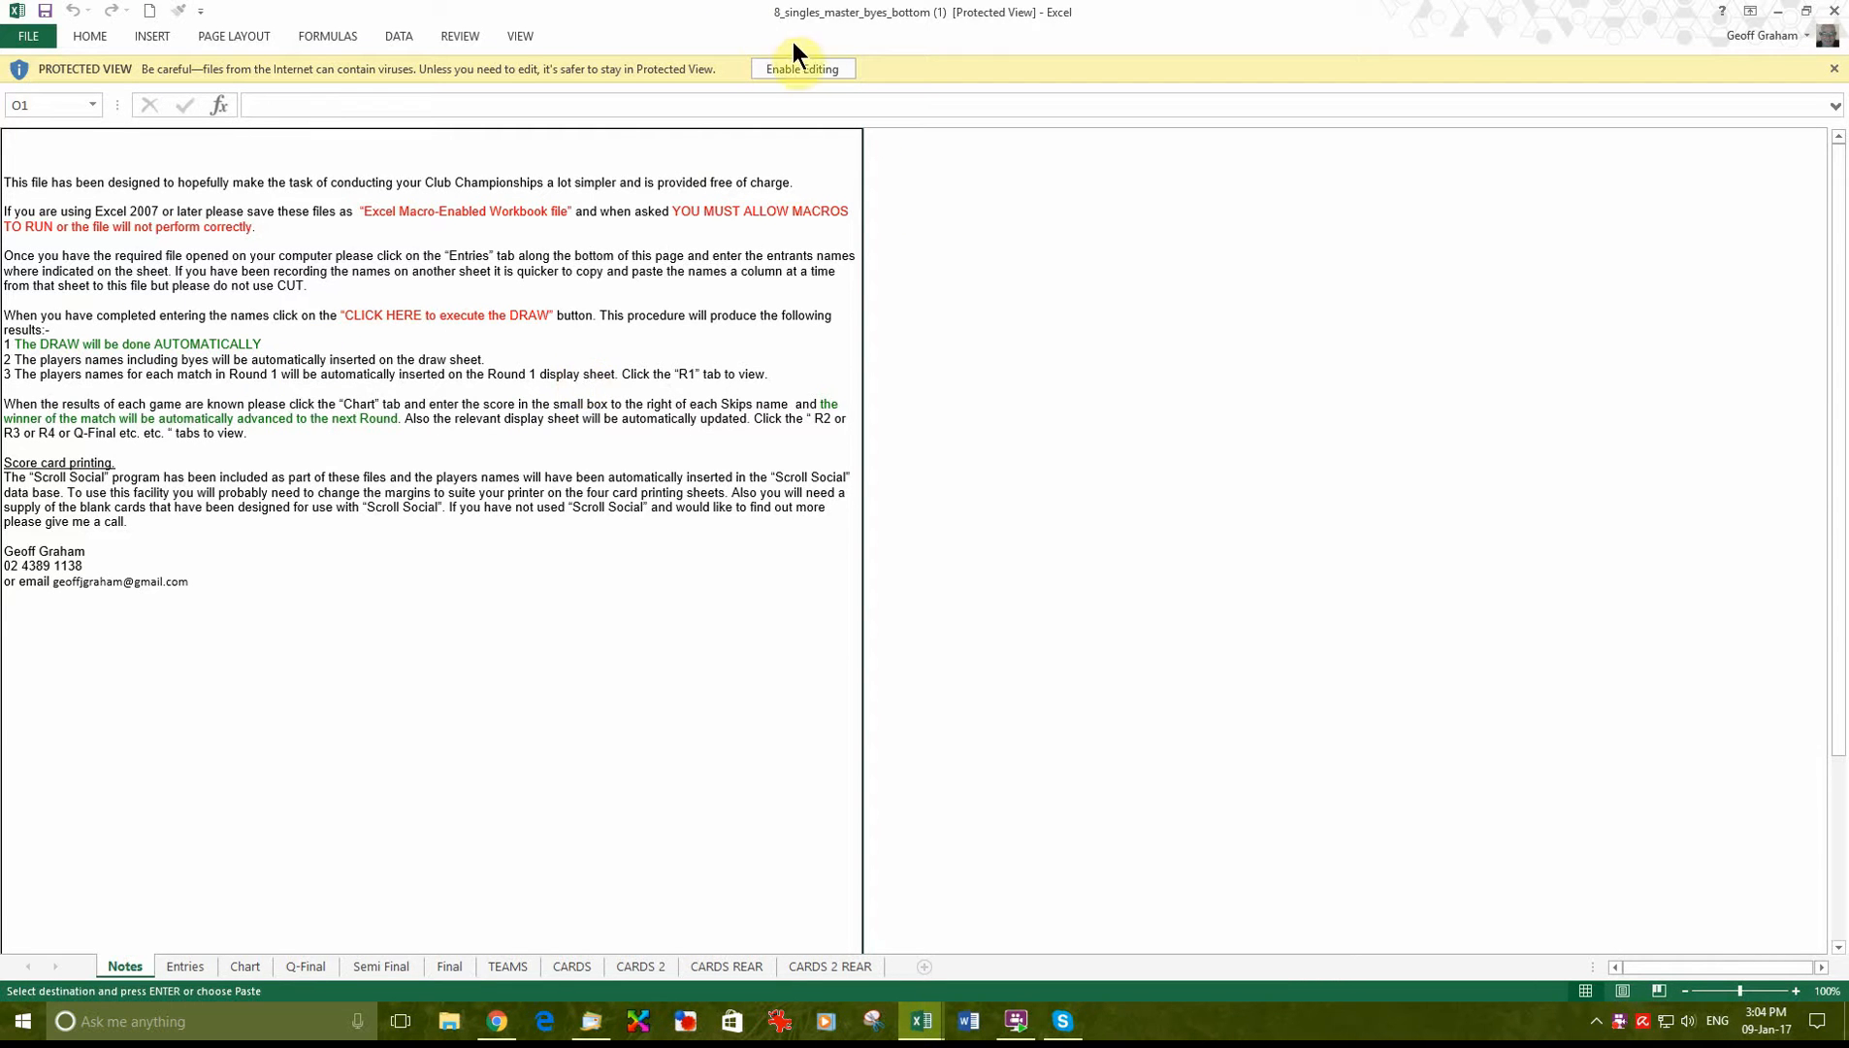
mouse_move(813, 97)
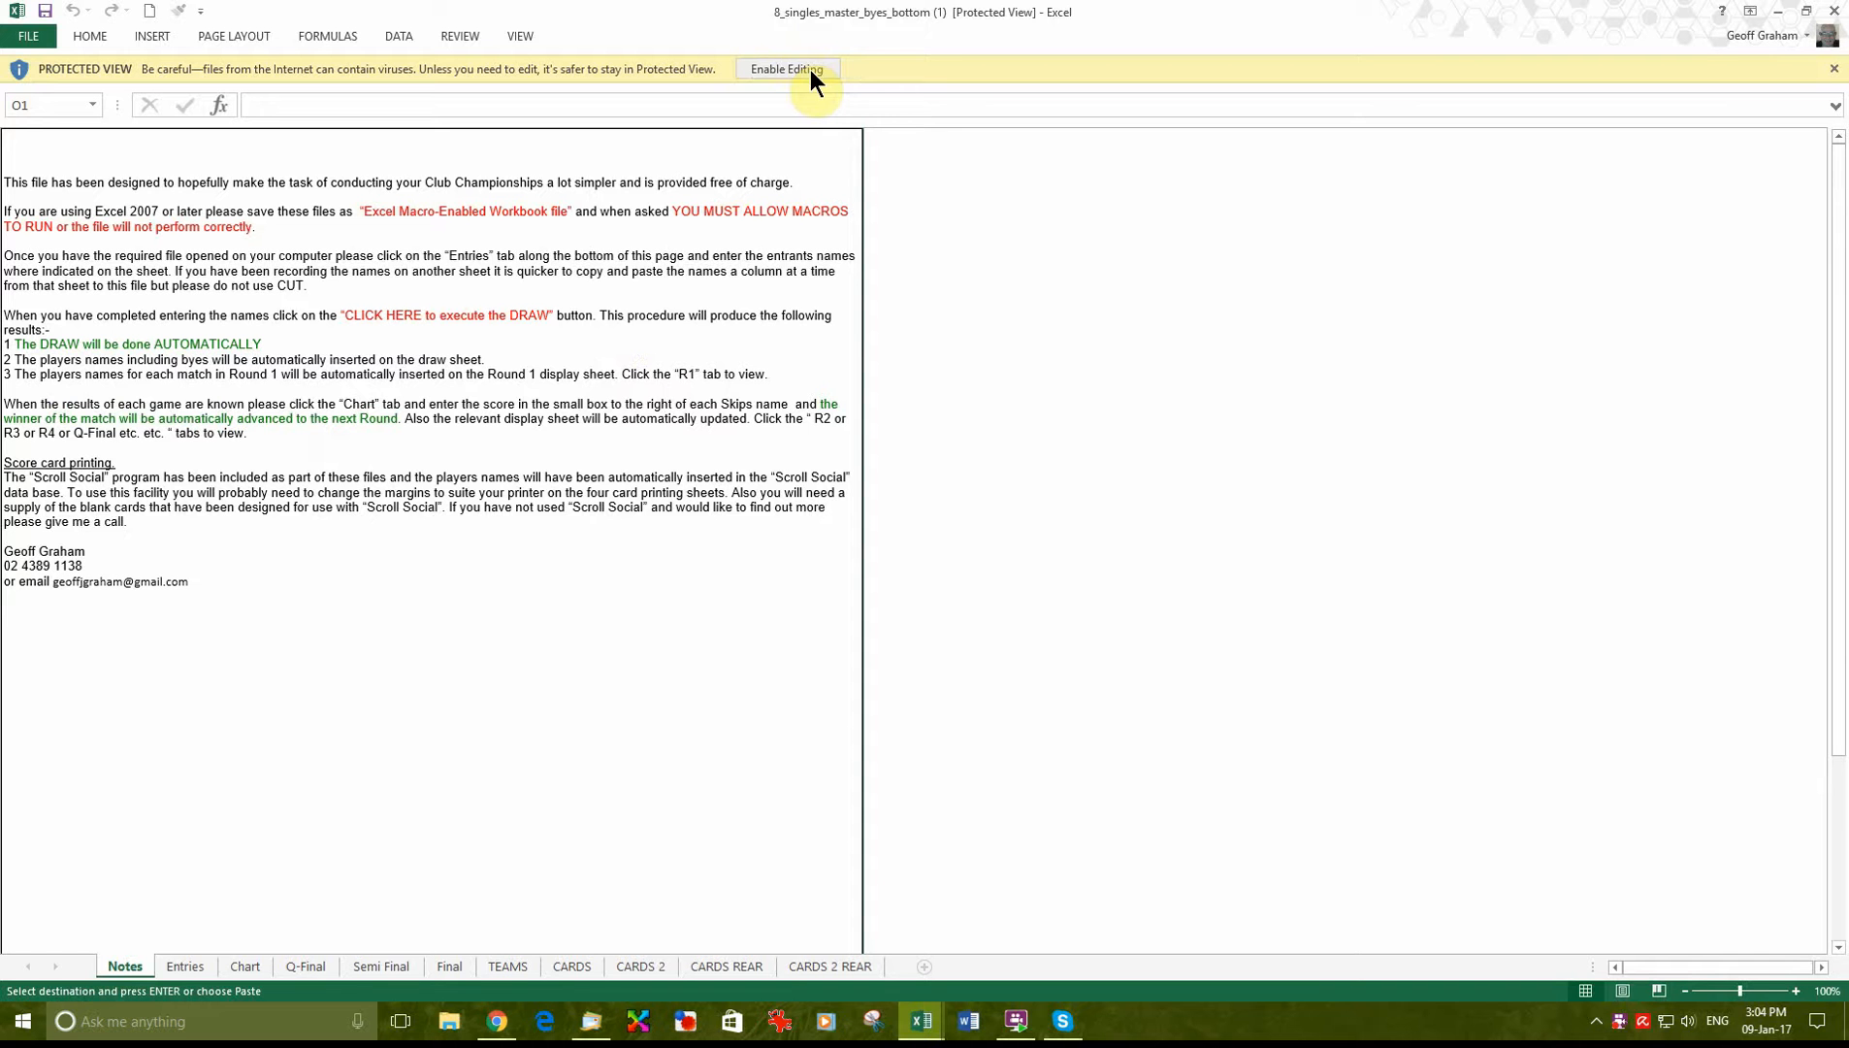
mouse_move(808, 127)
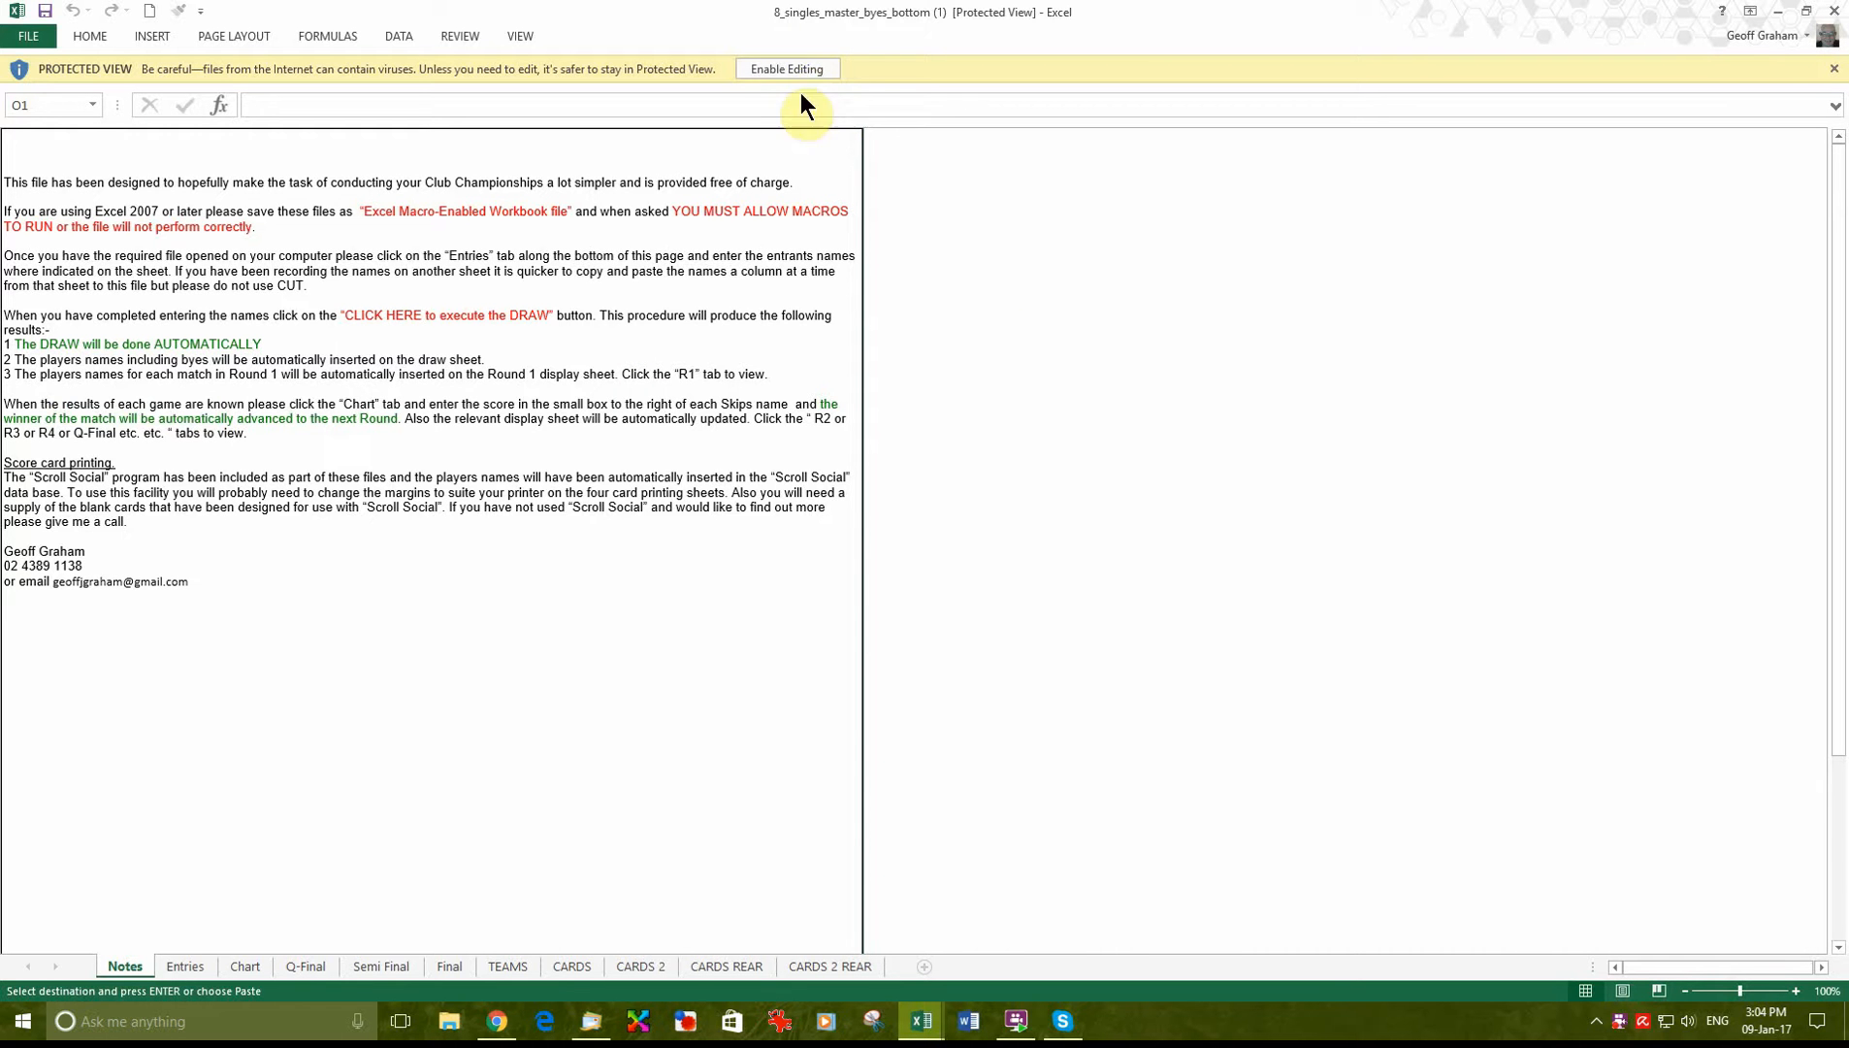
left_click(787, 68)
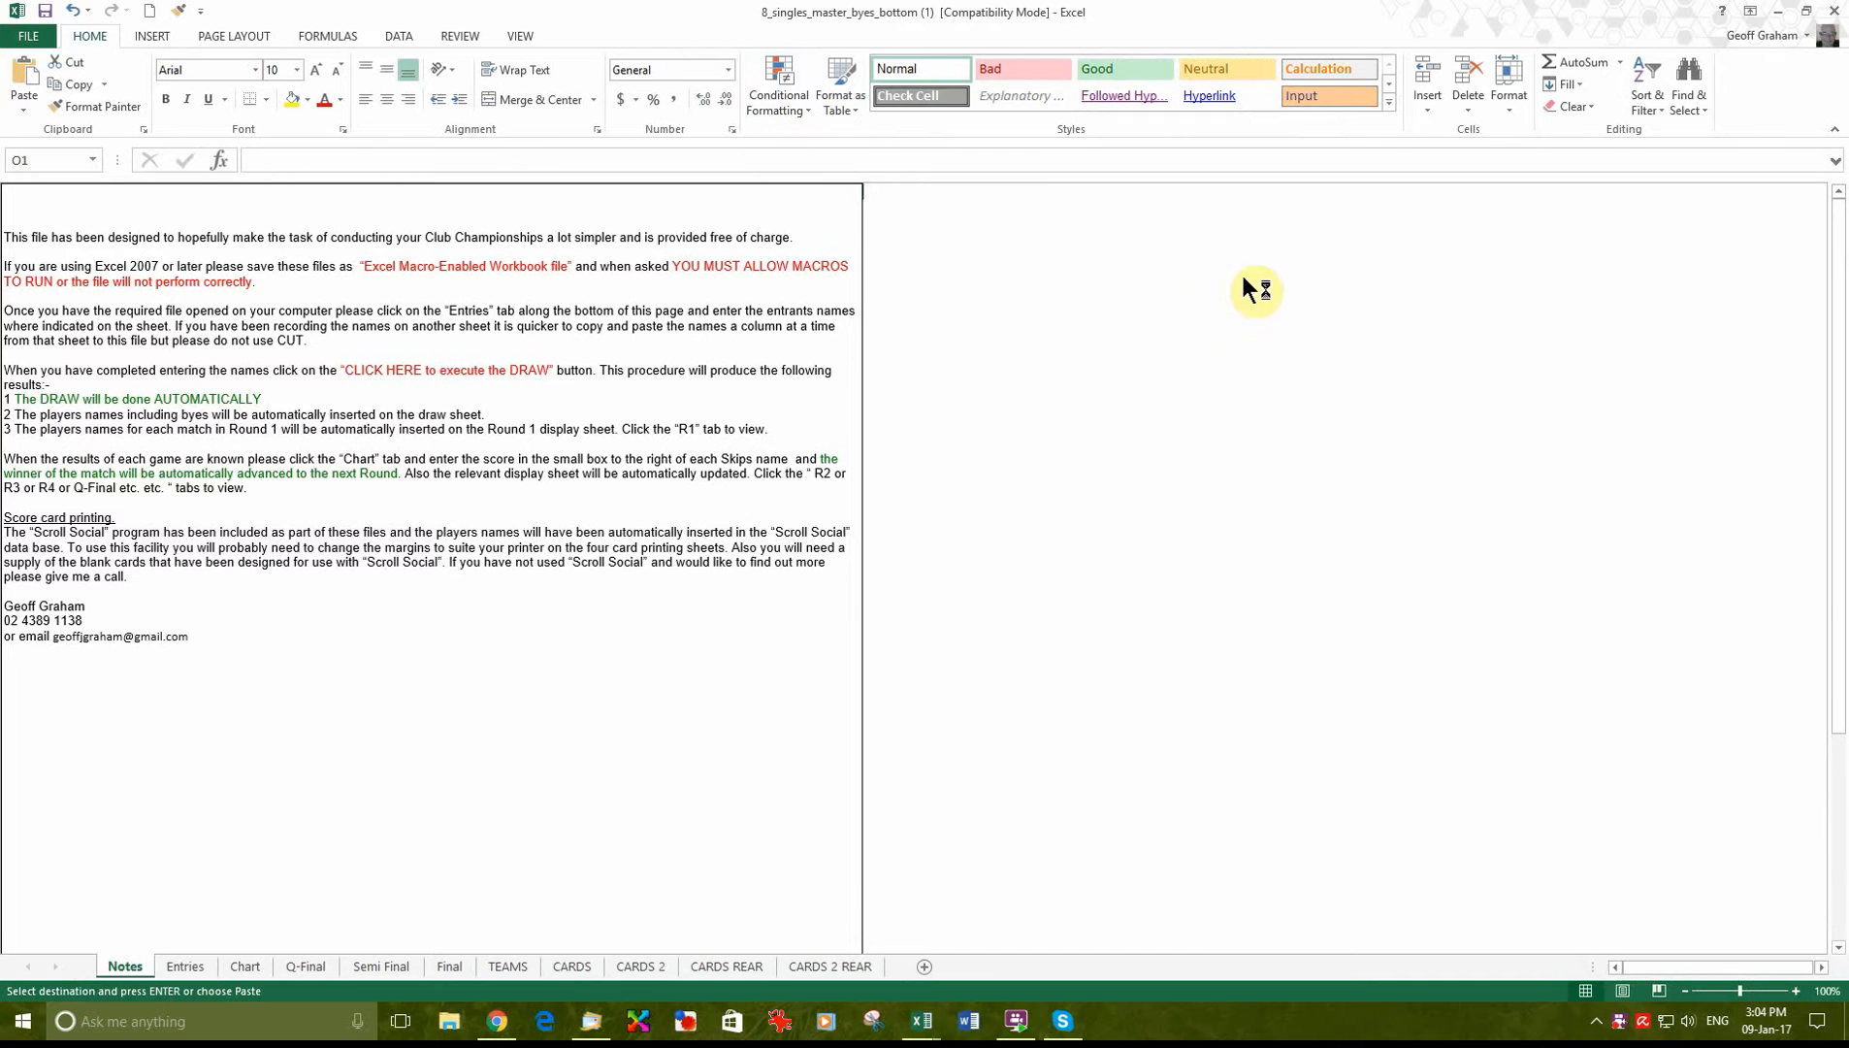
left_click(1834, 9)
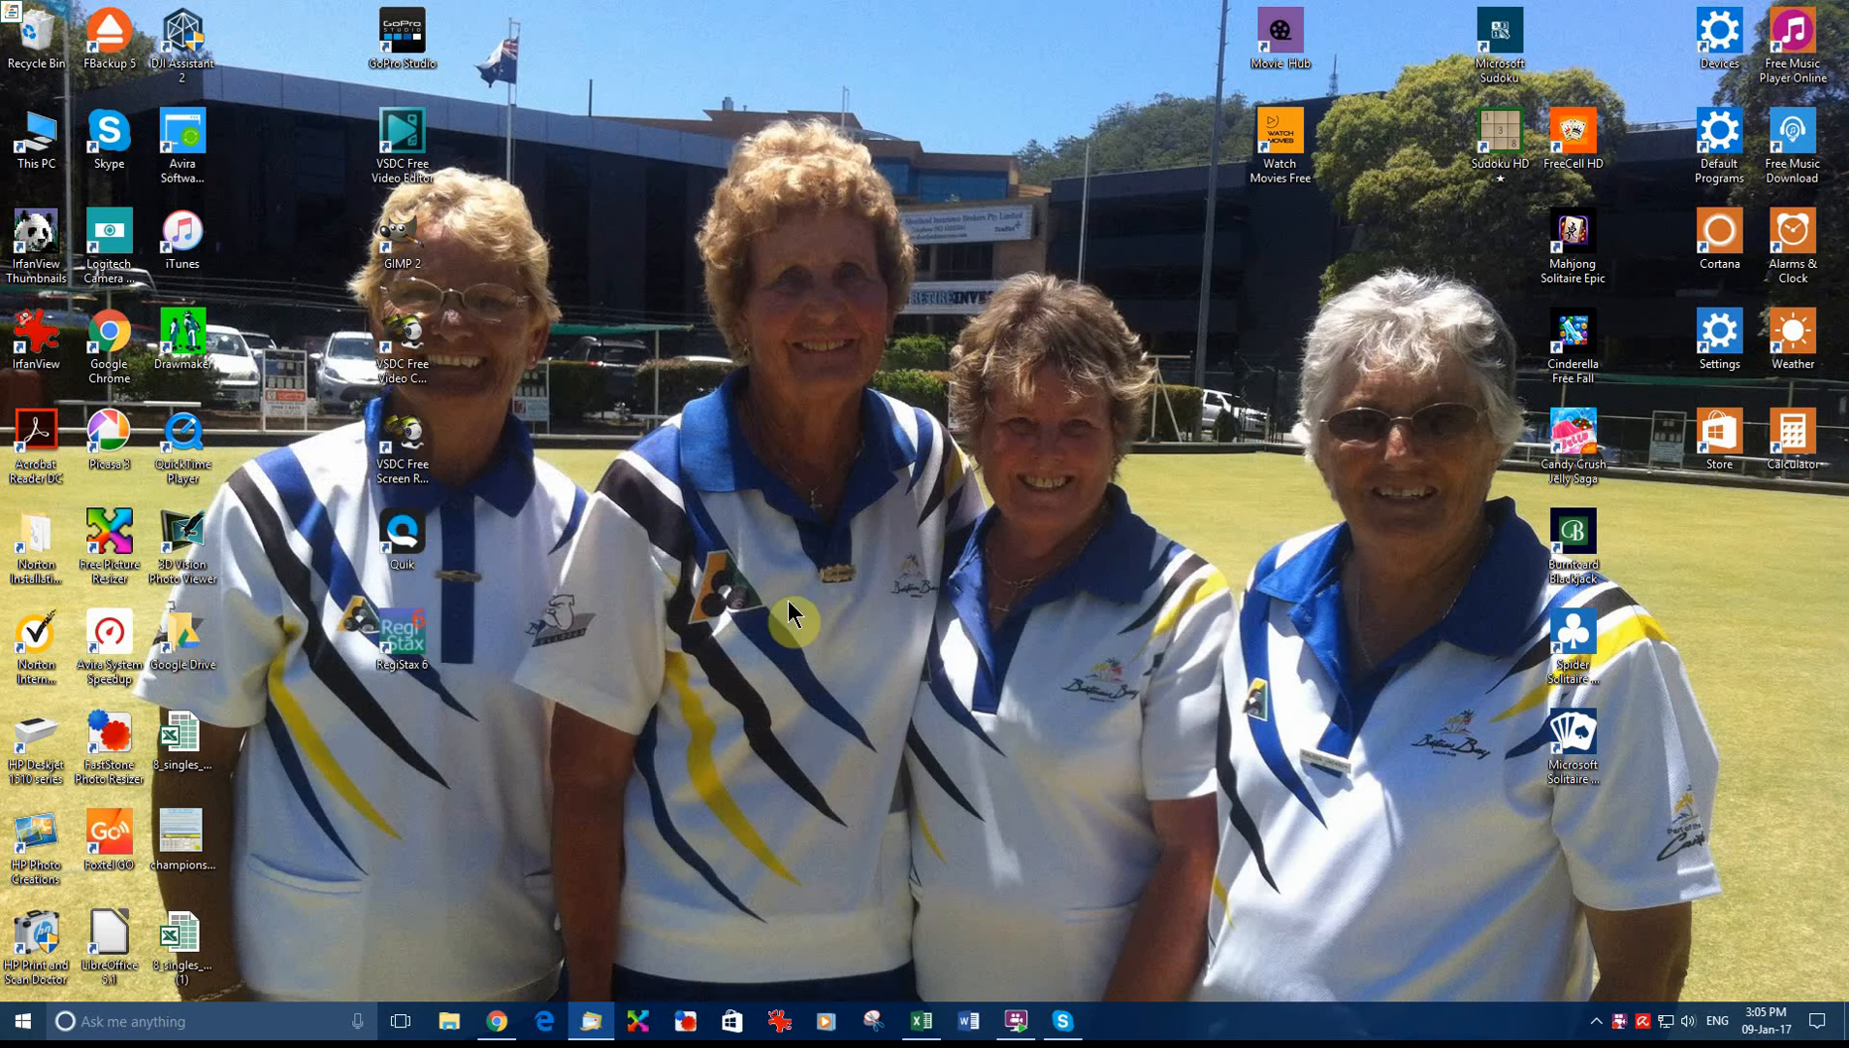
mouse_move(259, 603)
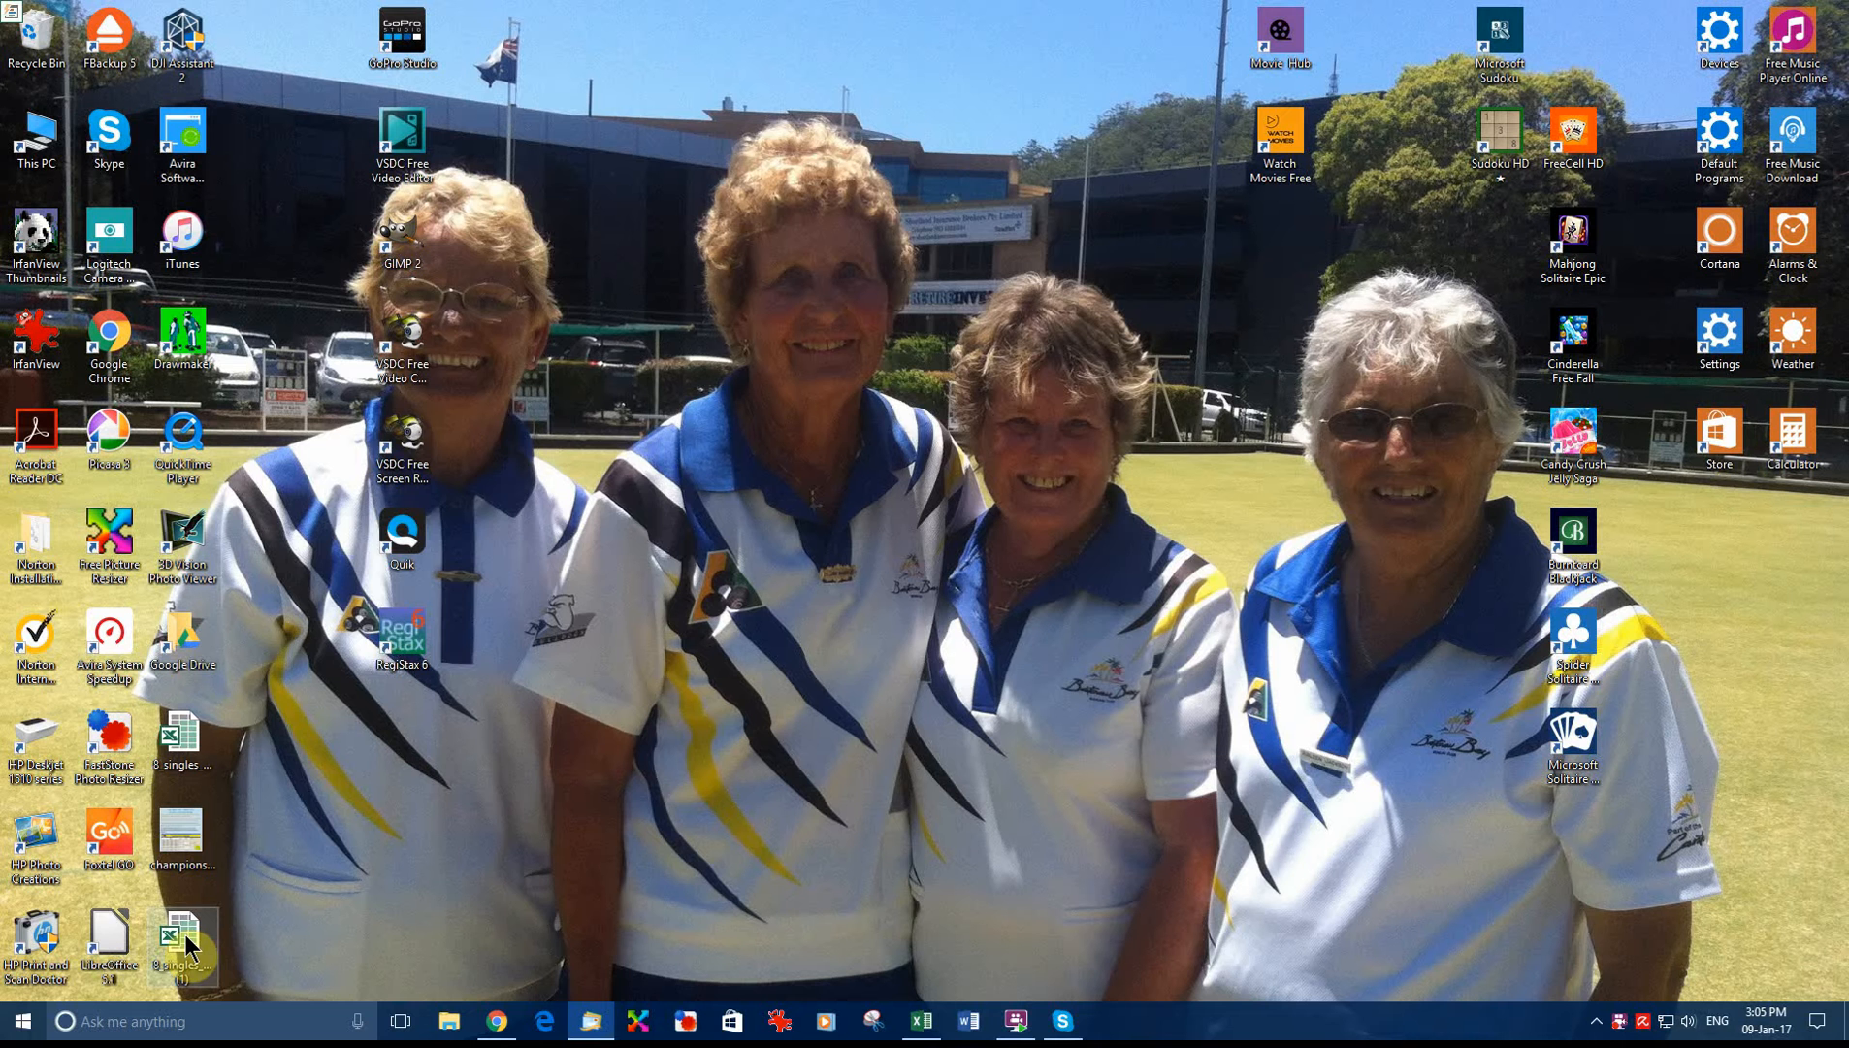
Reopen the singles draw Excel file from its desktop icon
double_click(181, 931)
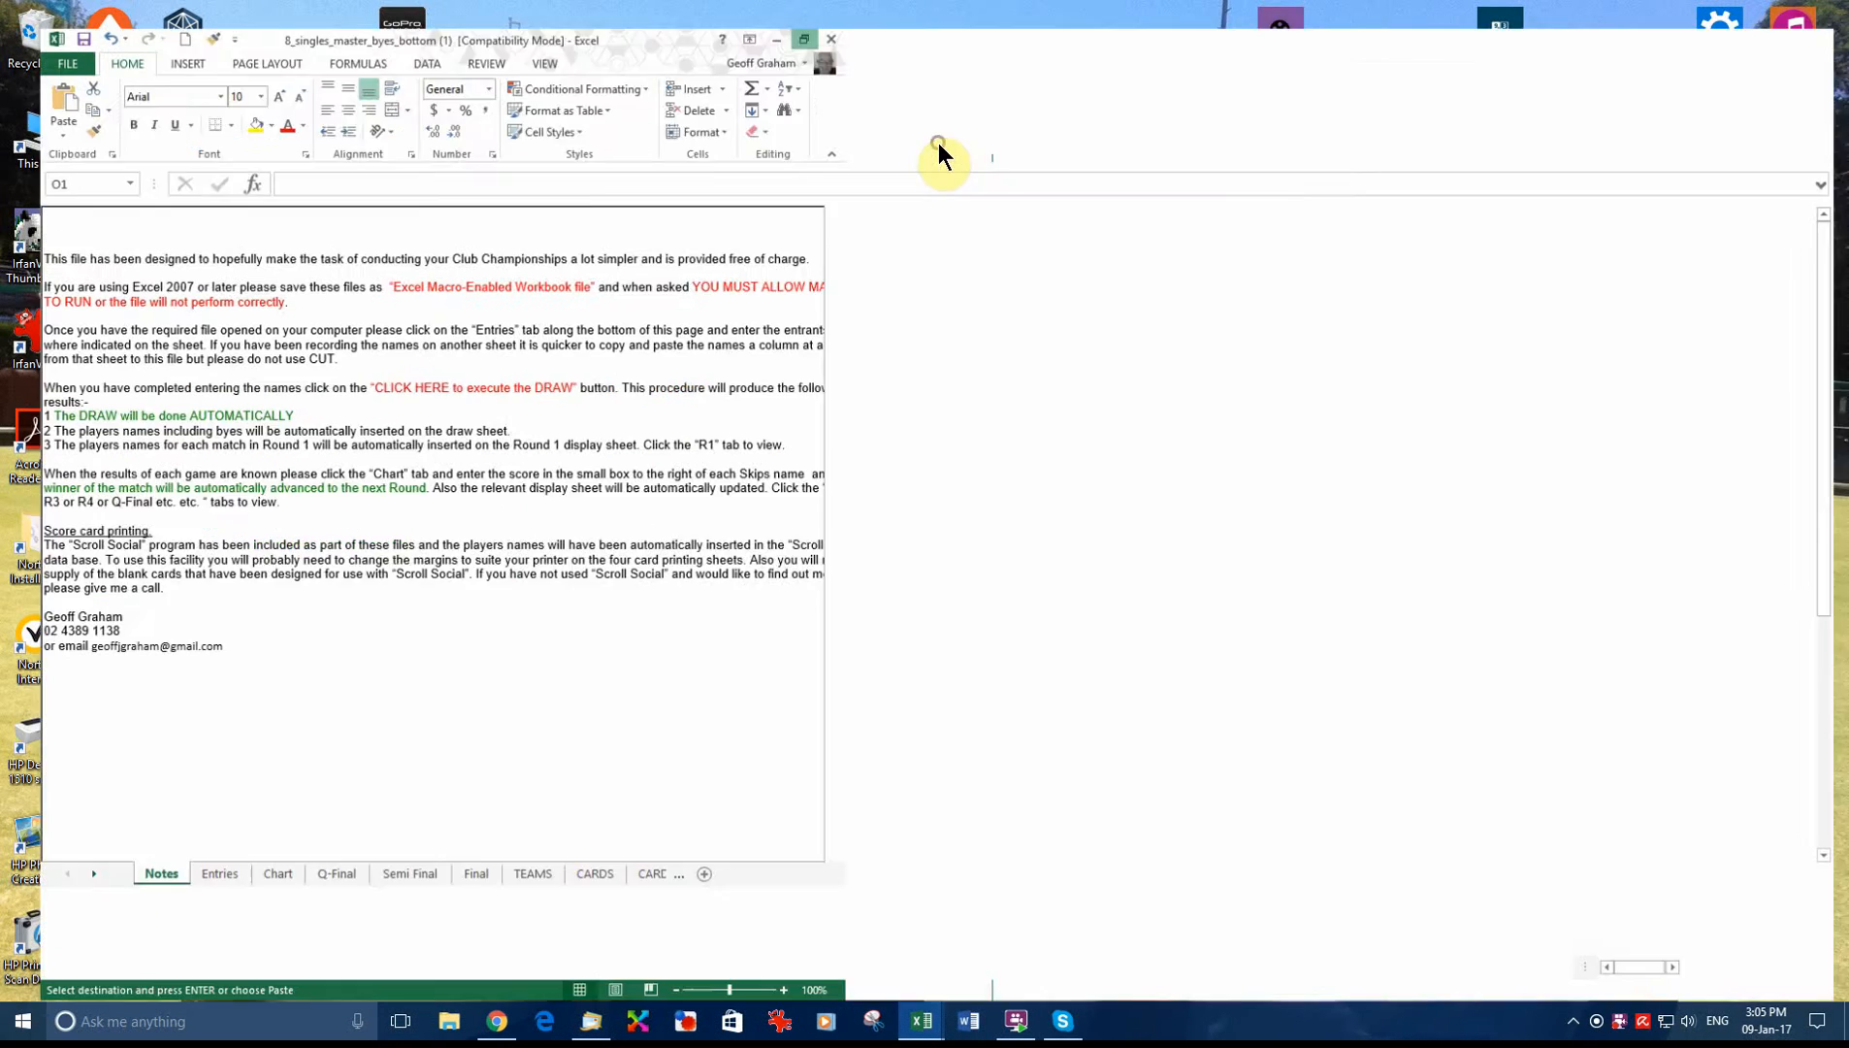
Maximise the singles draw workbook and show its Entries sheet
left_click(806, 38)
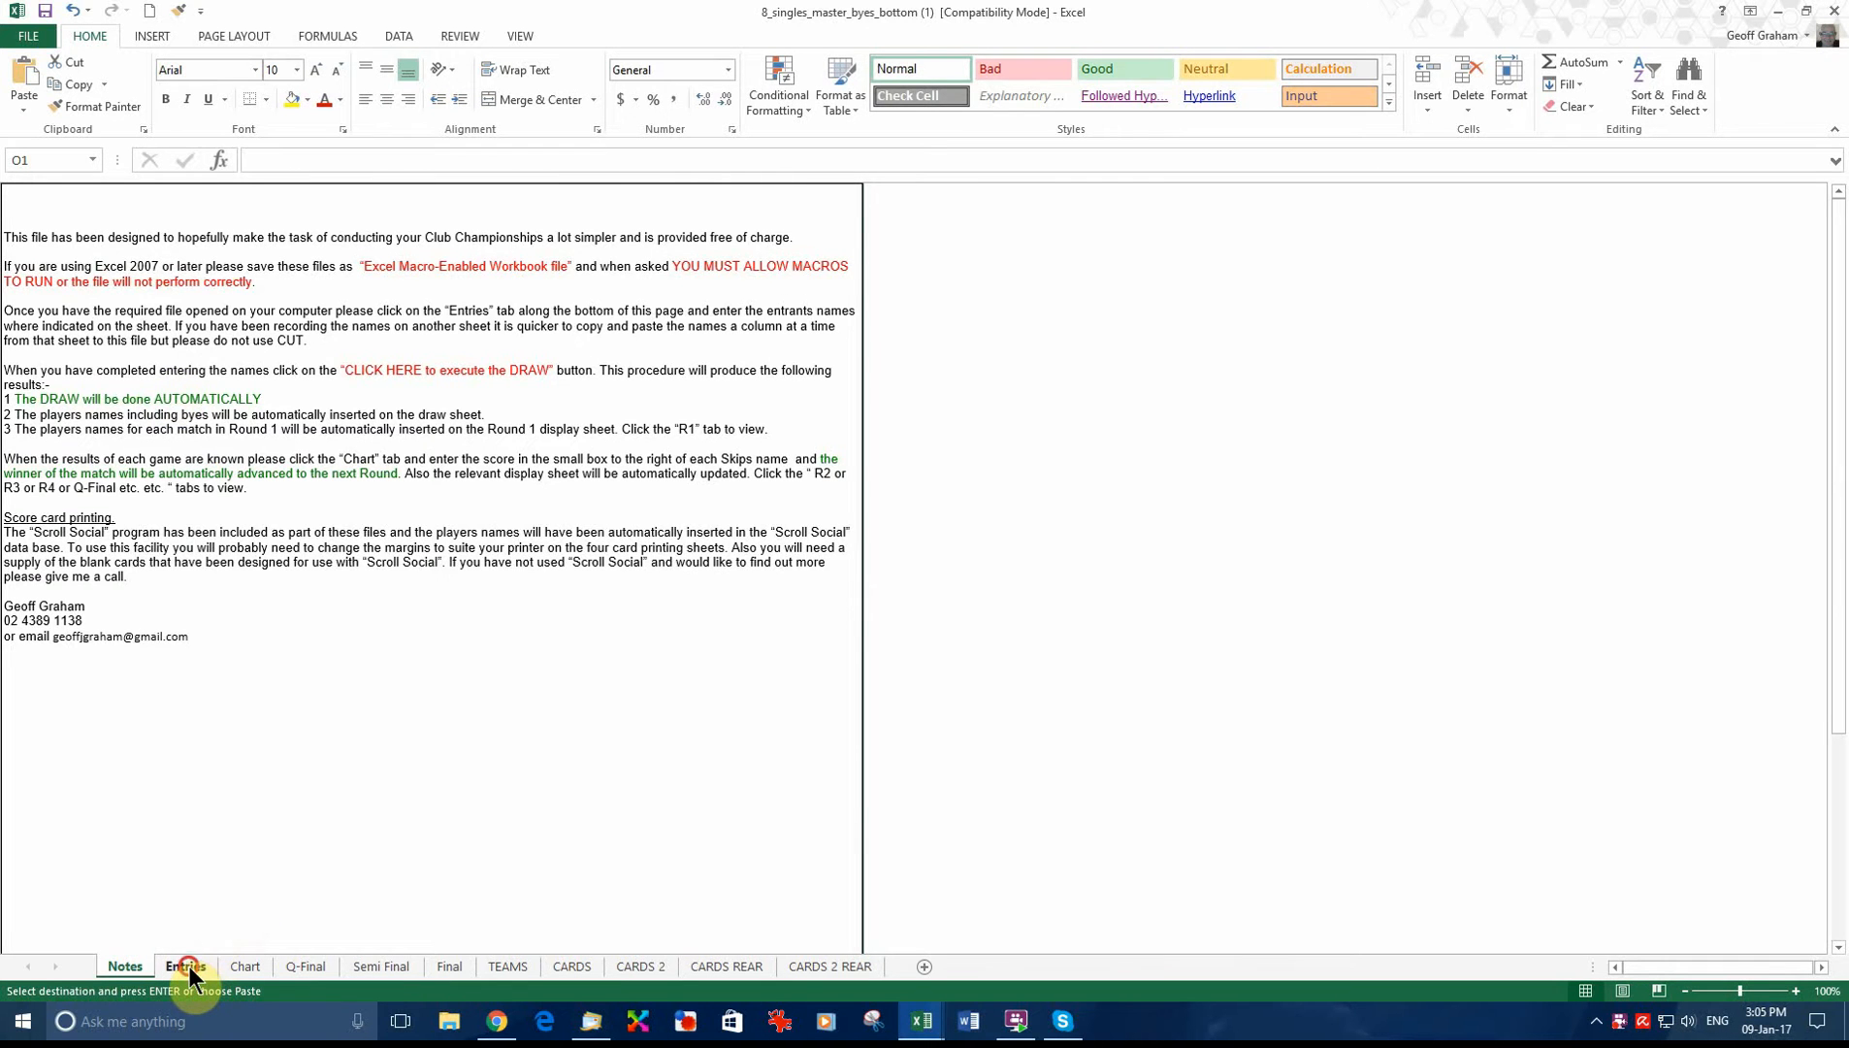
left_click(185, 966)
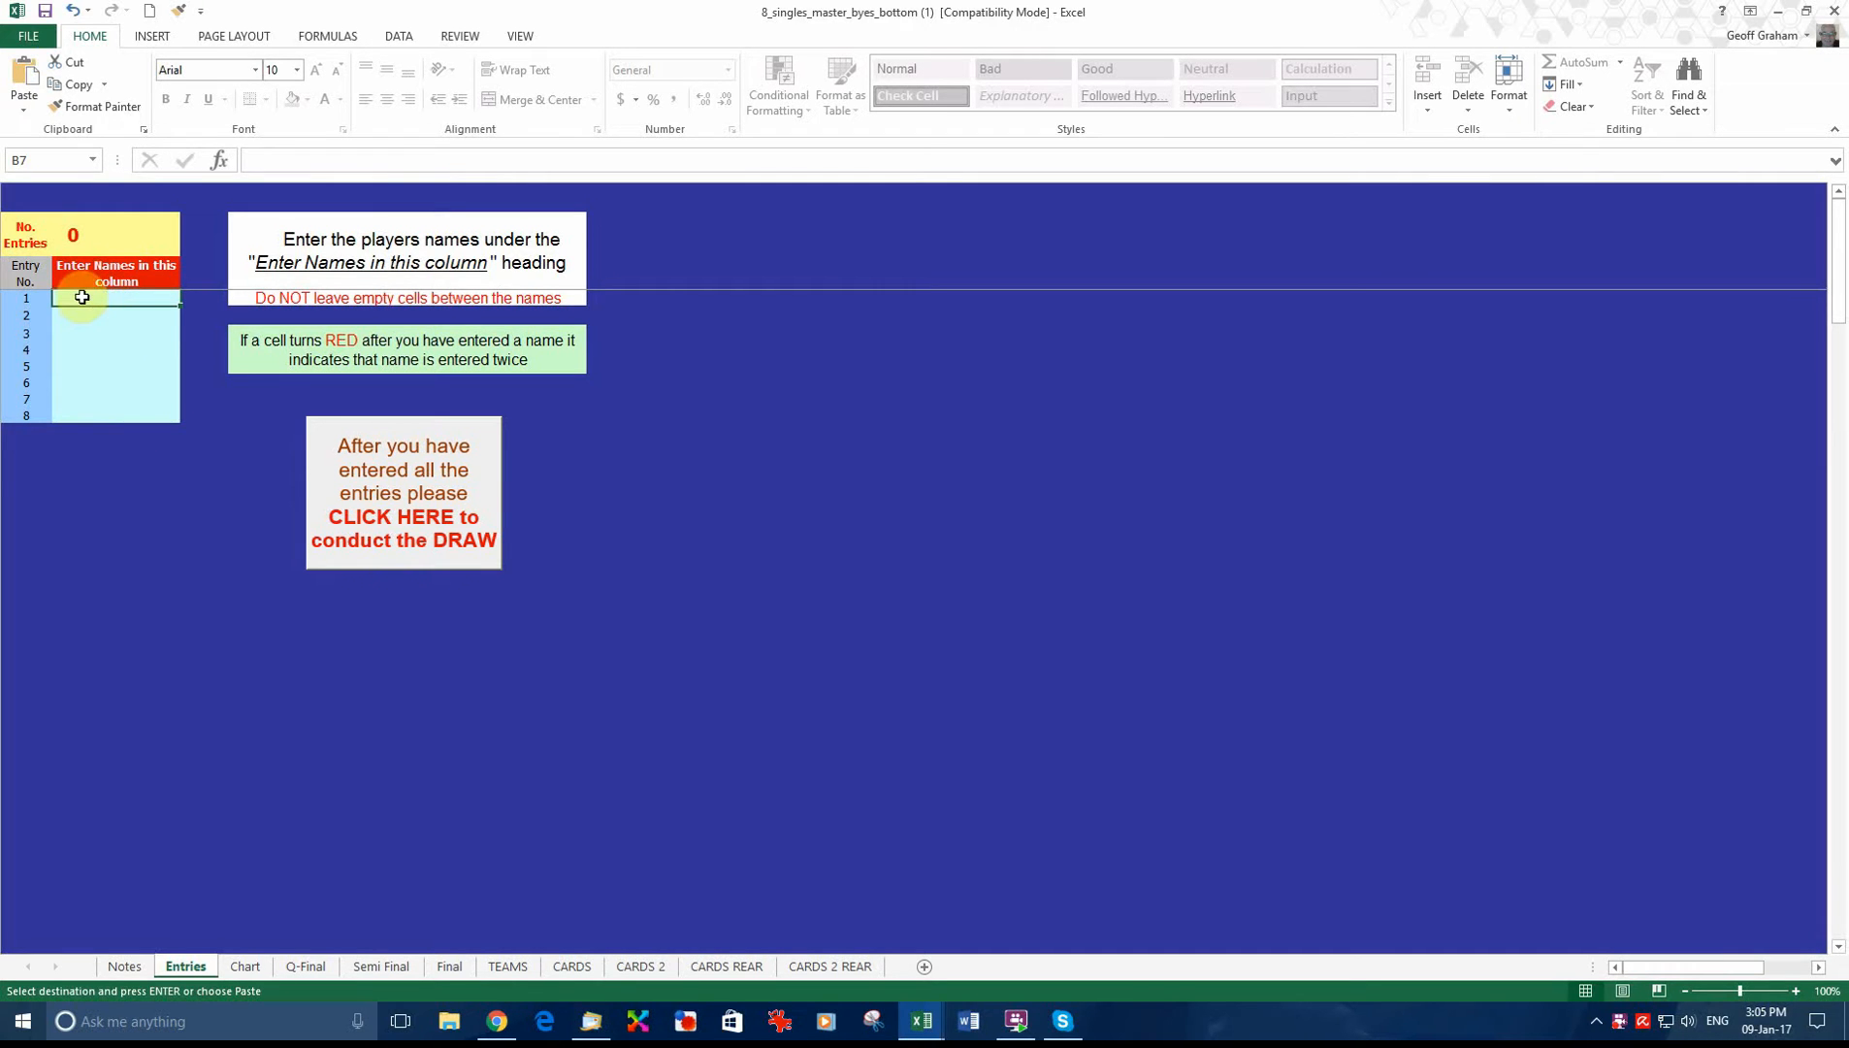
Paste the six copied player names, Adam ADAMS through Fred FINCH, into the Entries column
right_click(83, 297)
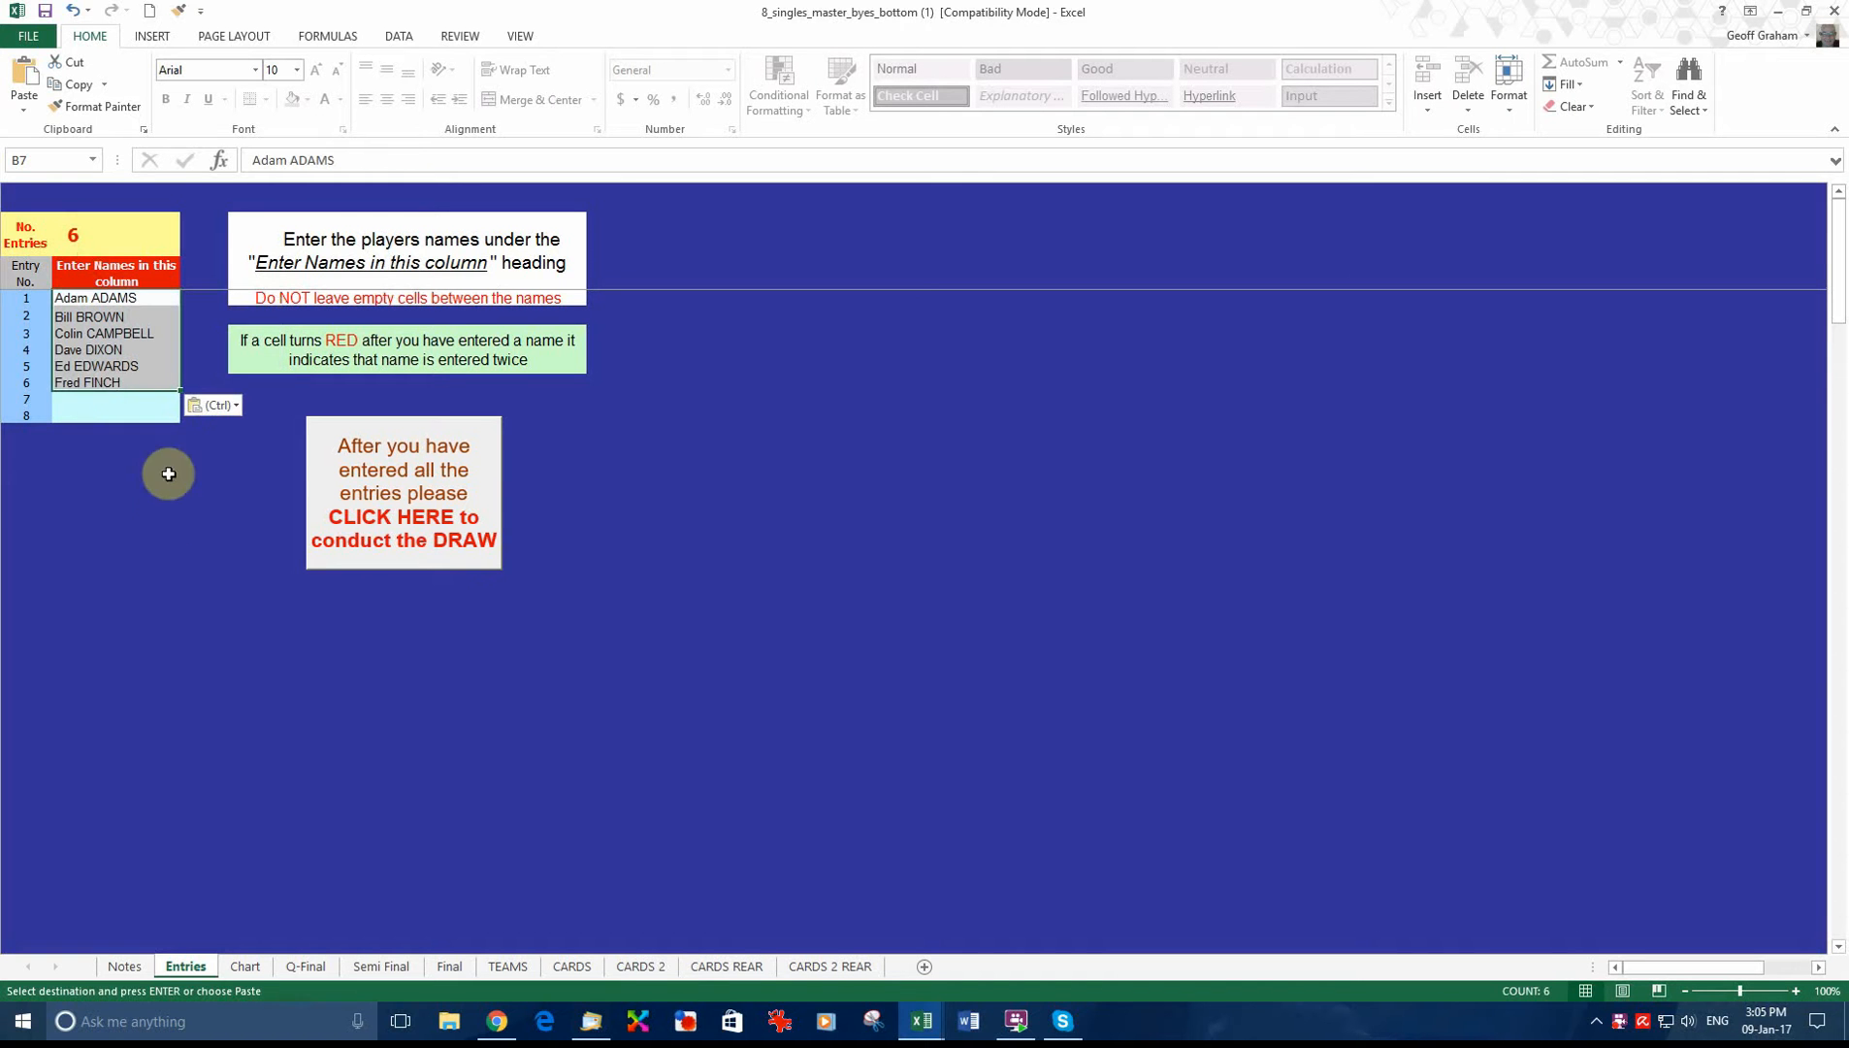
mouse_move(181, 587)
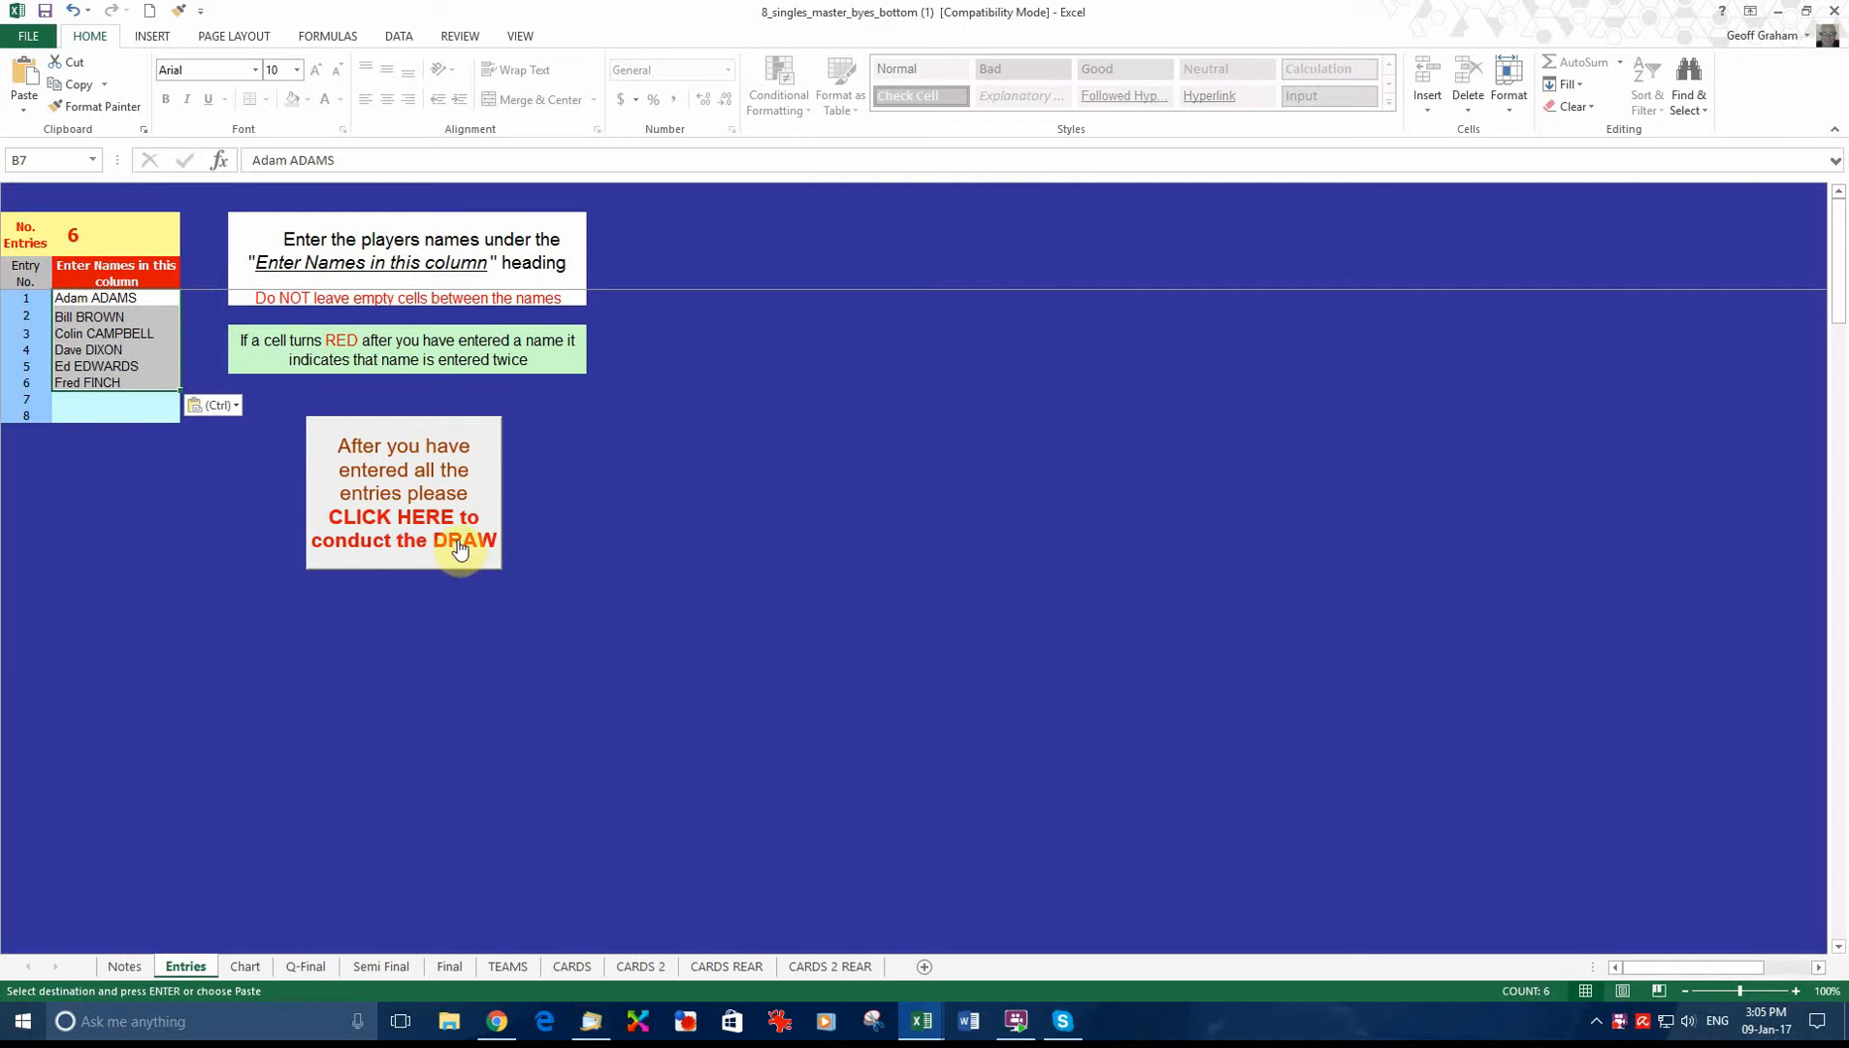
mouse_move(475, 470)
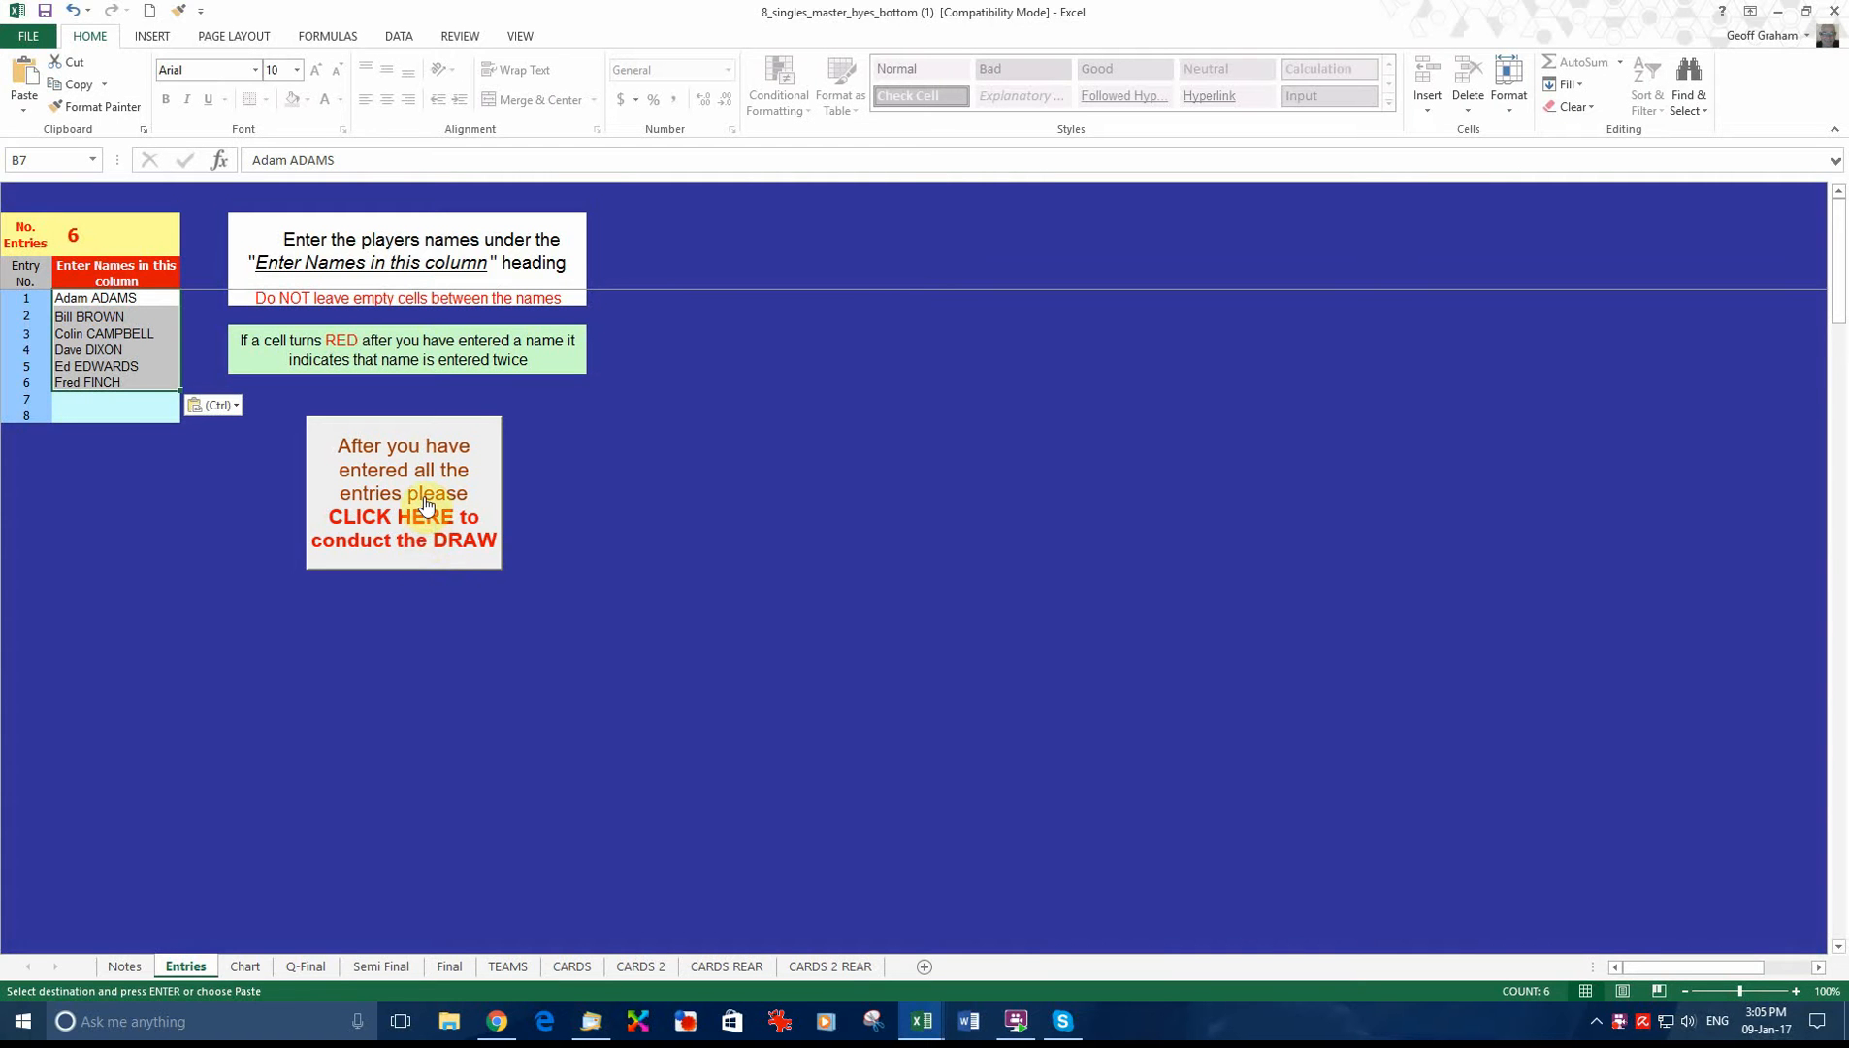
left_click(403, 516)
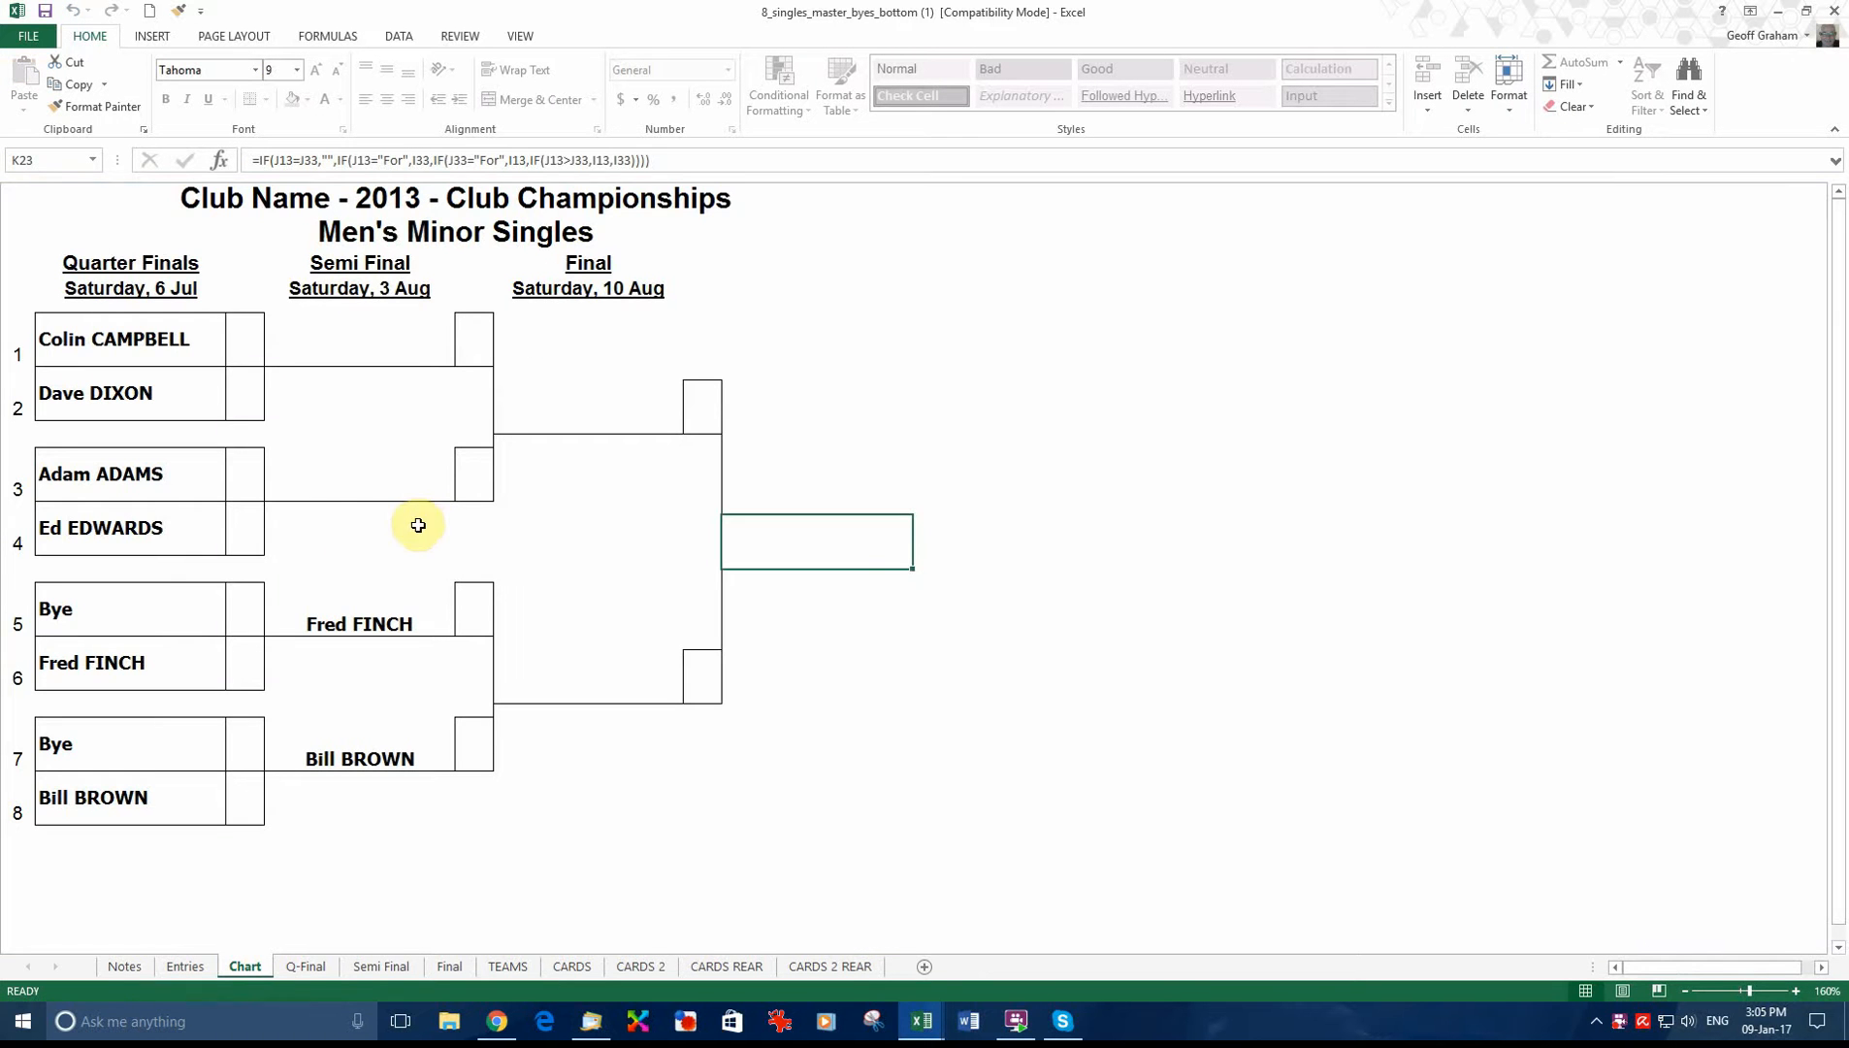
mouse_move(195, 341)
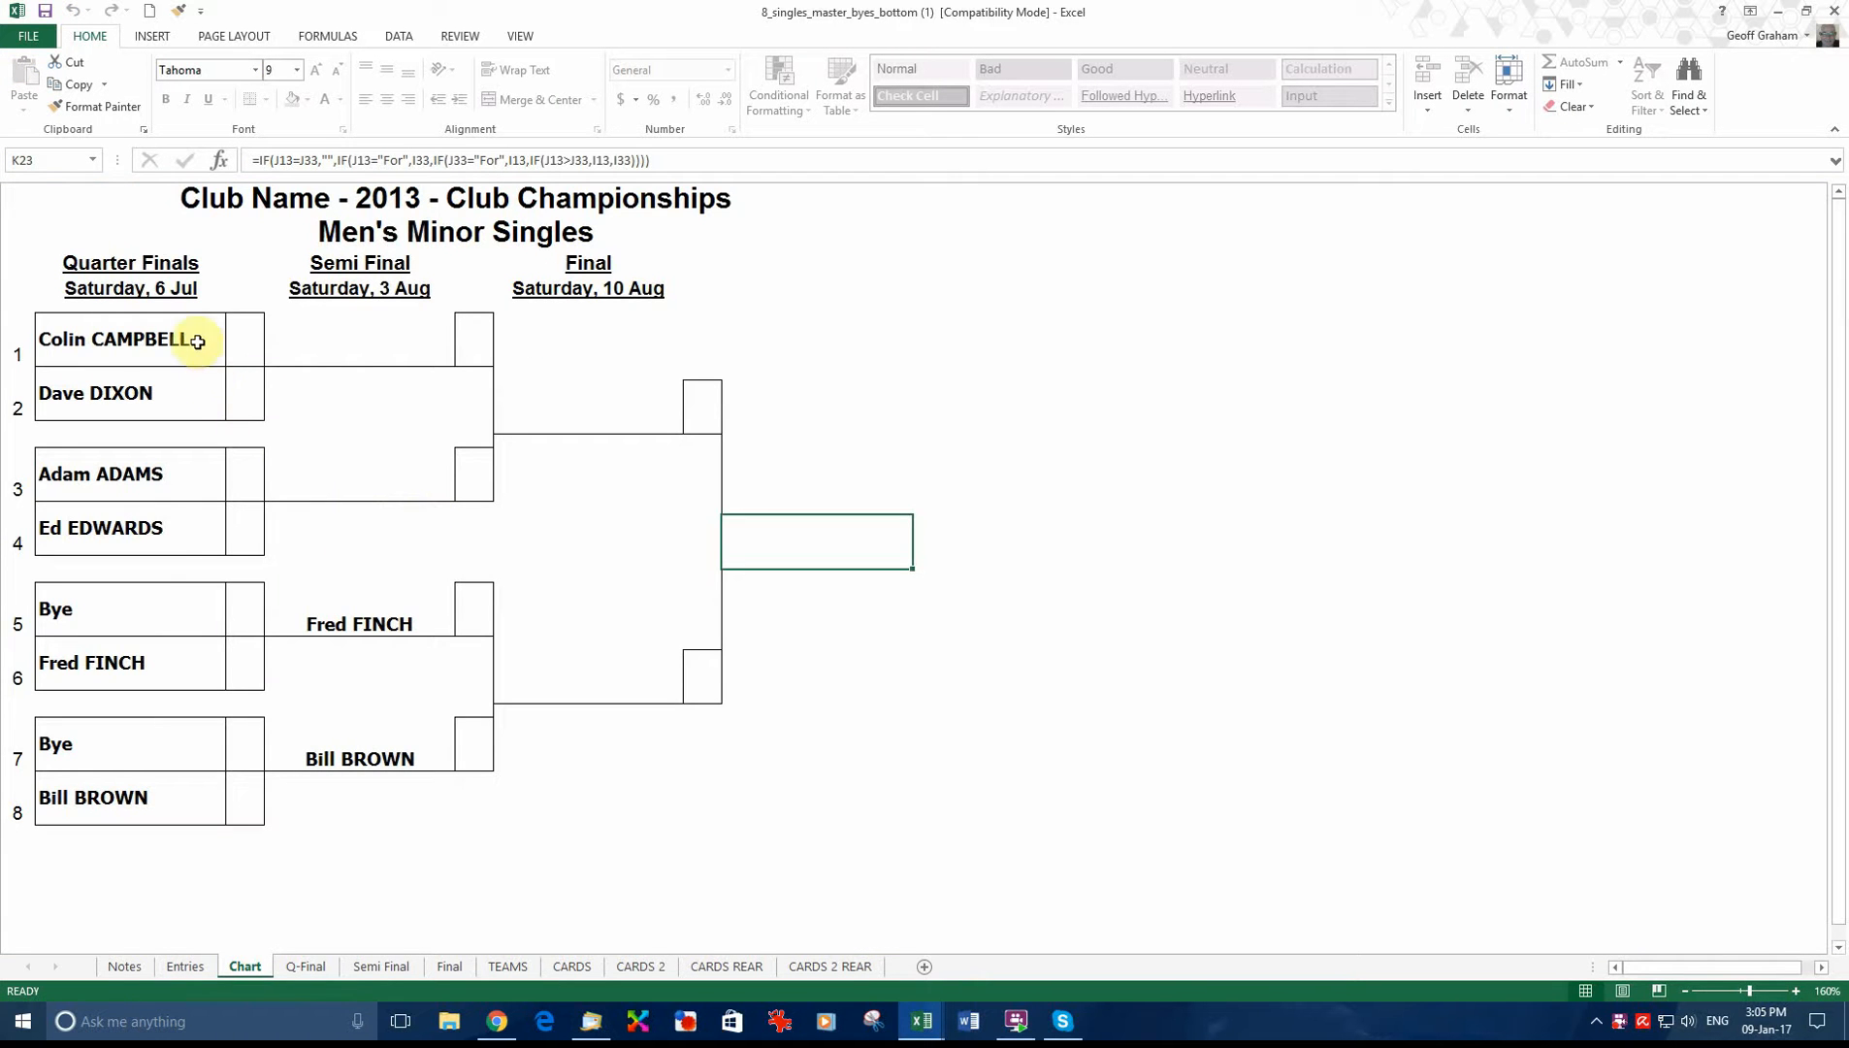
mouse_move(163, 771)
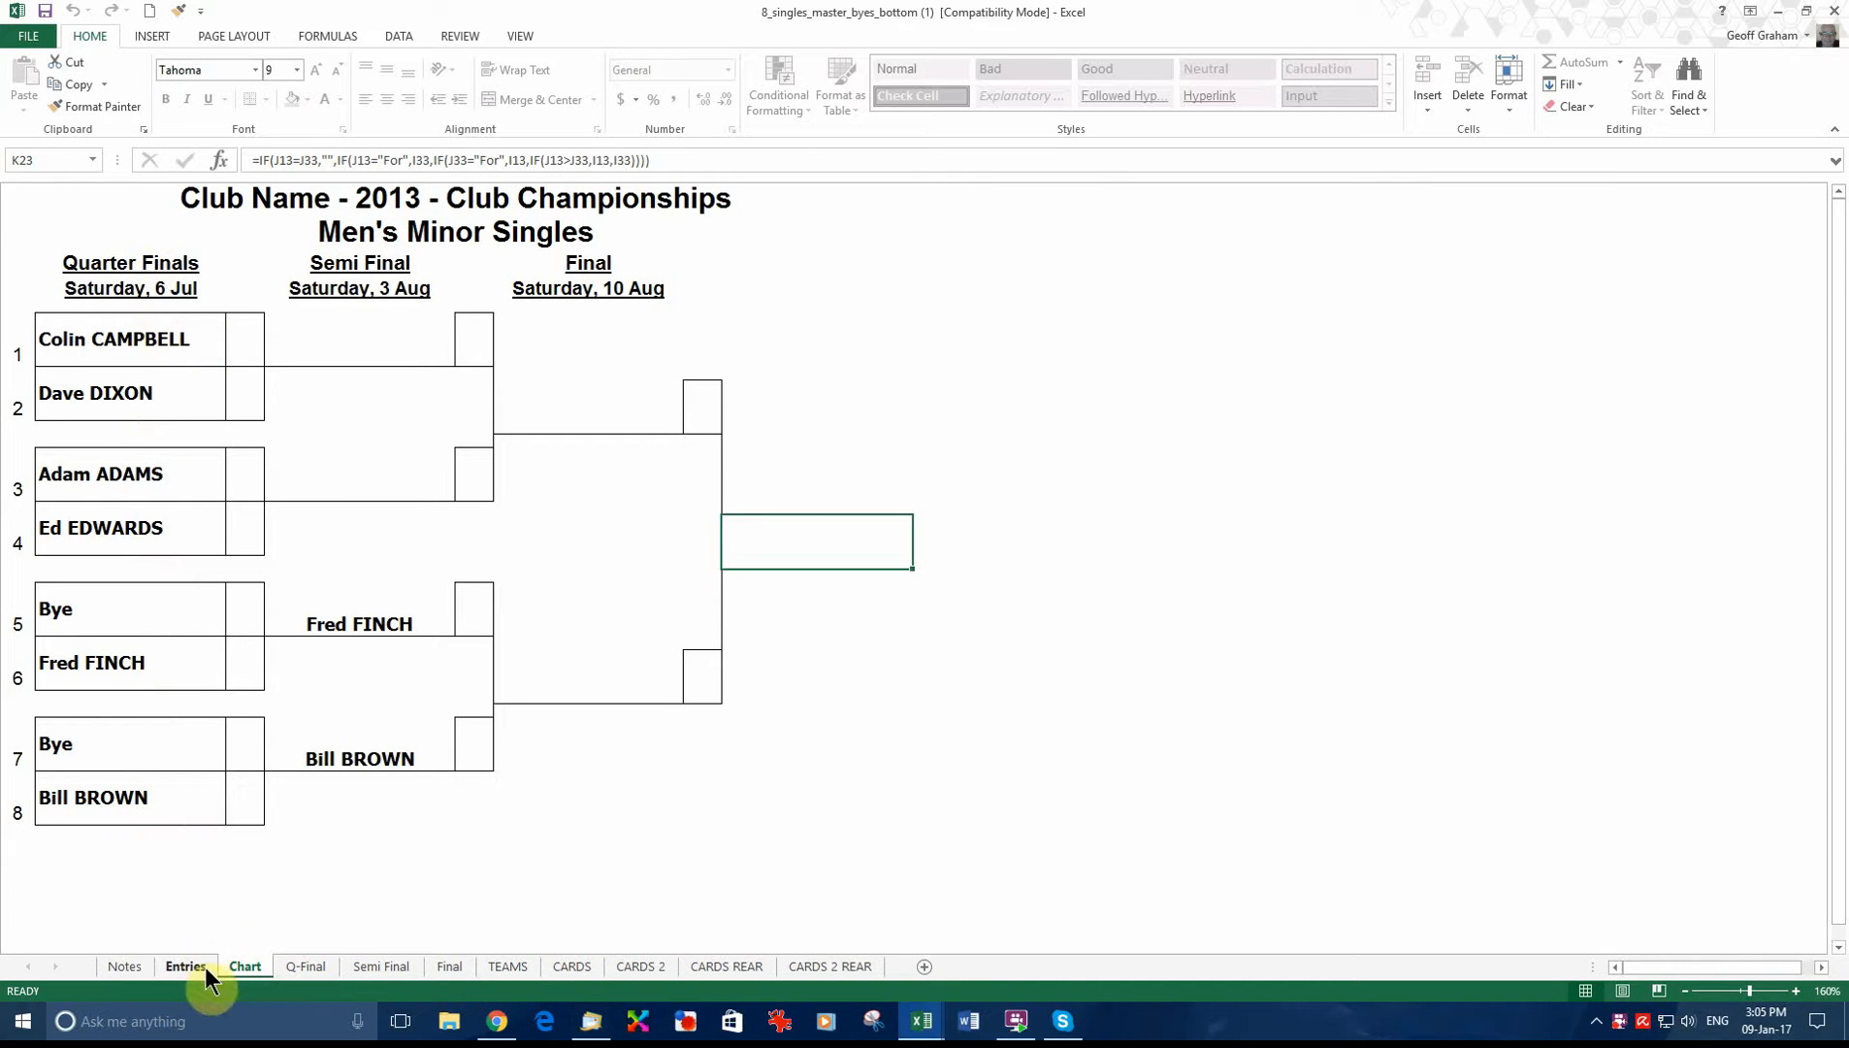
left_click(185, 966)
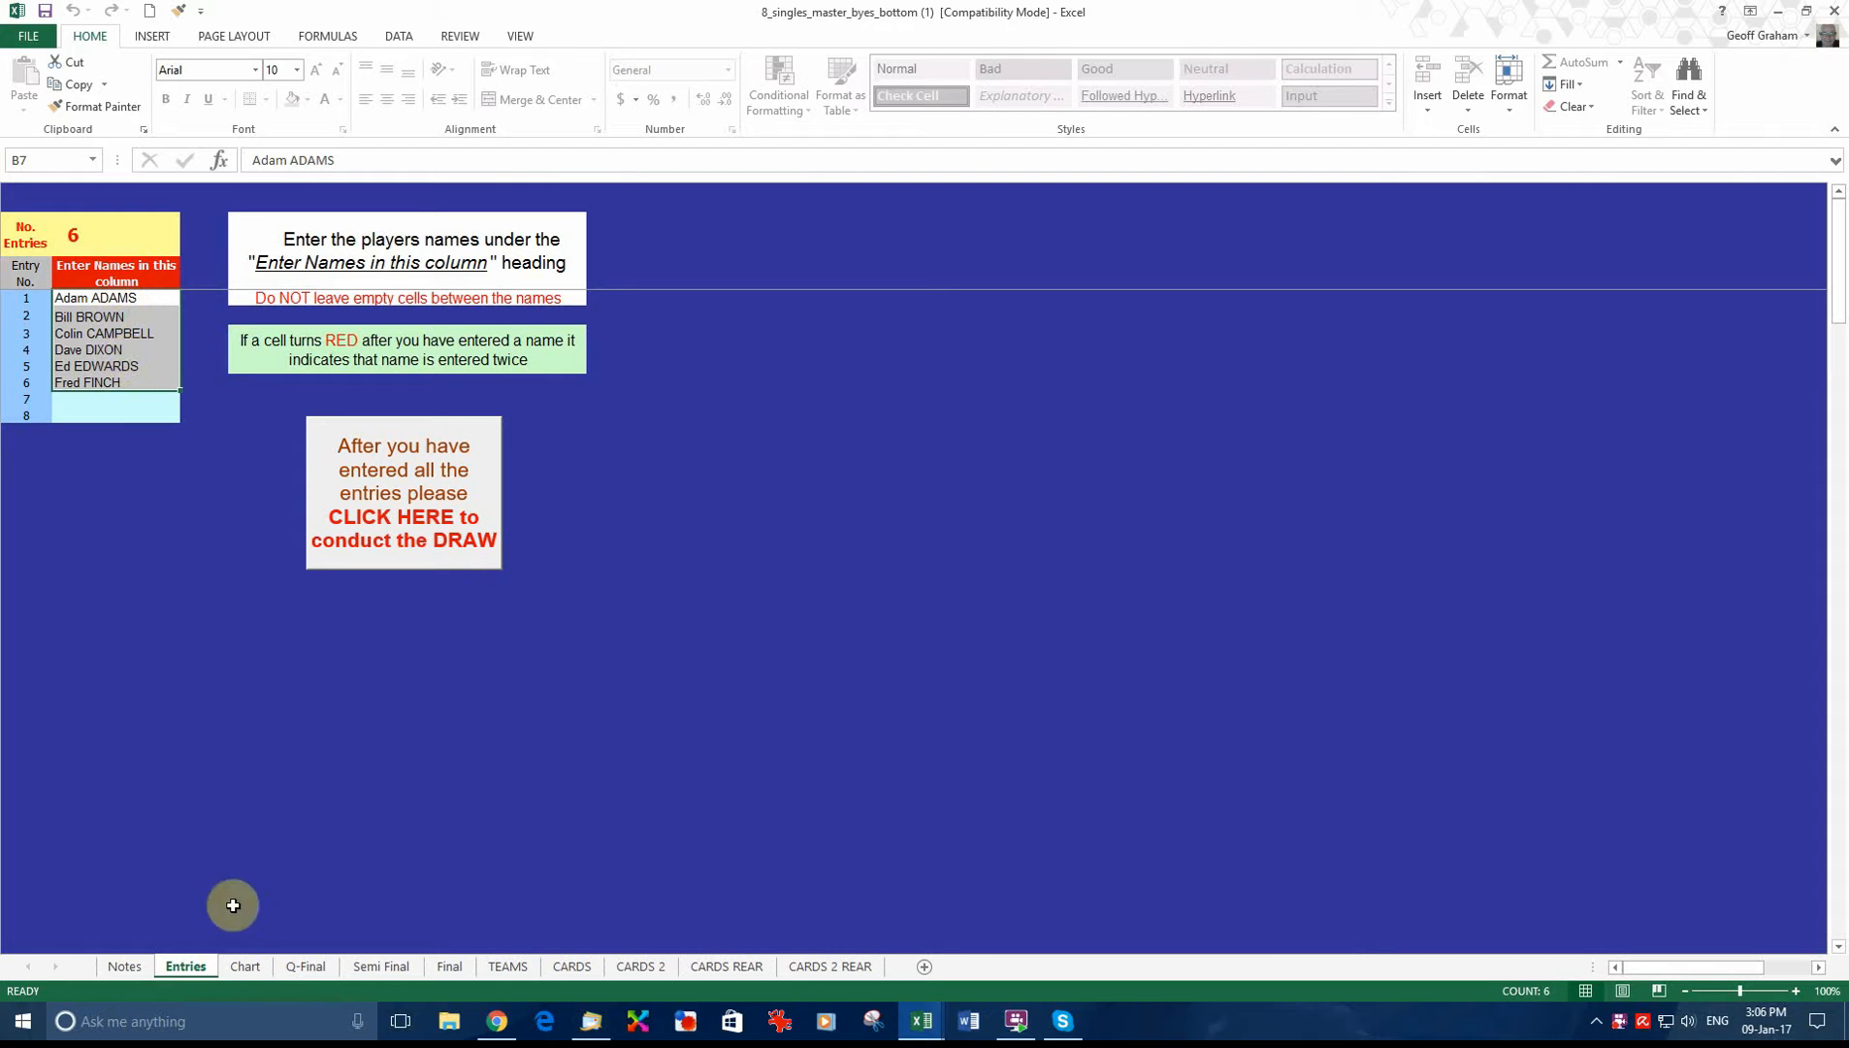
left_click(244, 966)
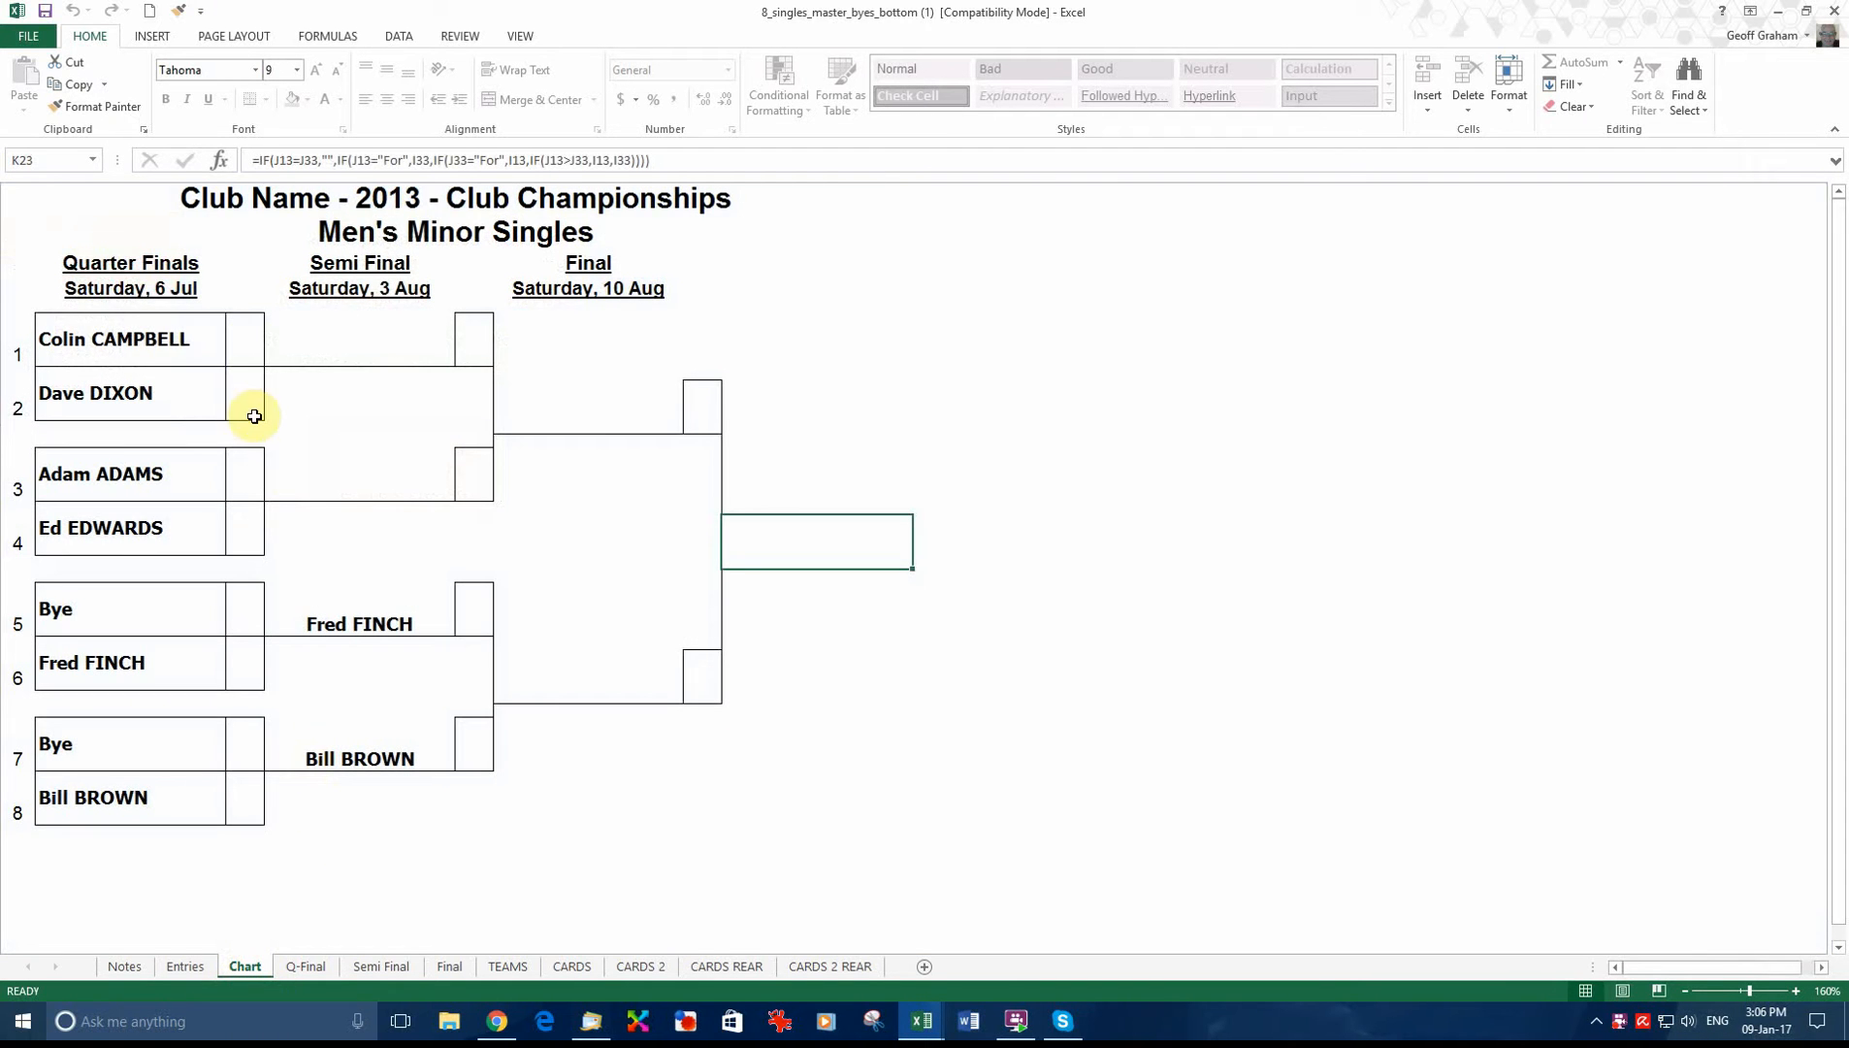
mouse_move(169, 828)
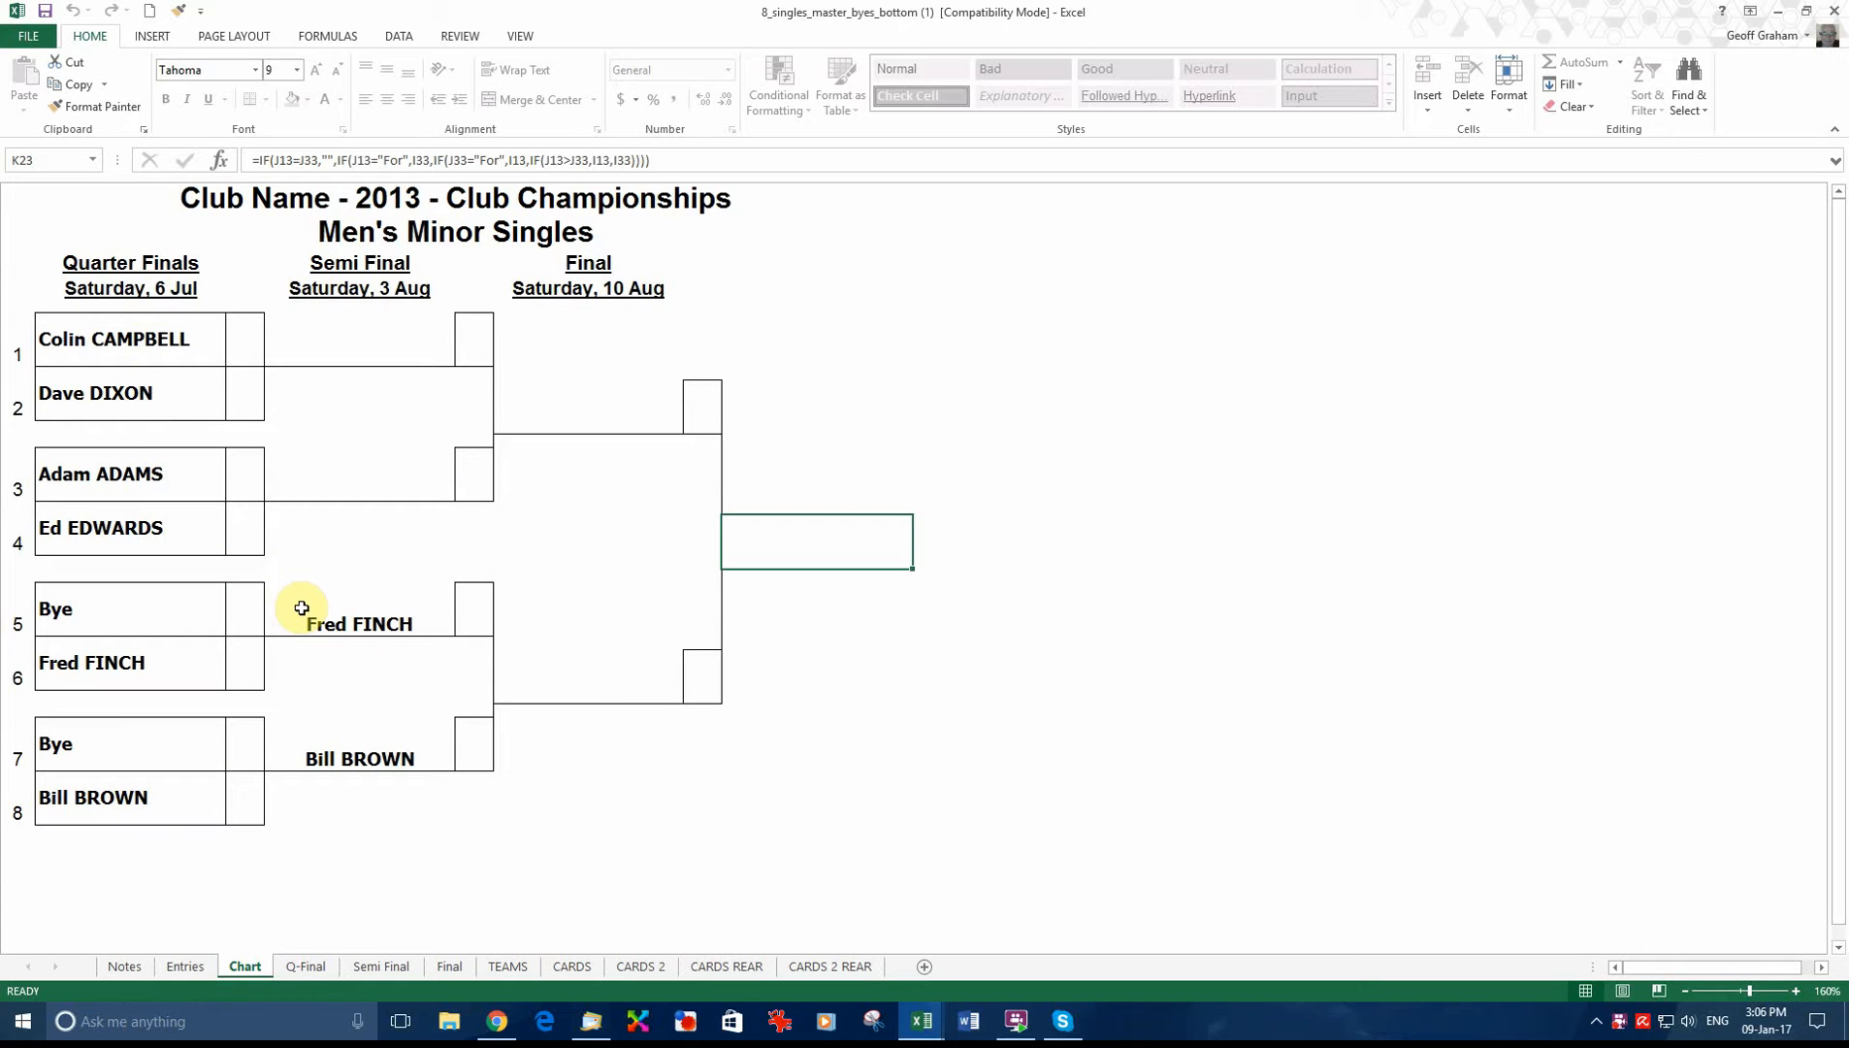
mouse_move(474, 426)
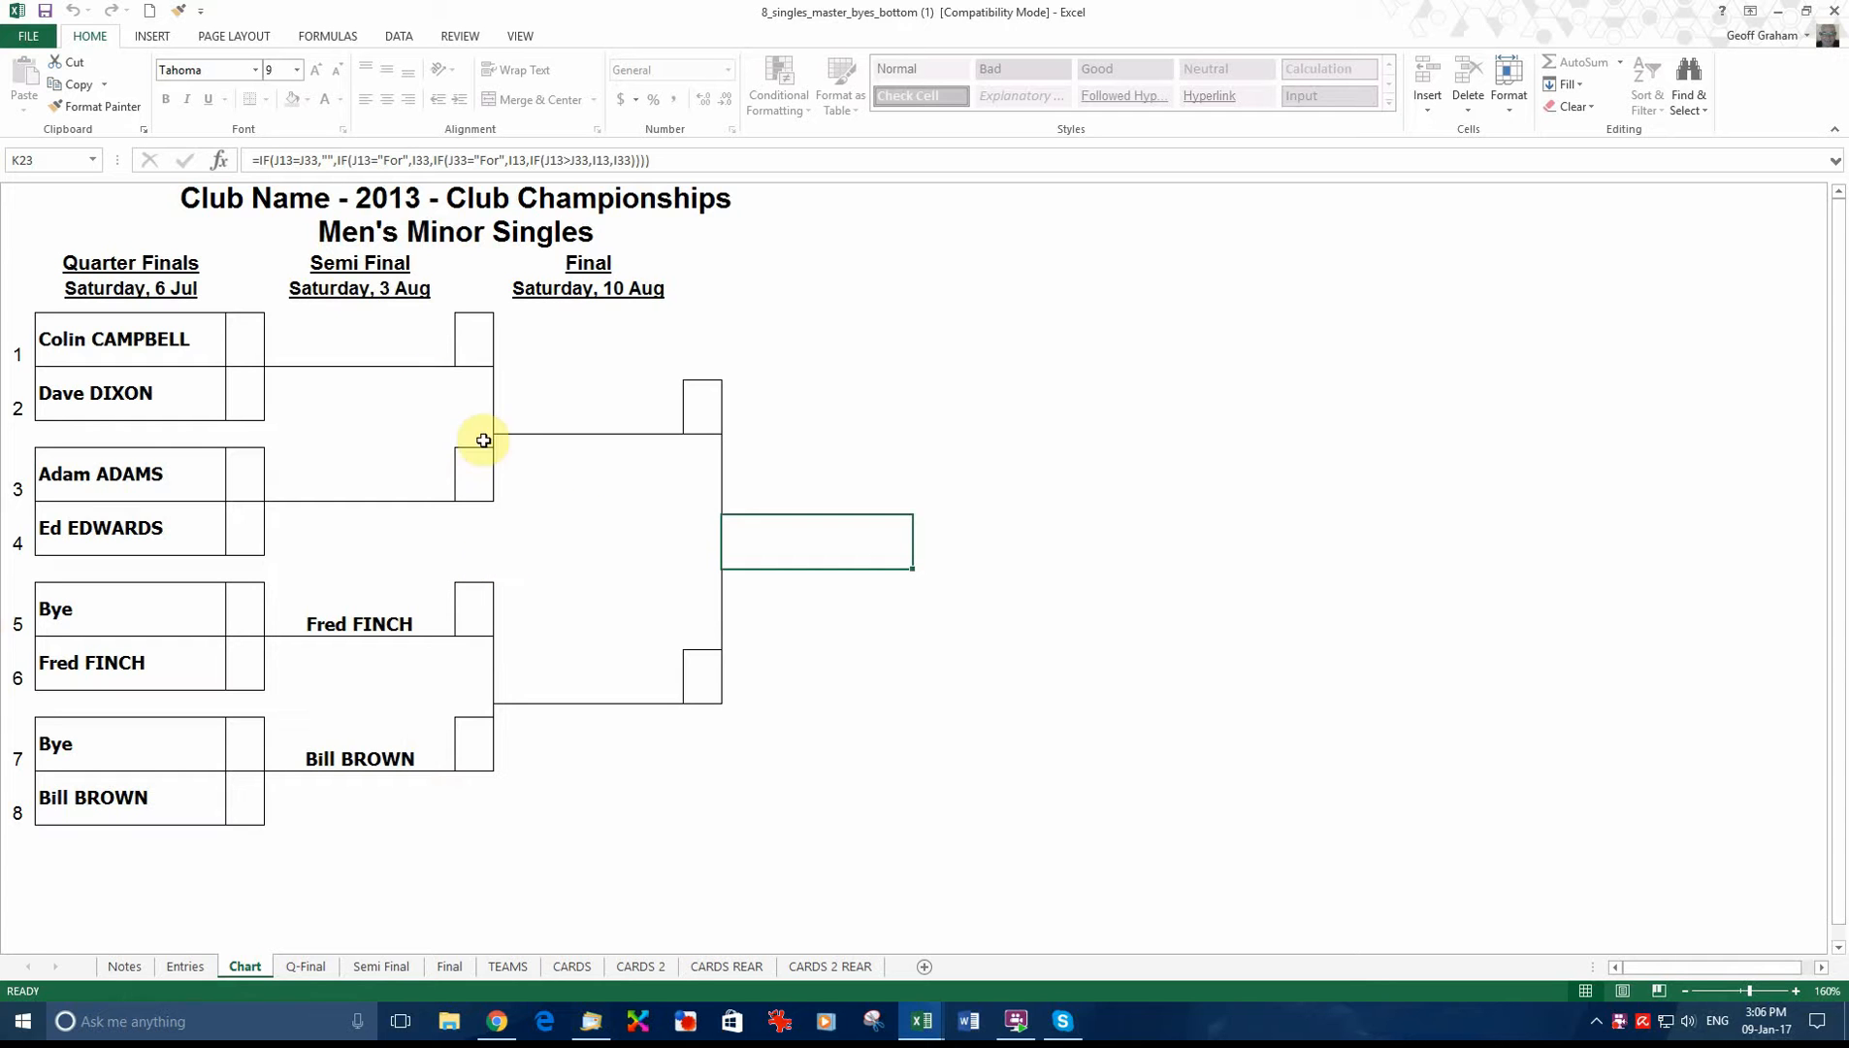
mouse_move(285, 396)
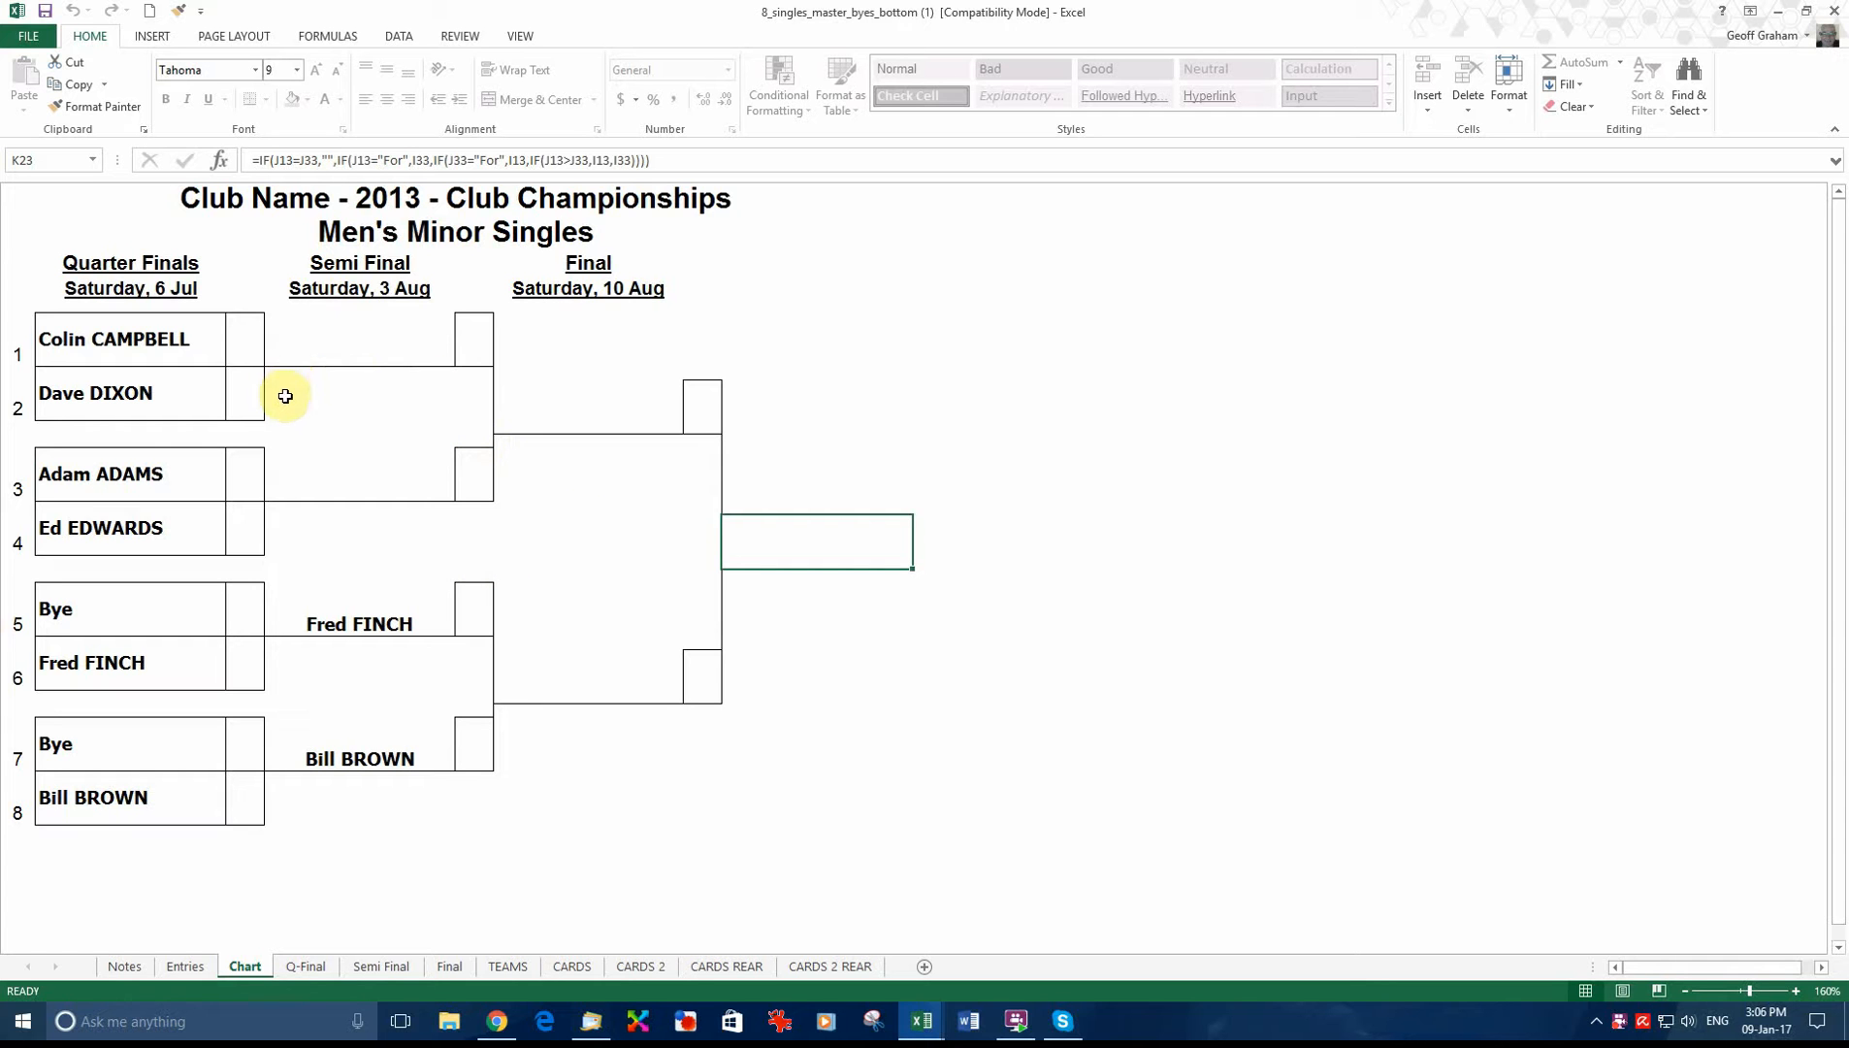
mouse_move(309, 453)
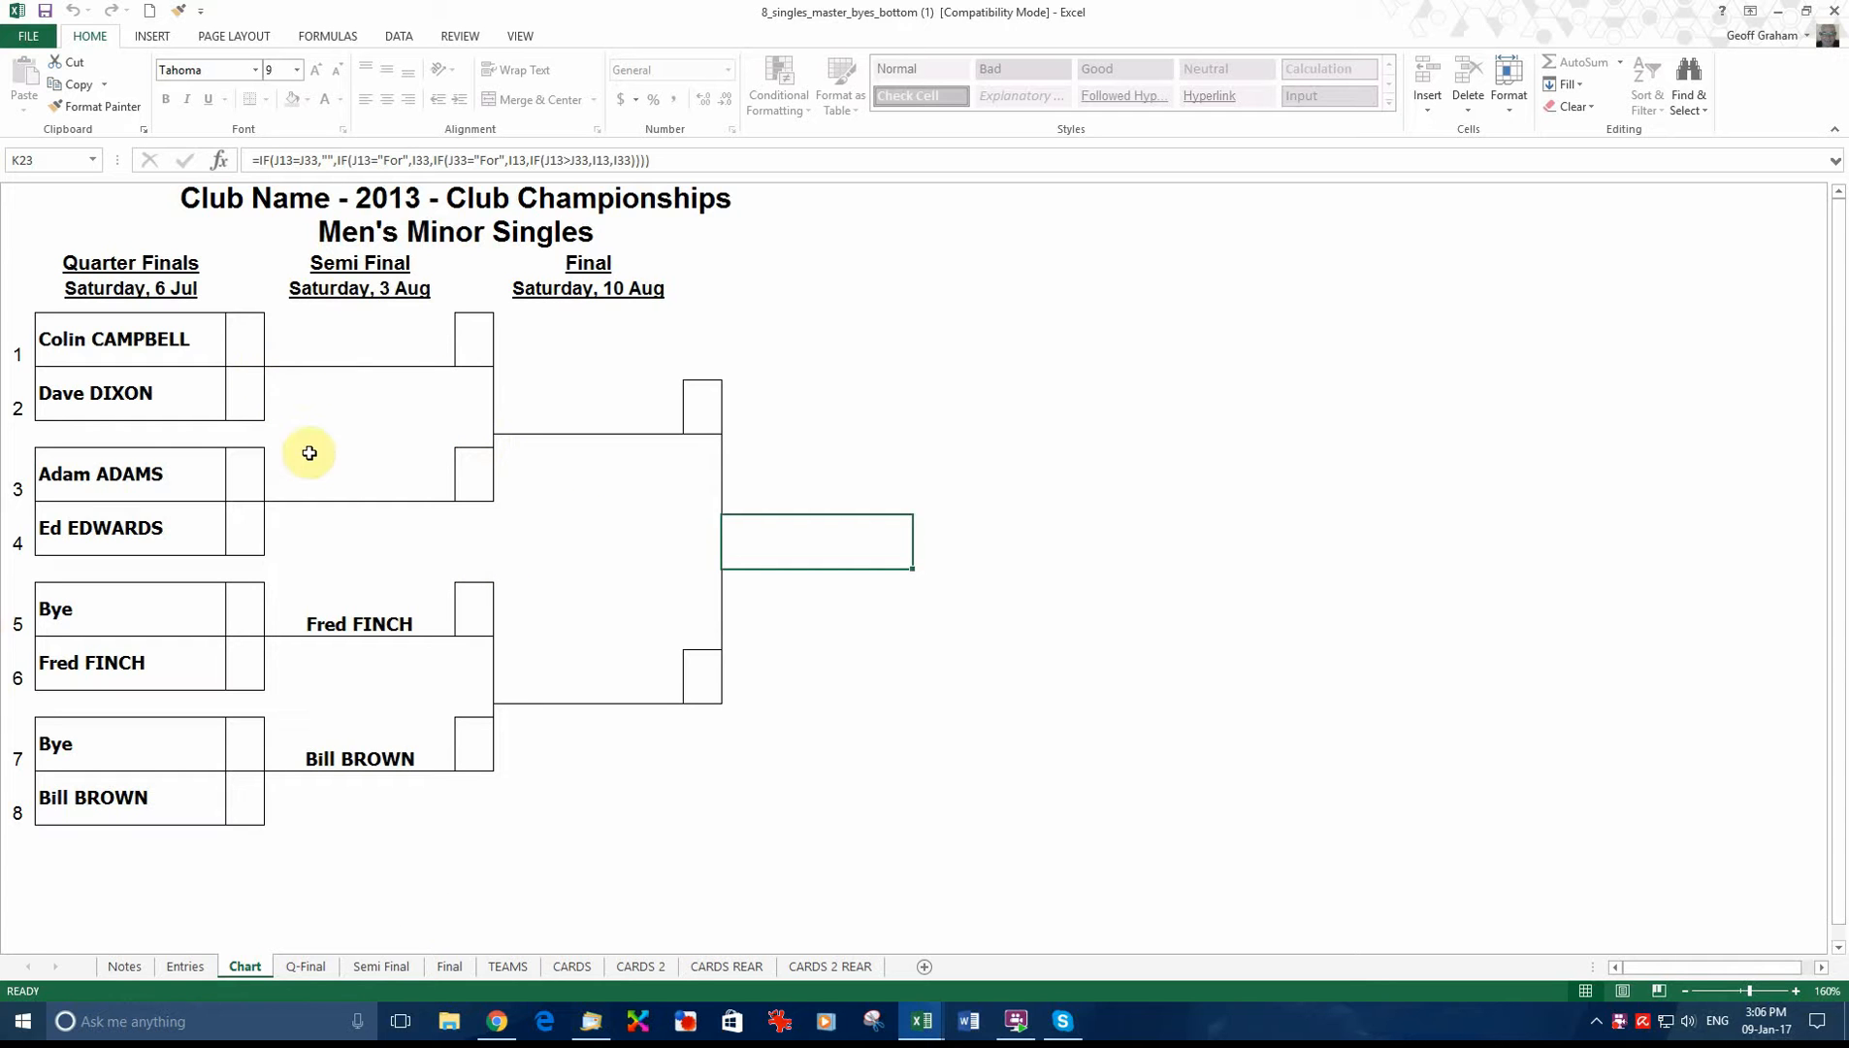
Enter the quarter-final scores 14–12 and 6–10 in the Chart score boxes
left_click(246, 344)
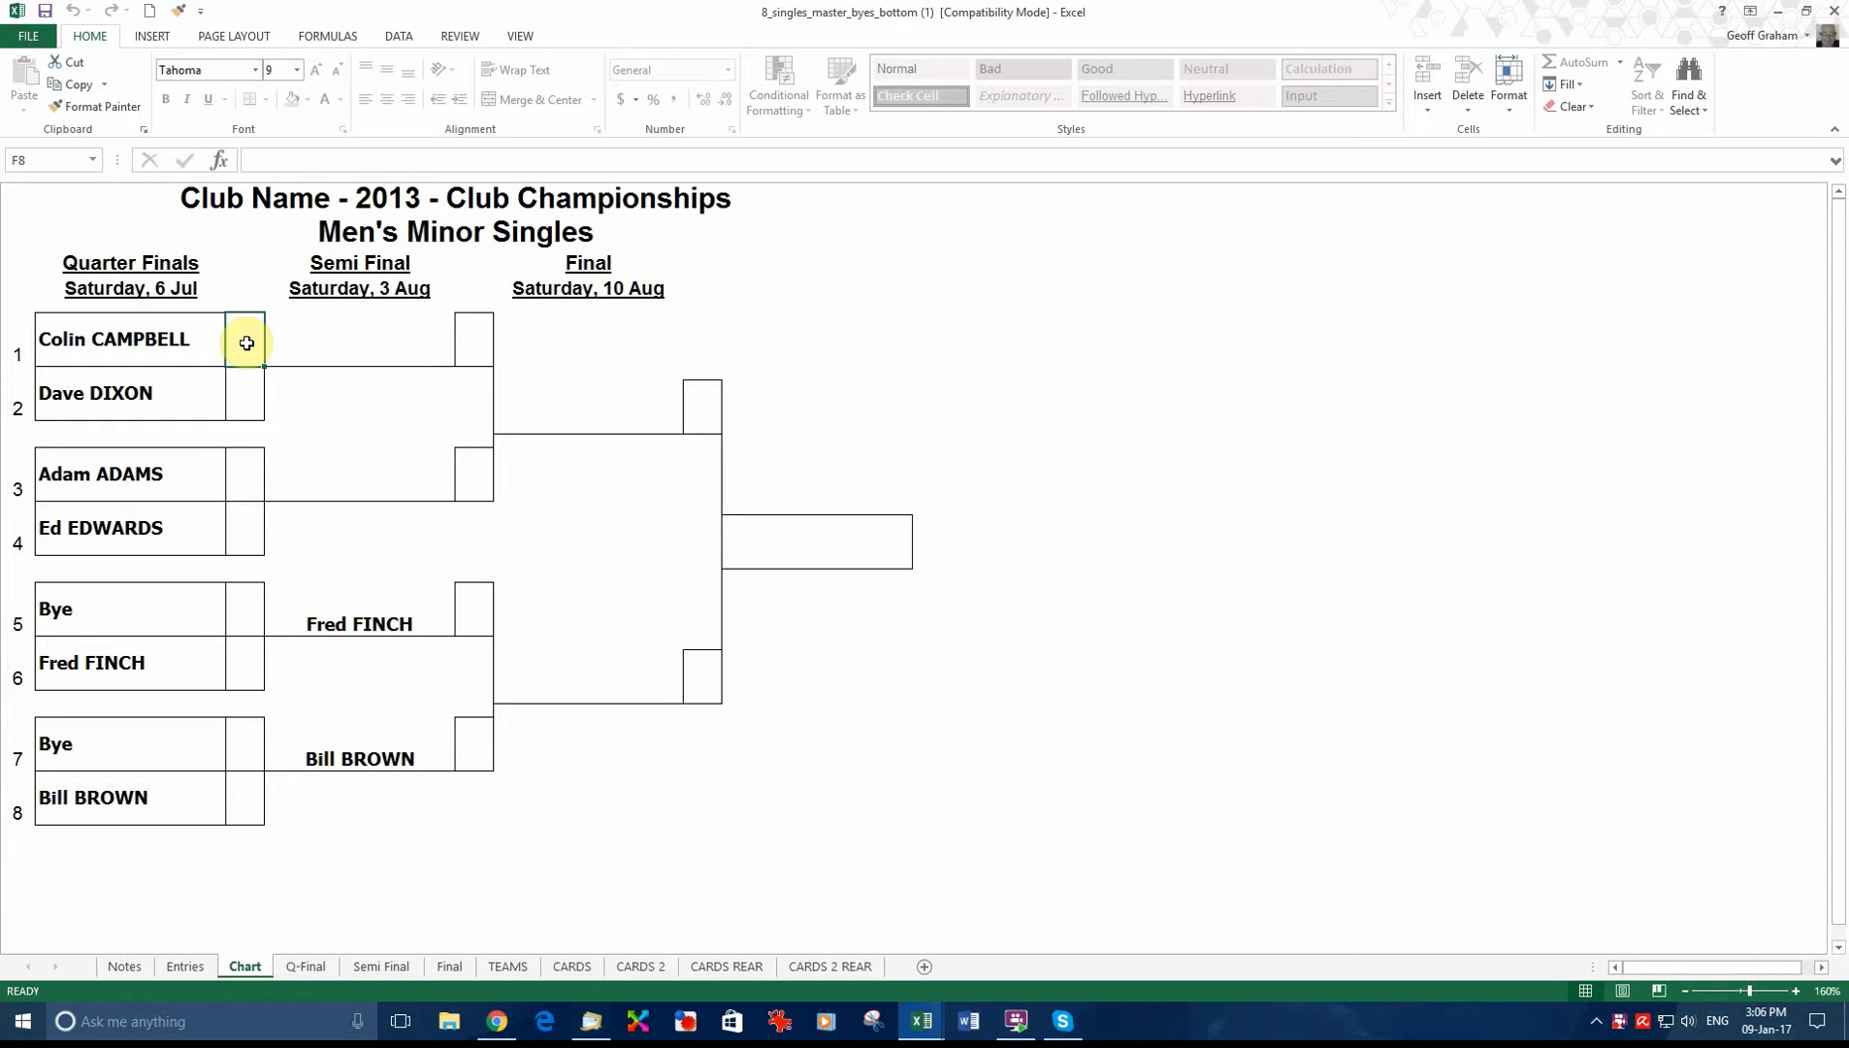
type("14")
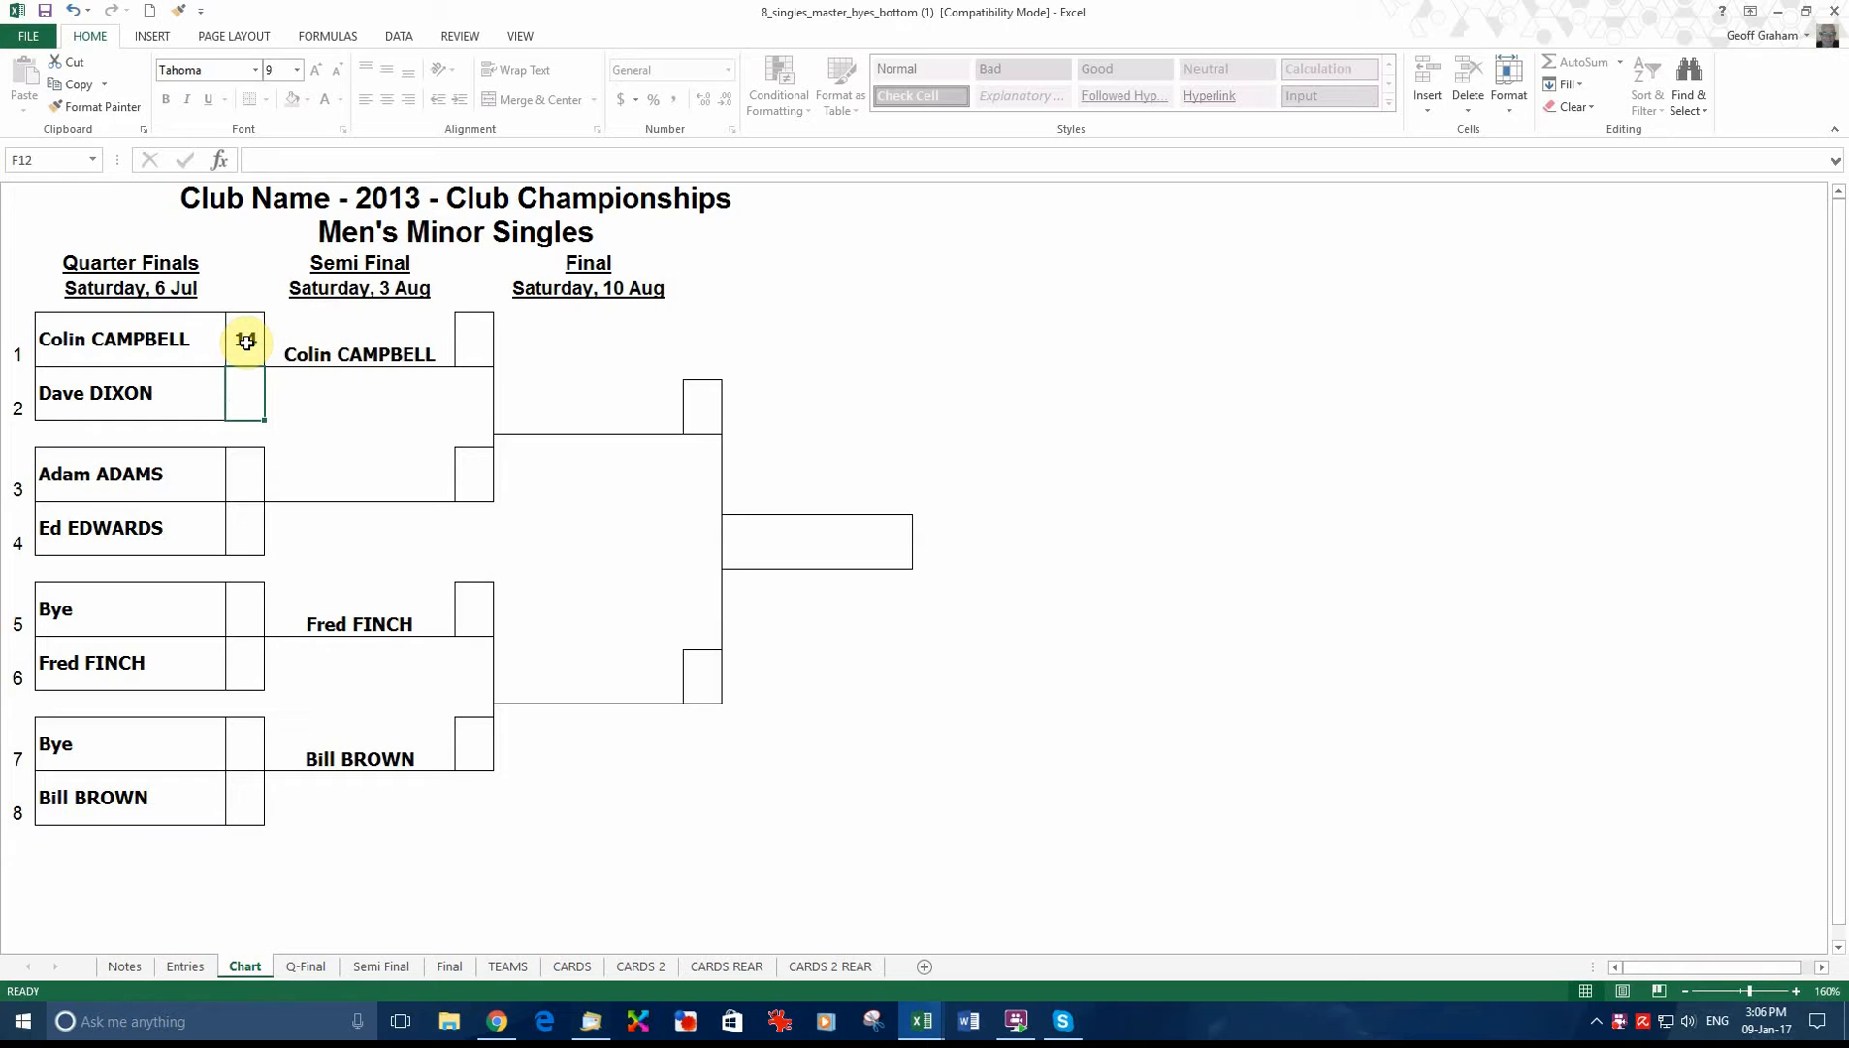
type("12")
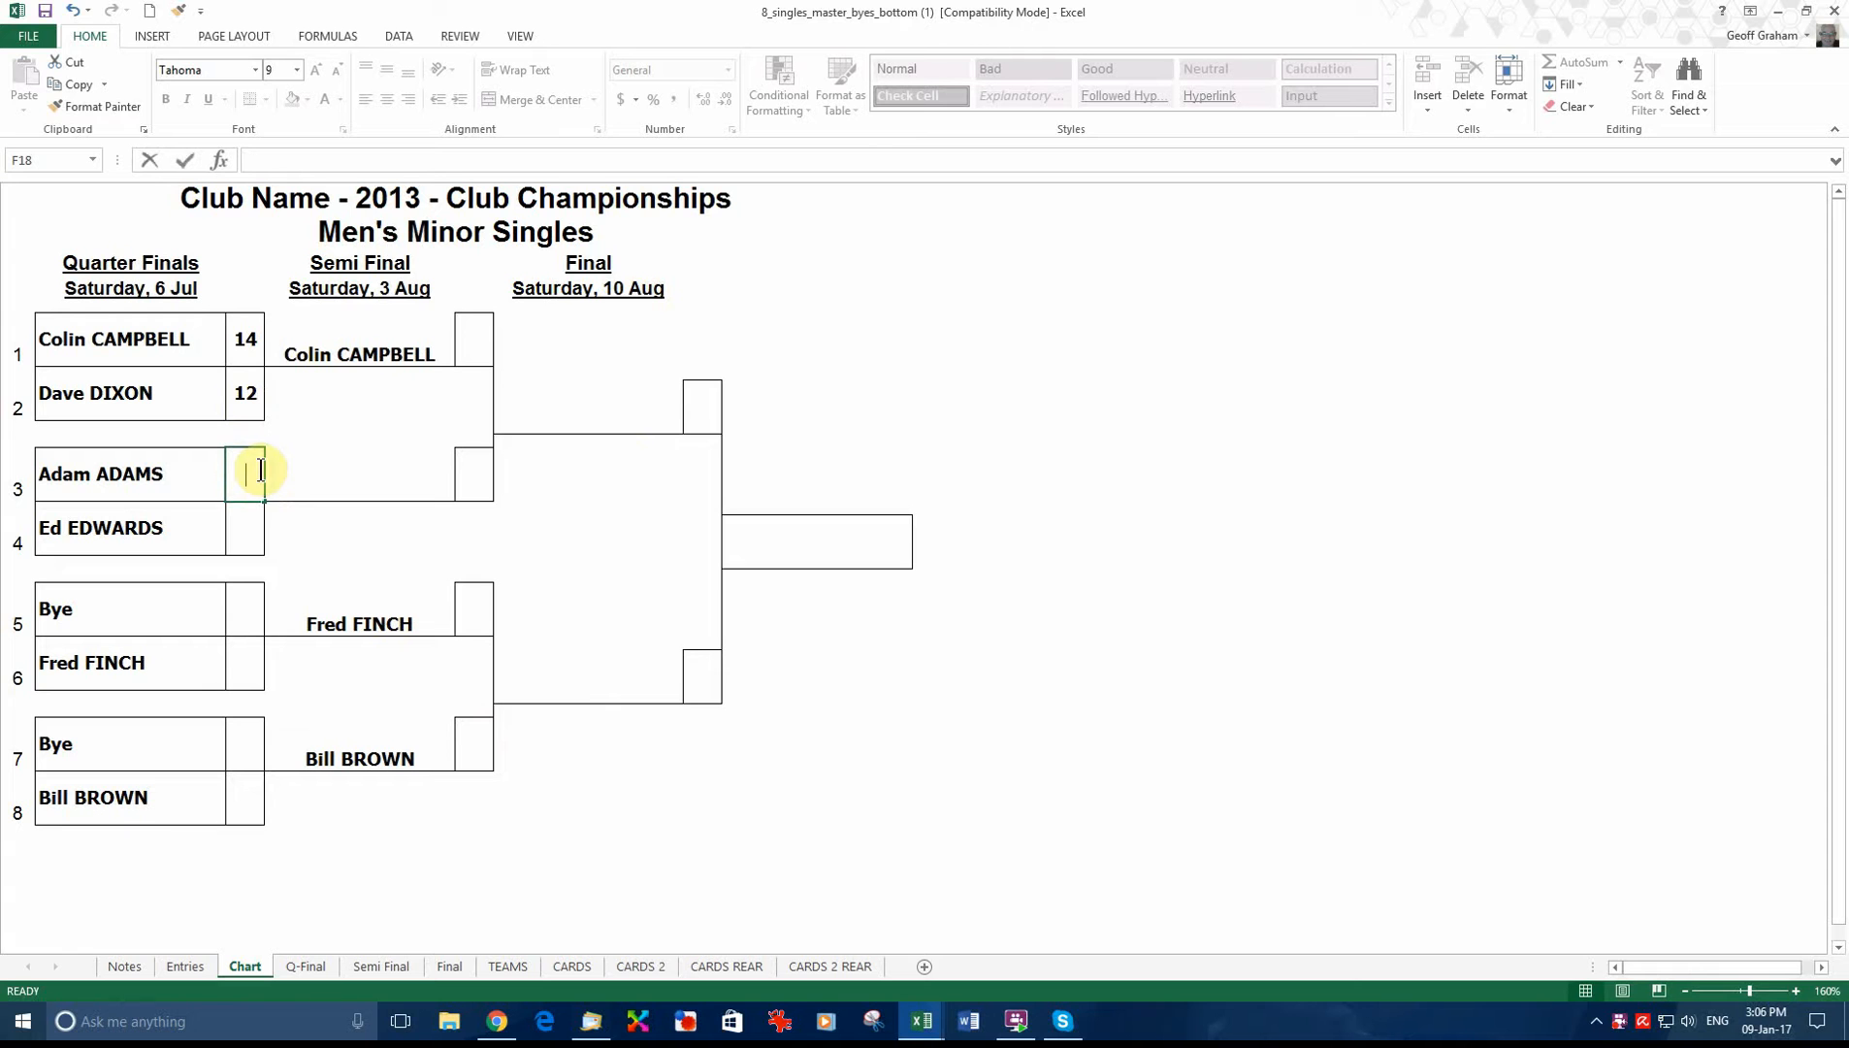
type("6")
left_click(244, 527)
type("10")
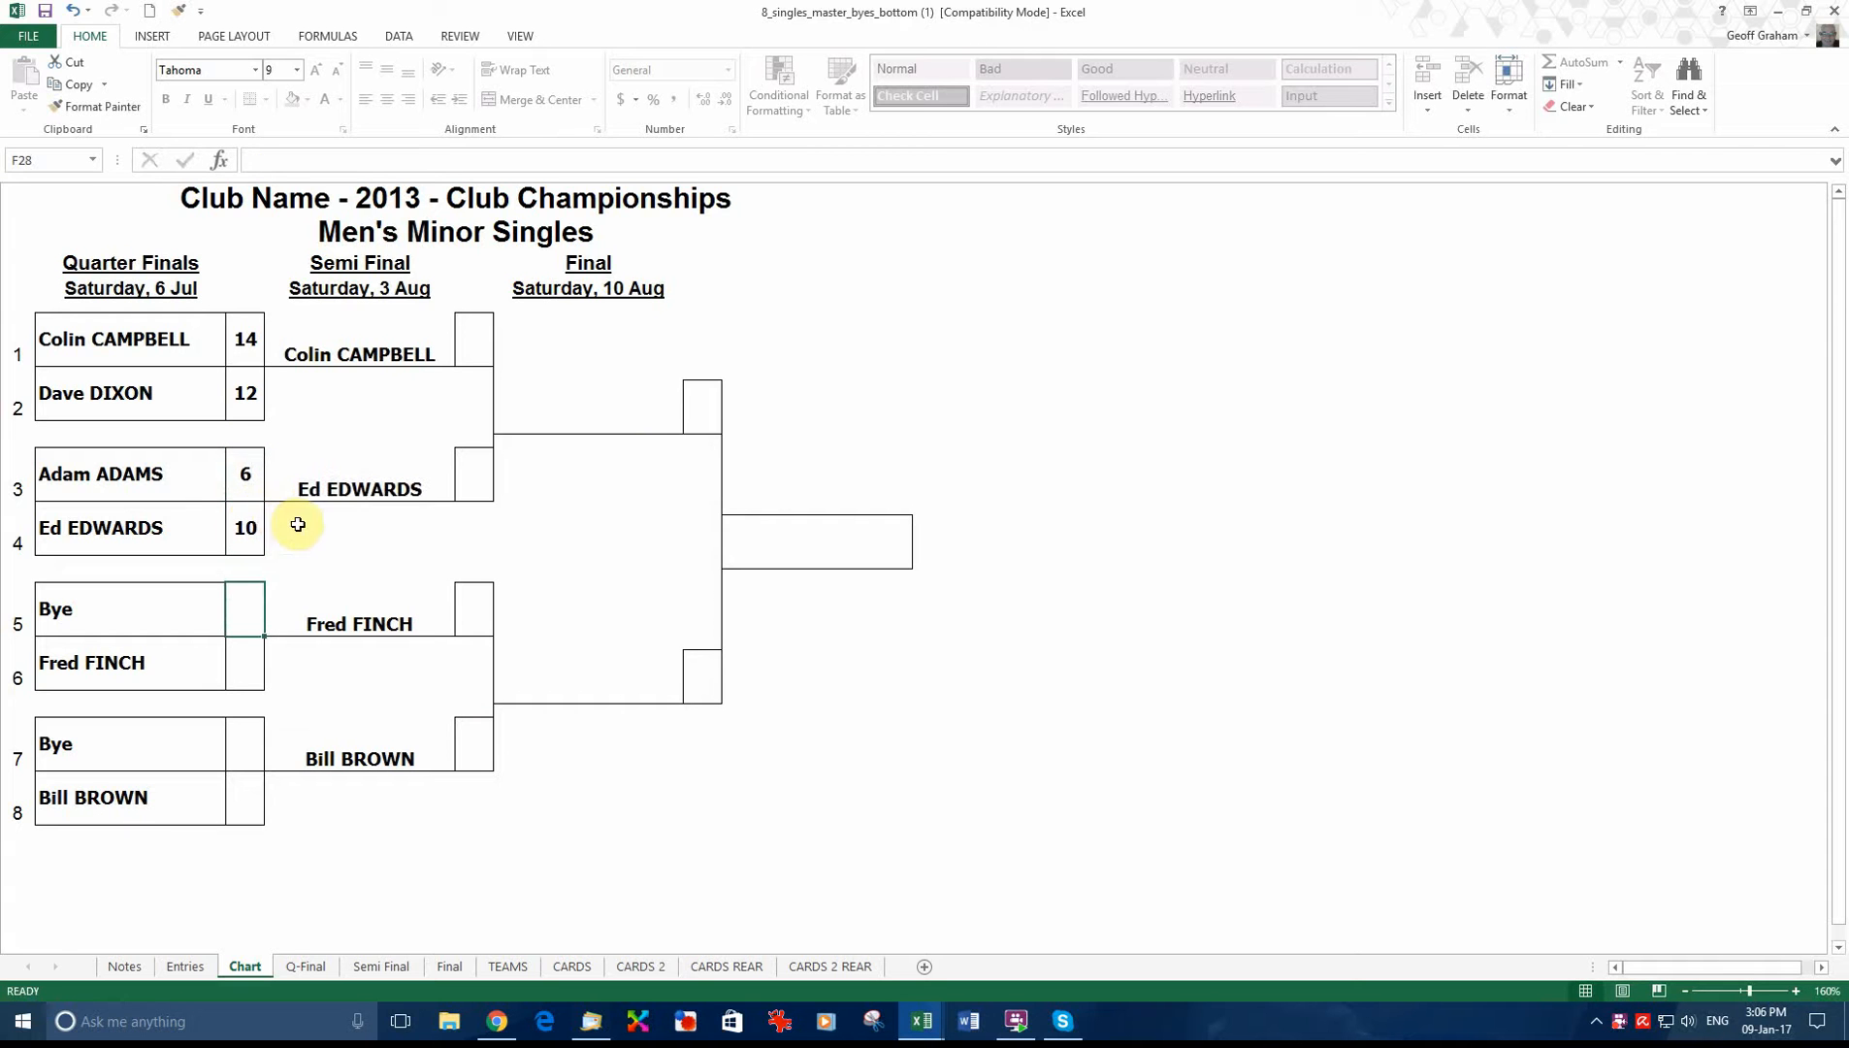
mouse_move(333, 528)
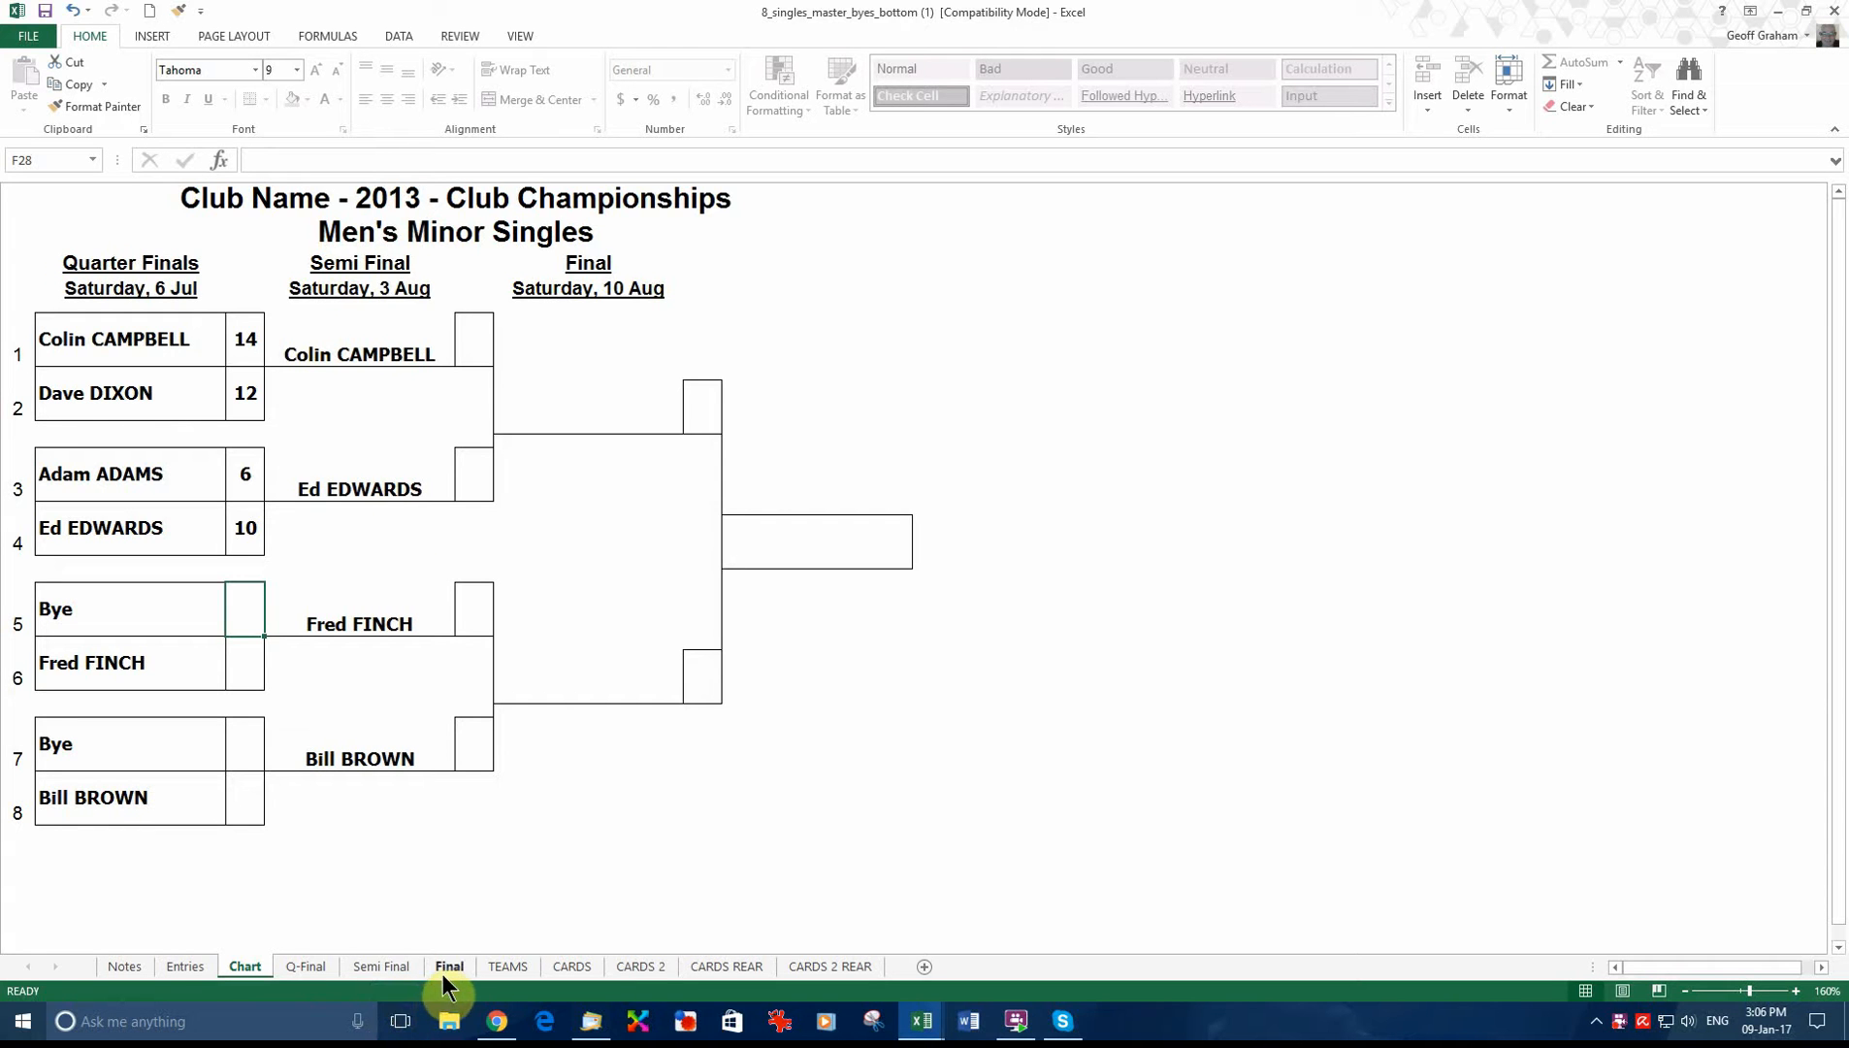
mouse_move(304, 966)
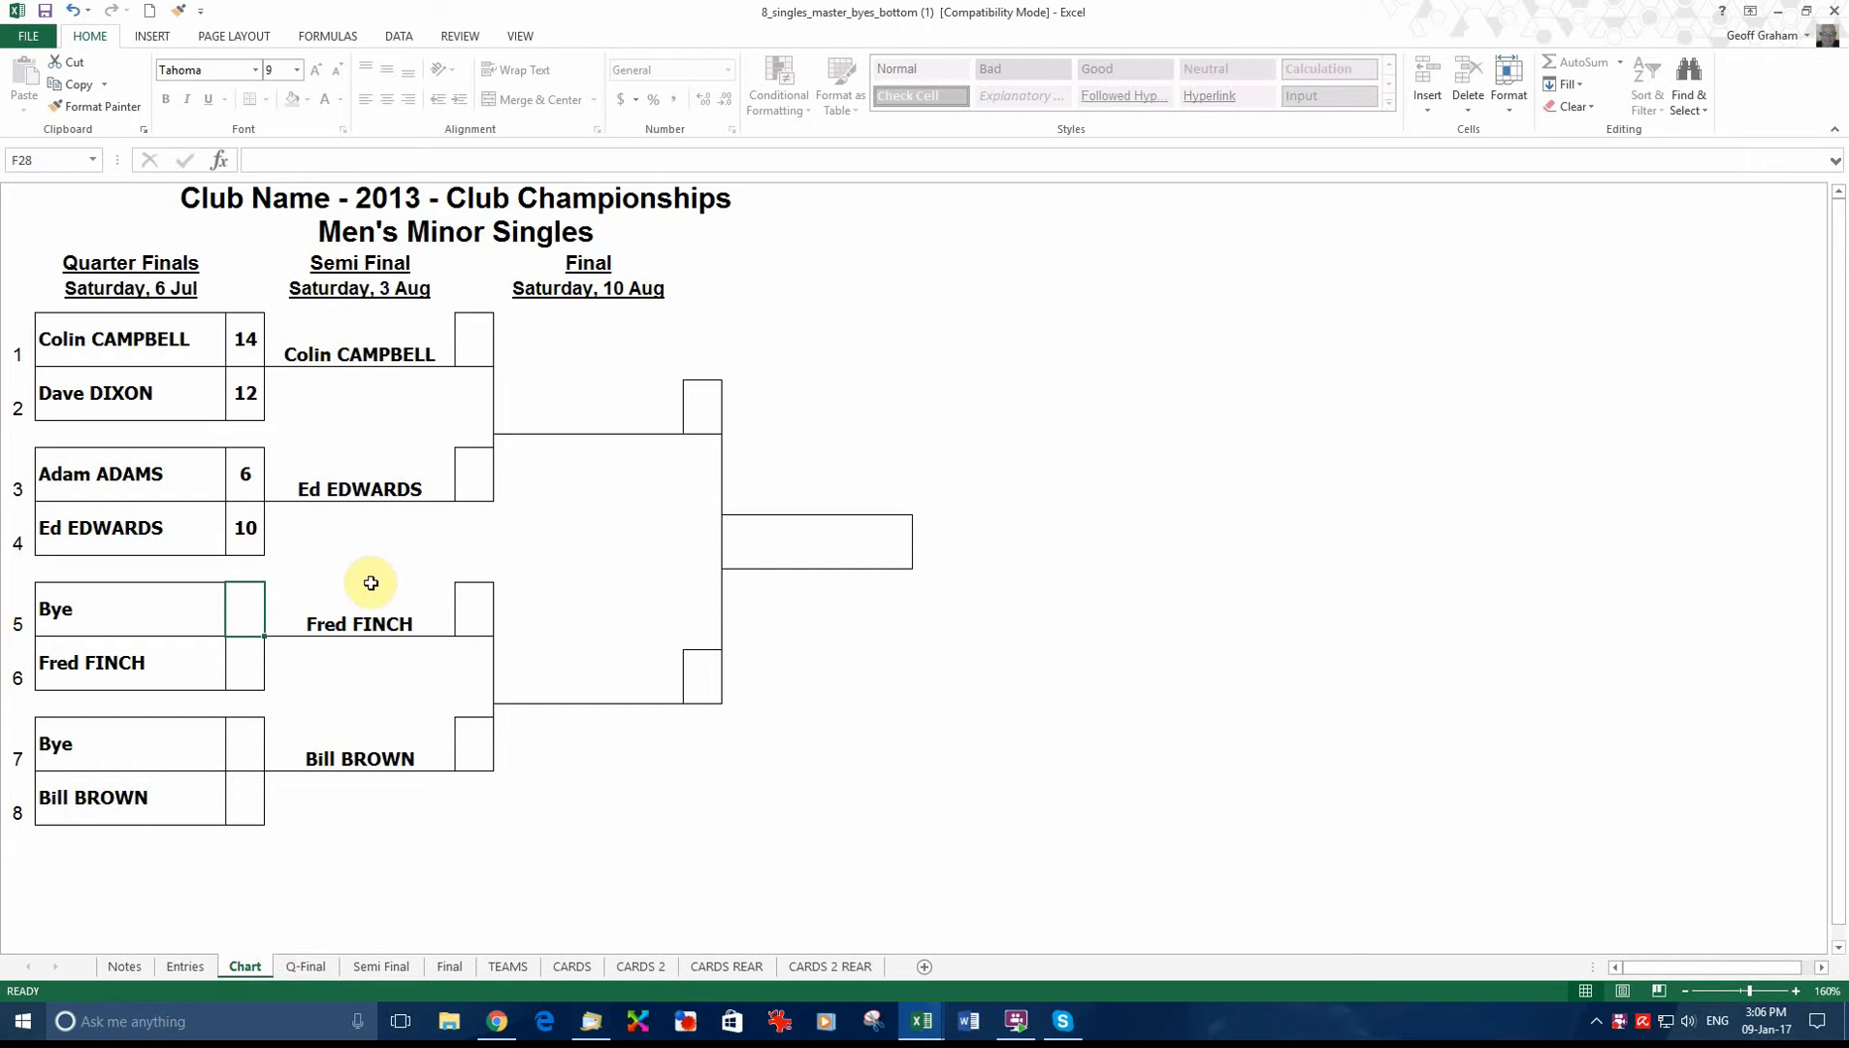
Compare the Q-Final and Semi Final match lists against the Chart, then view the Final sheet
left_click(305, 966)
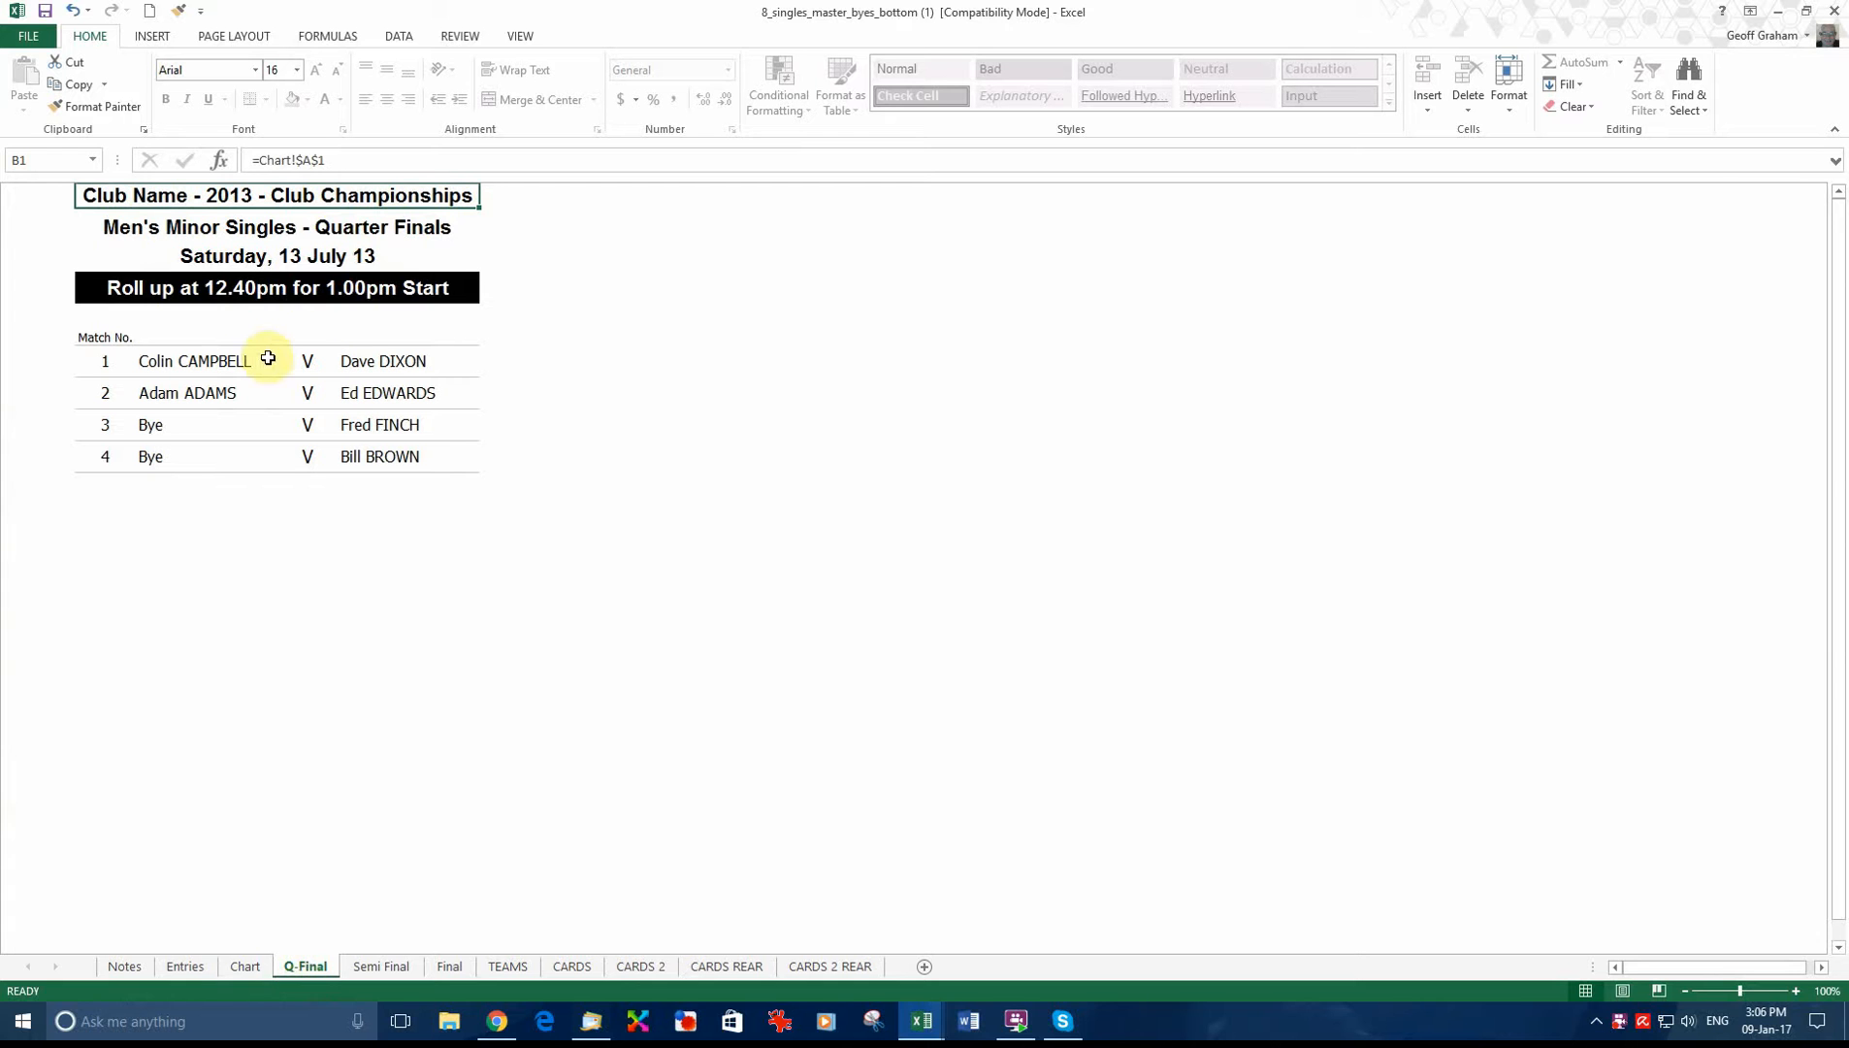
mouse_move(188, 645)
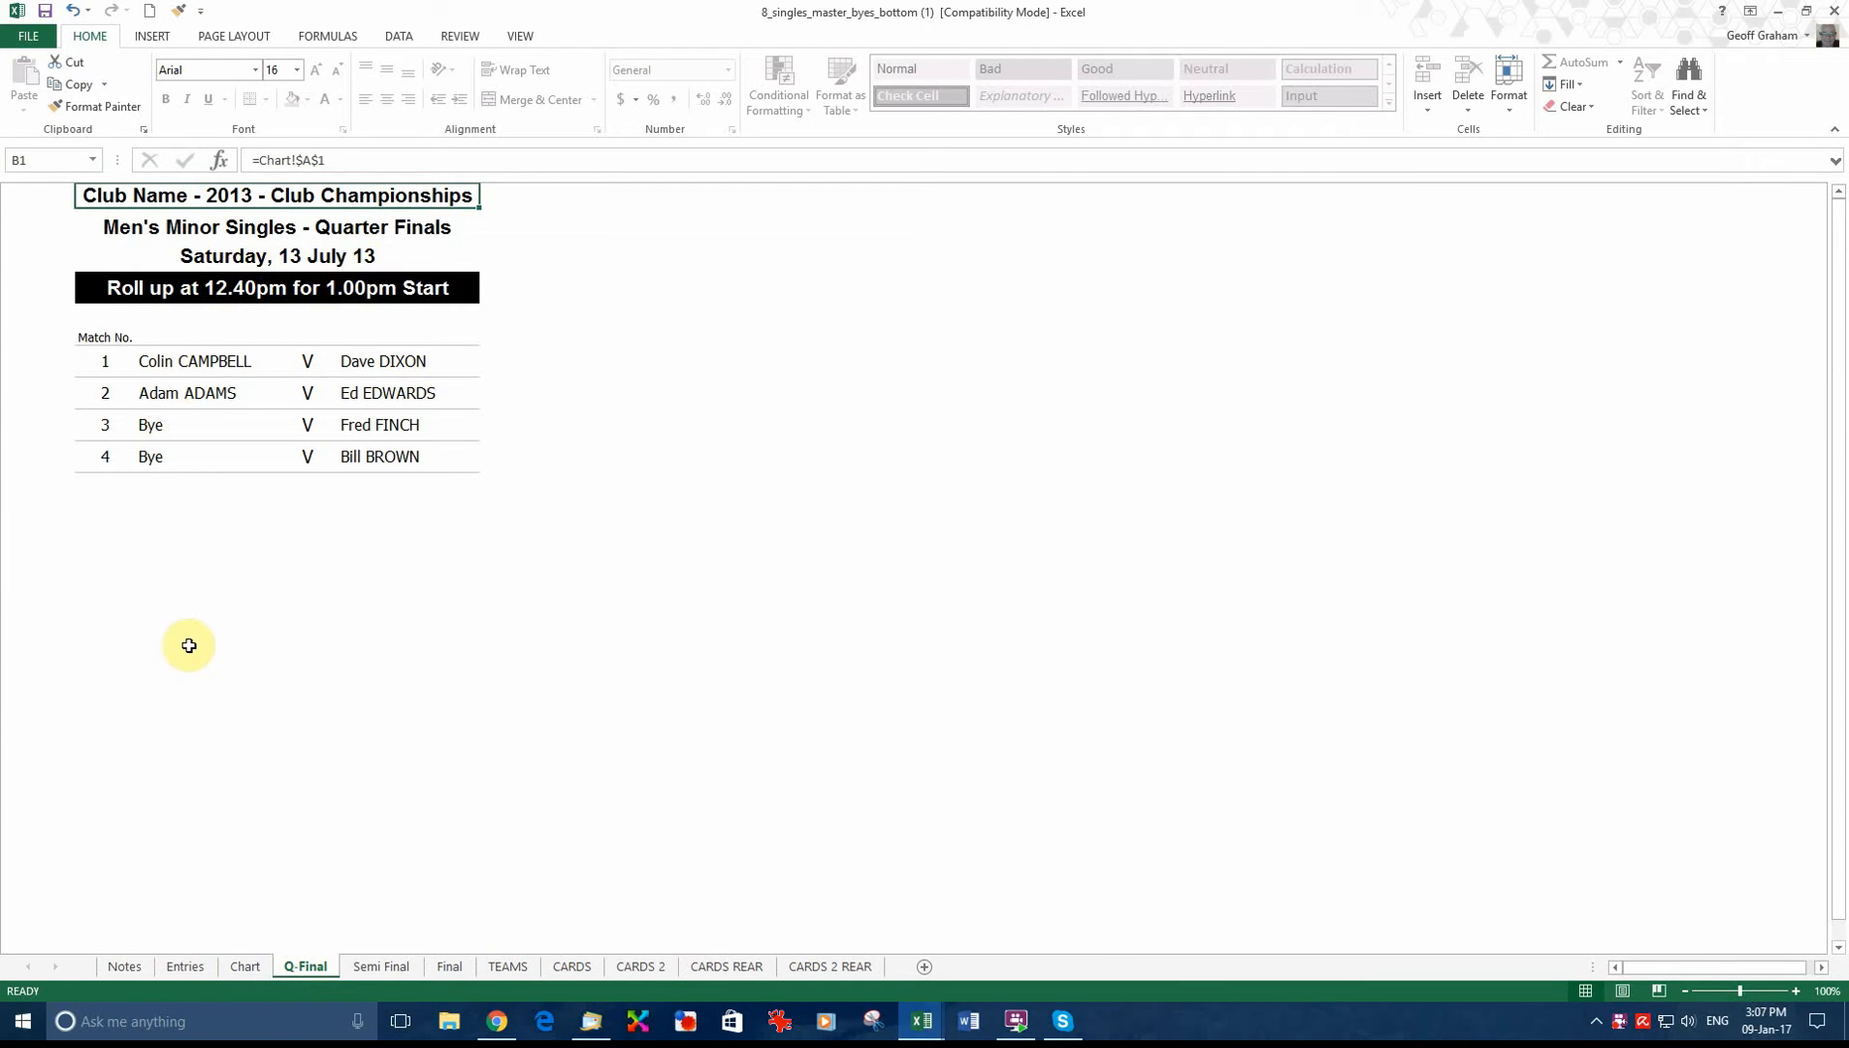
left_click(245, 967)
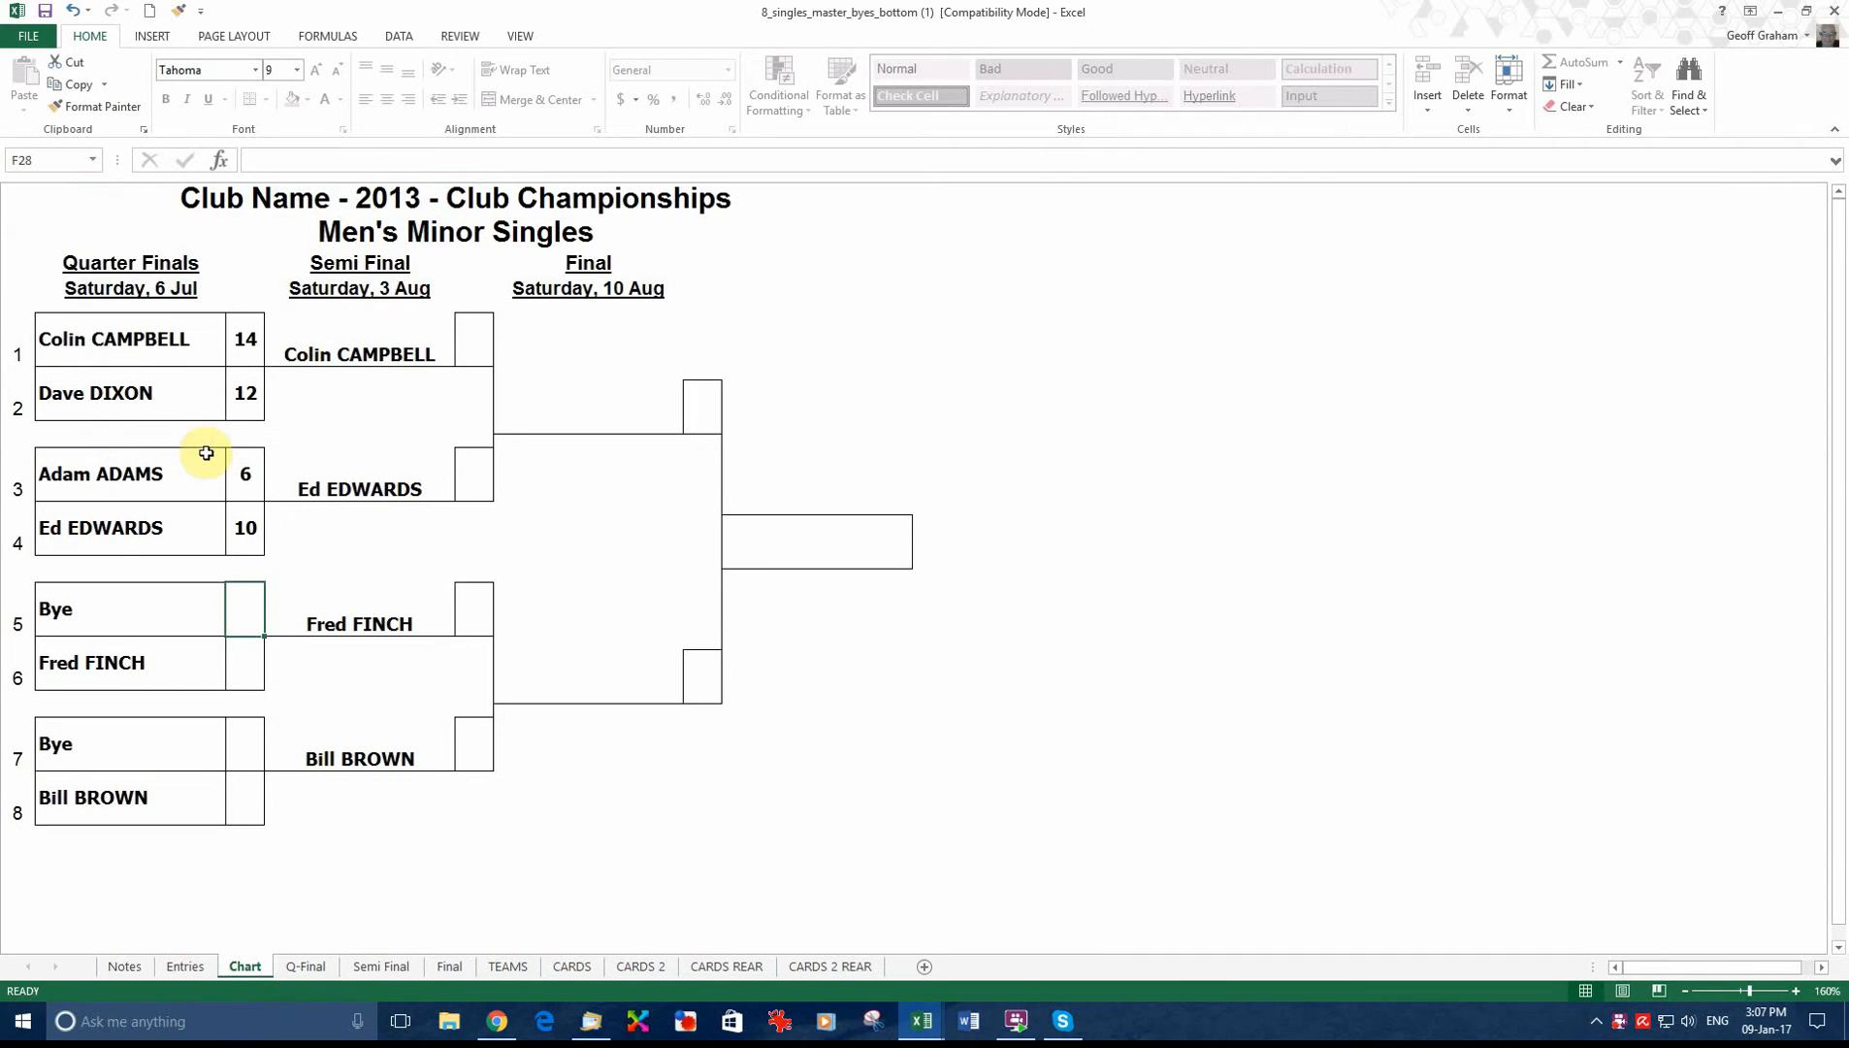
mouse_move(118, 581)
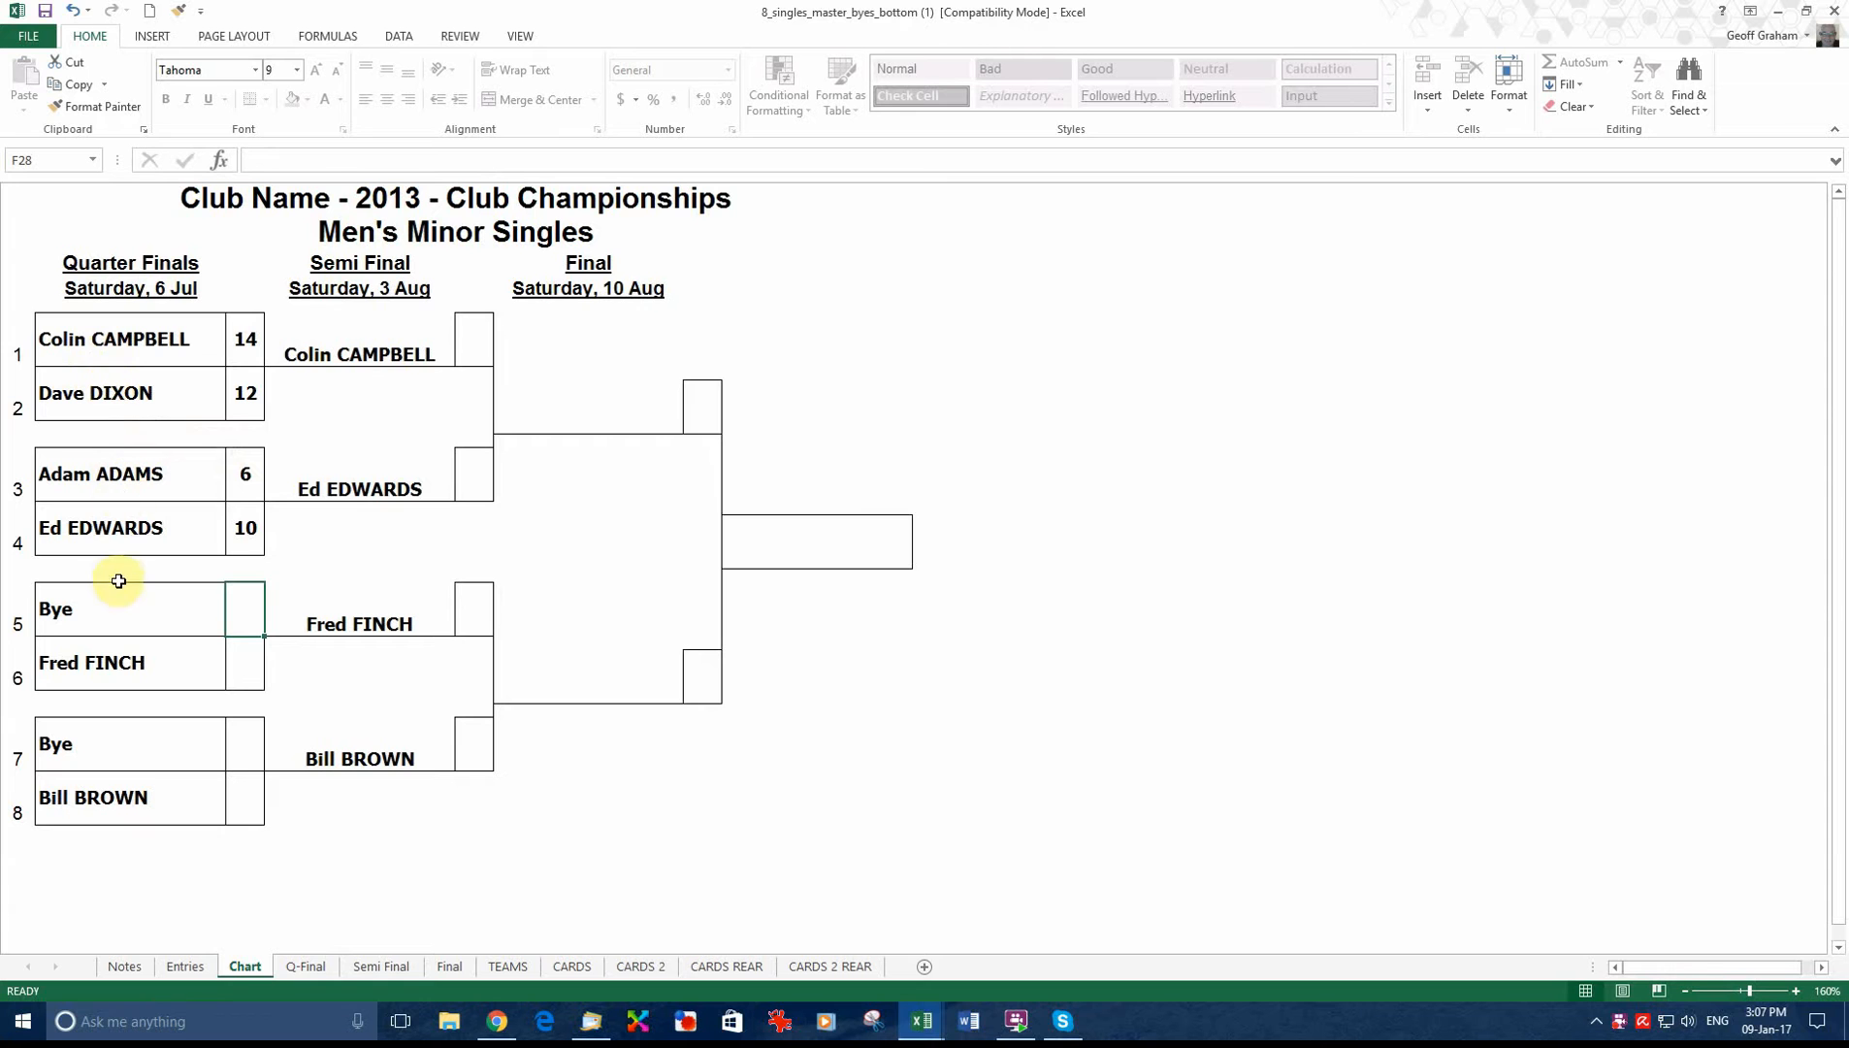
left_click(305, 966)
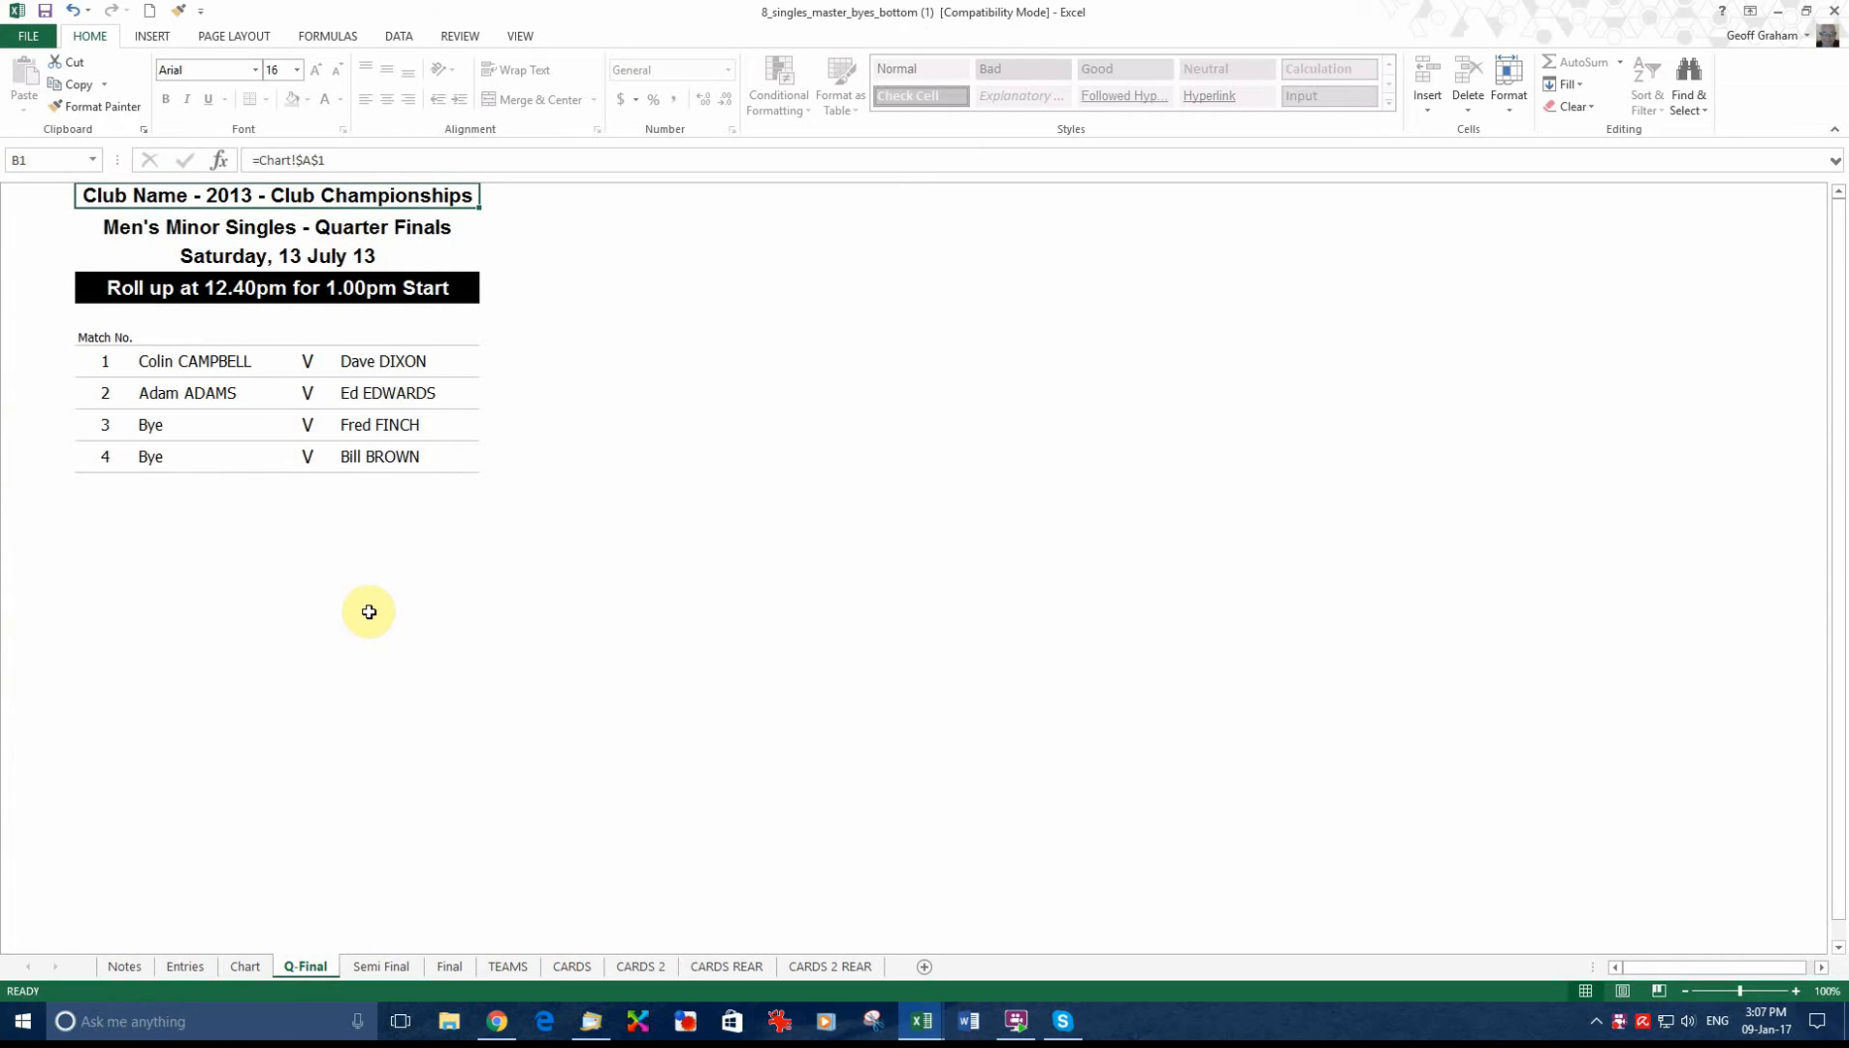
mouse_move(402, 644)
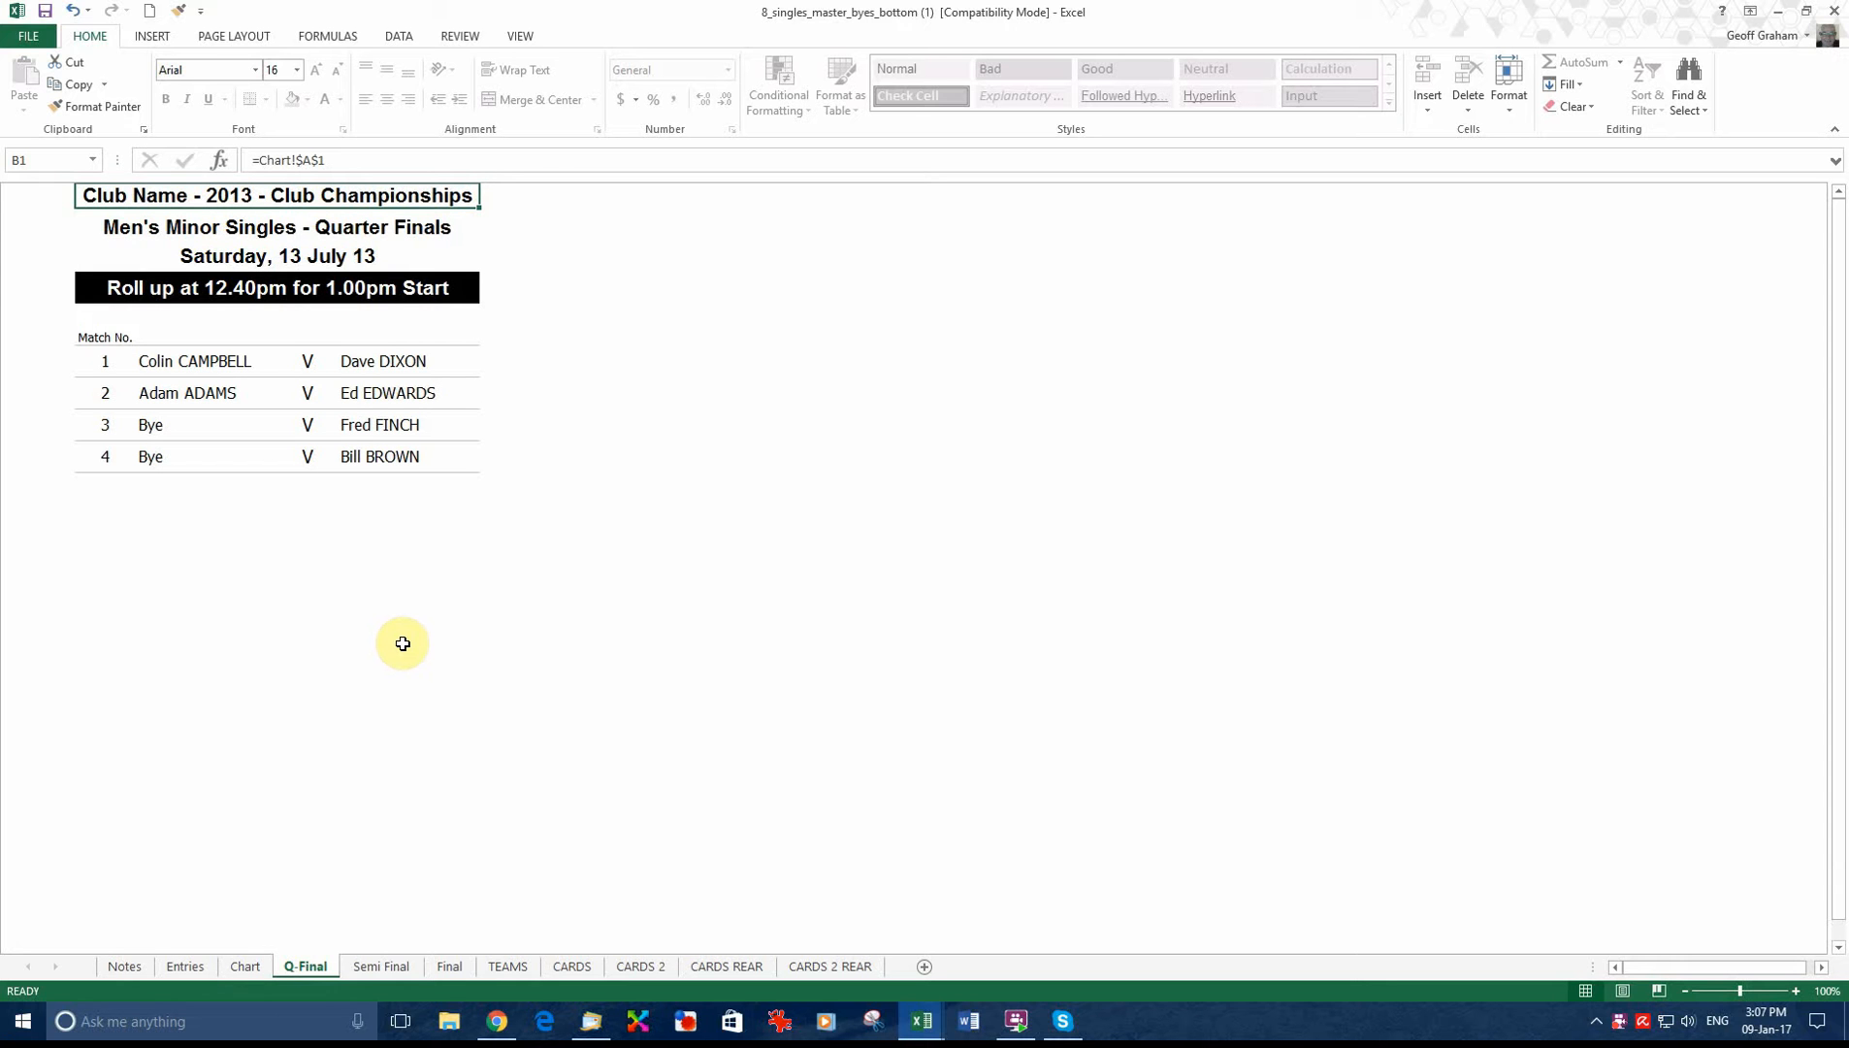
mouse_move(416, 645)
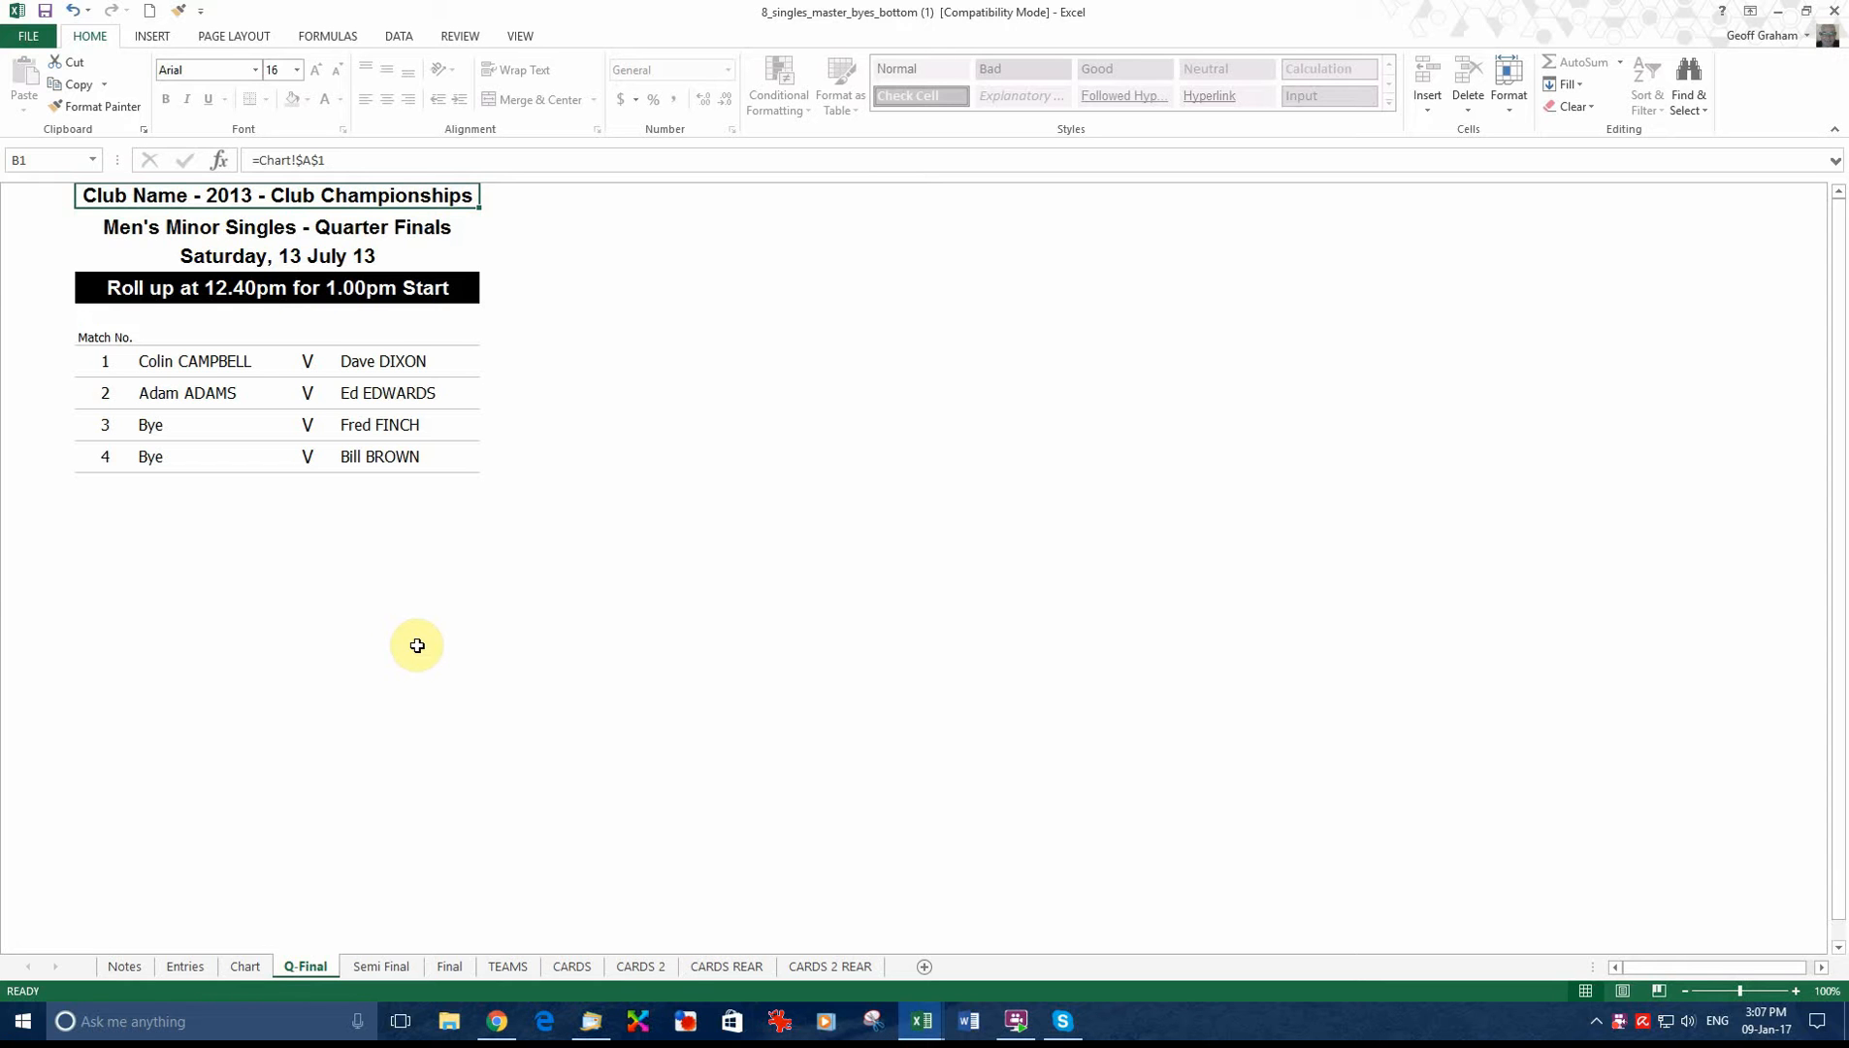
mouse_move(334, 889)
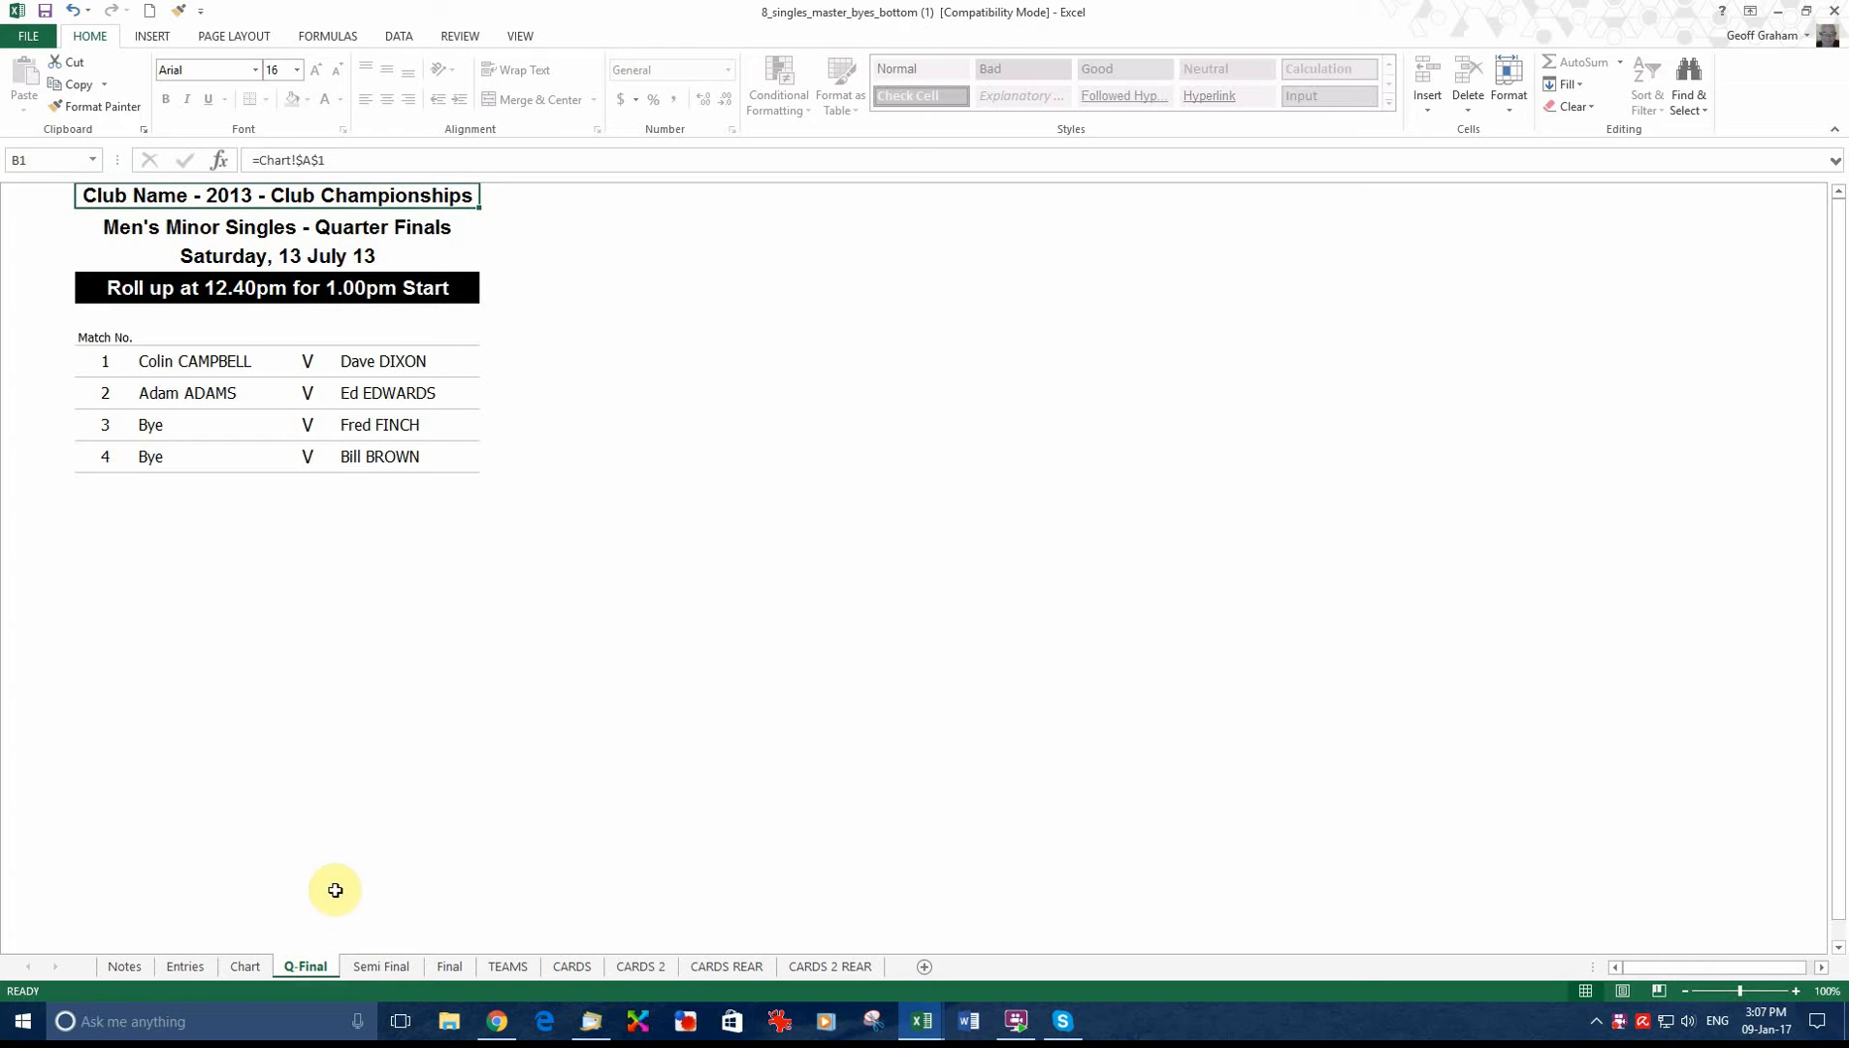
mouse_move(371, 1005)
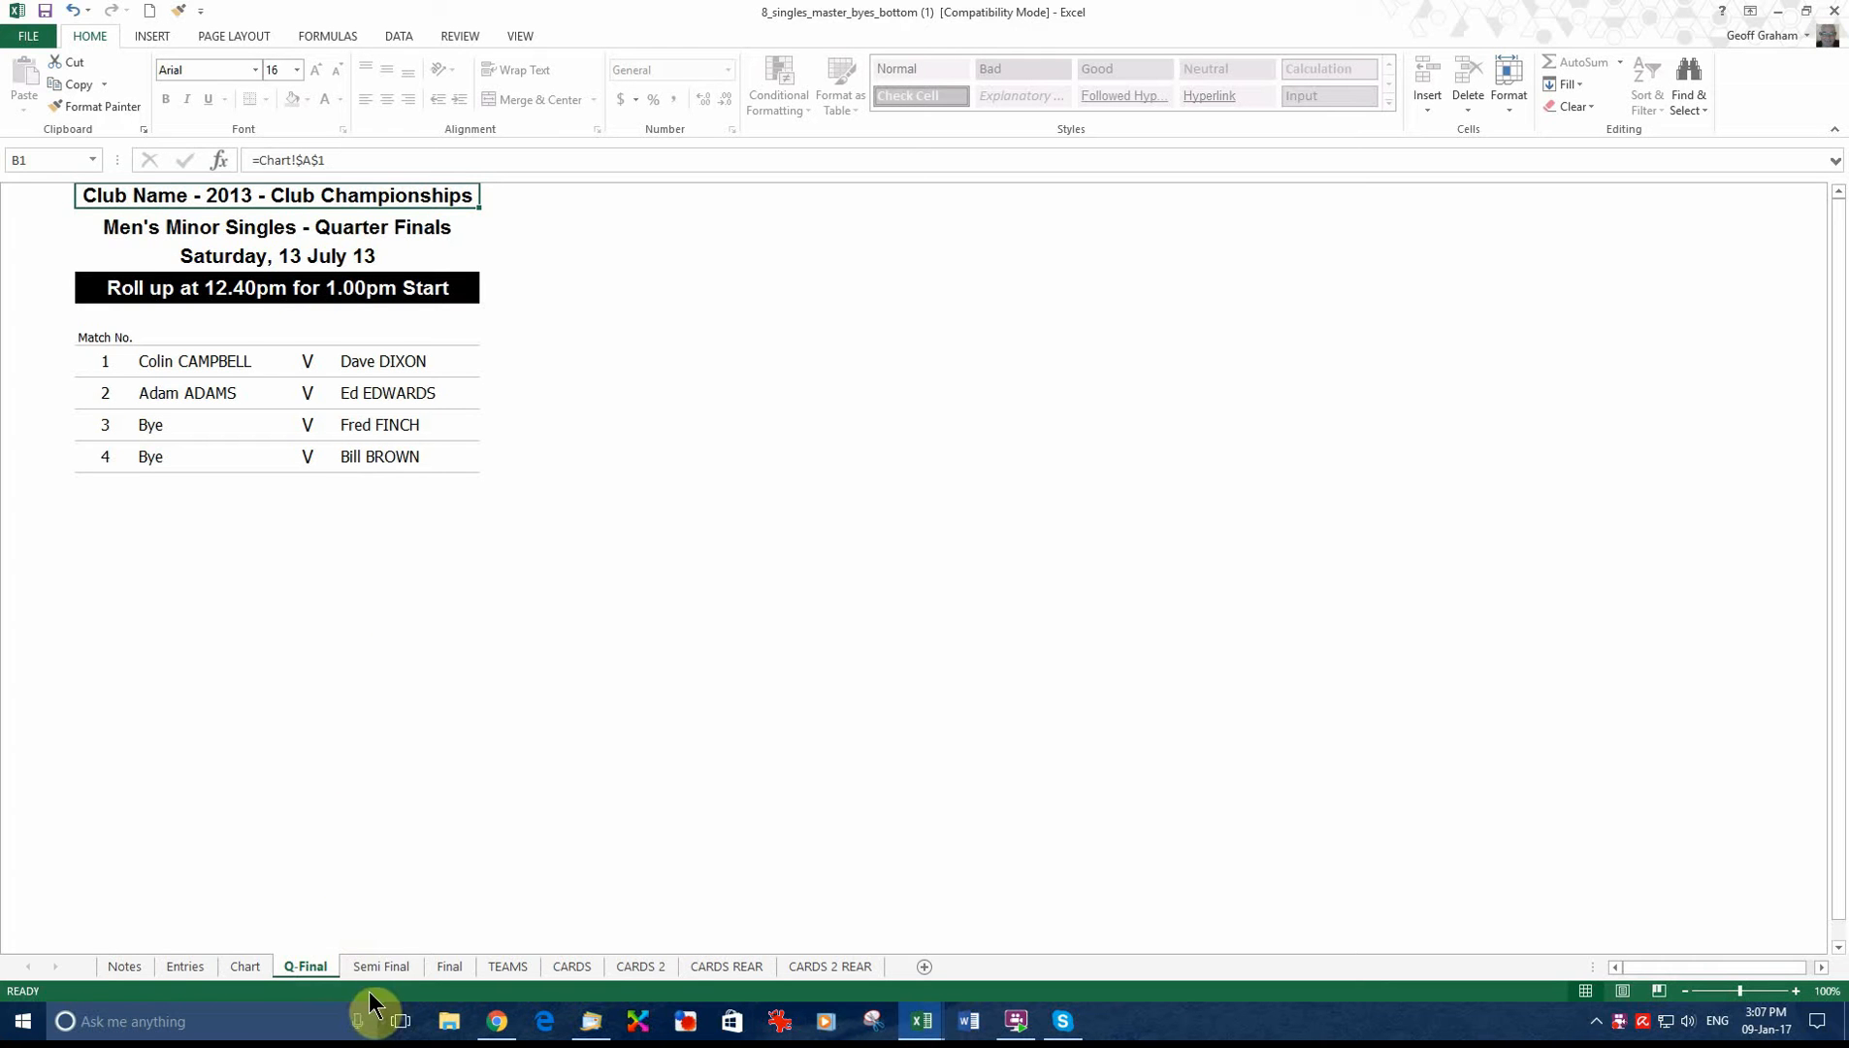
left_click(380, 966)
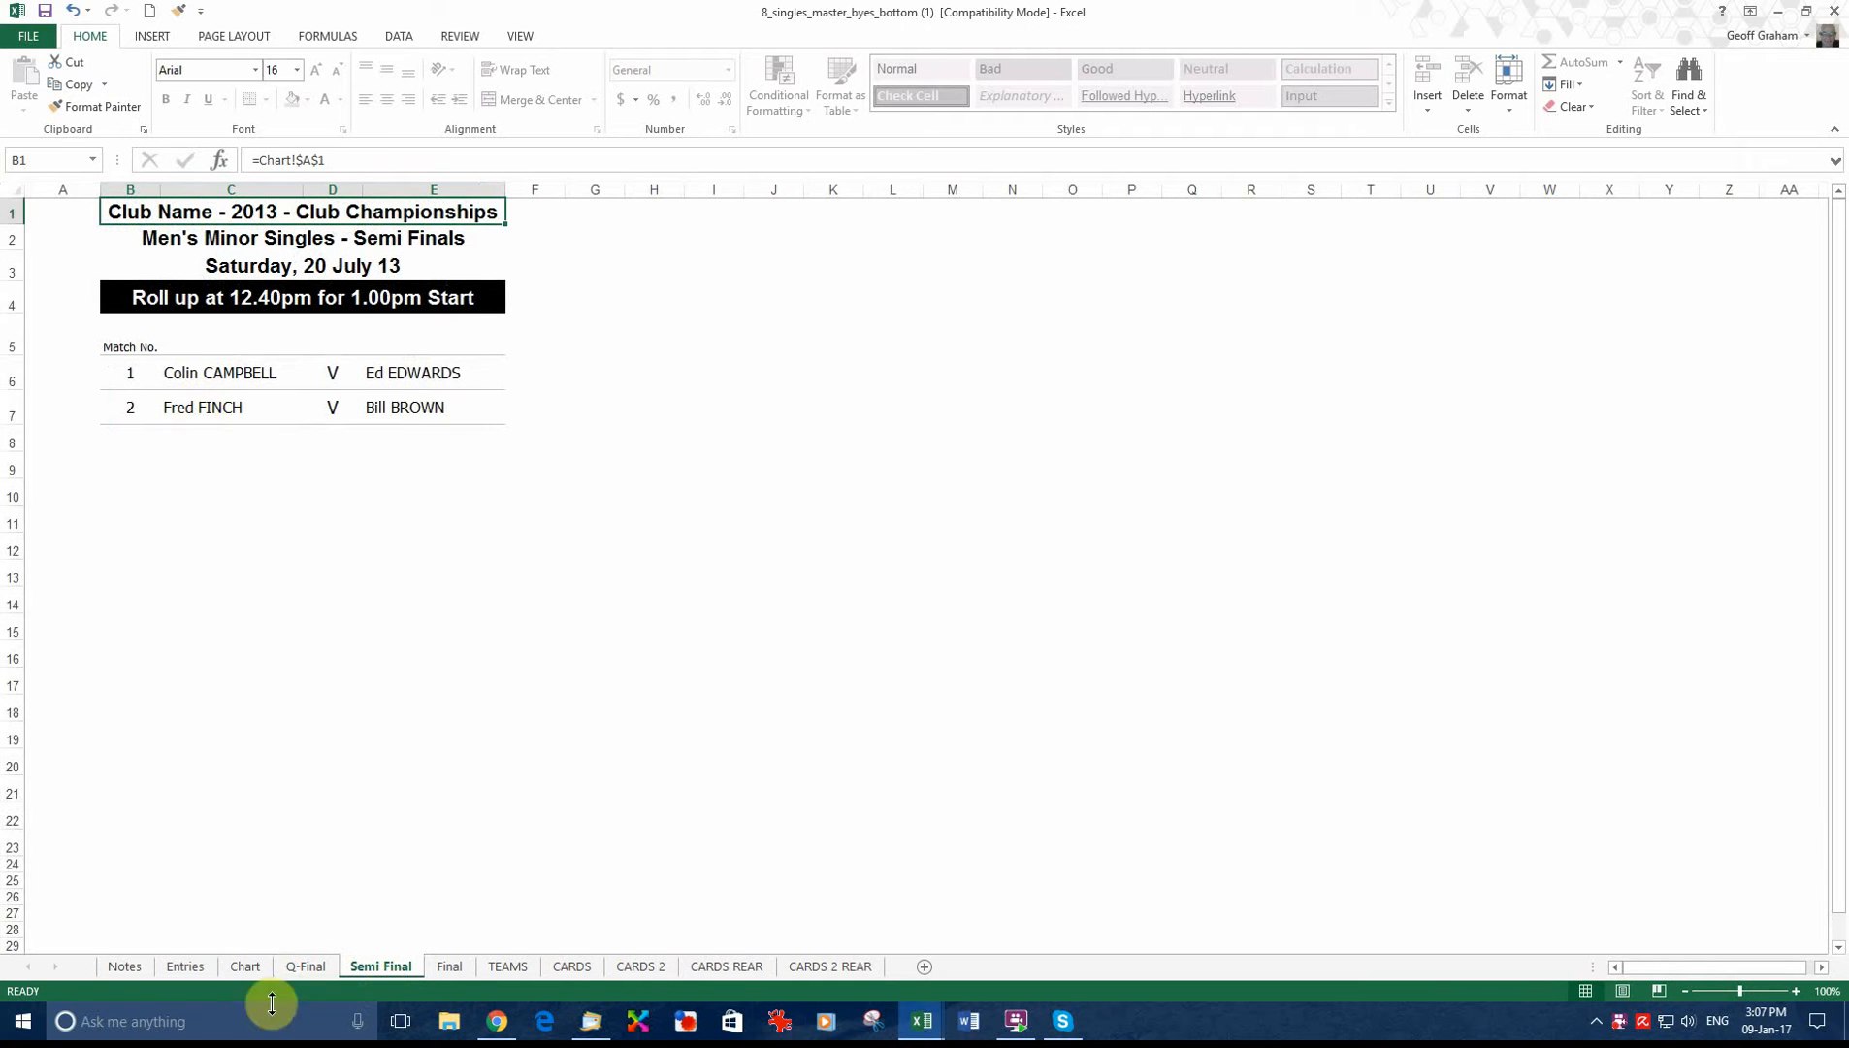
left_click(245, 966)
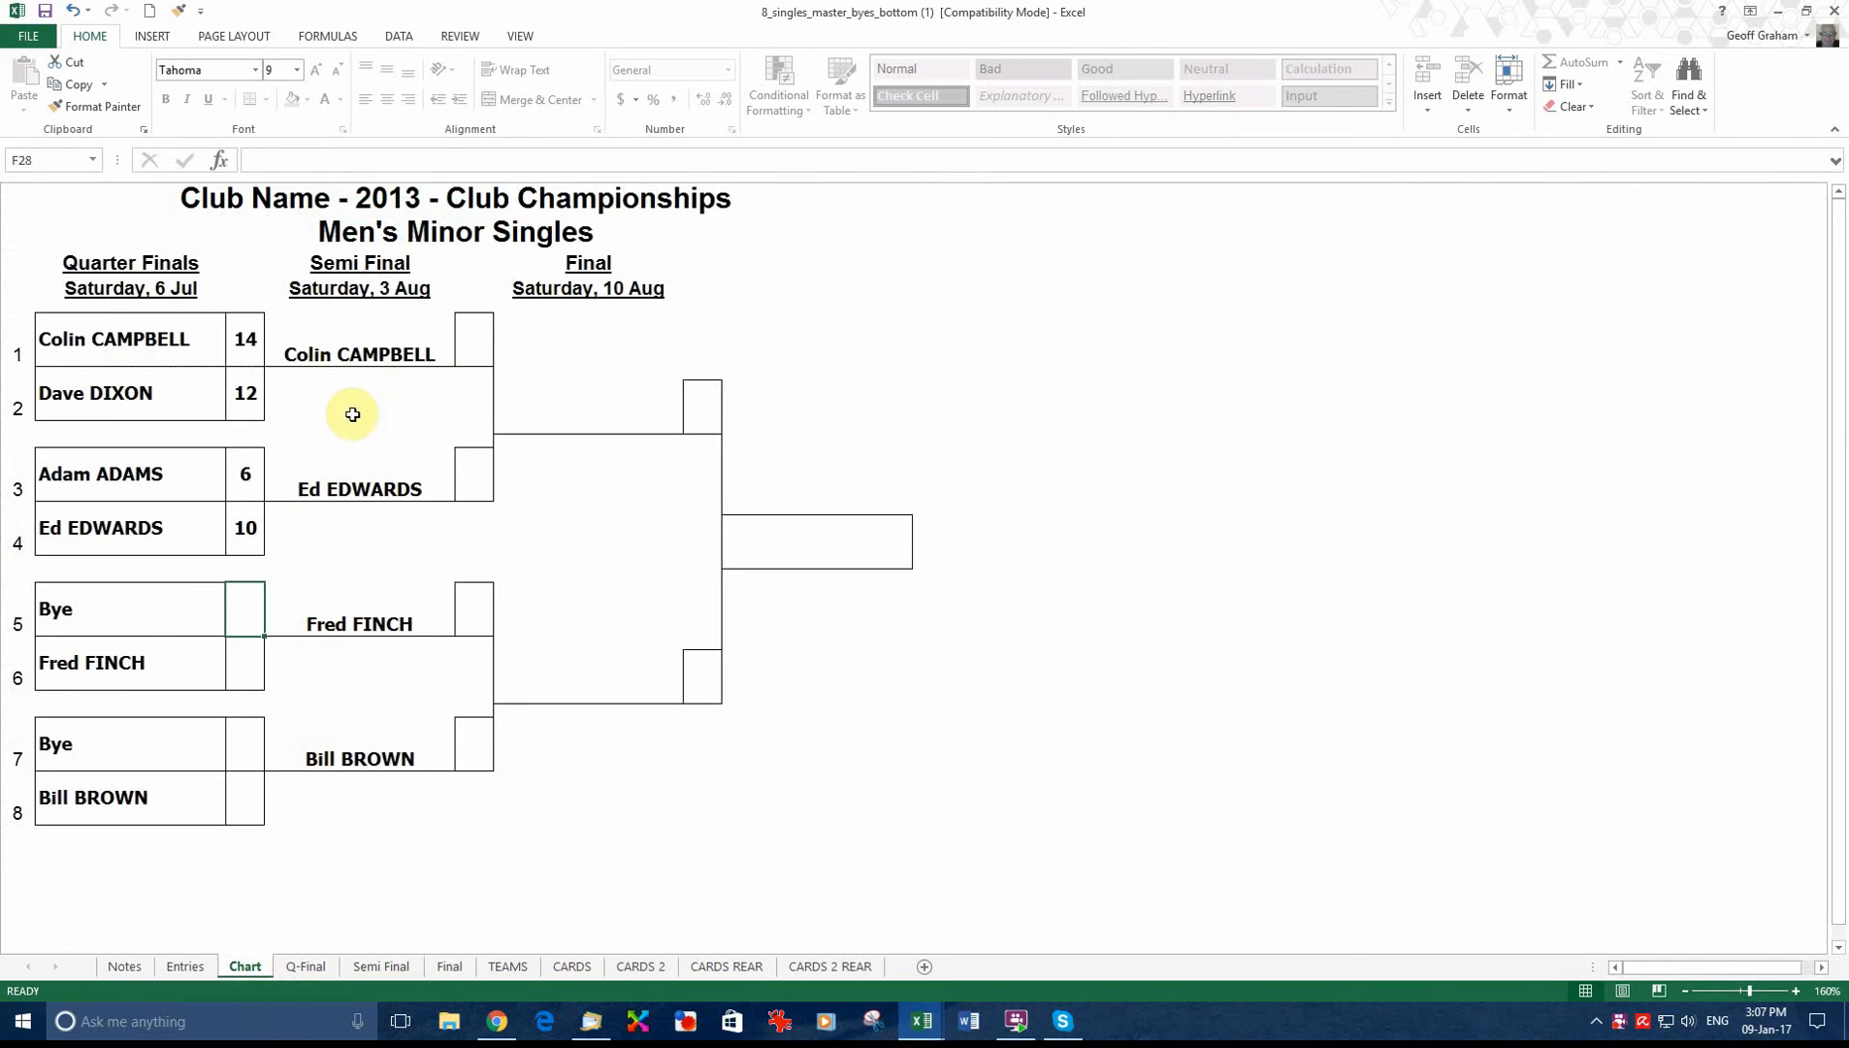
mouse_move(390, 771)
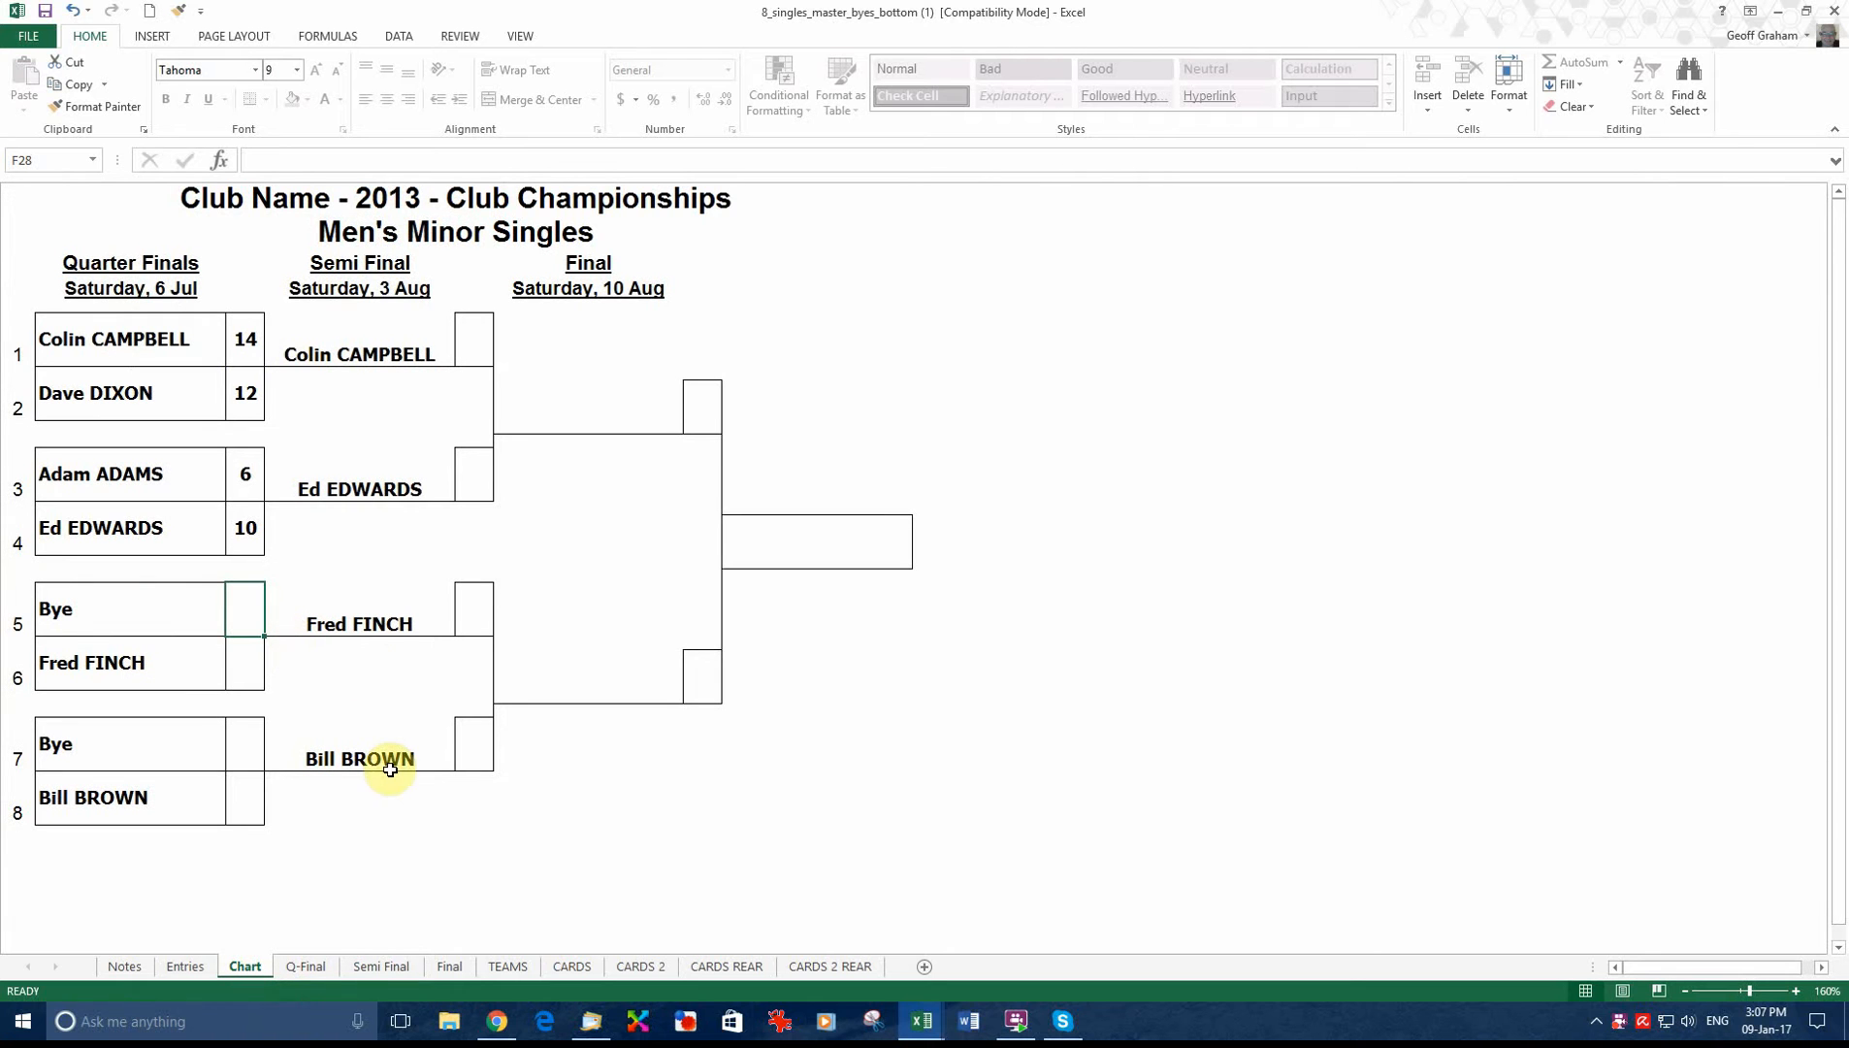
mouse_move(406, 345)
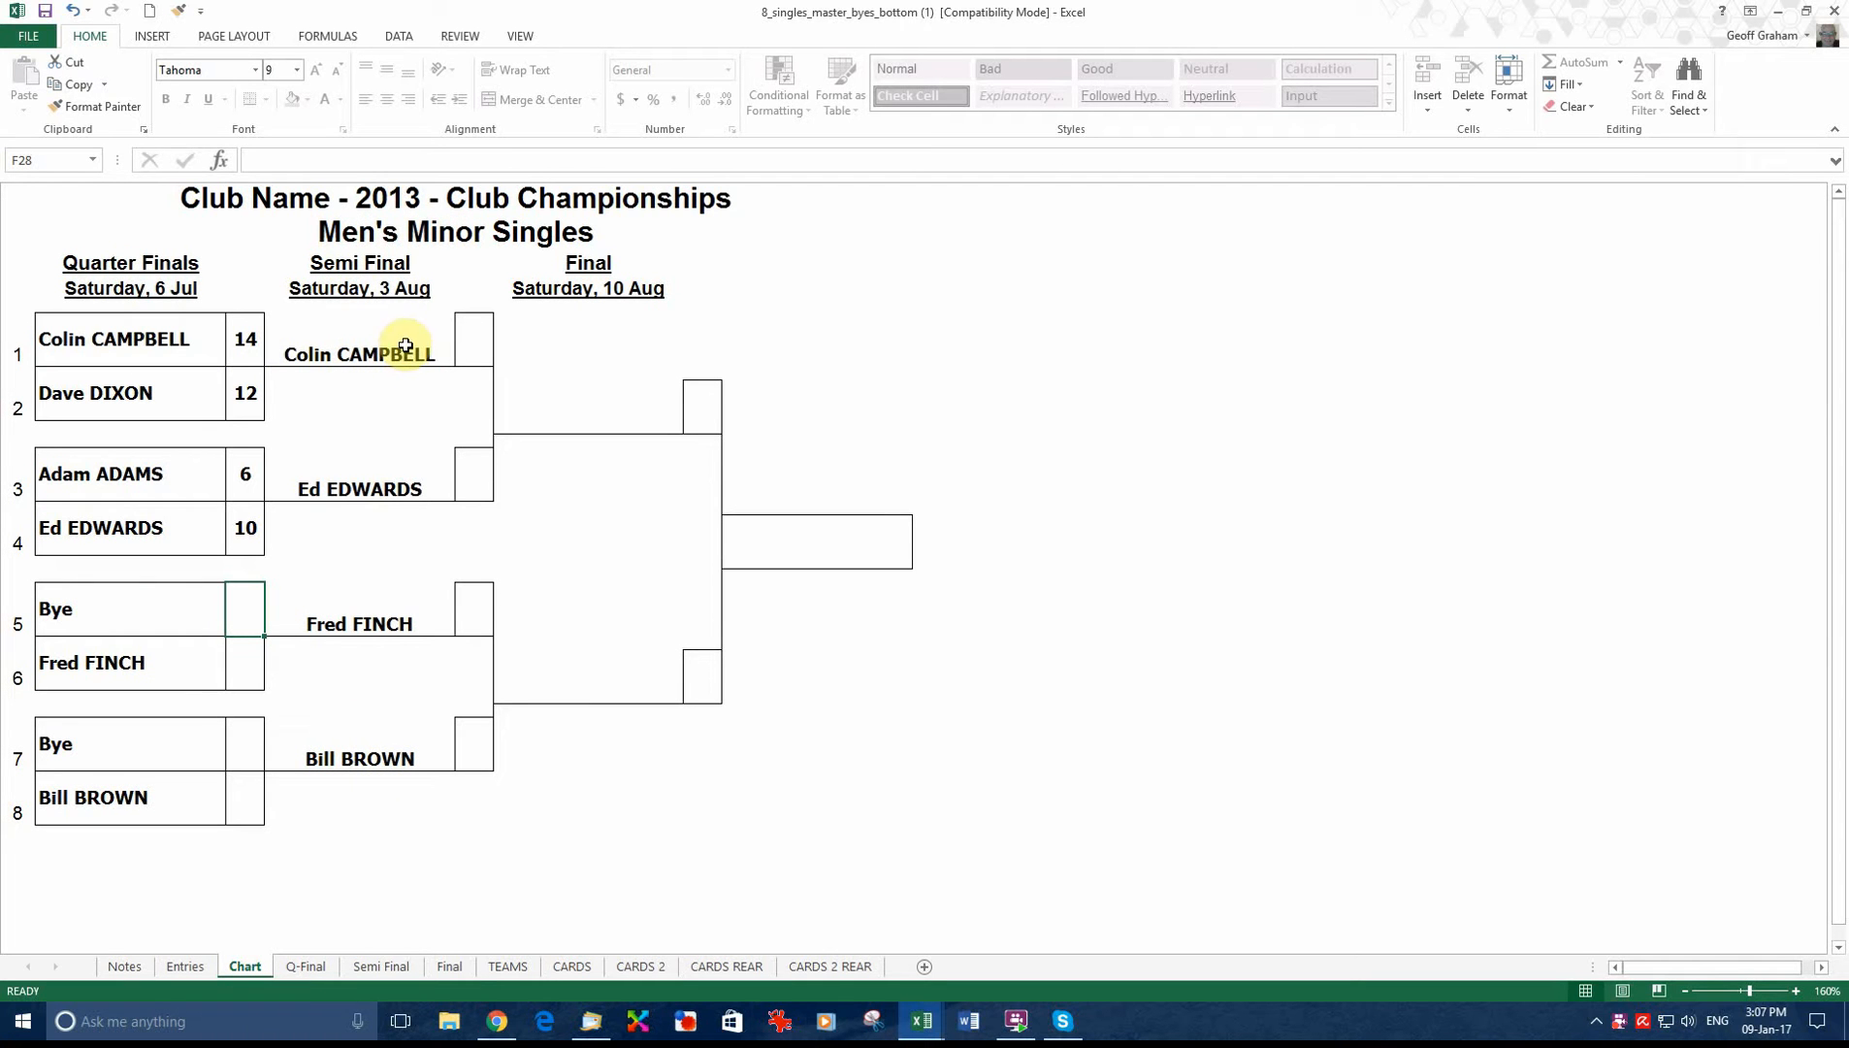
mouse_move(408, 1034)
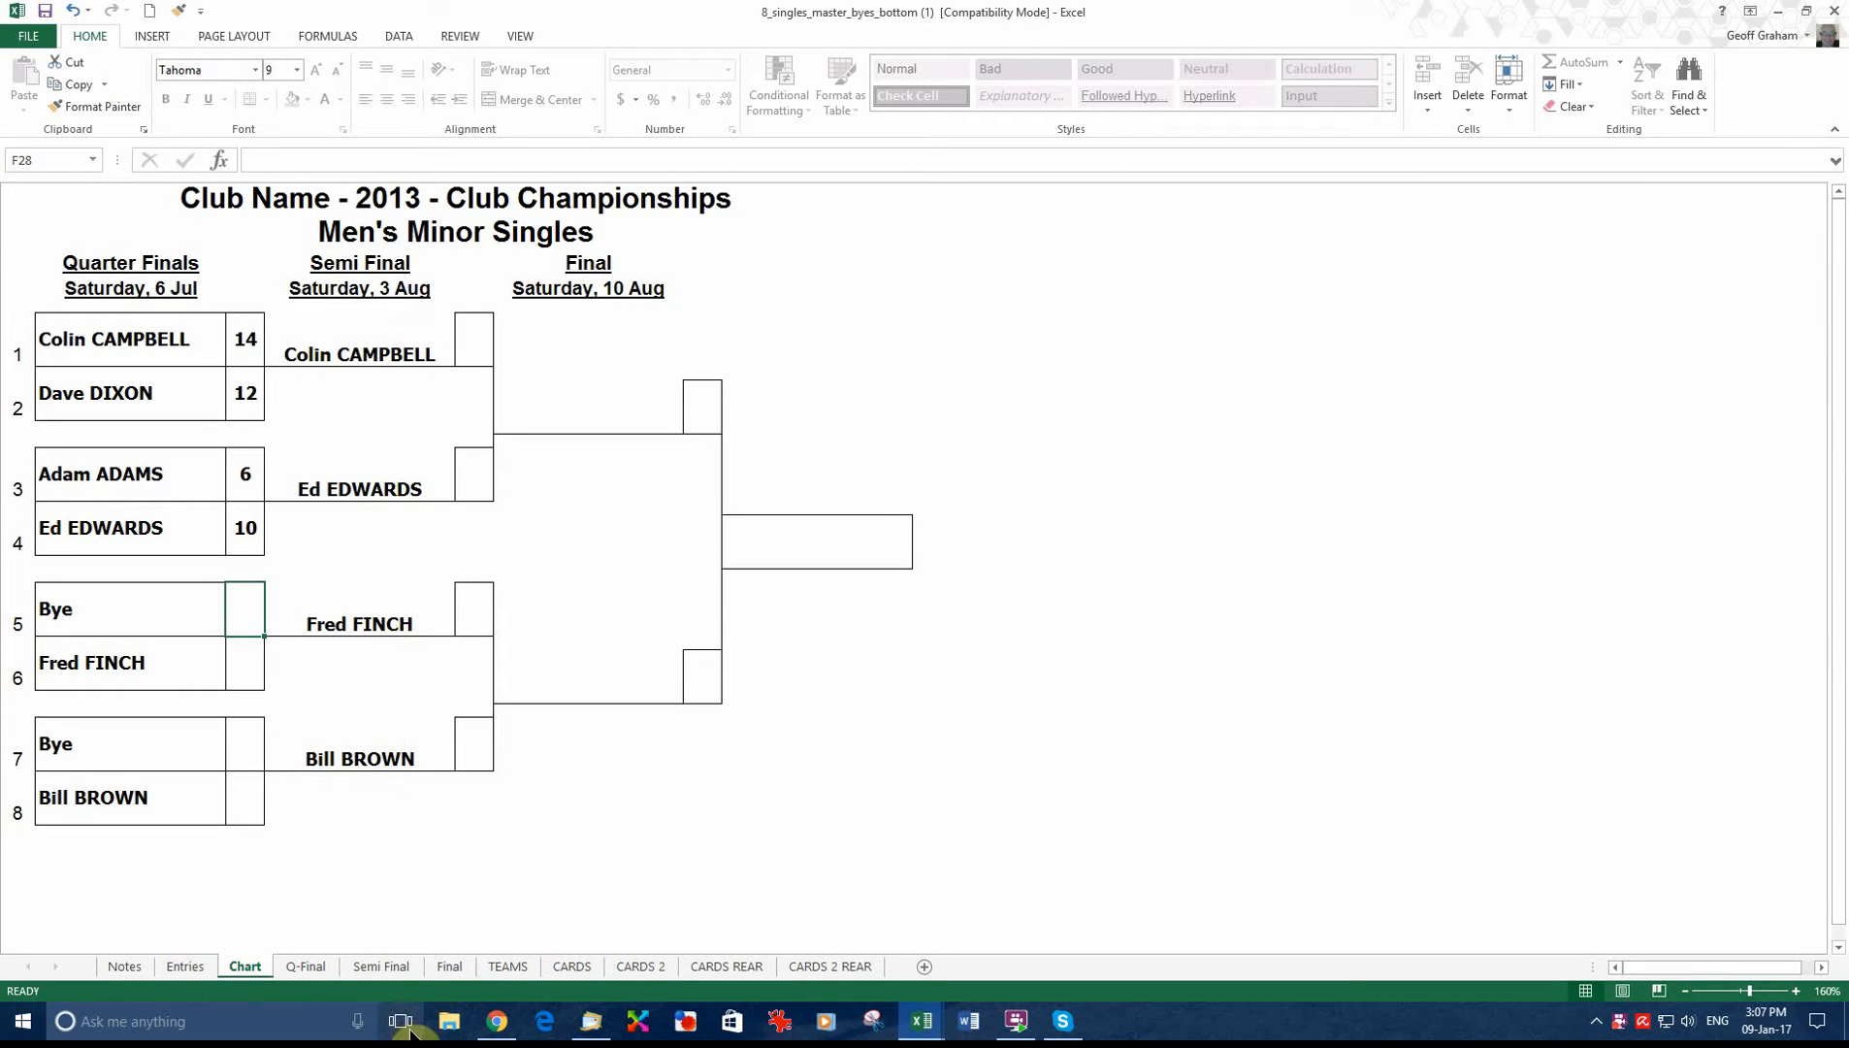
left_click(380, 966)
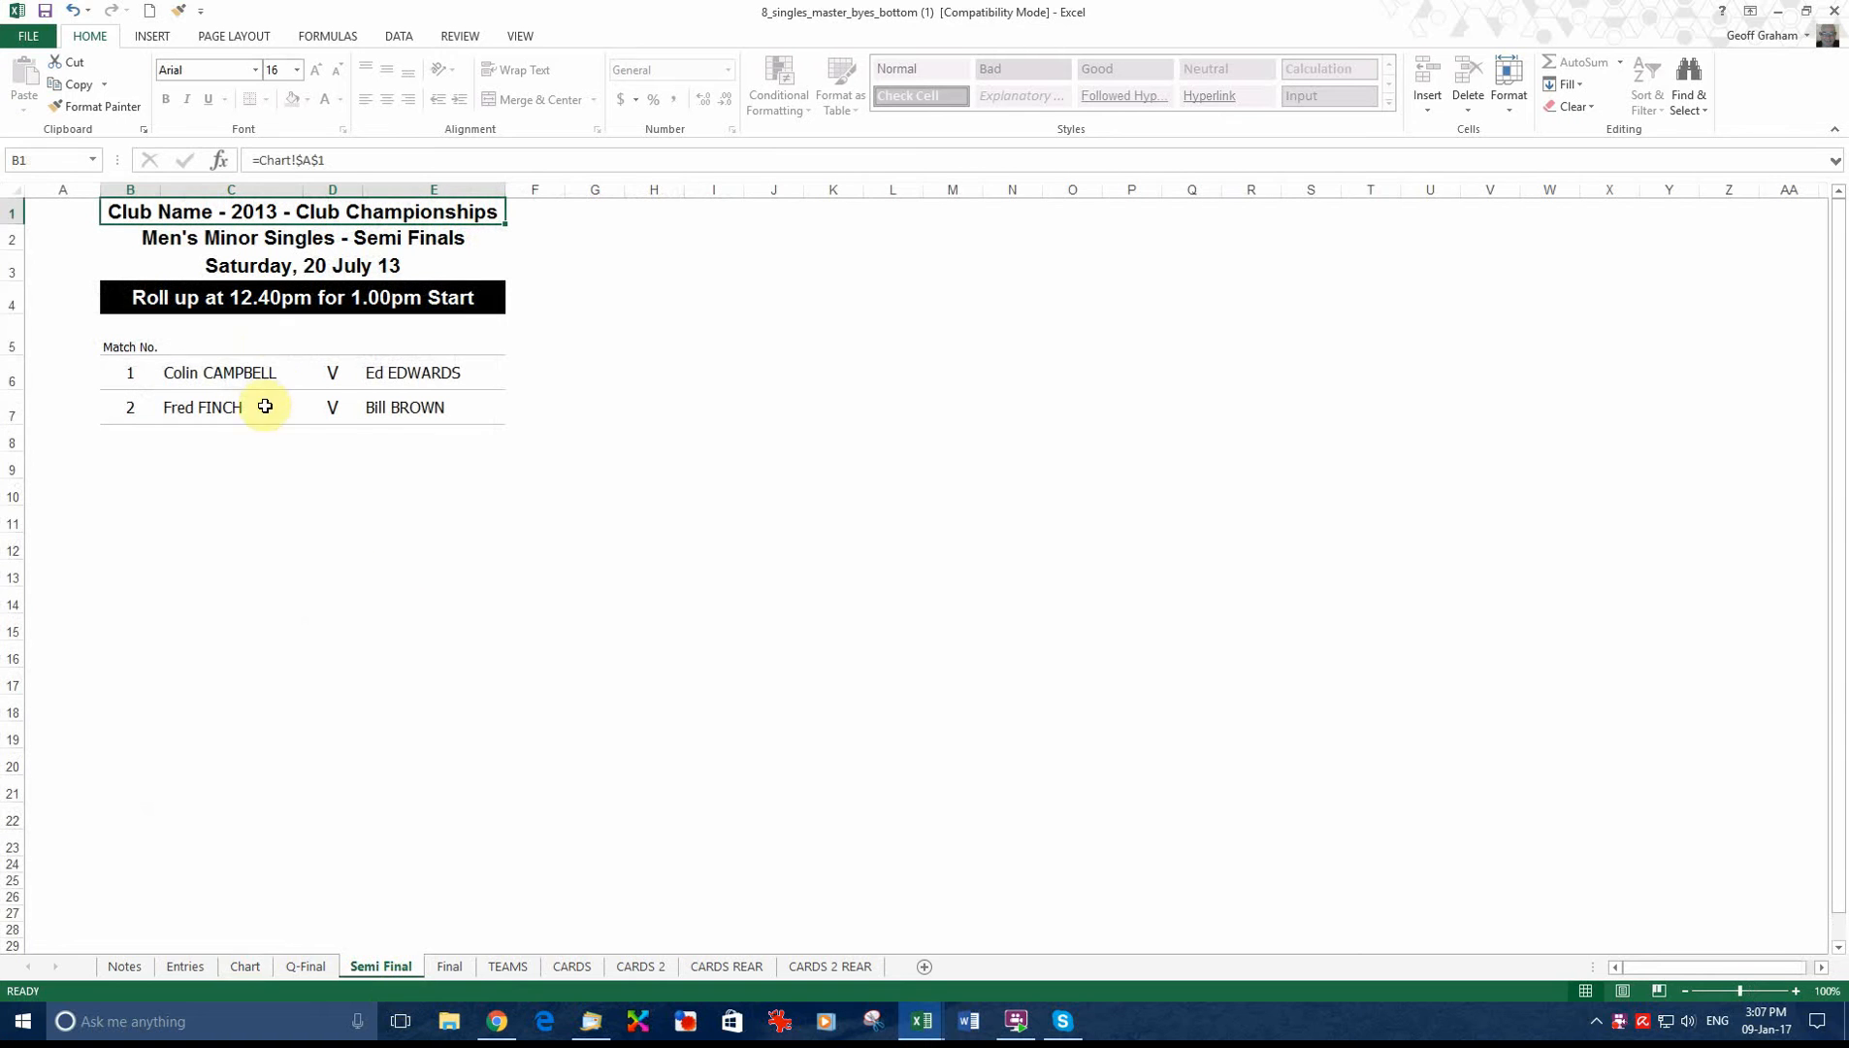
mouse_move(338, 414)
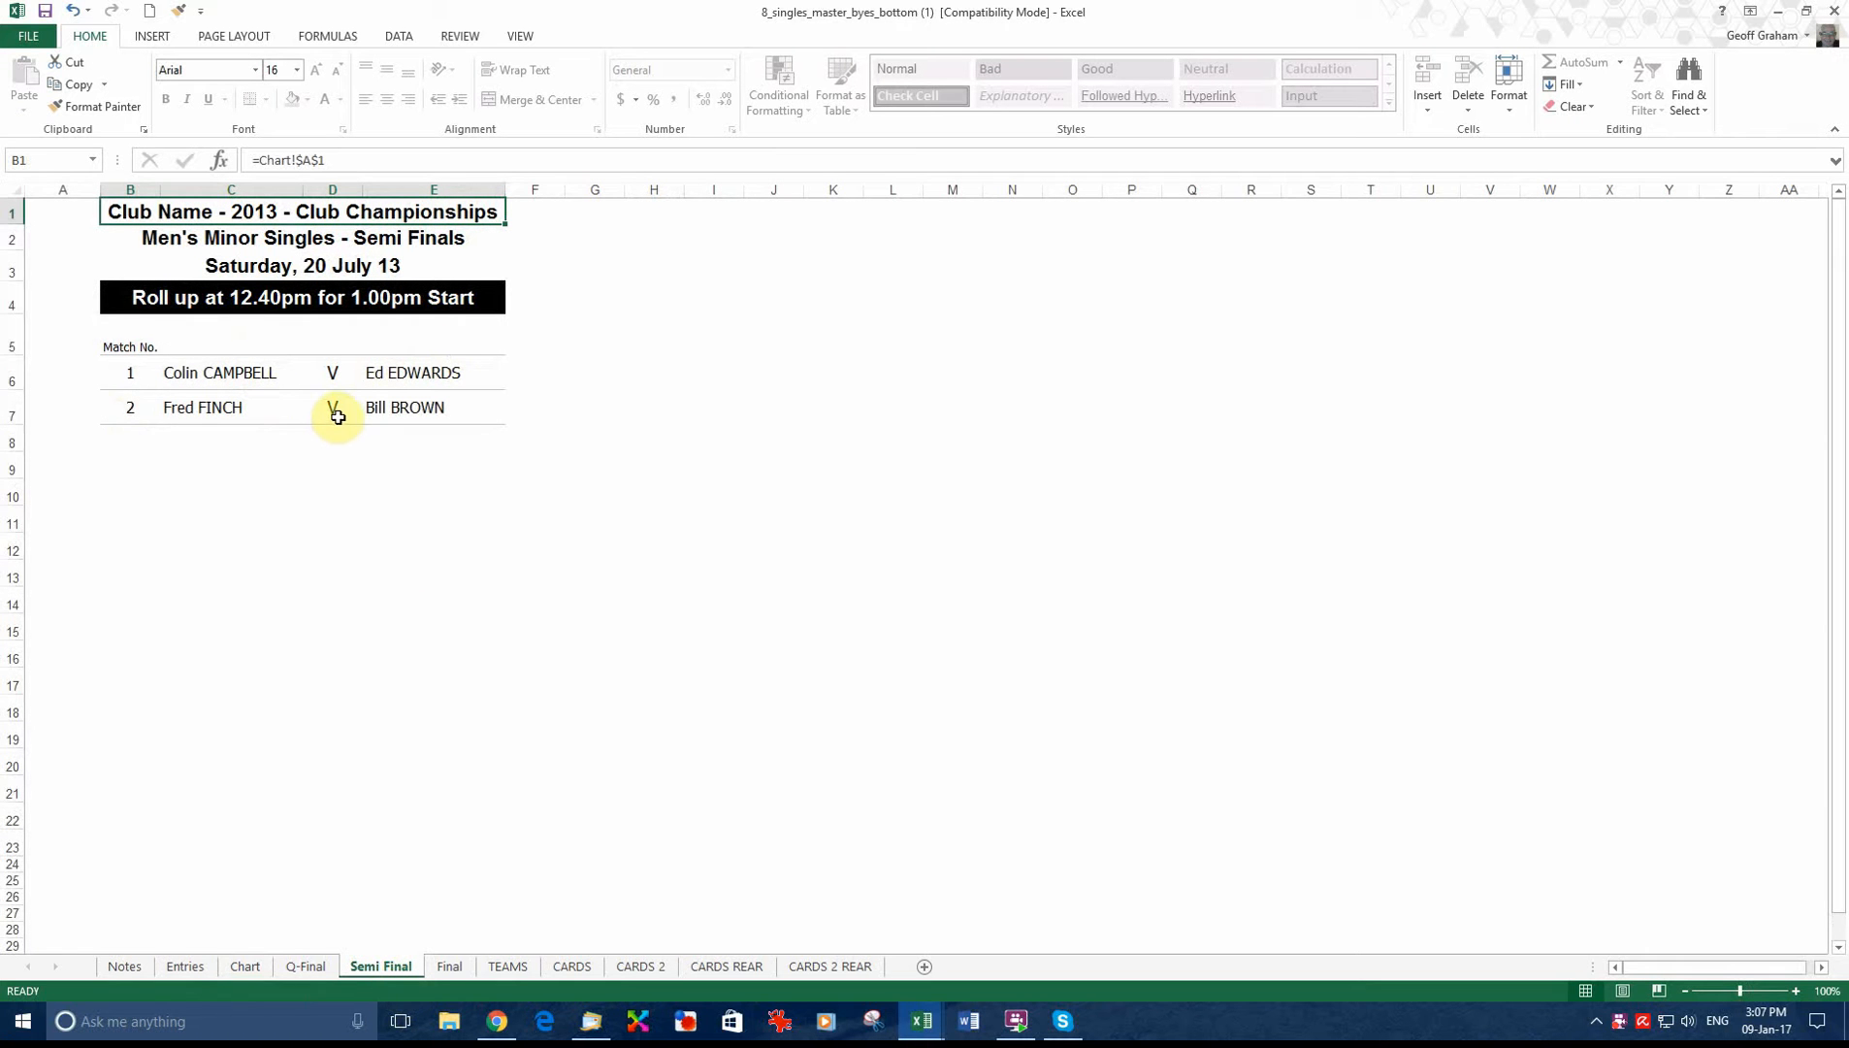
mouse_move(451, 597)
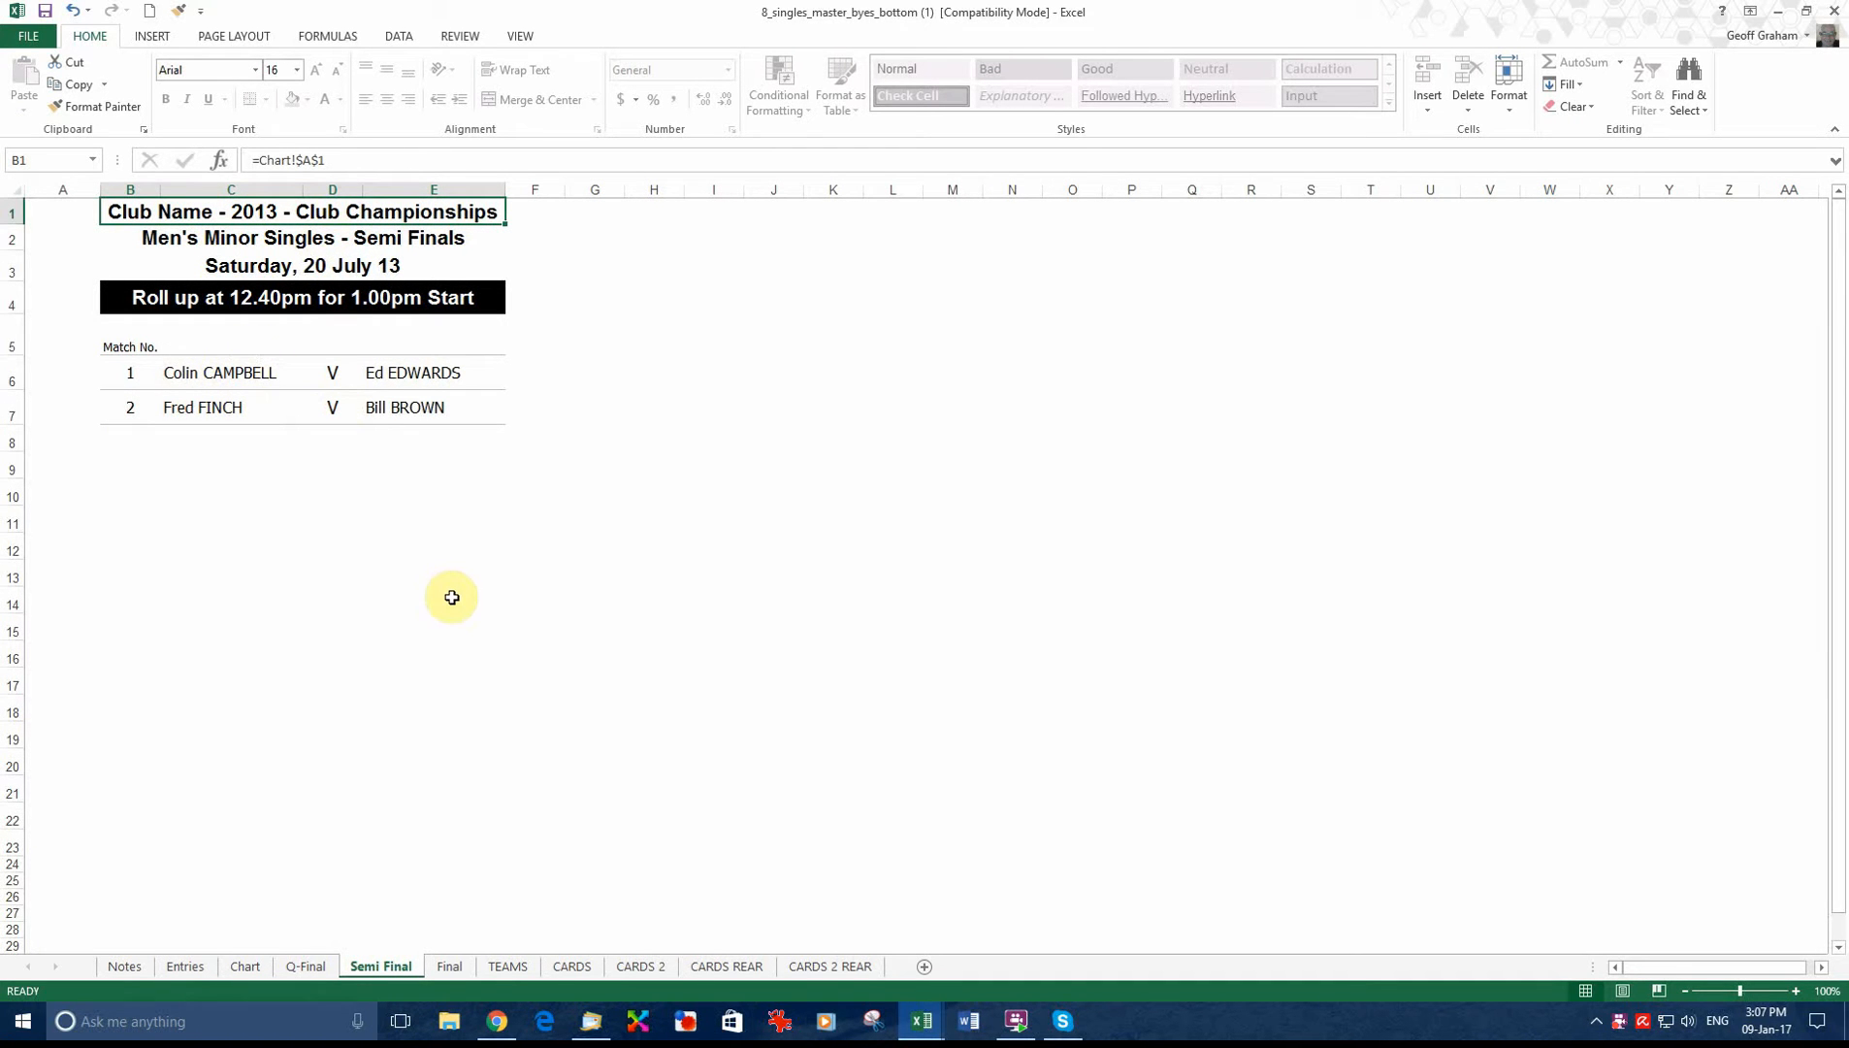
left_click(449, 967)
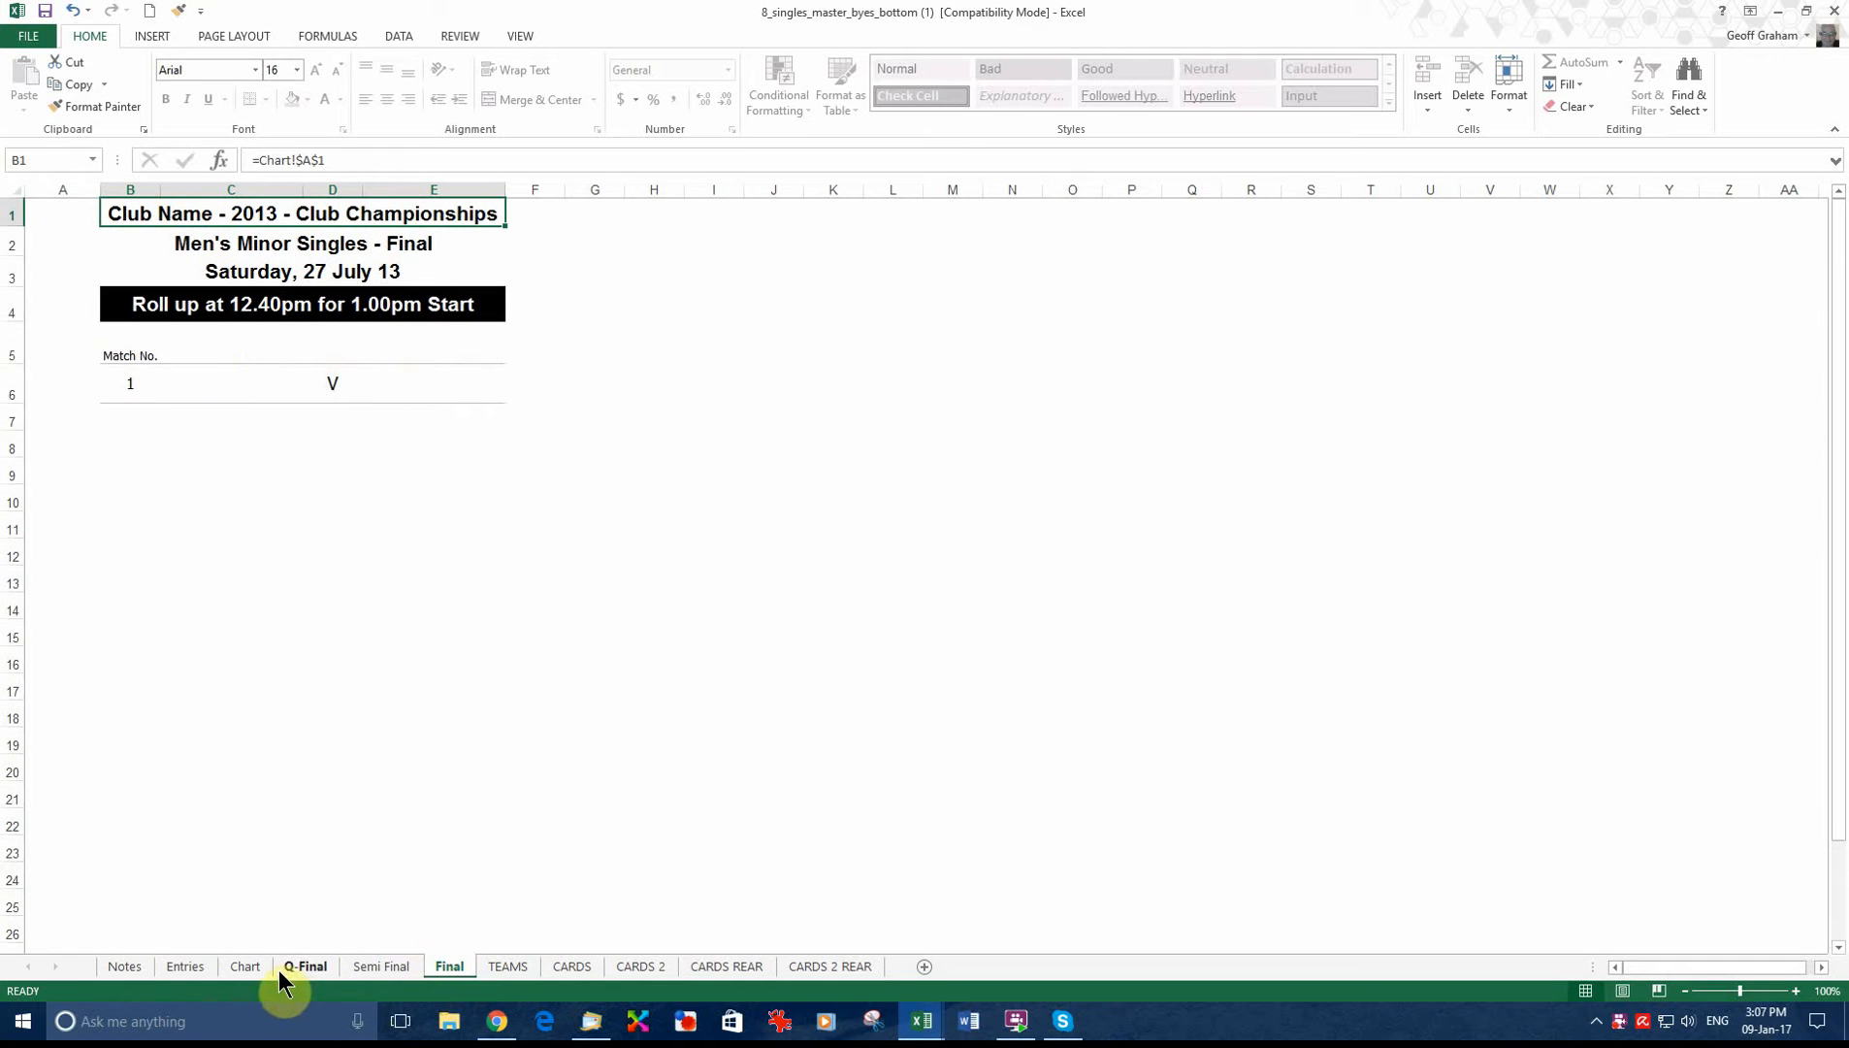
Return to the Chart sheet and enter semi-final scores 12 and 6
left_click(244, 967)
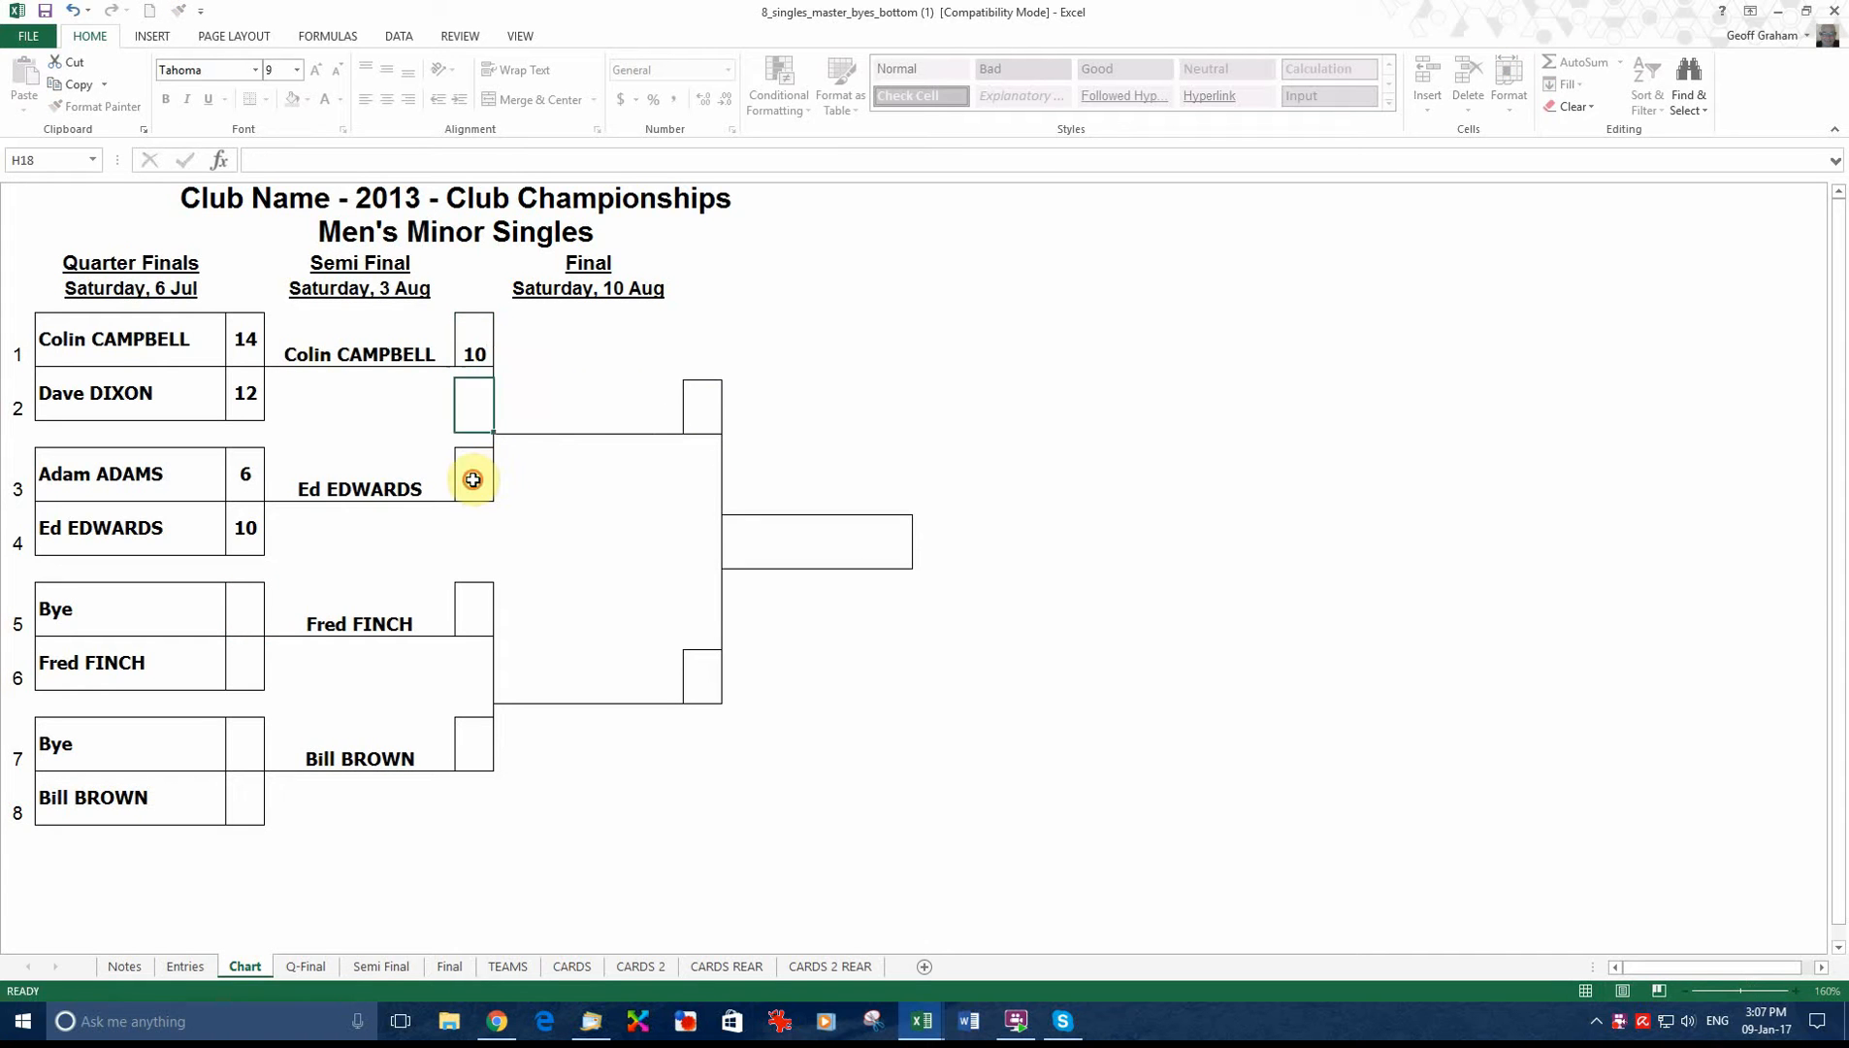
type("12")
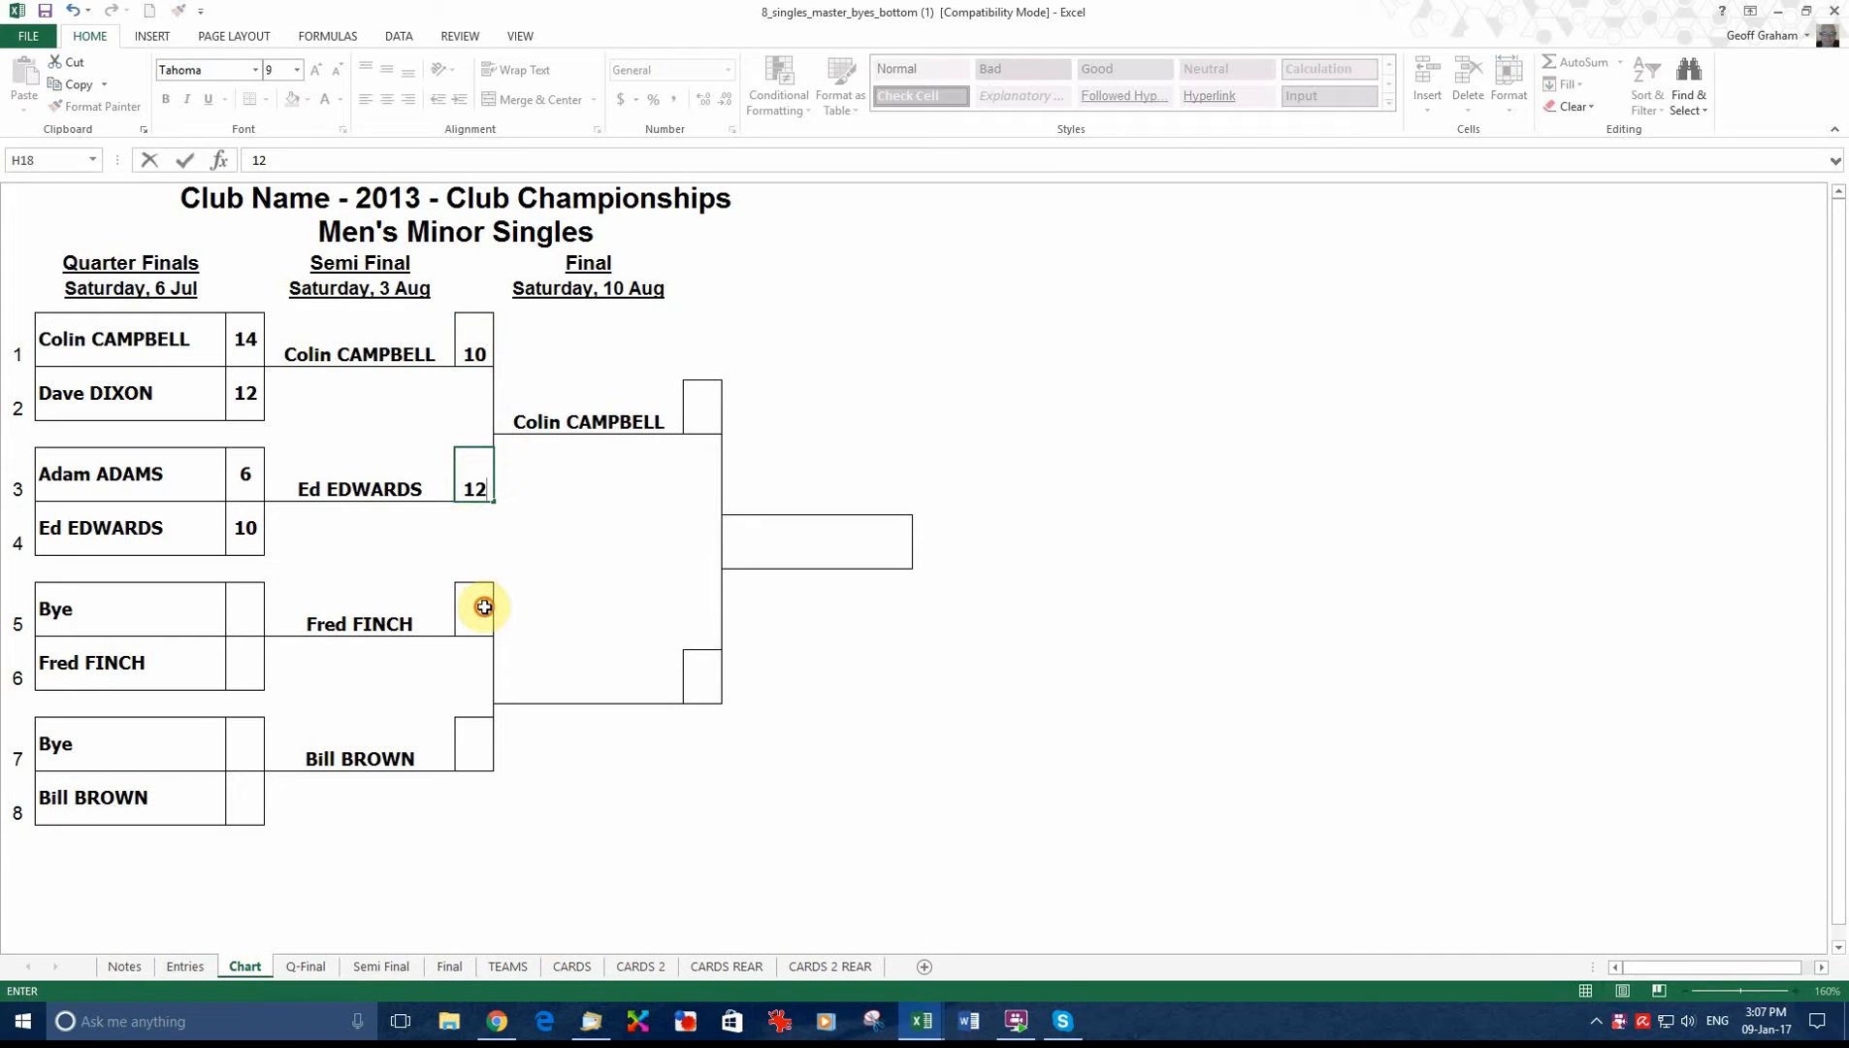
type("6")
left_click(474, 743)
type("14")
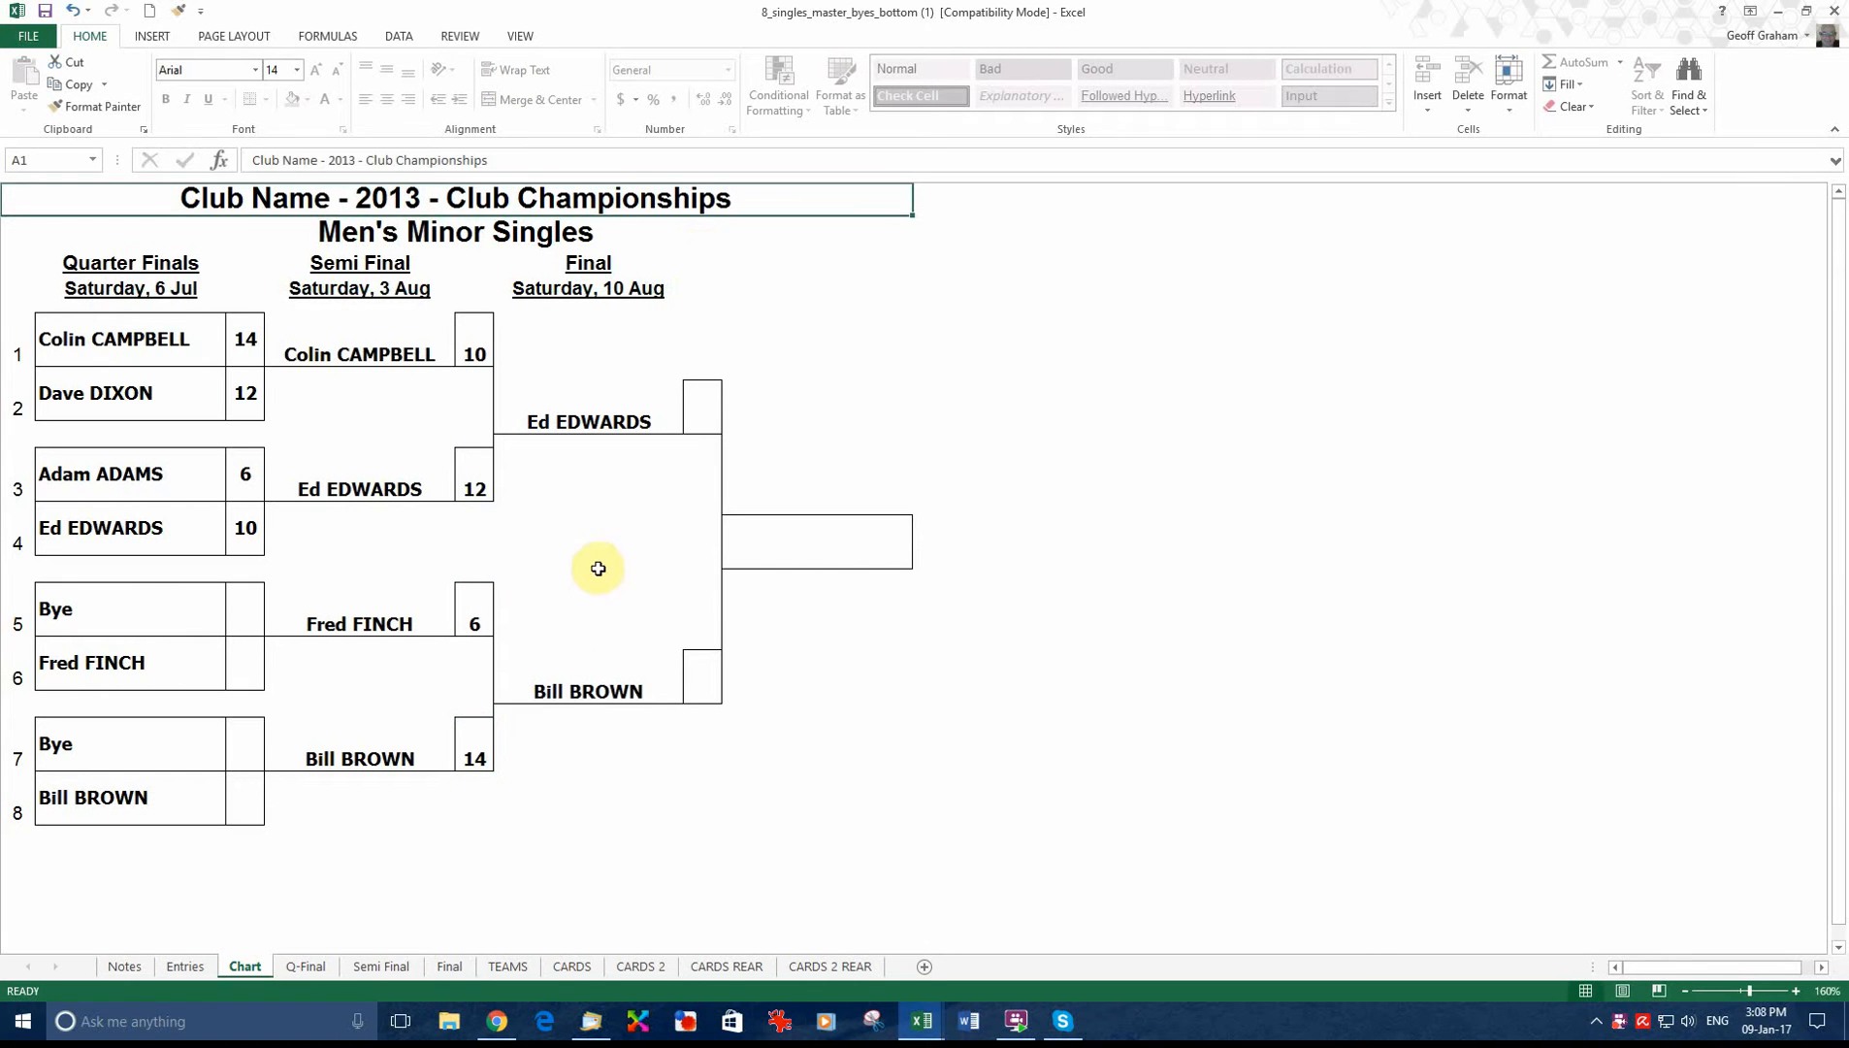
mouse_move(389, 431)
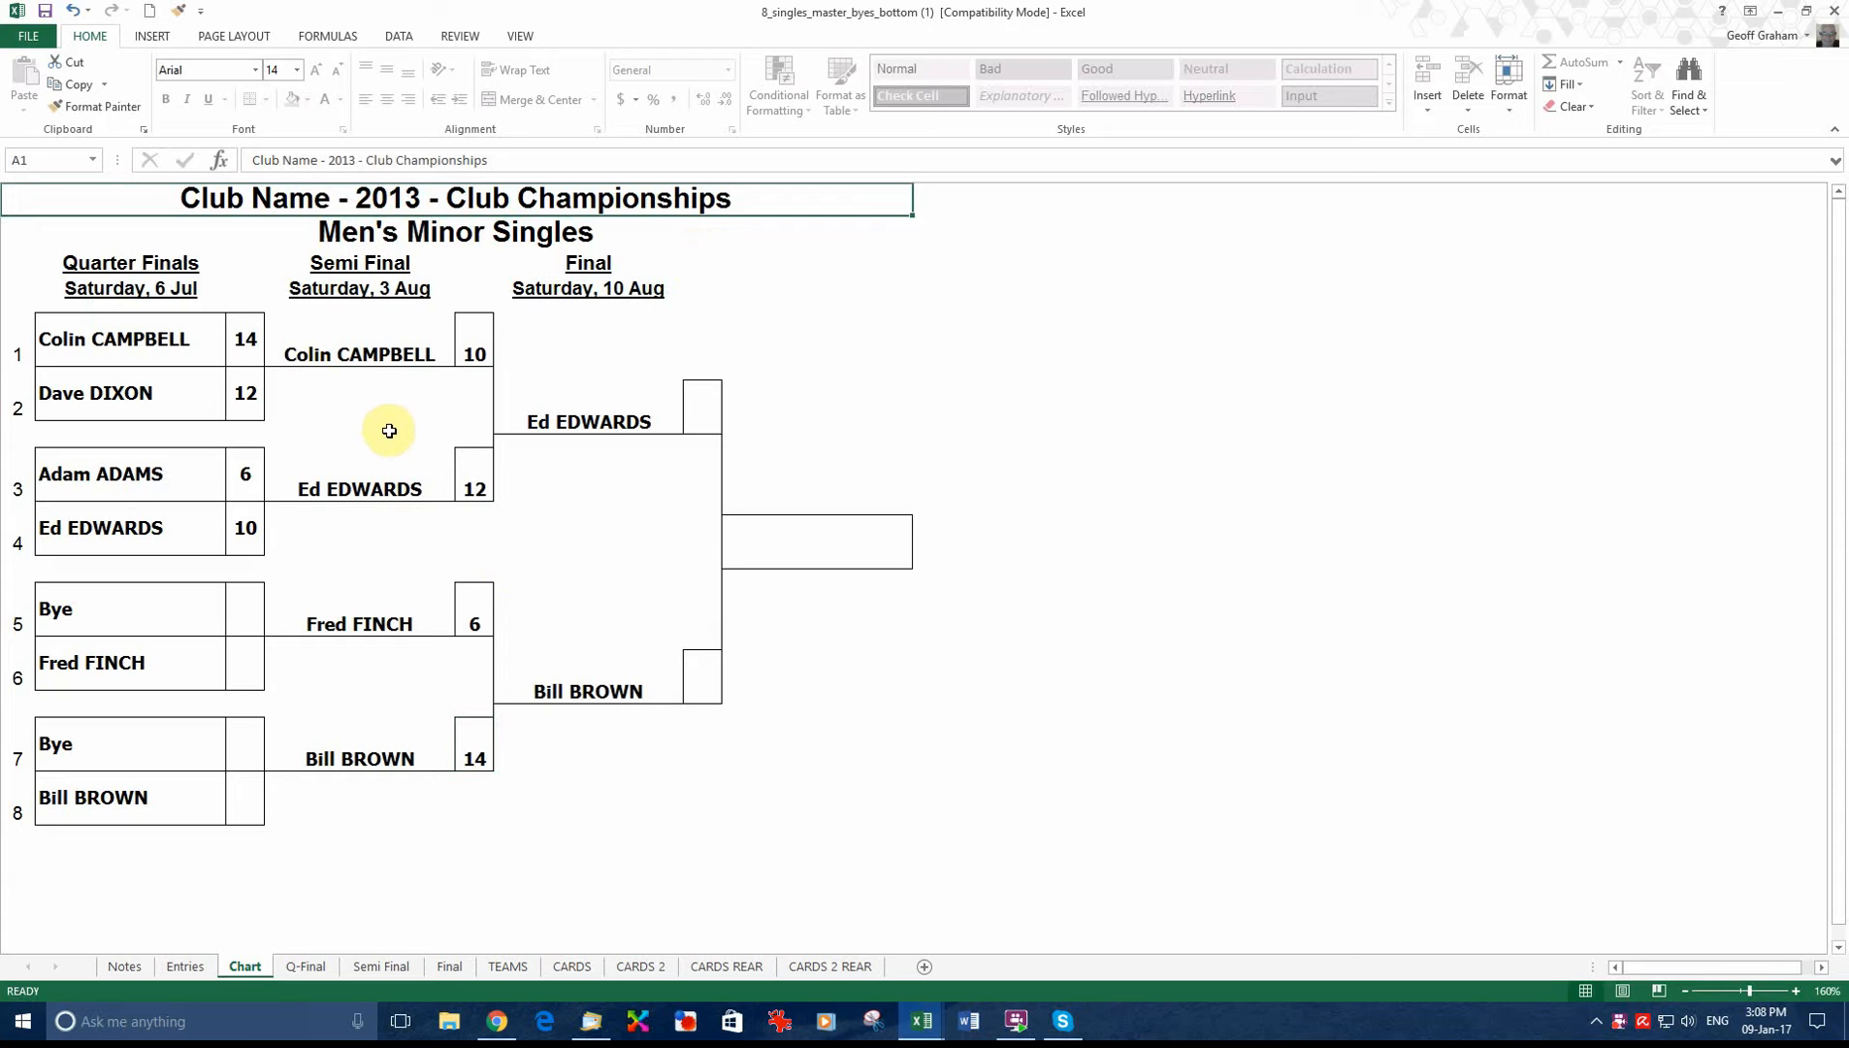
mouse_move(420, 612)
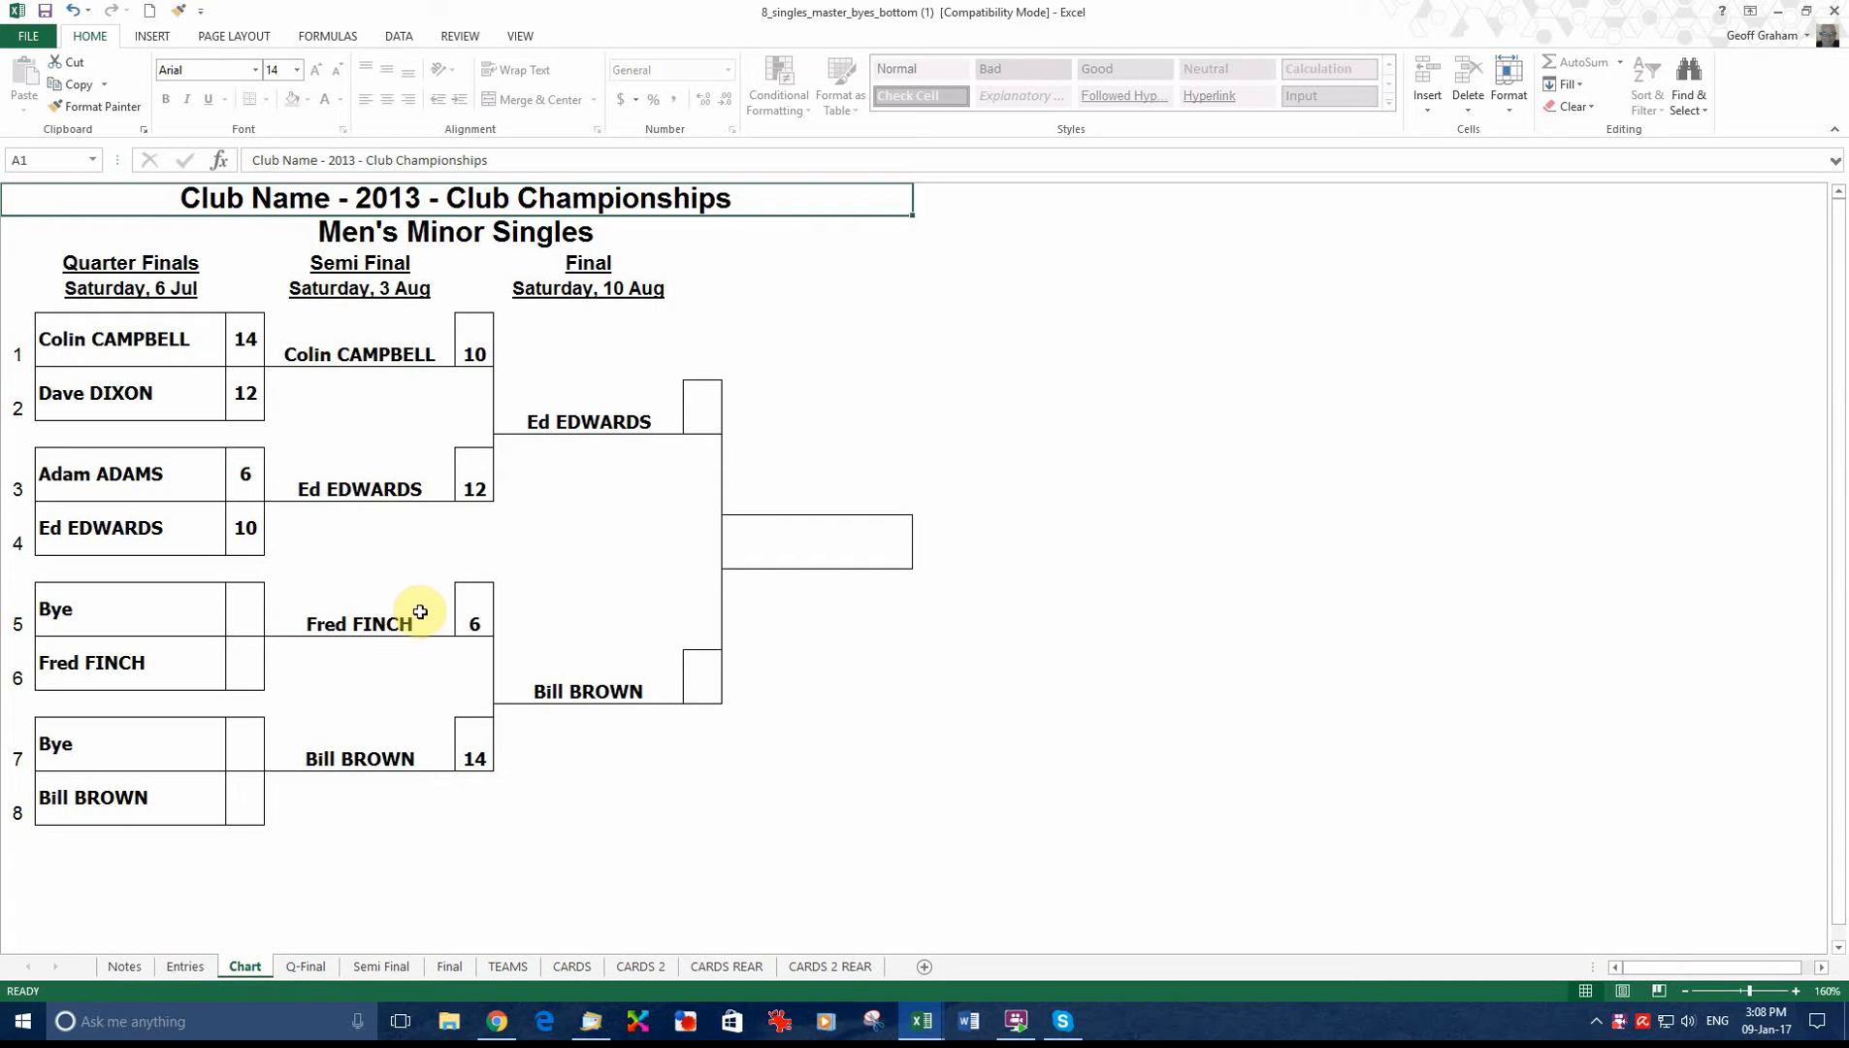
mouse_move(456, 847)
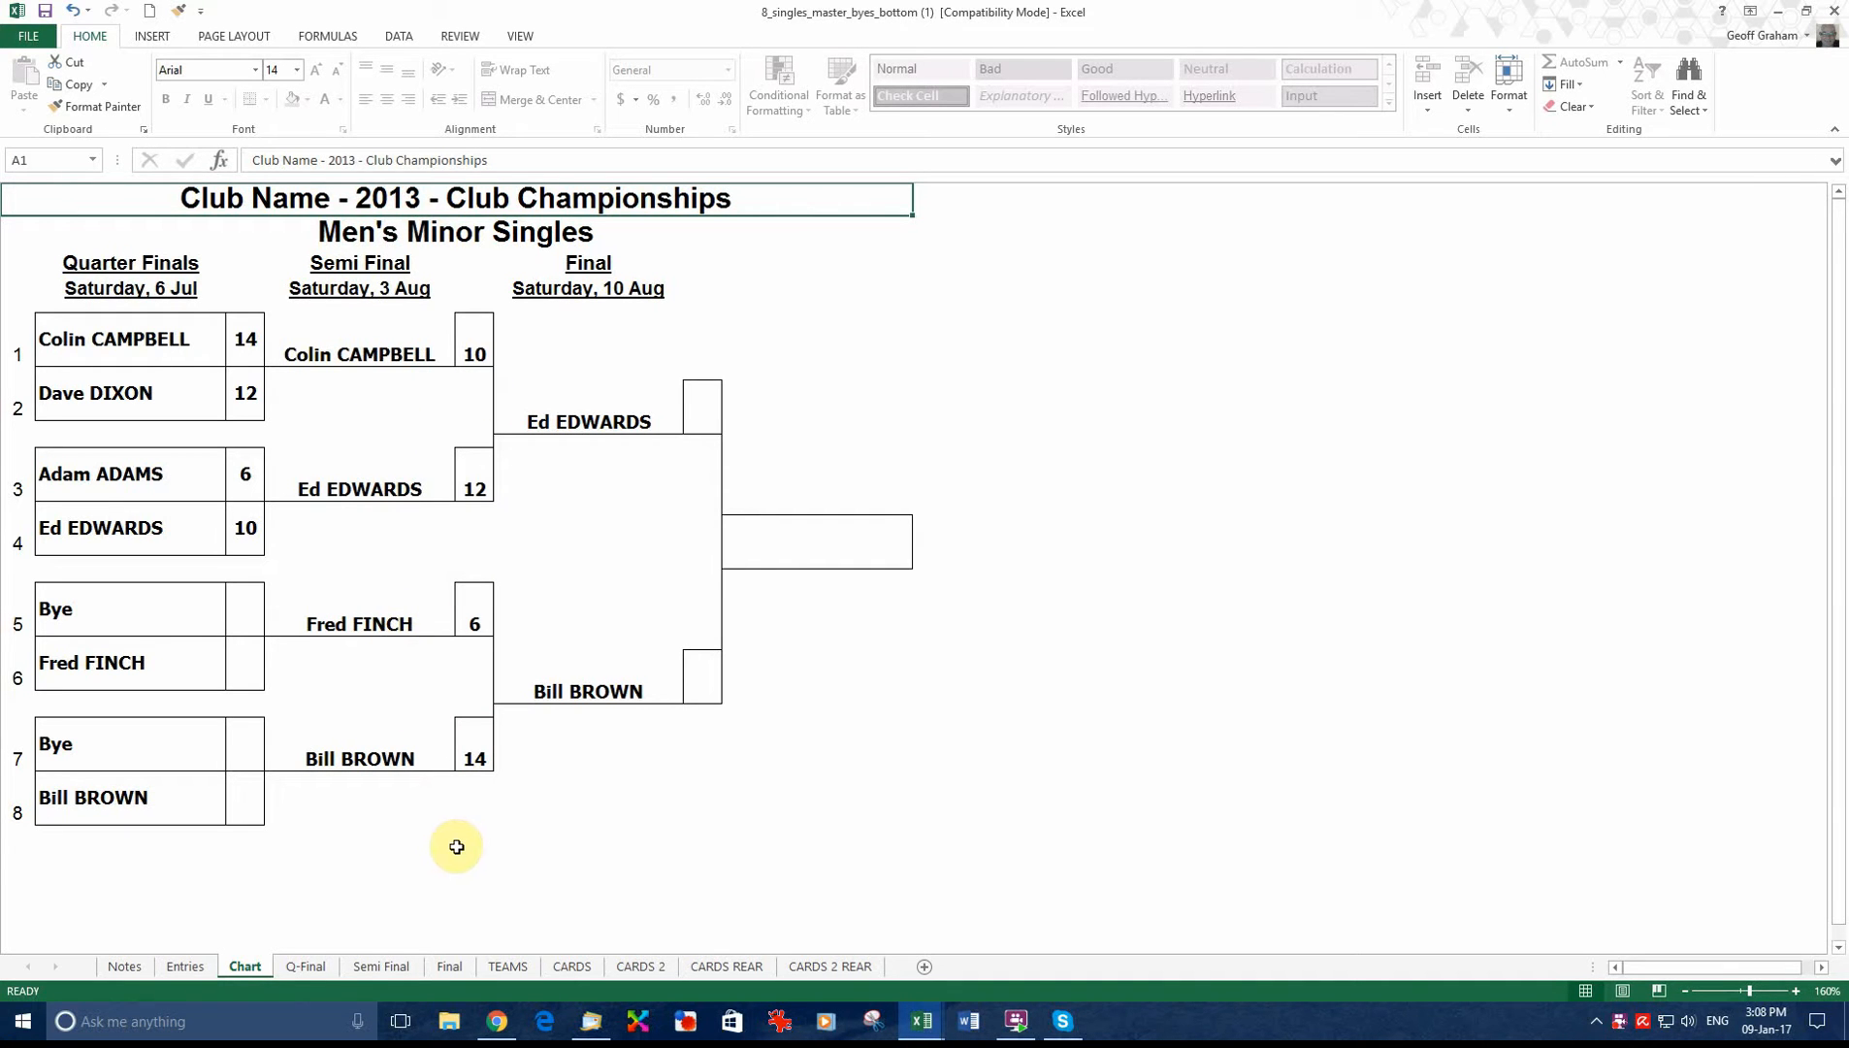
mouse_move(599, 442)
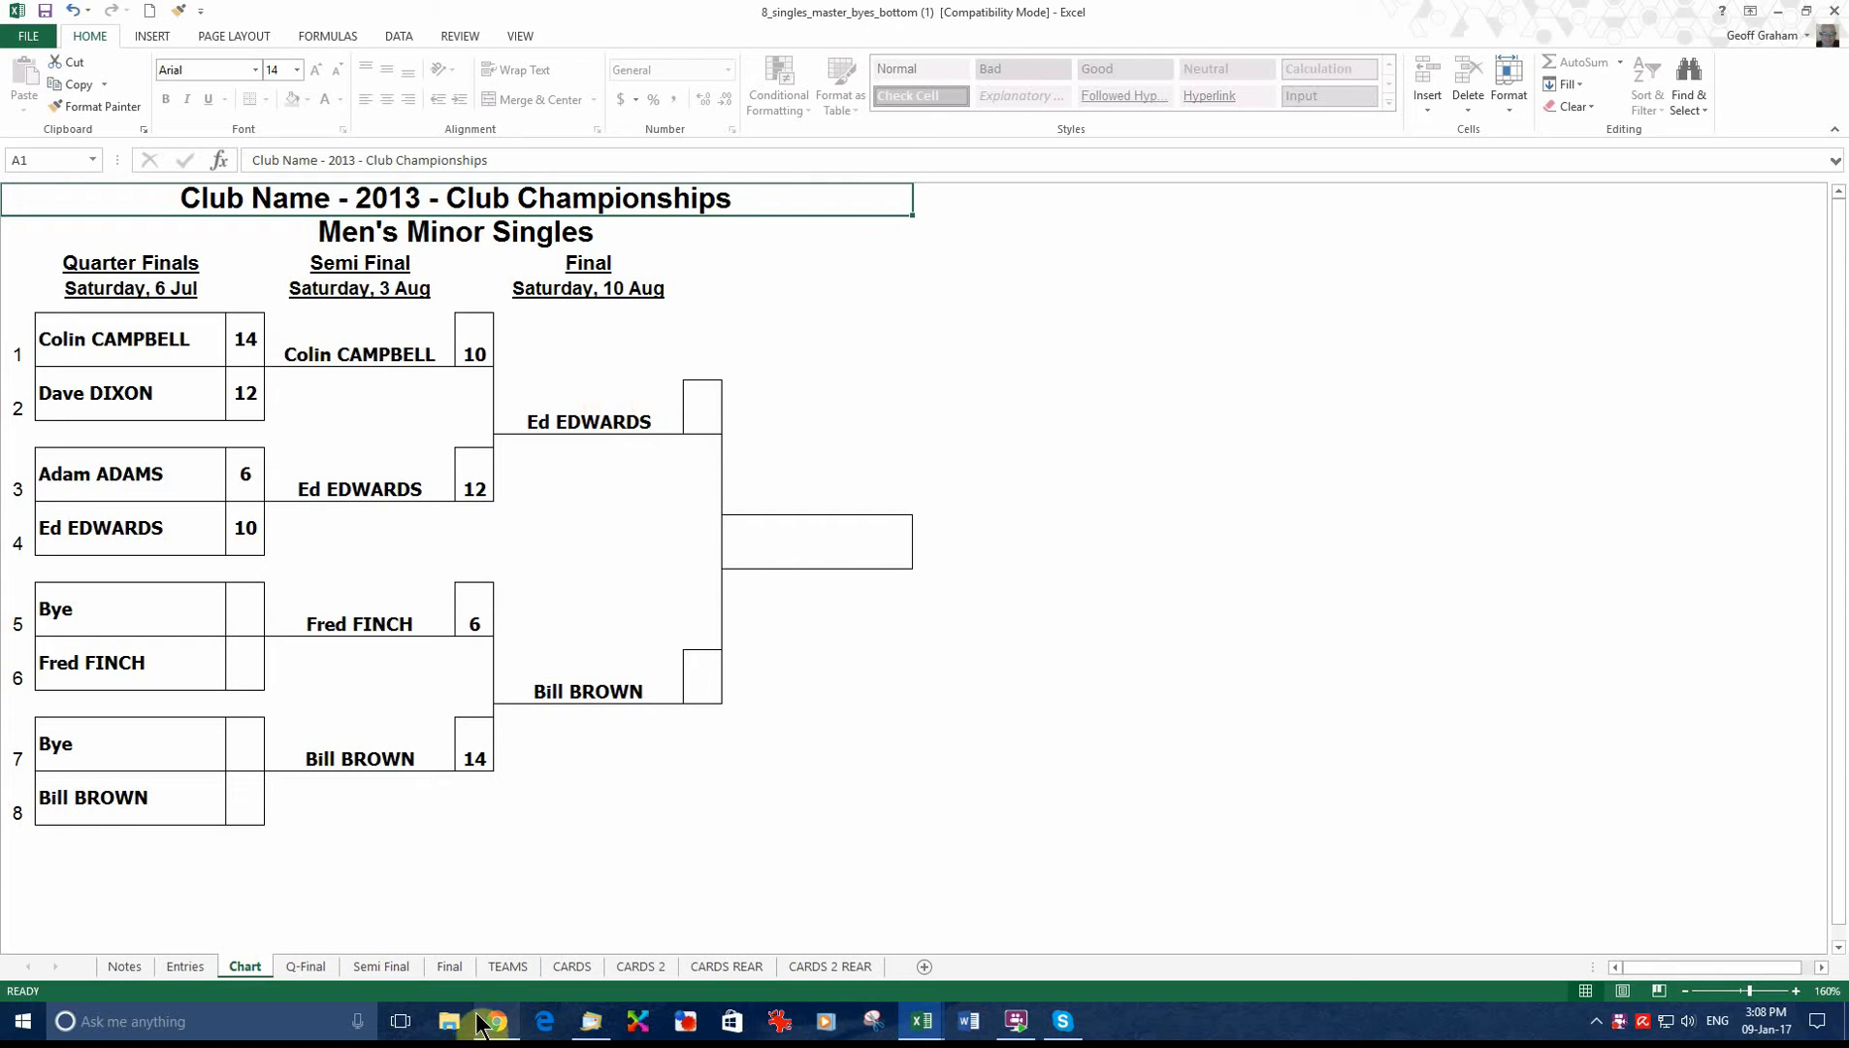
Switch to the Final sheet, where match 1 is Ed EDWARDS v Bill BROWN
left_click(449, 967)
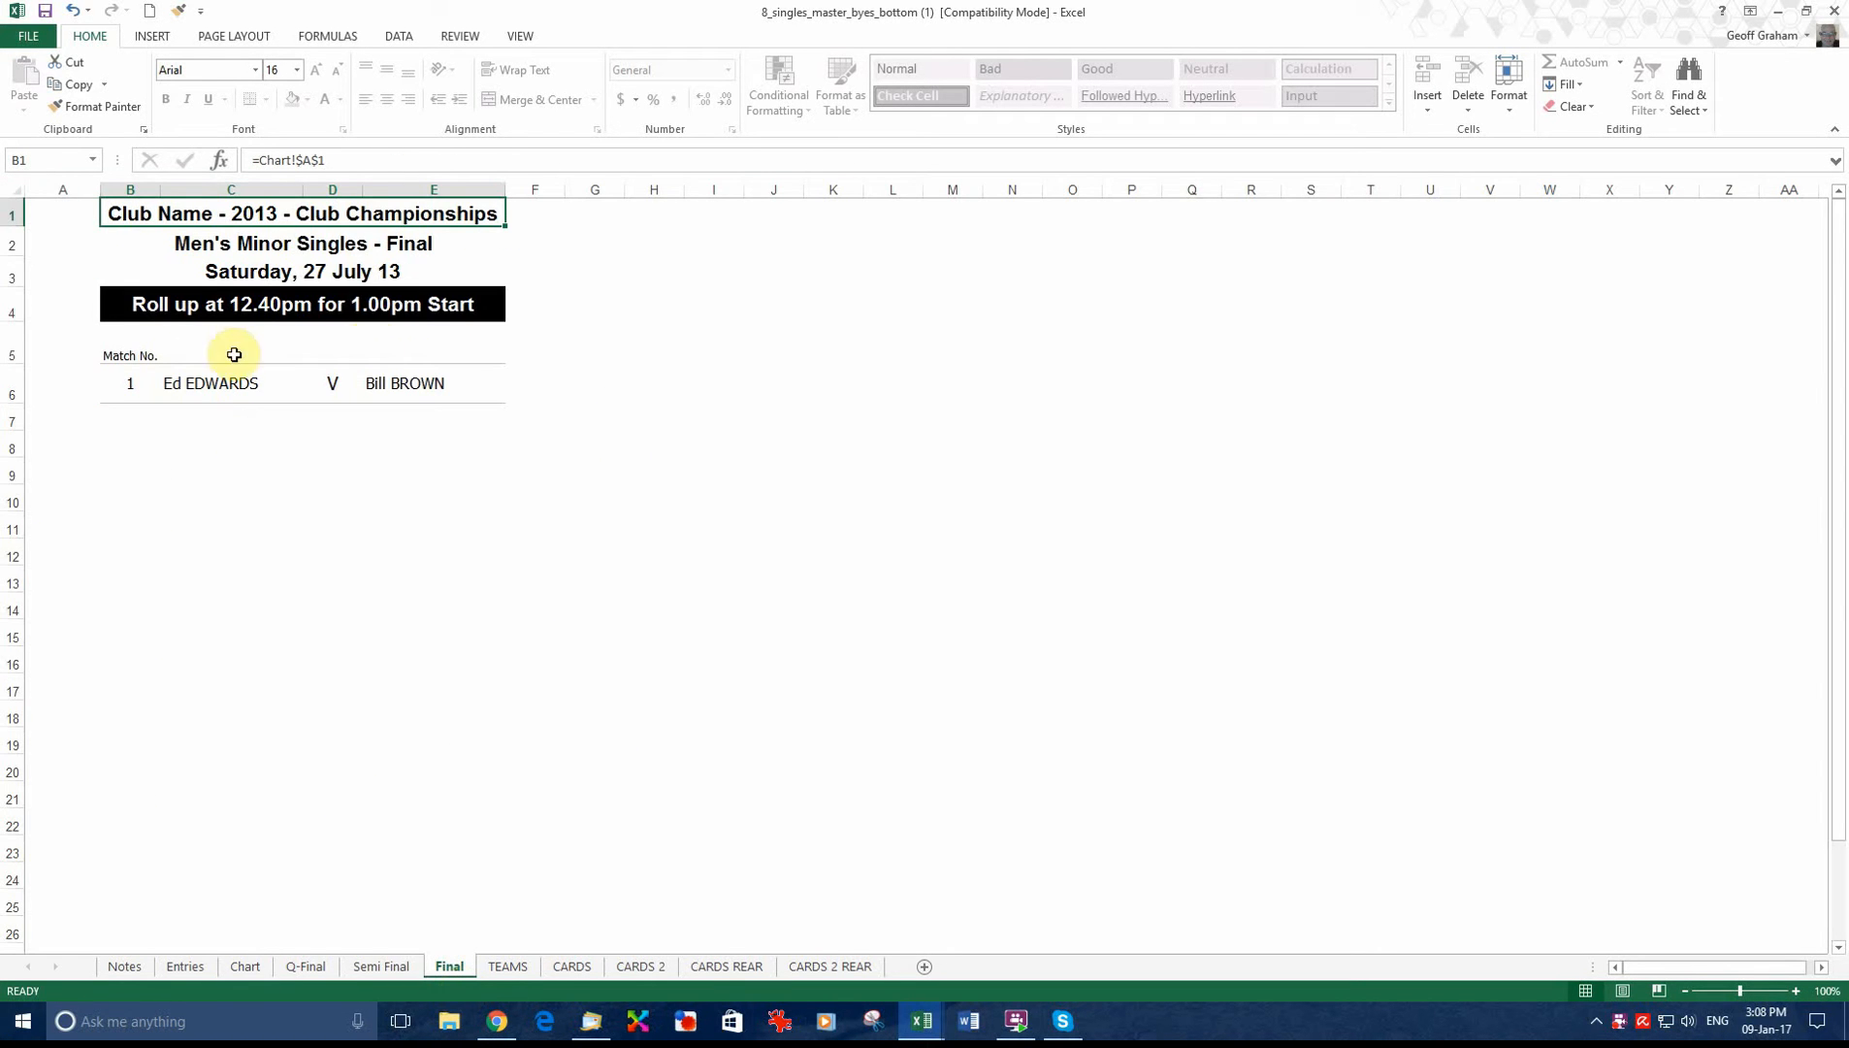
mouse_move(569, 122)
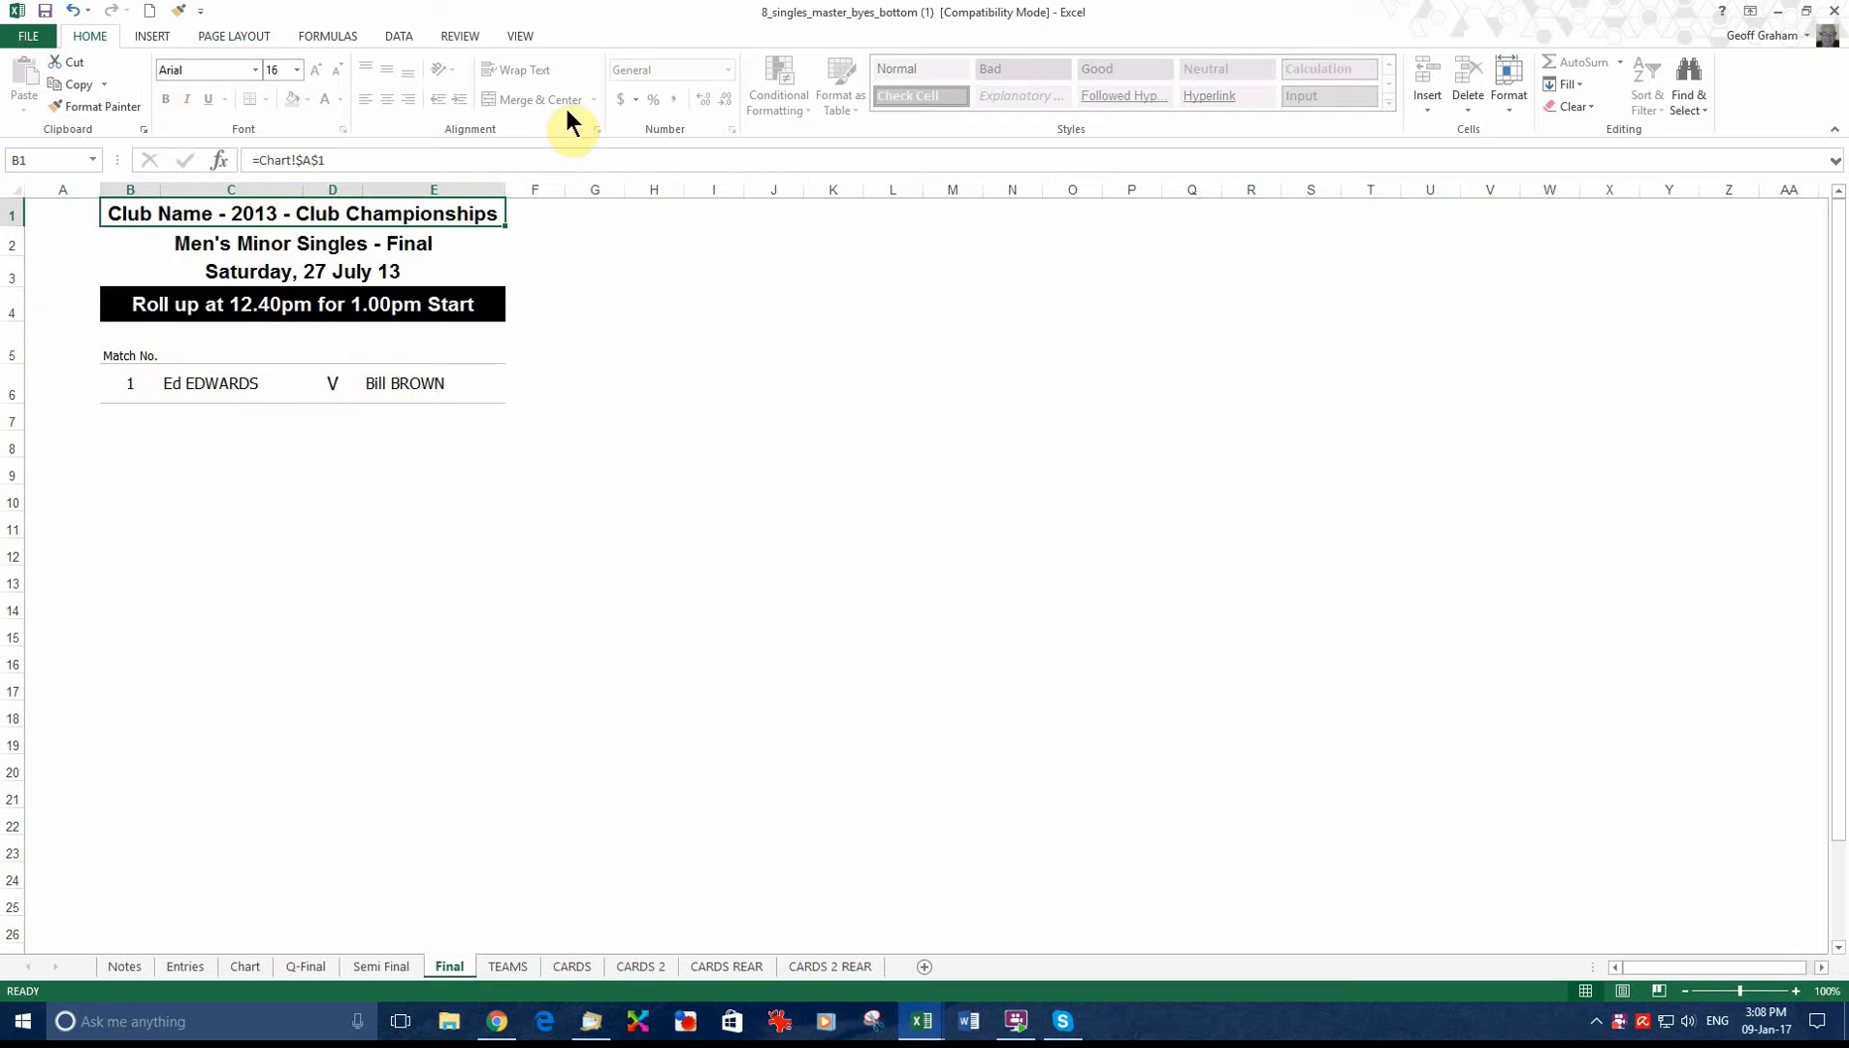
mouse_move(516, 386)
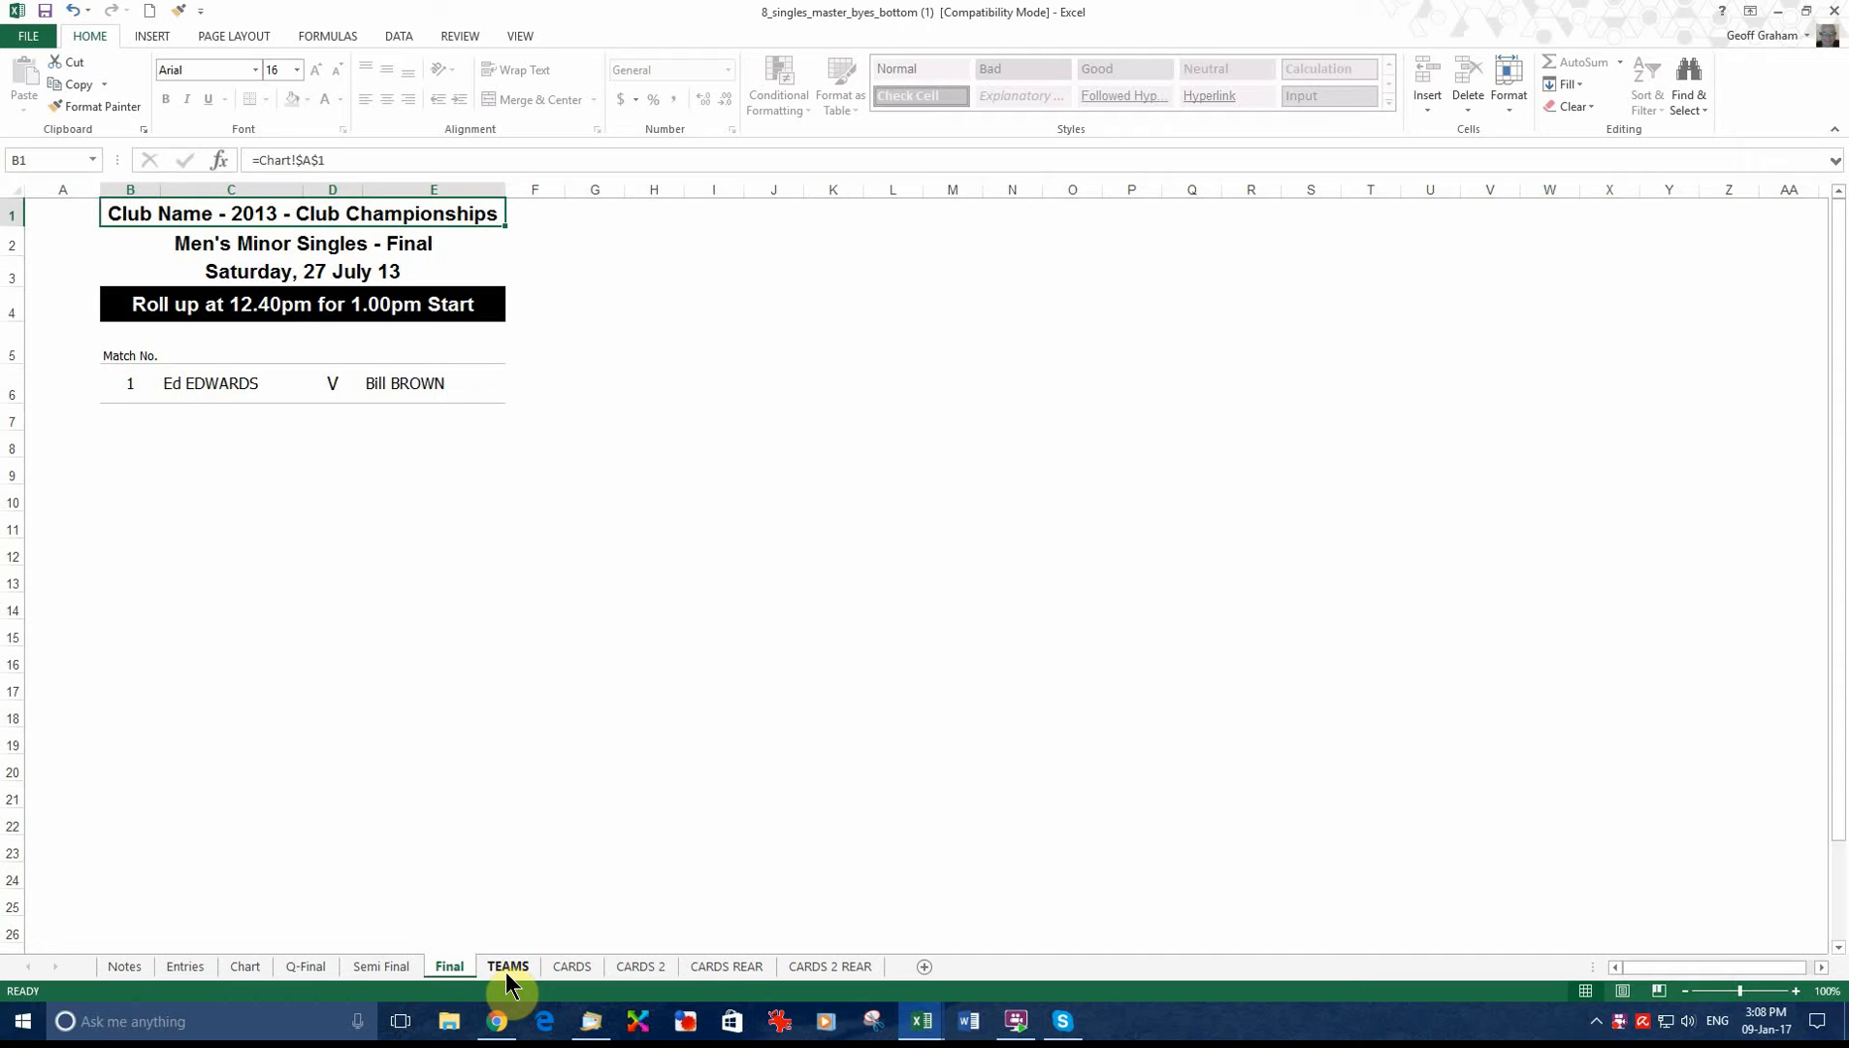
mouse_move(526, 993)
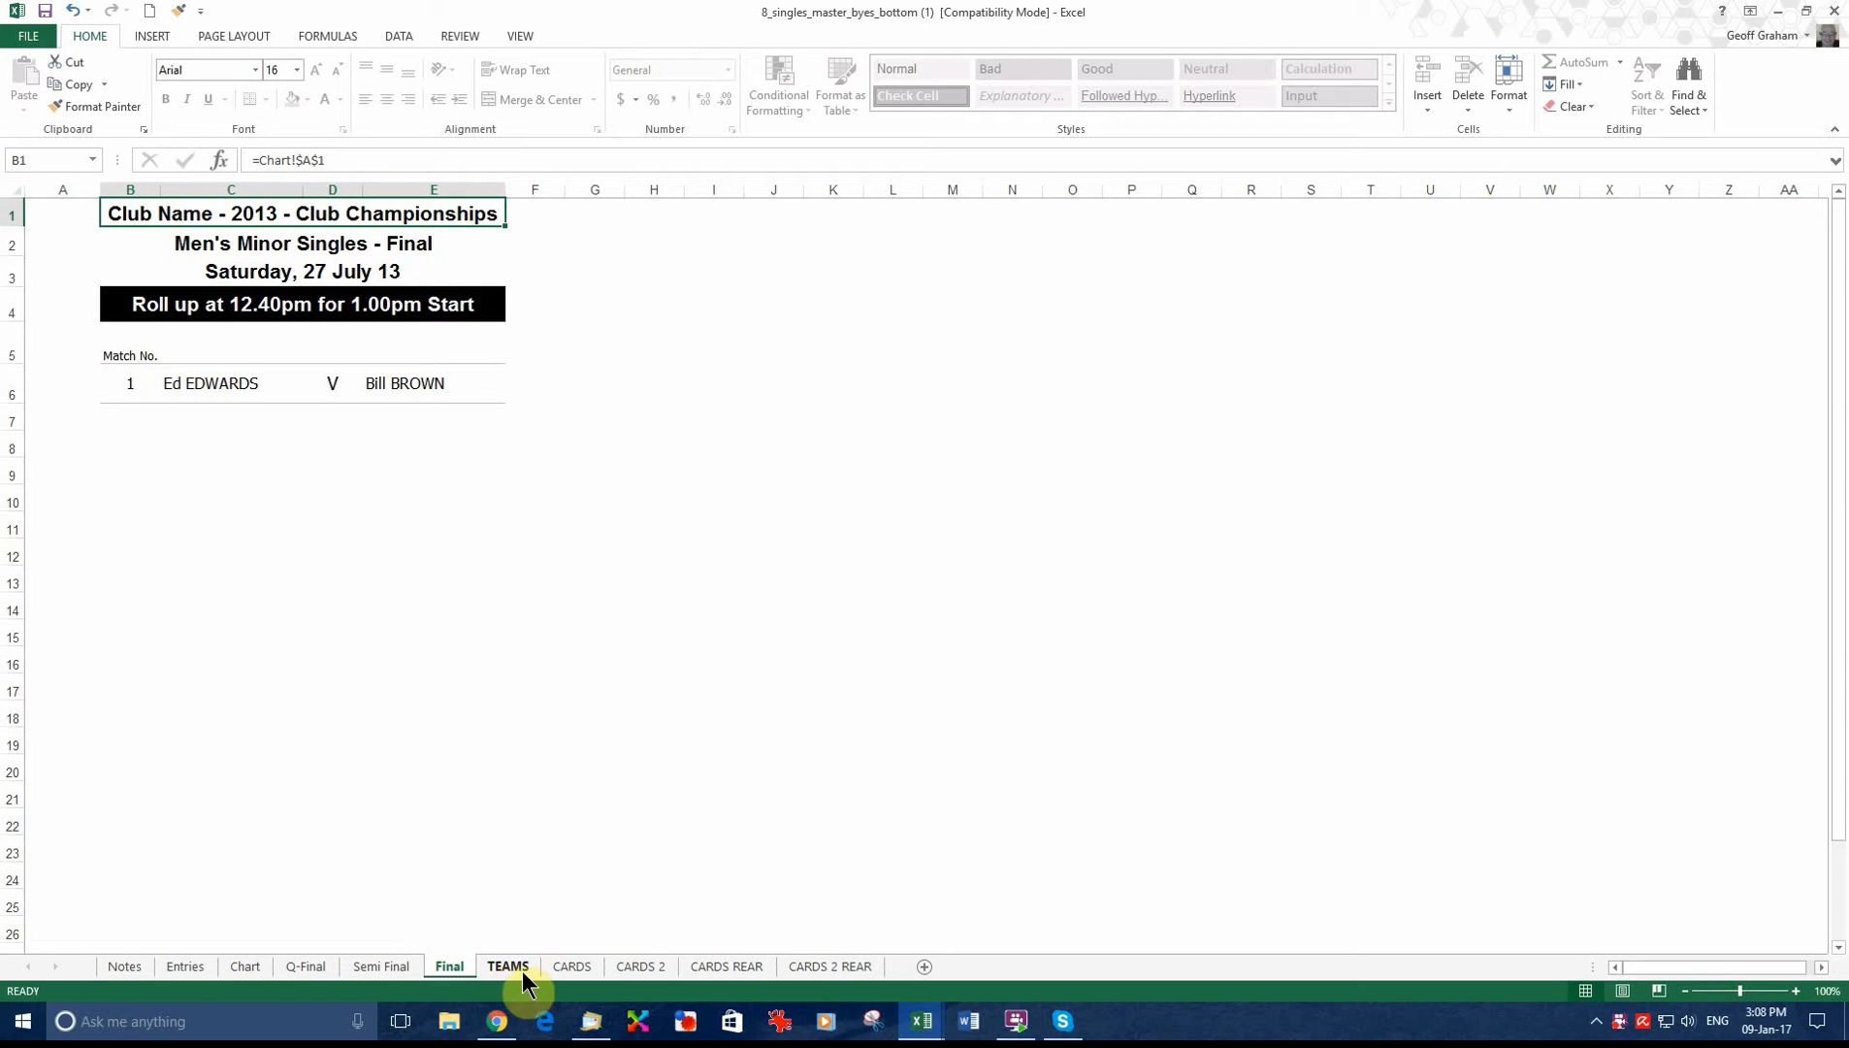
mouse_move(887, 992)
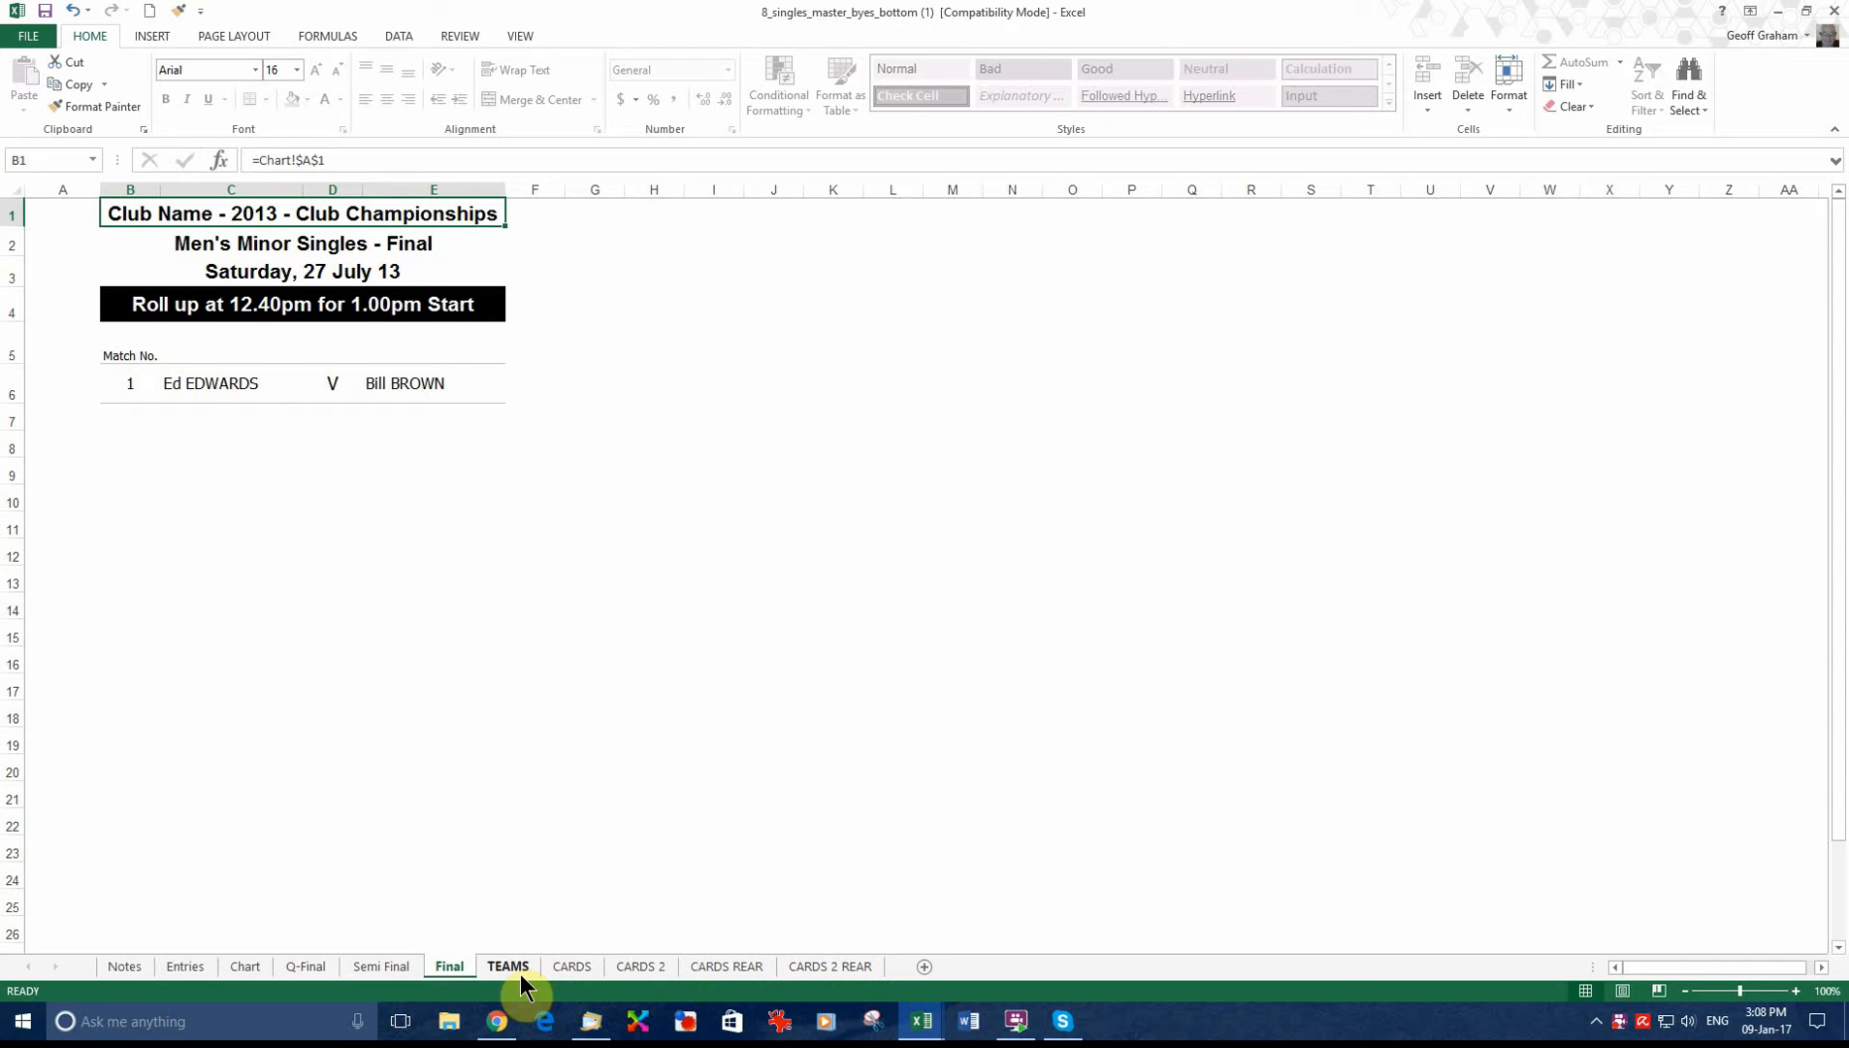
mouse_move(340, 999)
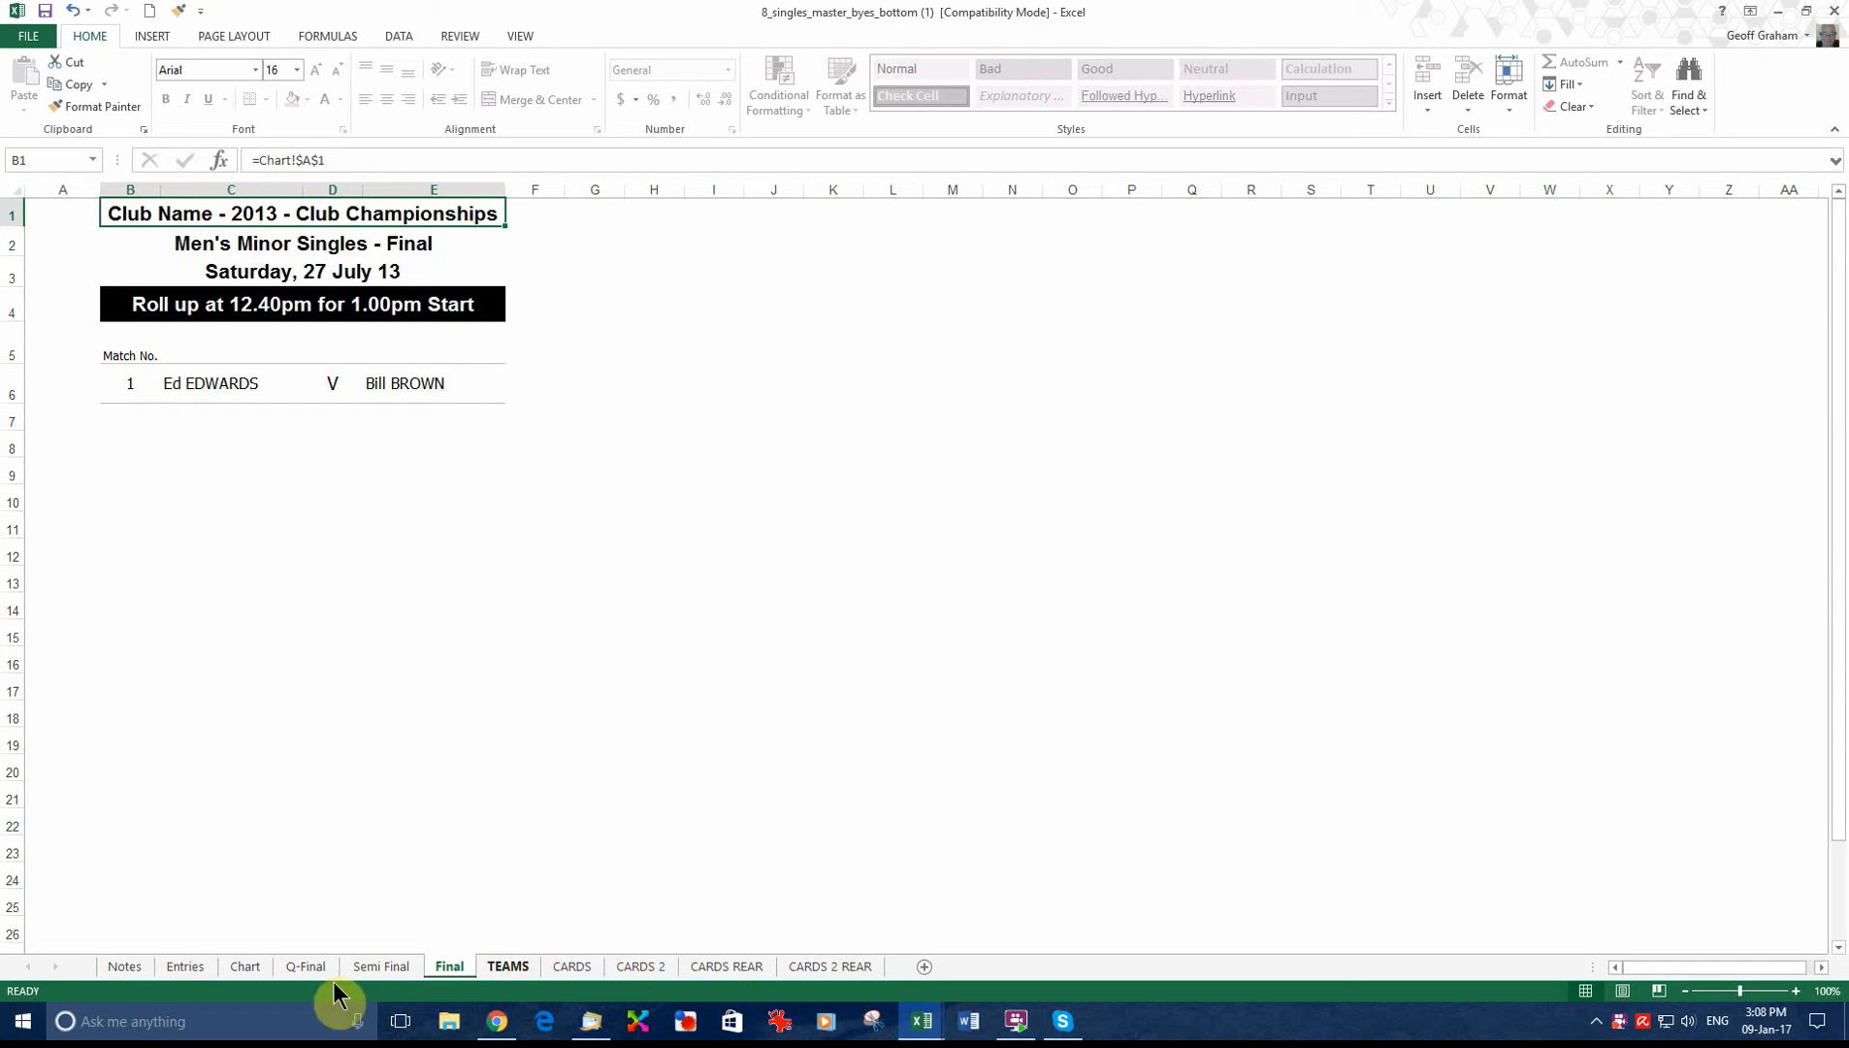
left_click(124, 967)
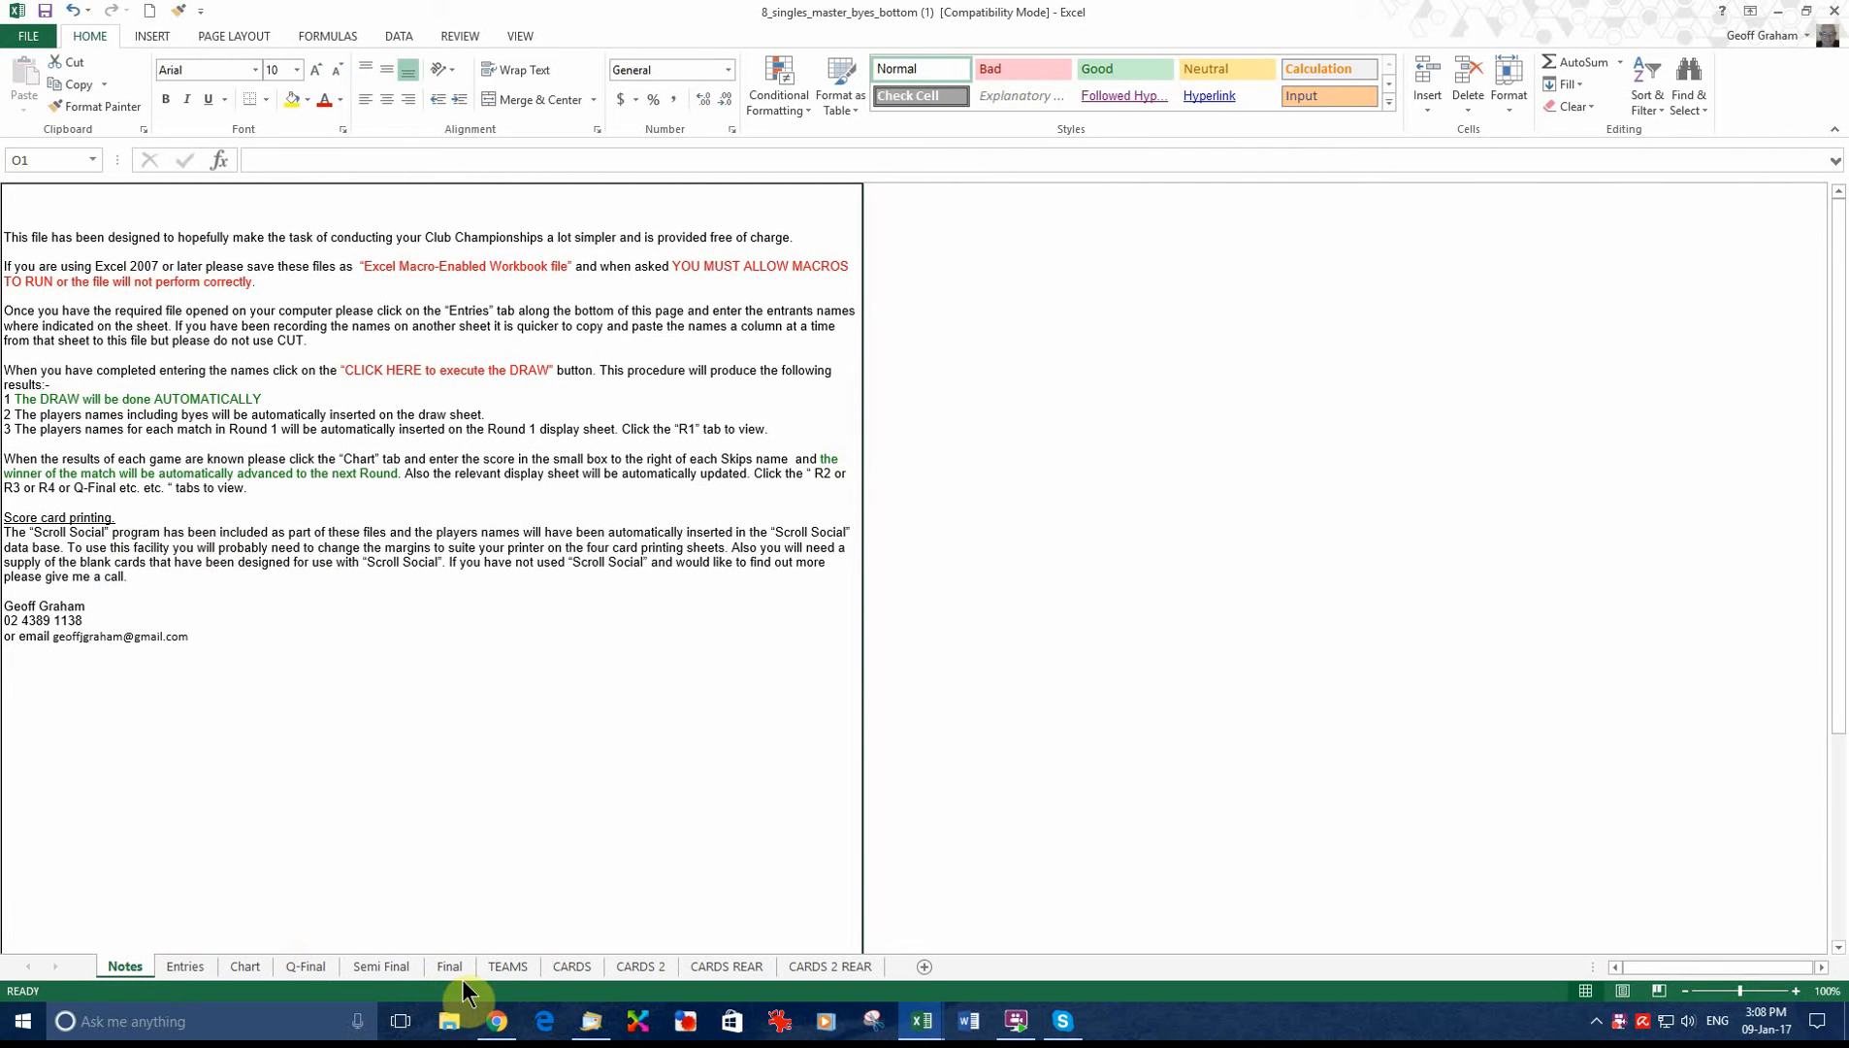
left_click(449, 966)
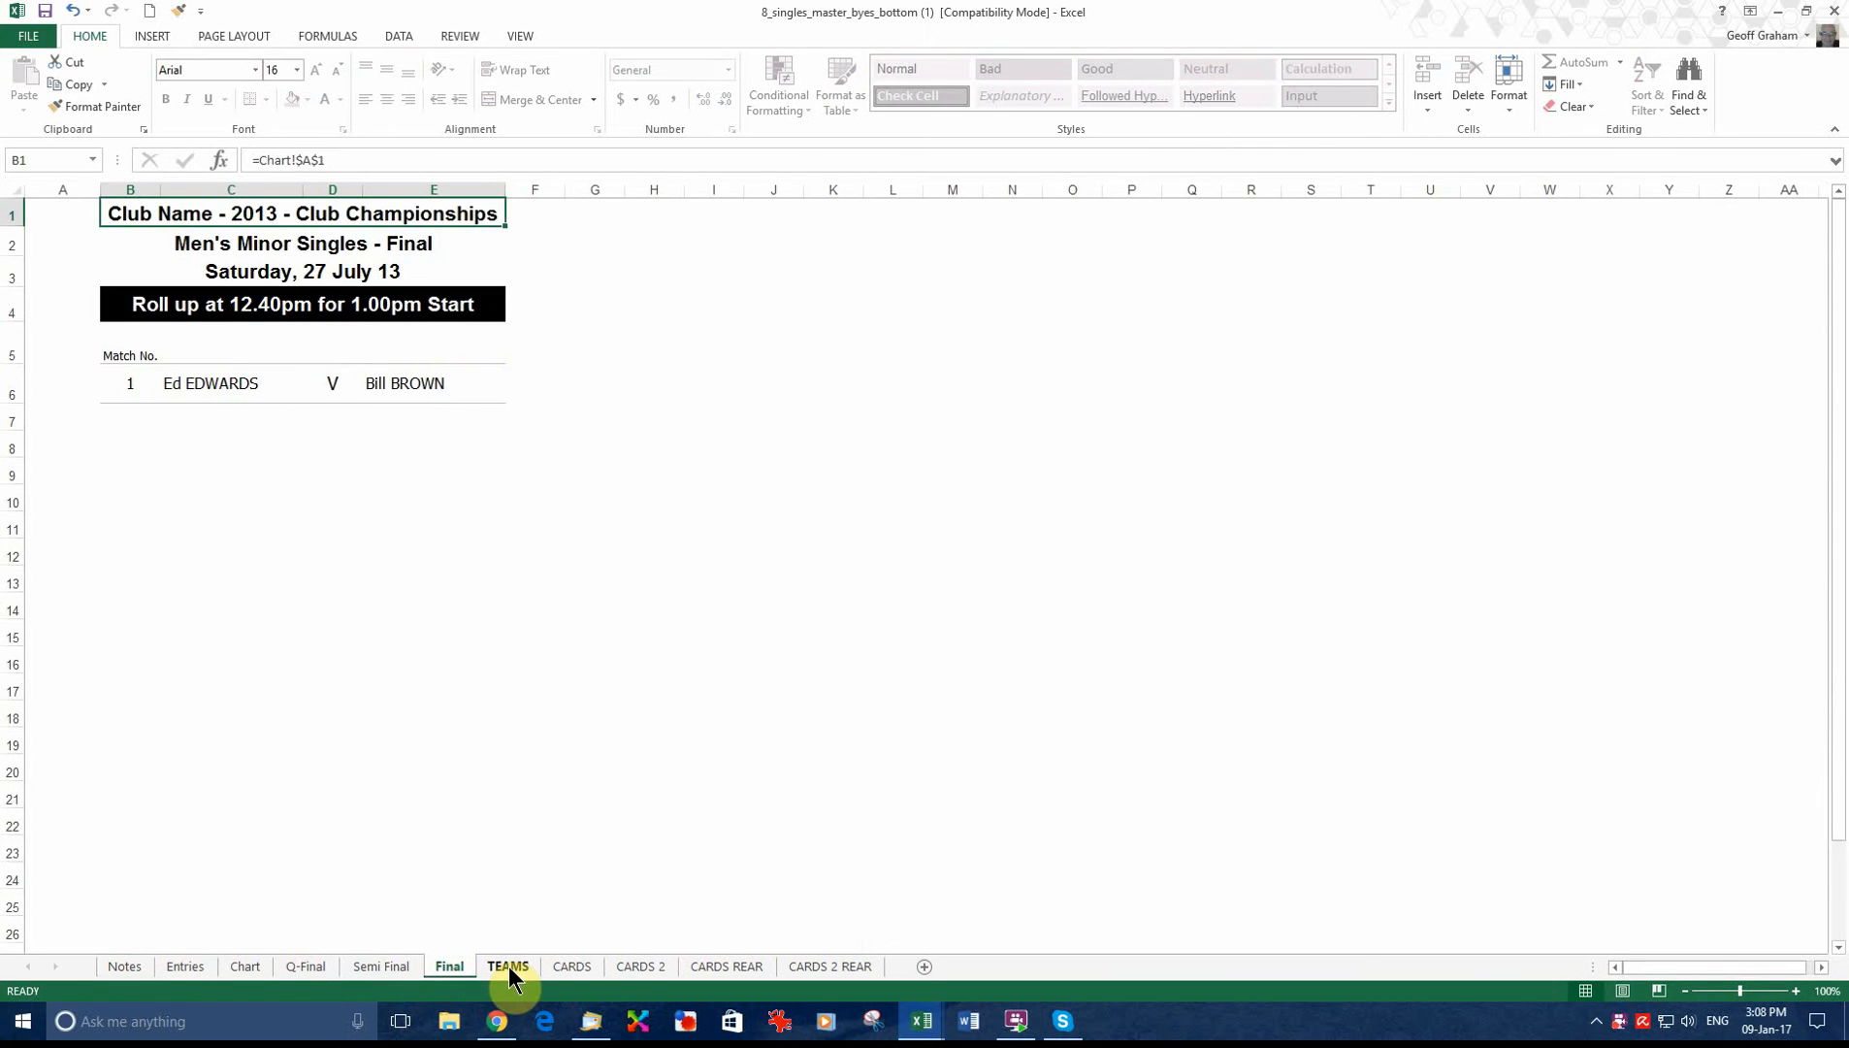
Open the TEAMS sheet, cross-checking the draw on the Chart sheet before returning
left_click(508, 967)
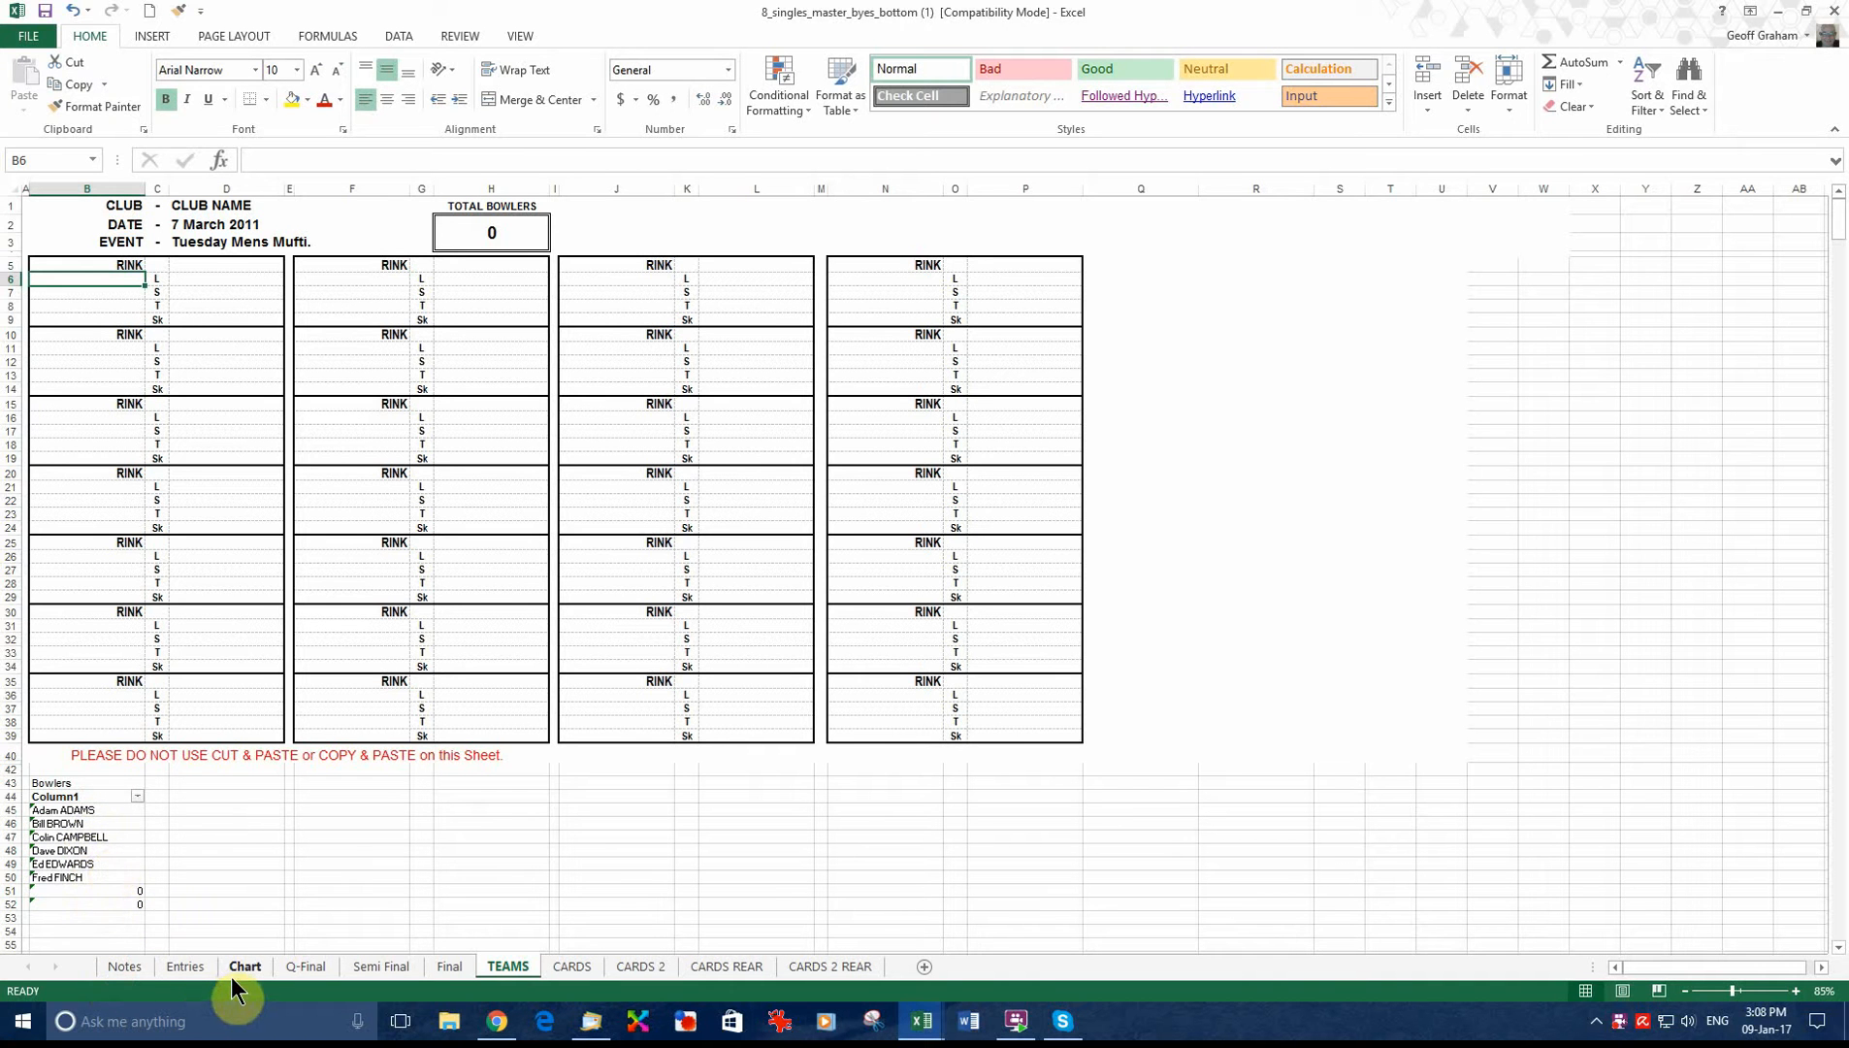
left_click(245, 968)
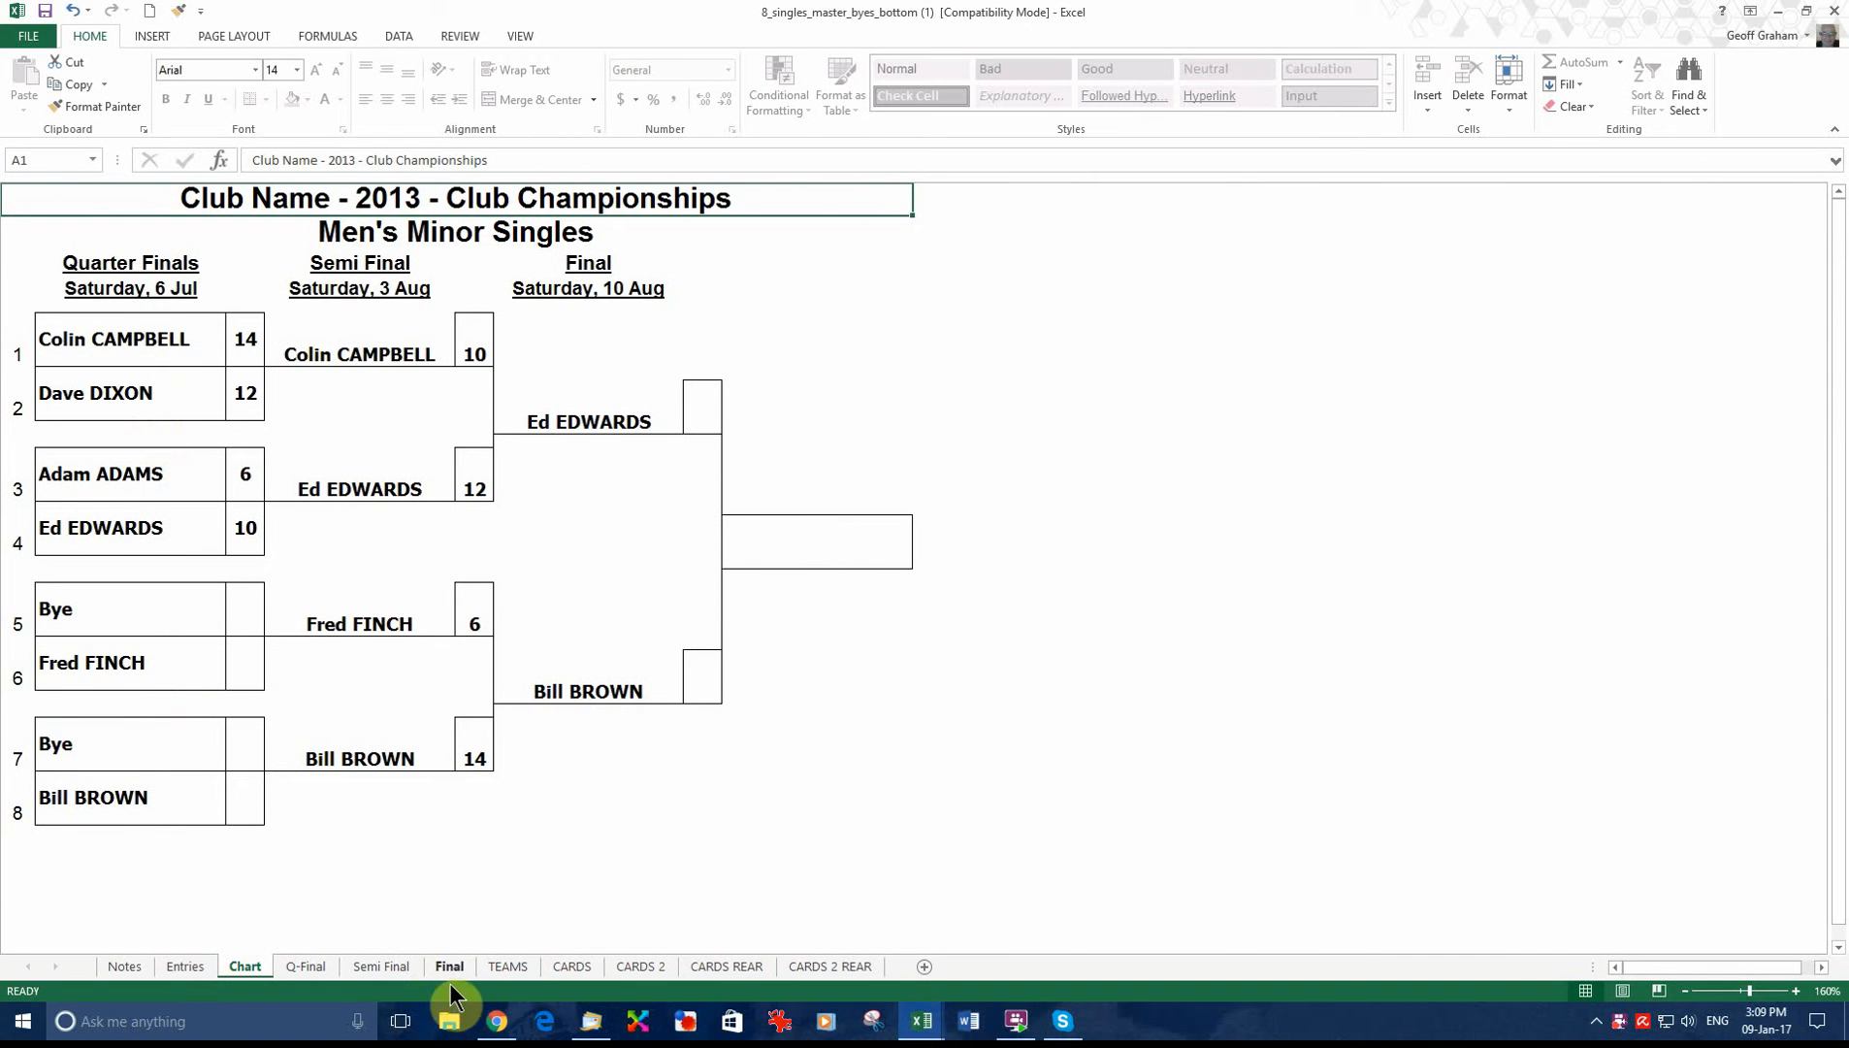
left_click(506, 967)
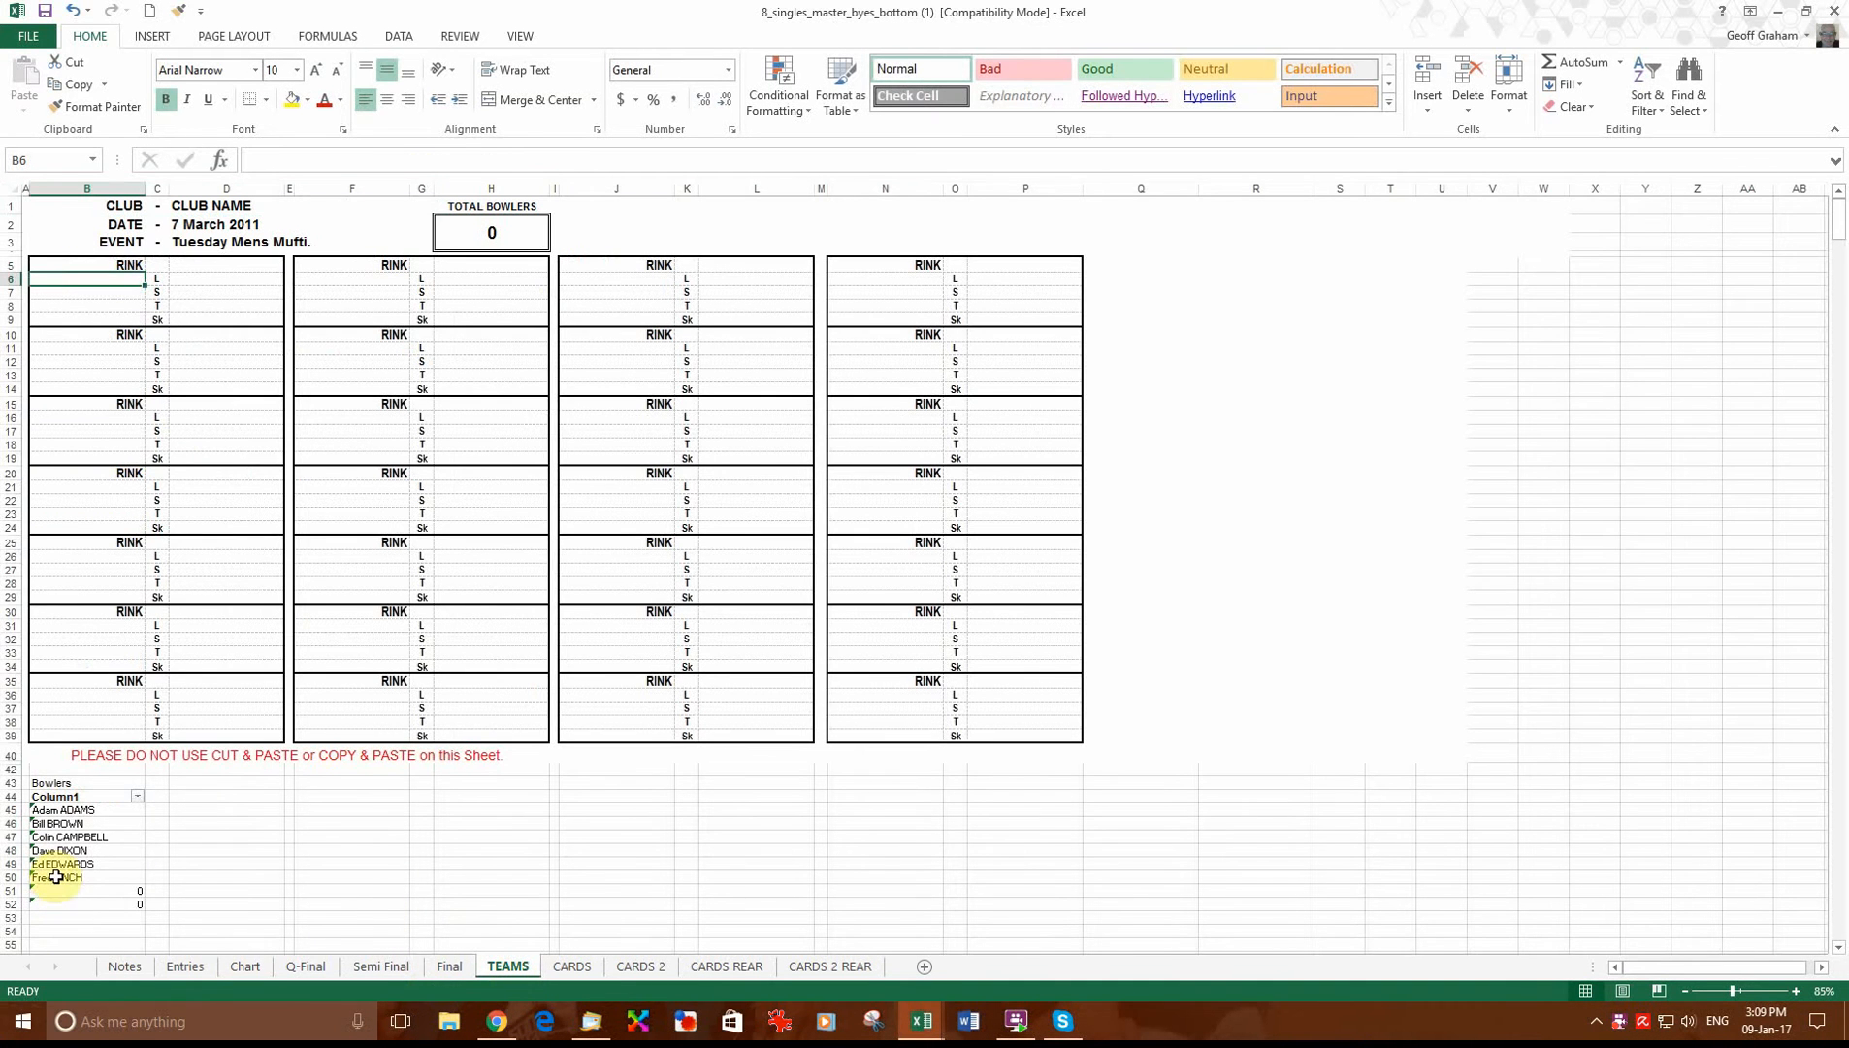
mouse_move(105, 294)
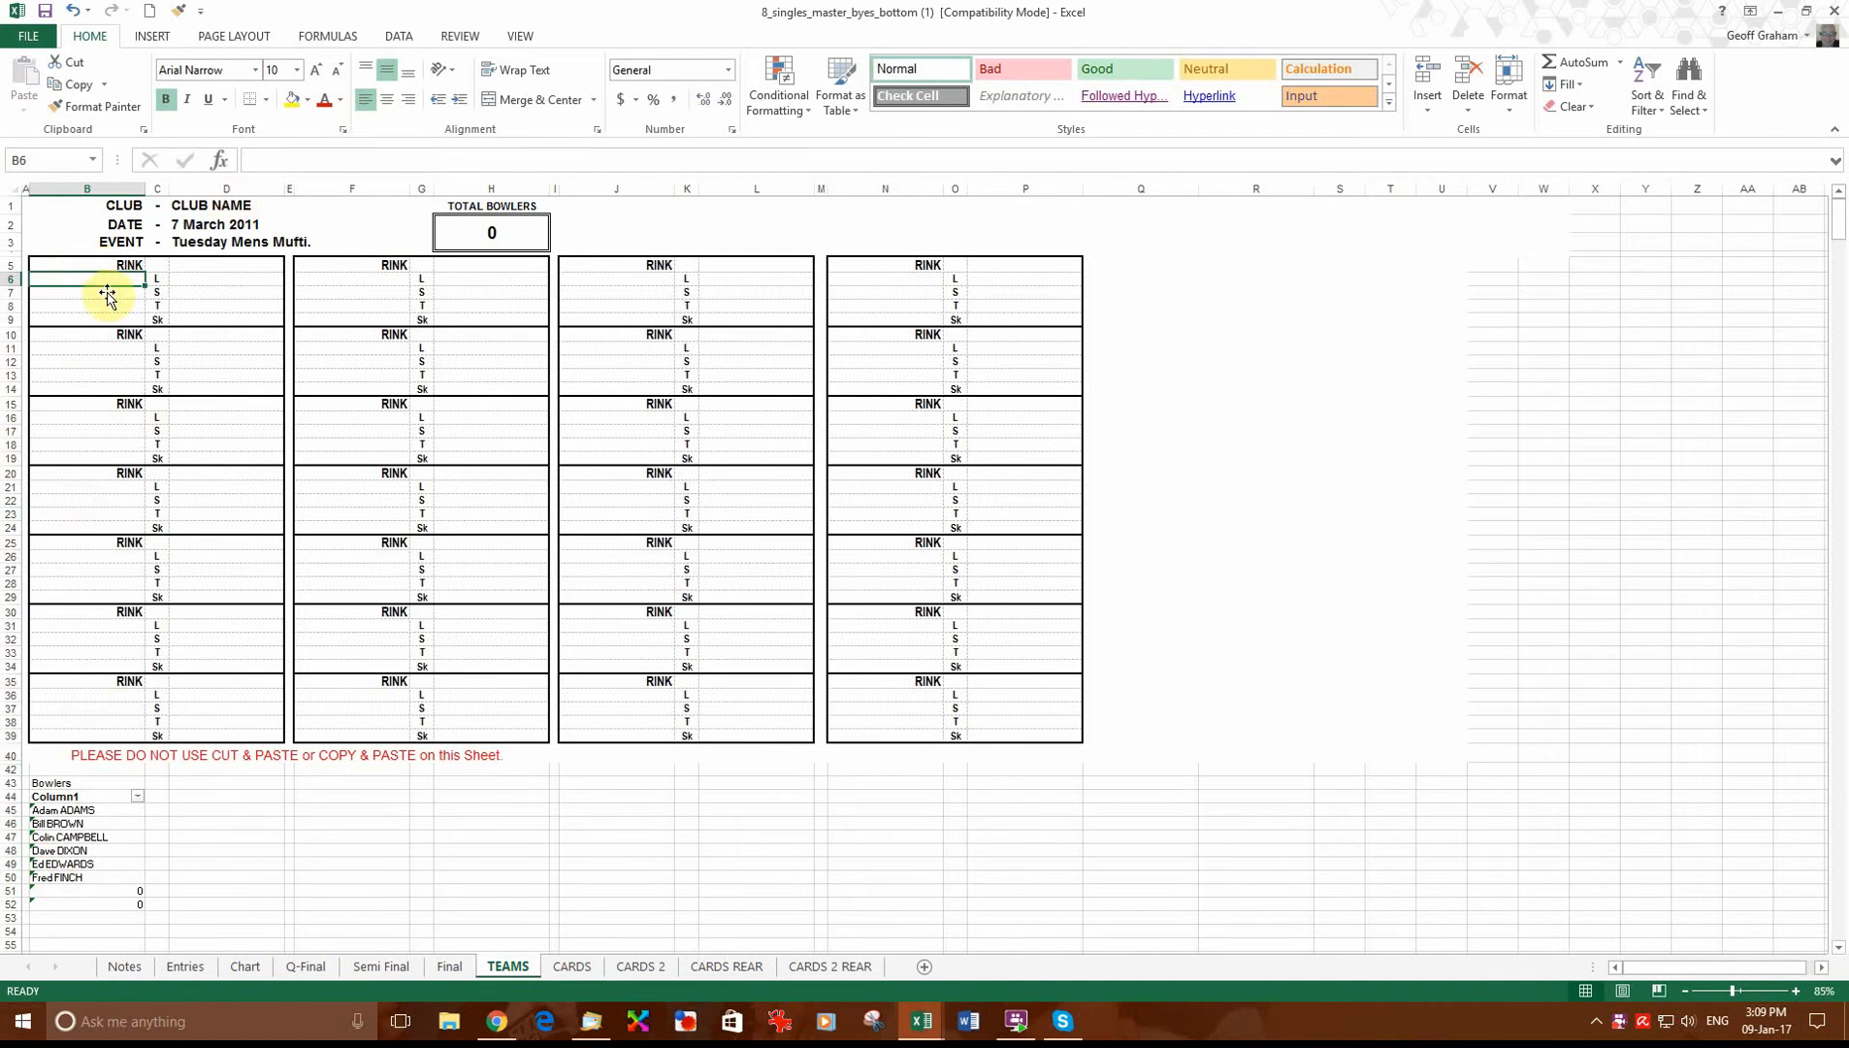
mouse_move(101, 317)
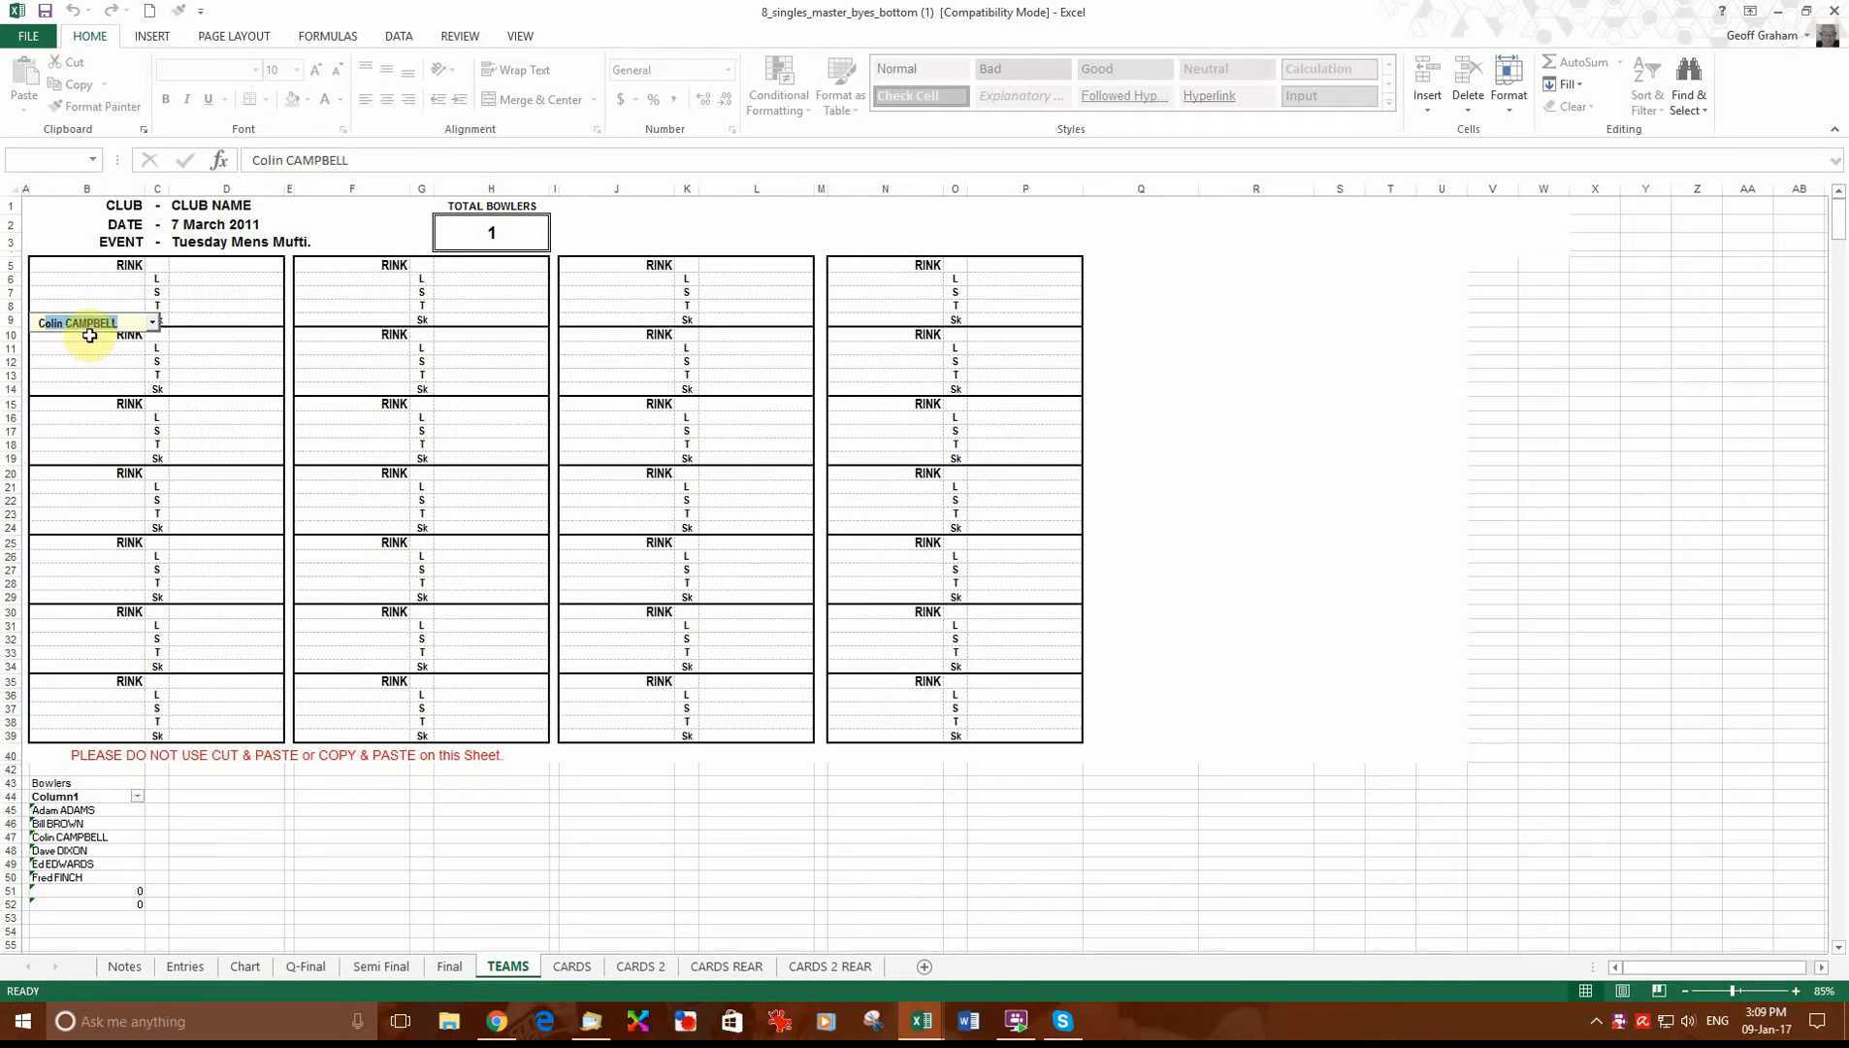
mouse_move(213, 331)
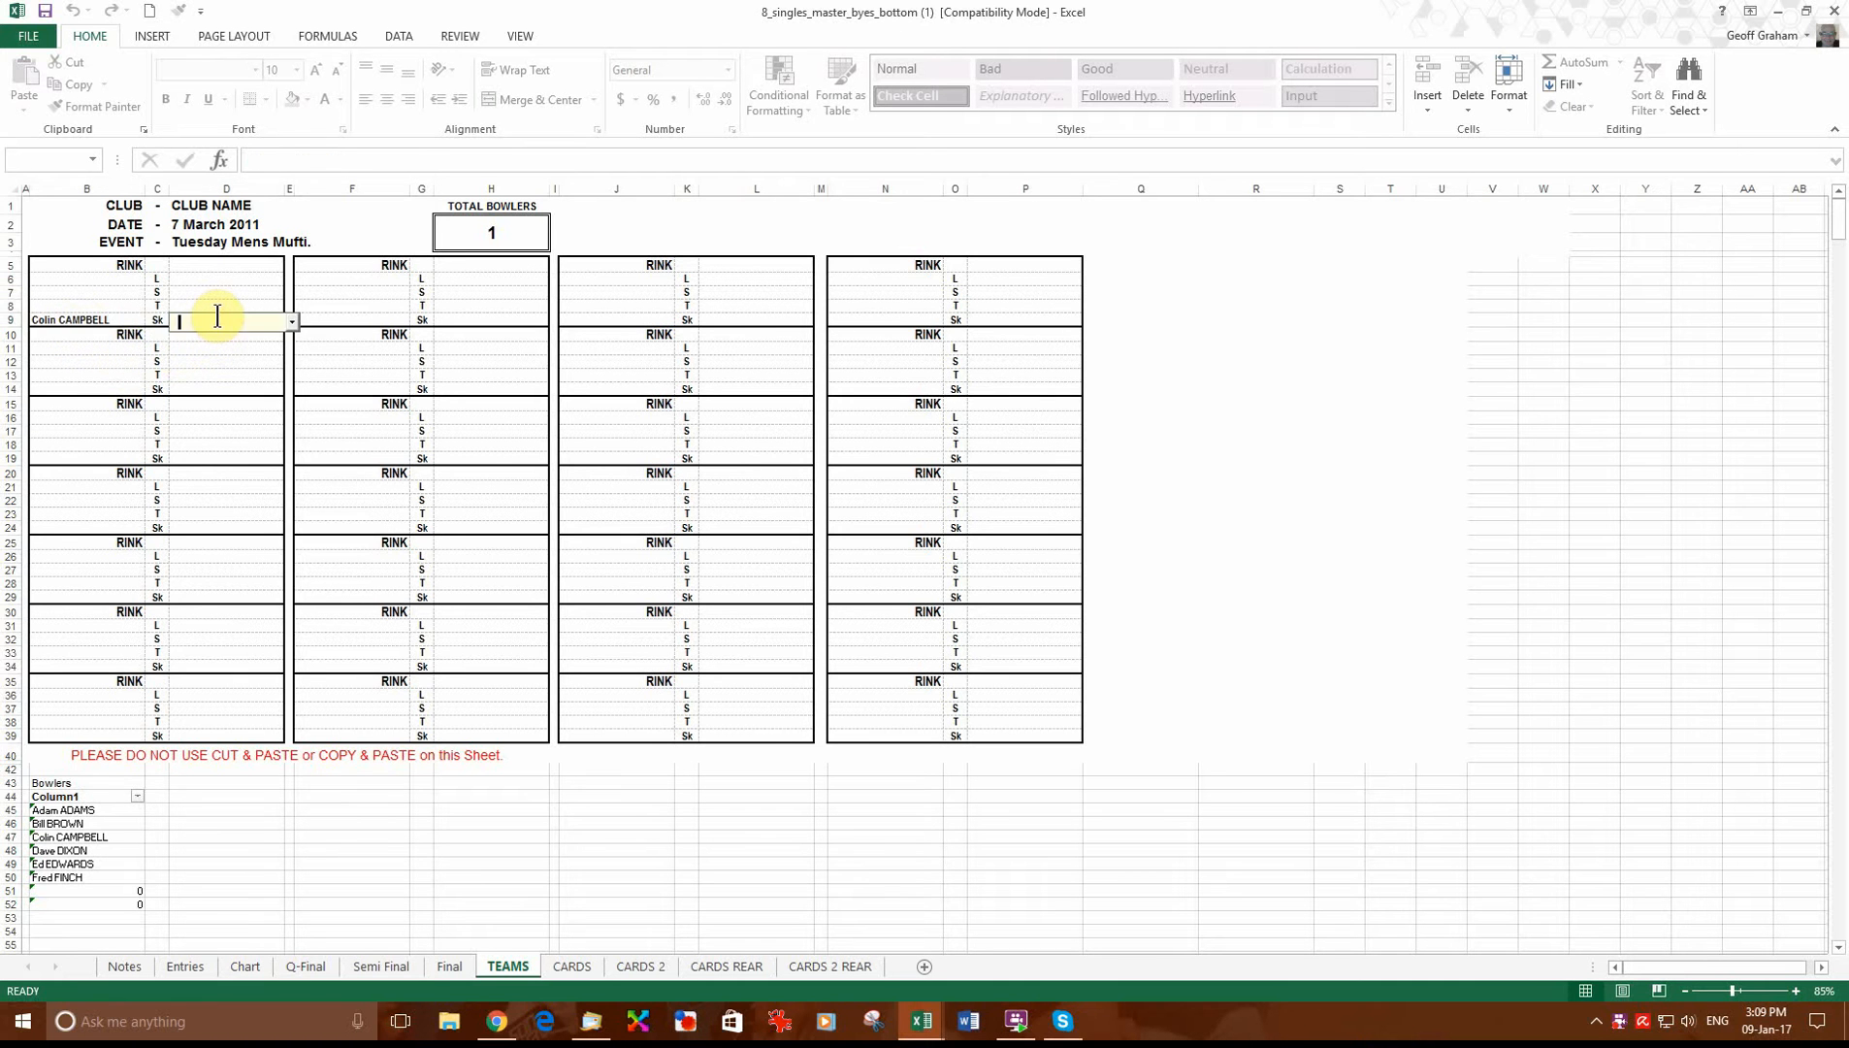
mouse_move(118, 906)
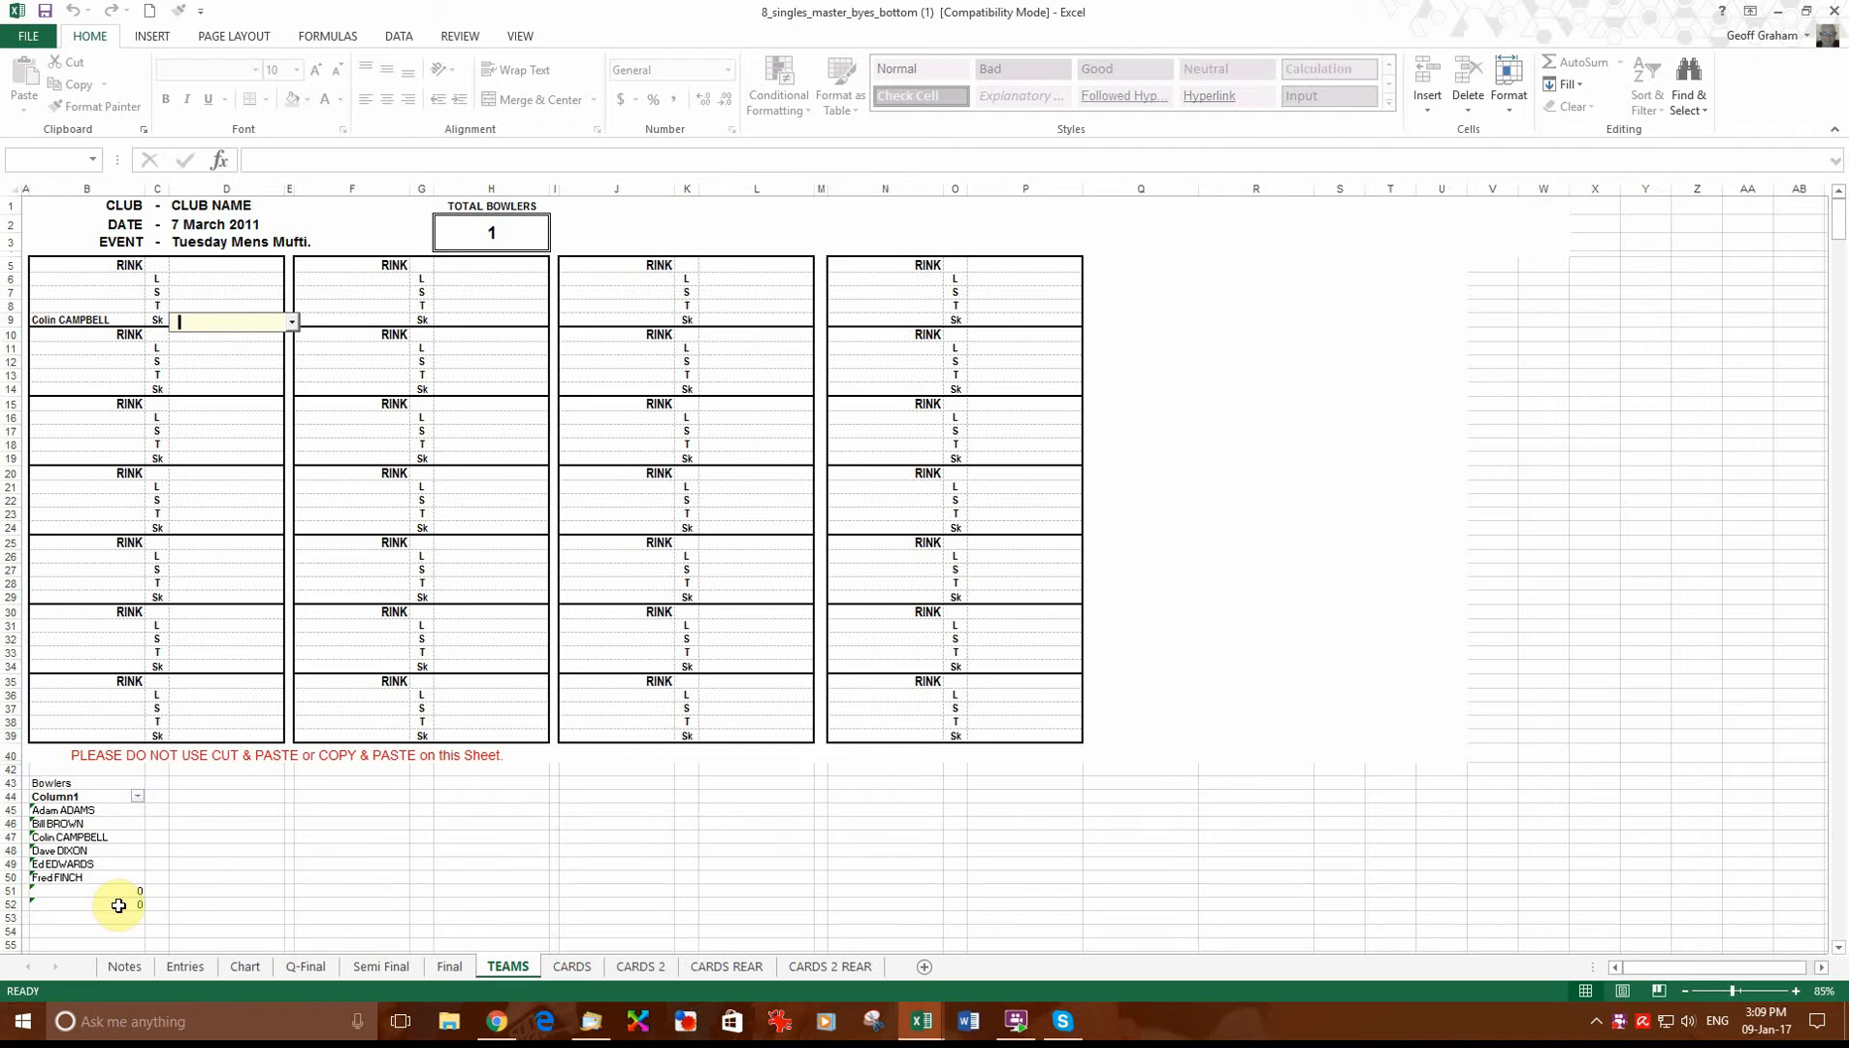
mouse_move(218, 839)
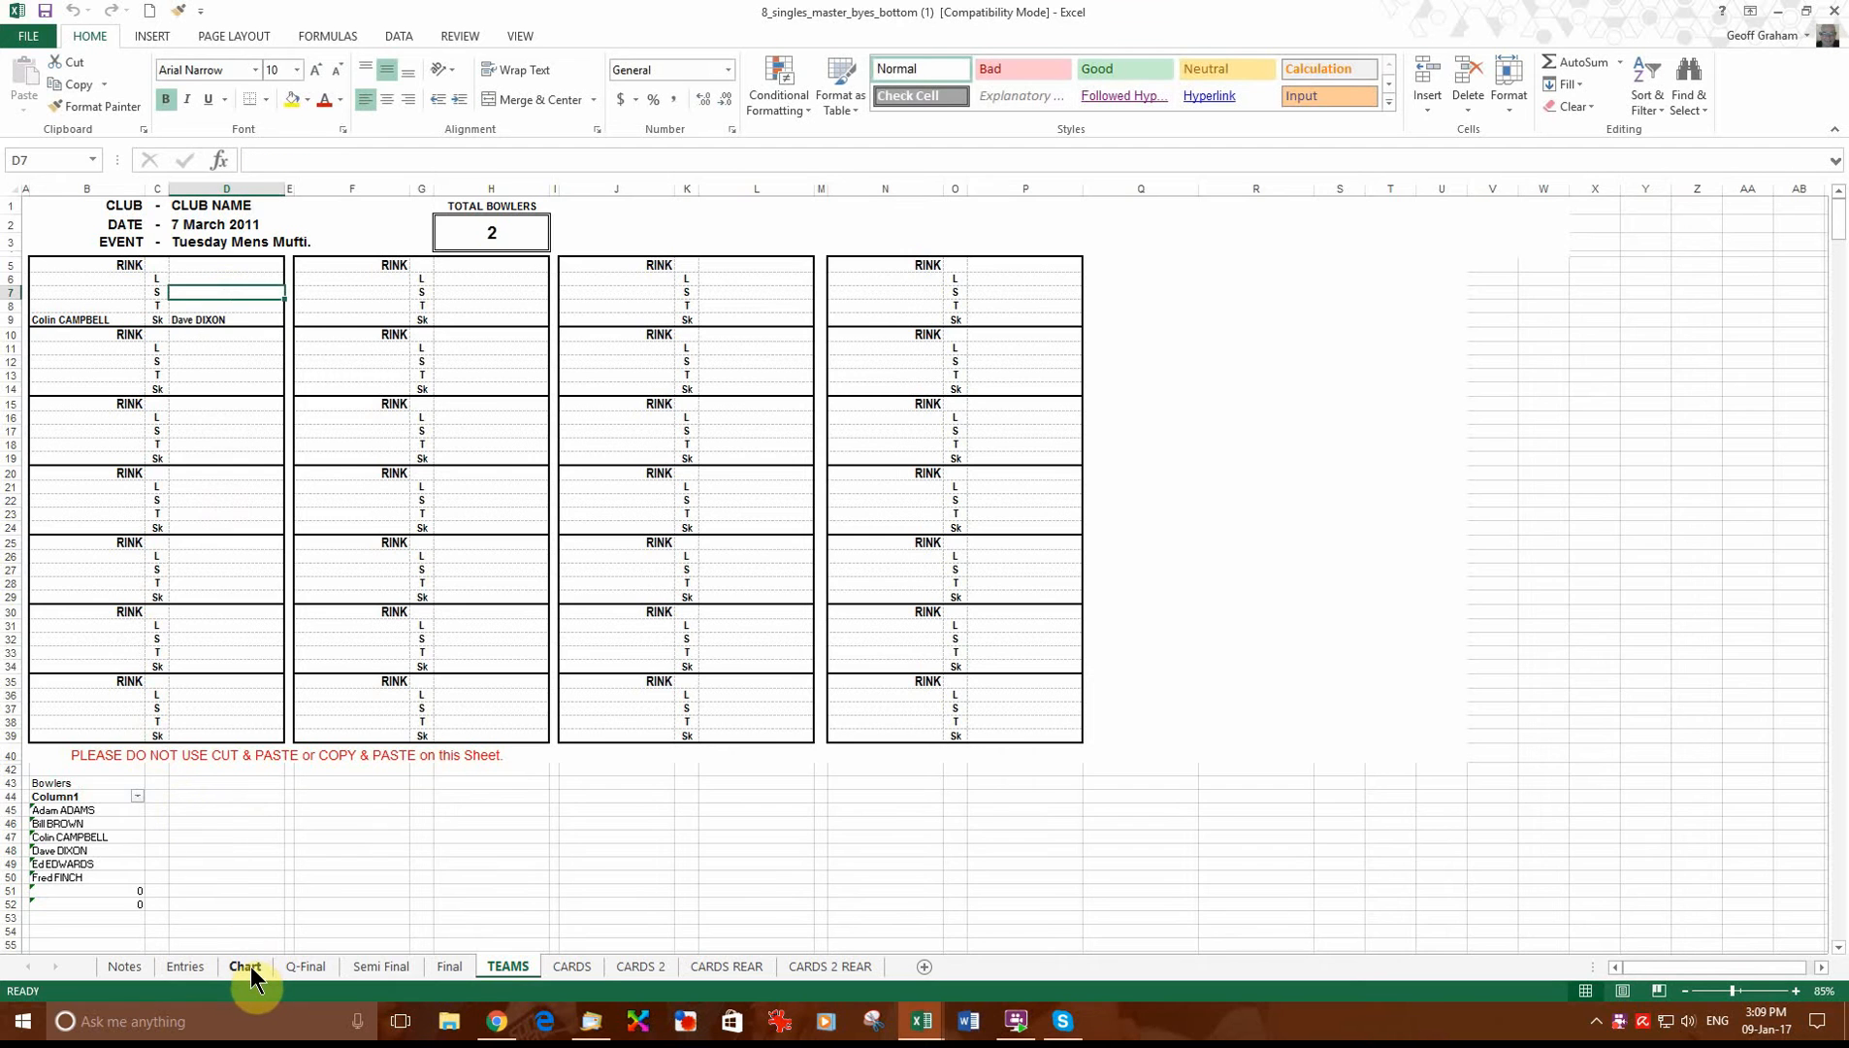
Pick Adam ADAMS (B14) and Ed EDWARDS (D14) as second-rink skips, checking the Chart draw
left_click(245, 966)
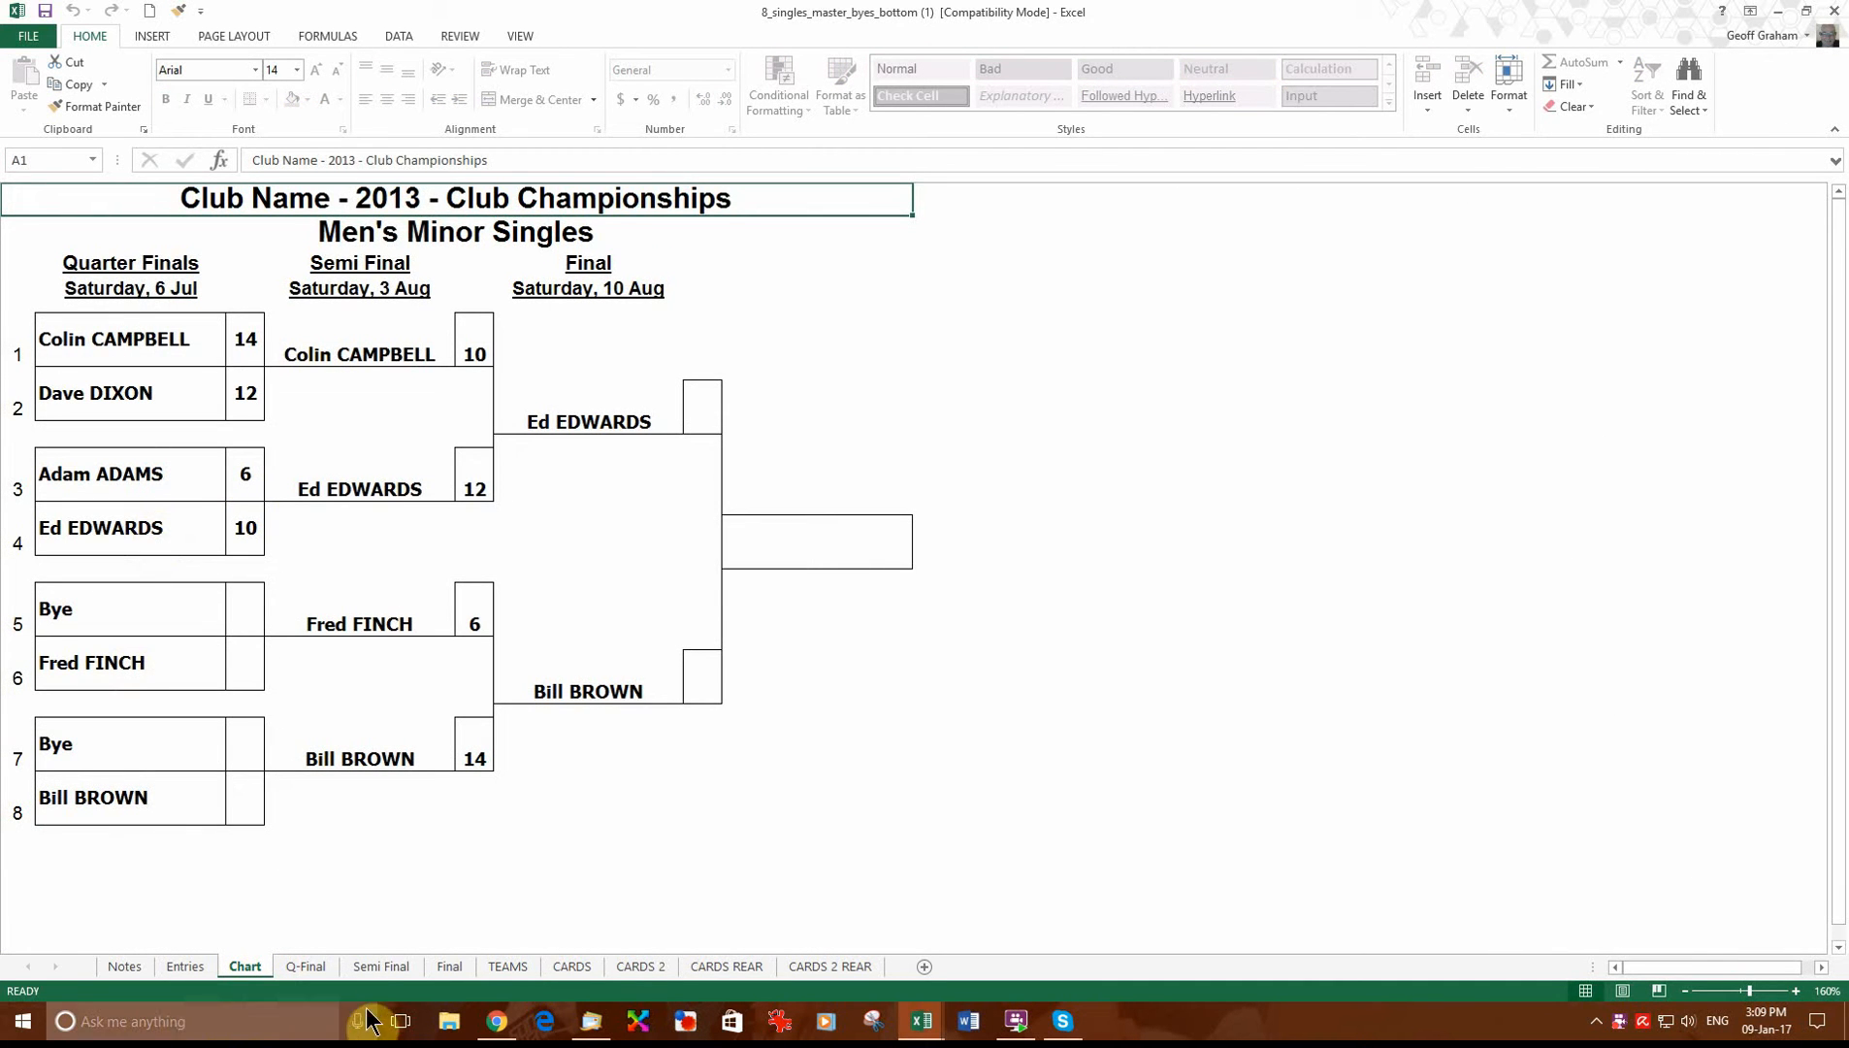
left_click(506, 967)
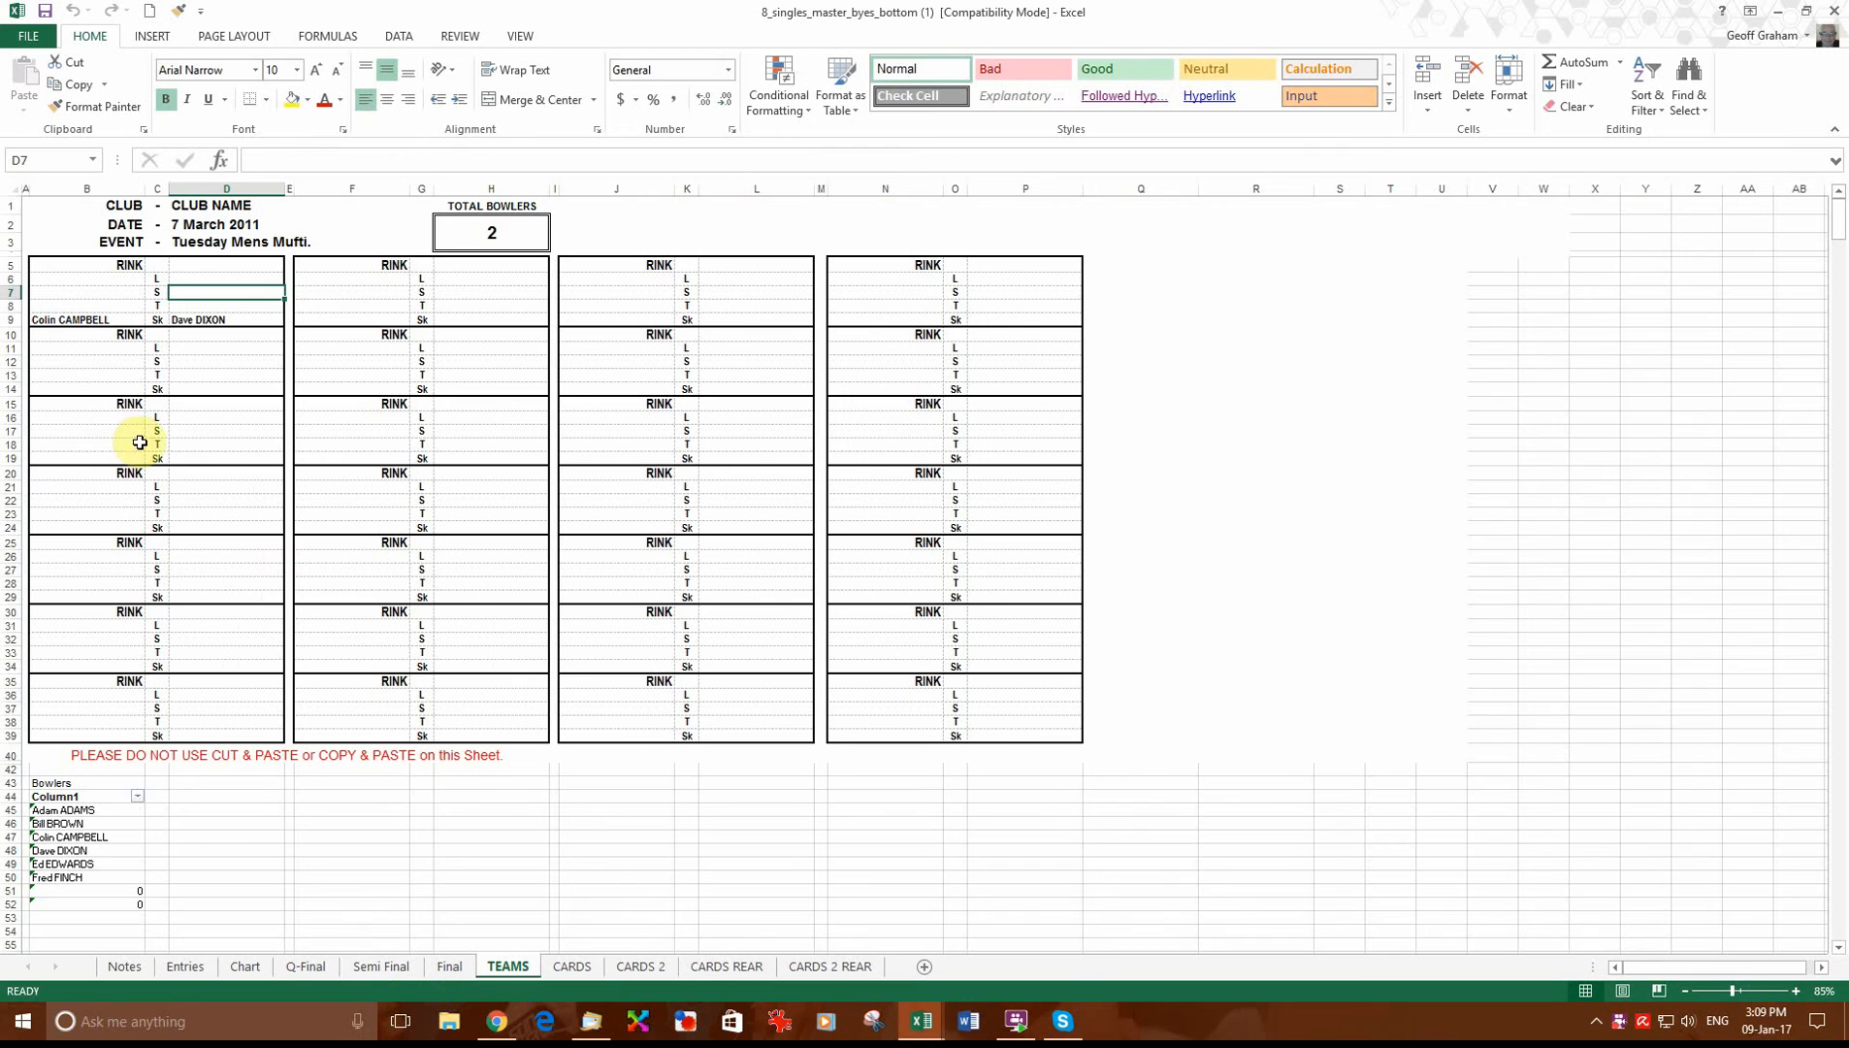
left_click(88, 390)
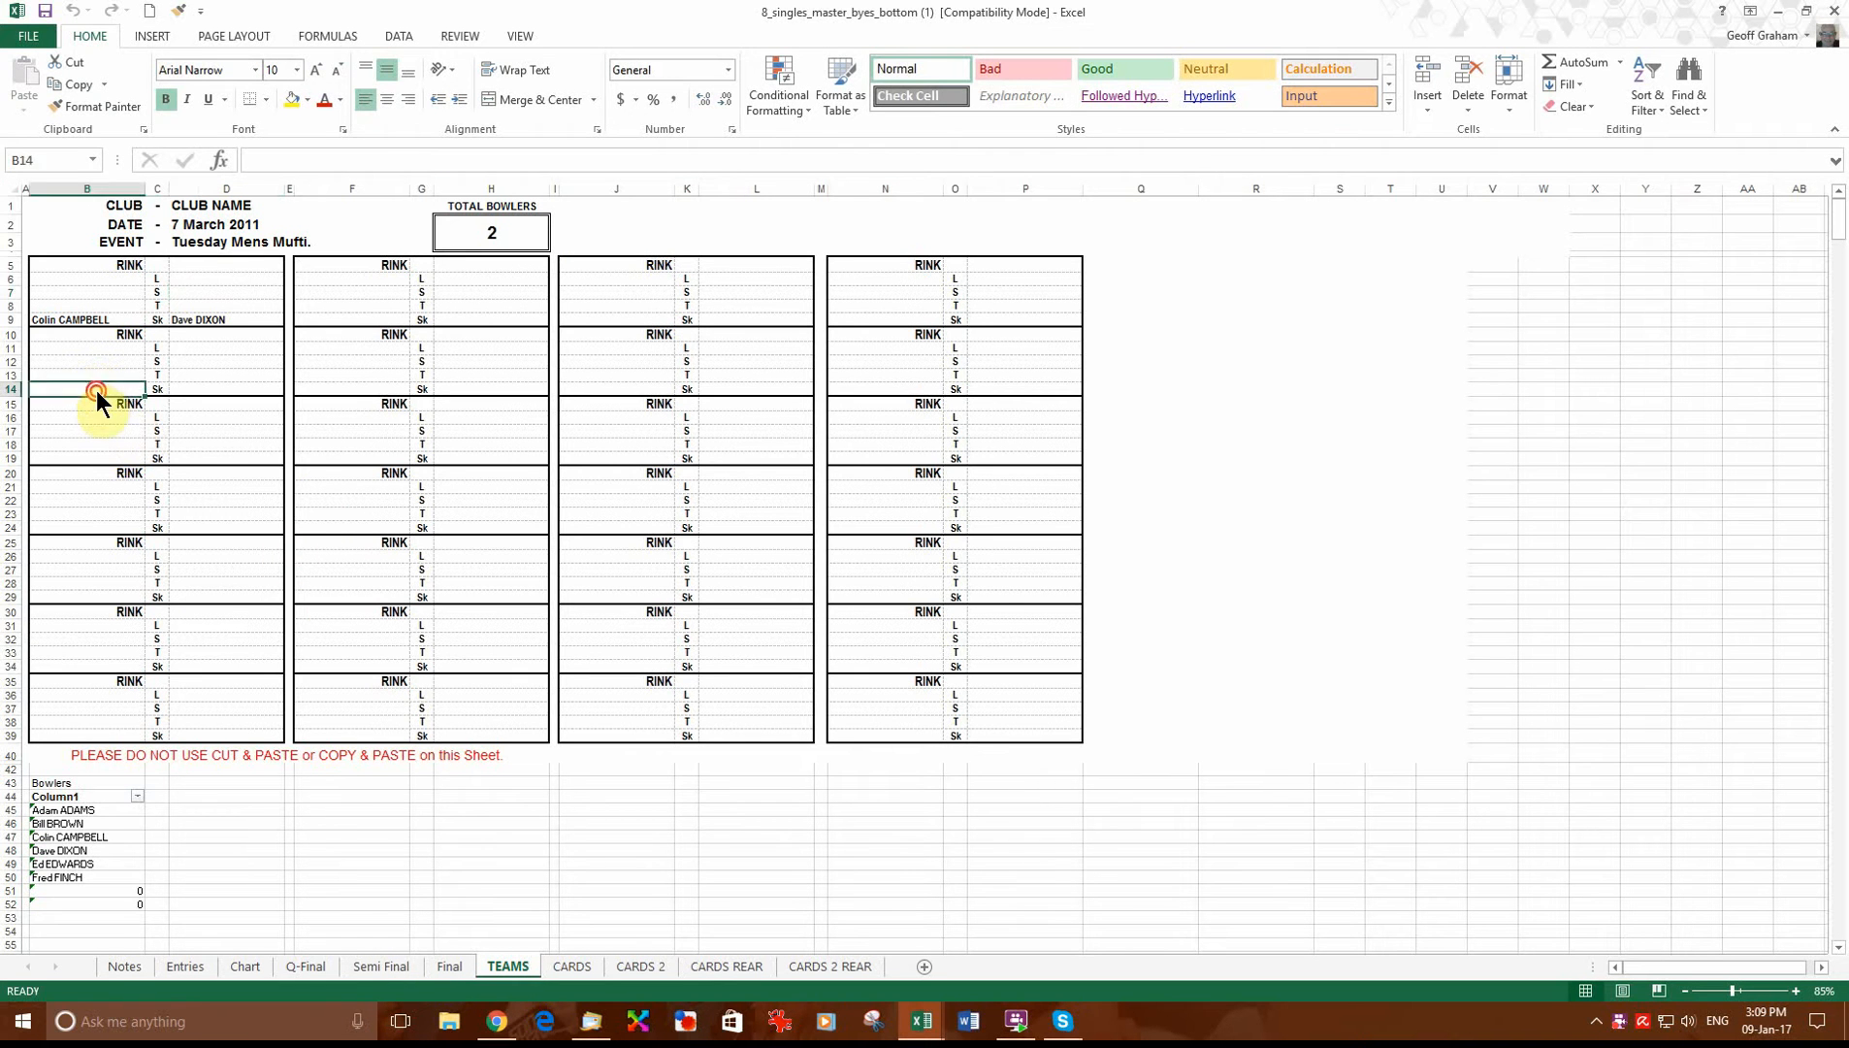
double_click(92, 389)
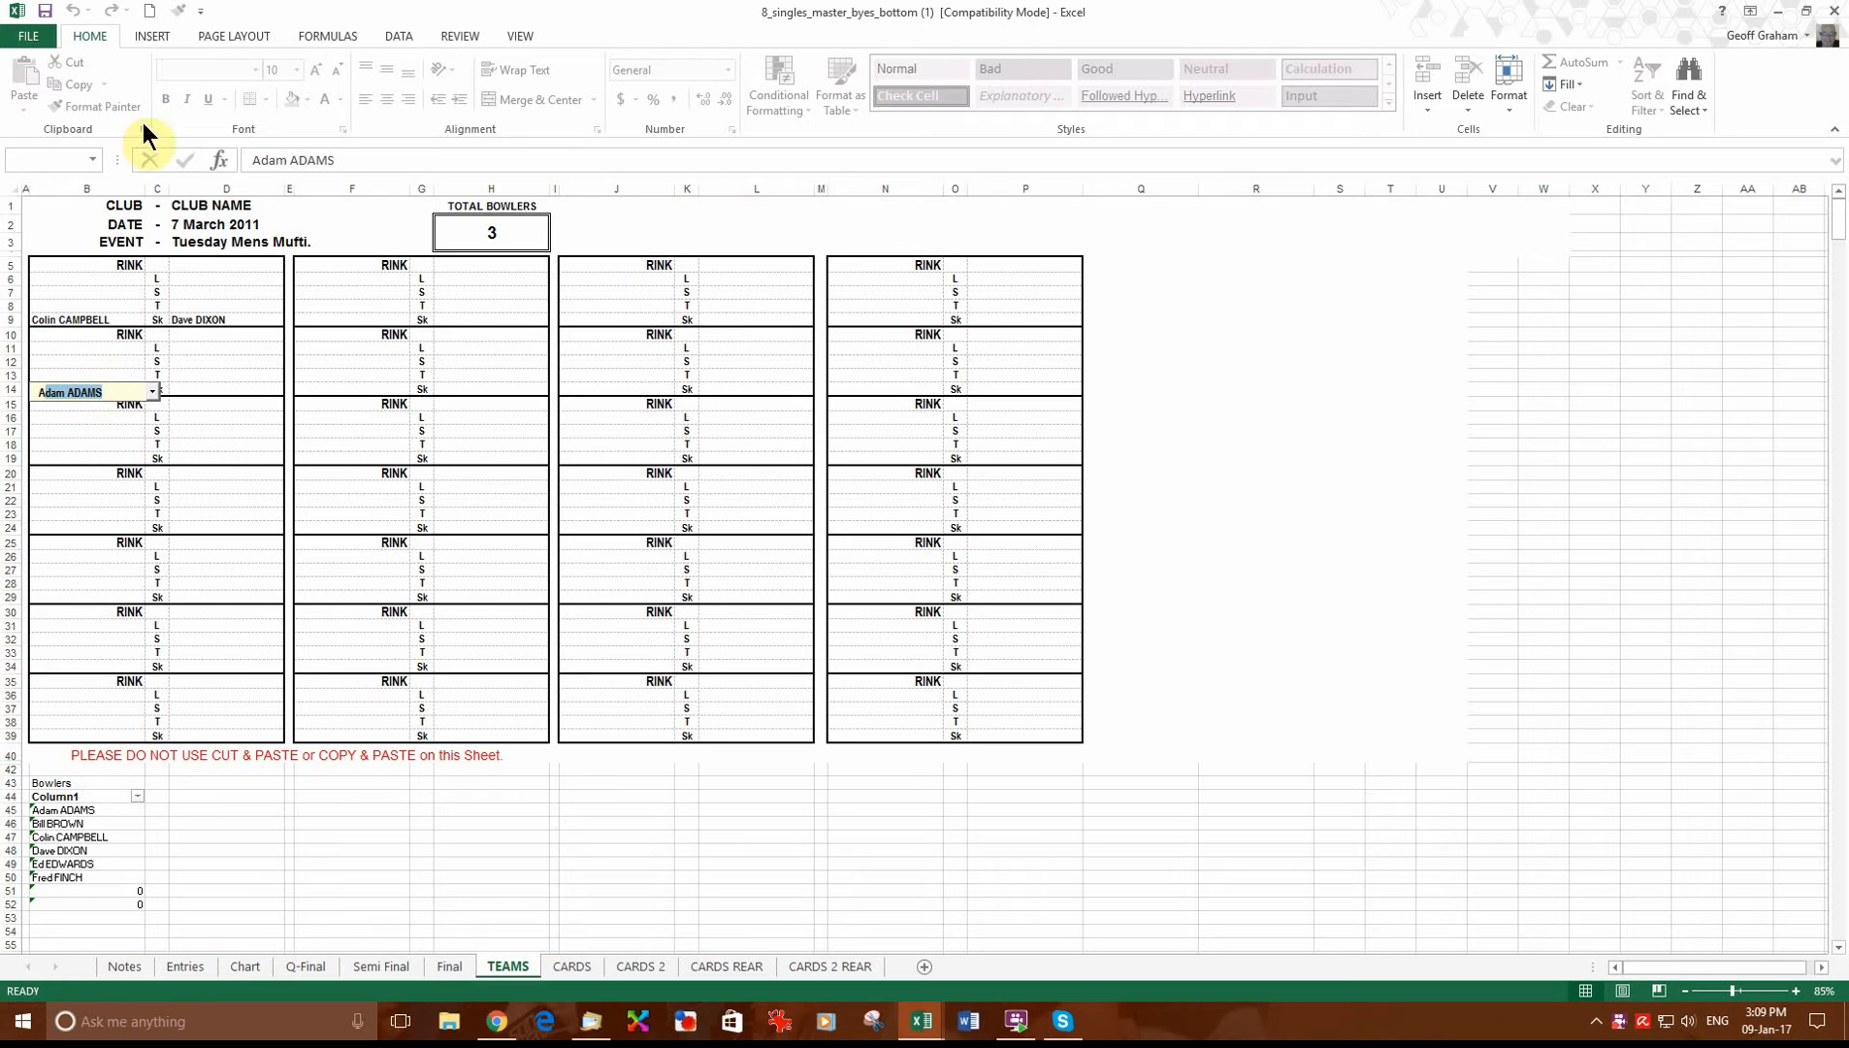
mouse_move(201, 389)
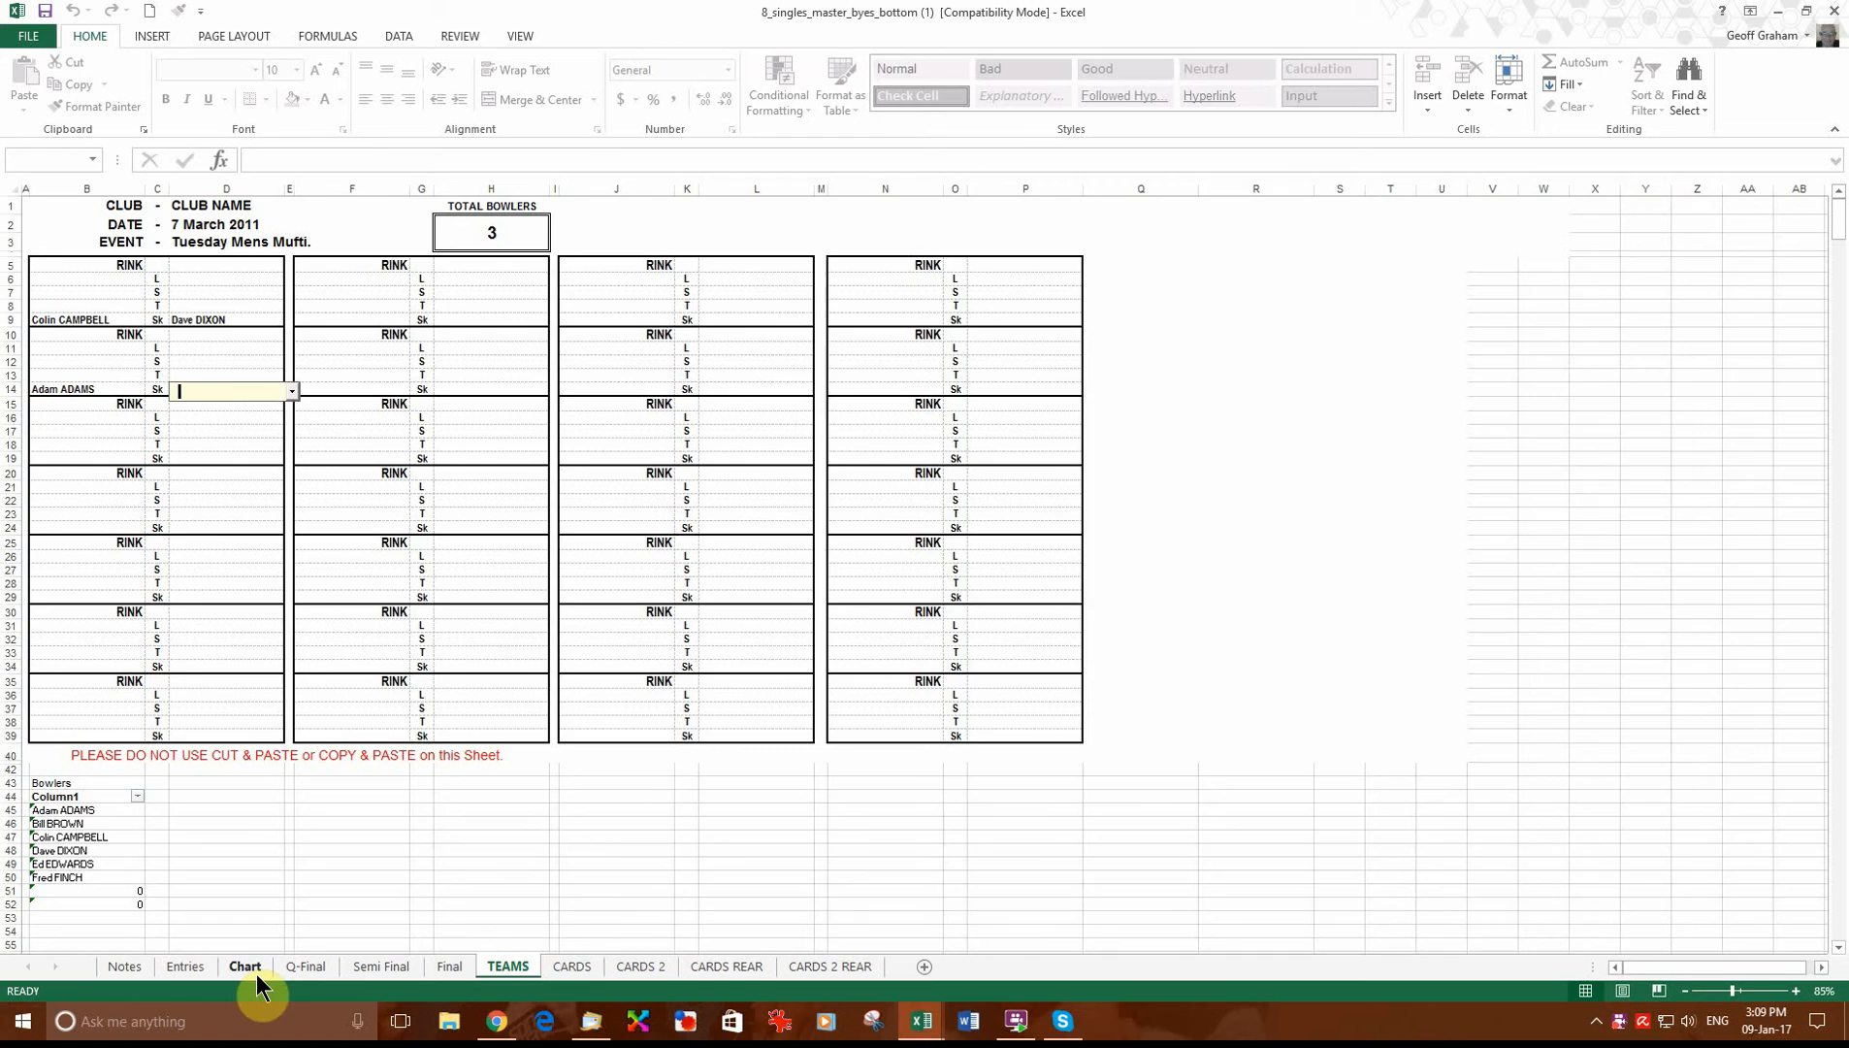
left_click(245, 967)
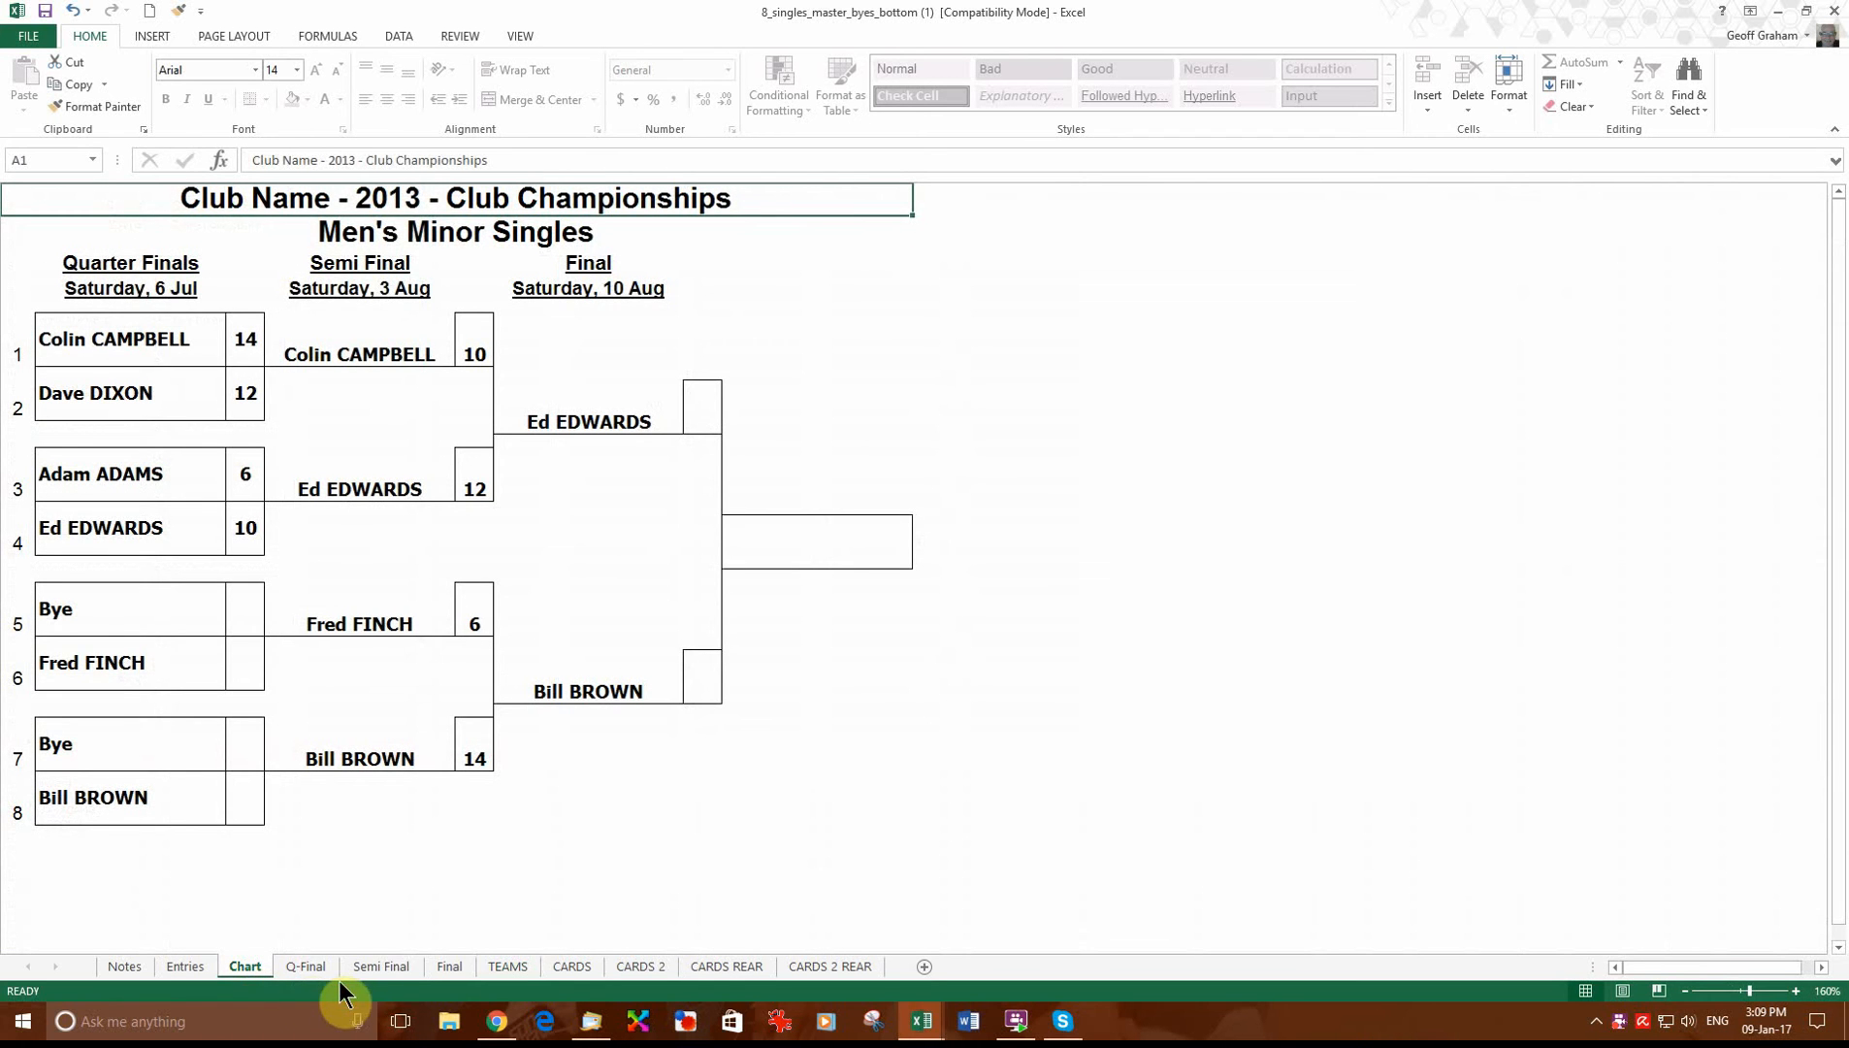
left_click(508, 967)
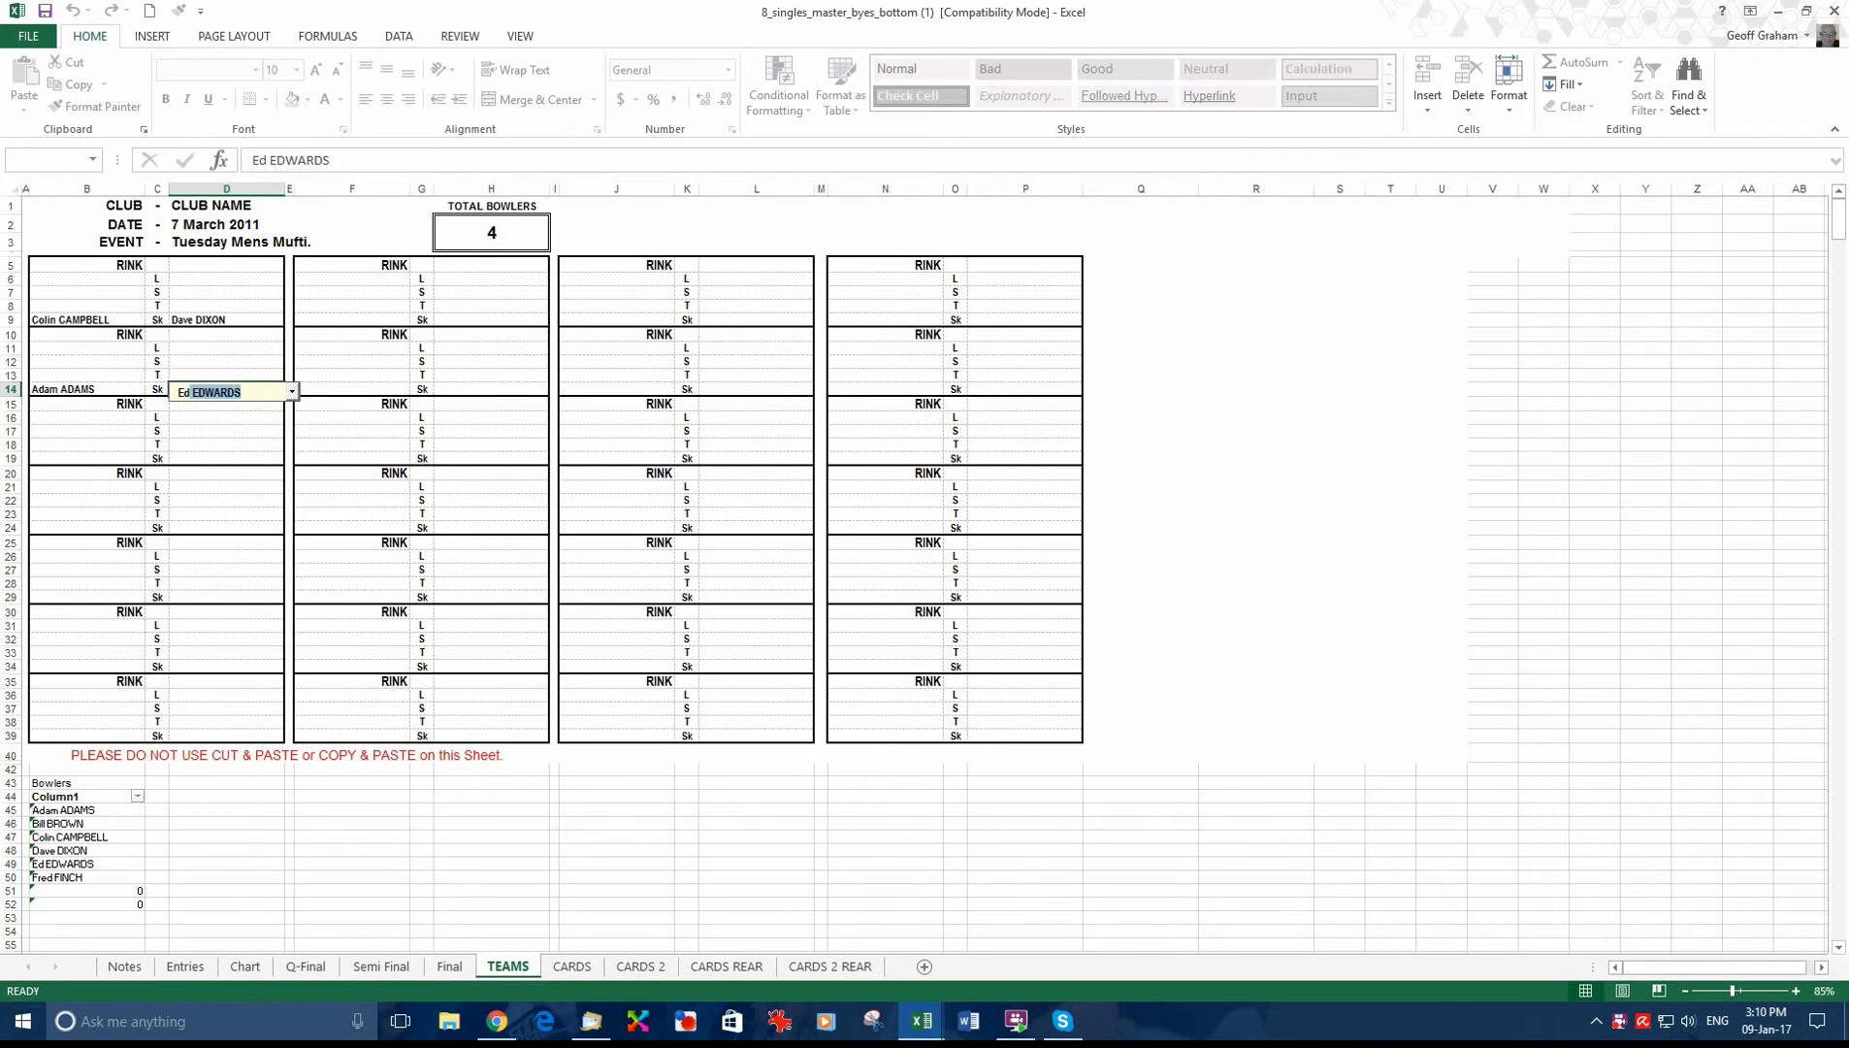
mouse_move(255, 369)
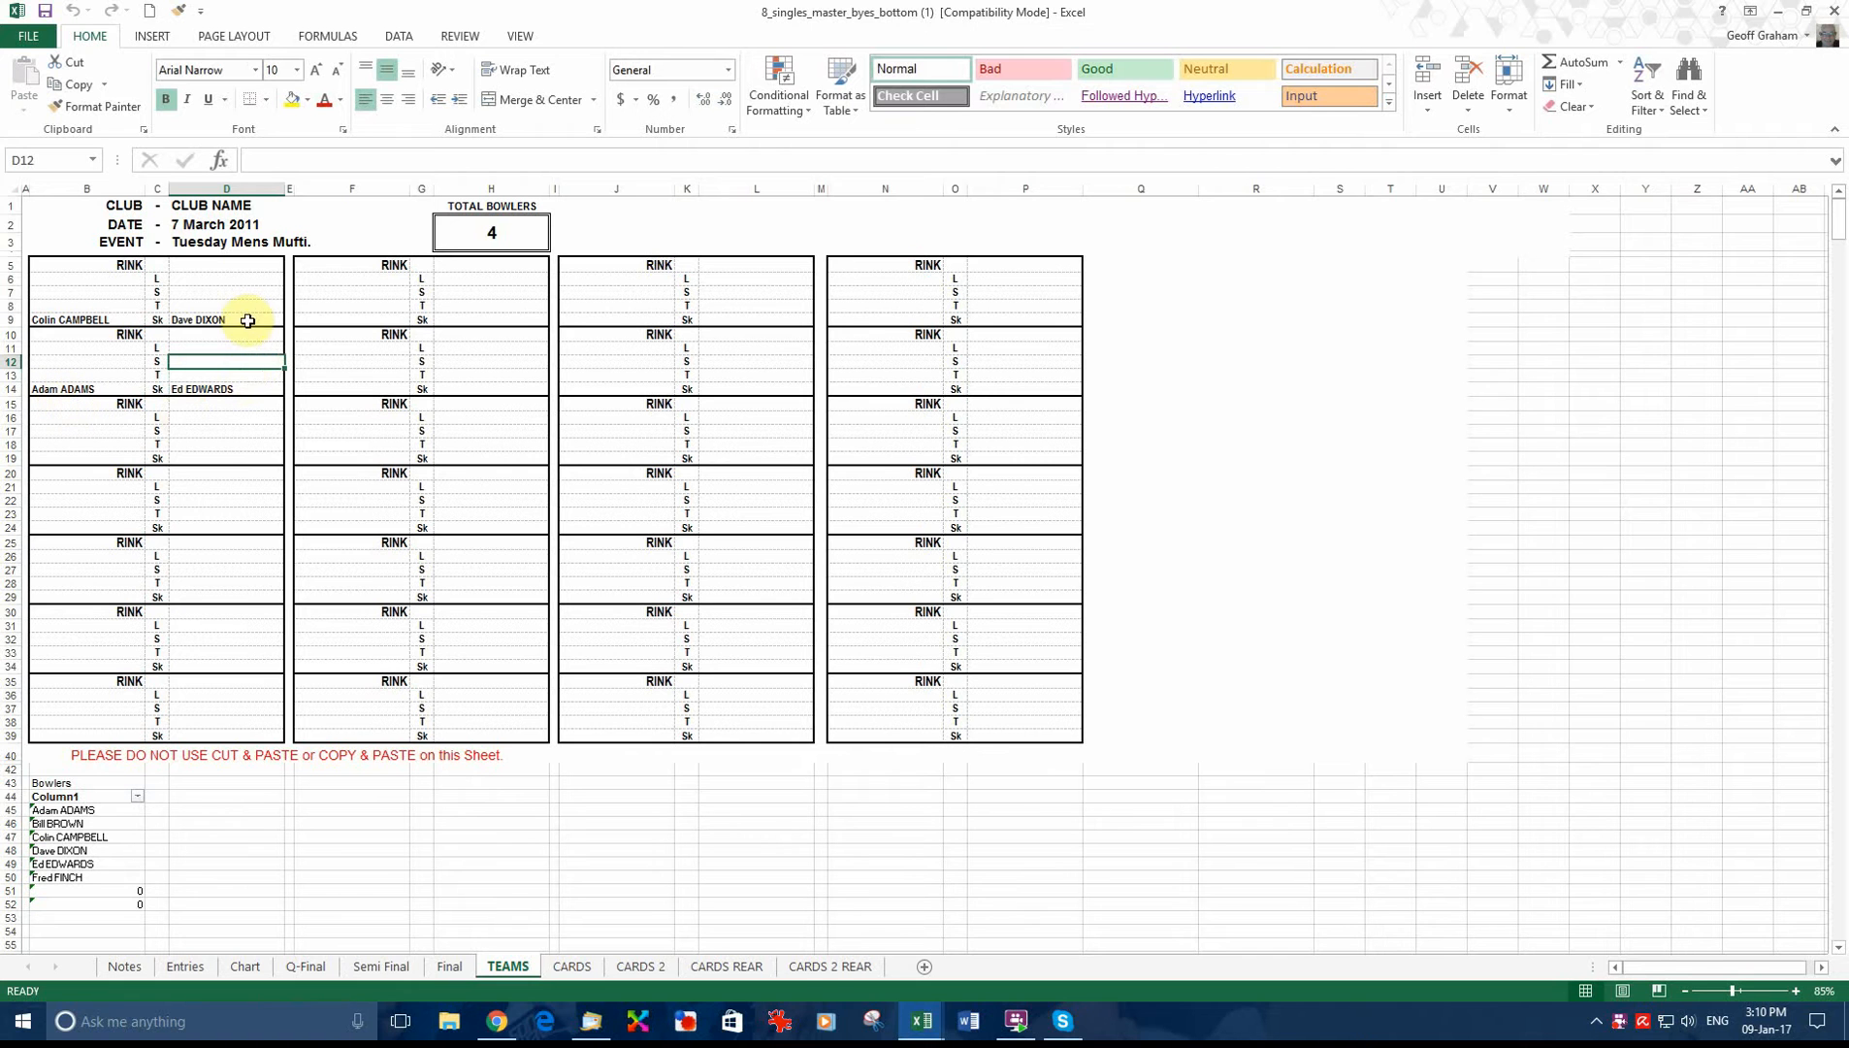
Enter 4 as the first rink's number and 6 as the second's
left_click(223, 205)
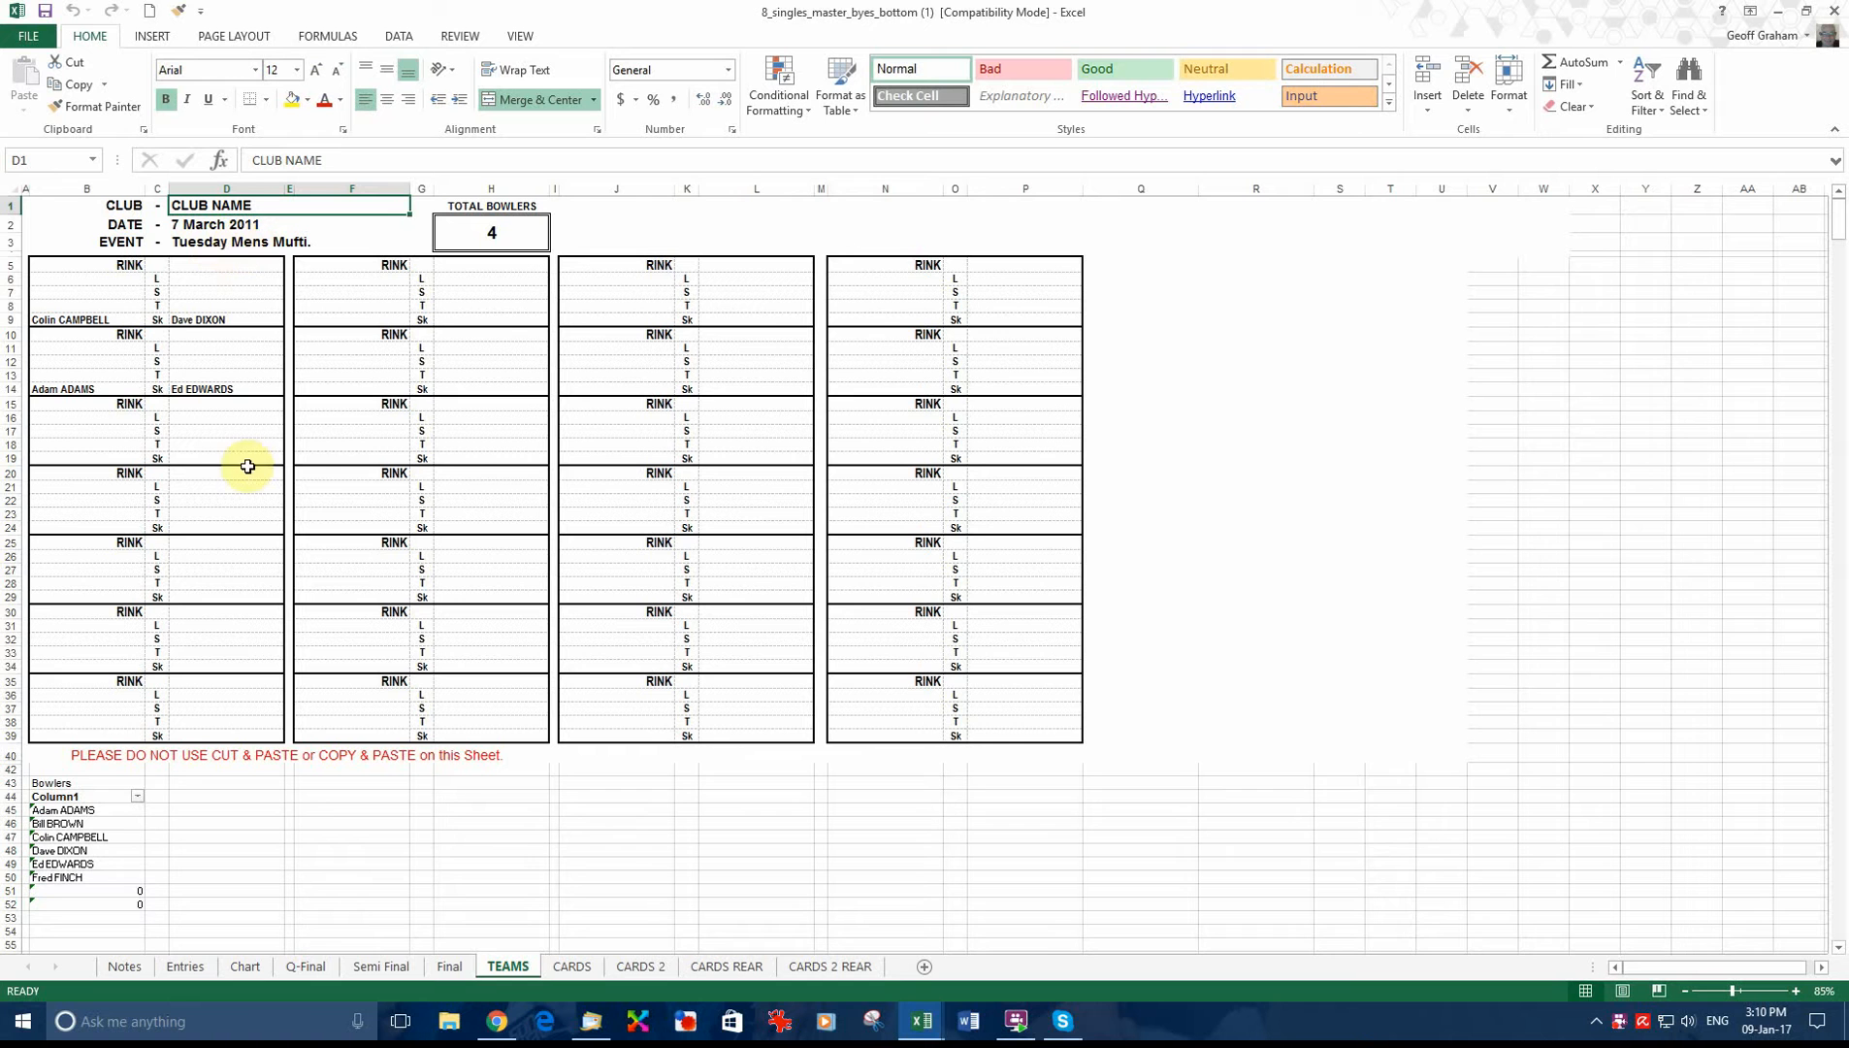
mouse_move(157, 263)
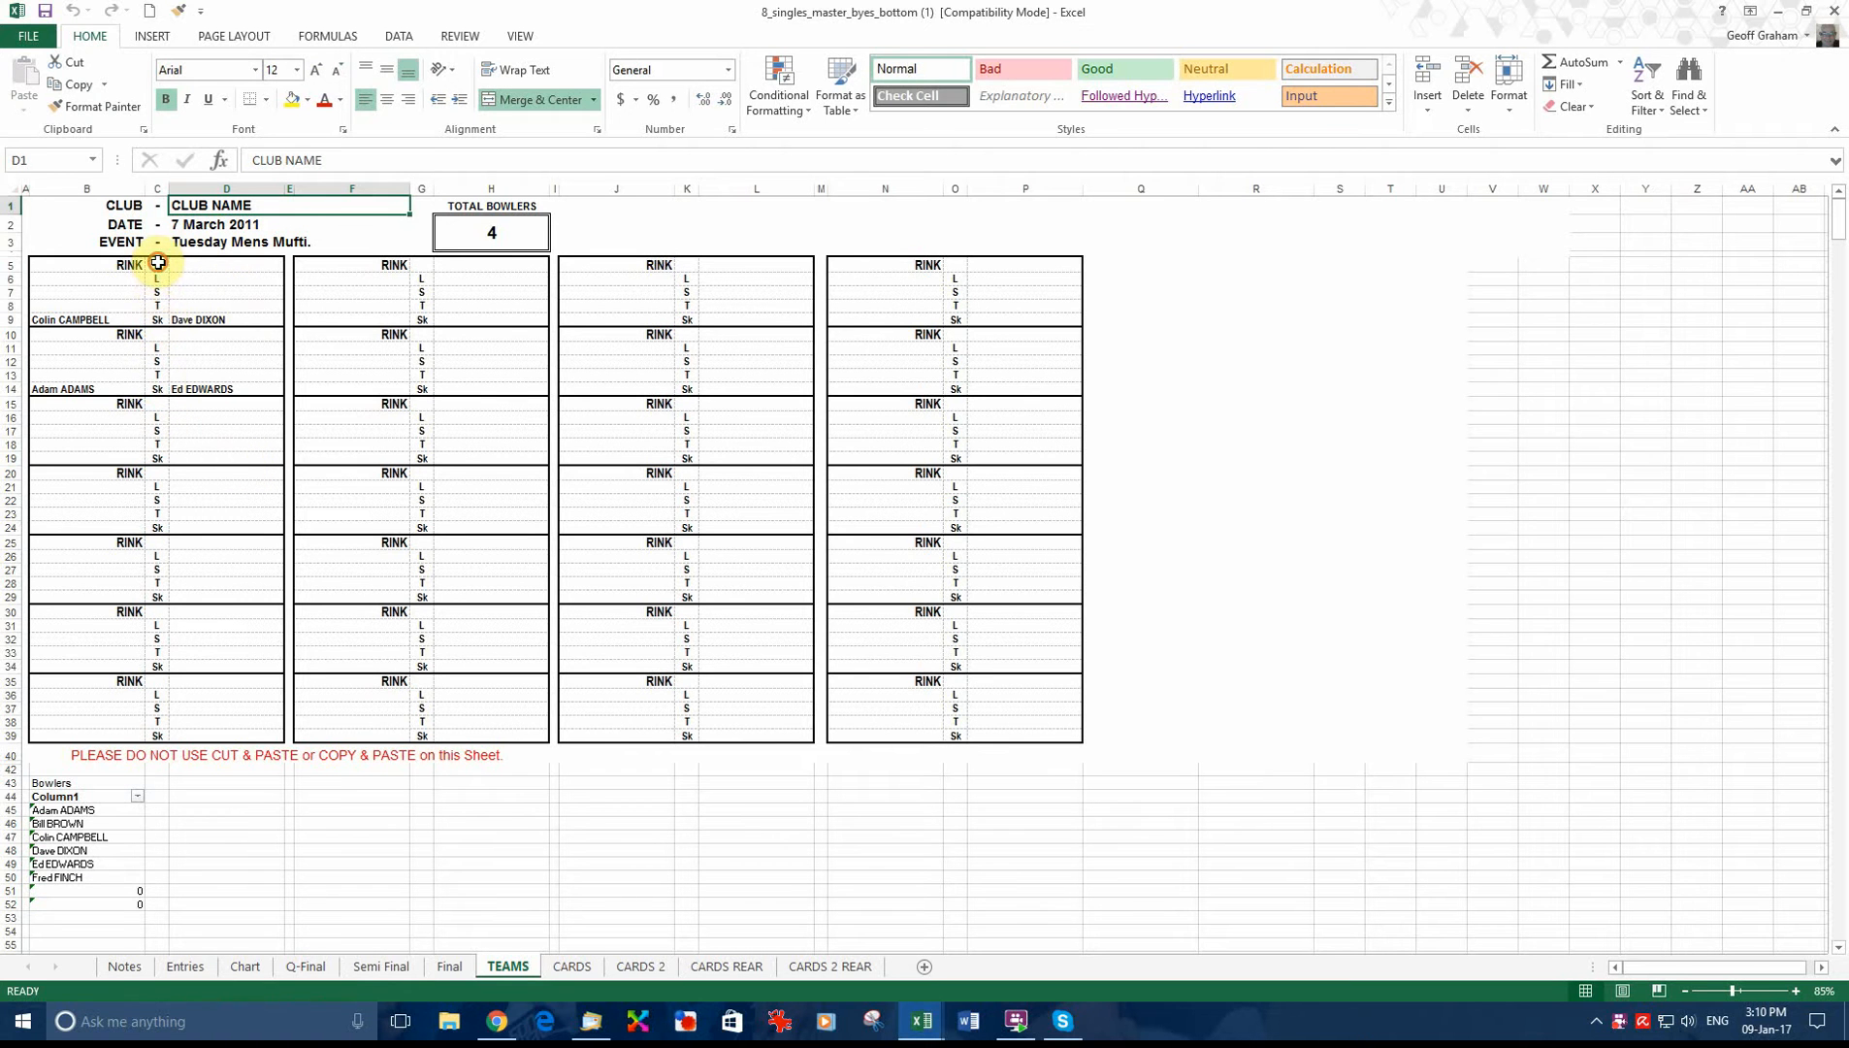
type("4")
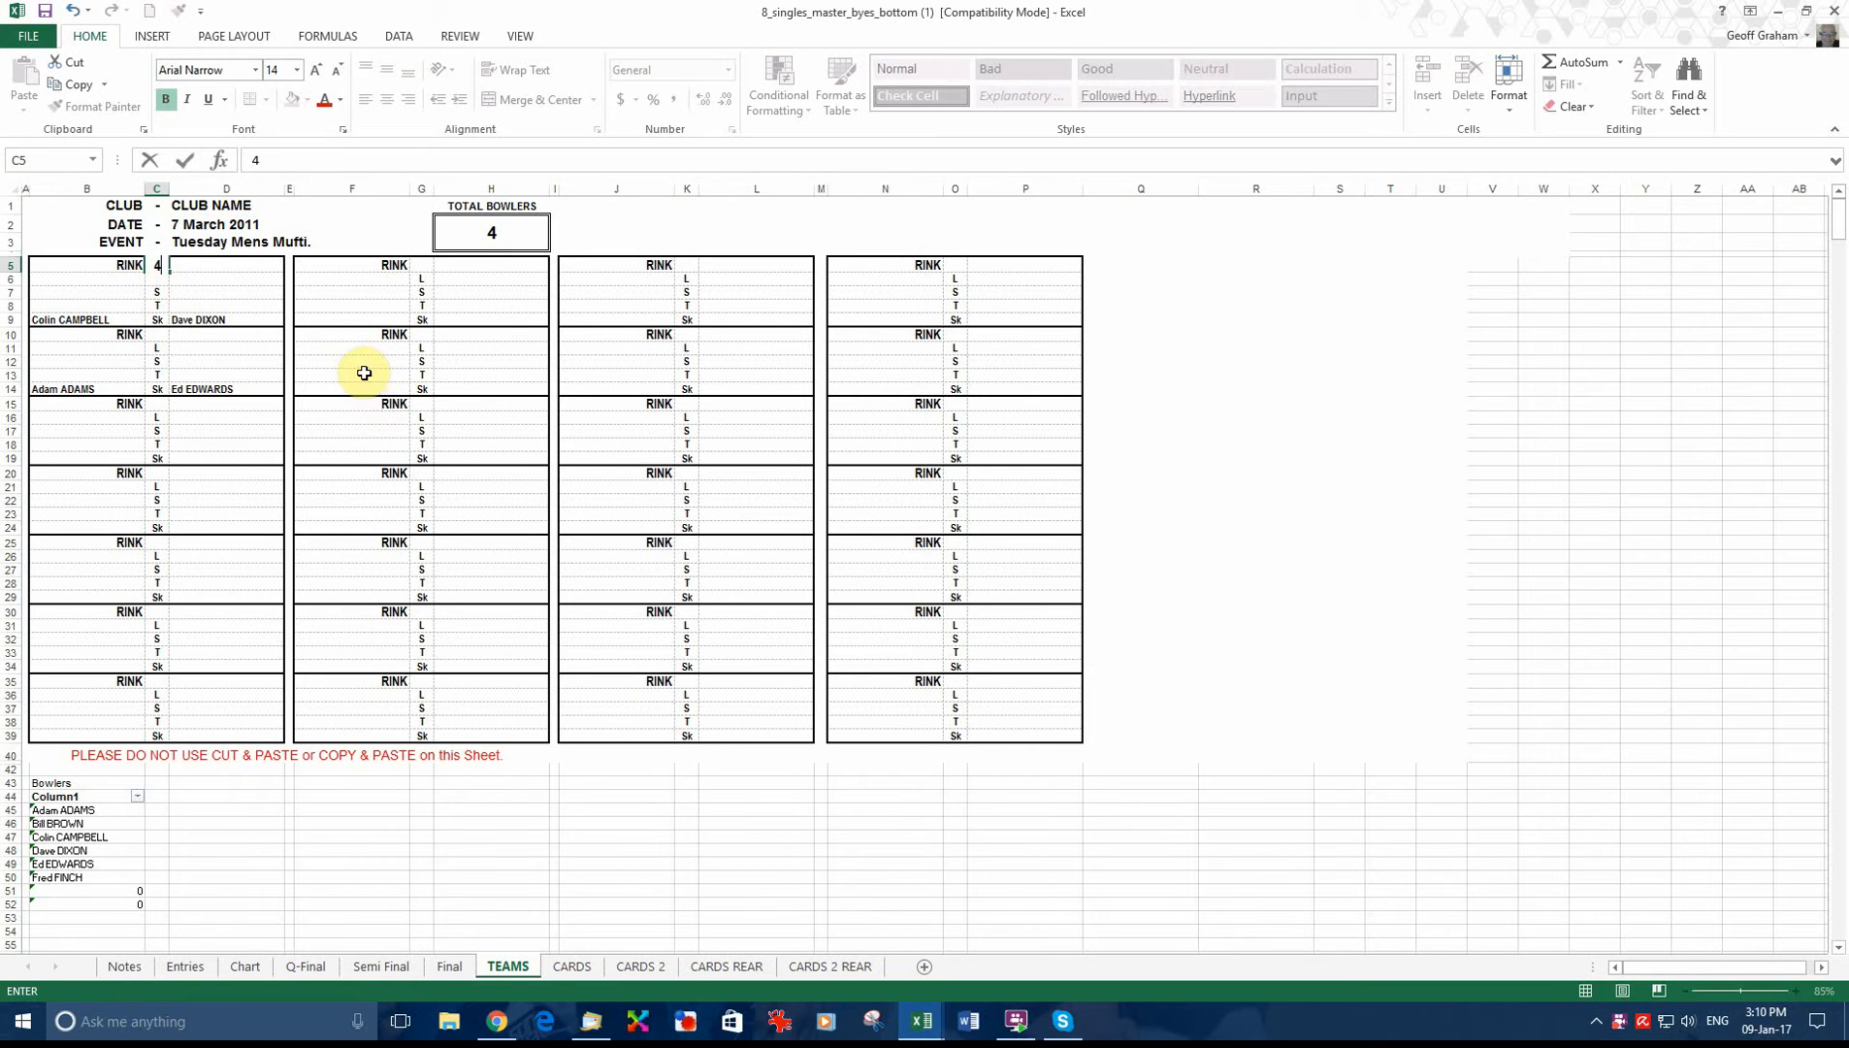
left_click(155, 335)
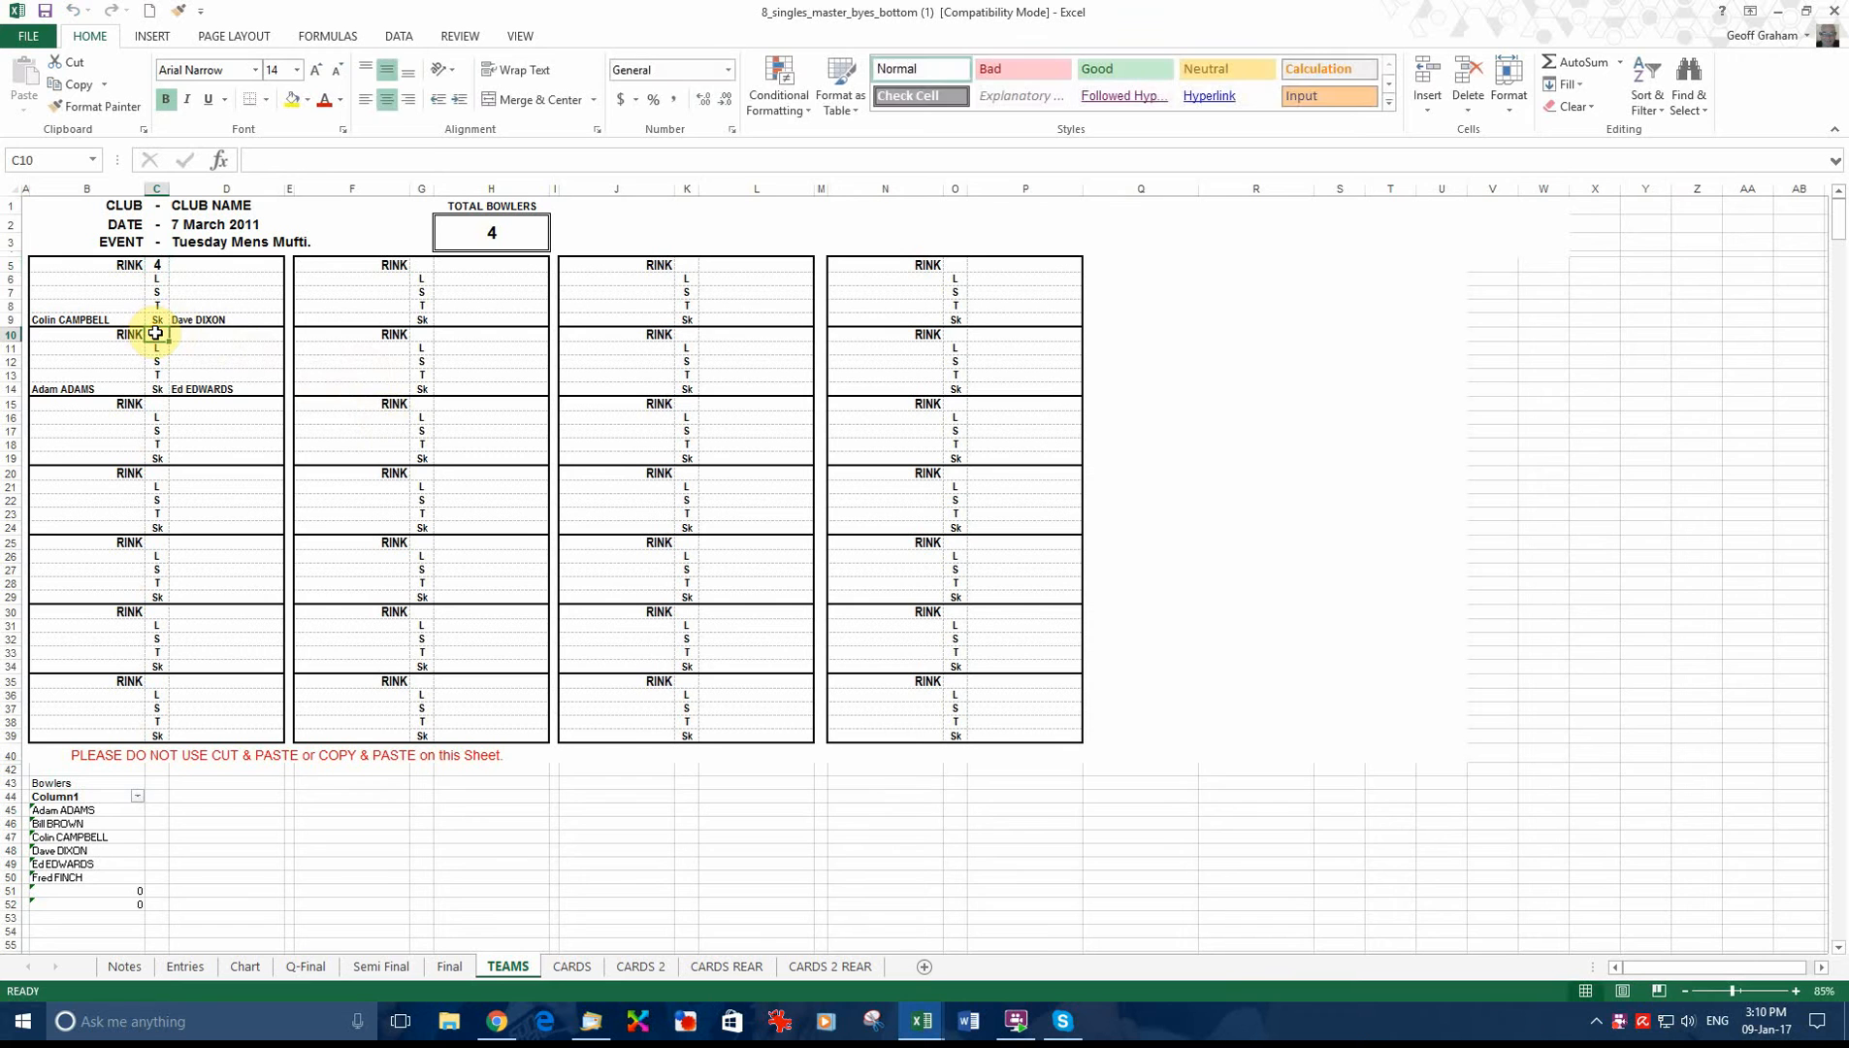
type("6")
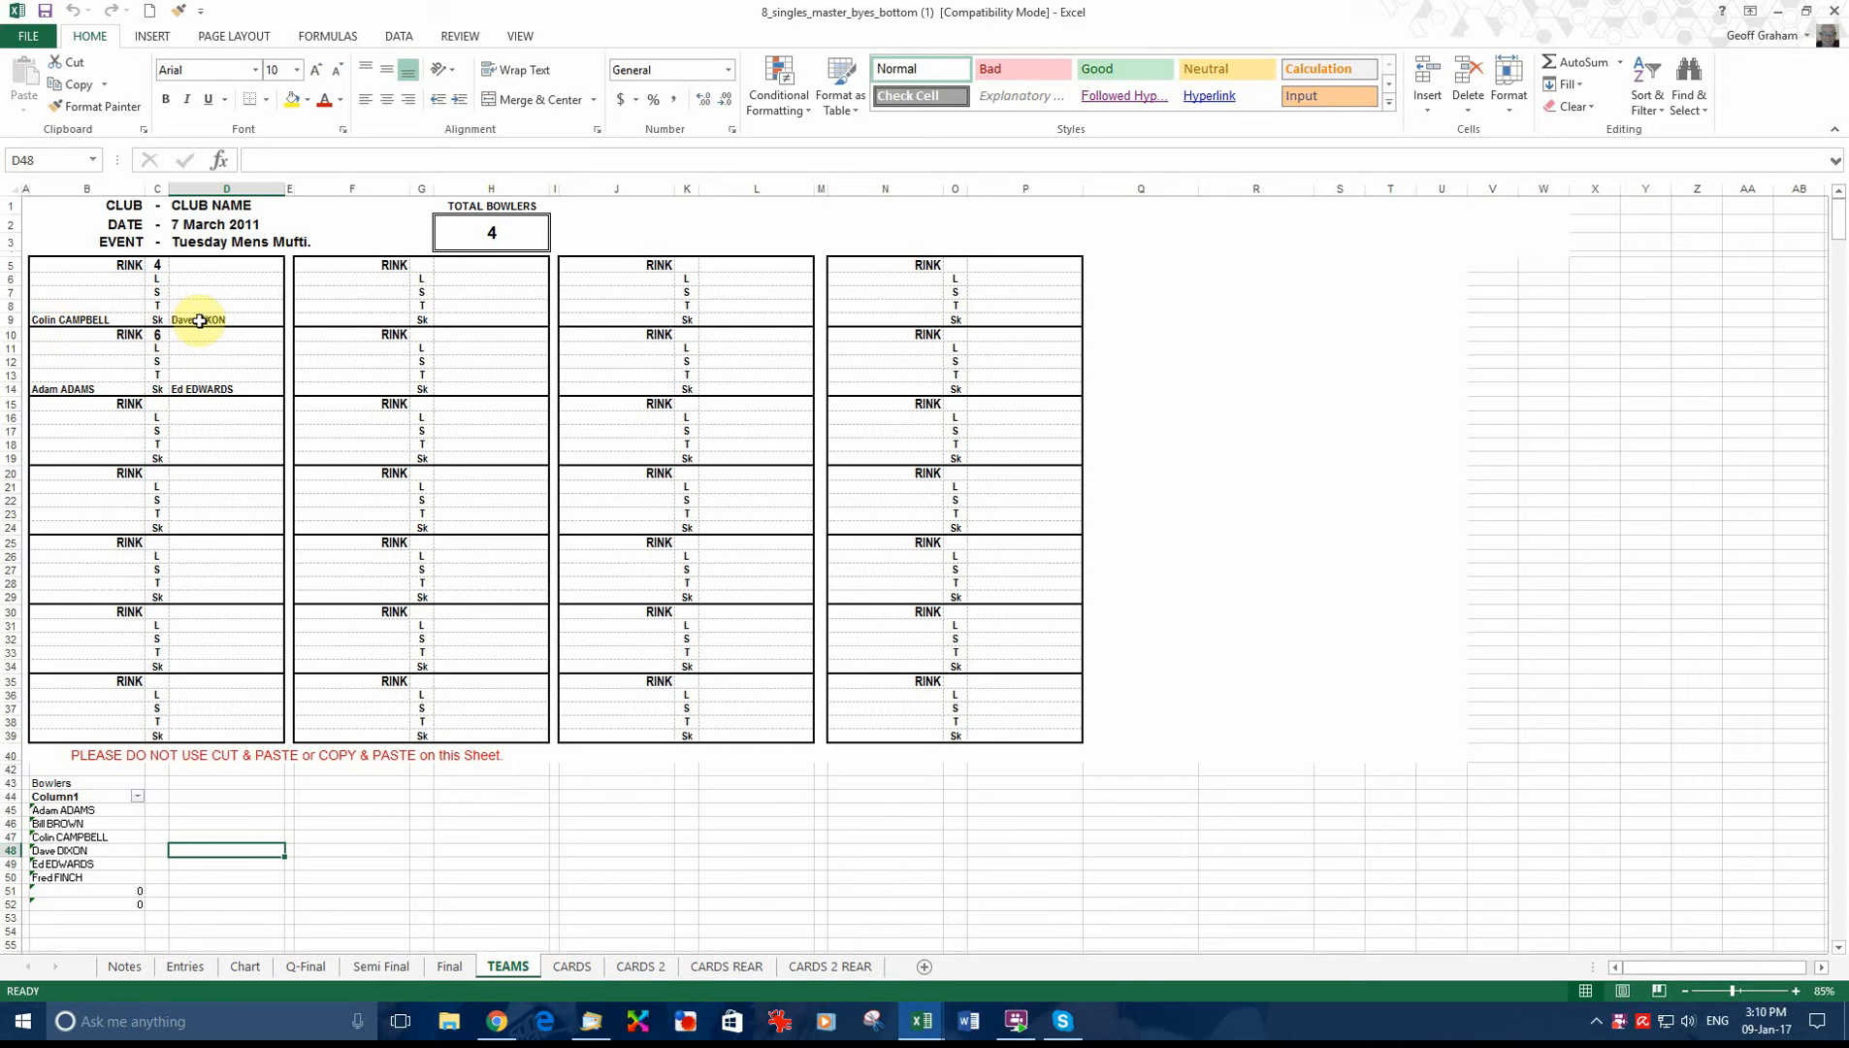
View the CARDS sheet: rink 4 Colin CAMPBELL v Dave DIXON, rink 6 Adam ADAMS v Ed EDWARDS
left_click(572, 967)
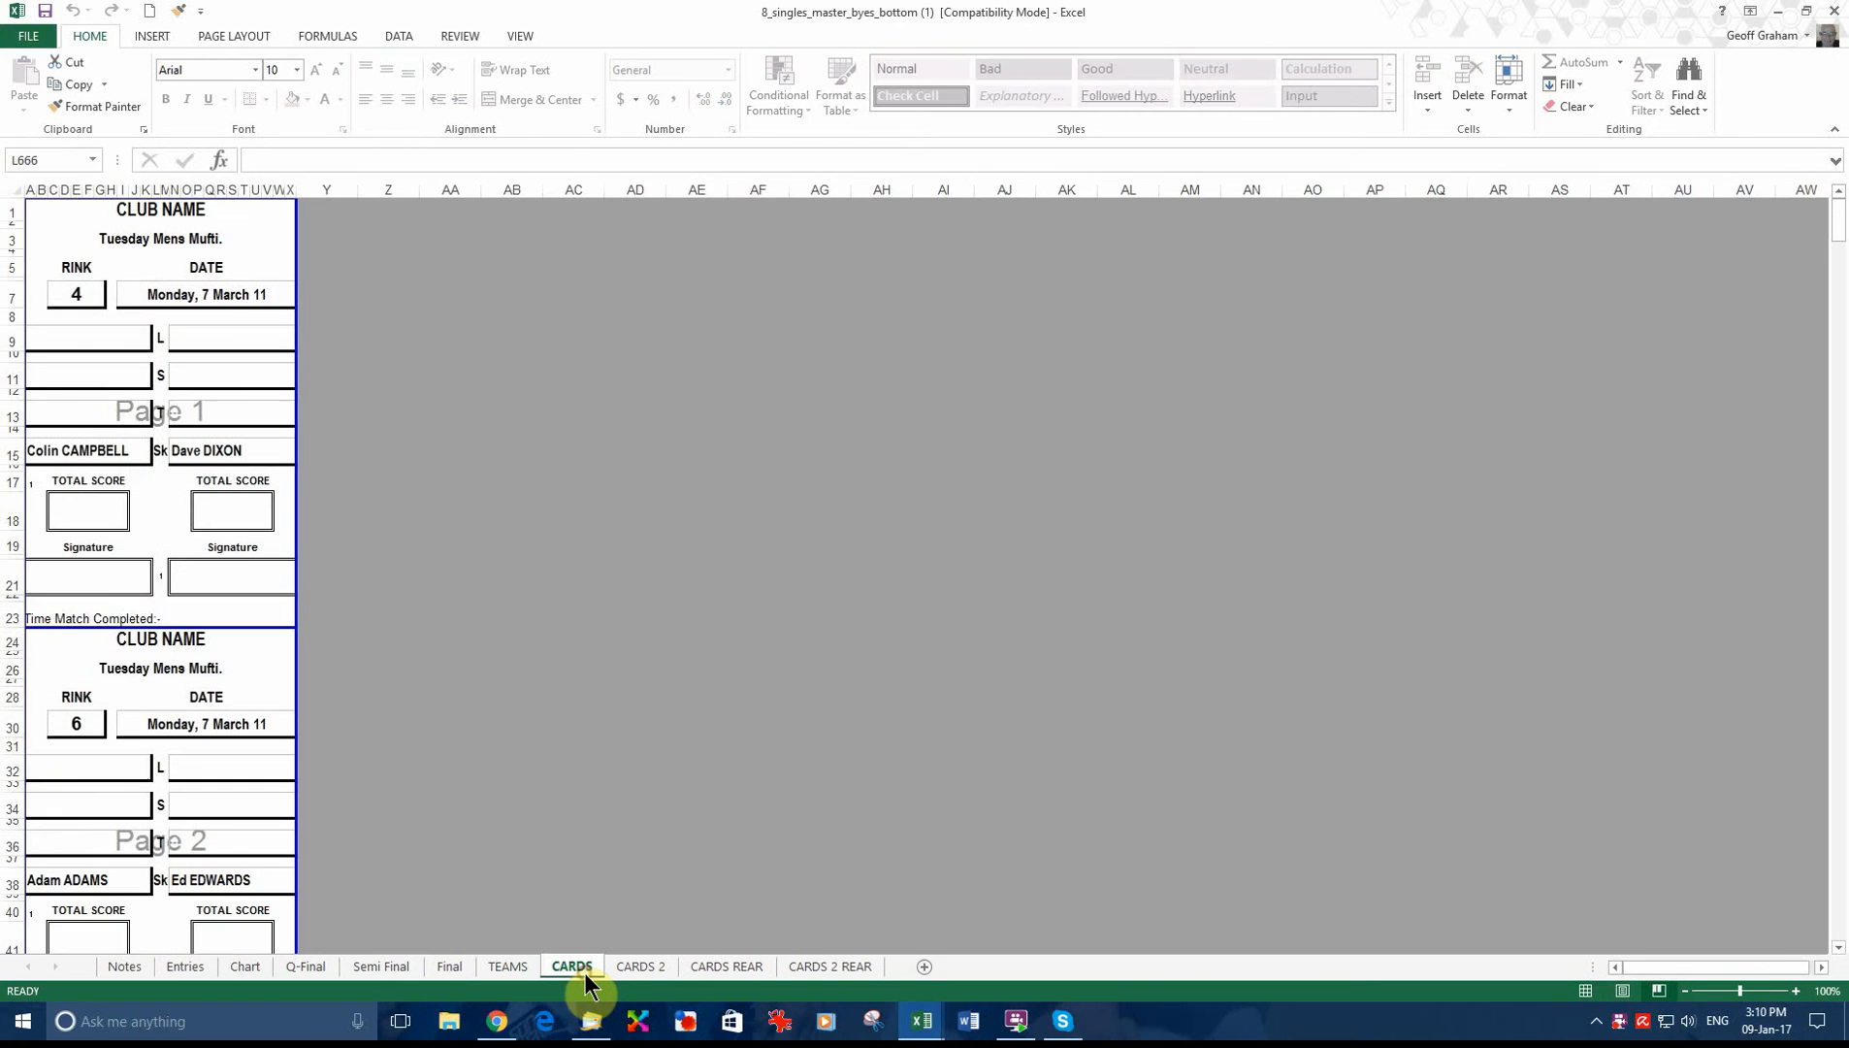
double_click(89, 450)
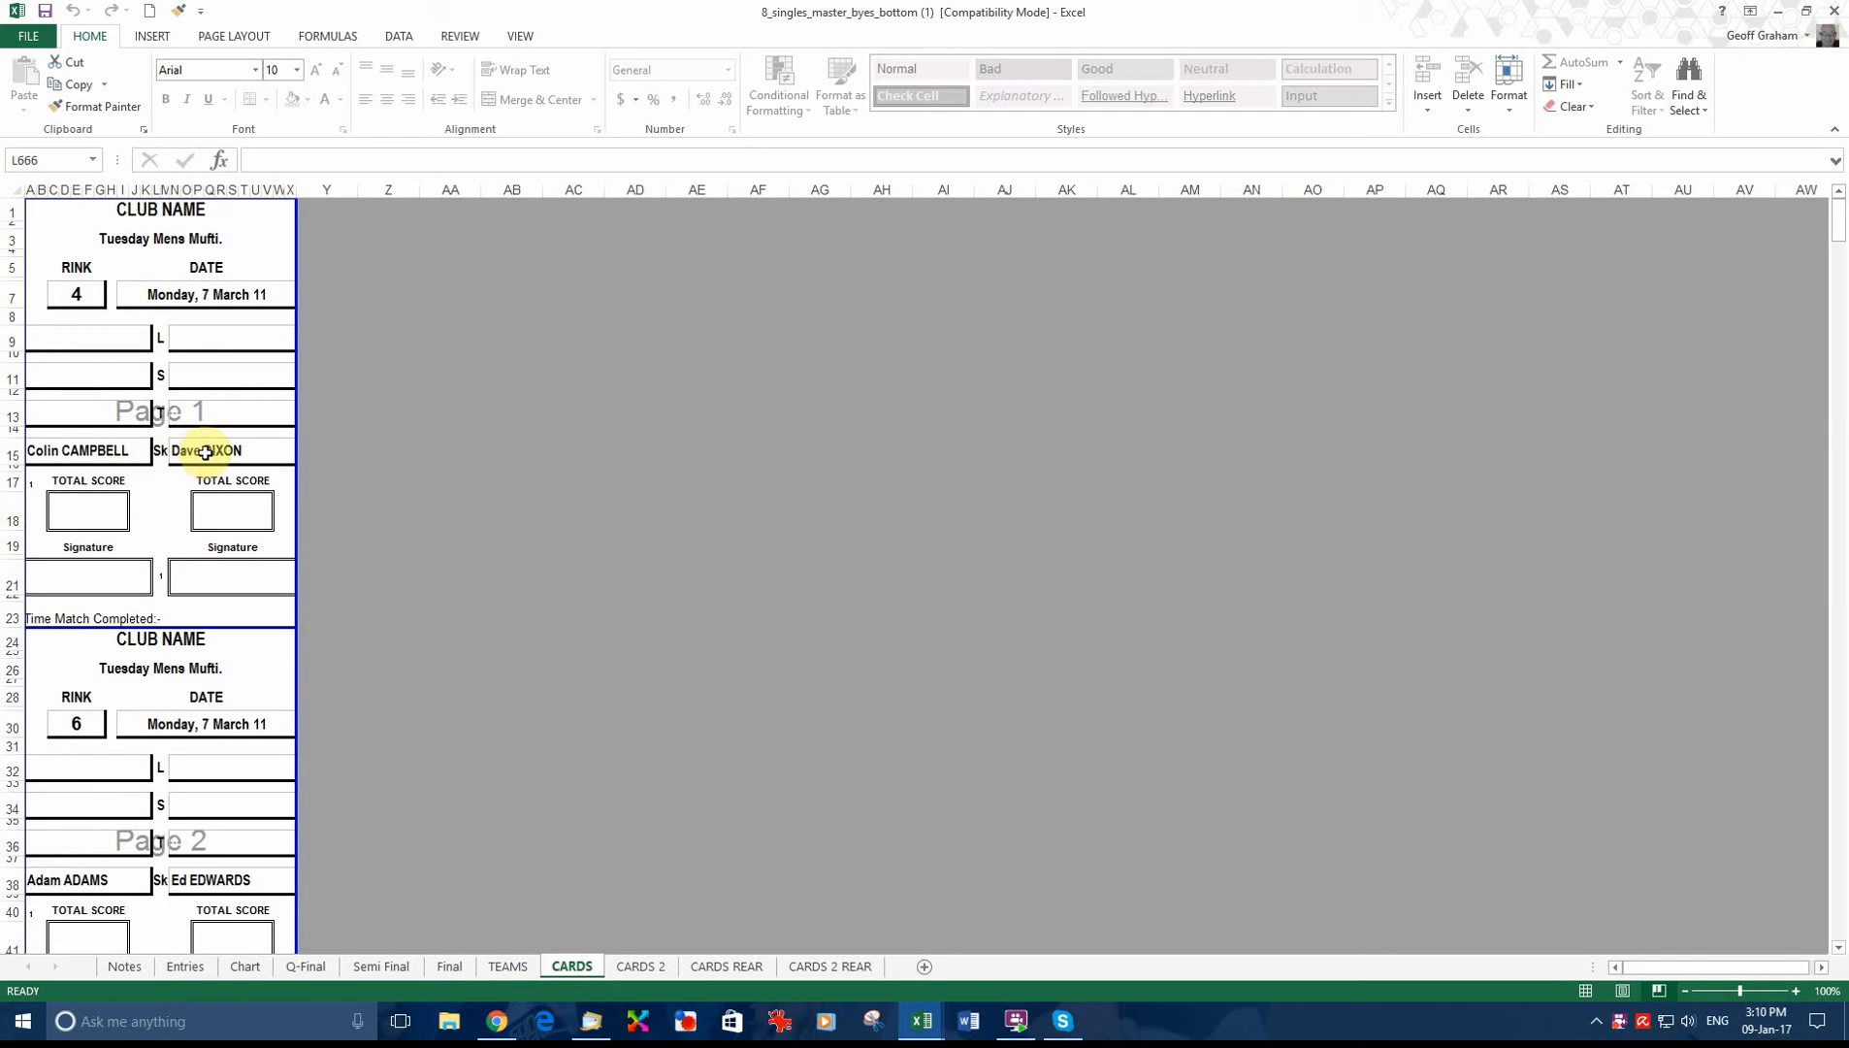
mouse_move(191, 279)
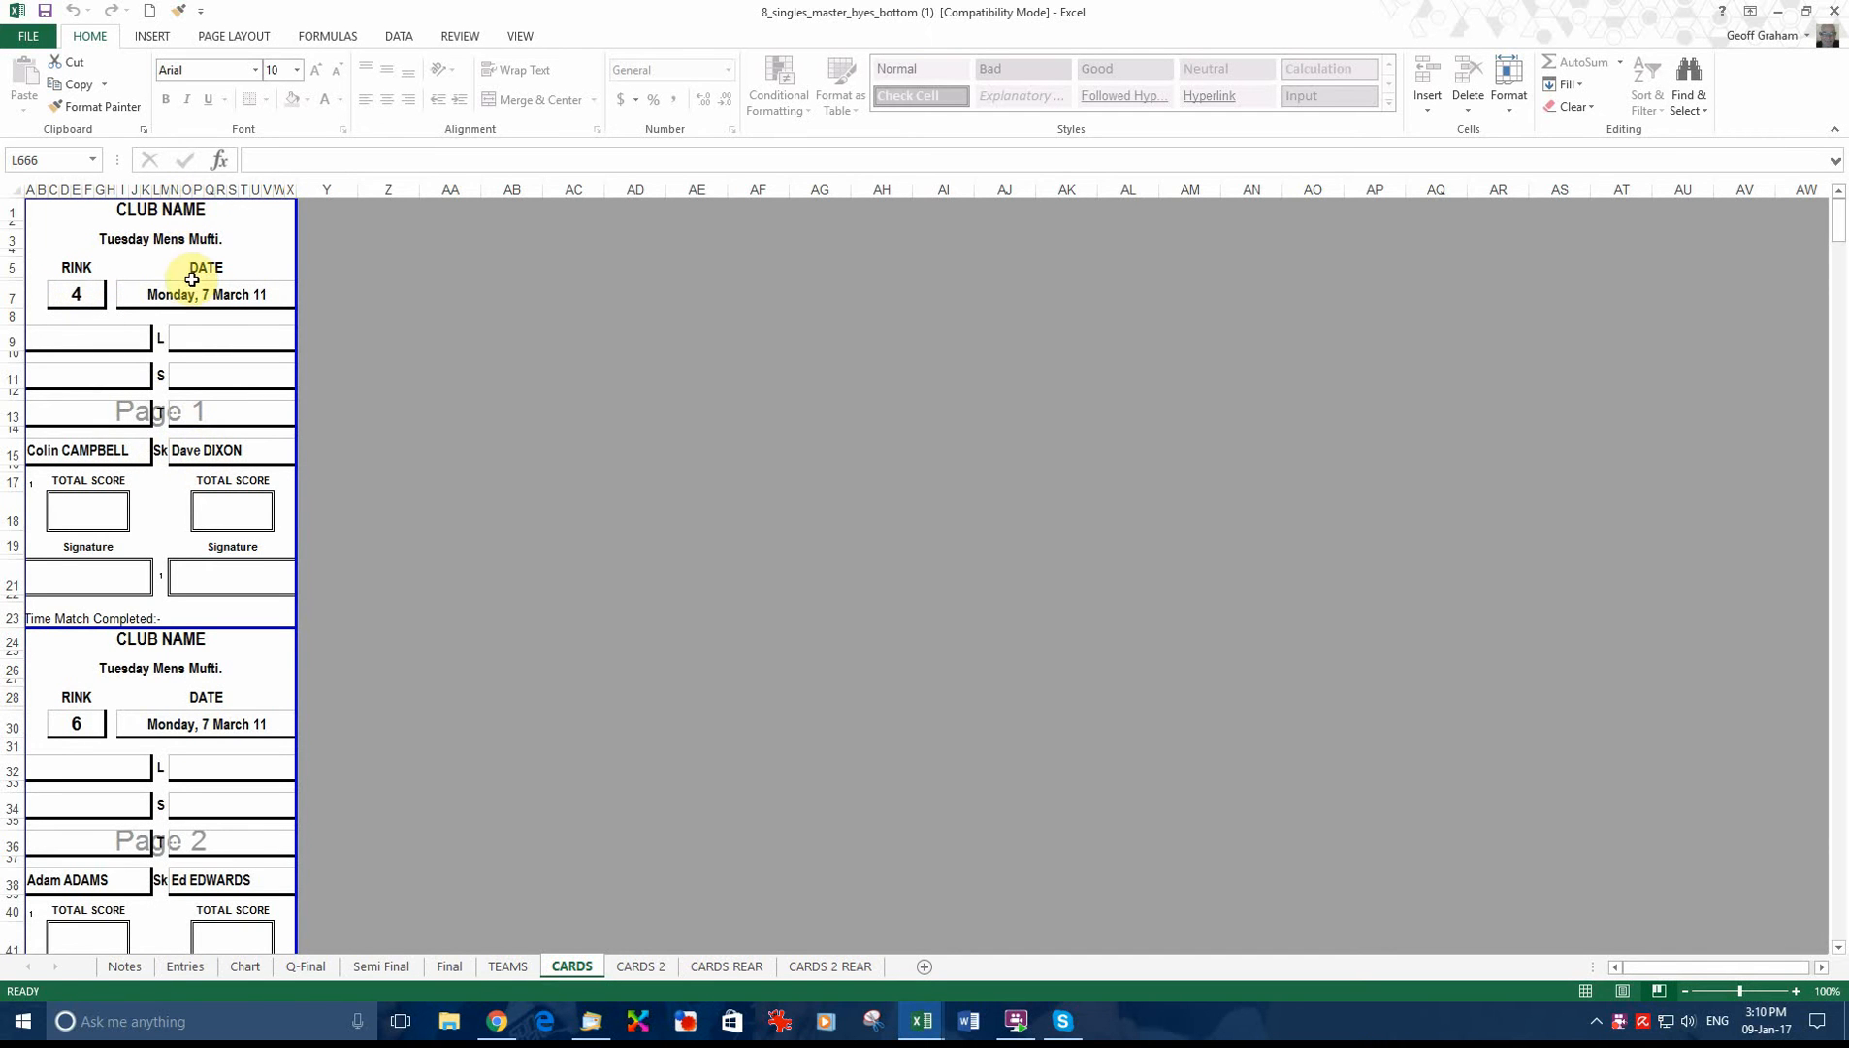
mouse_move(122, 211)
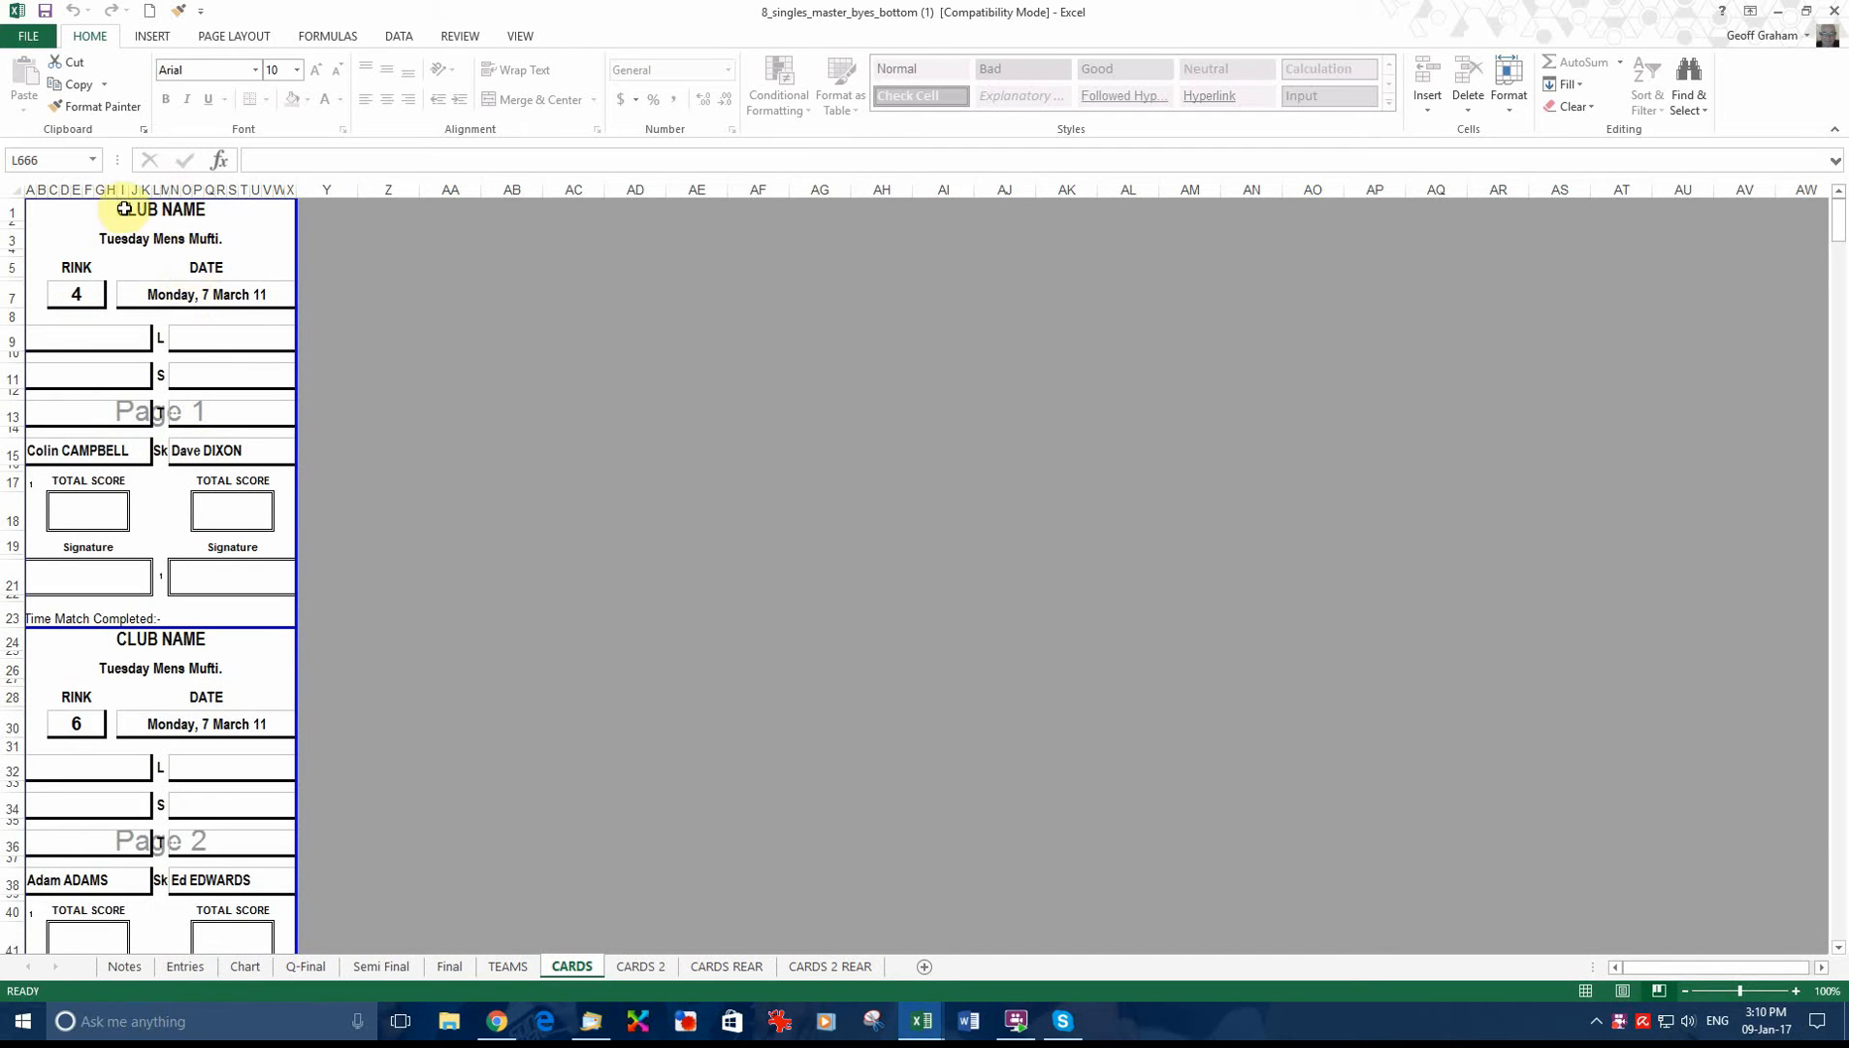
mouse_move(508, 967)
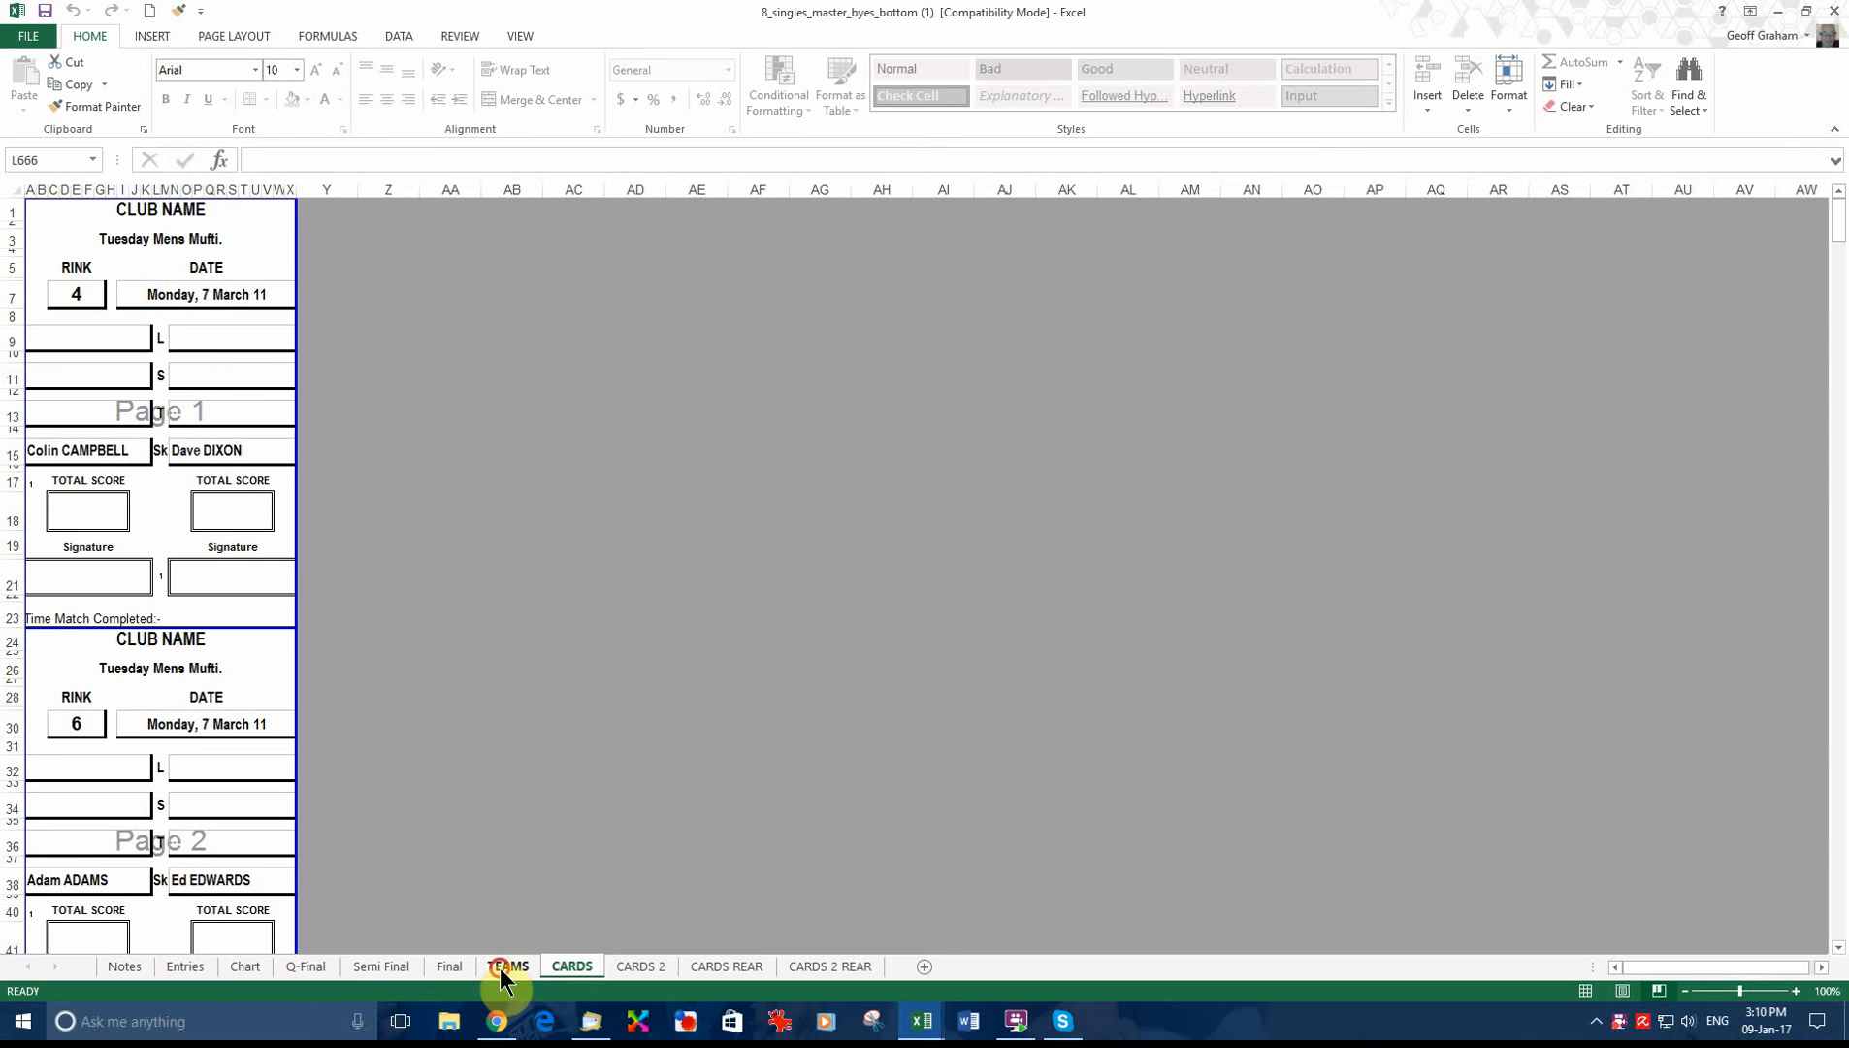
Back on the TEAMS sheet, enter 'A Club' as the club name
left_click(508, 966)
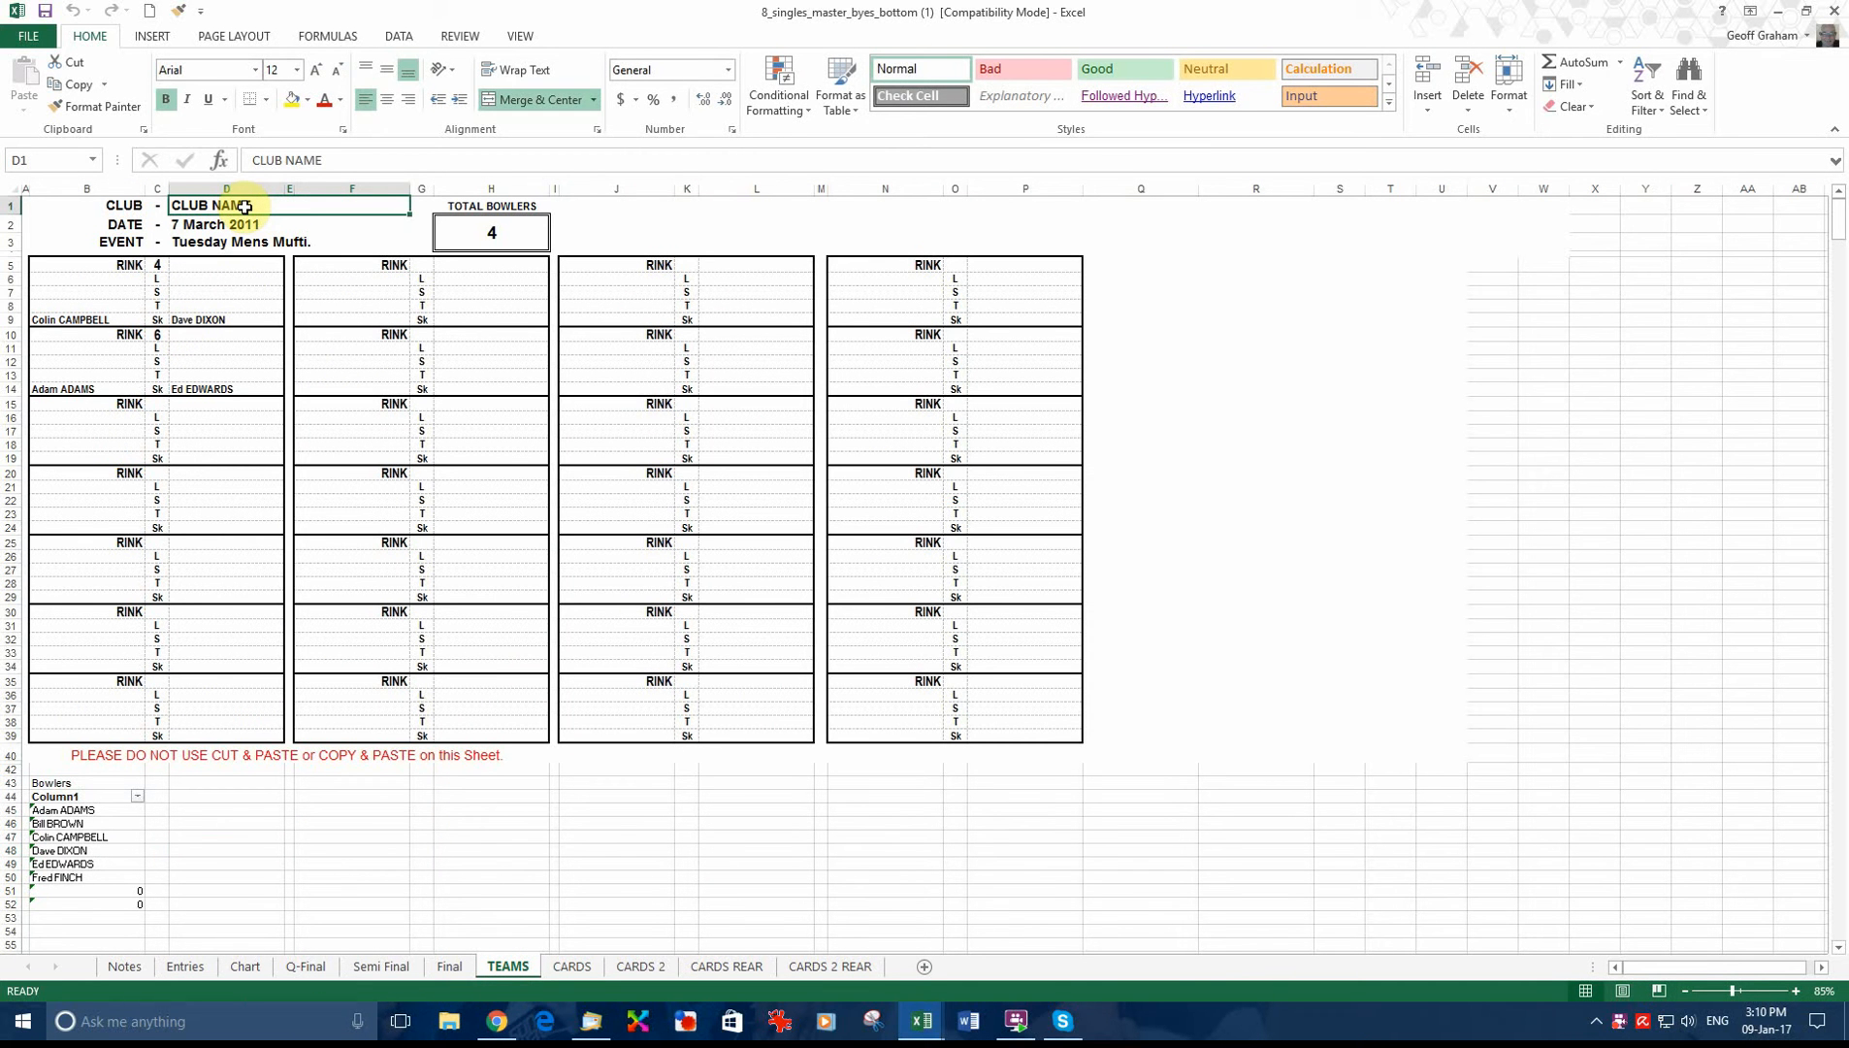
type("A")
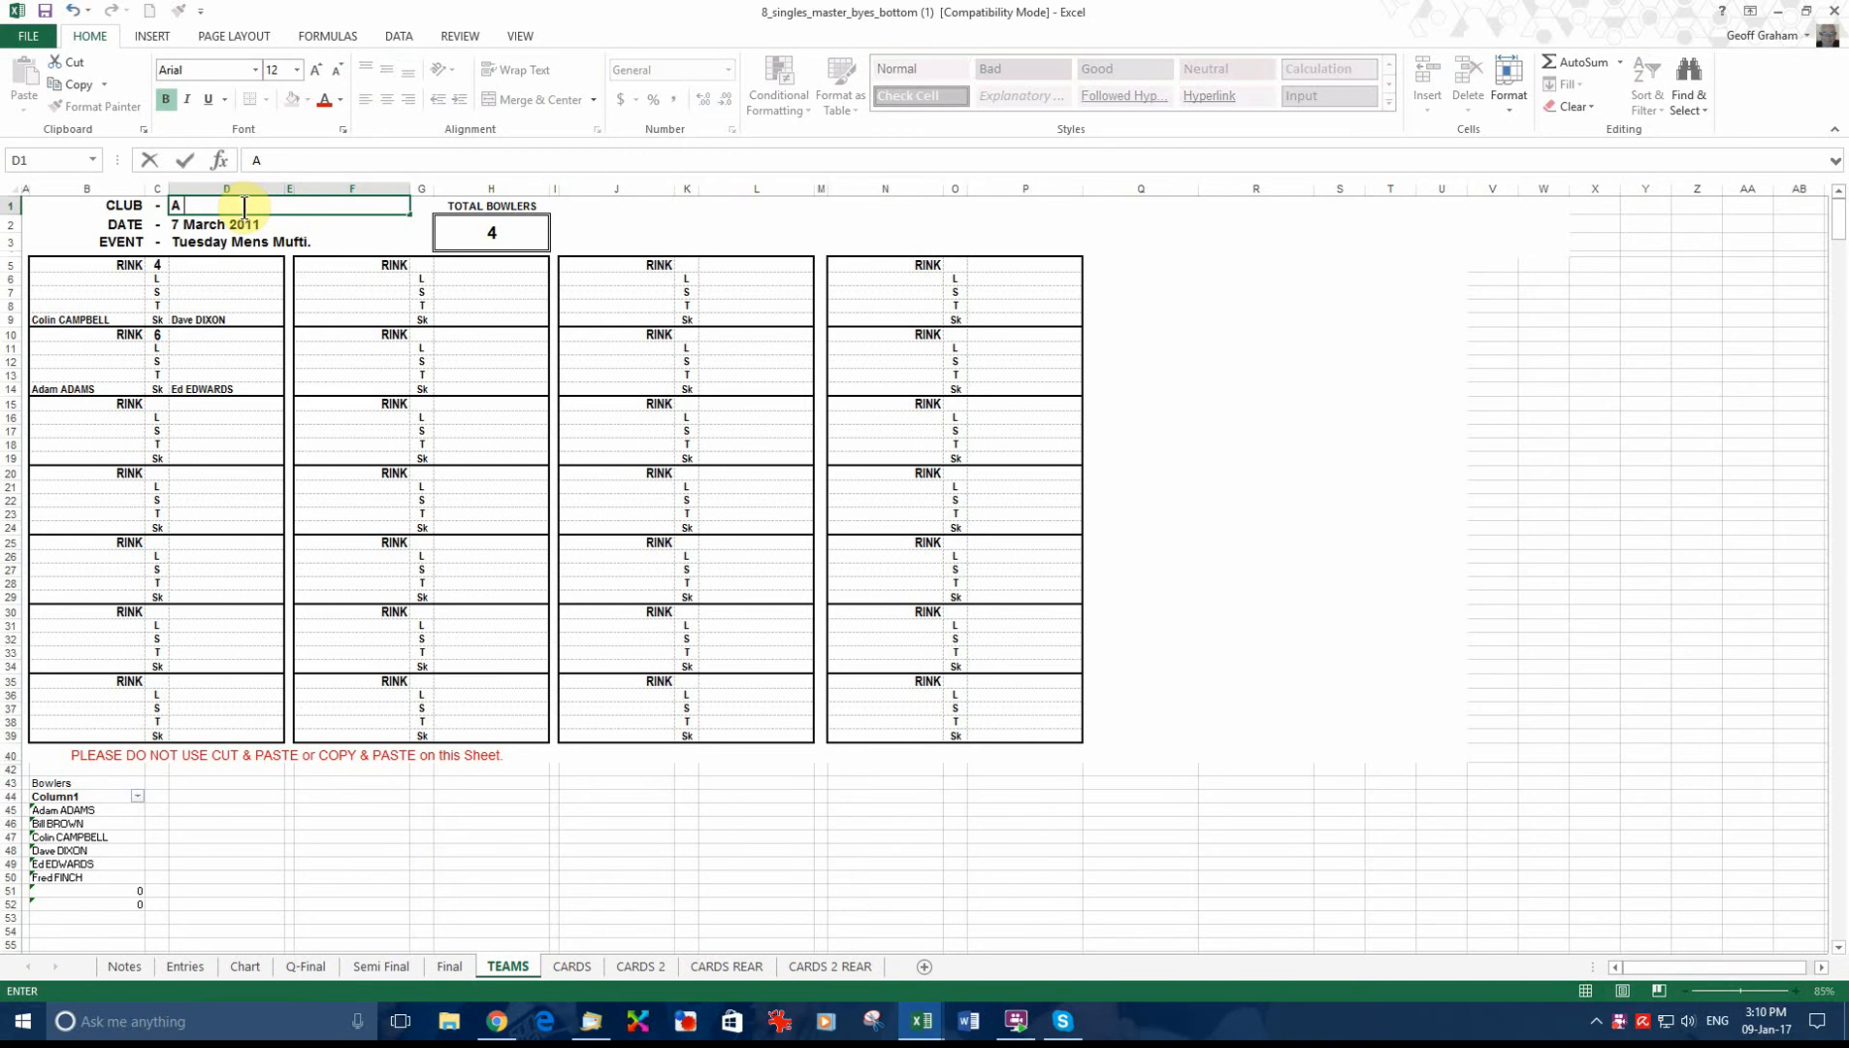
type("Club")
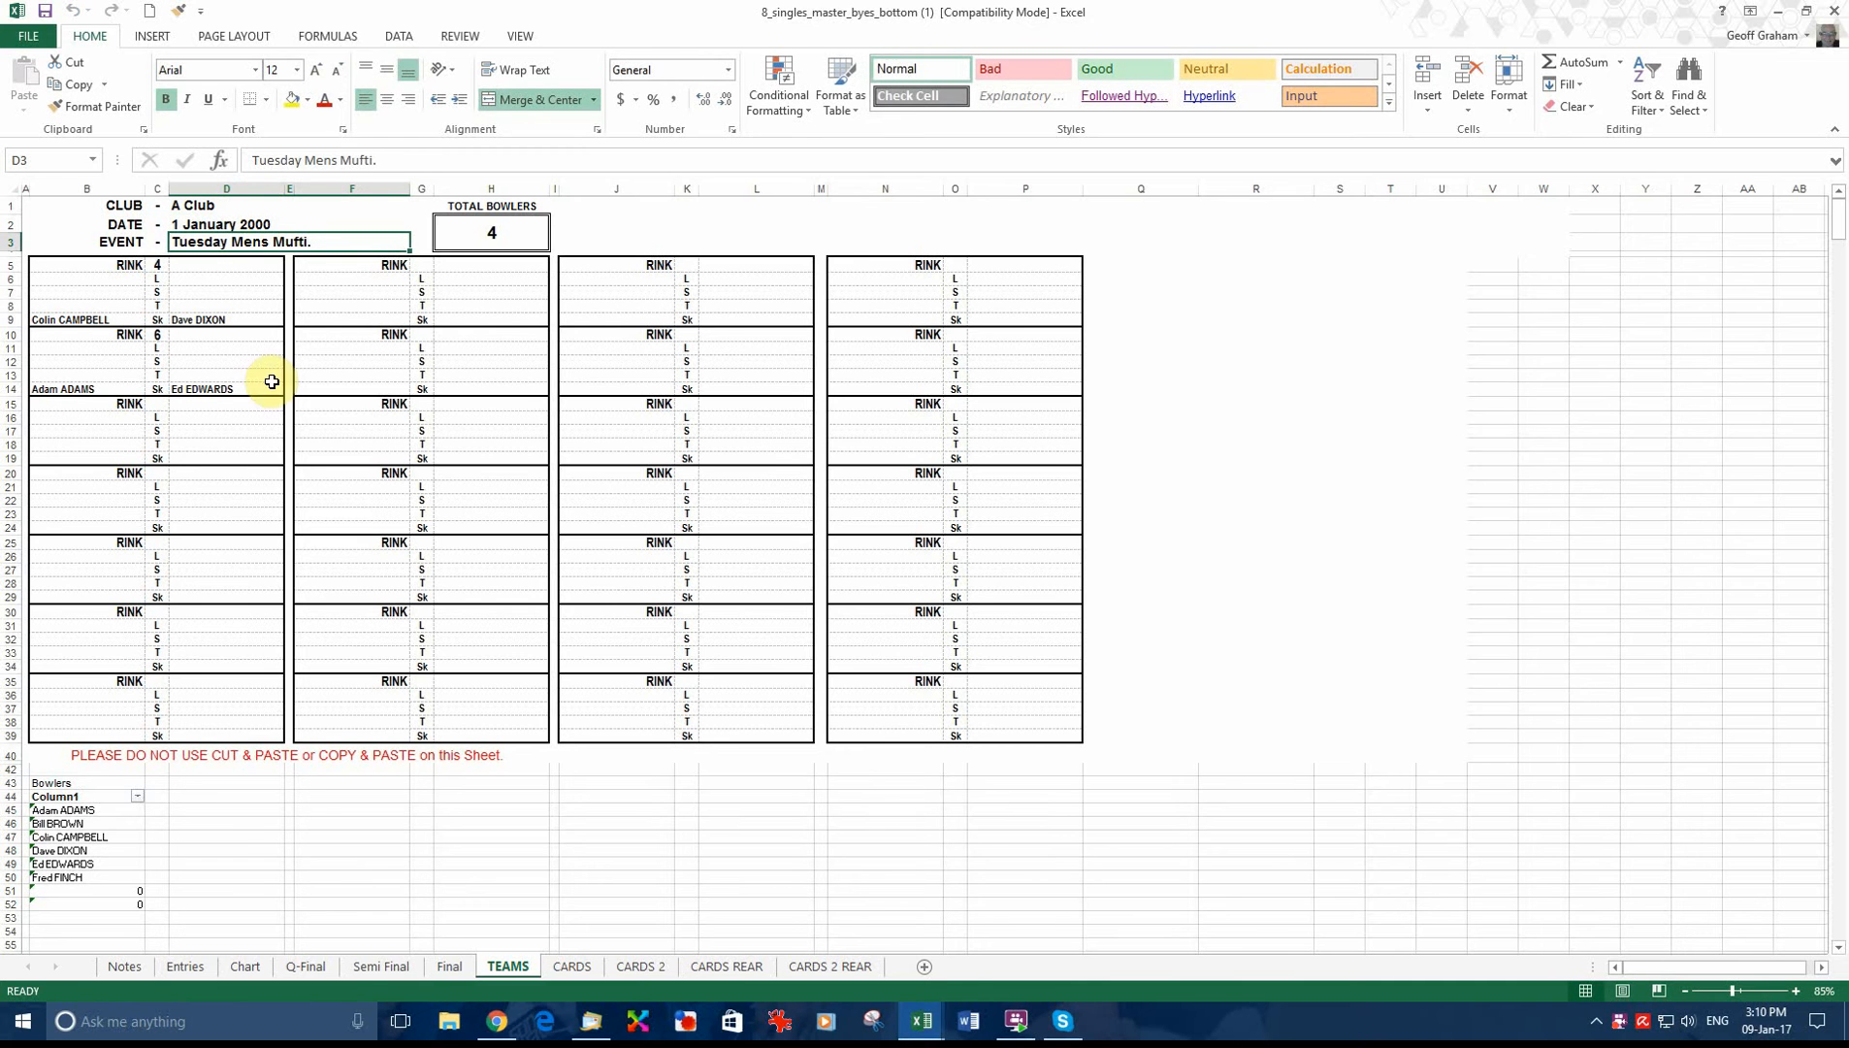
Switch to CARDS to confirm both cards read A Club, Saturday, 1 January 00
left_click(571, 966)
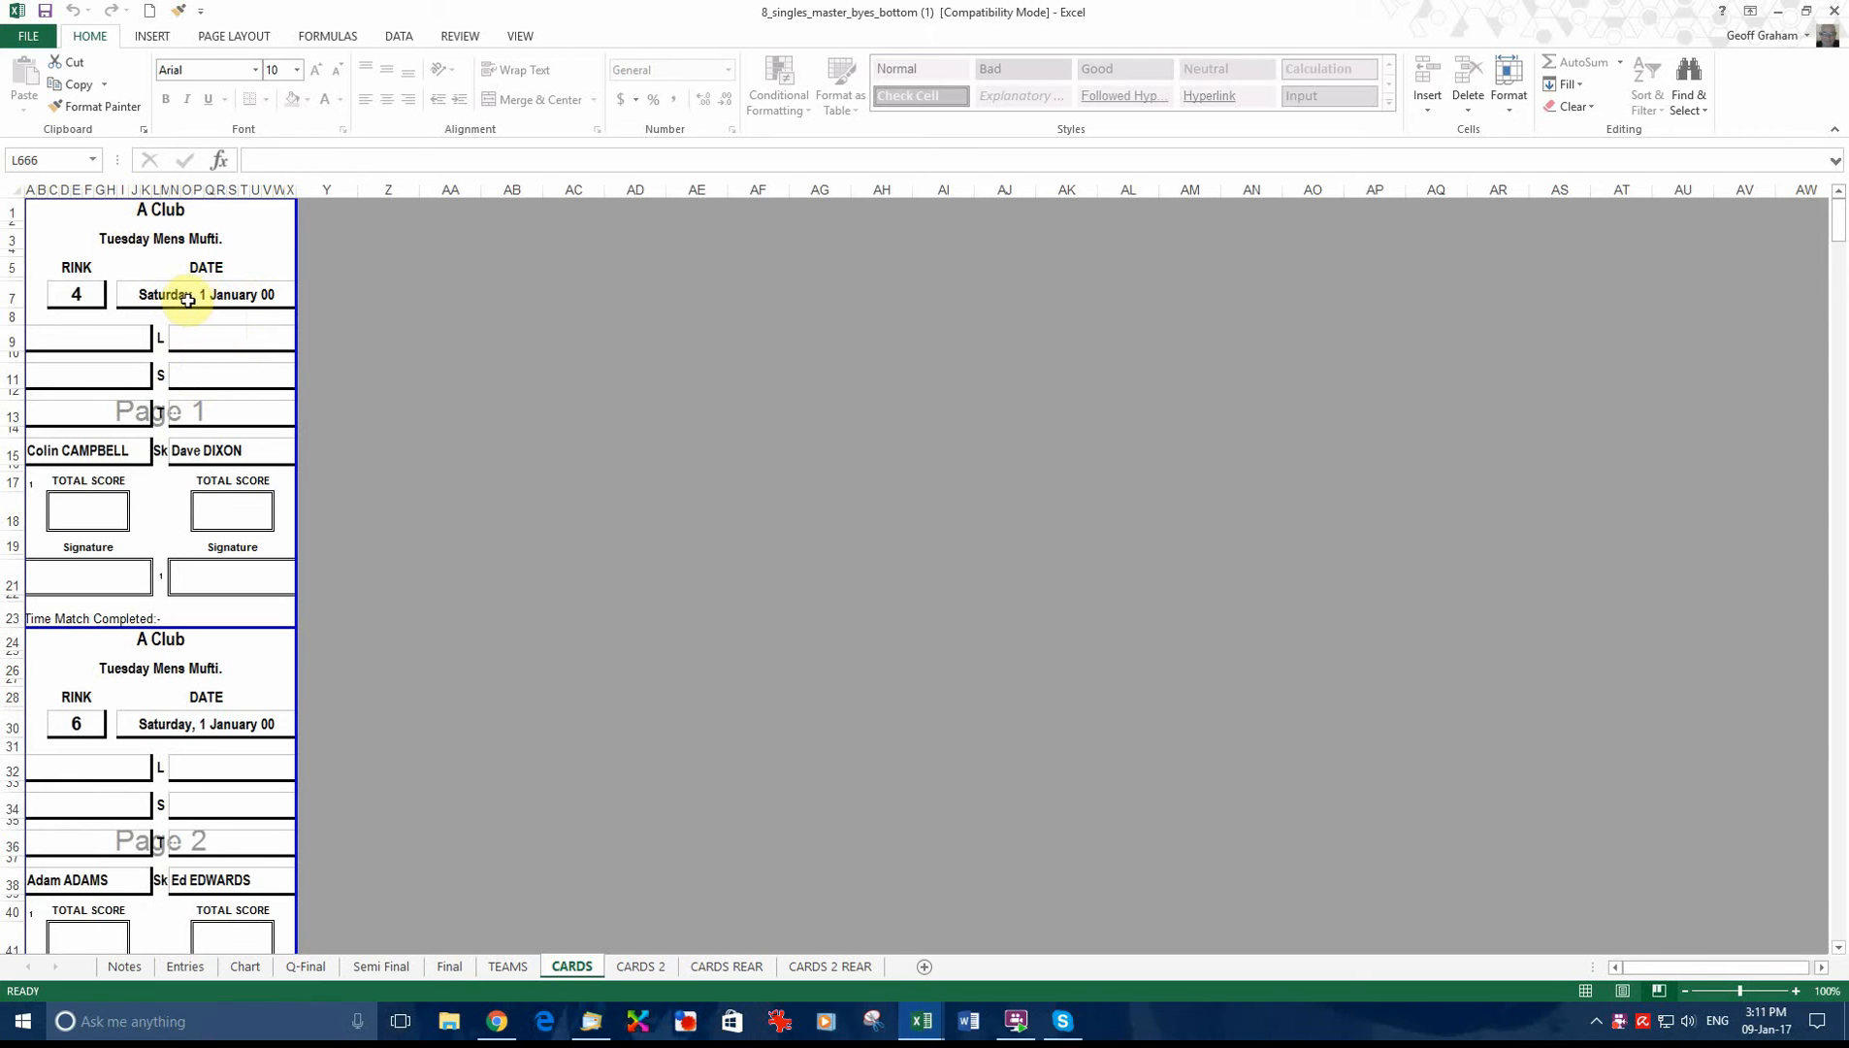
mouse_move(262, 535)
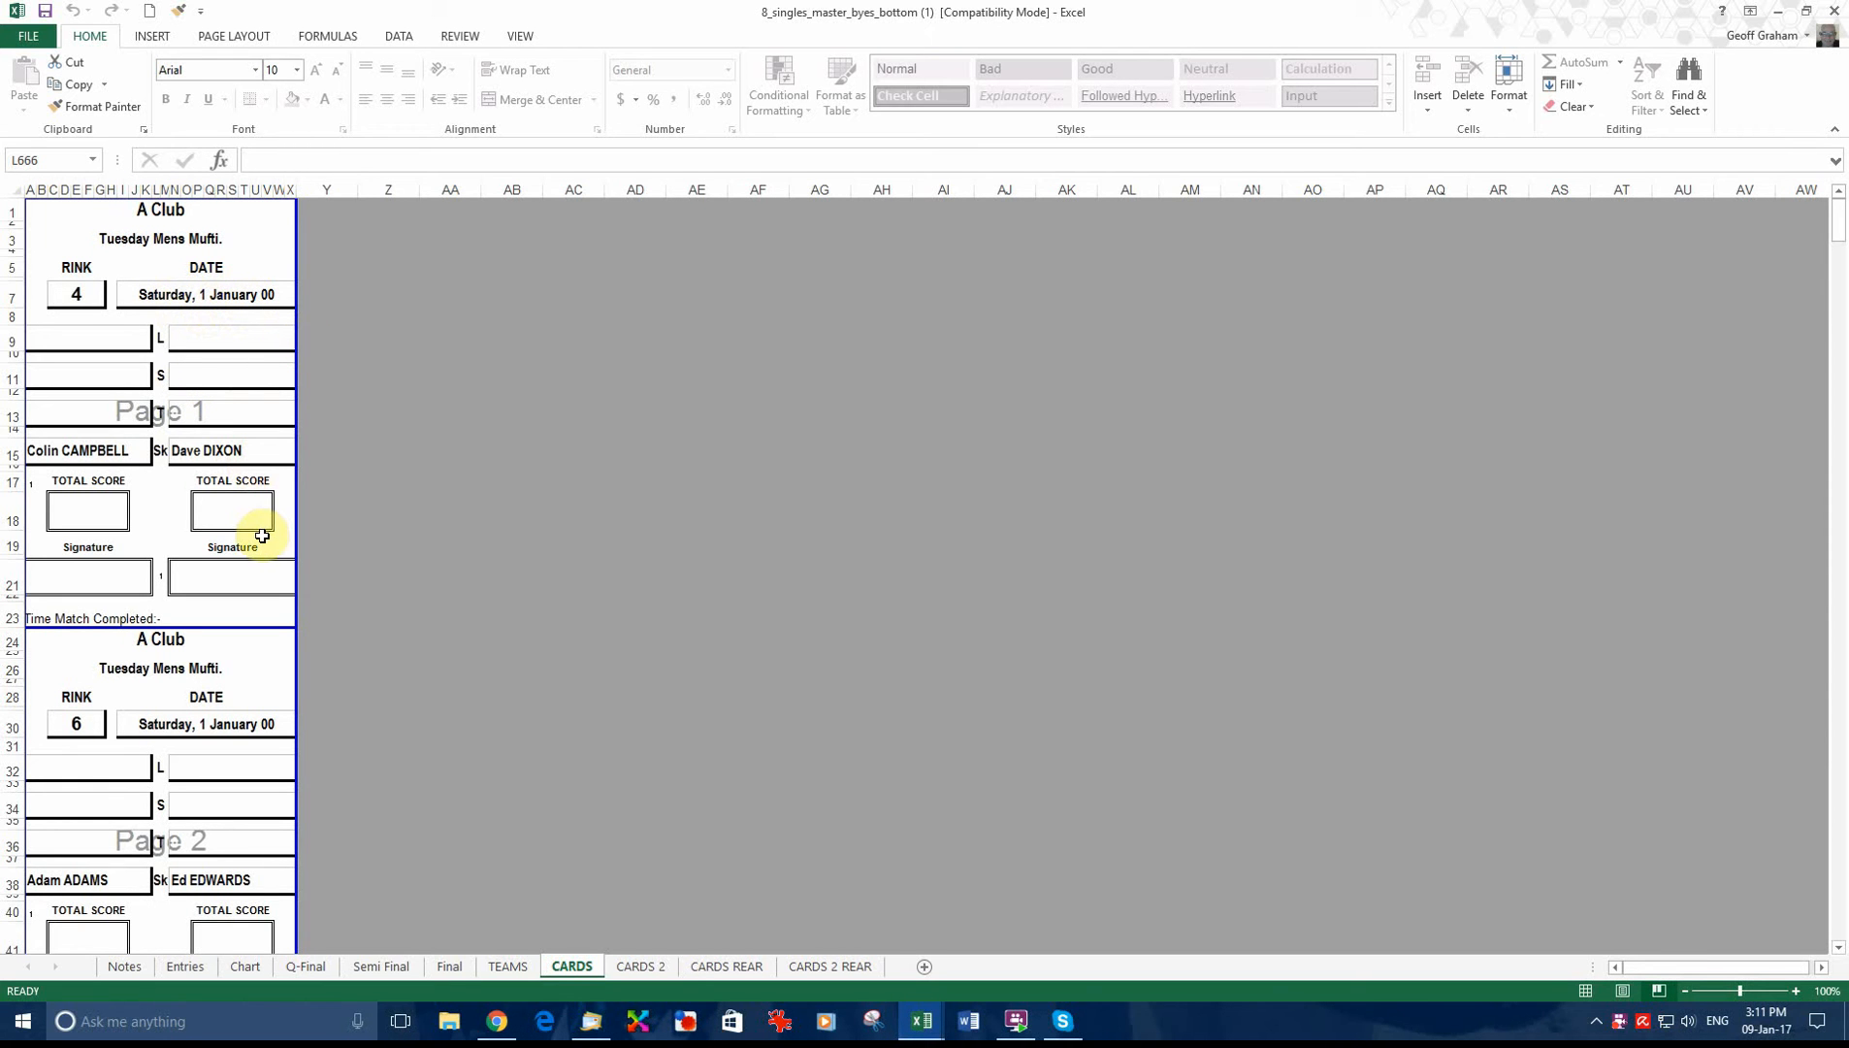
mouse_move(282, 478)
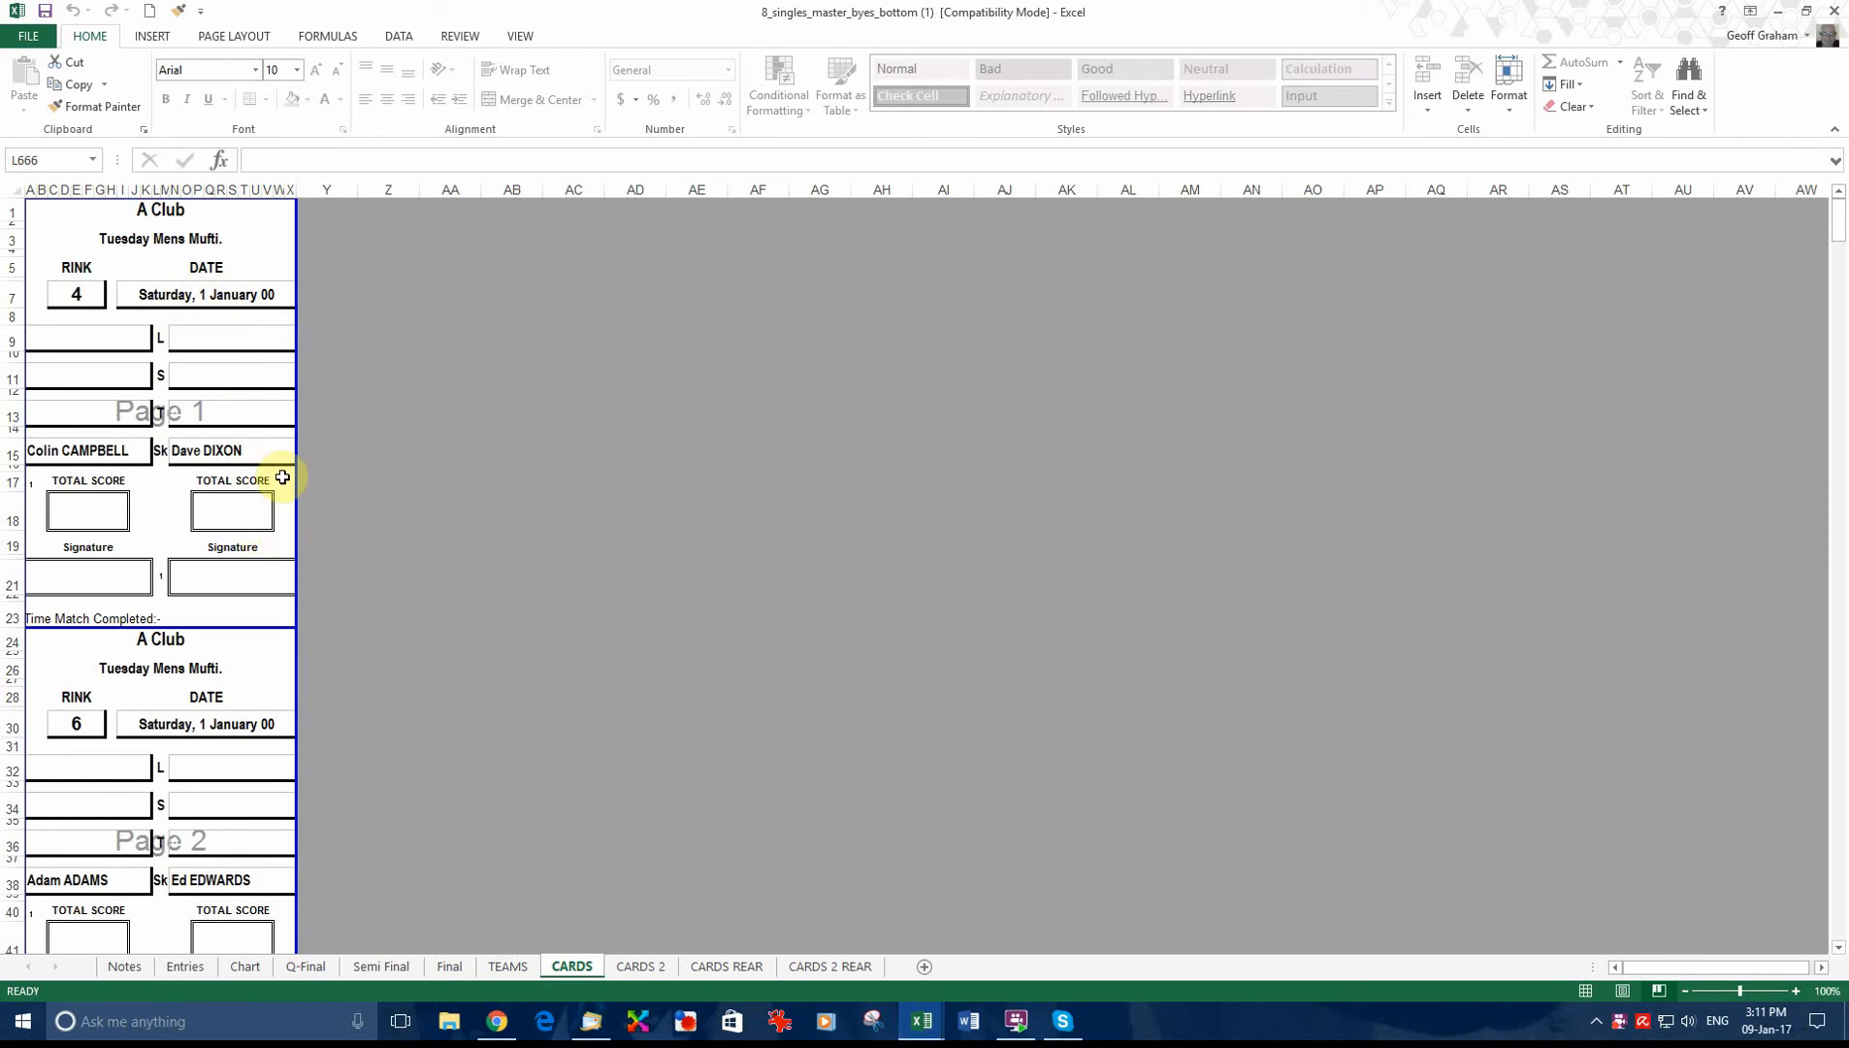
mouse_move(258, 695)
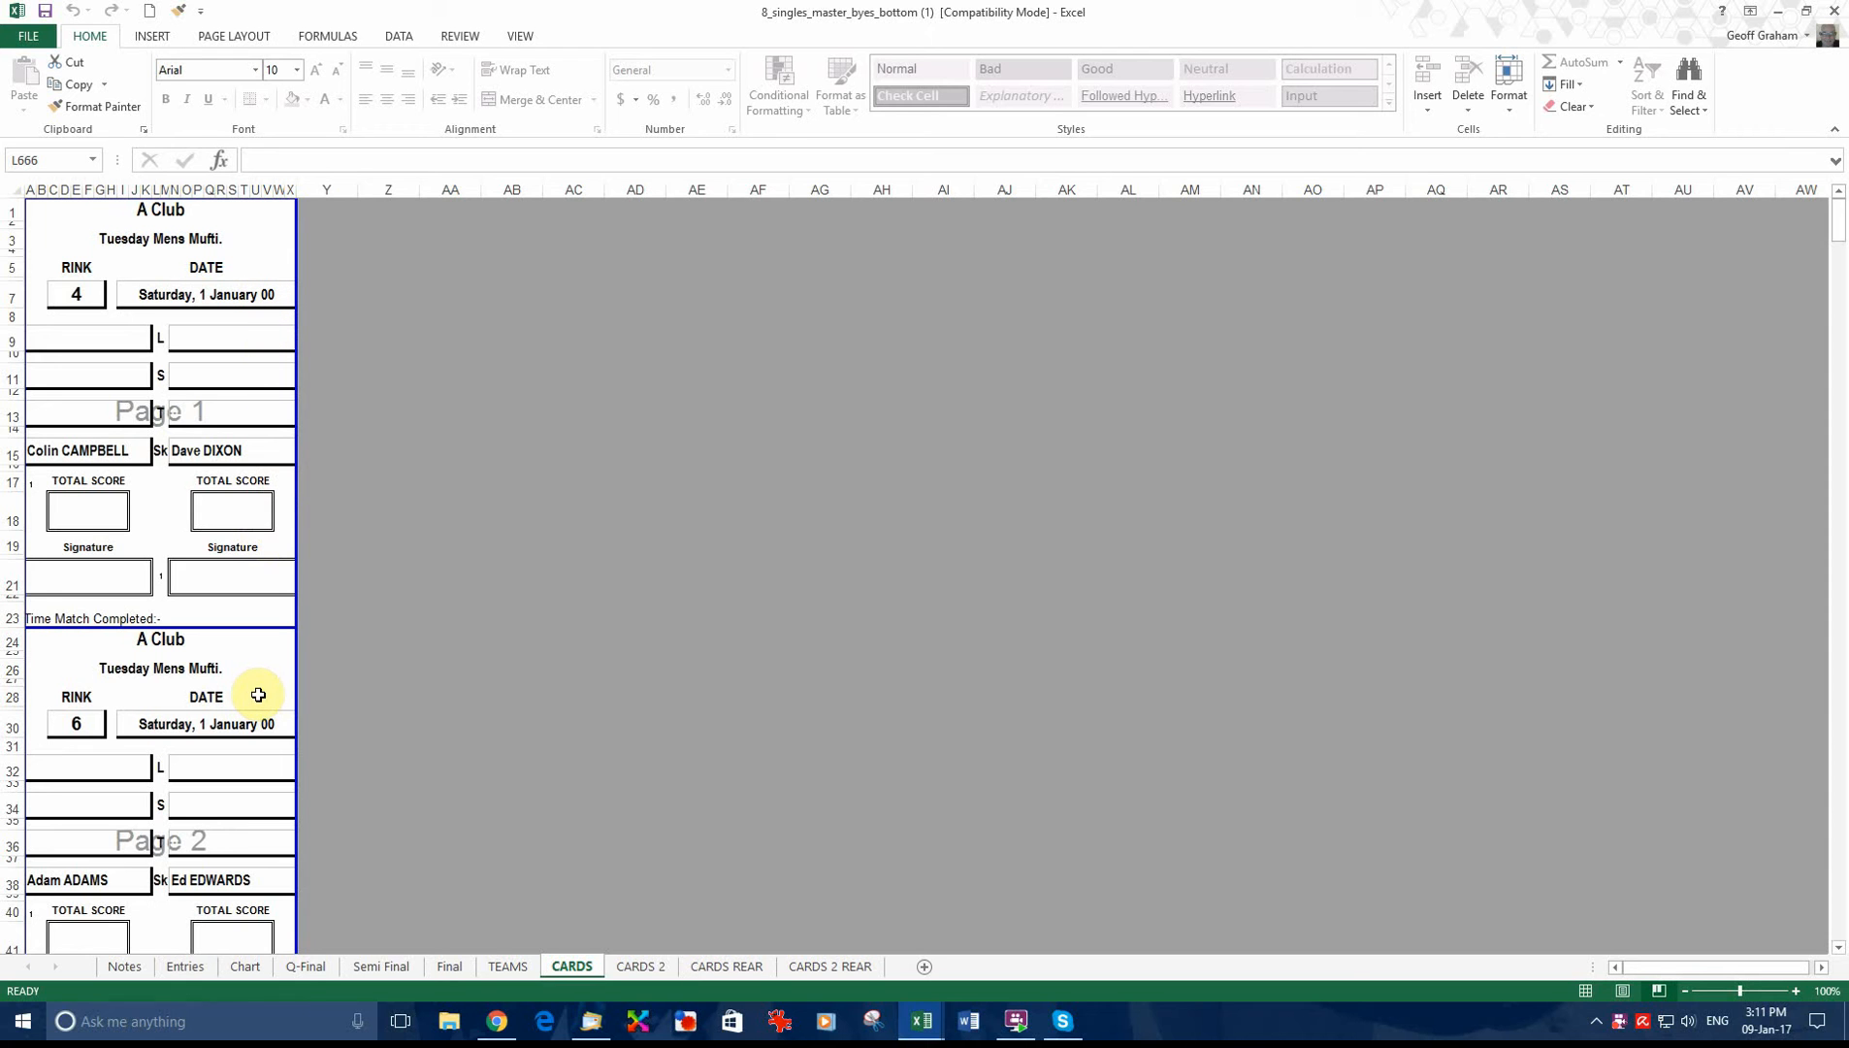
mouse_move(154, 333)
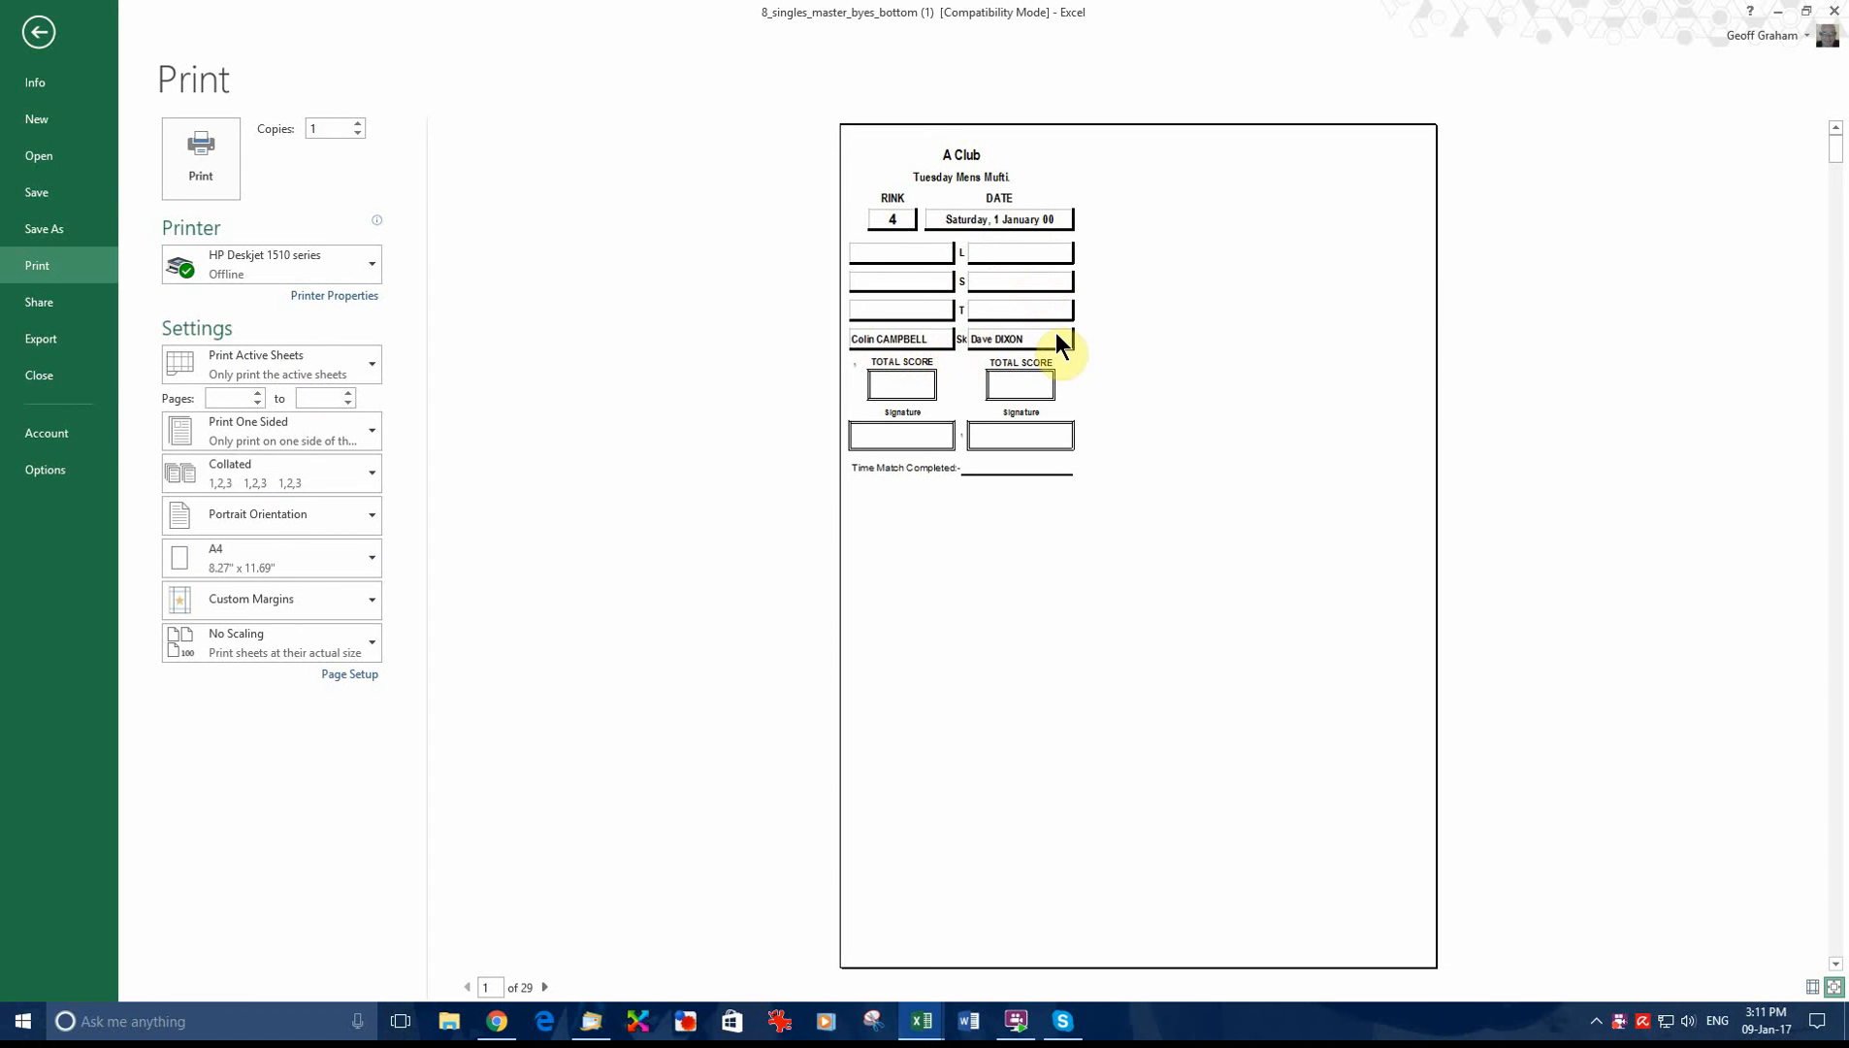
mouse_move(976, 510)
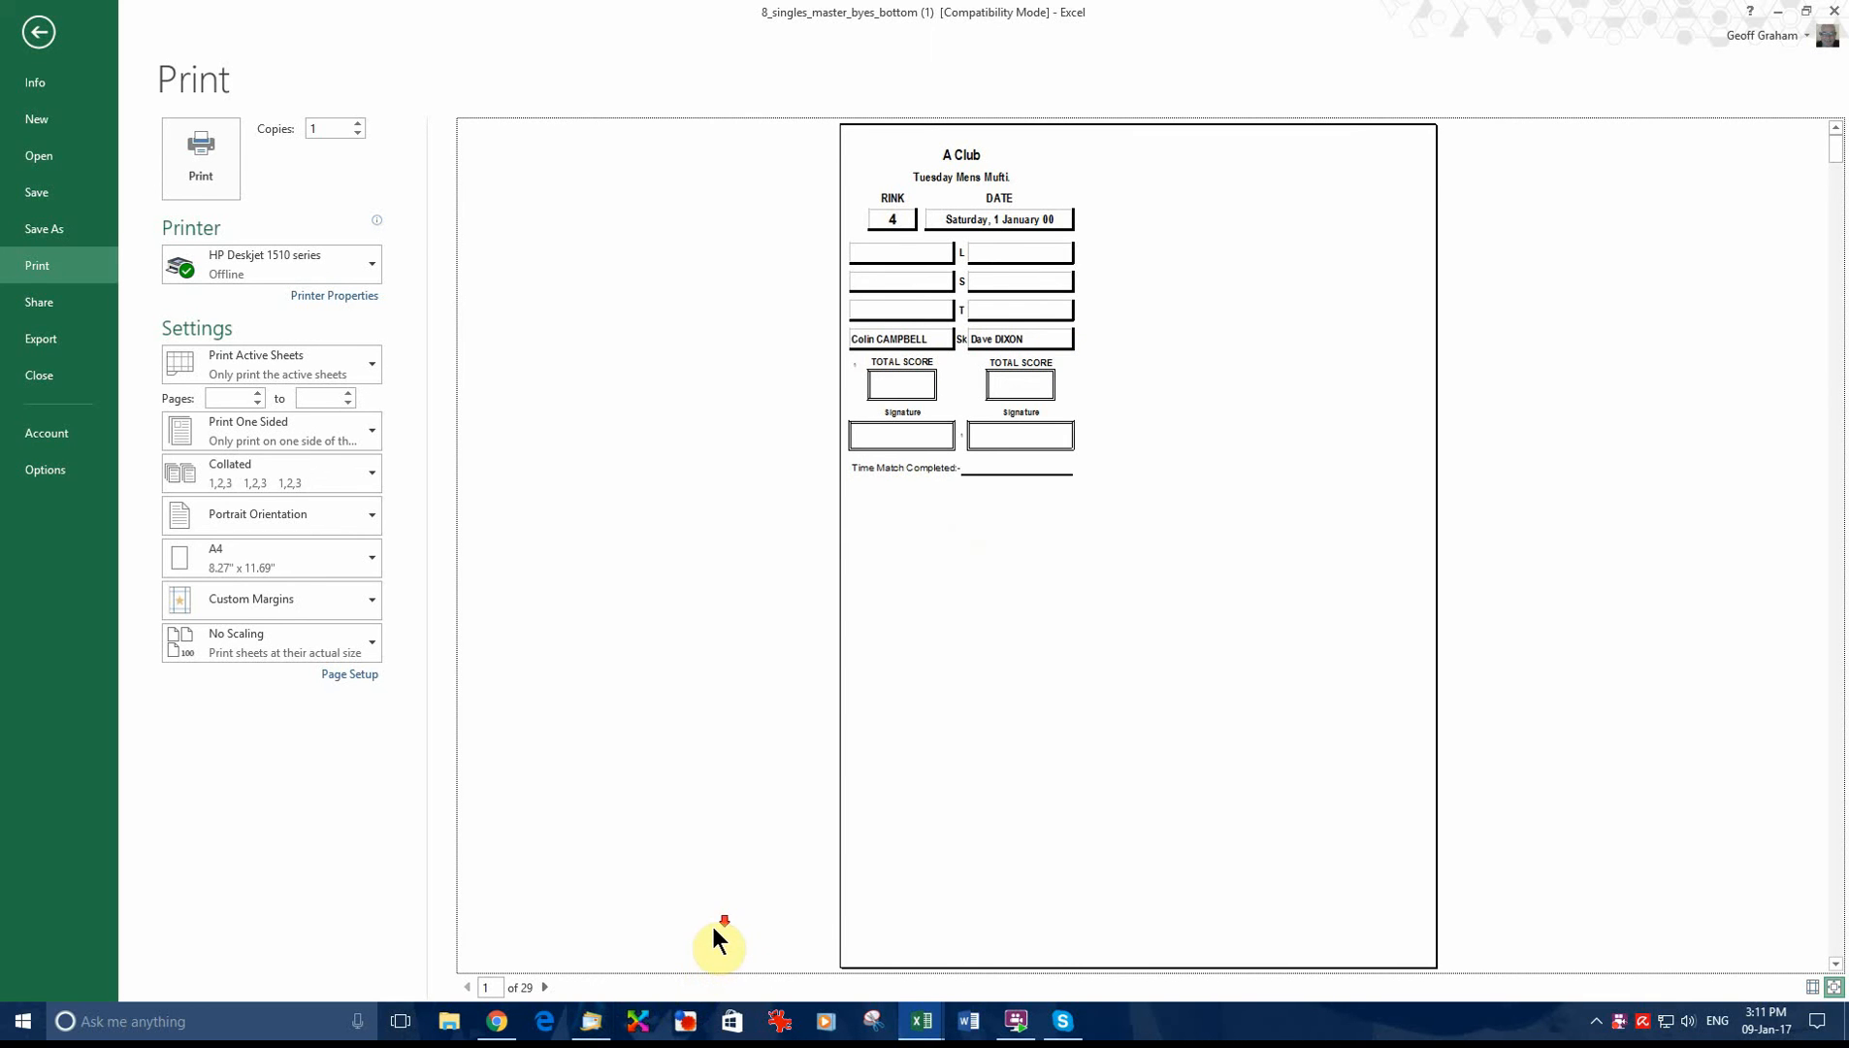
Page through the CARDS print preview and set the page range to 1 to 2
left_click(544, 988)
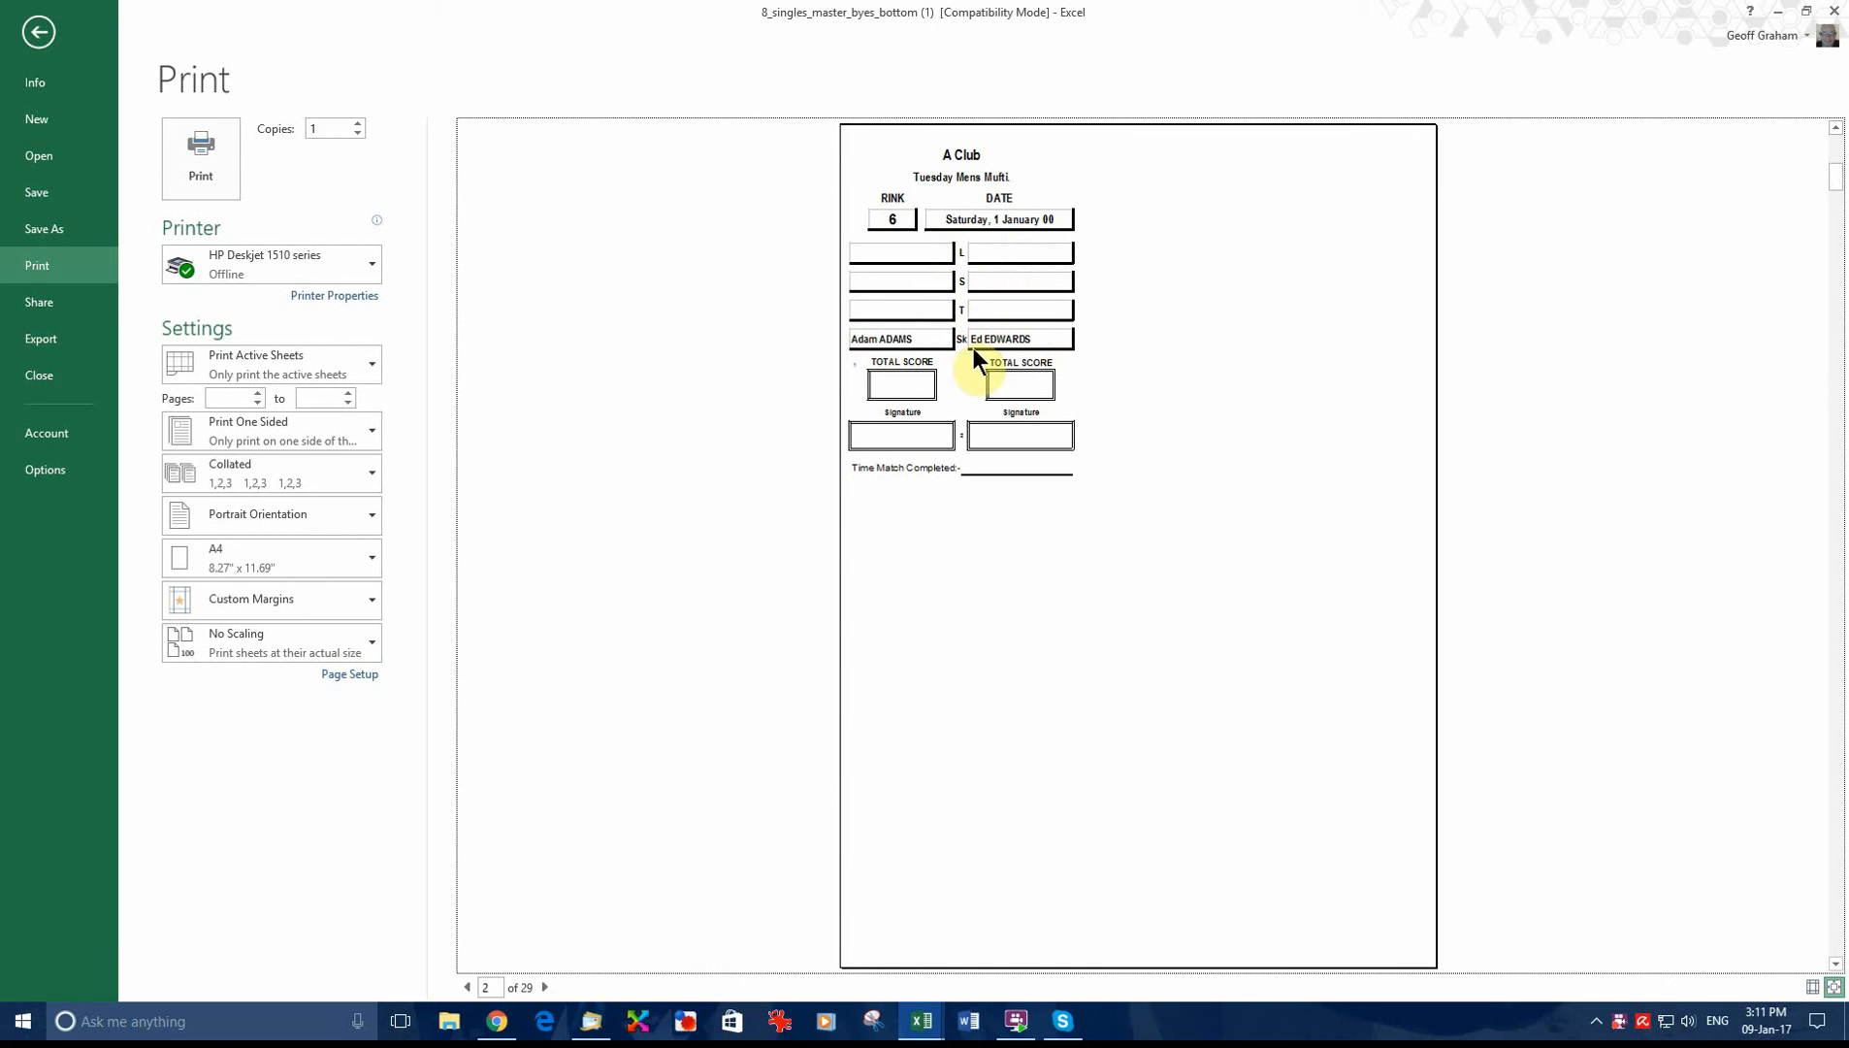
mouse_move(552, 961)
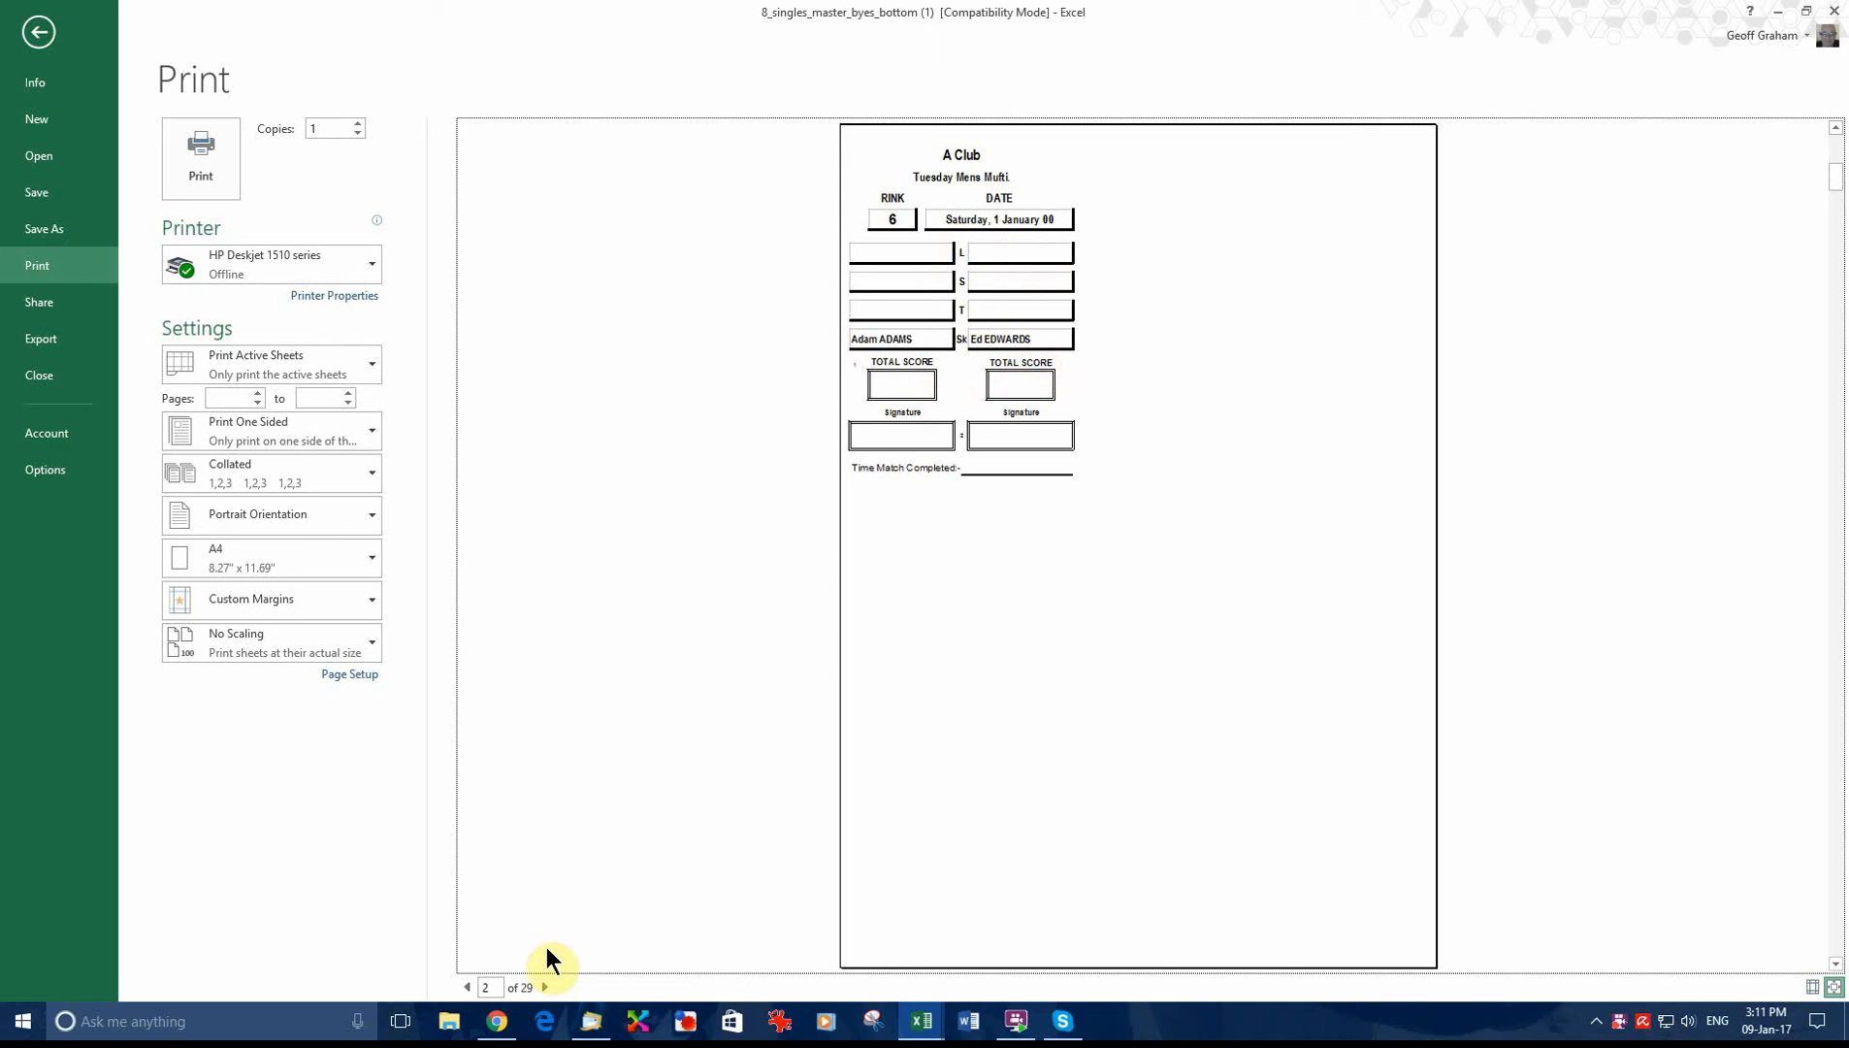
left_click(466, 989)
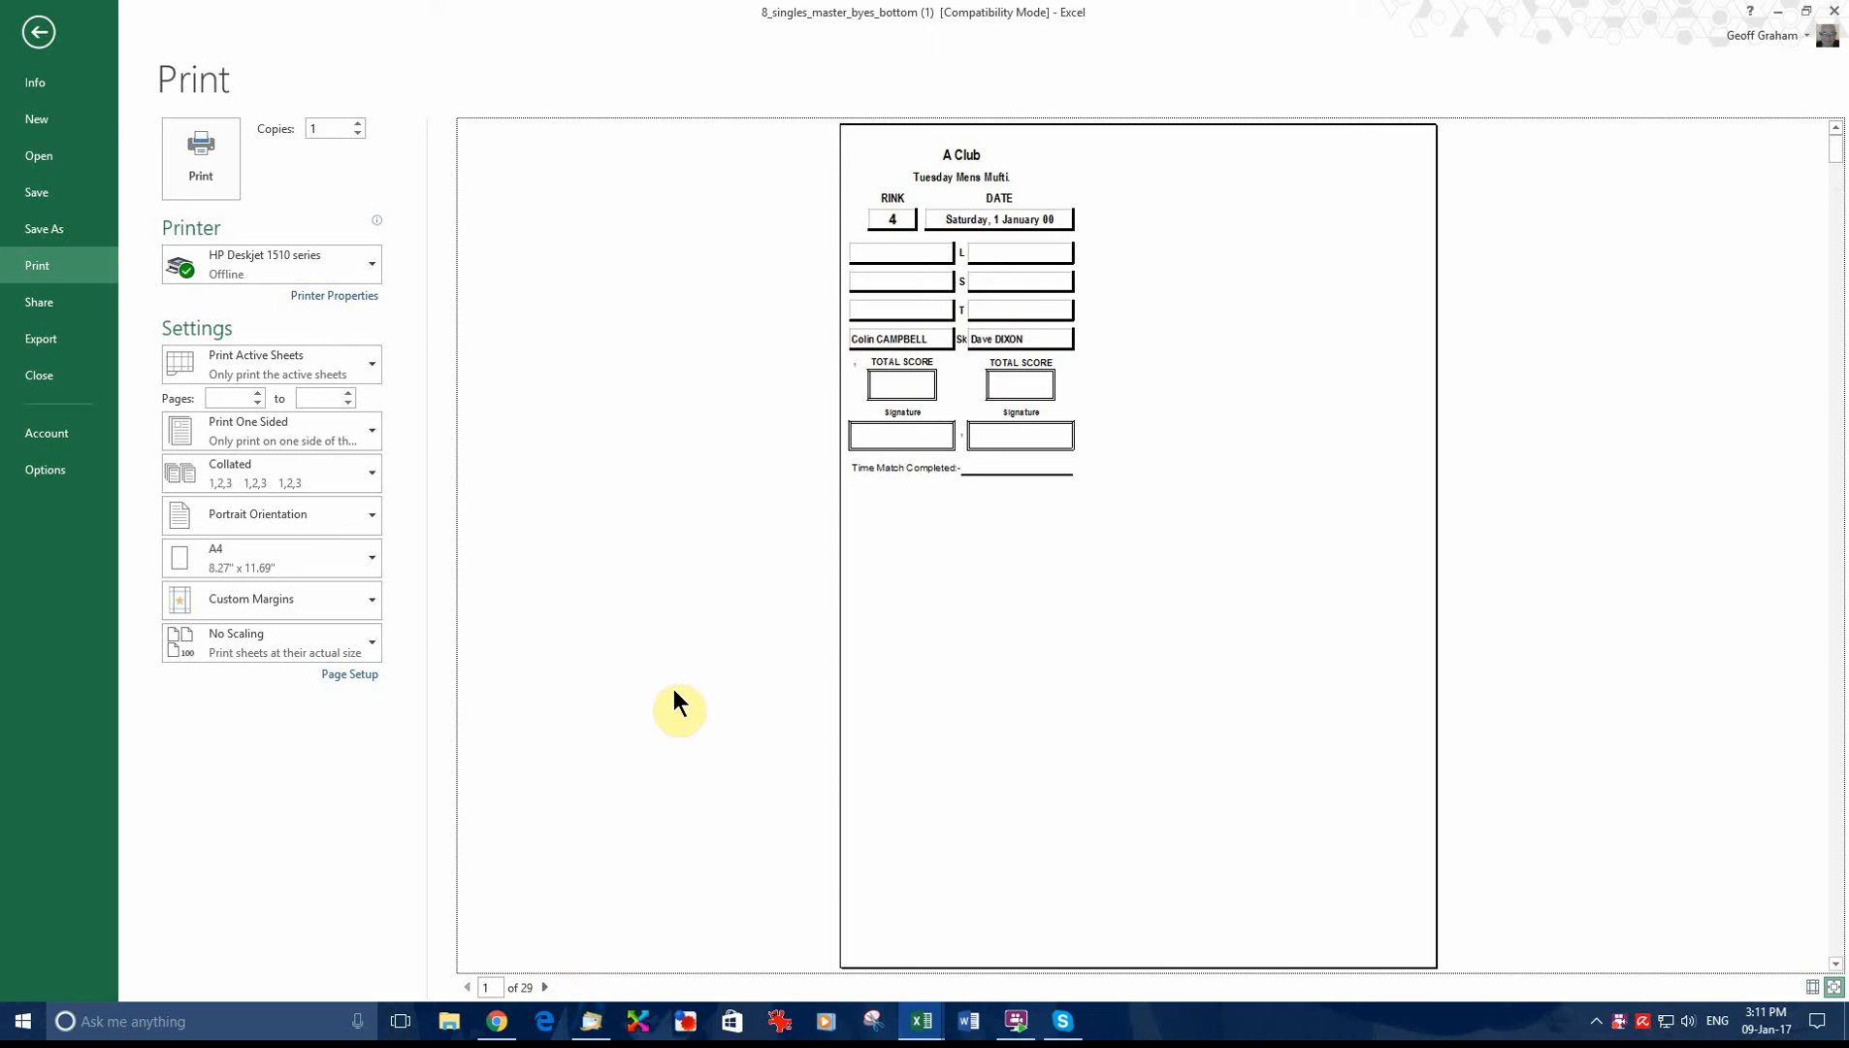
left_click(228, 398)
type("1")
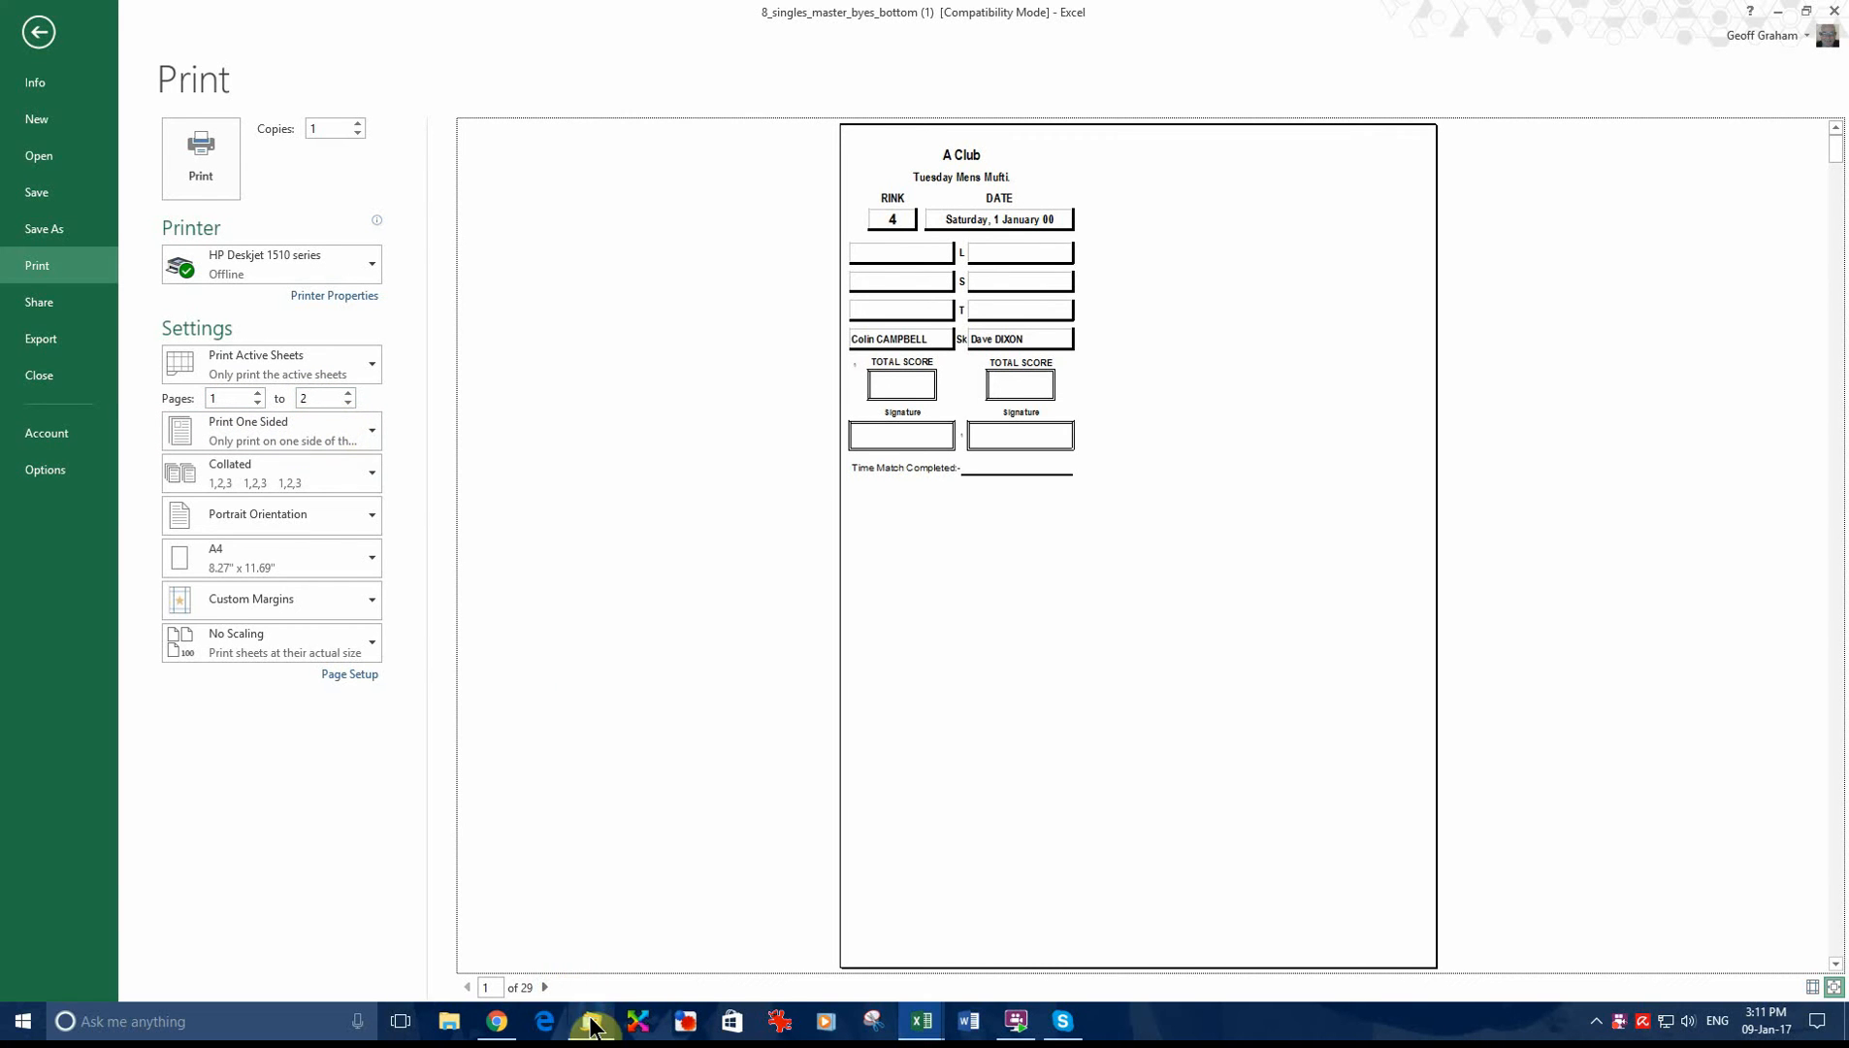
mouse_move(591, 1021)
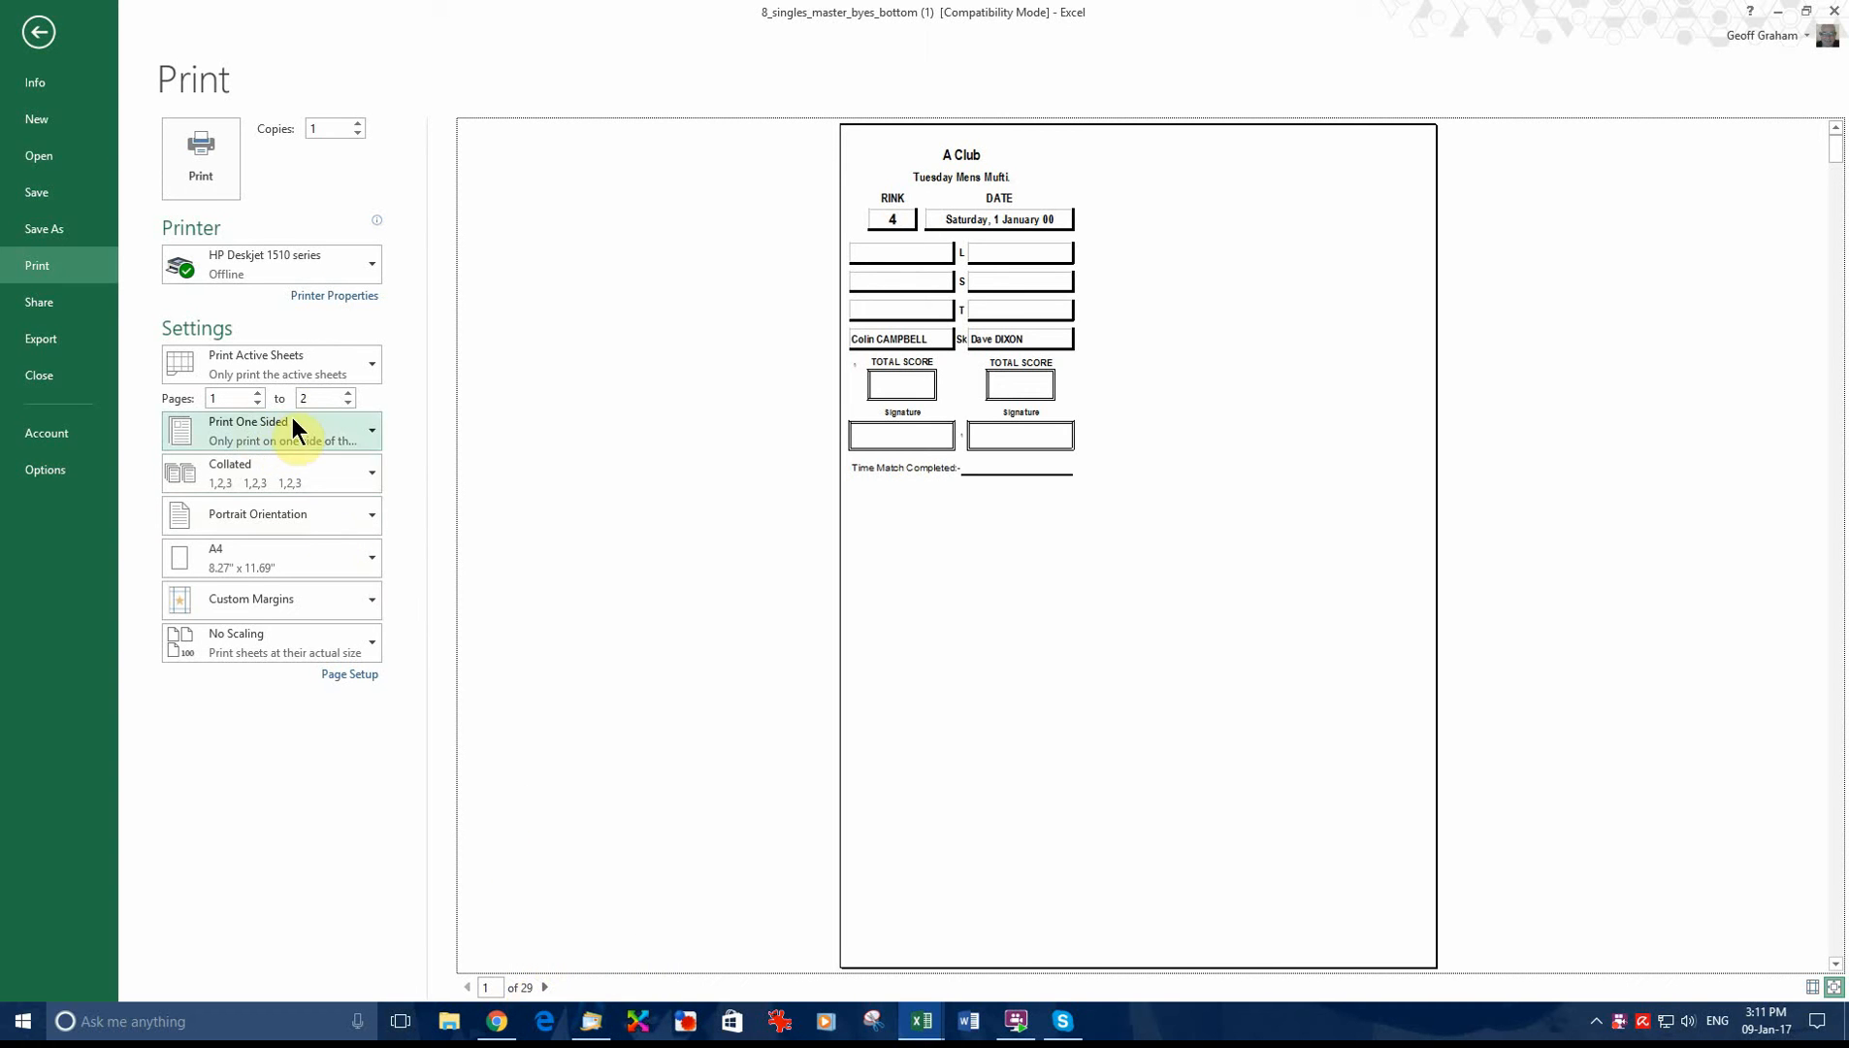
mouse_move(59, 359)
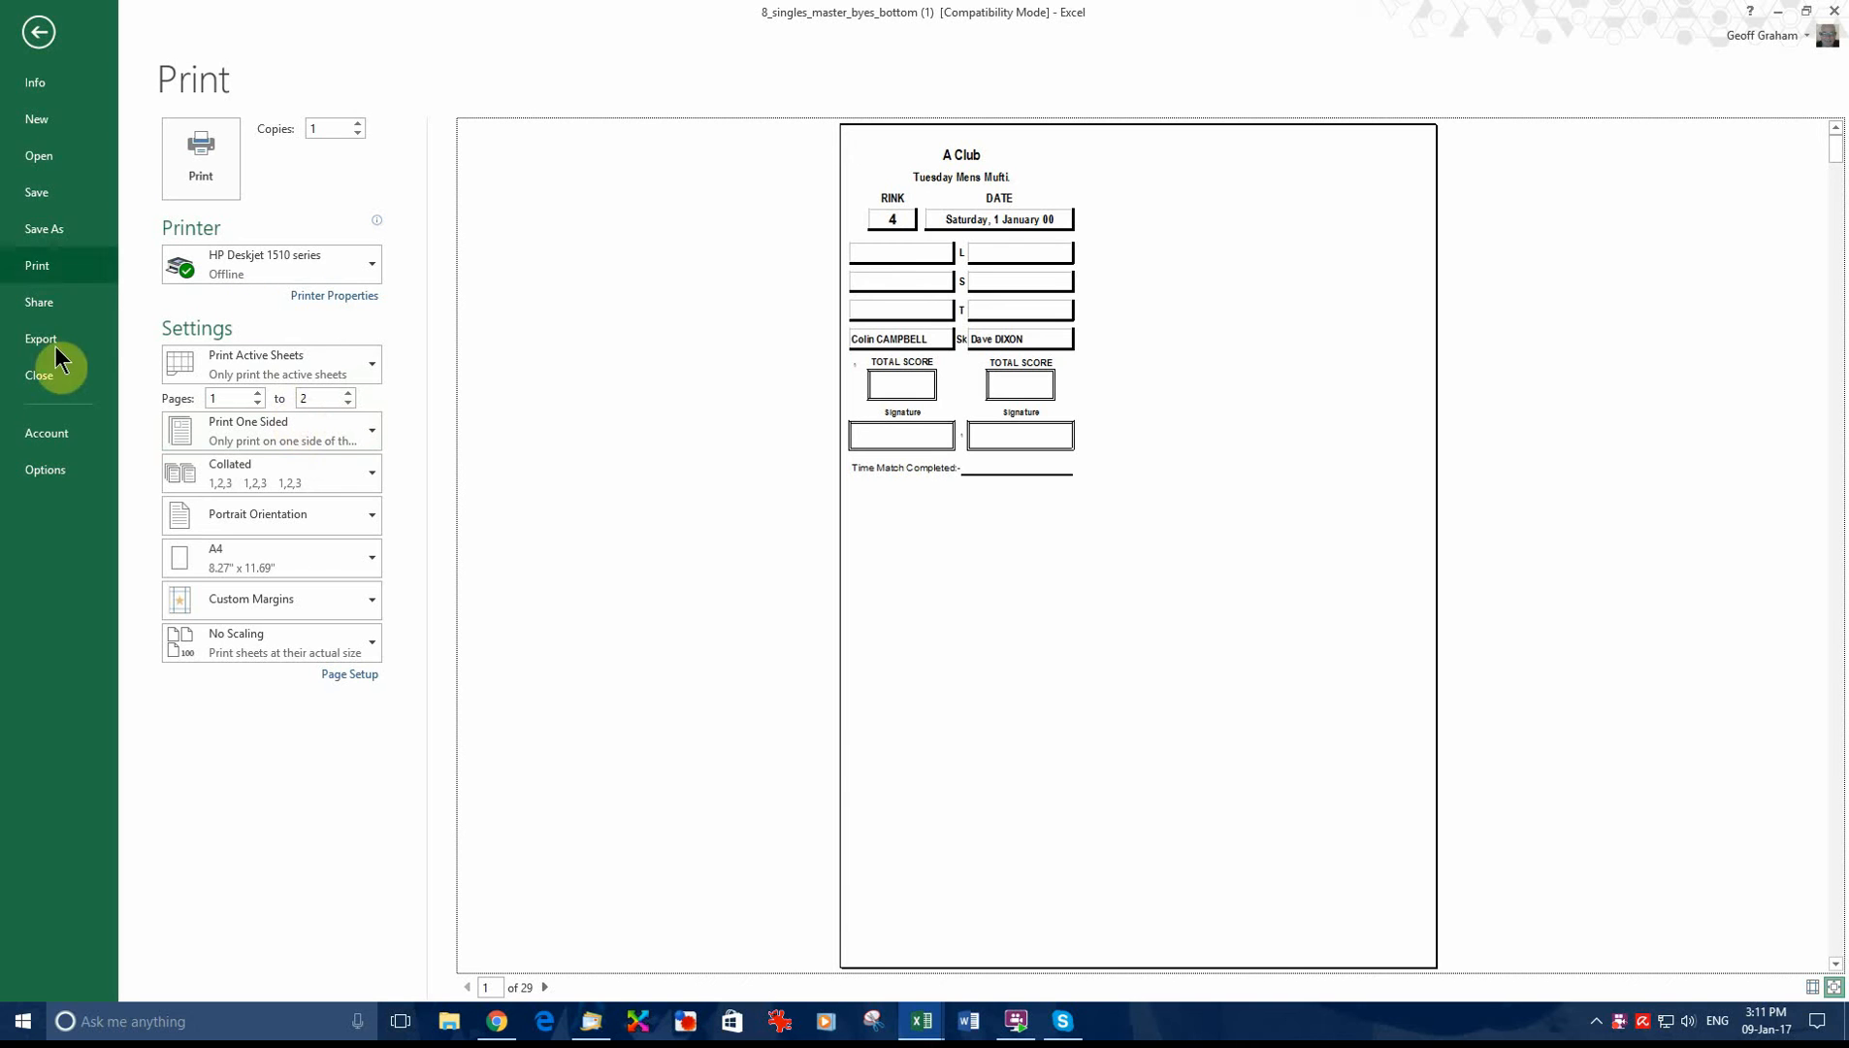
mouse_move(39, 301)
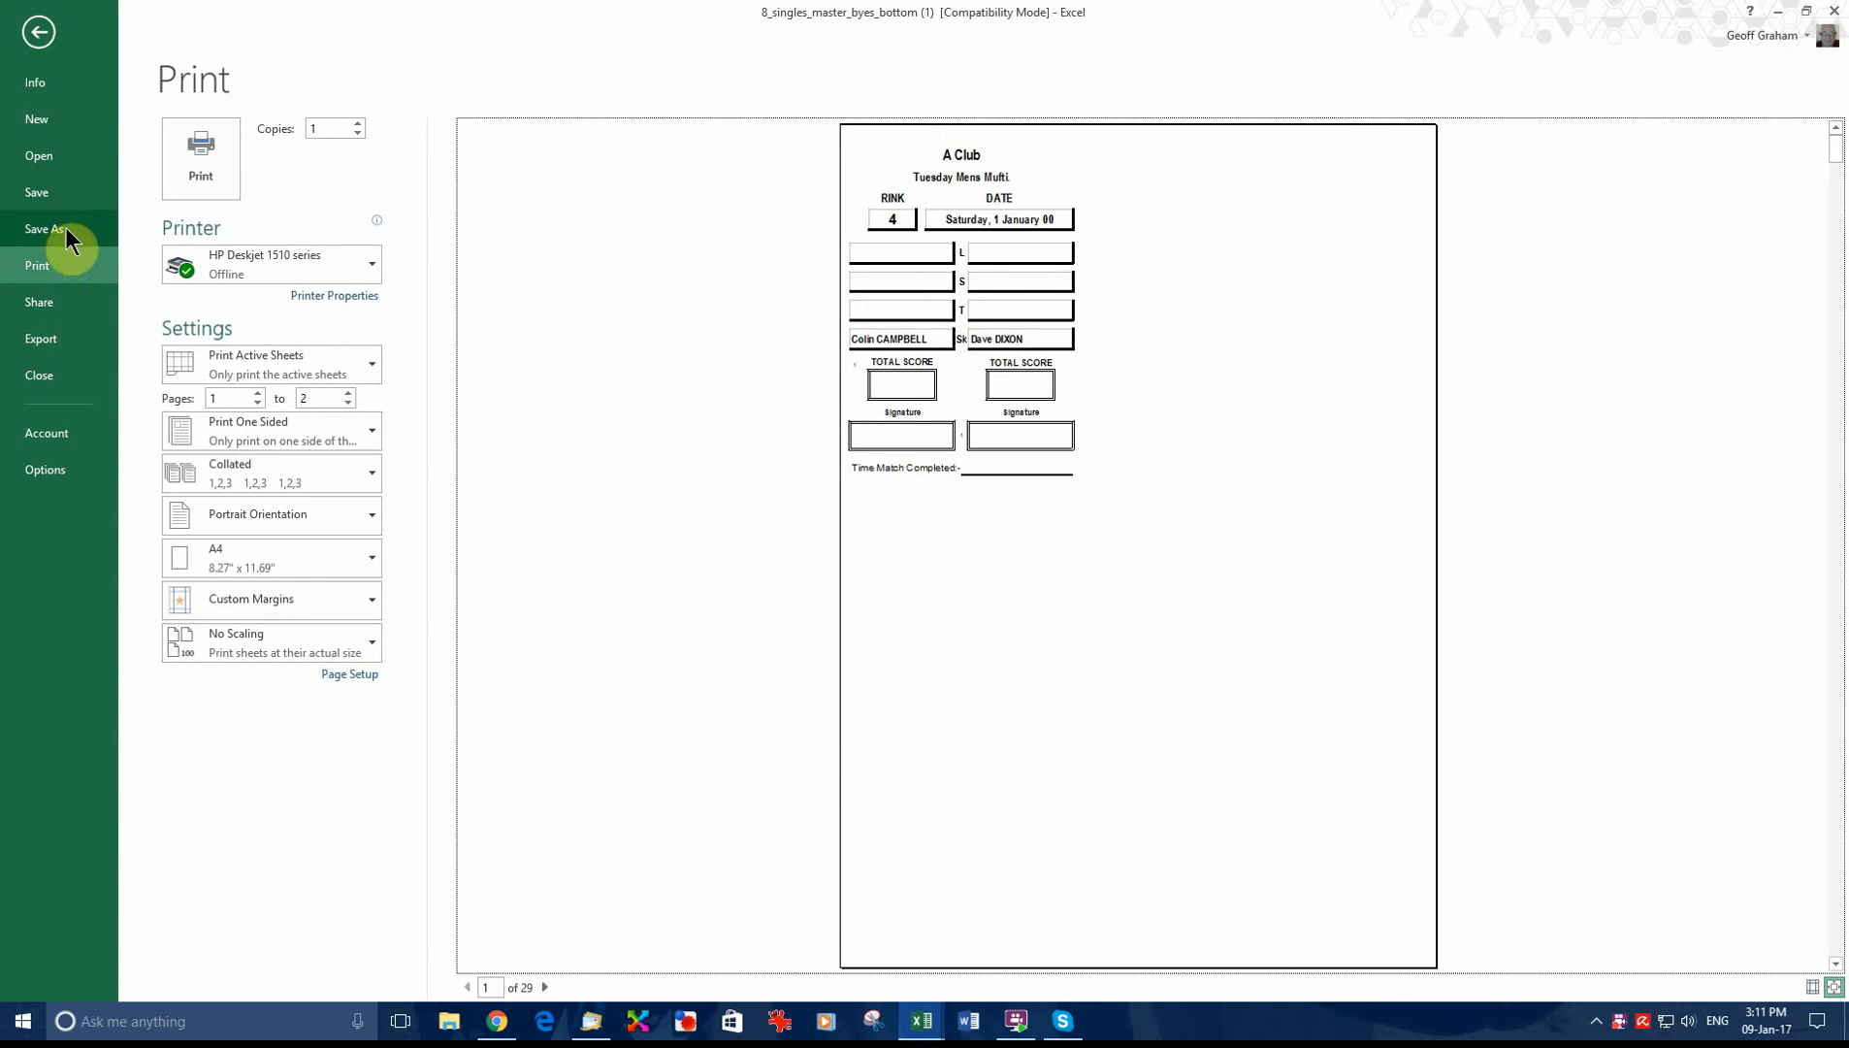
left_click(40, 34)
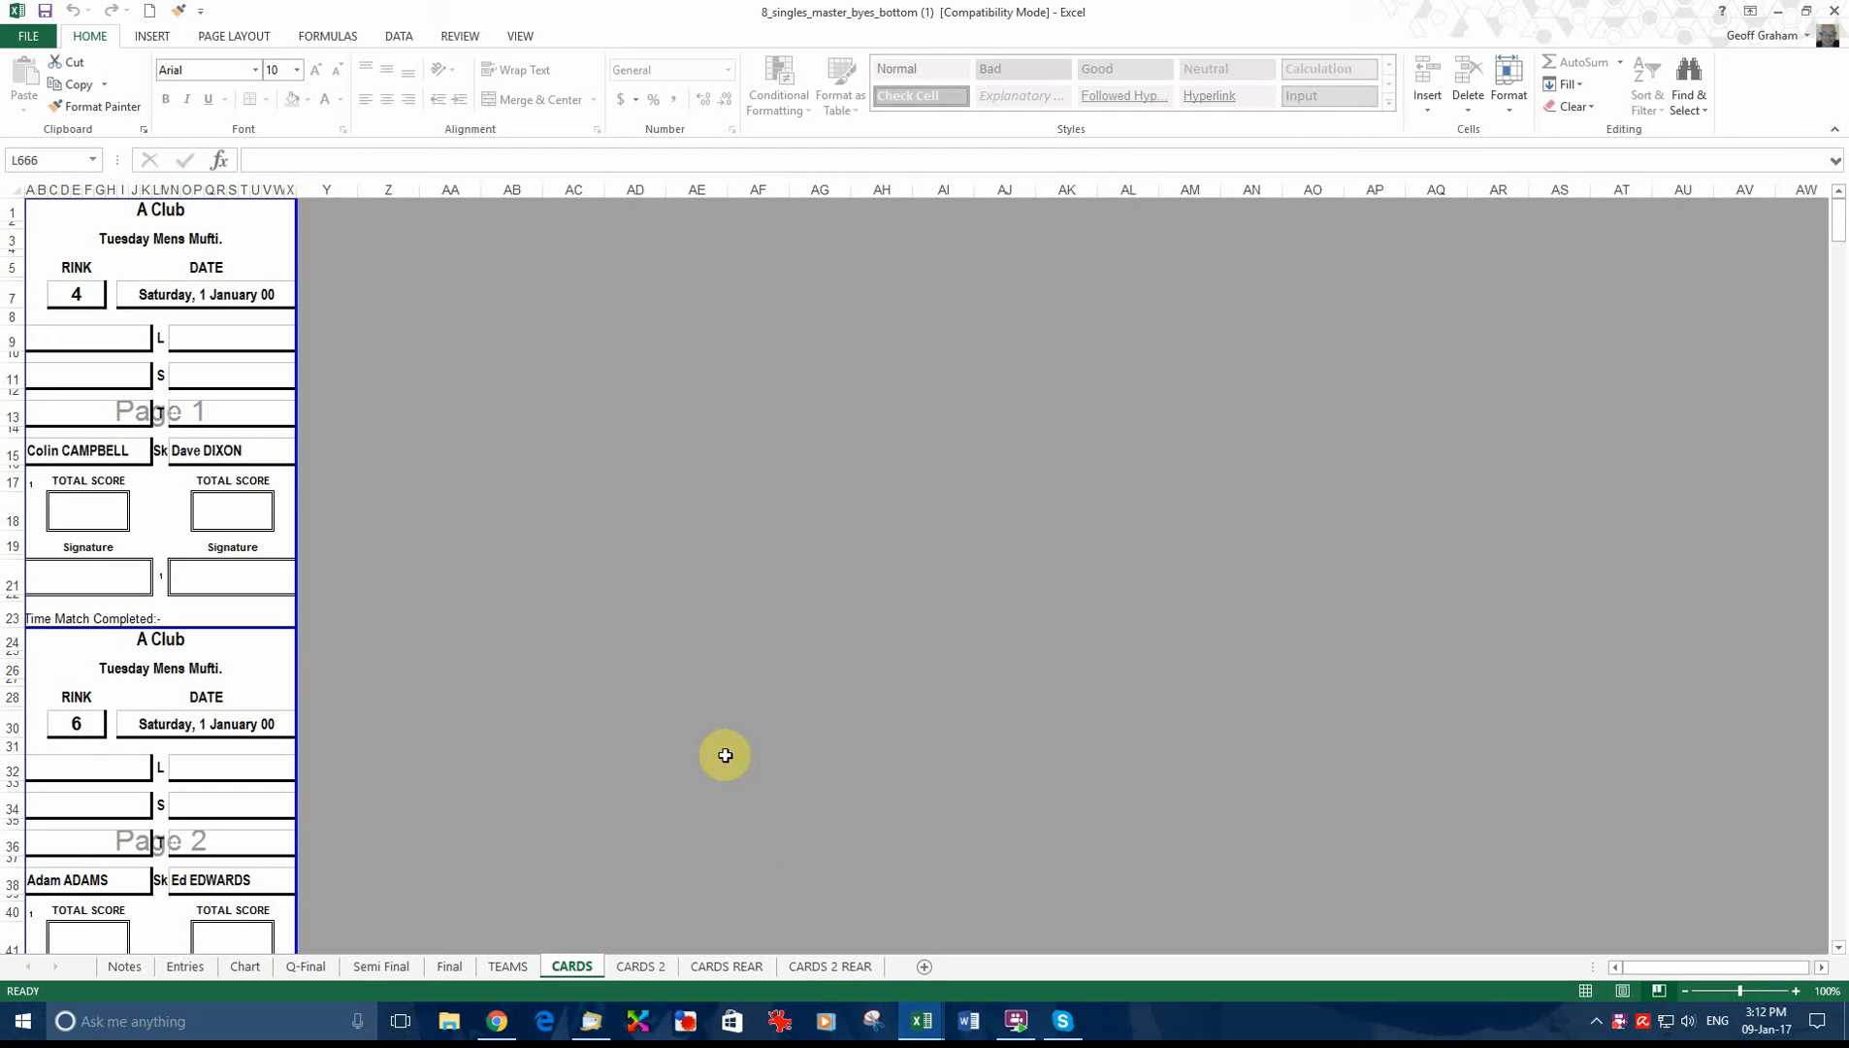
mouse_move(627, 925)
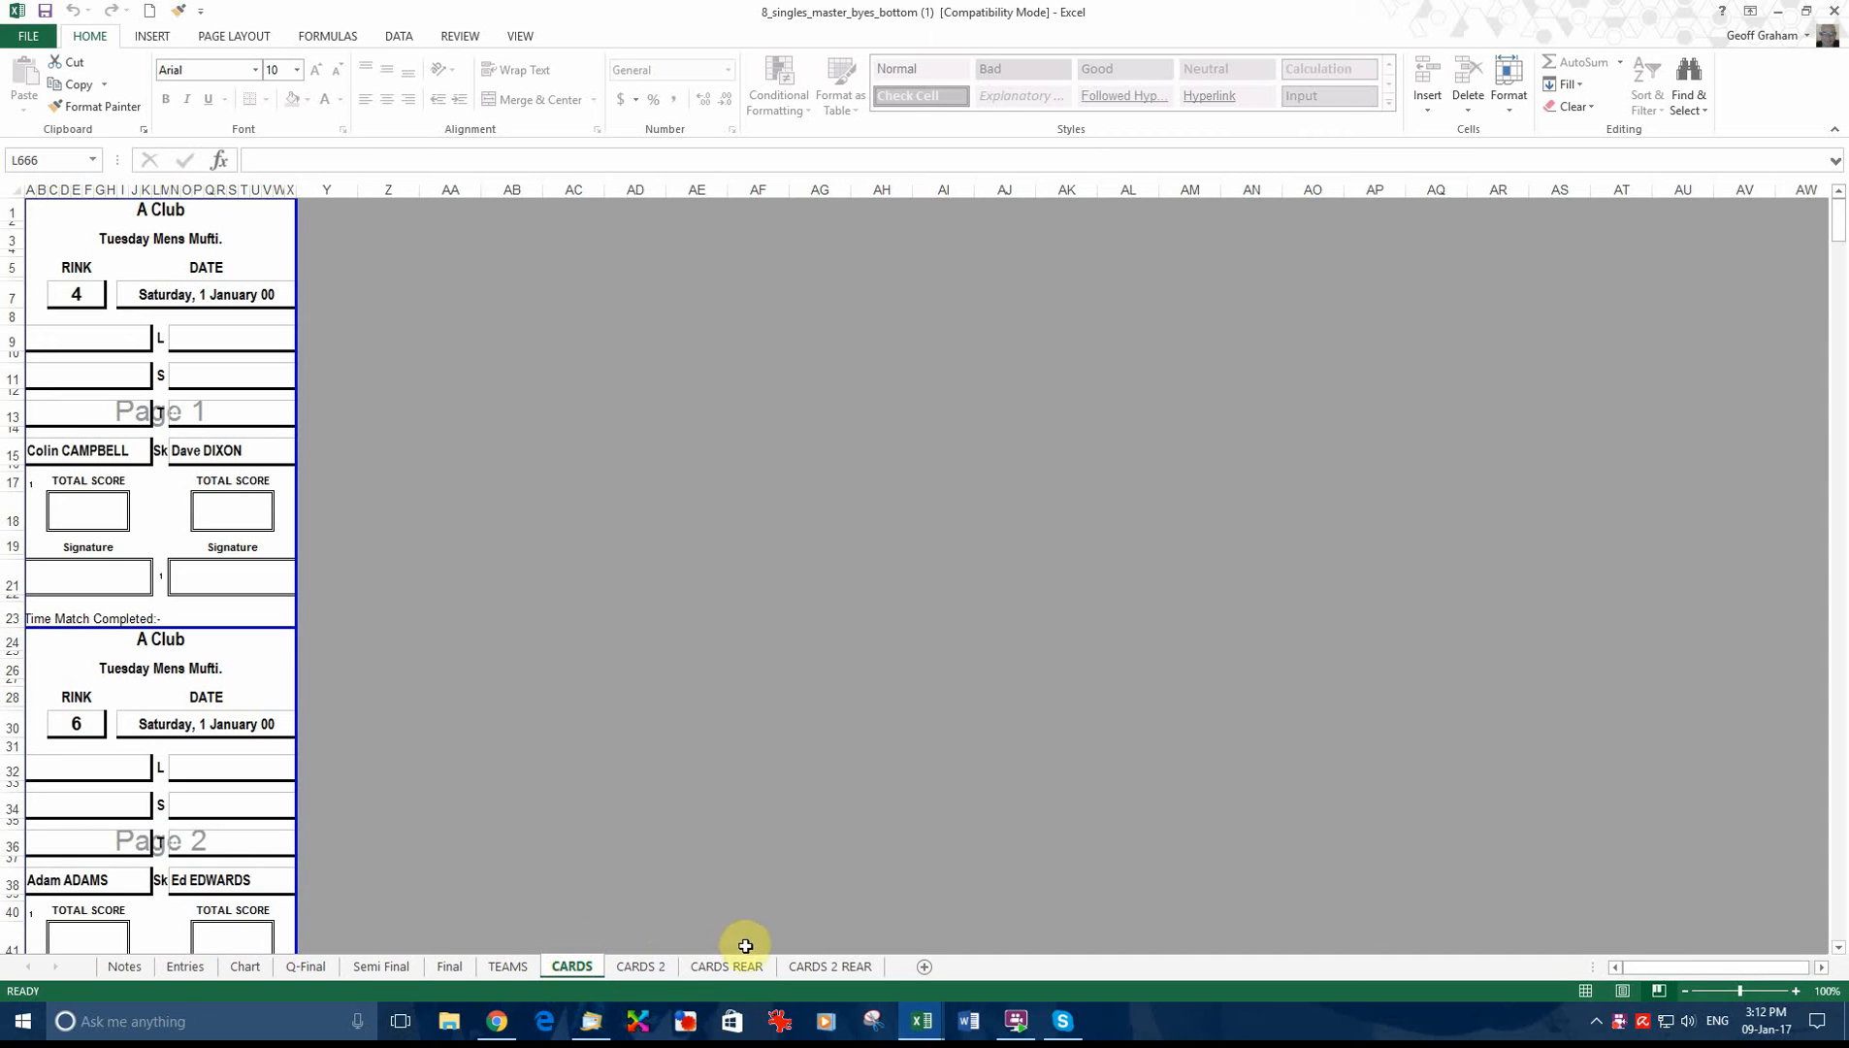
Open CARDS REAR and scroll through the rink 4 and rink 6 score grids
left_click(726, 966)
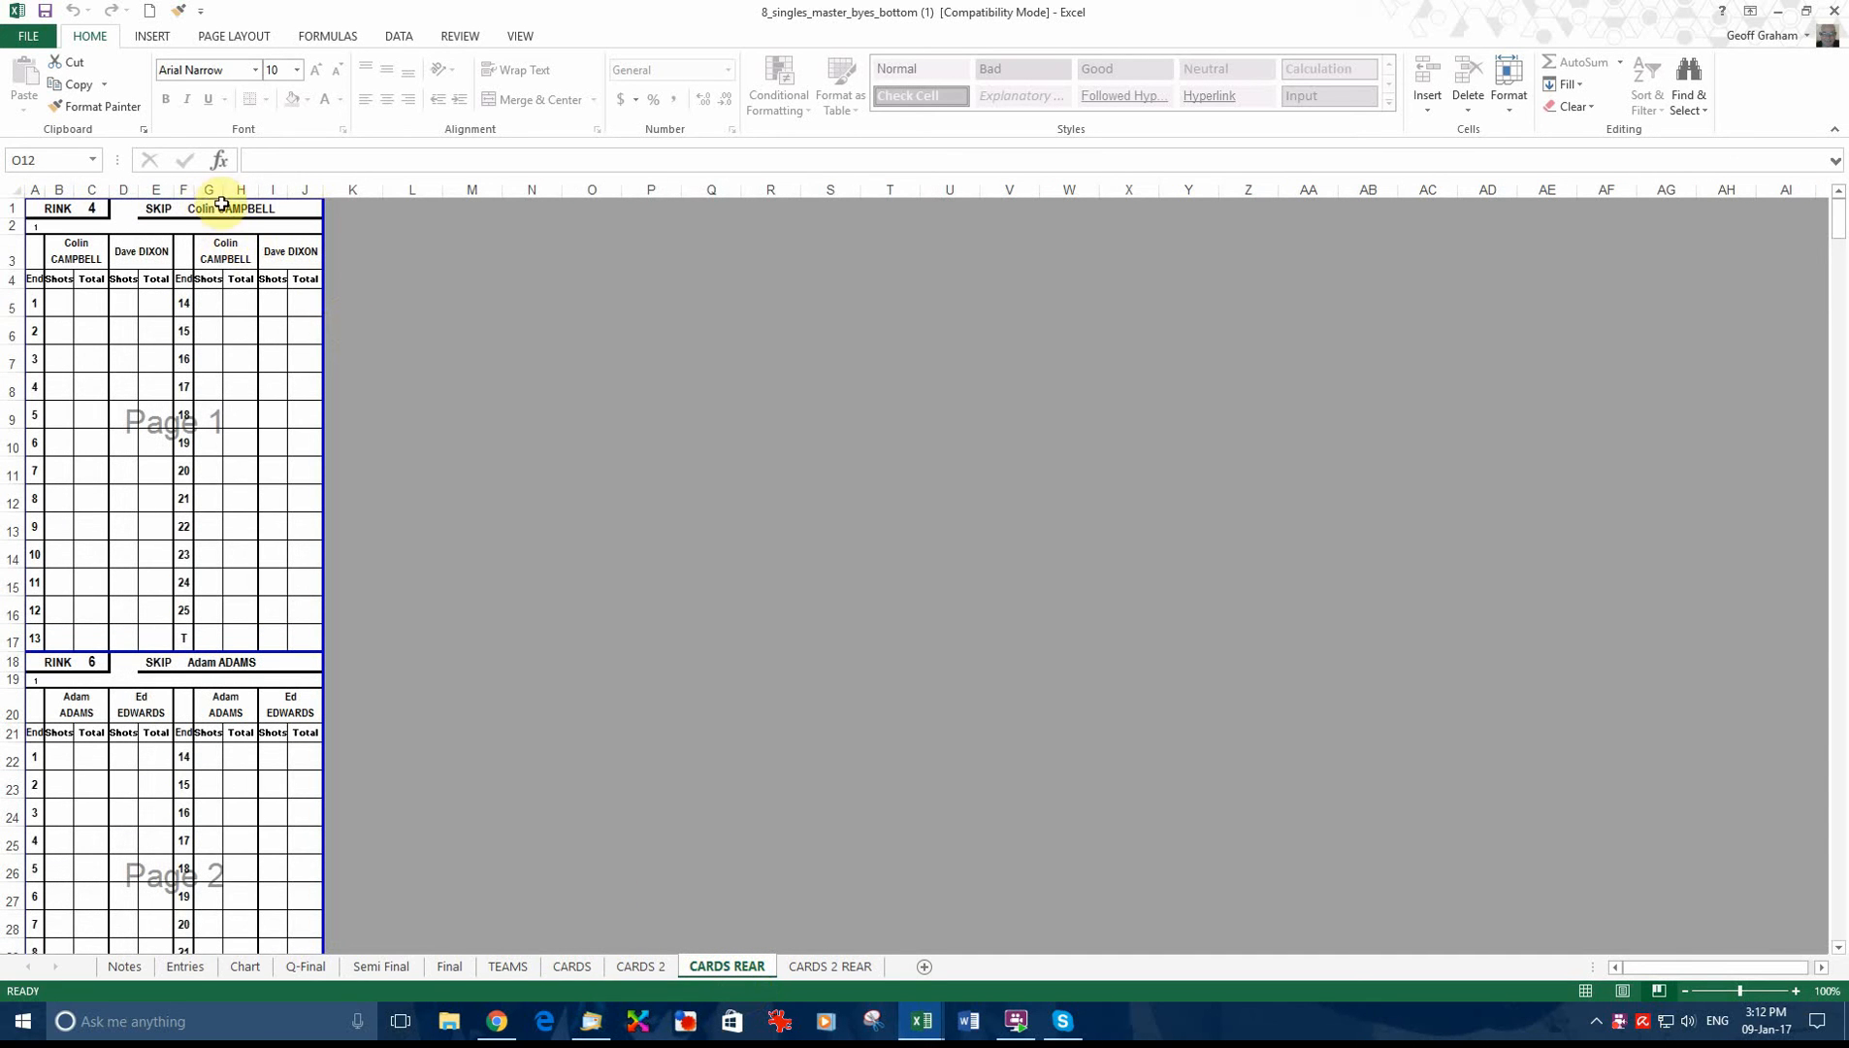
mouse_move(126, 318)
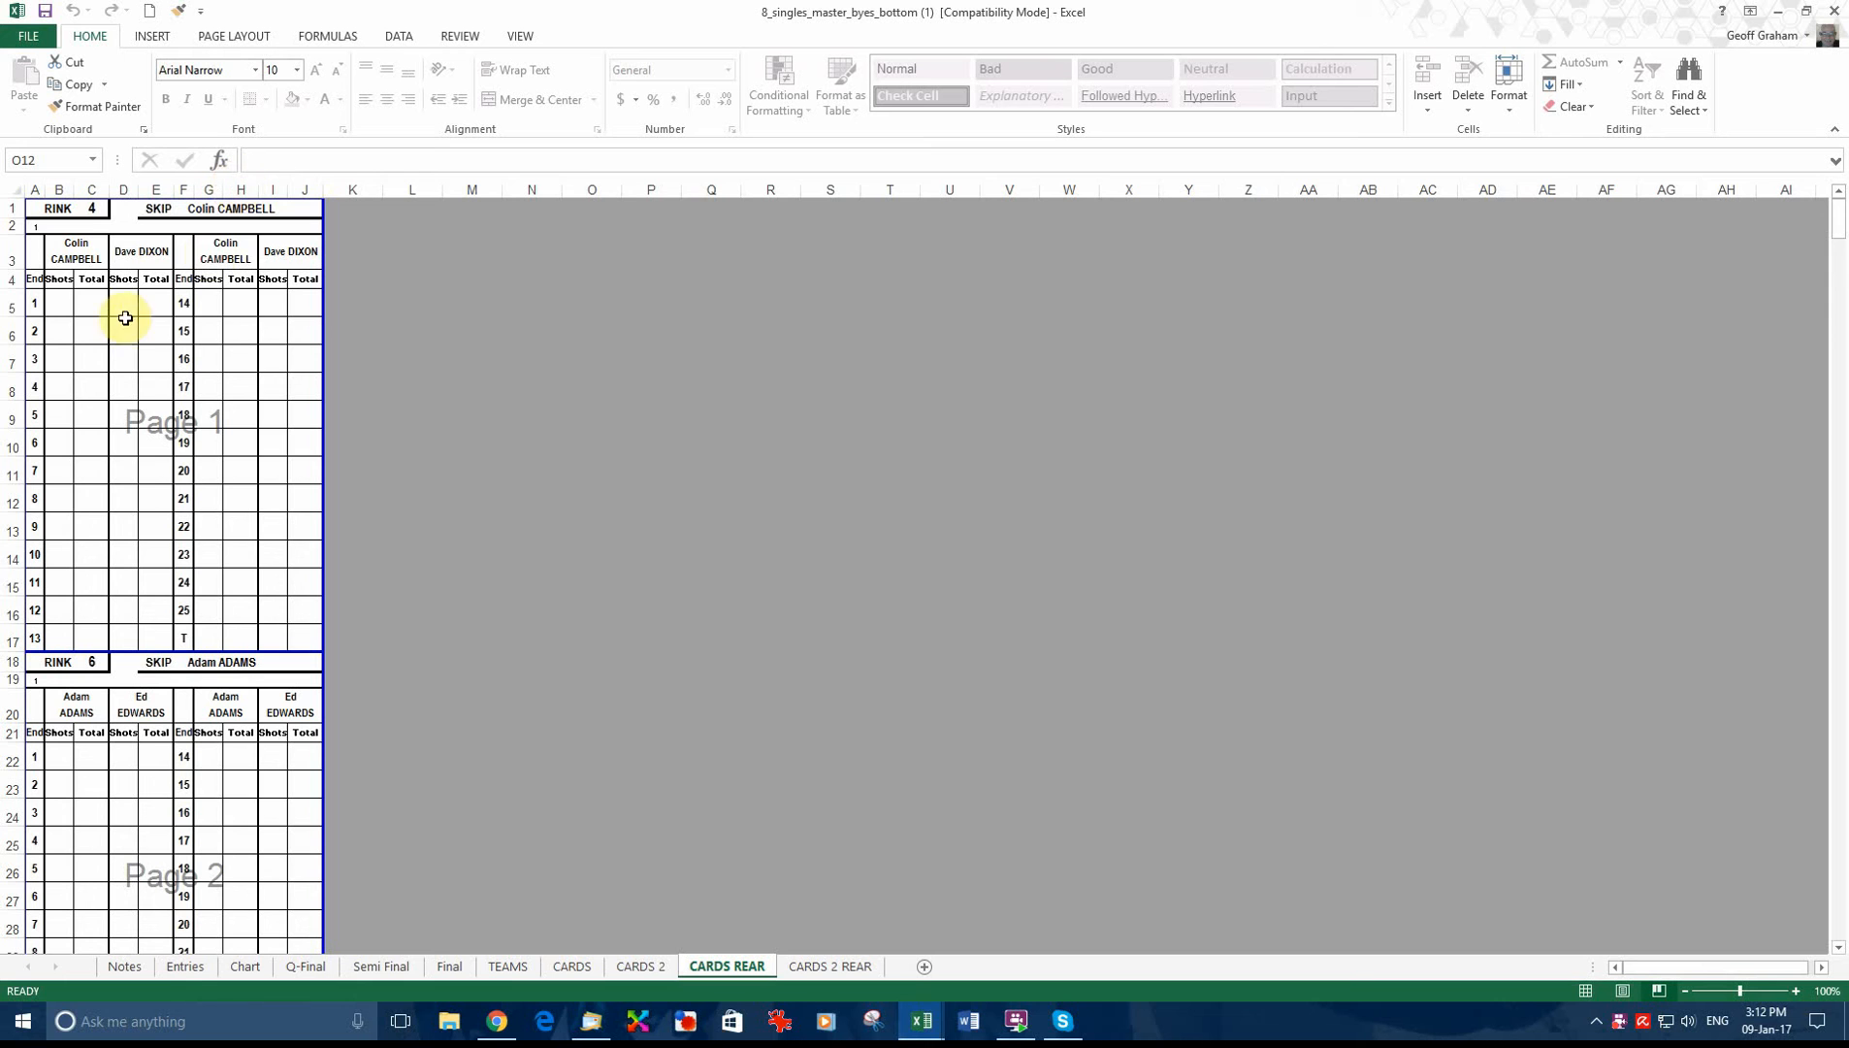
mouse_move(143, 278)
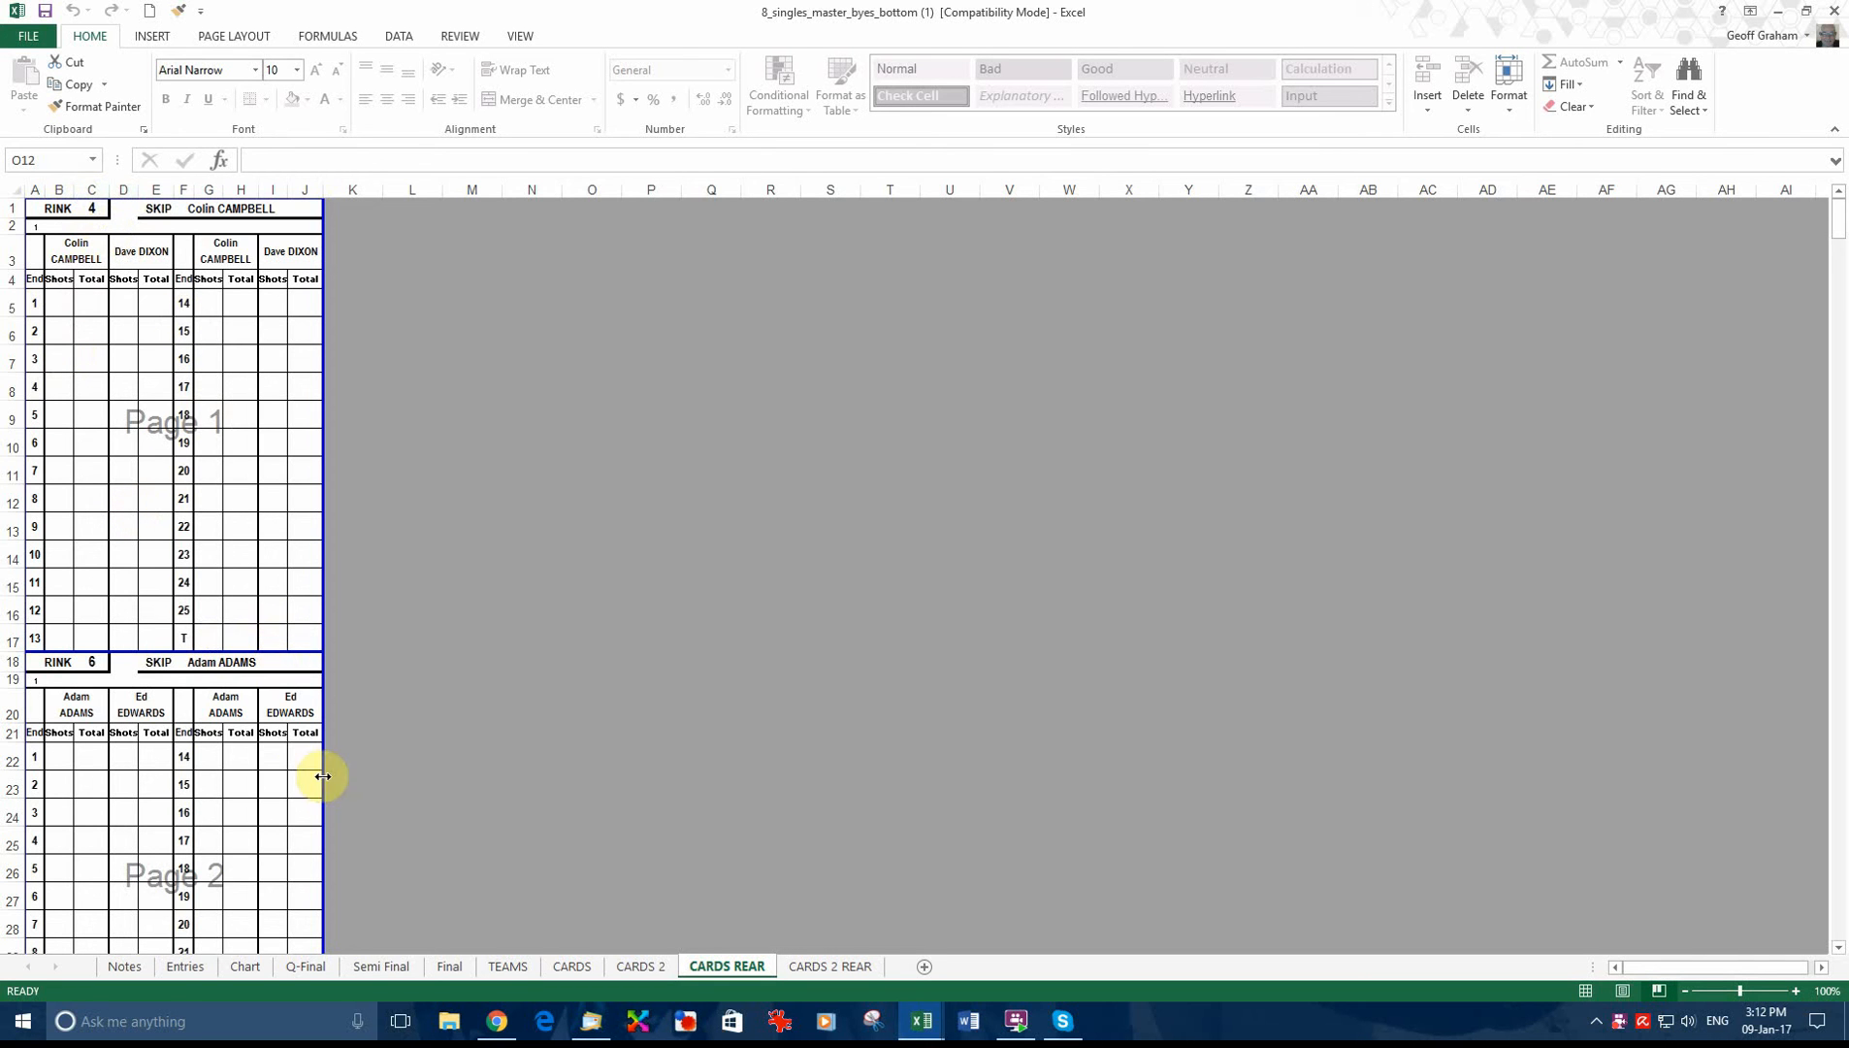
scroll("down", 3)
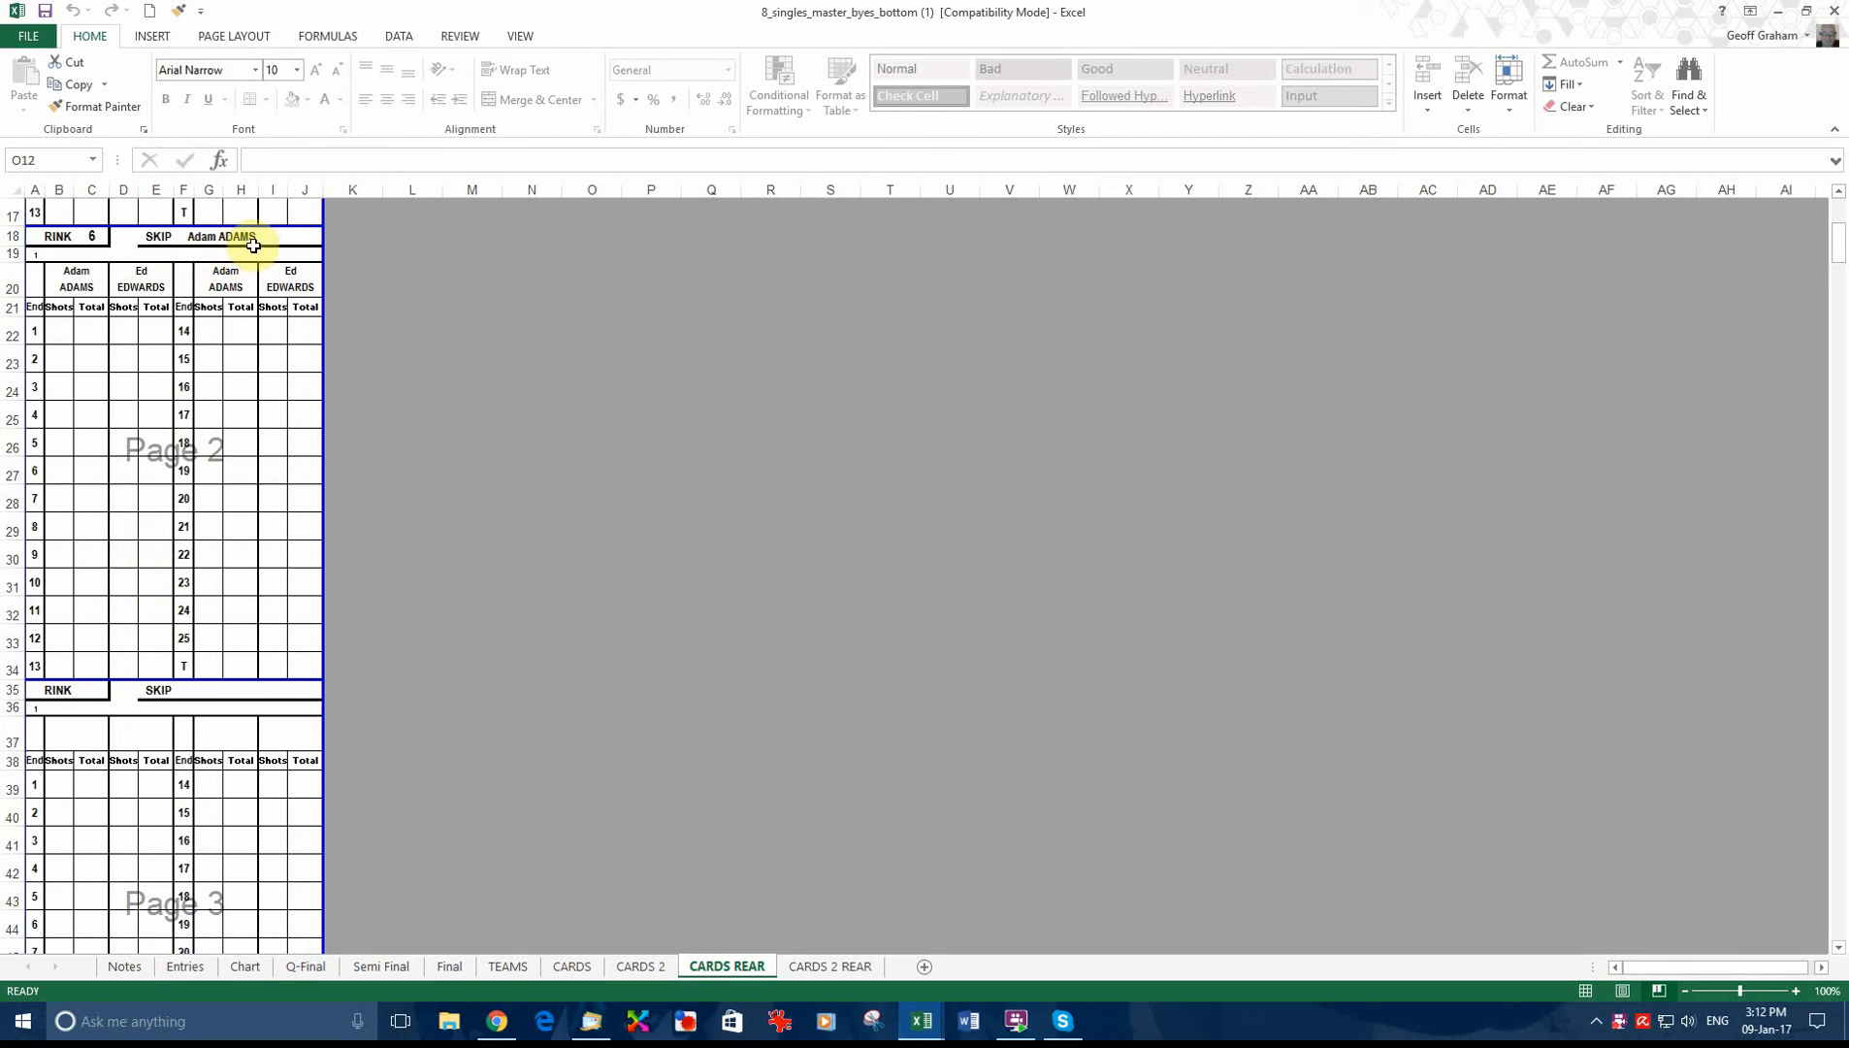
mouse_move(178, 598)
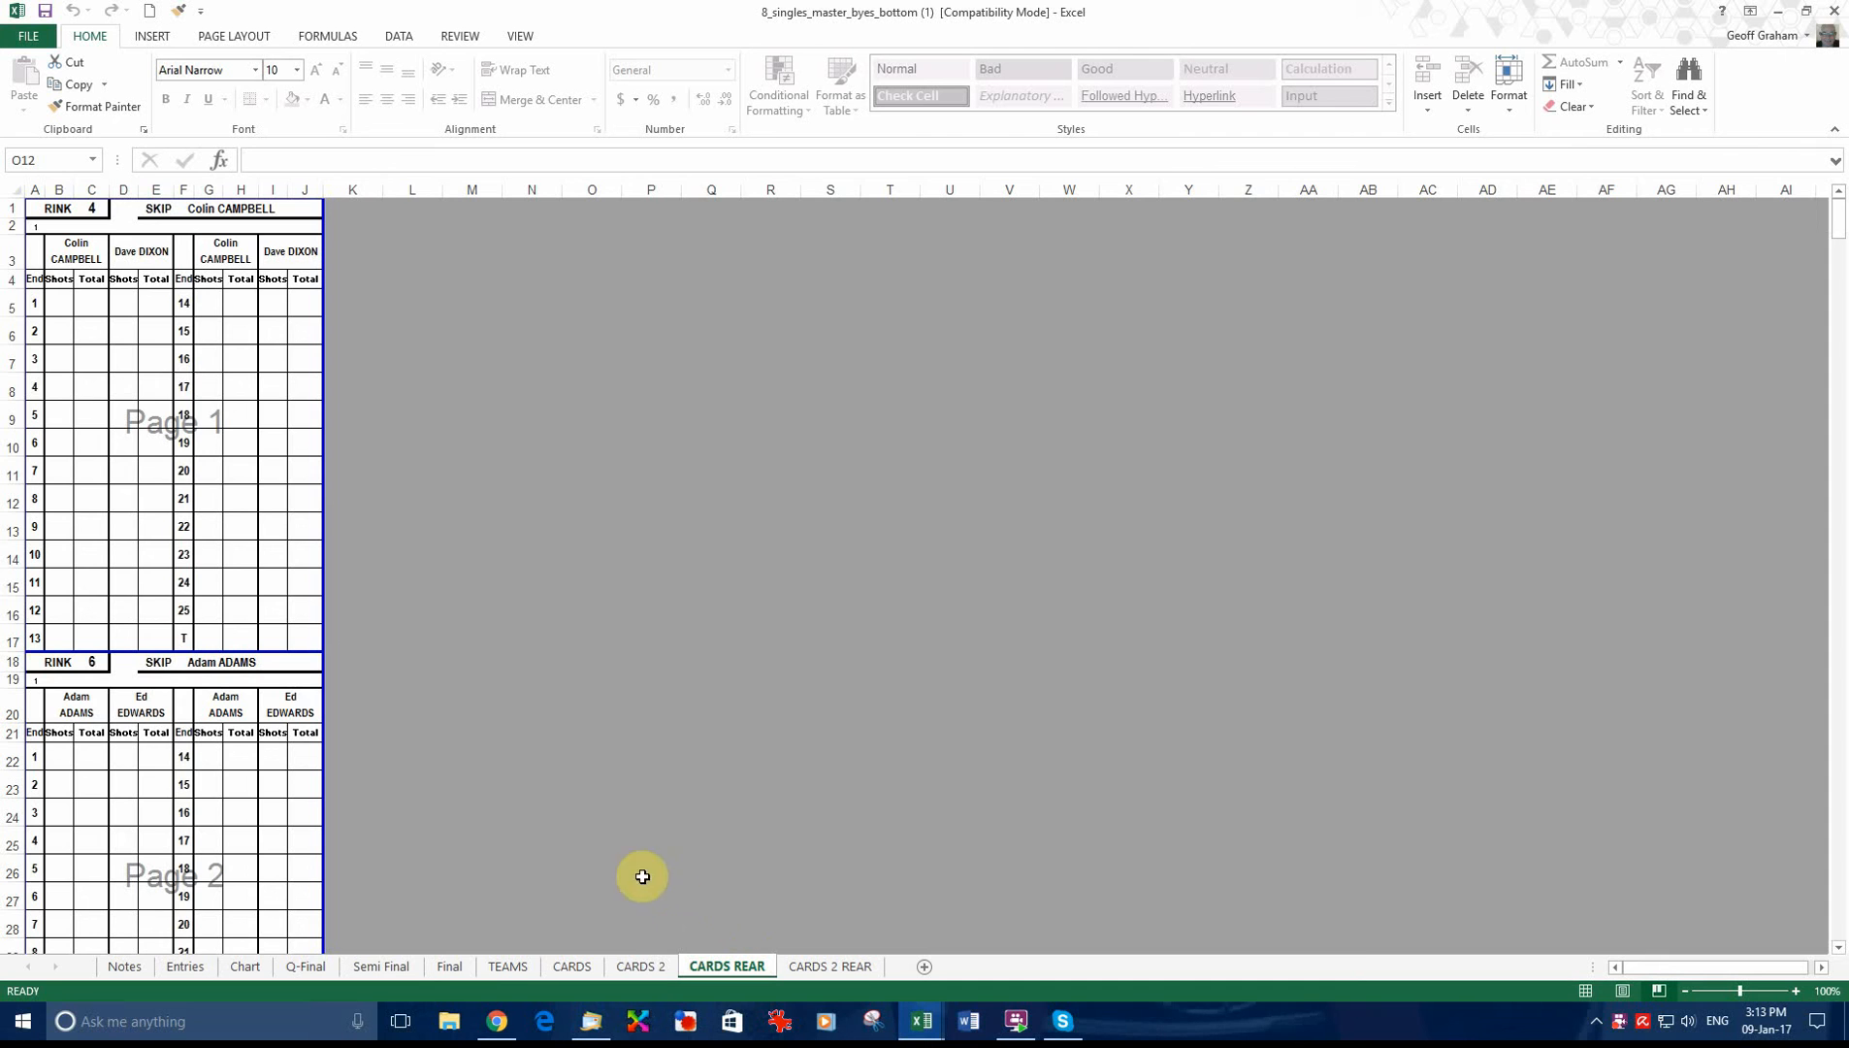
Toggle between CARDS 2 and CARDS 2 REAR, ending on the Dave DIXON/Ed EDWARDS grids
left_click(639, 968)
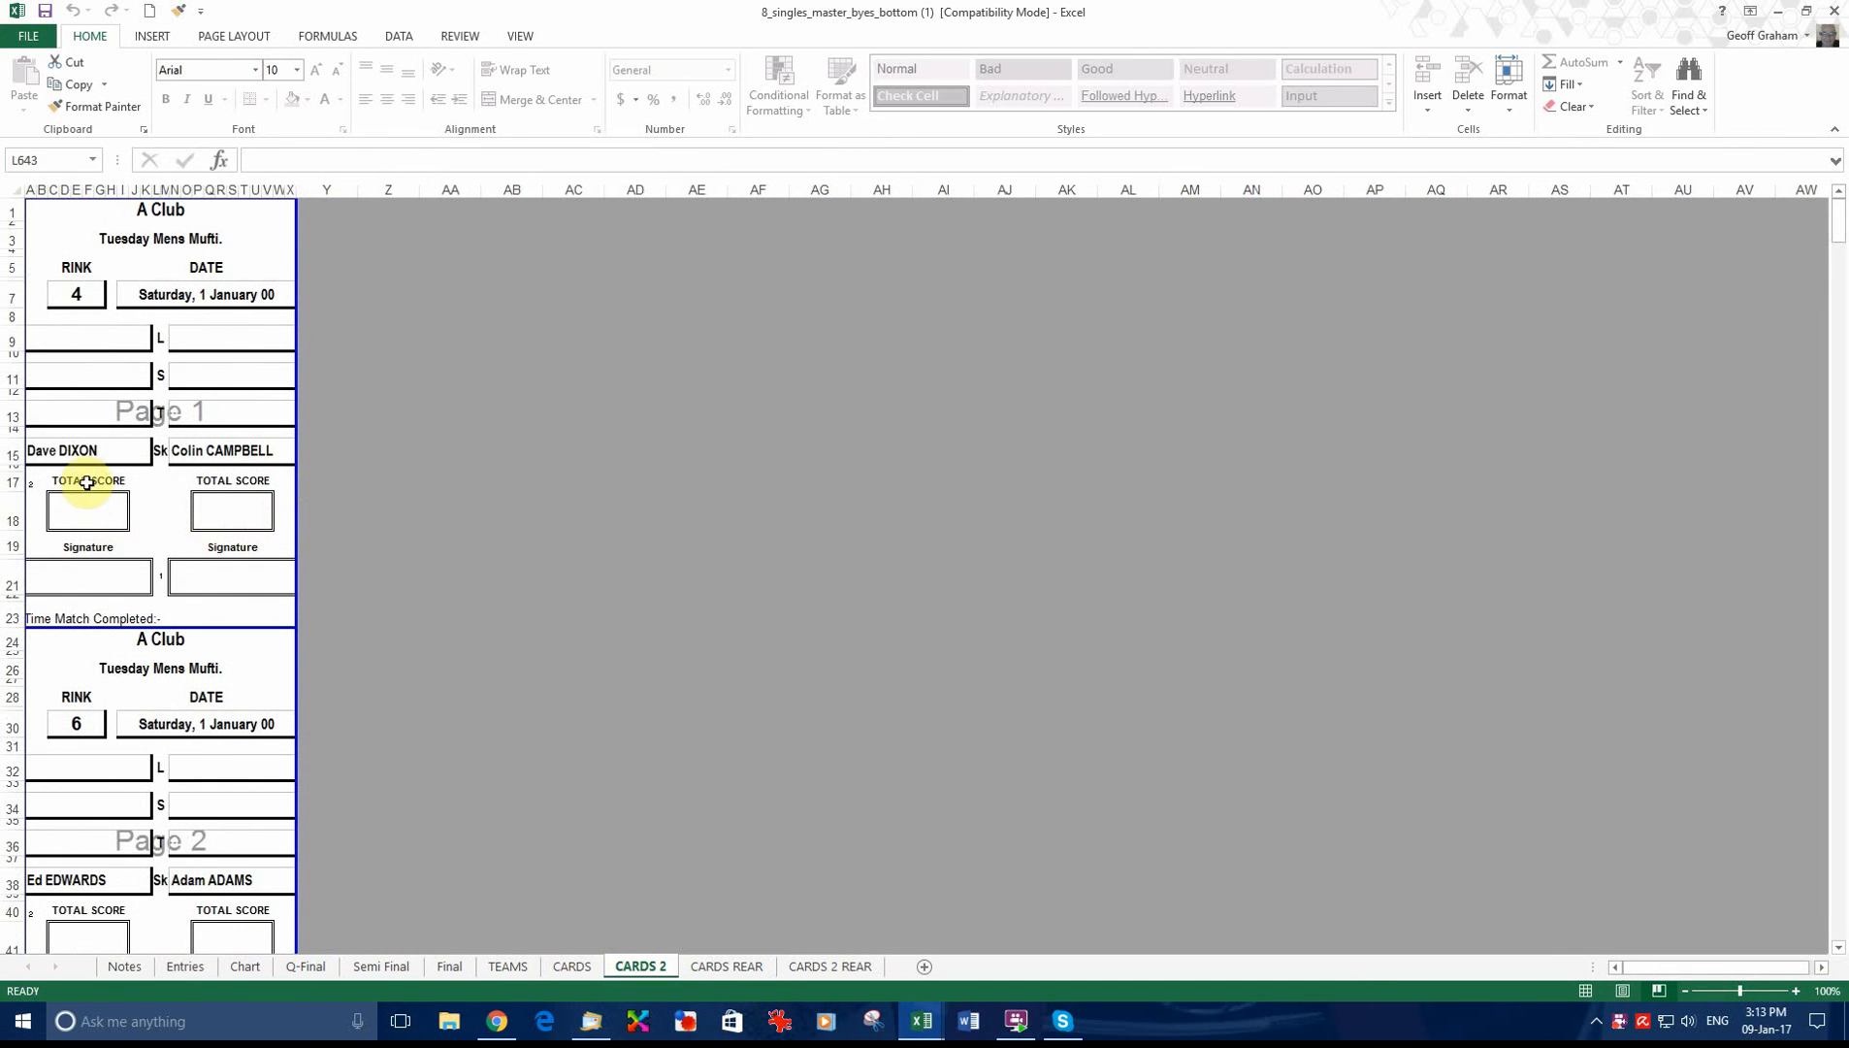
mouse_move(101, 423)
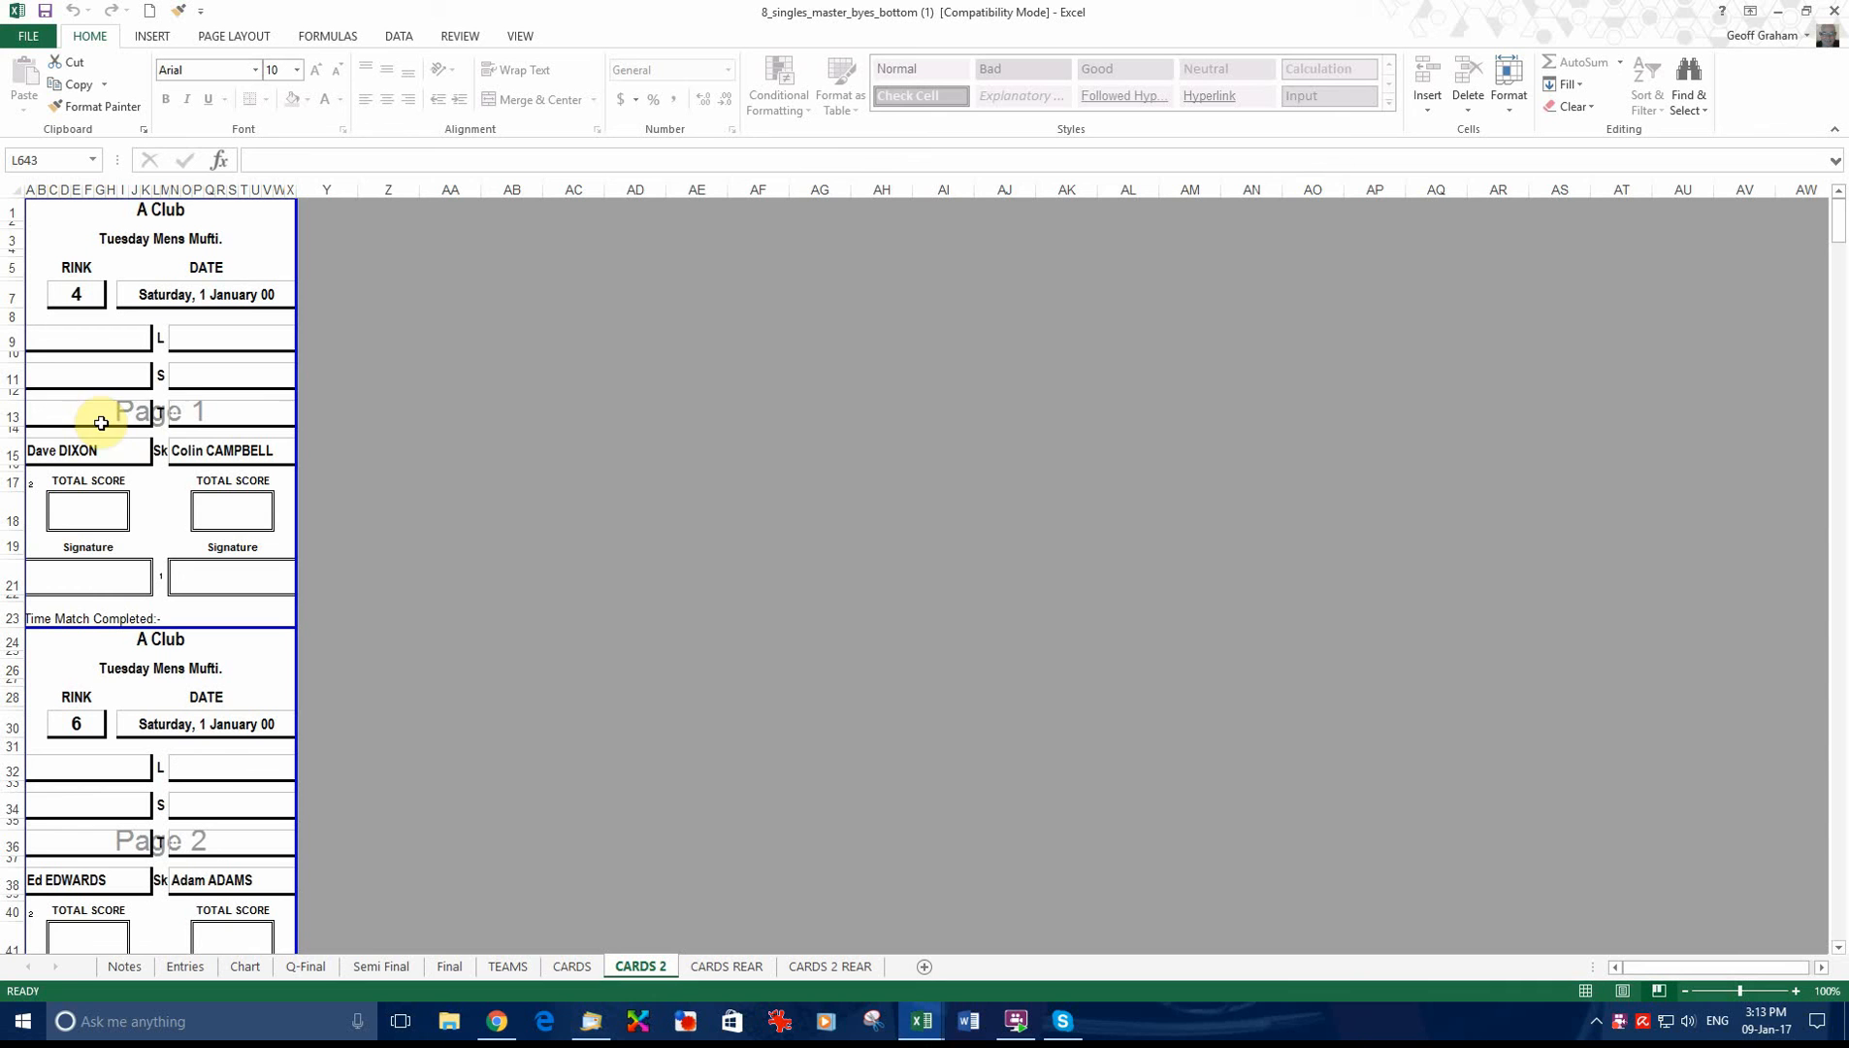
mouse_move(62, 417)
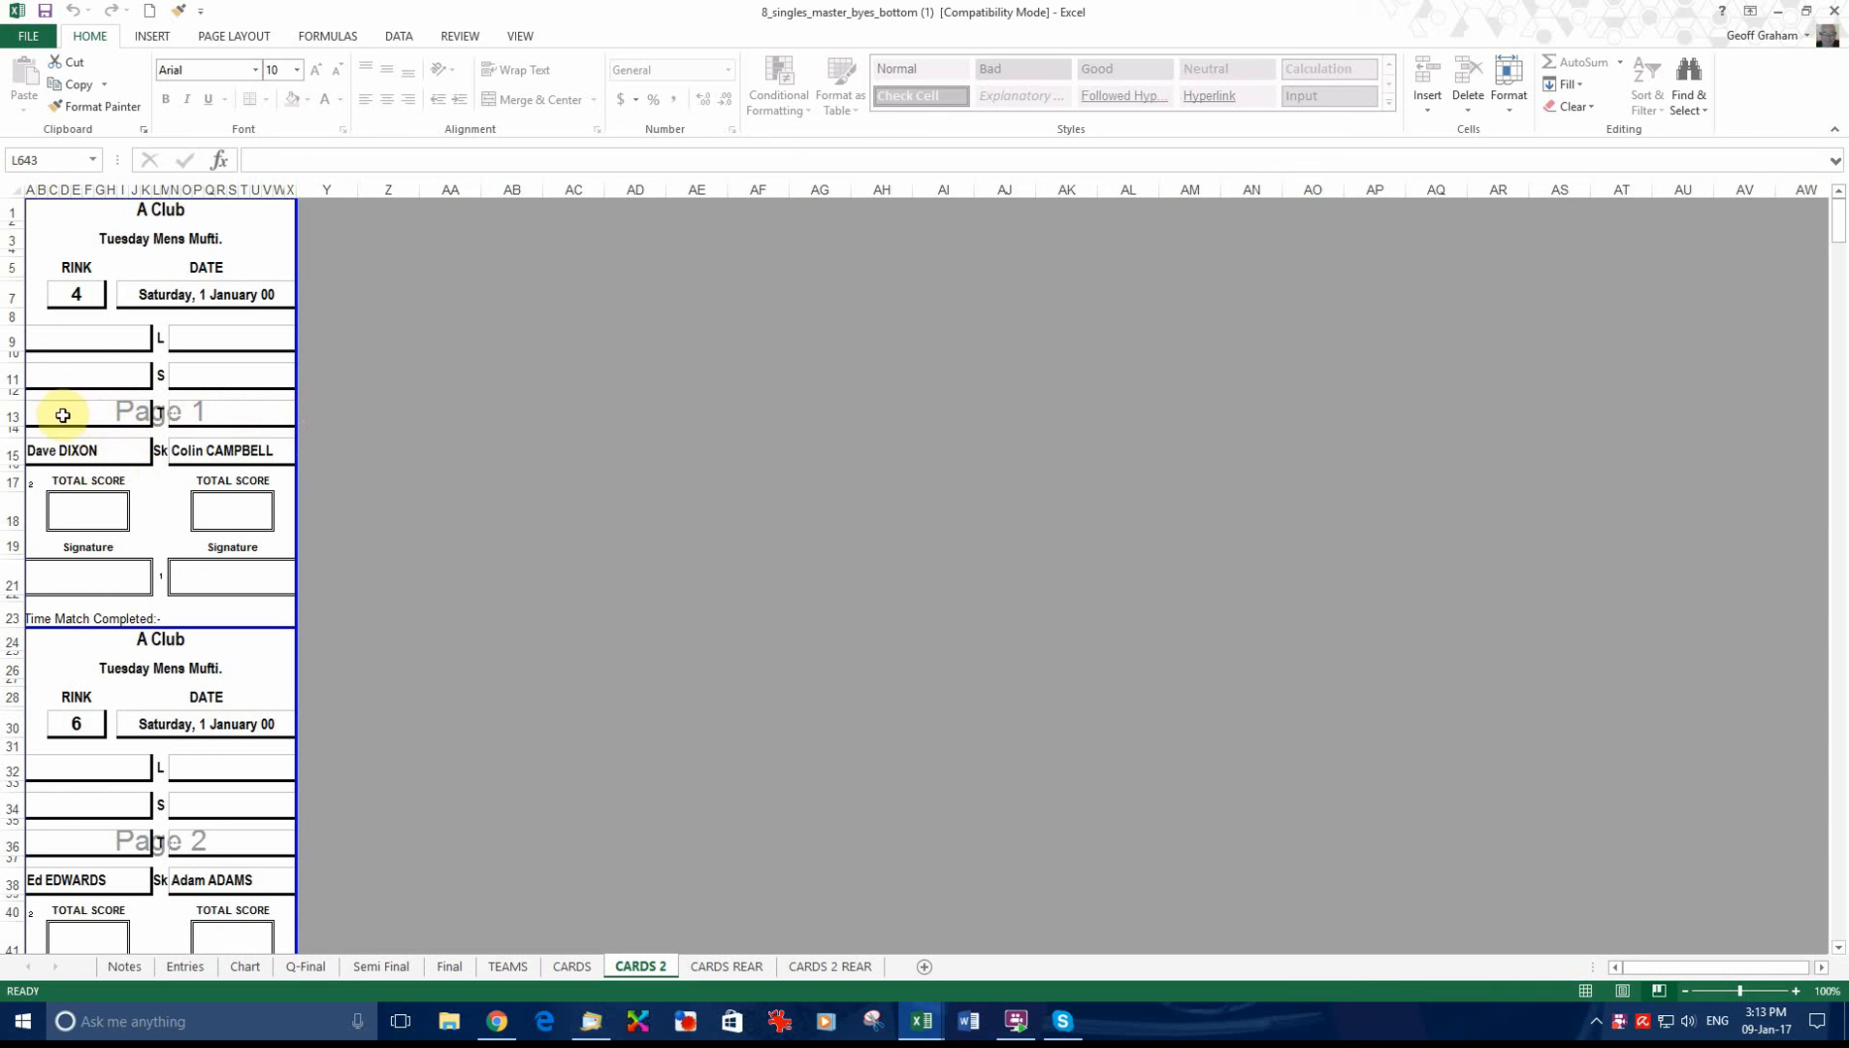
mouse_move(137, 850)
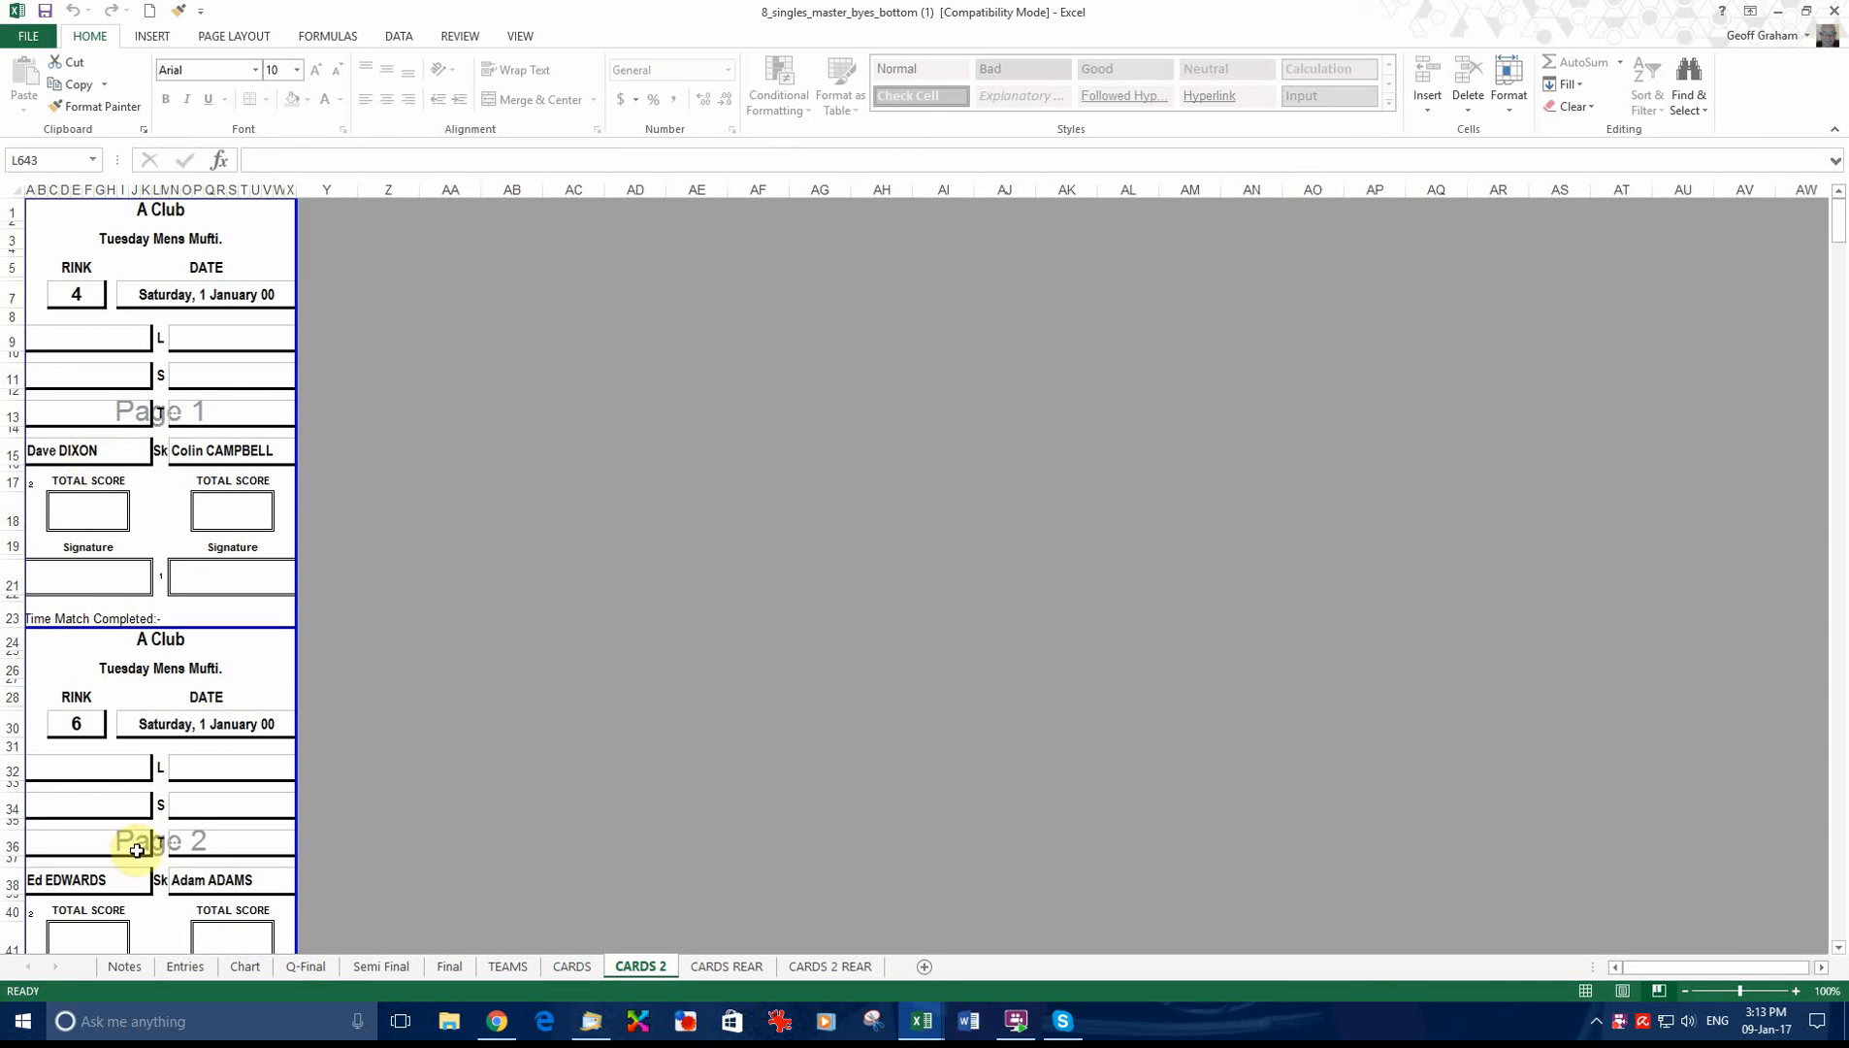
mouse_move(646, 1021)
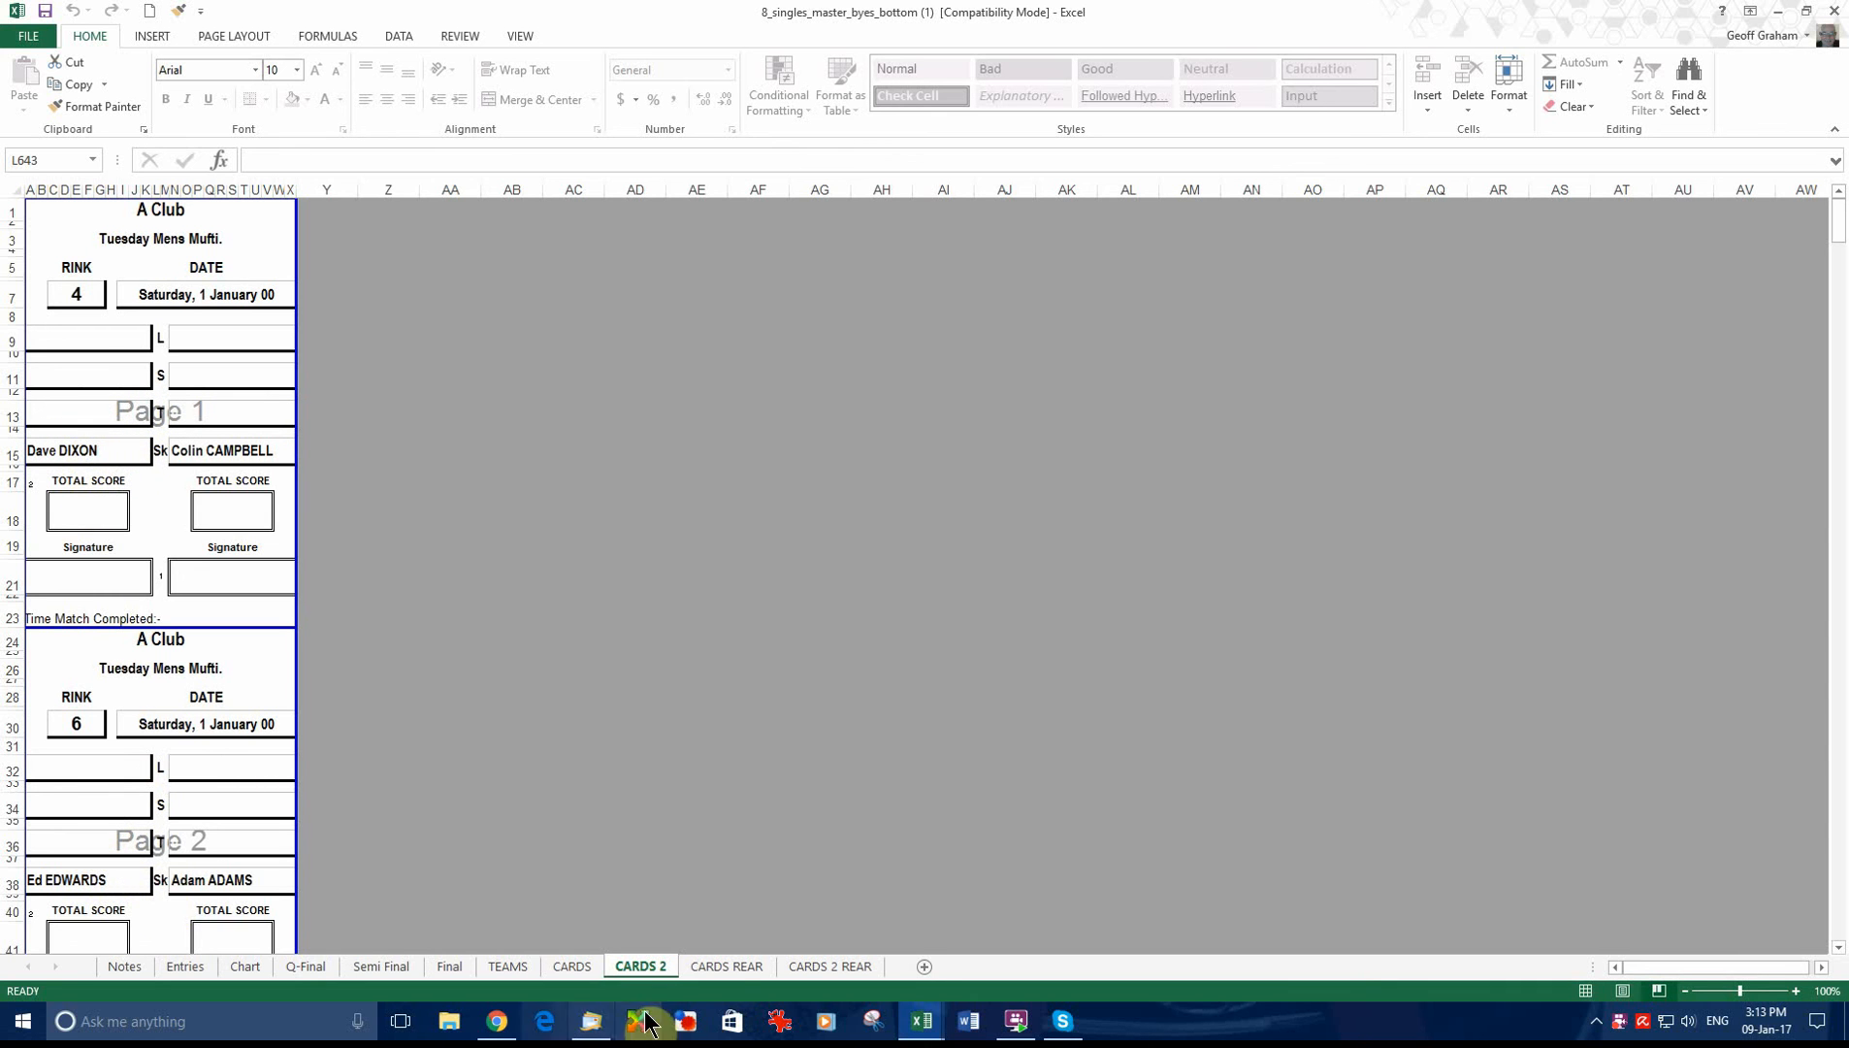
left_click(829, 966)
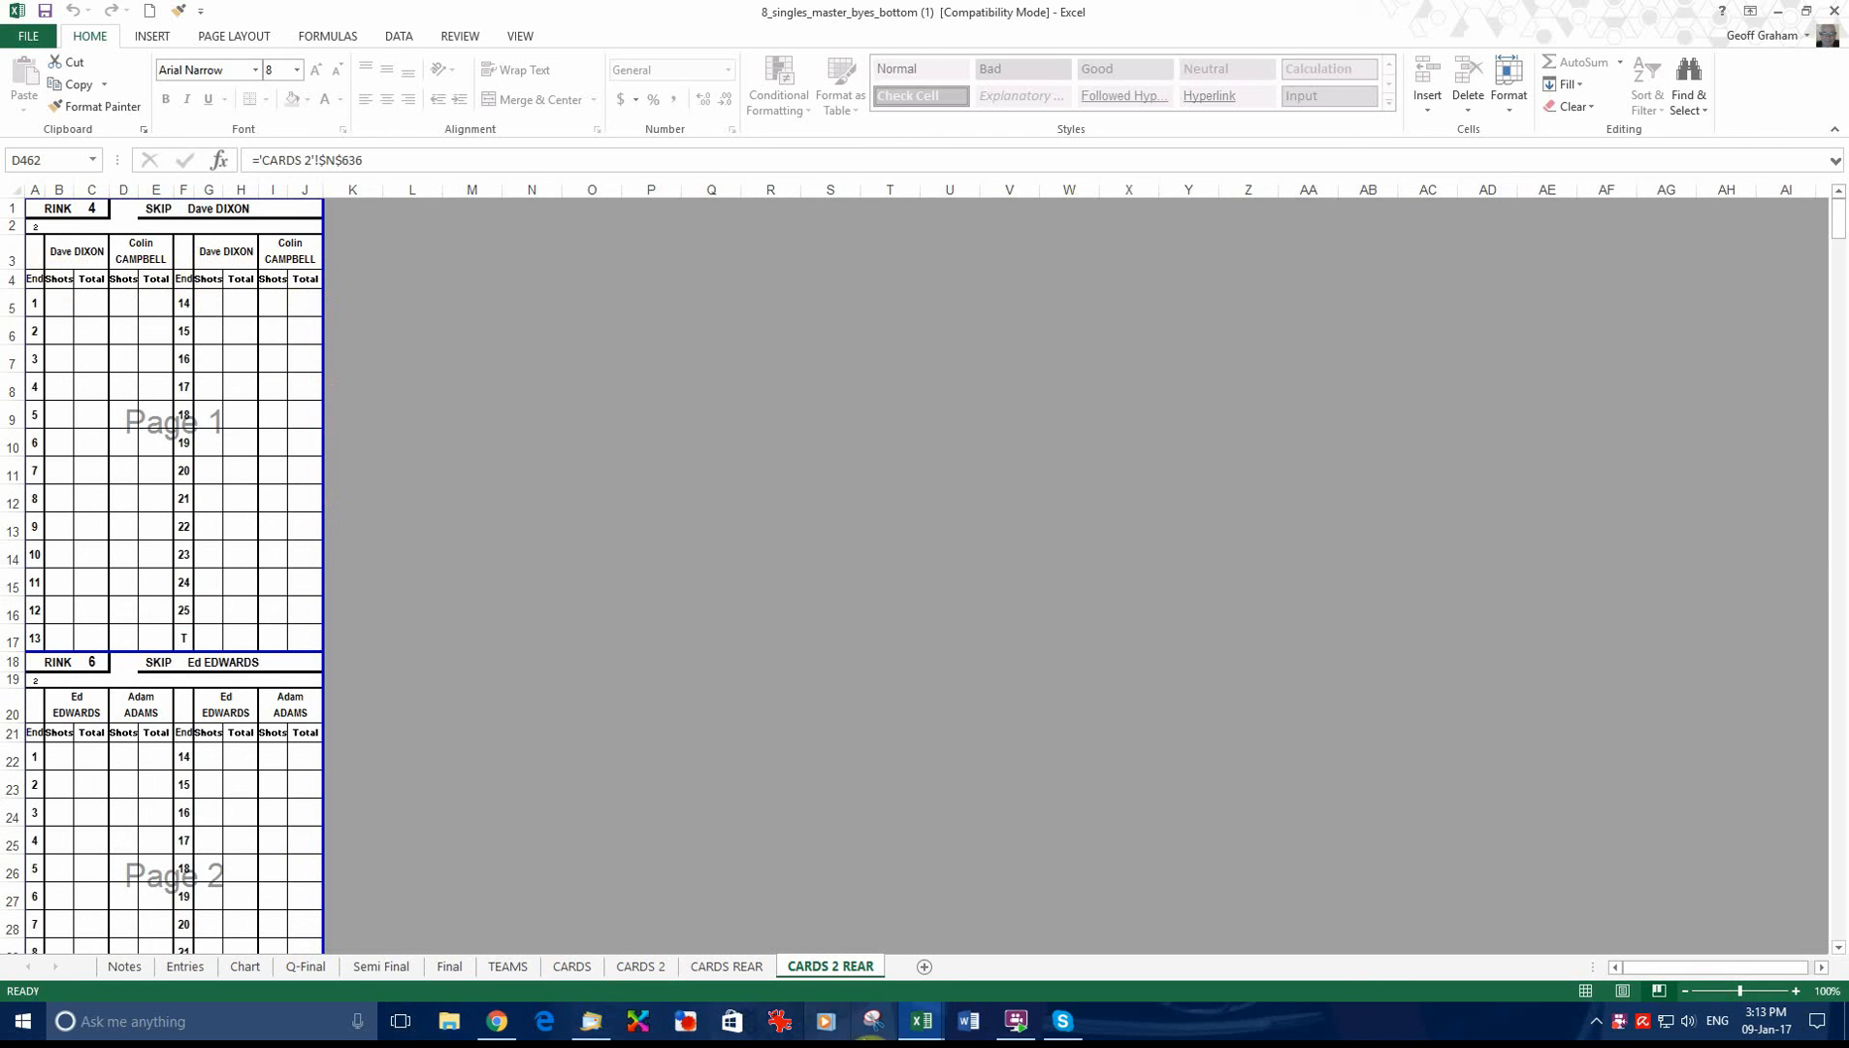
left_click(640, 966)
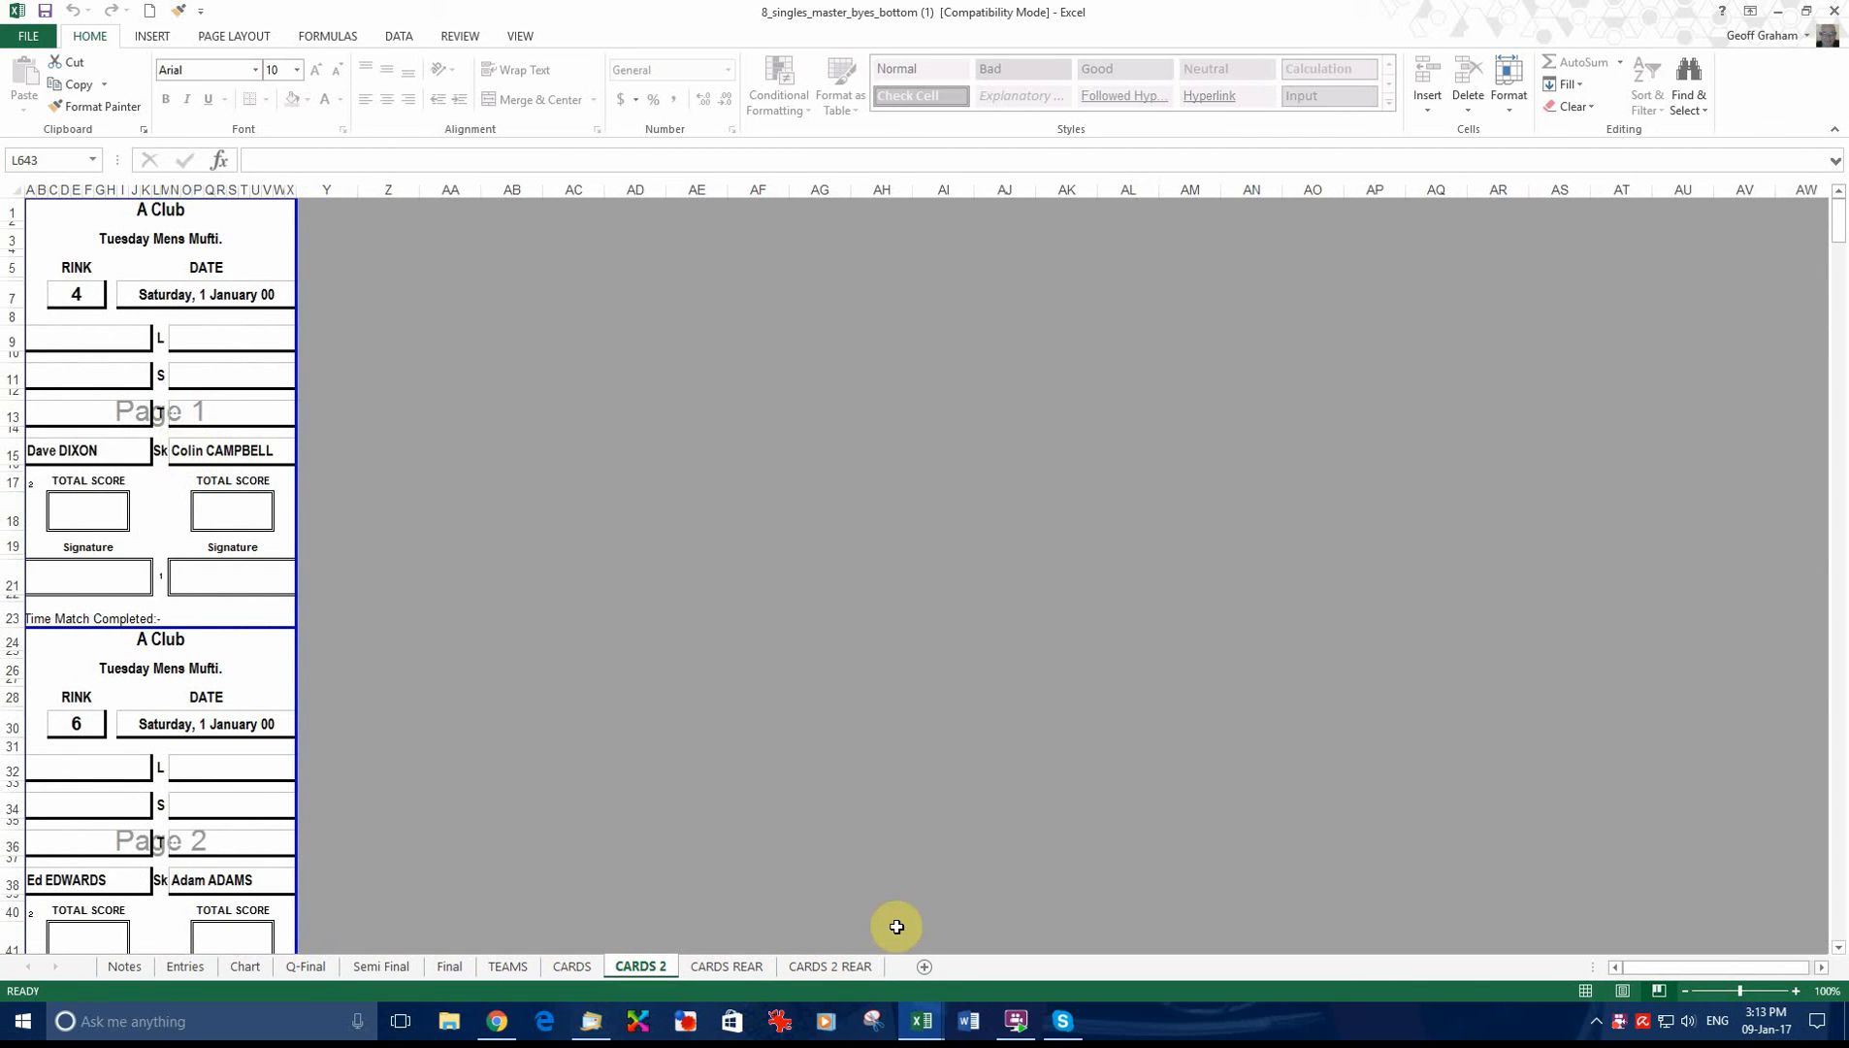
left_click(829, 966)
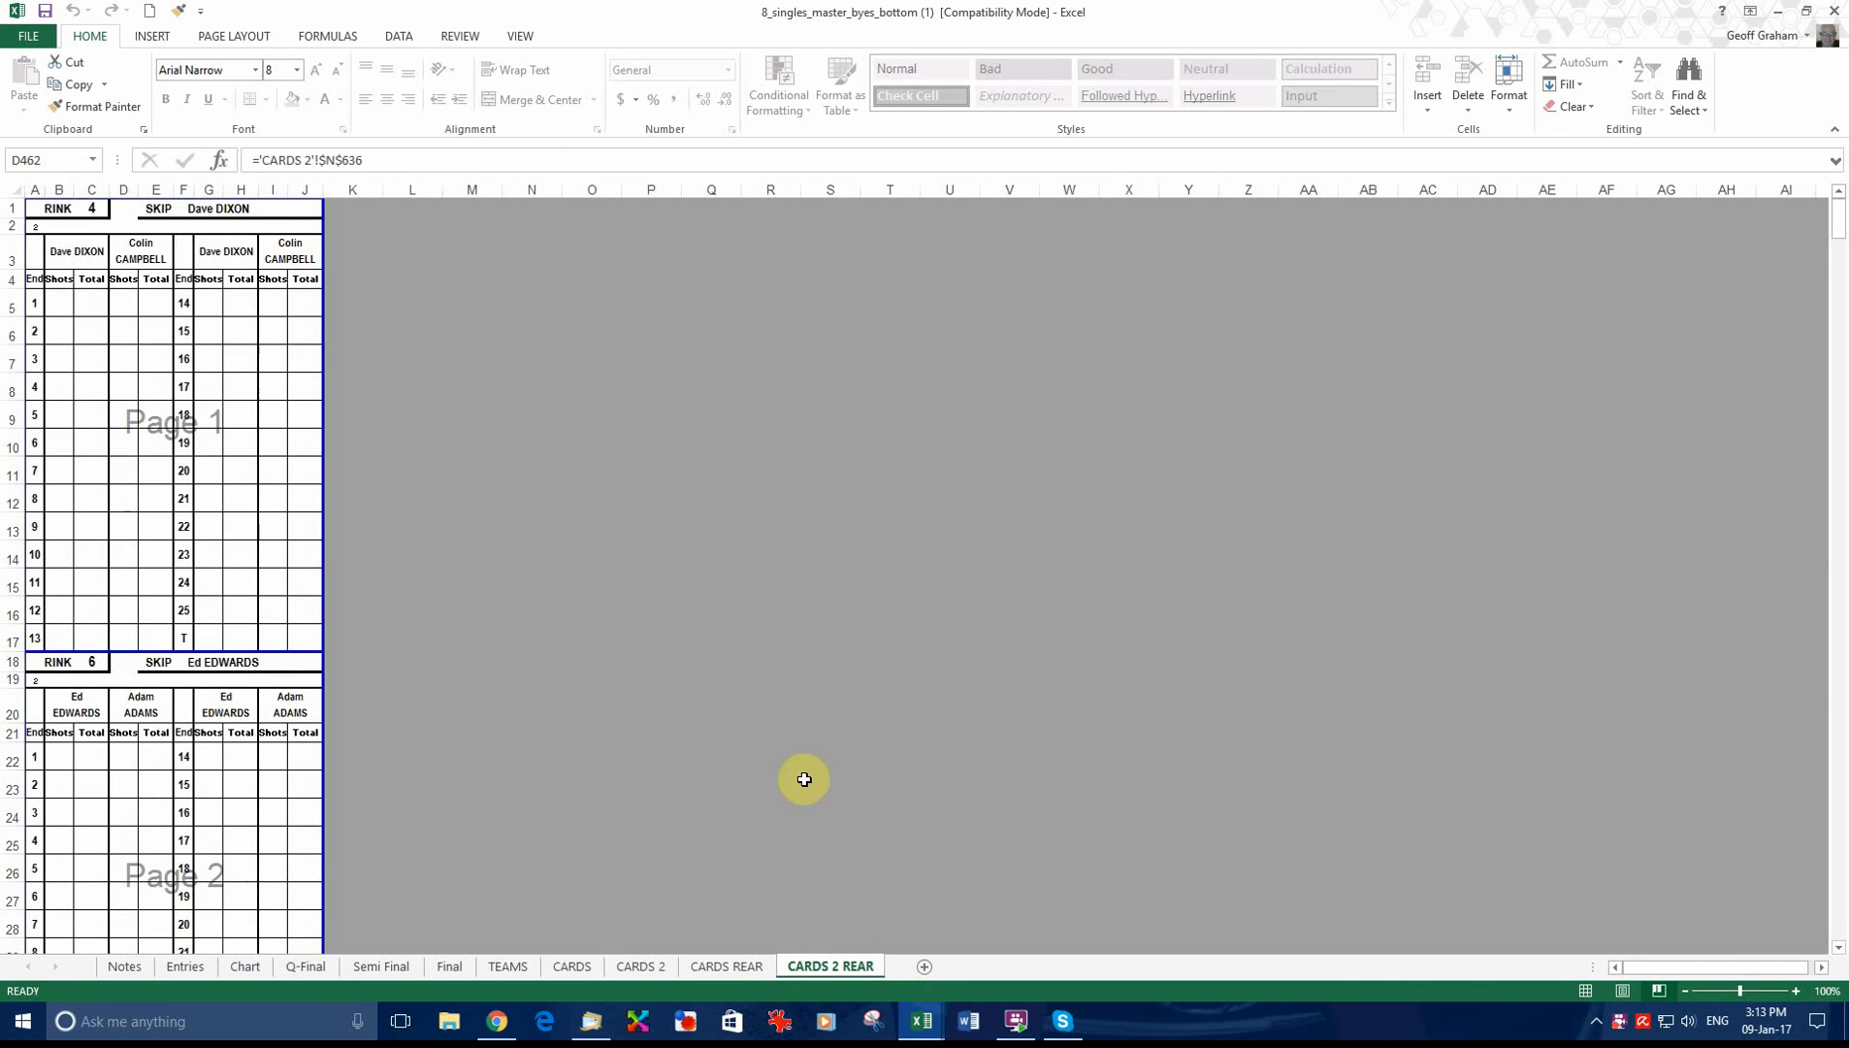
mouse_move(687, 624)
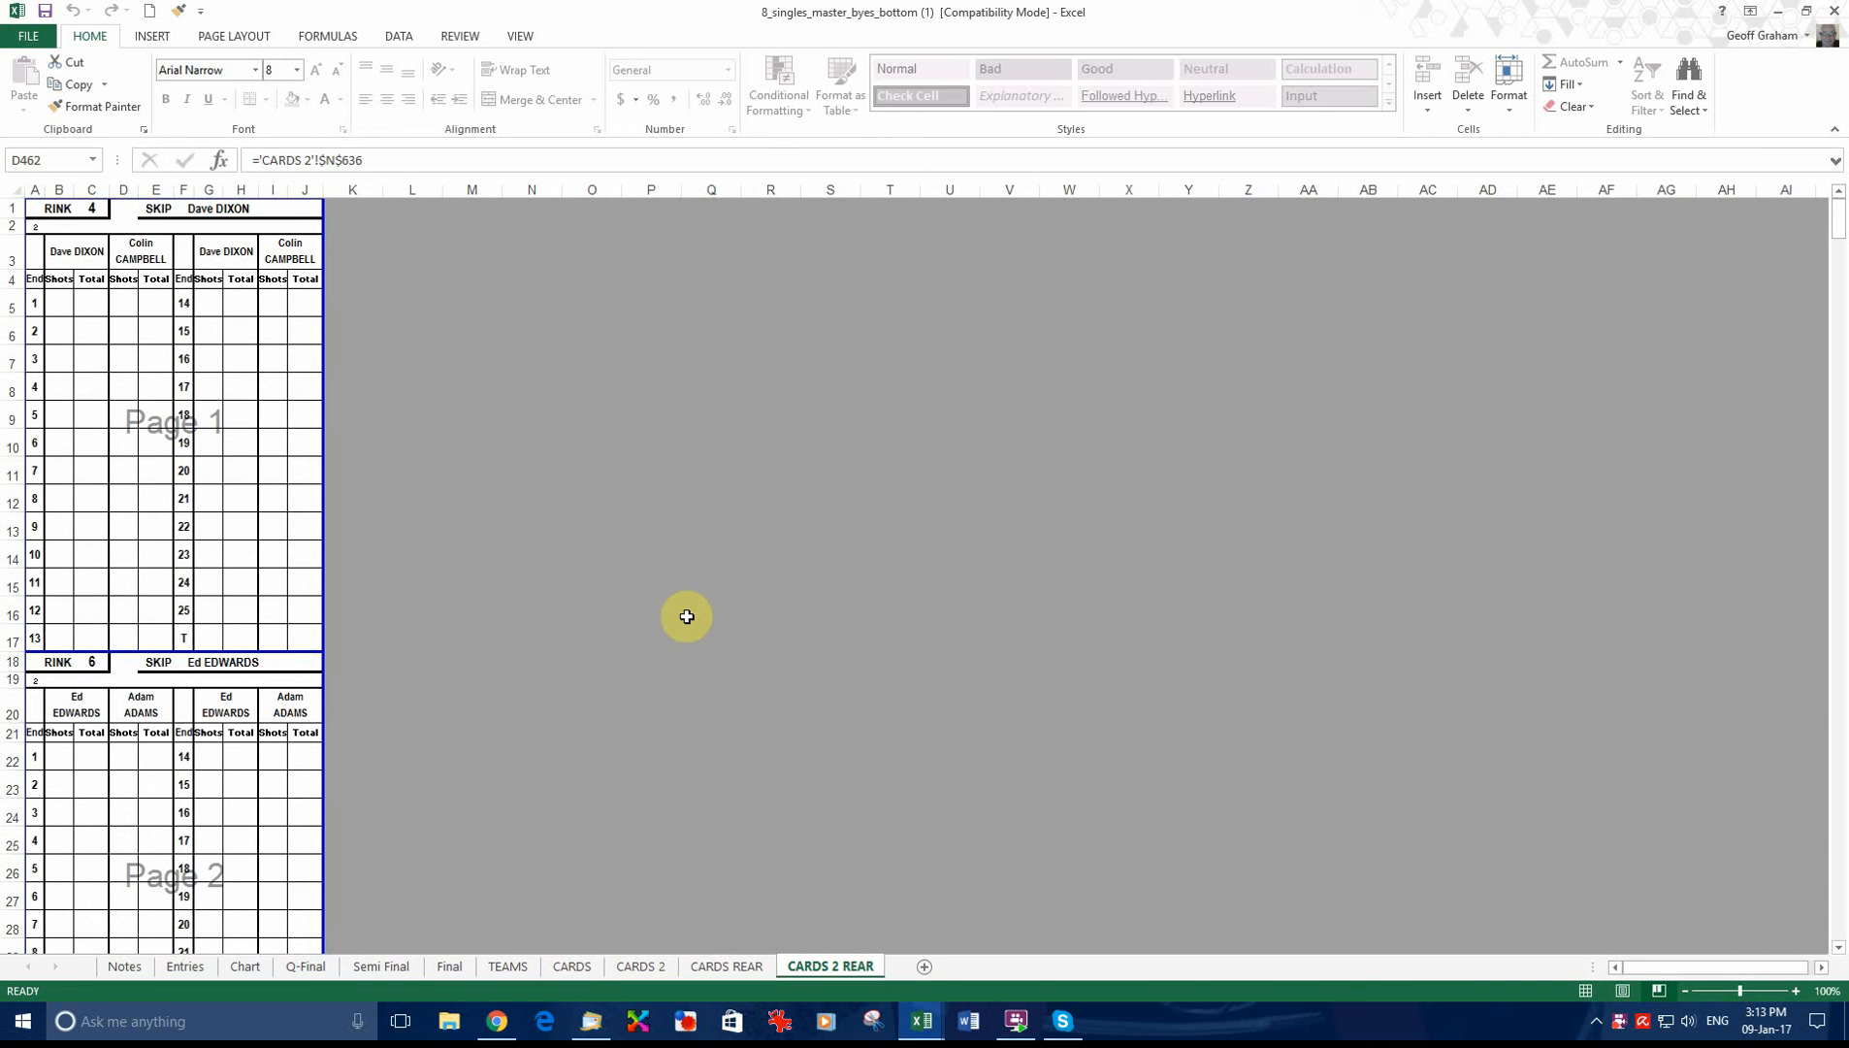
mouse_move(39, 116)
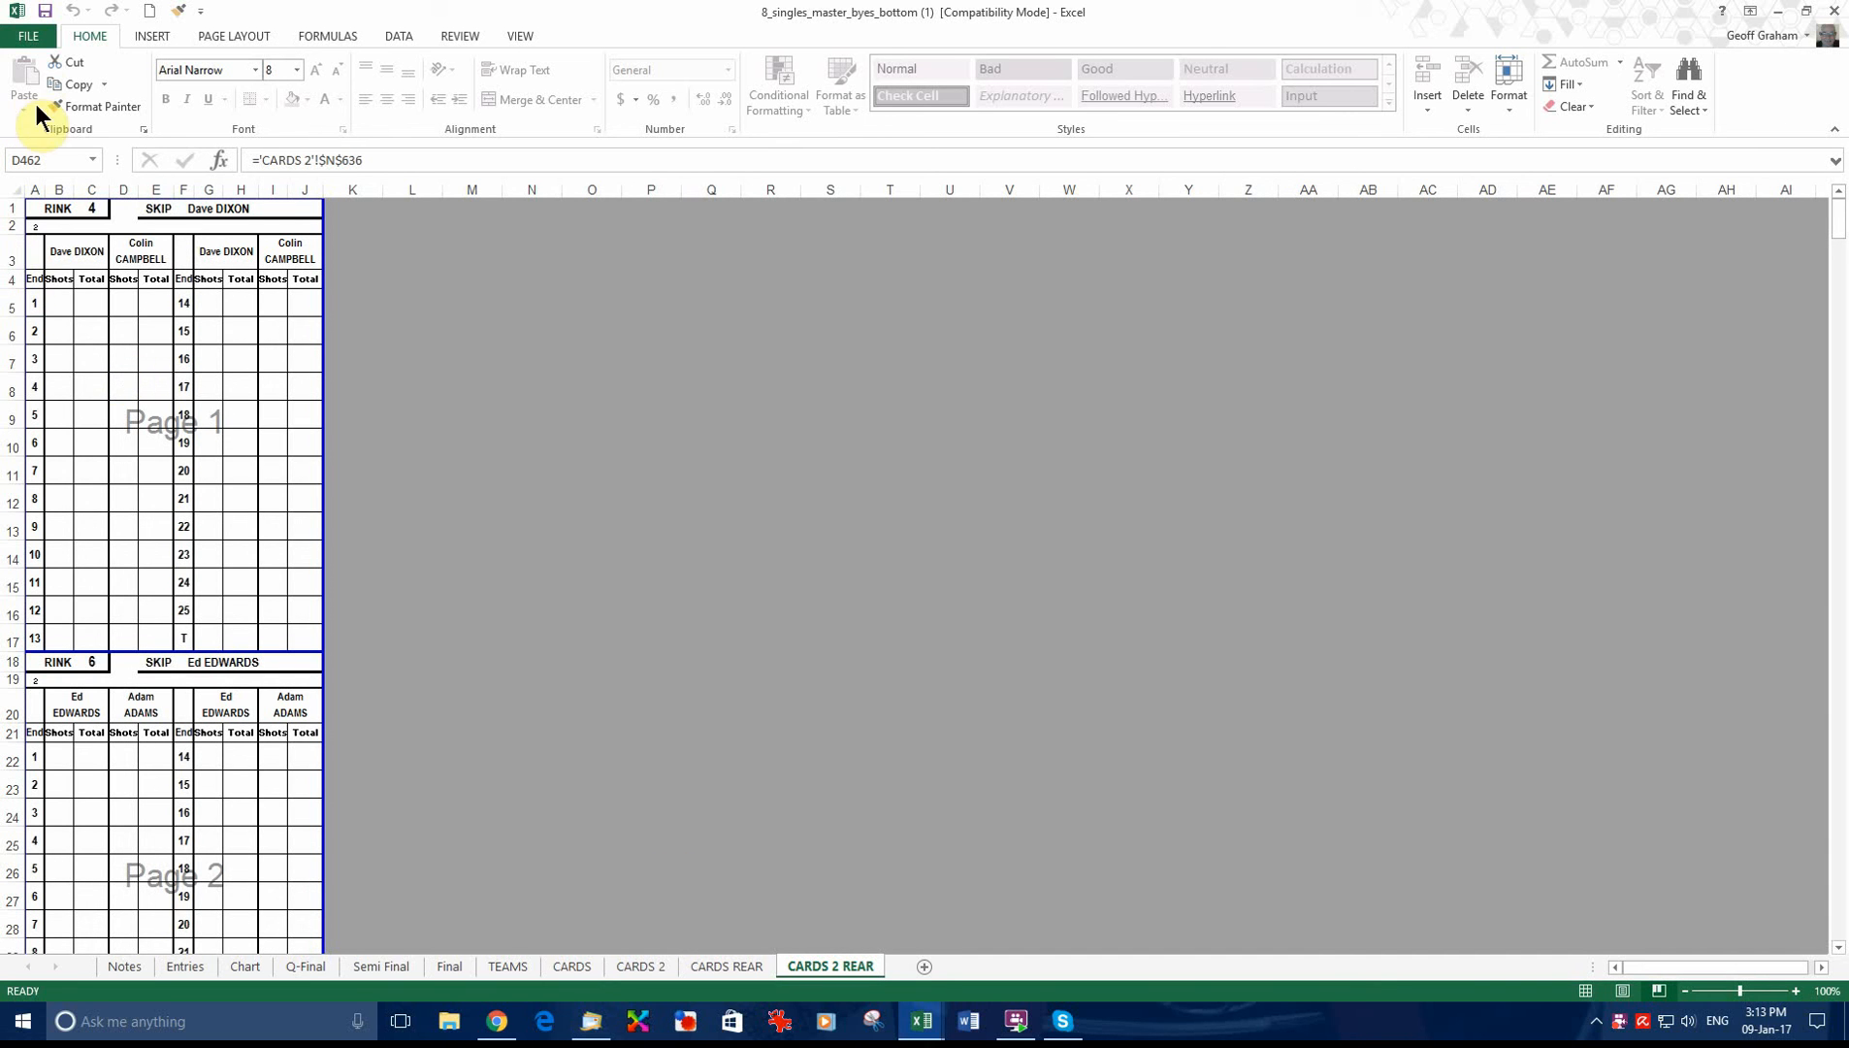
Open the print preview of the CARDS 2 REAR sheet from the File menu
left_click(31, 36)
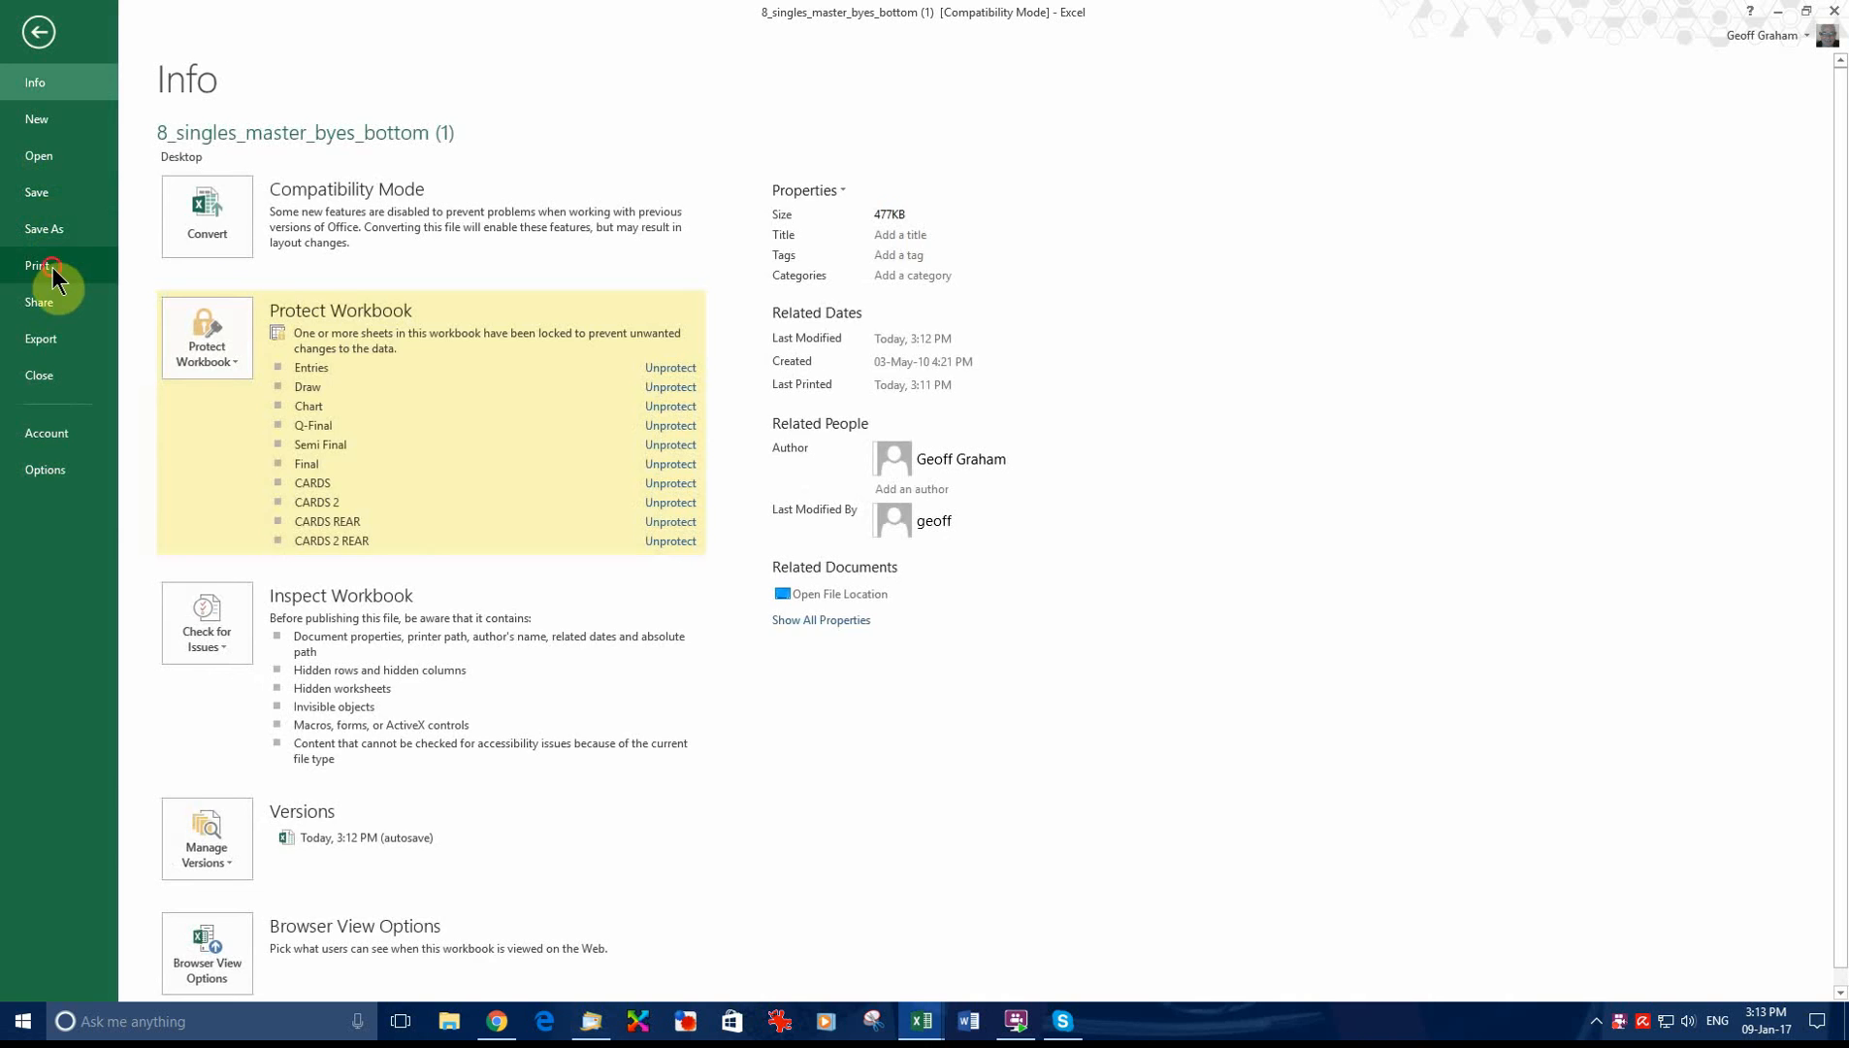
left_click(37, 265)
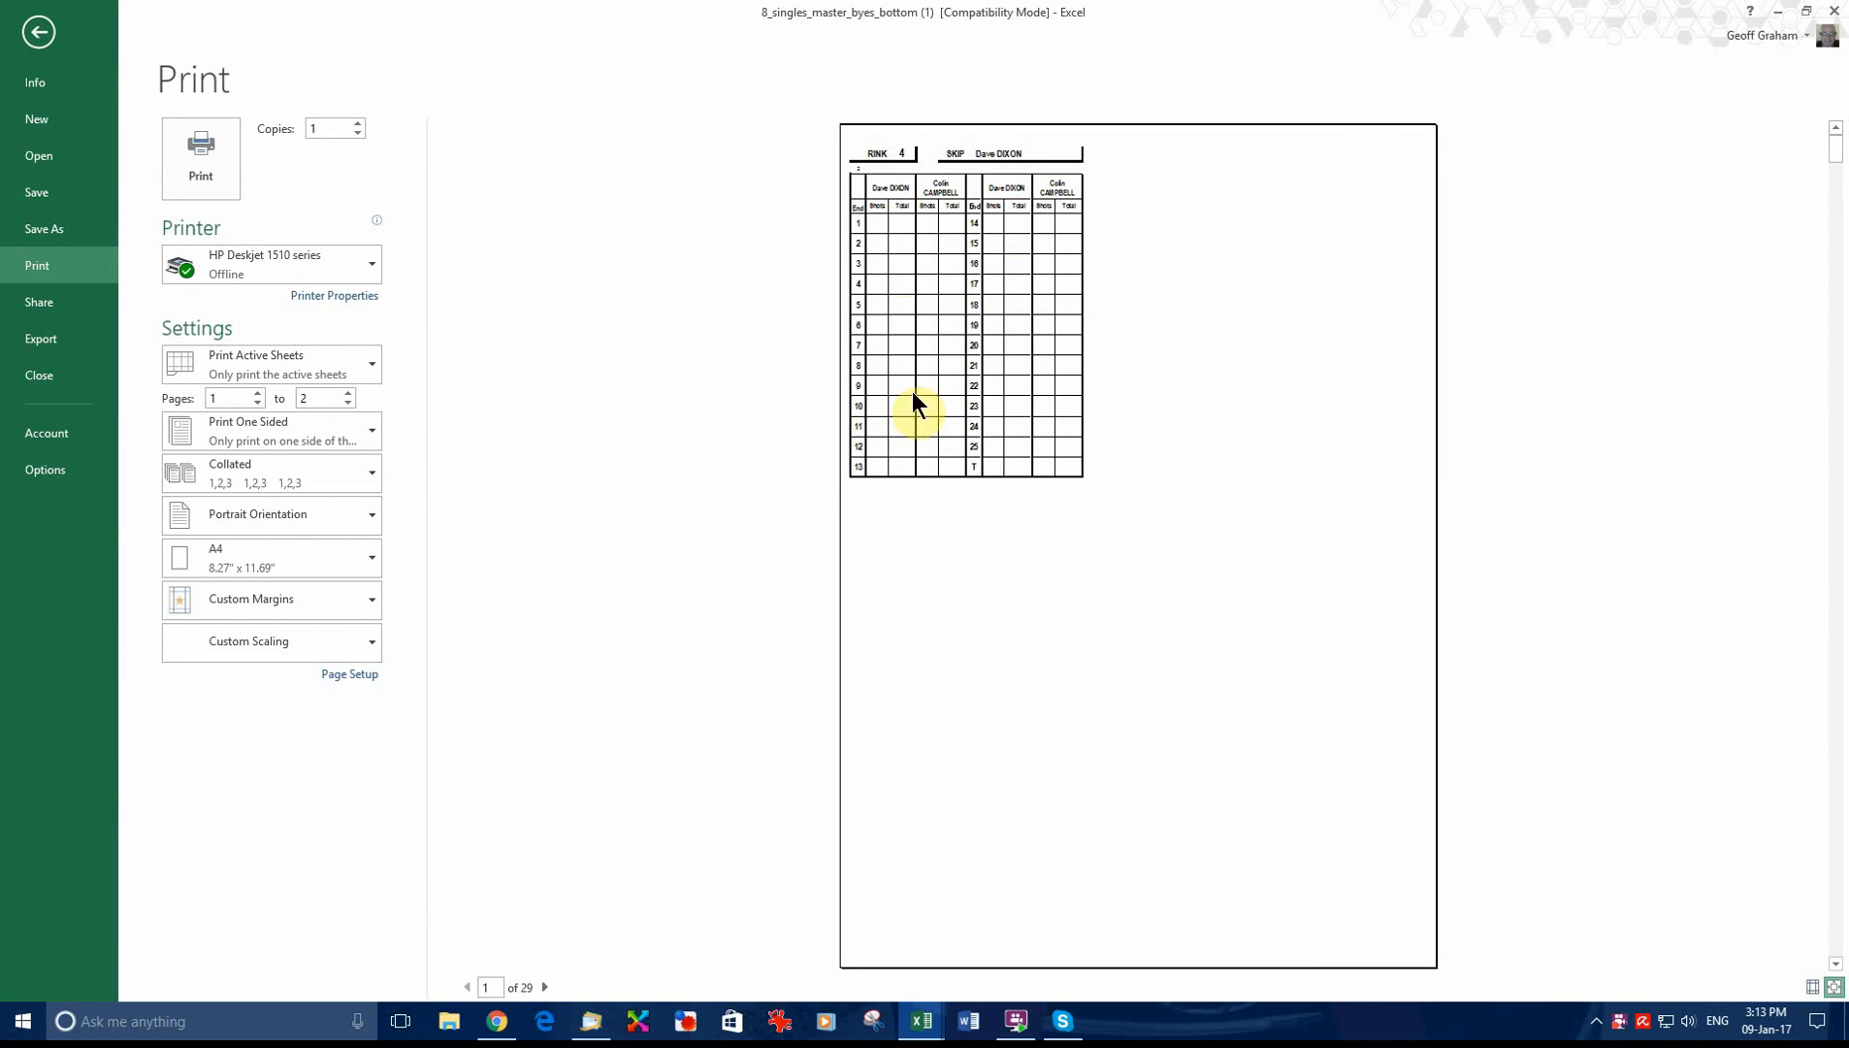
mouse_move(909, 411)
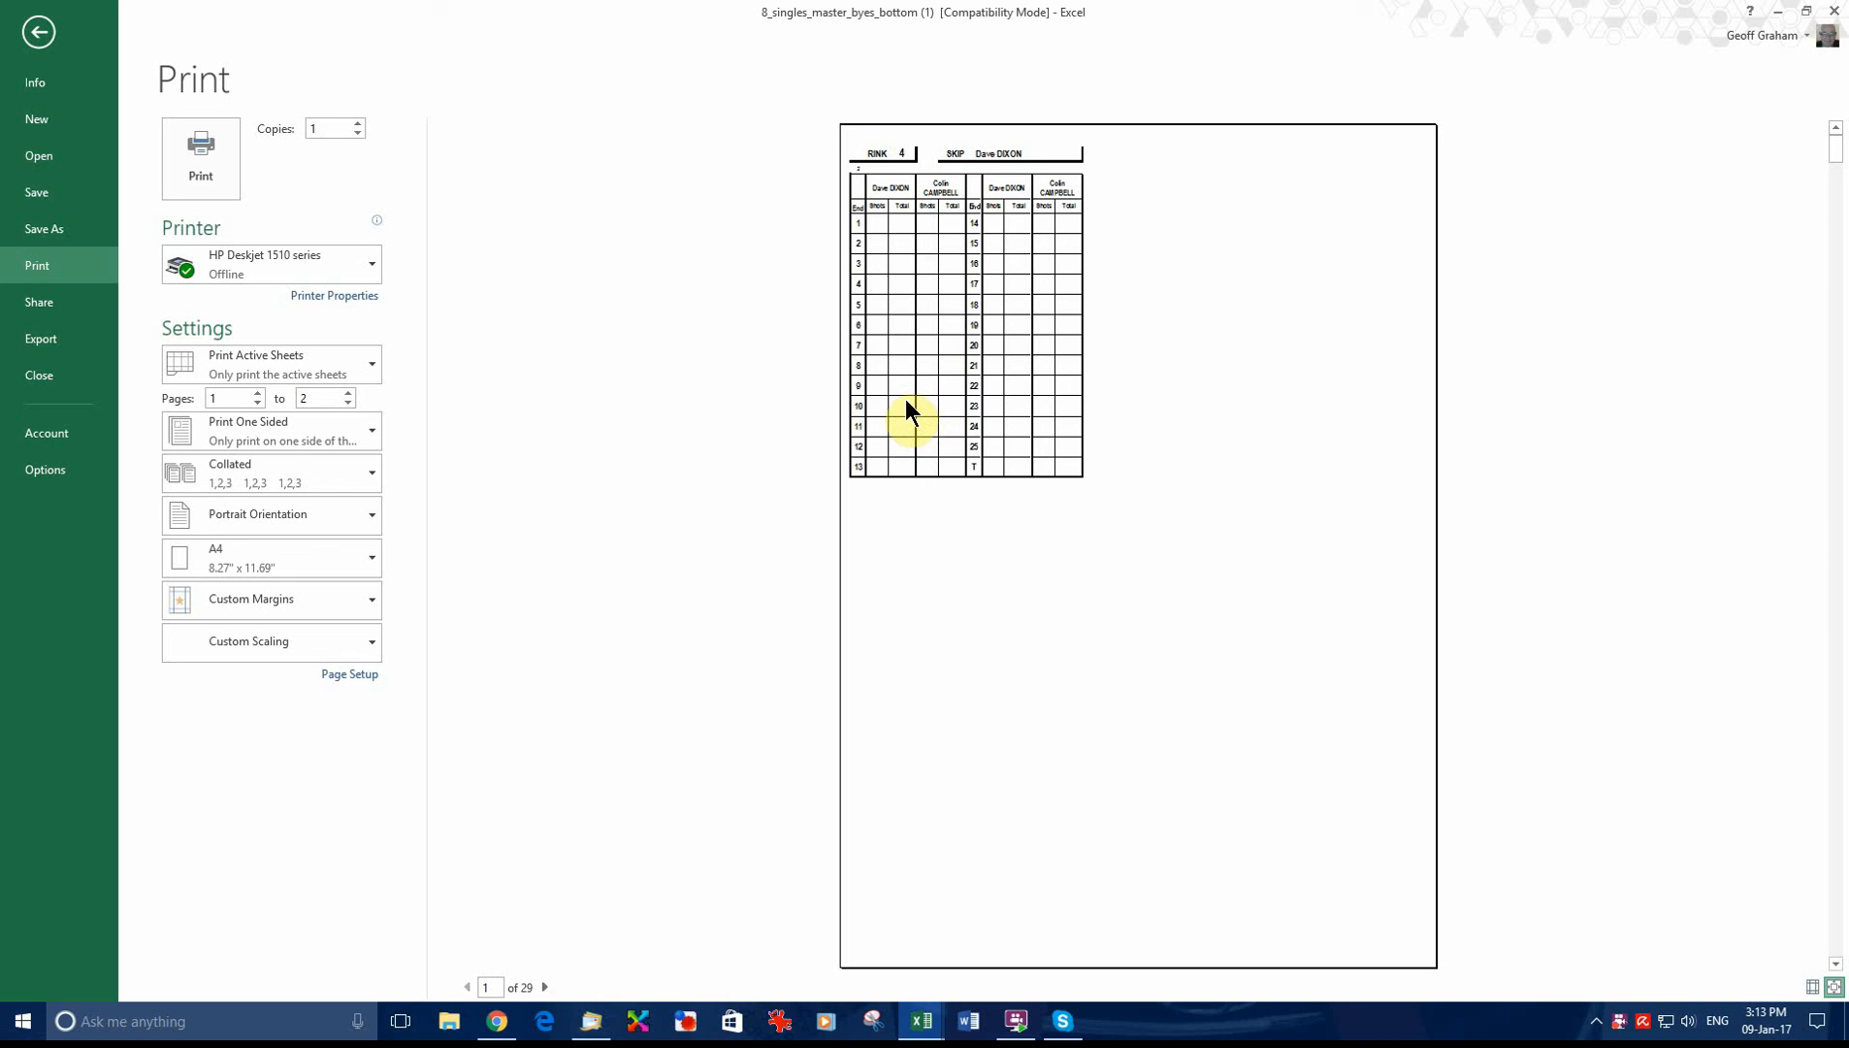
mouse_move(1037, 486)
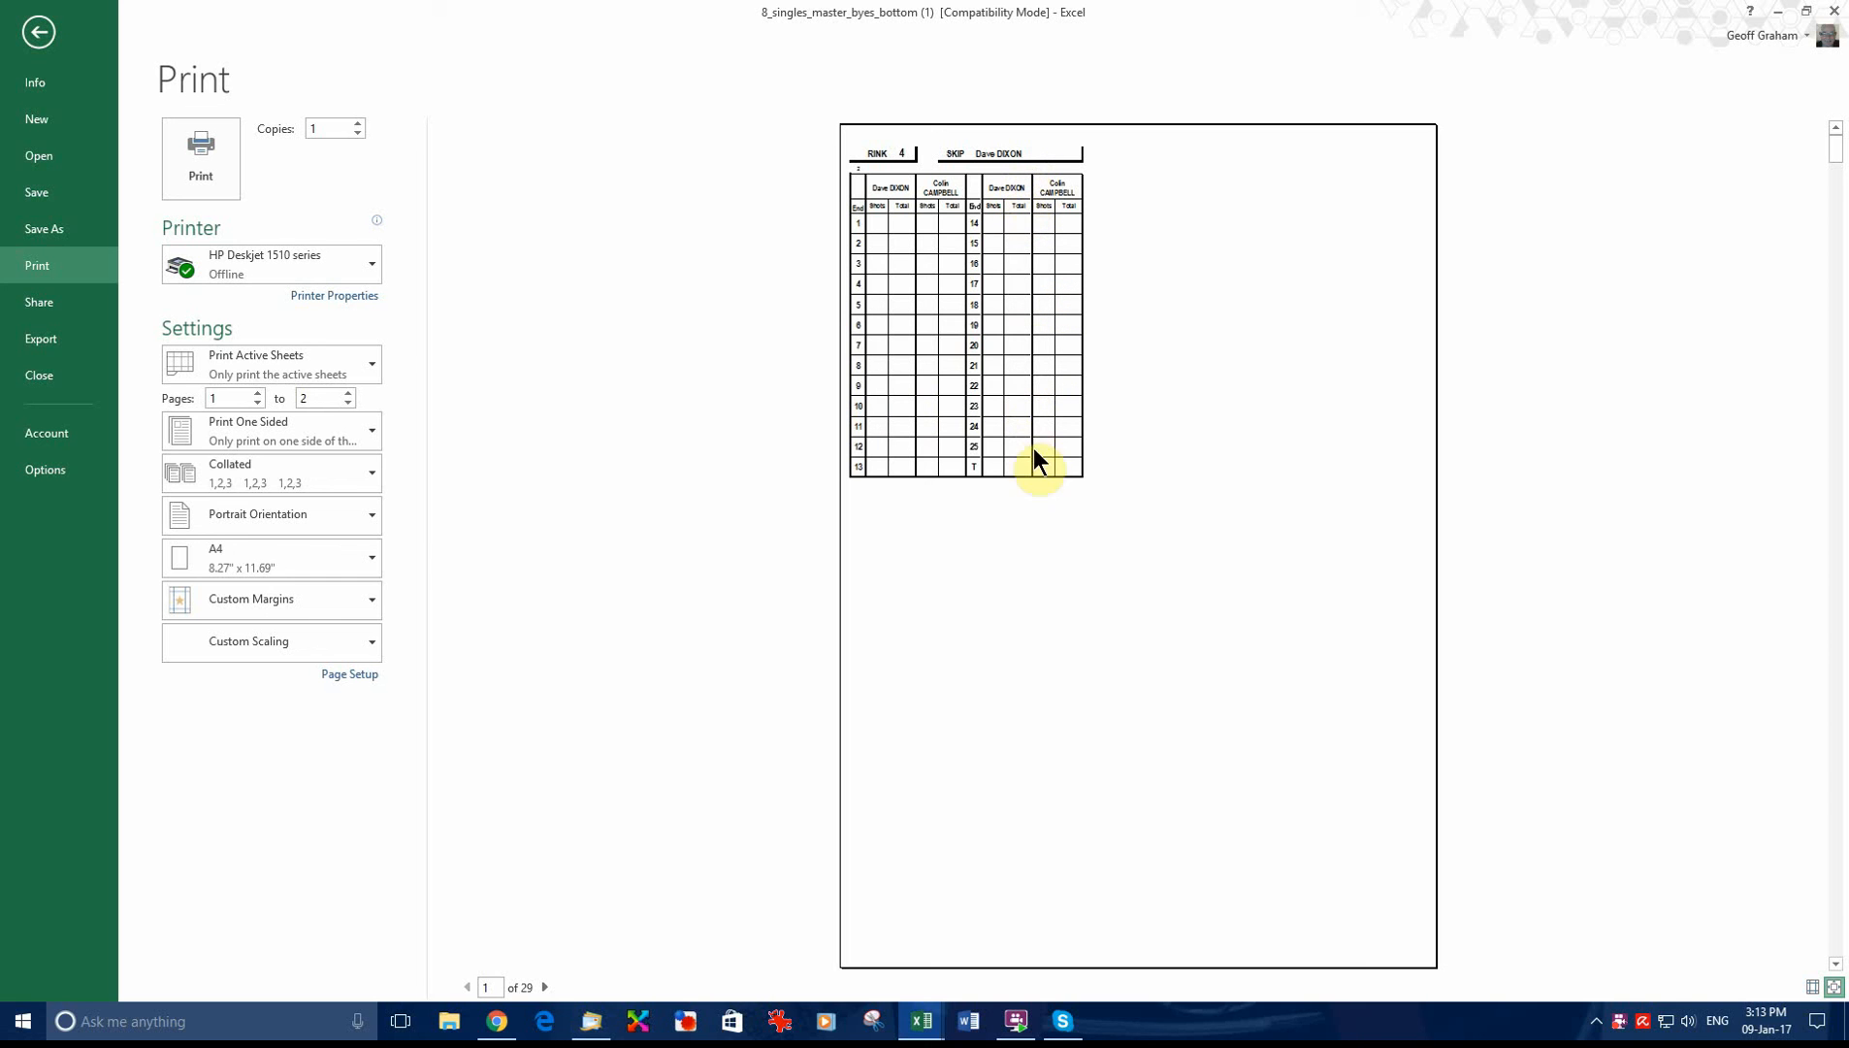
mouse_move(1223, 457)
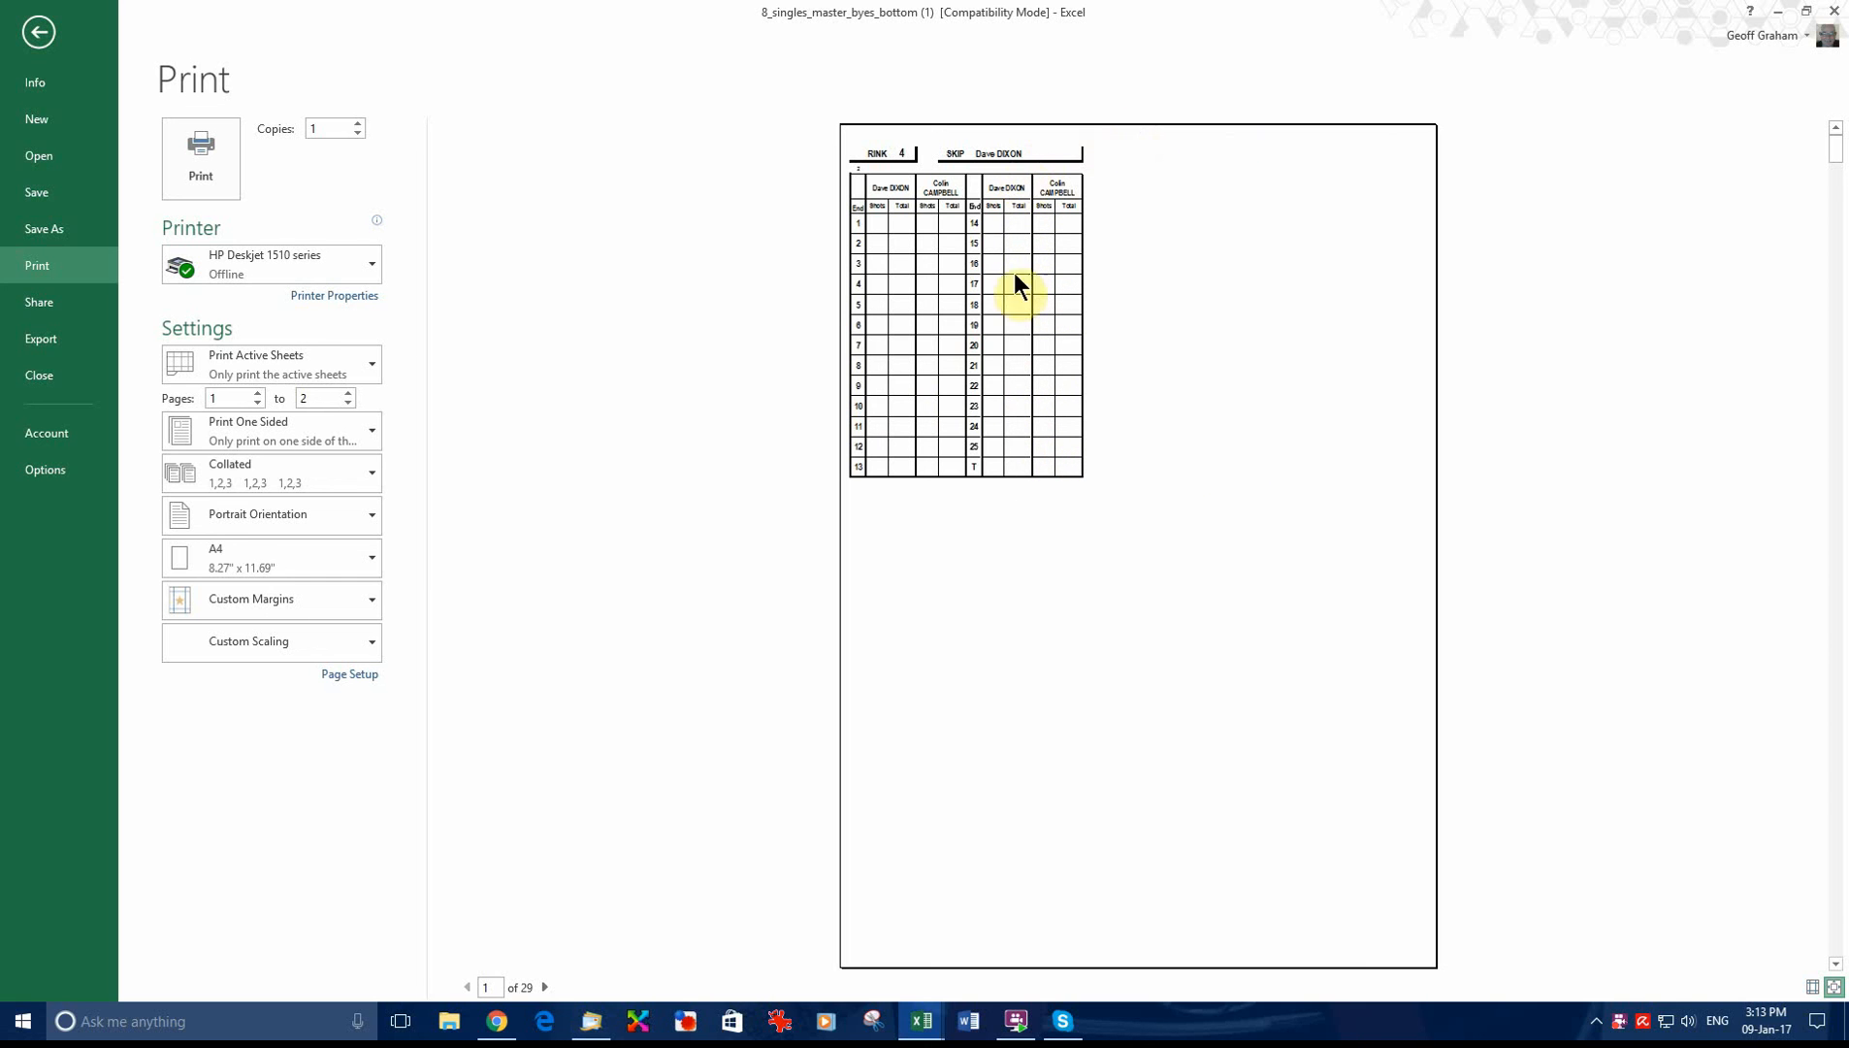
mouse_move(427, 415)
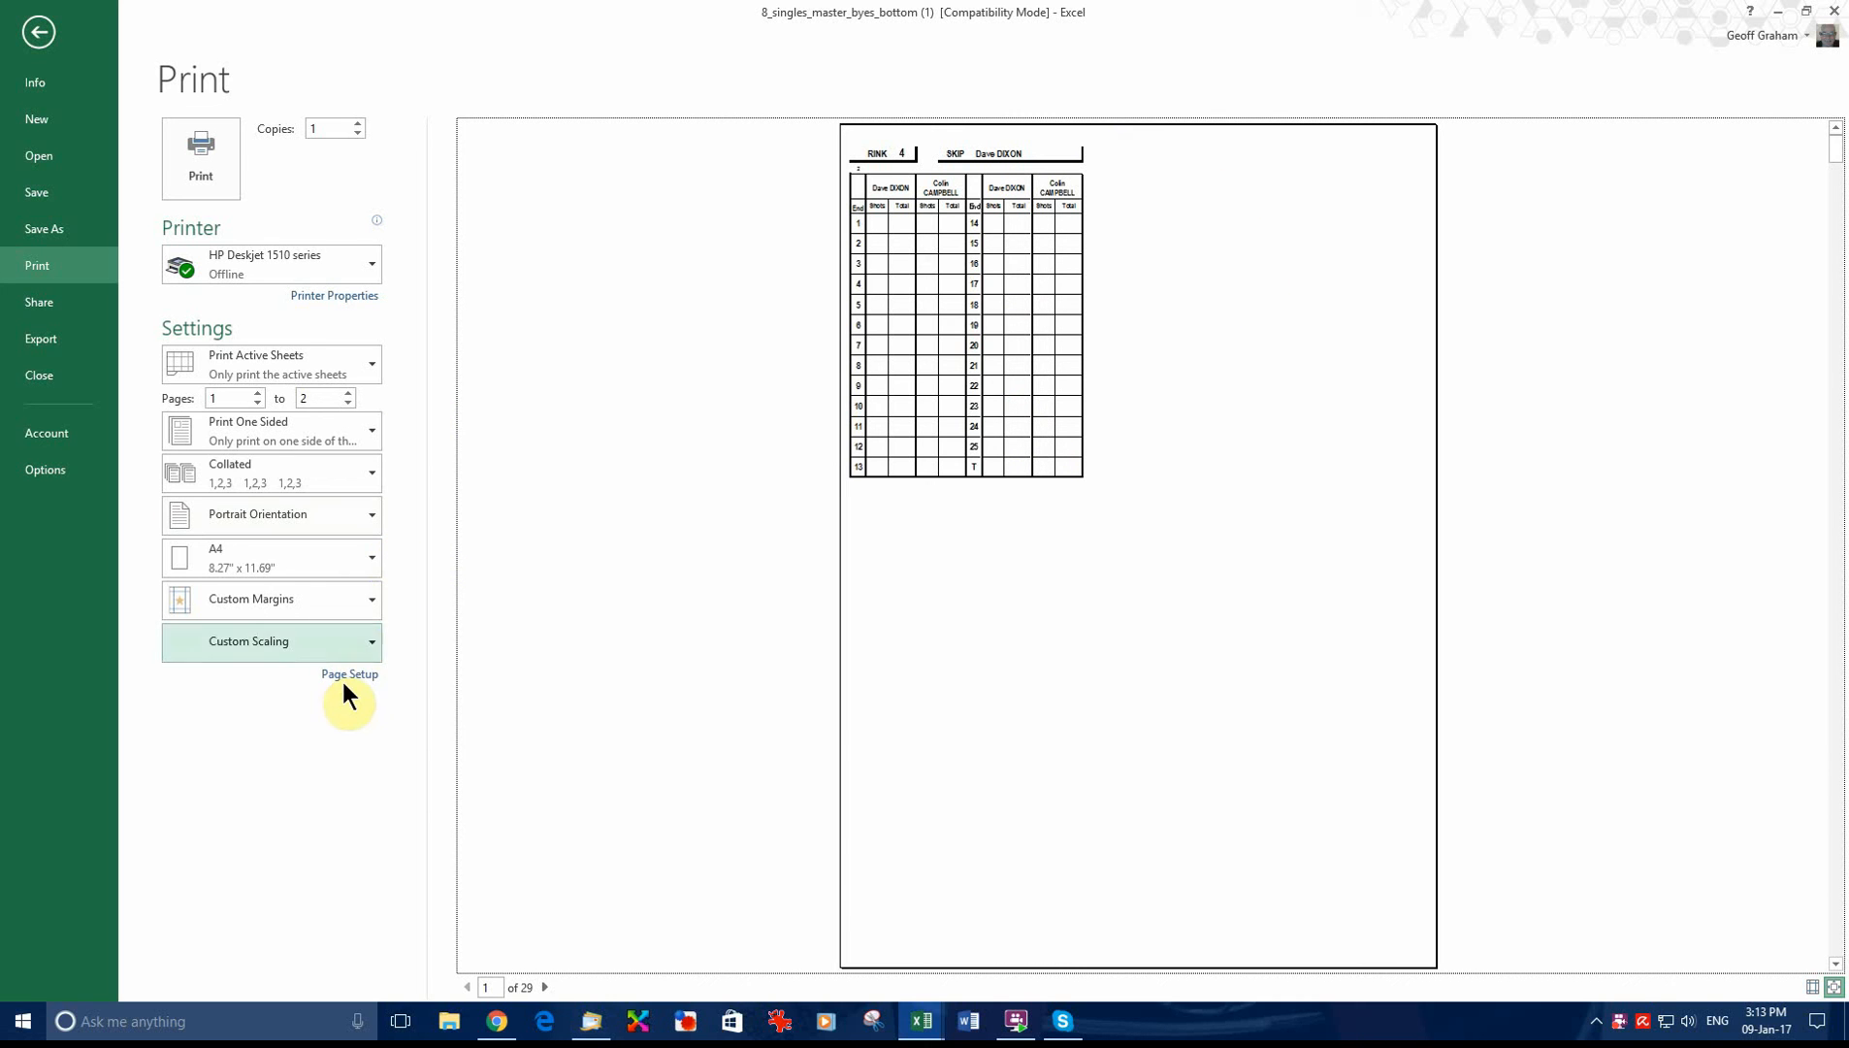
Widen the CARDS 2 REAR left margin to 4 inches in Page Setup
left_click(349, 673)
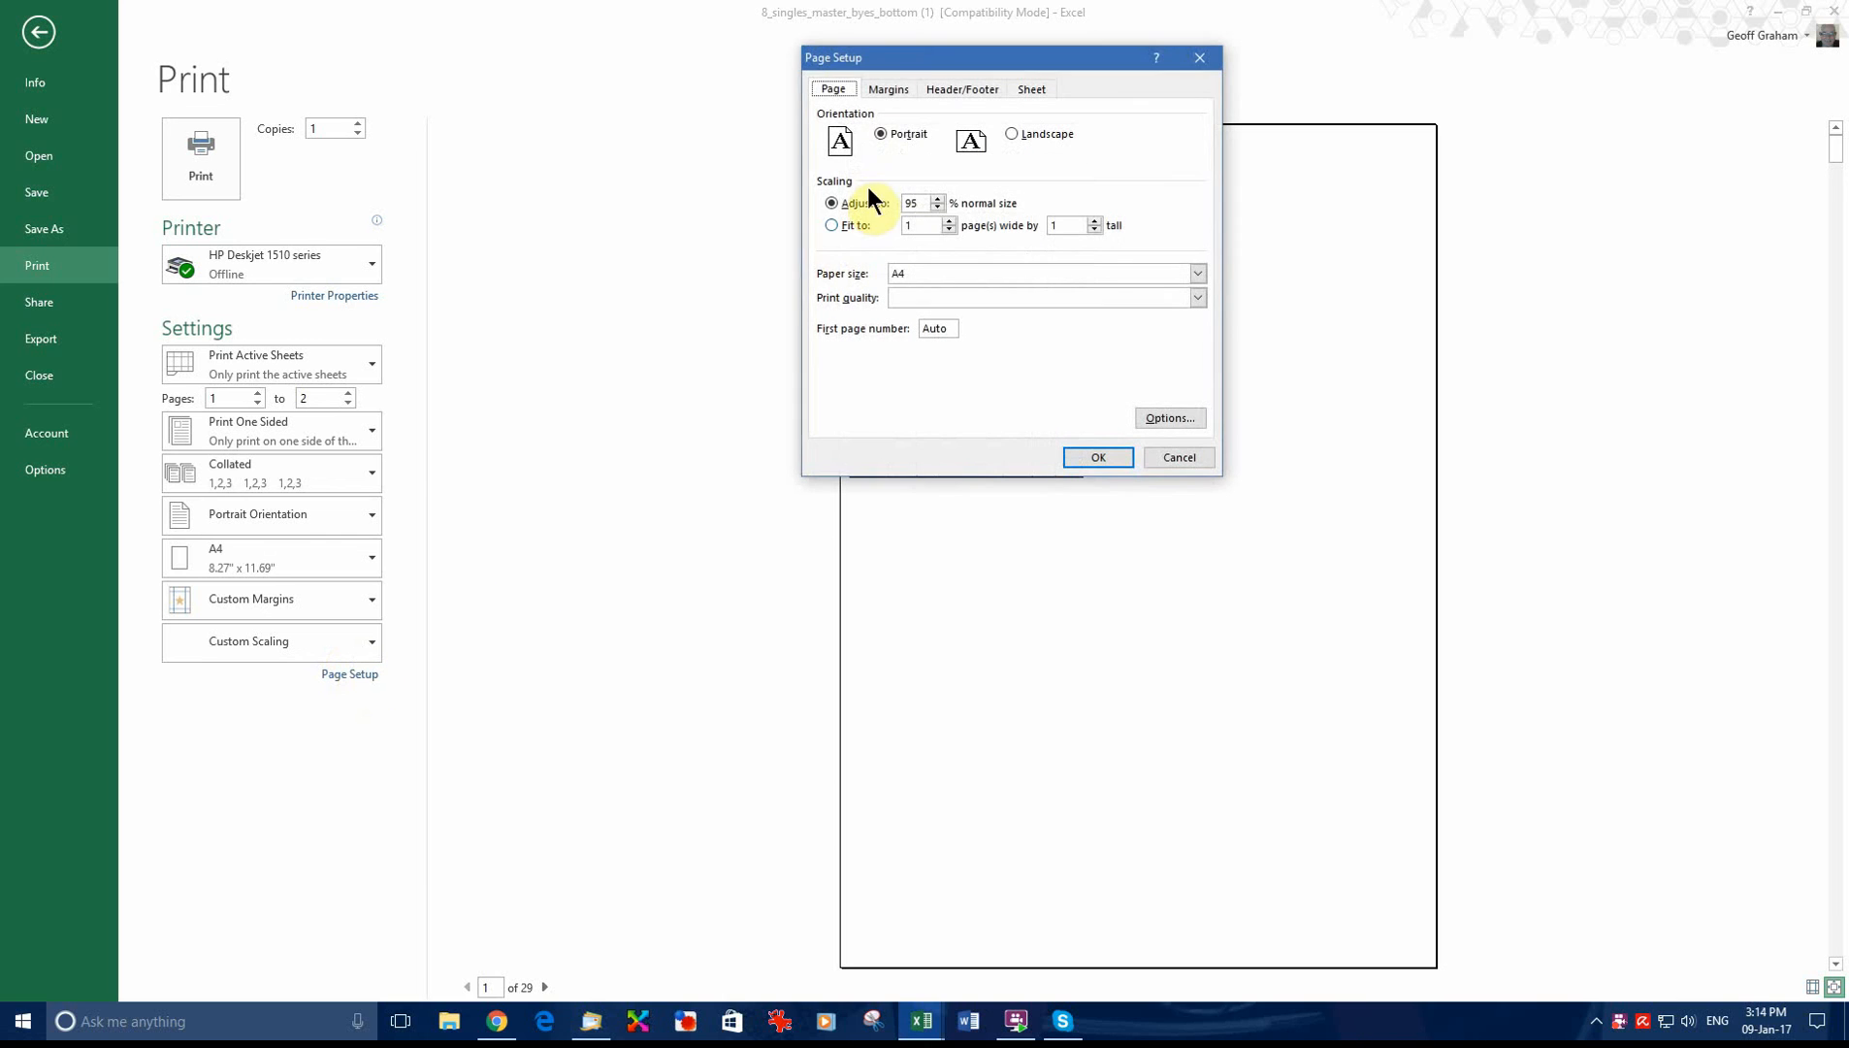
mouse_move(903, 111)
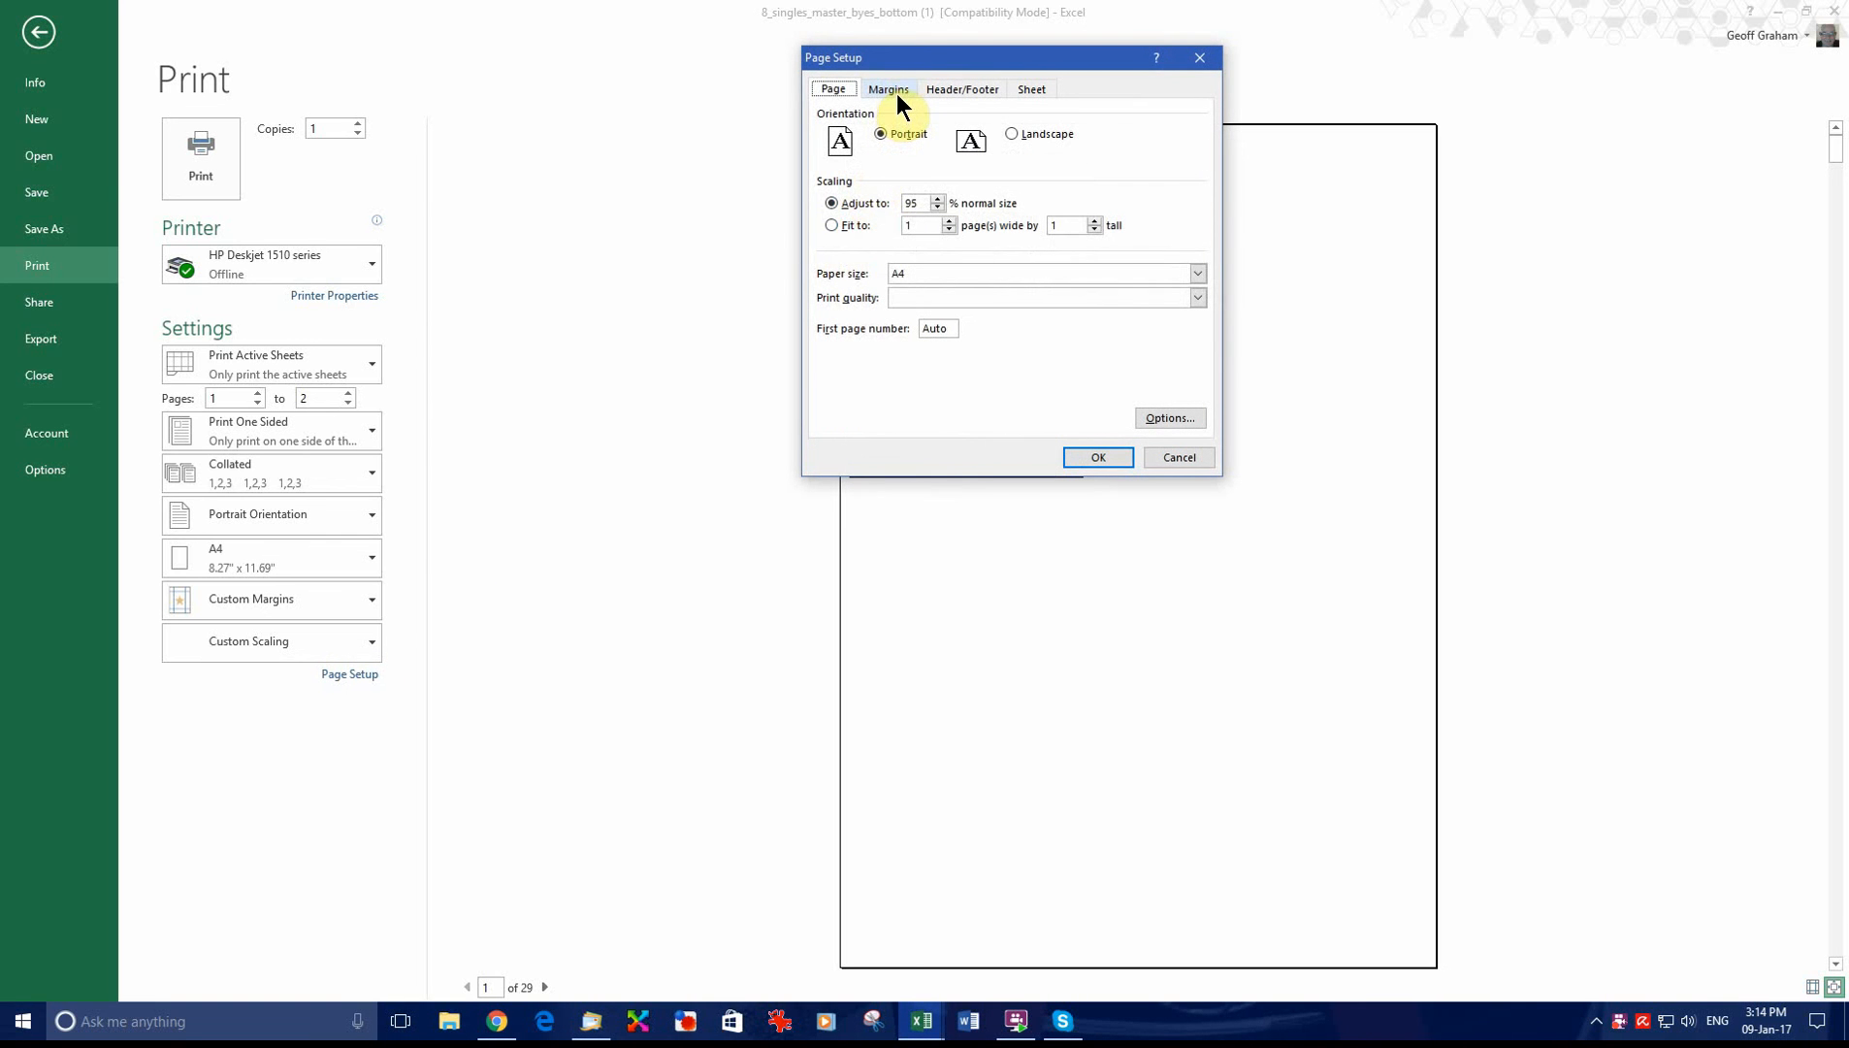
left_click(888, 89)
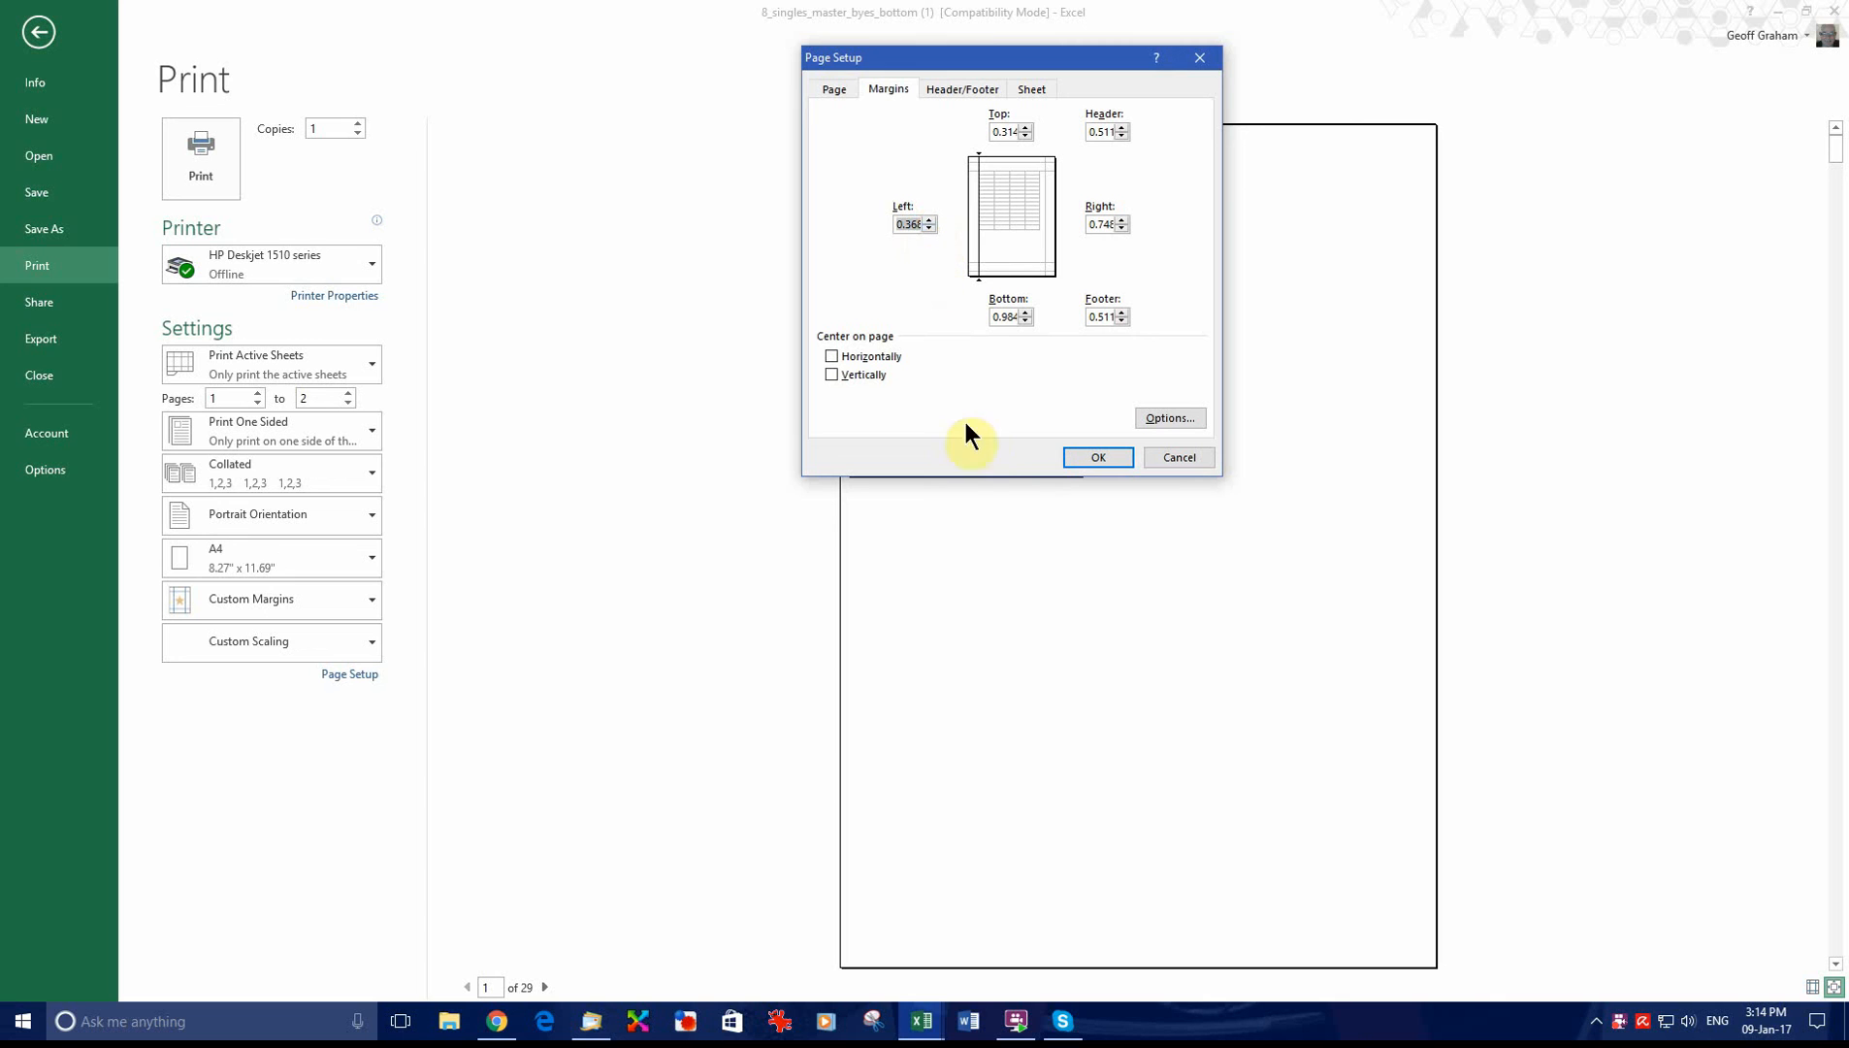
mouse_move(1003, 467)
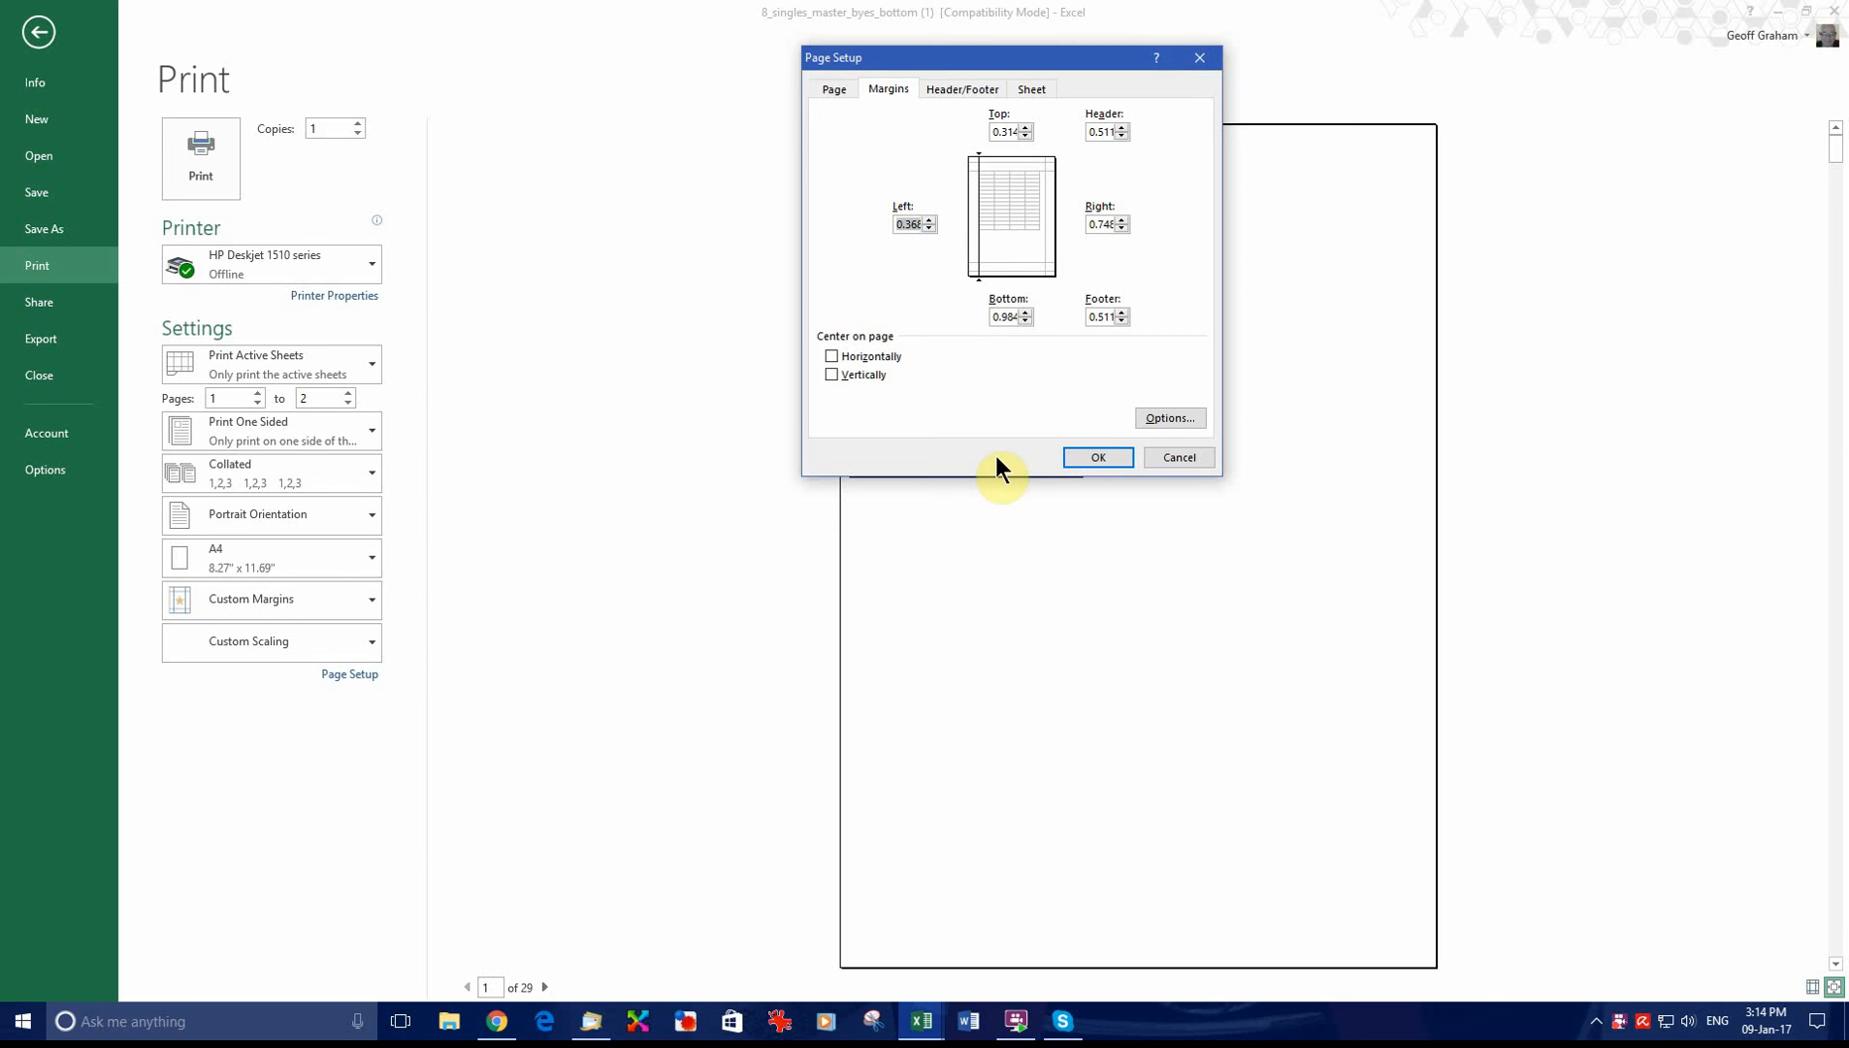
left_click(1098, 457)
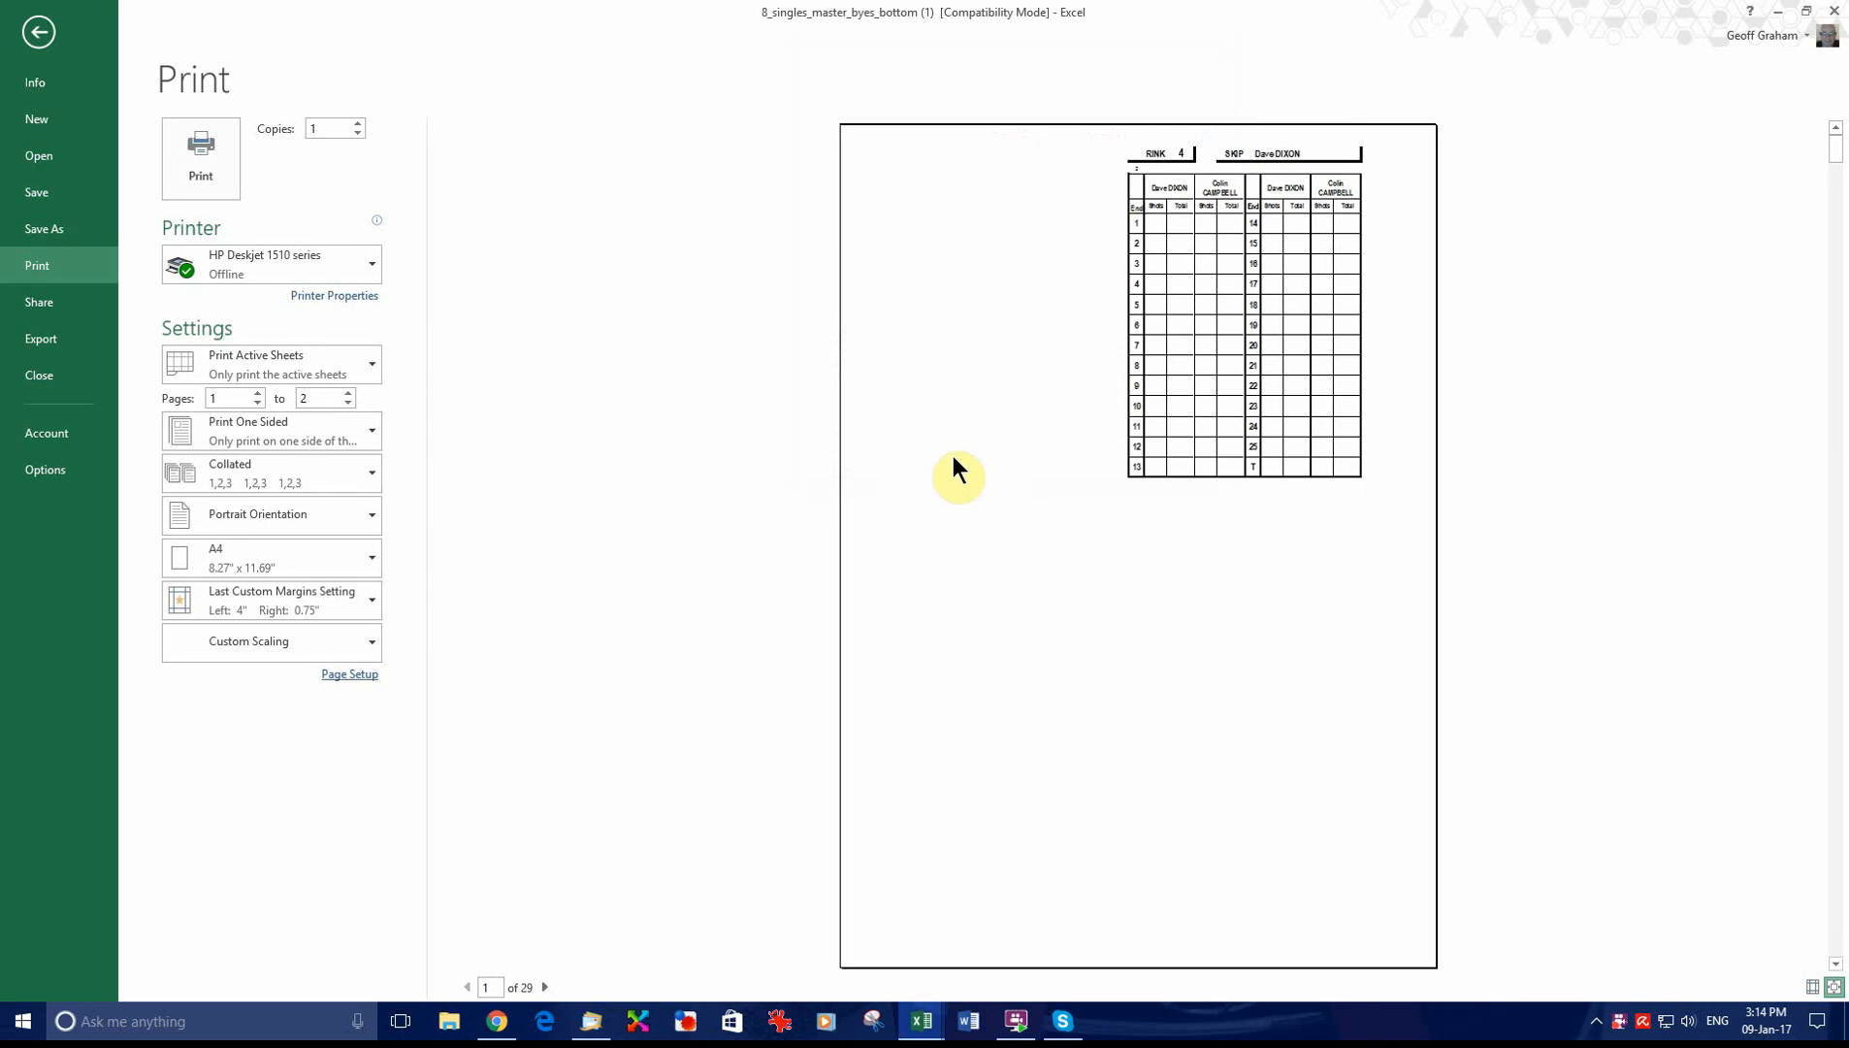
mouse_move(320, 780)
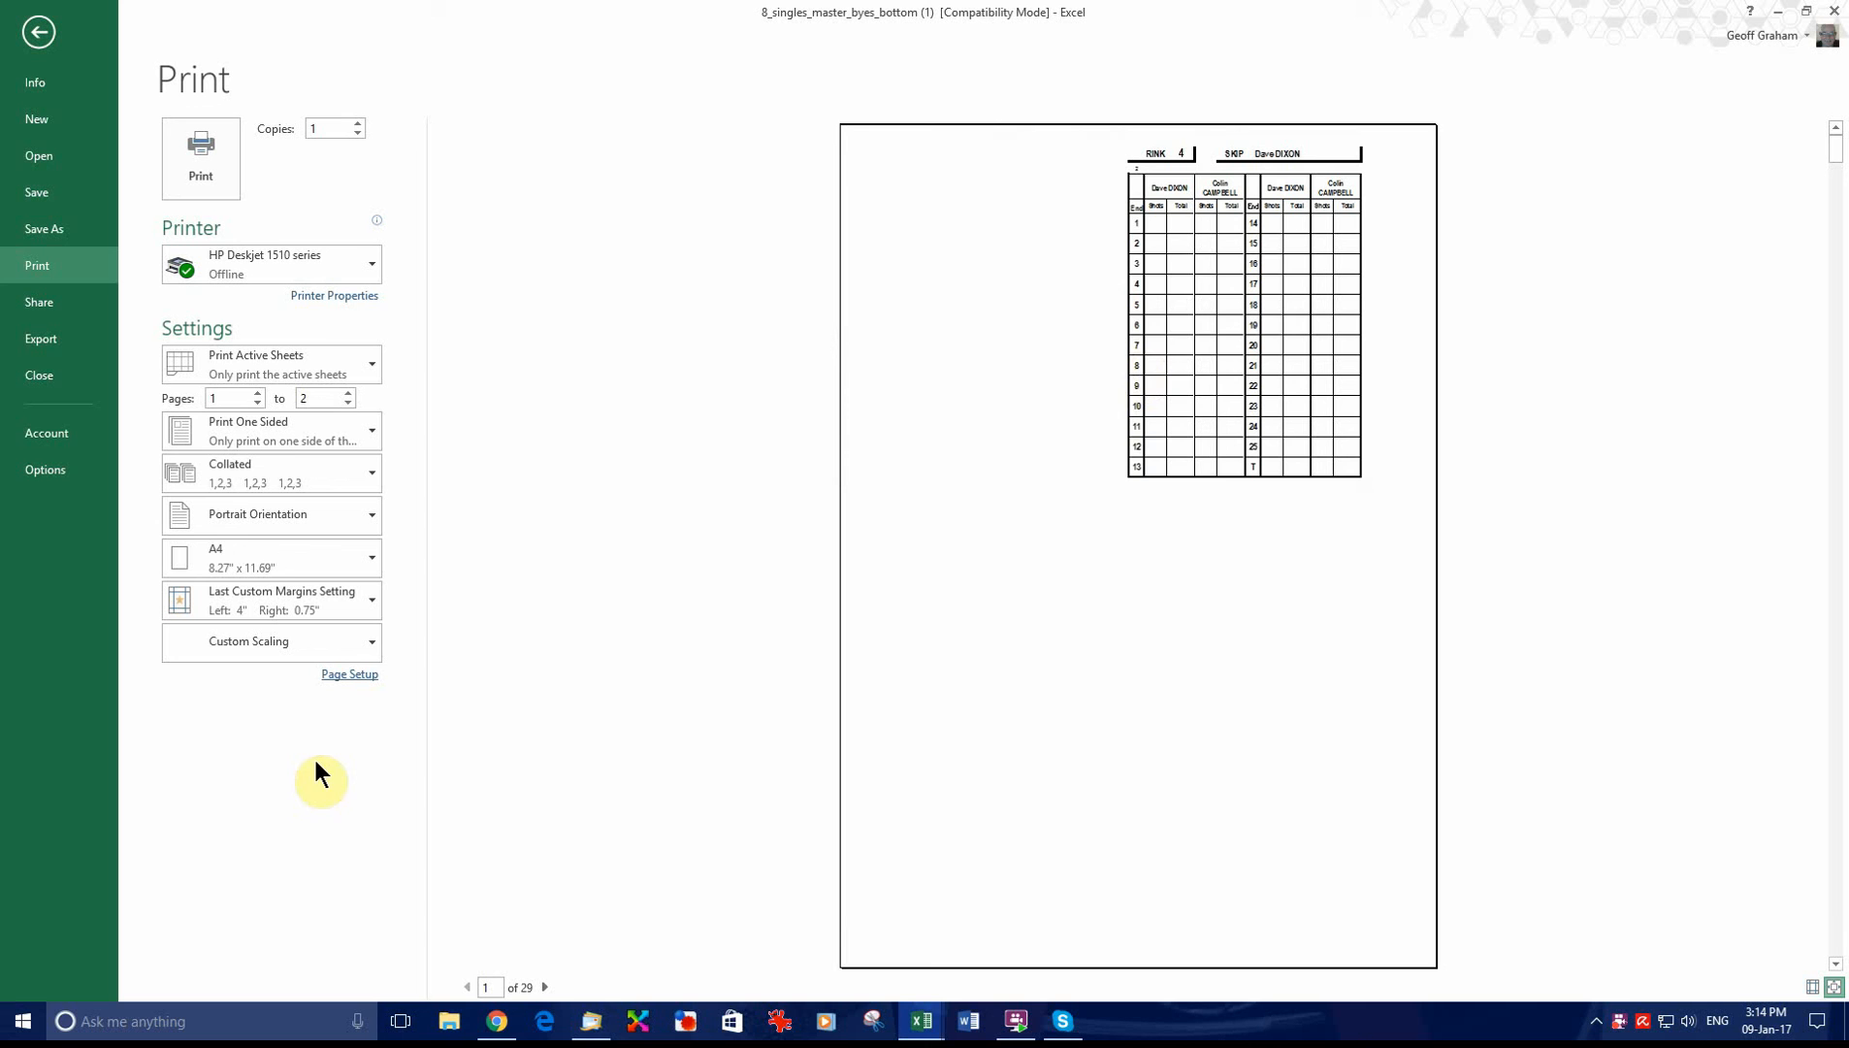
Reduce the CARDS 2 REAR left margin to 2.6 inches in Page Setup
left_click(349, 675)
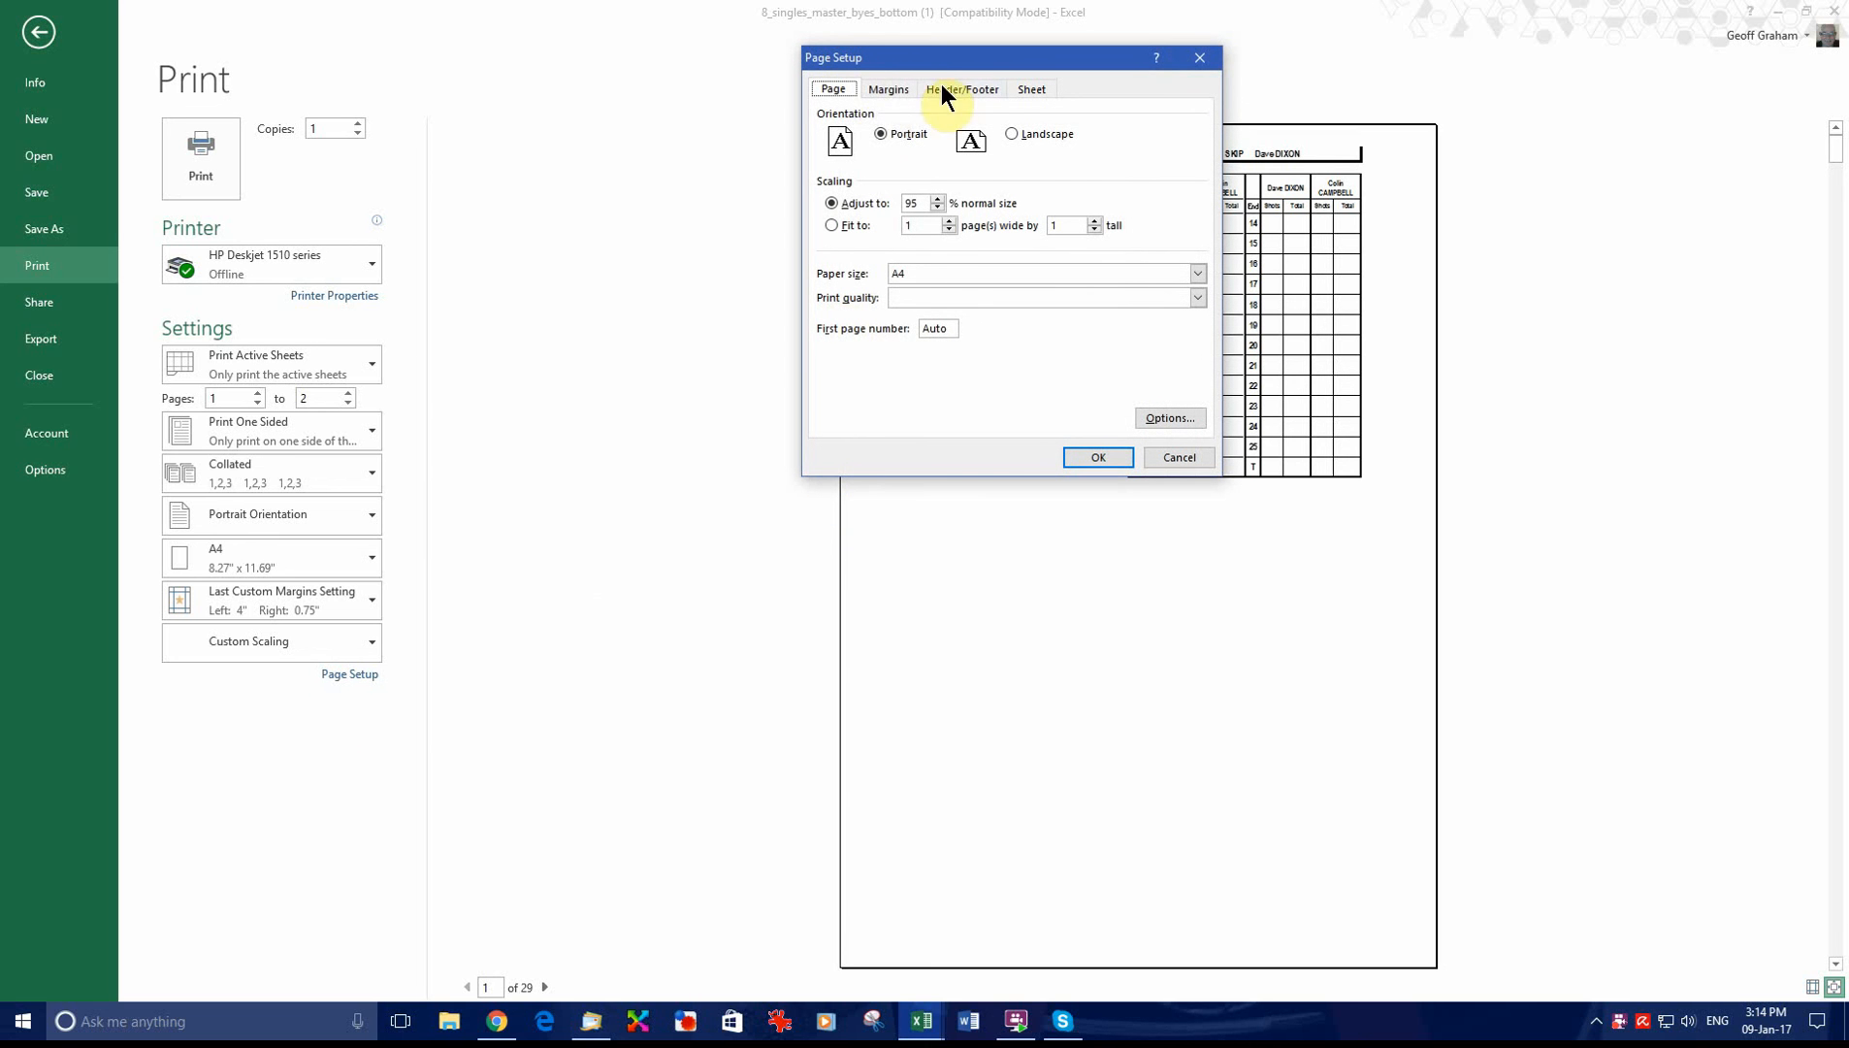
left_click(888, 88)
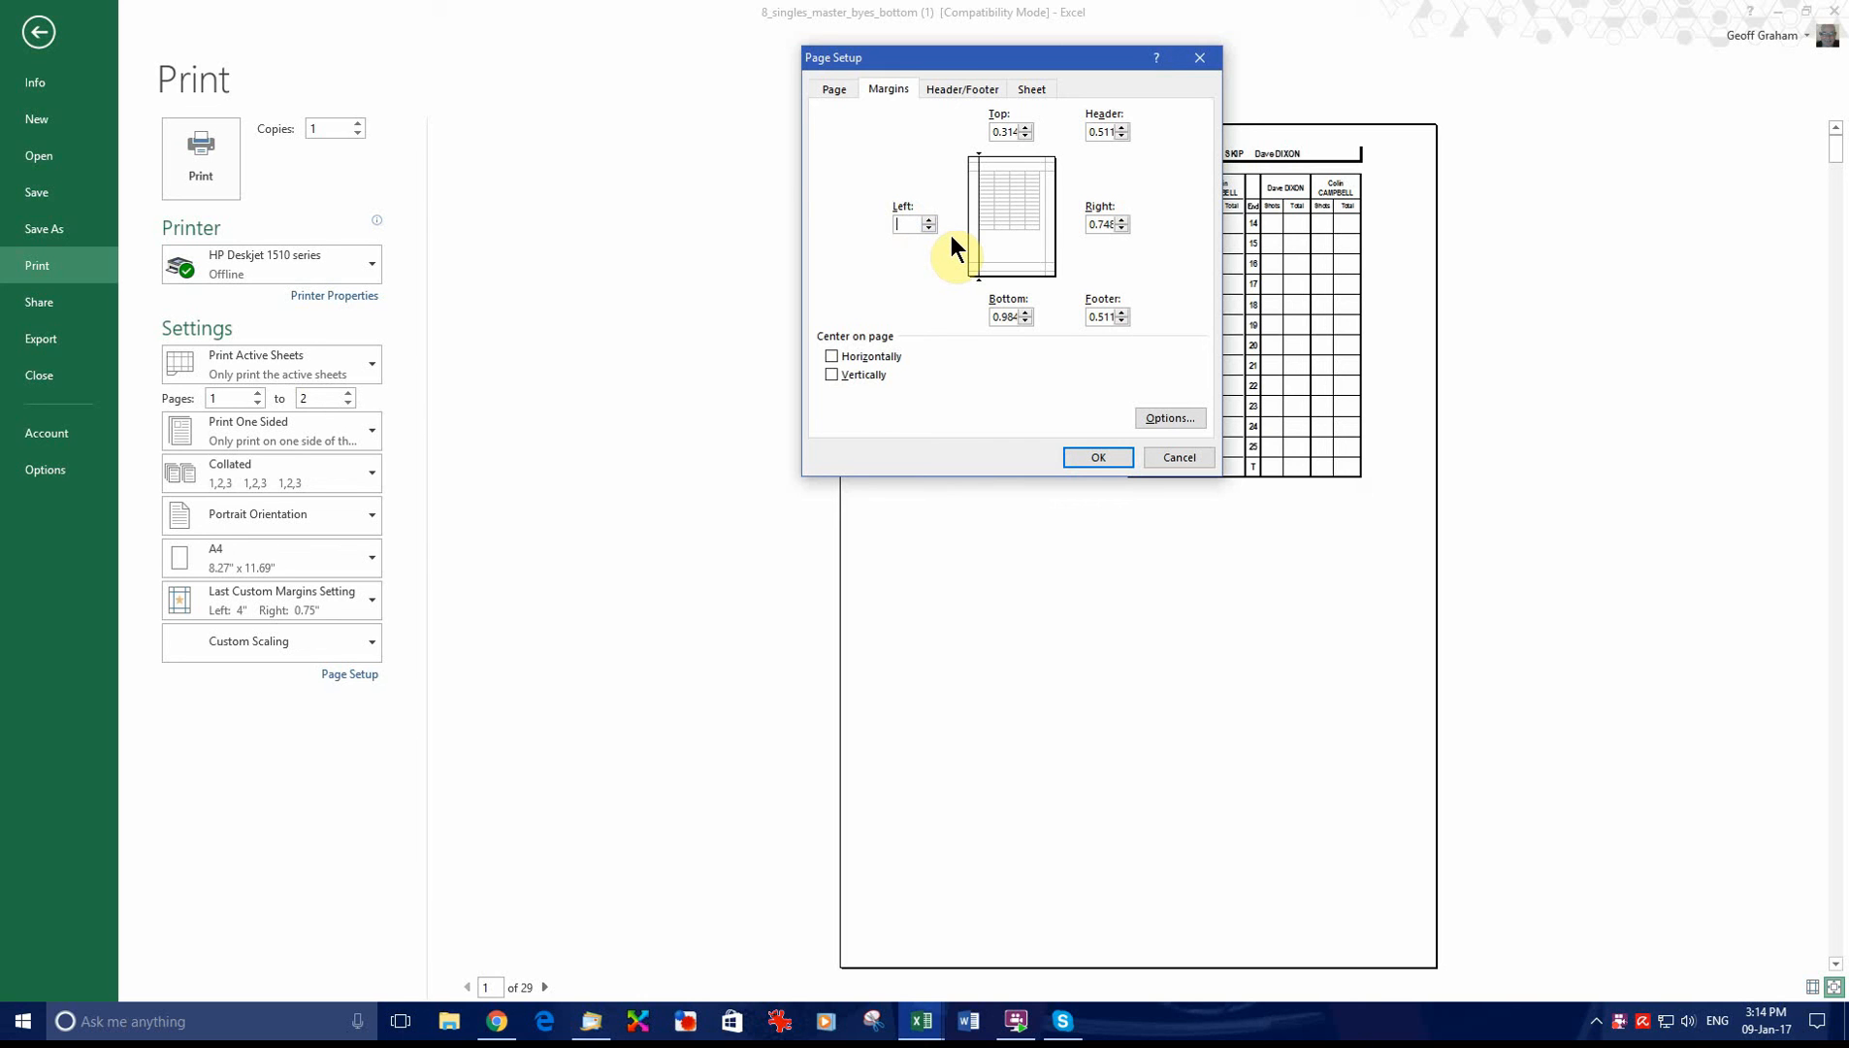
left_click(1097, 457)
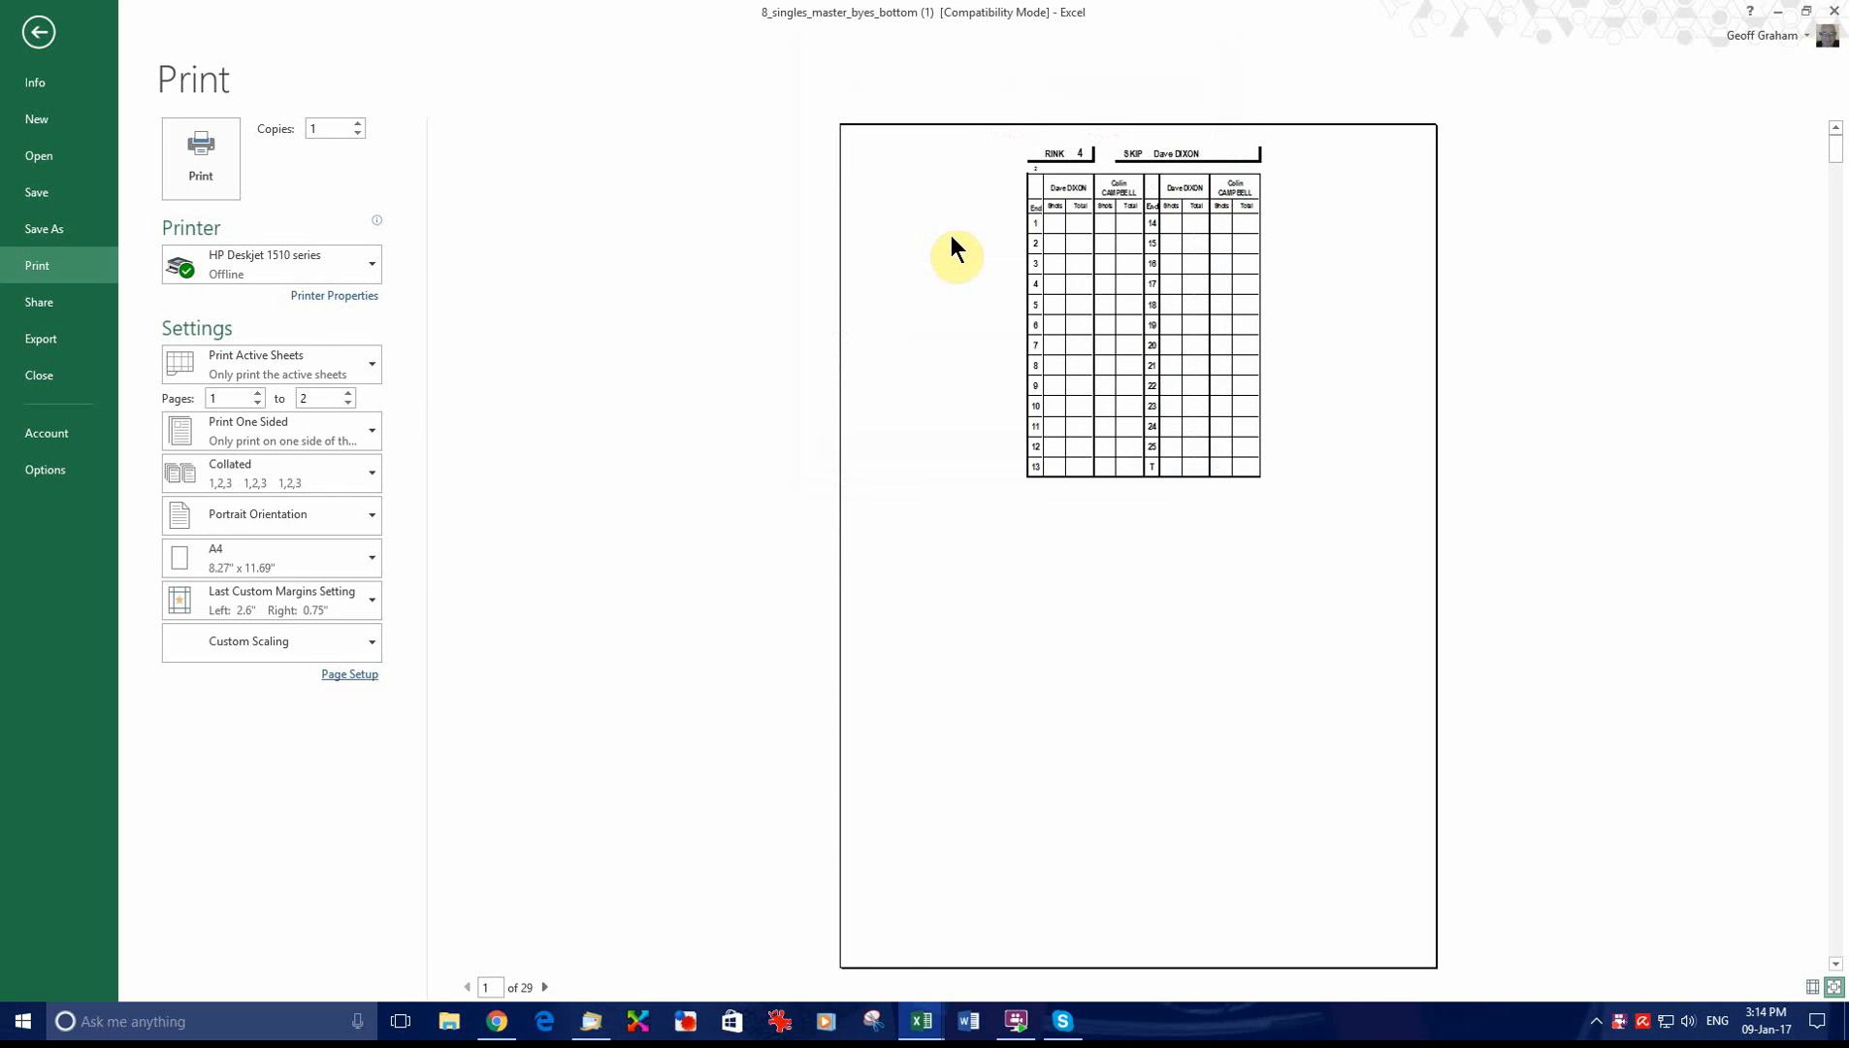
mouse_move(1128, 542)
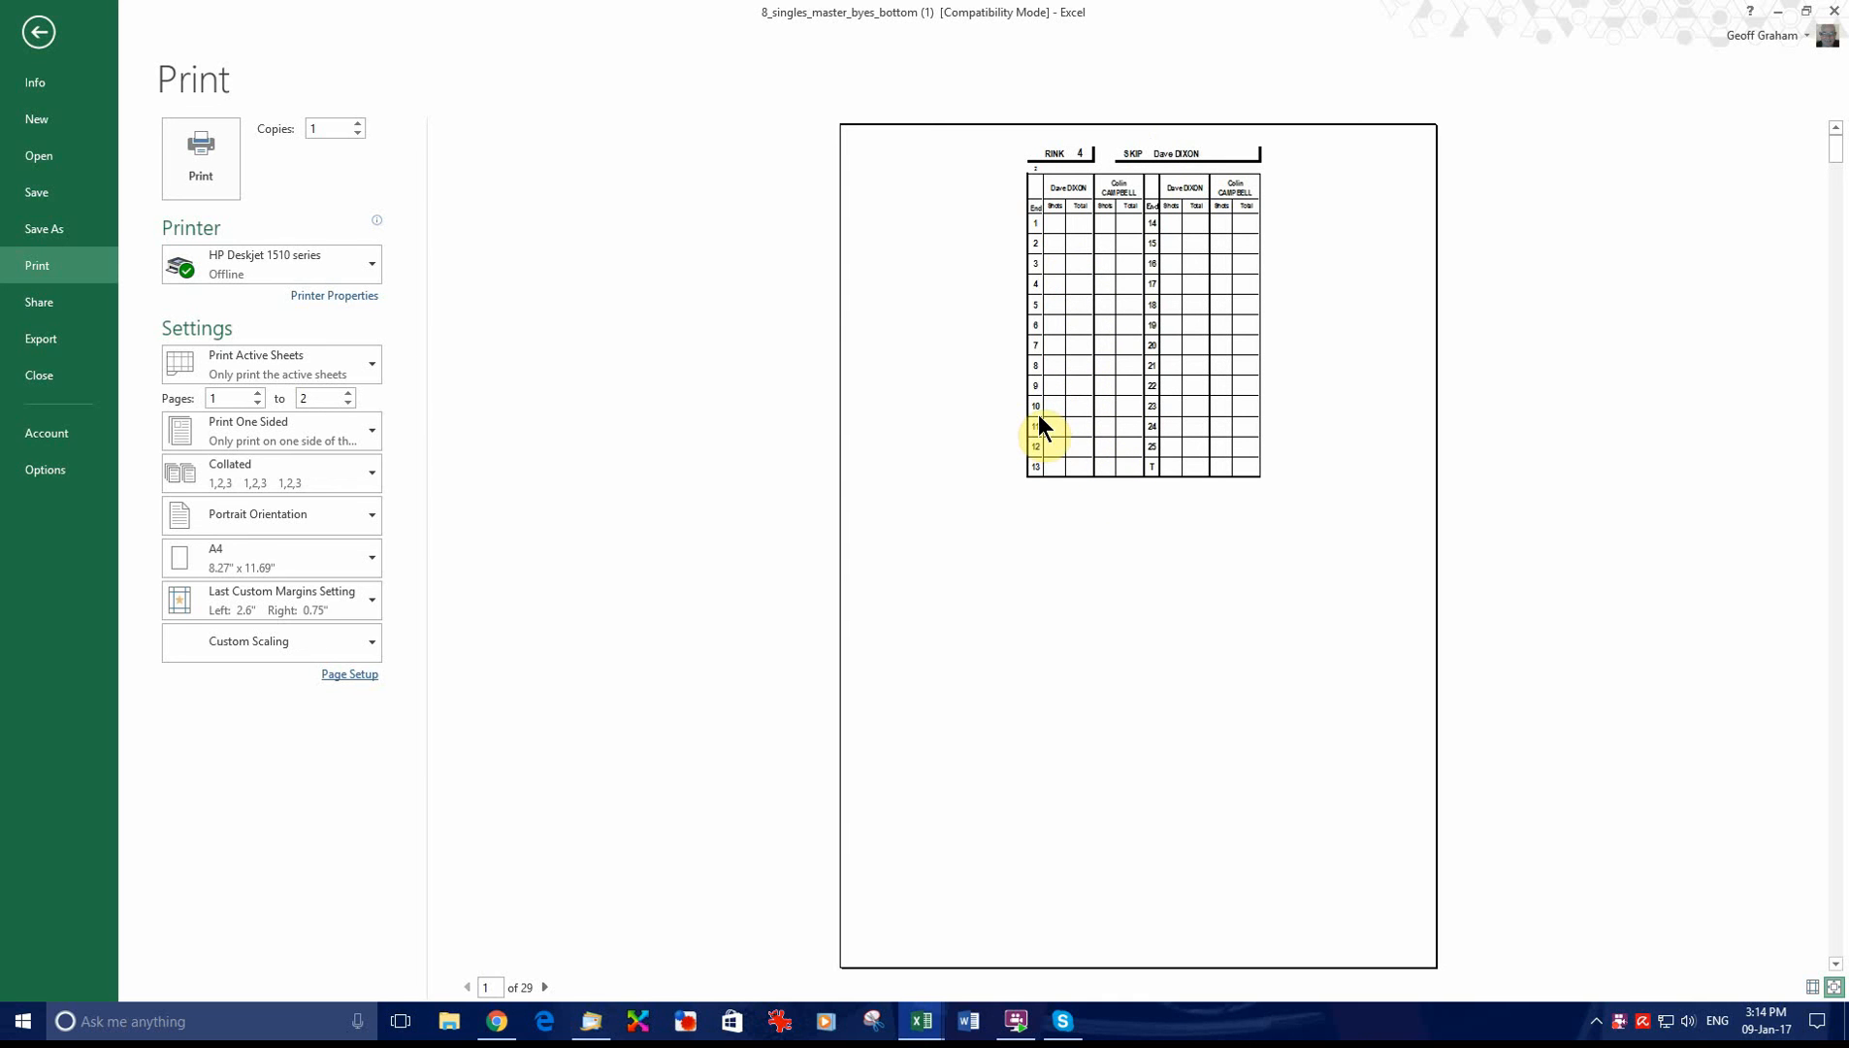
mouse_move(1067, 605)
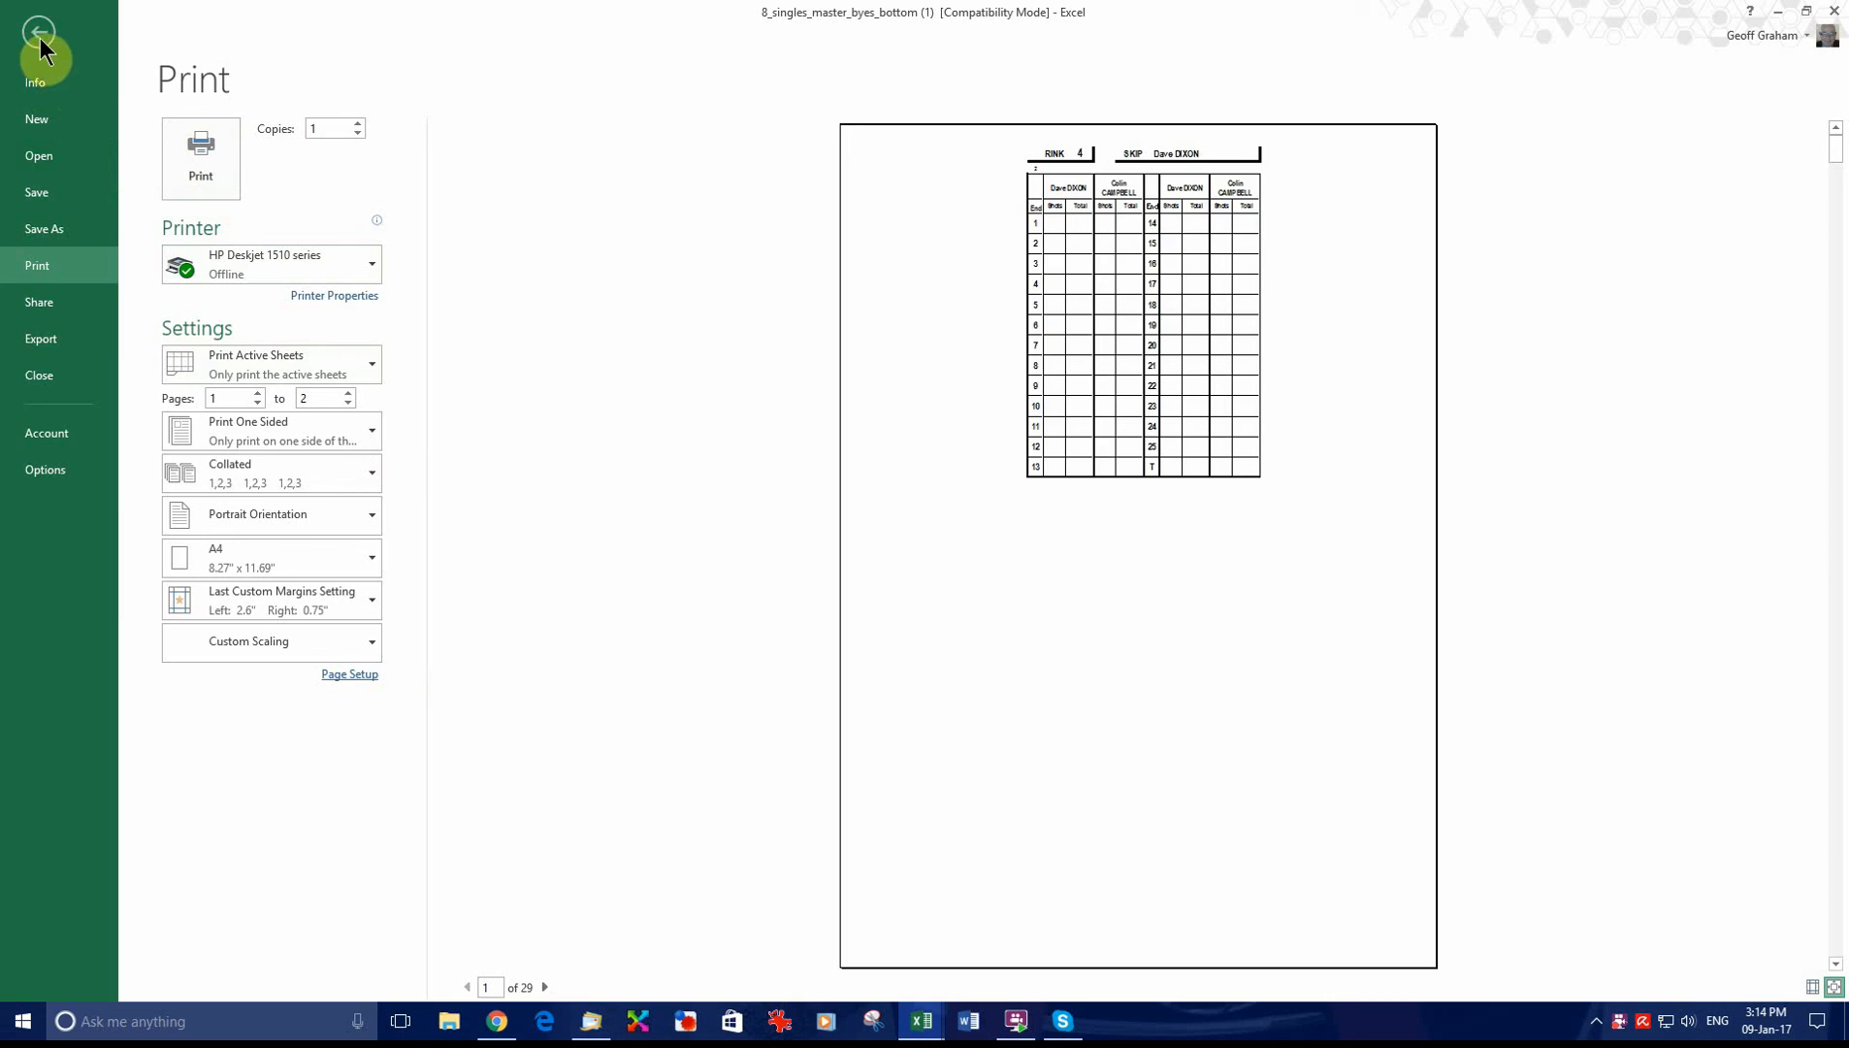
Exit backstage and move through the Chart and Entries tabs to the Notes sheet
left_click(39, 32)
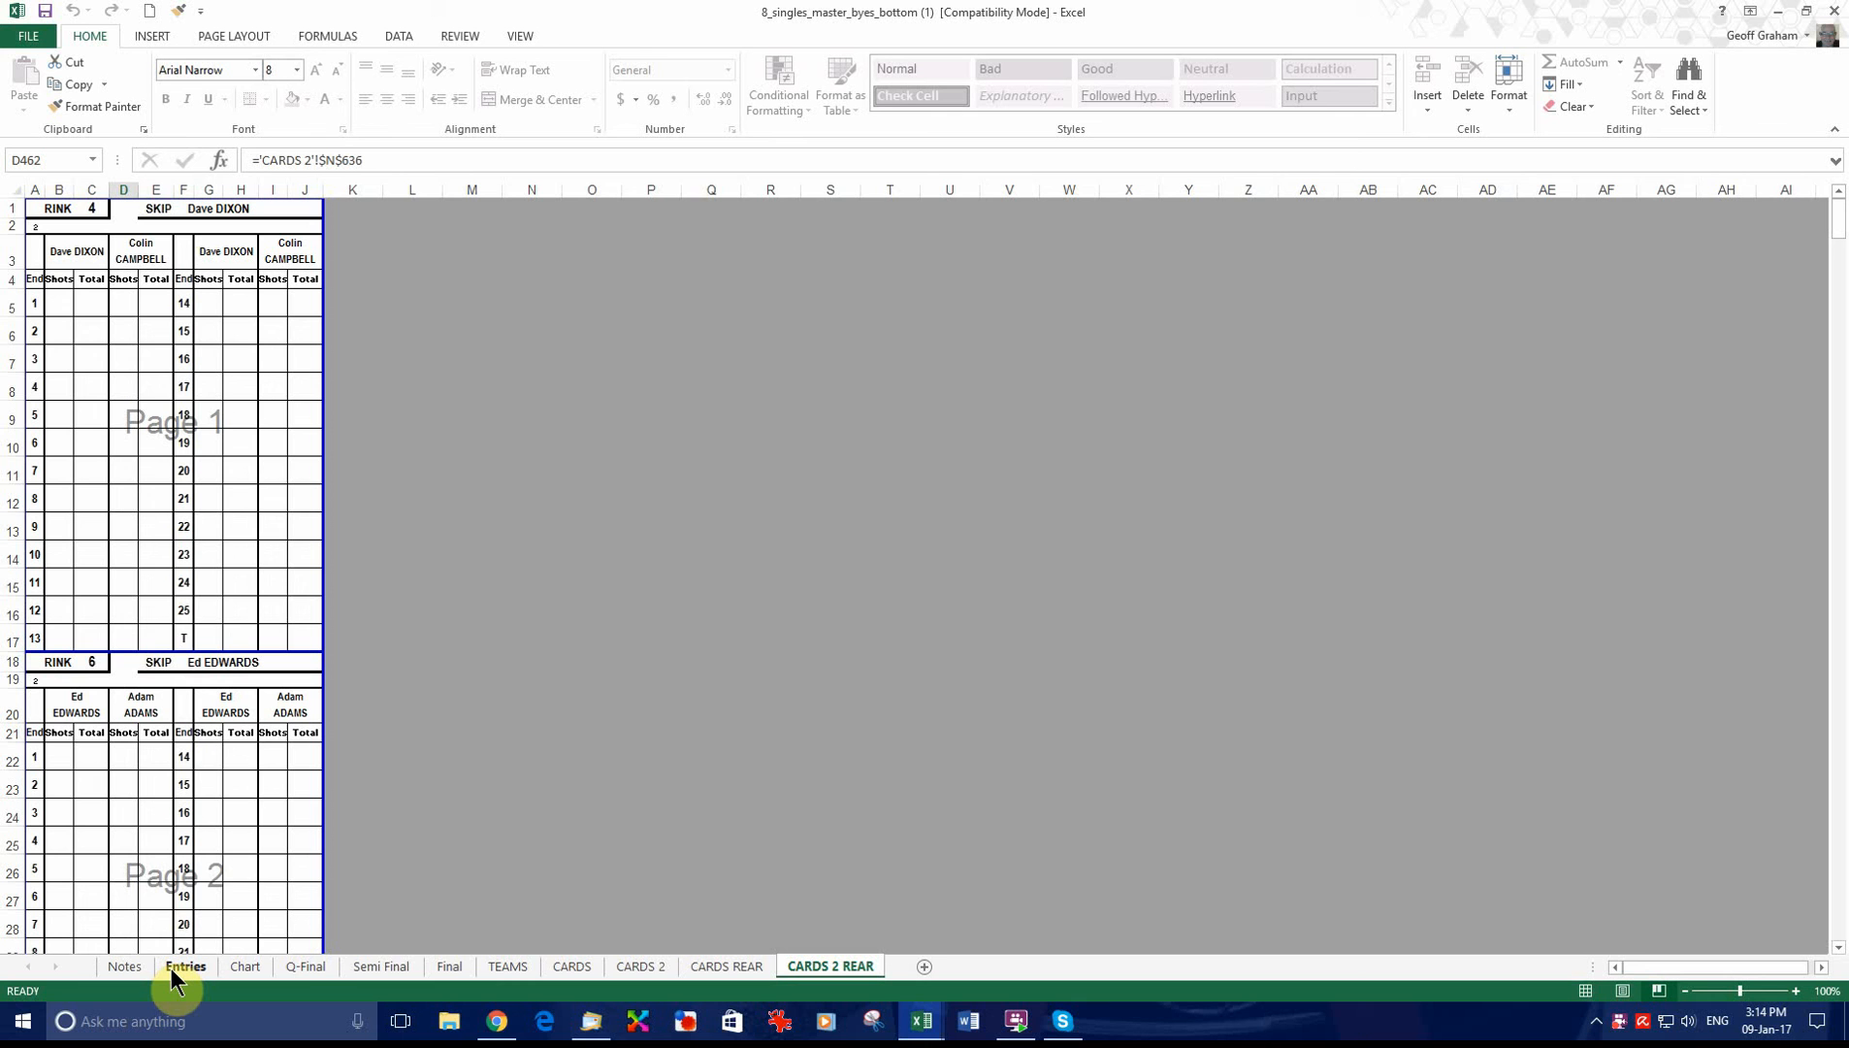
left_click(244, 967)
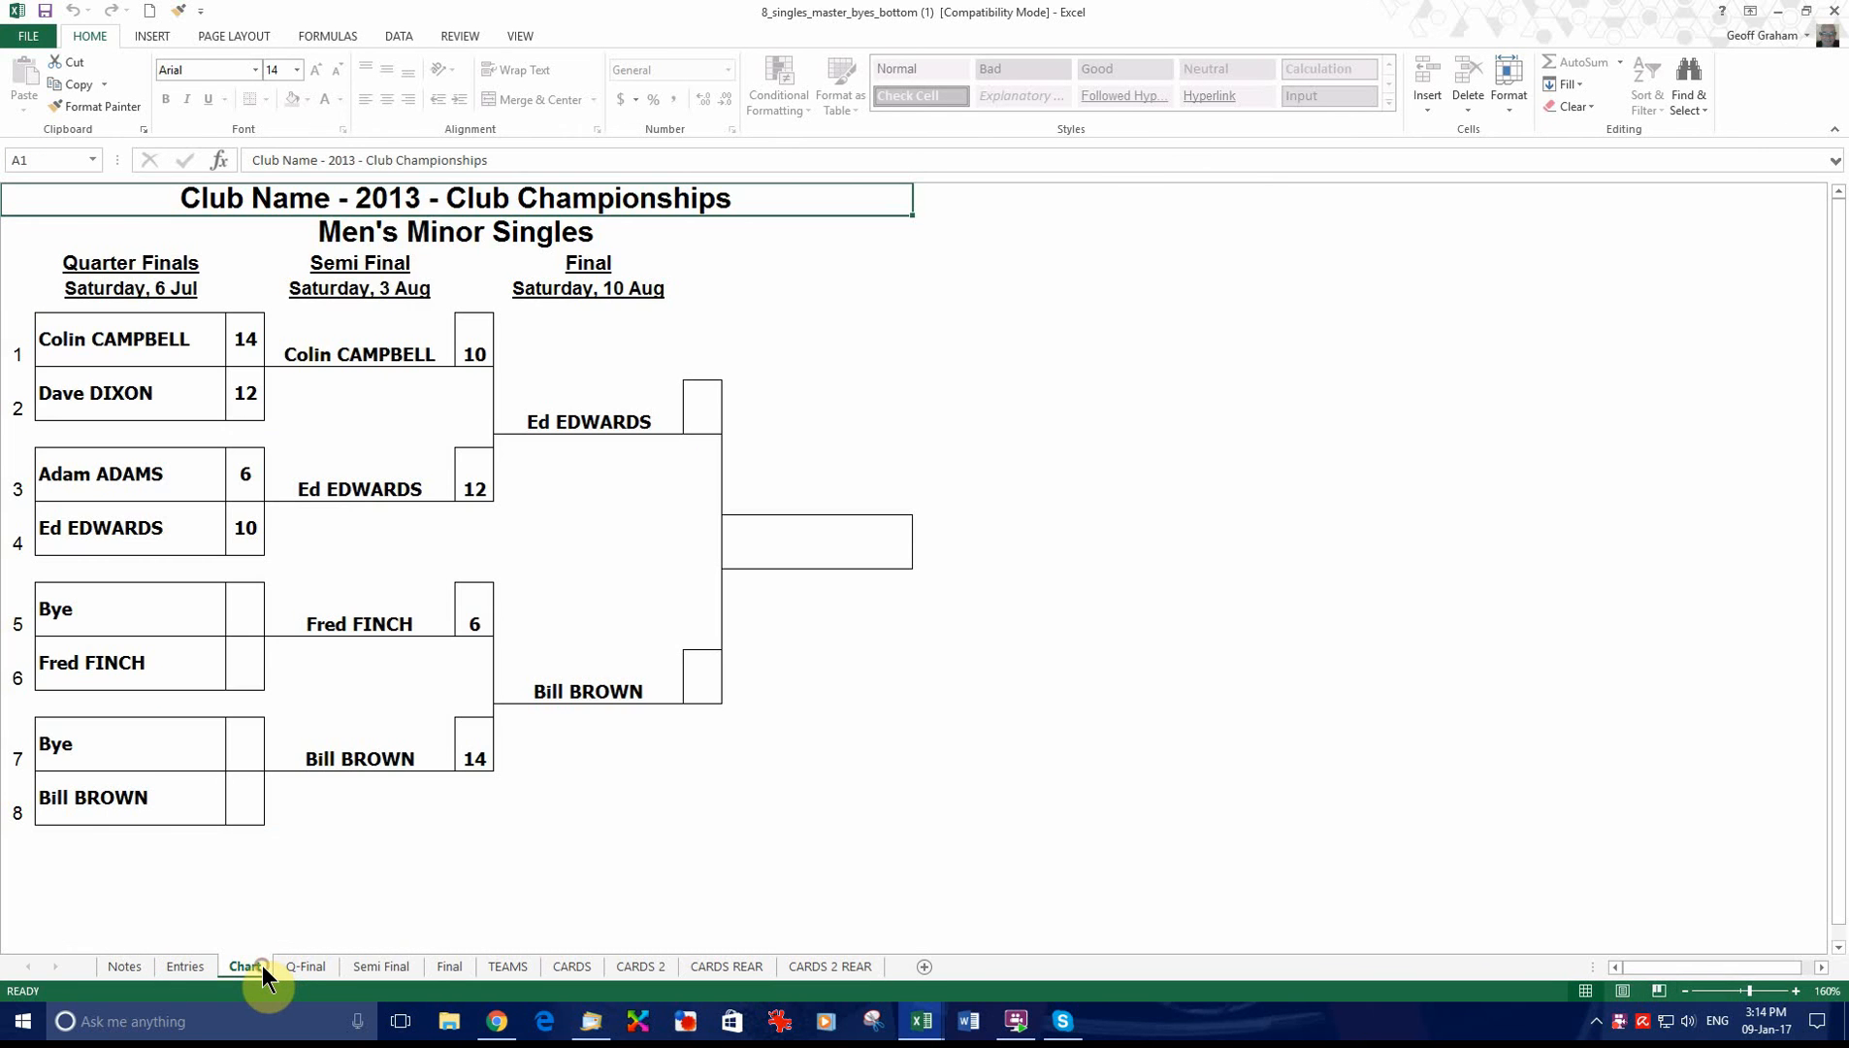
mouse_move(573, 855)
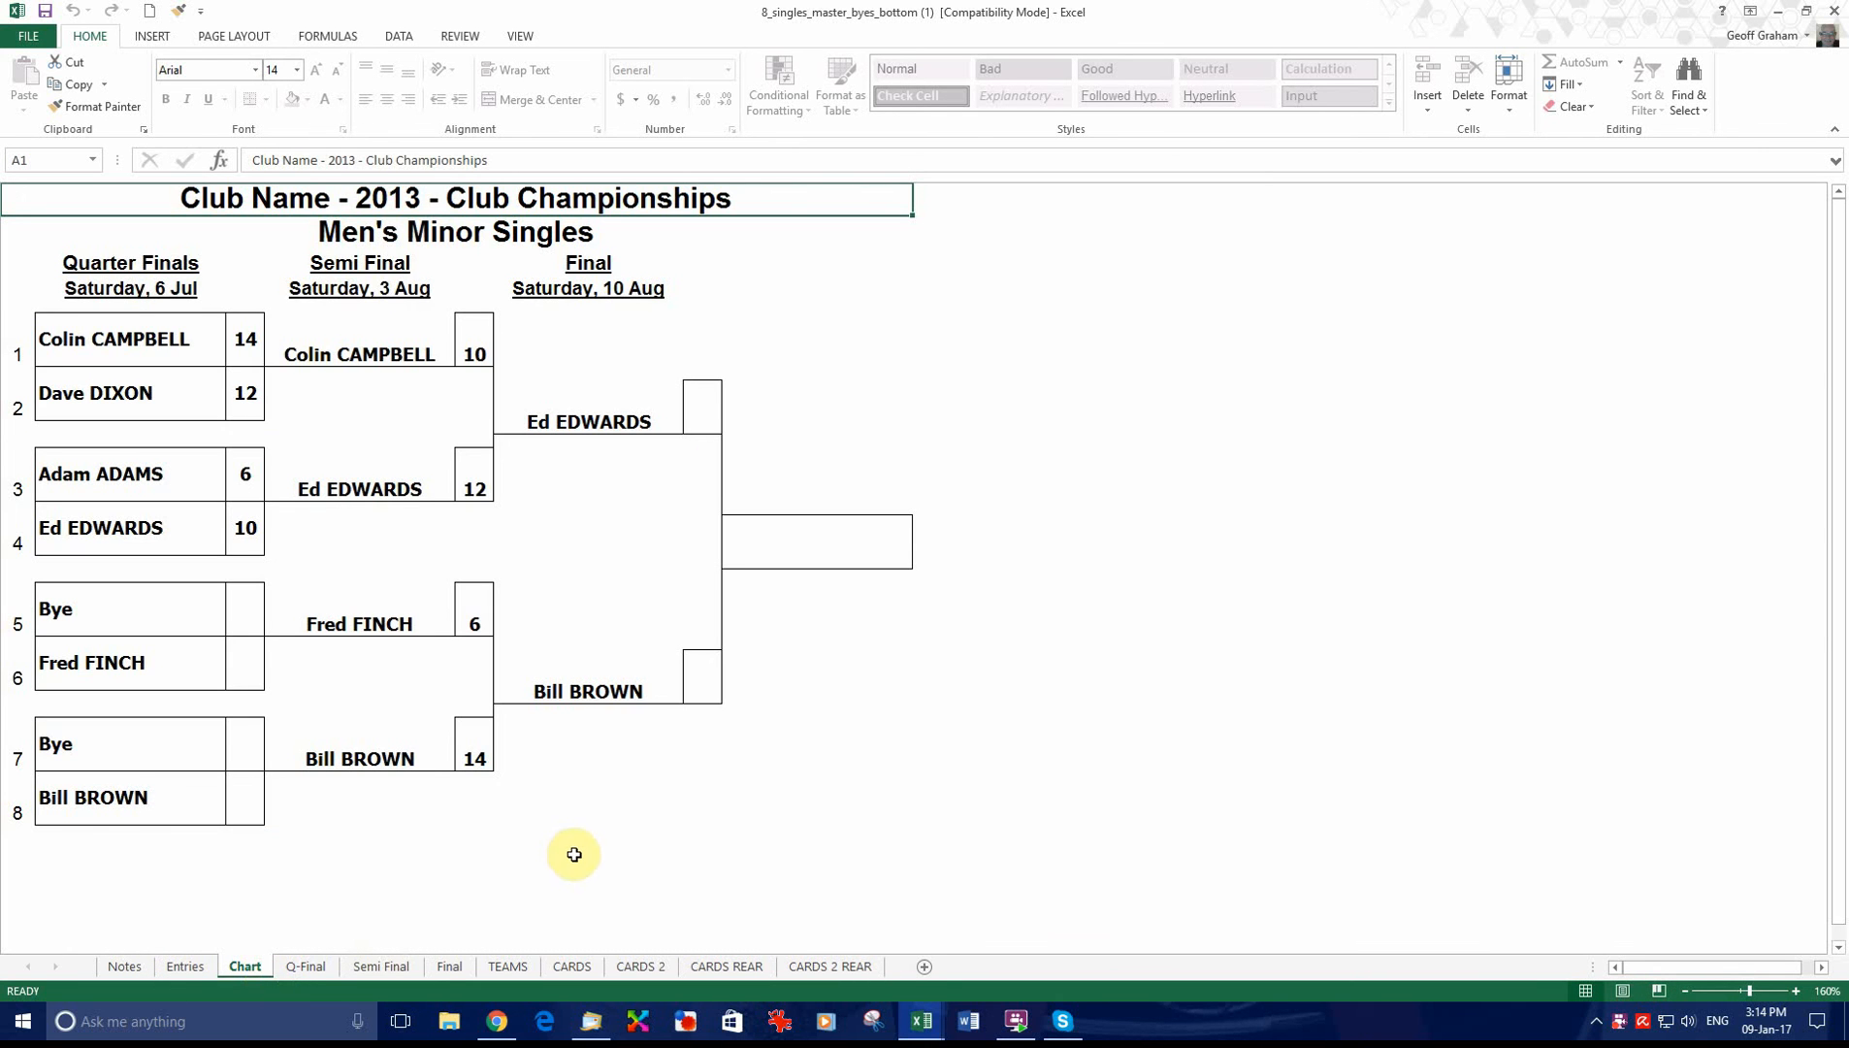
mouse_move(621, 733)
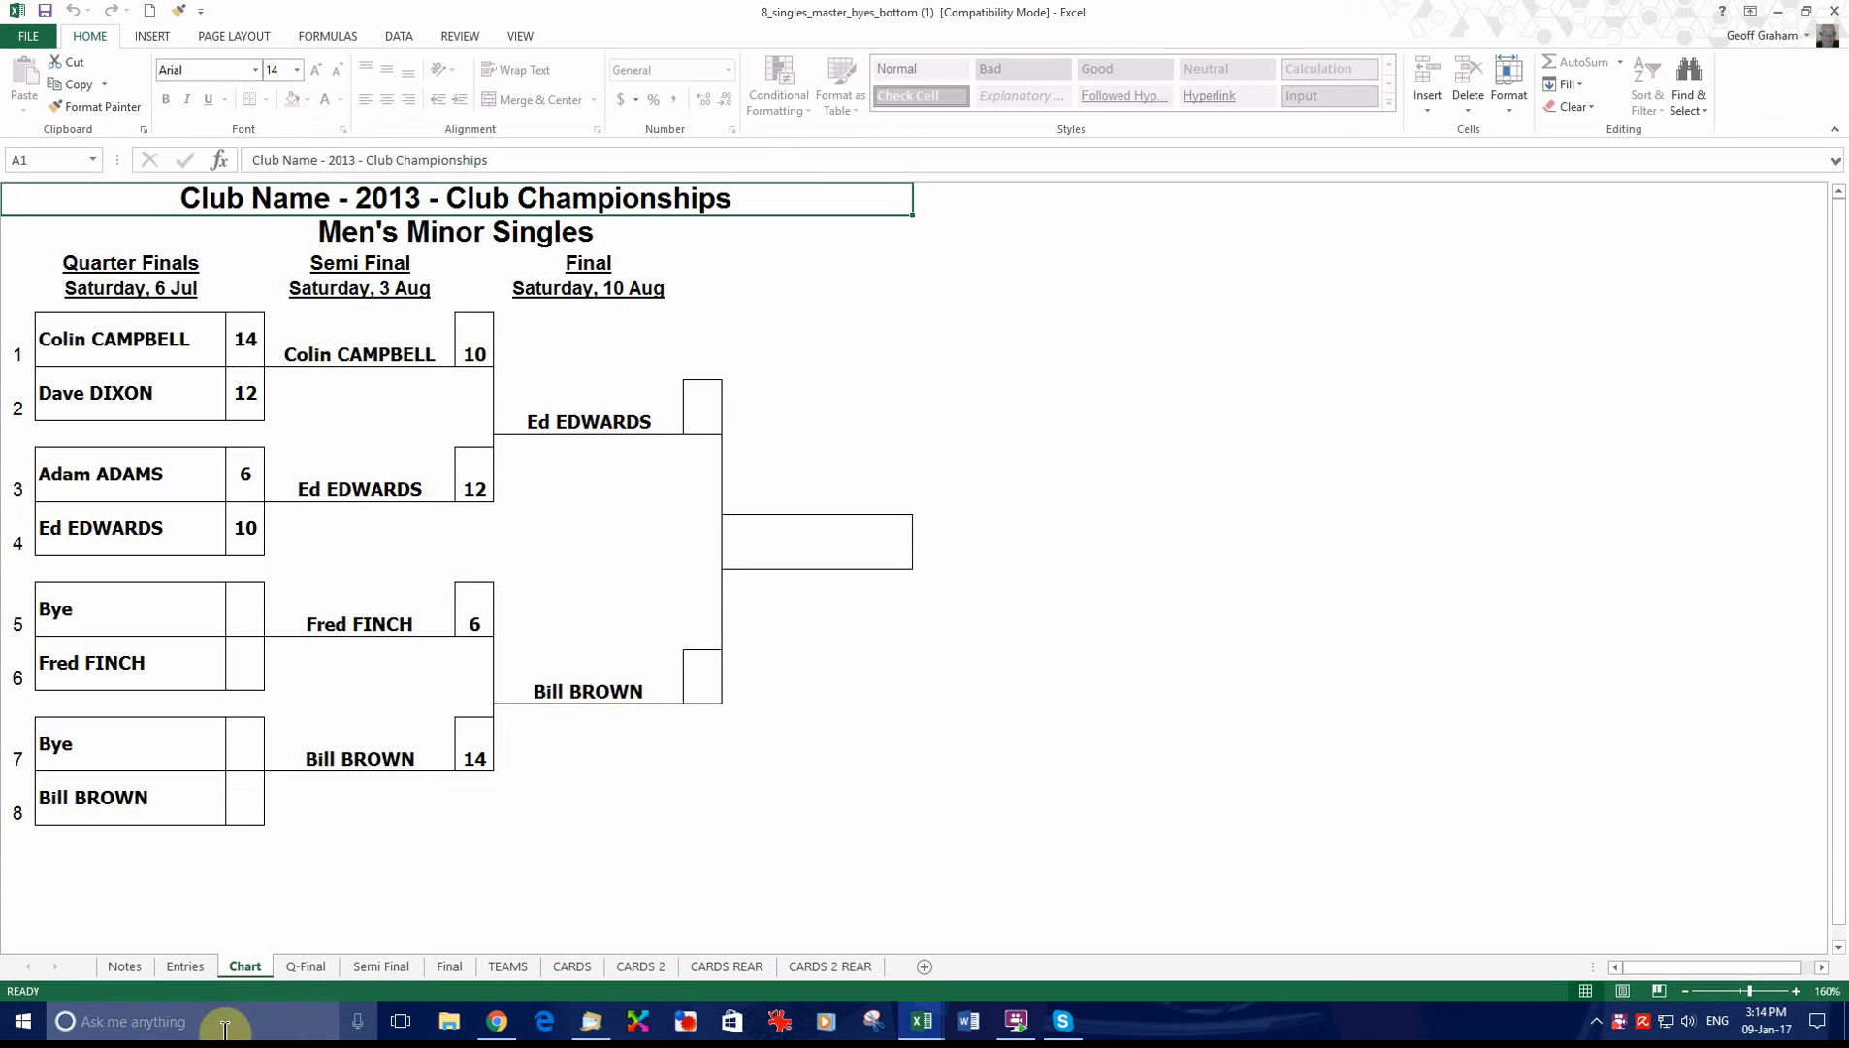
left_click(185, 966)
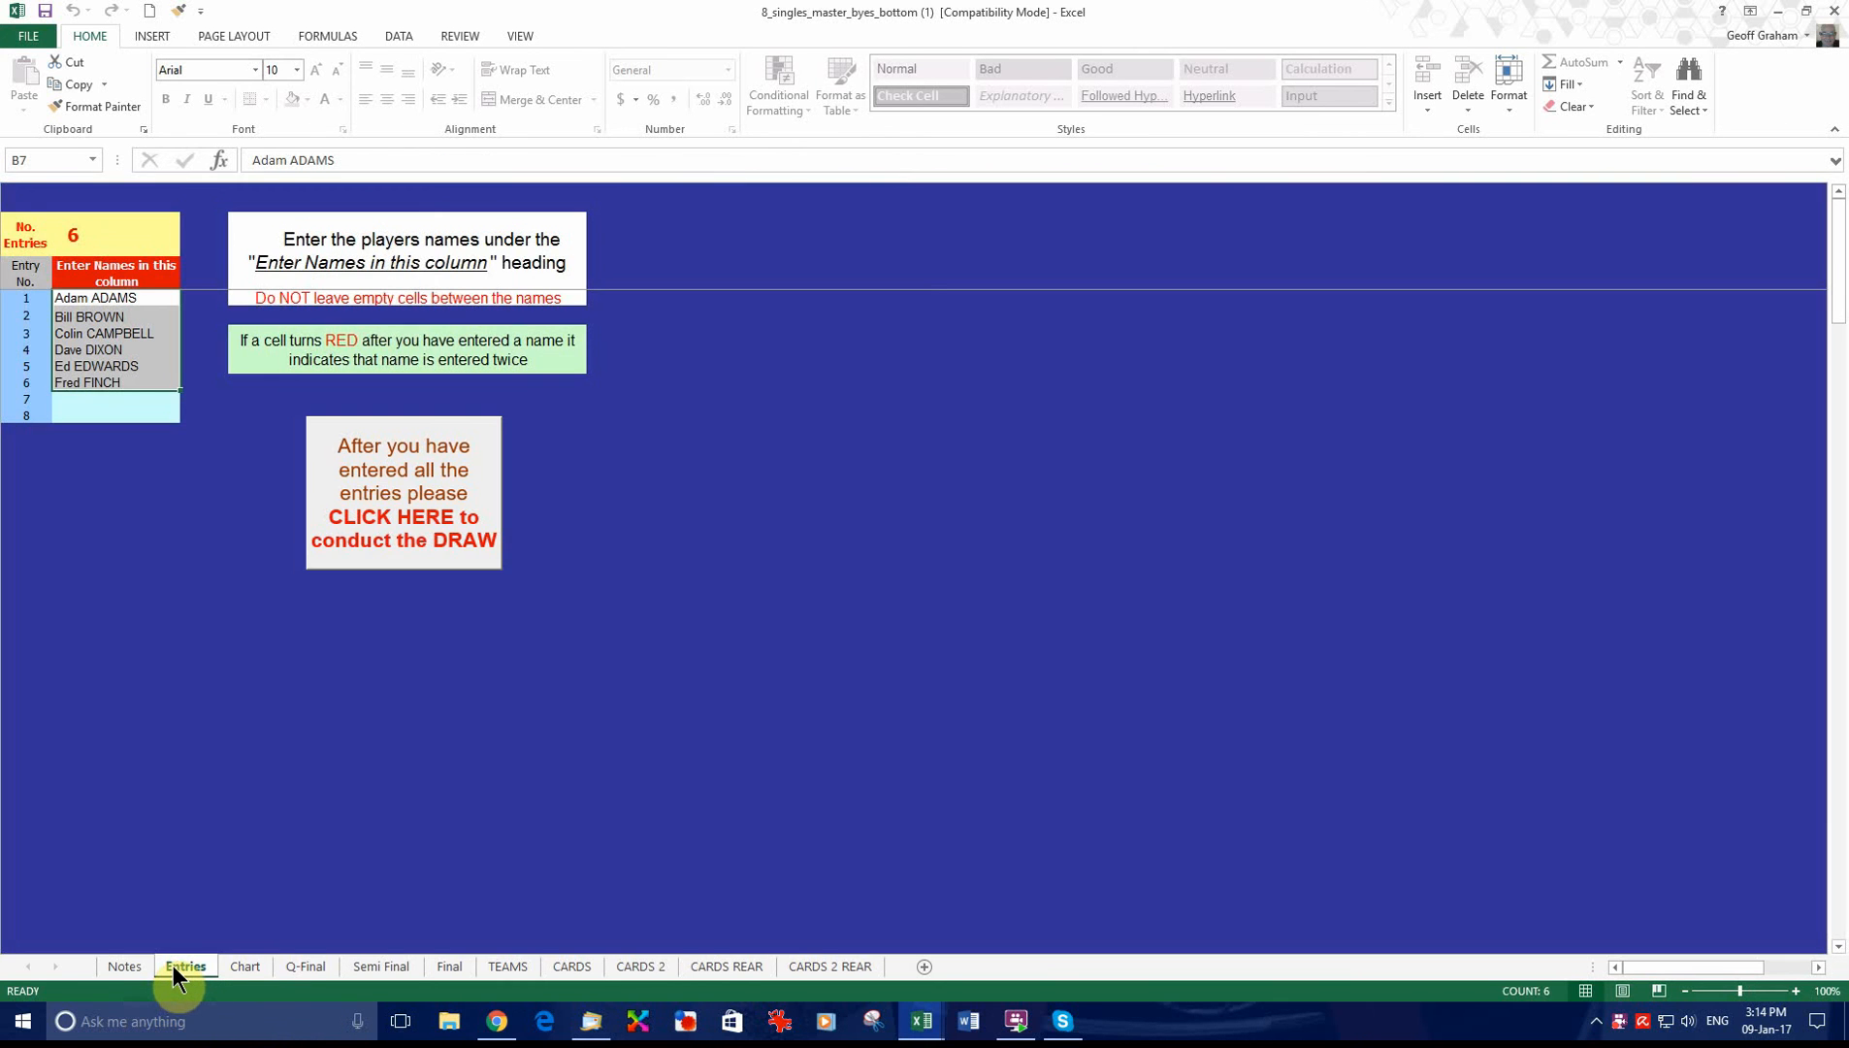
left_click(125, 967)
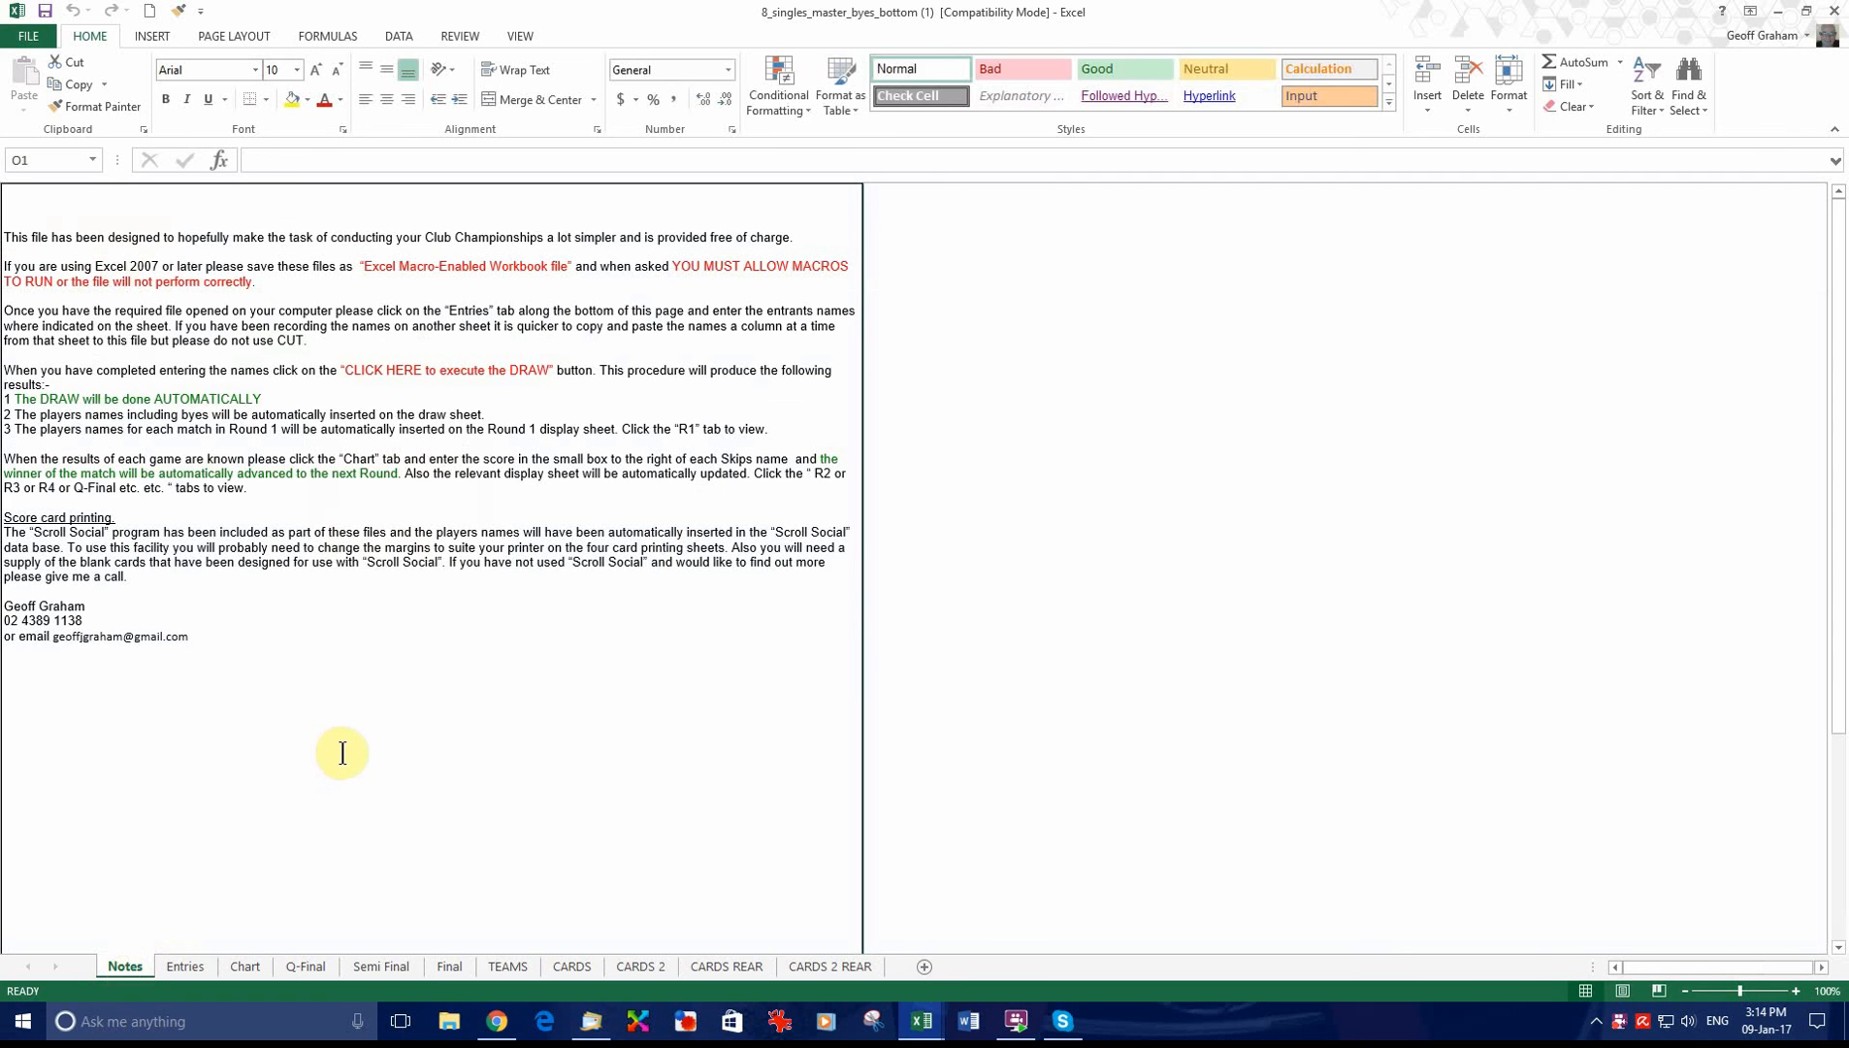